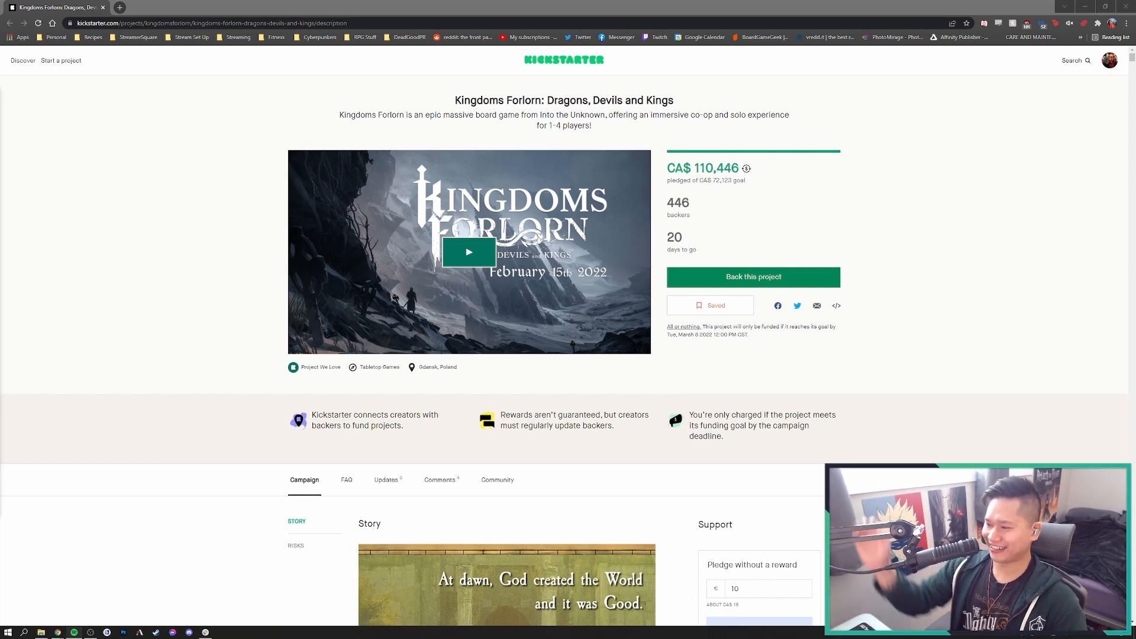
# Scroll down to the Story section artwork and the Support pledge column
pyautogui.scroll(-3)
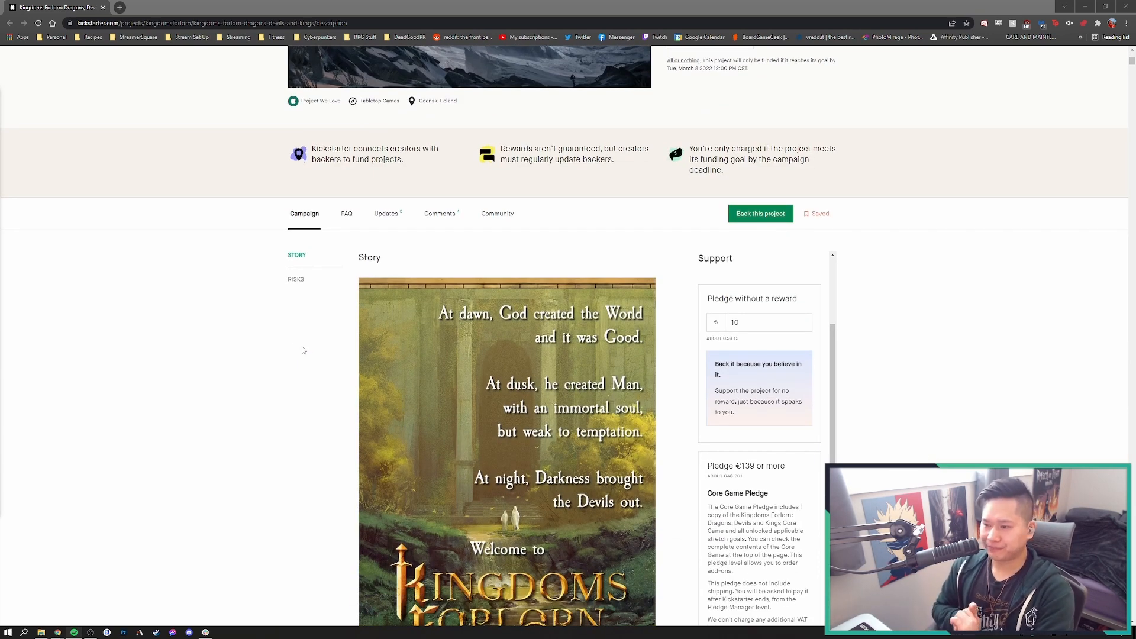
pyautogui.scroll(-3)
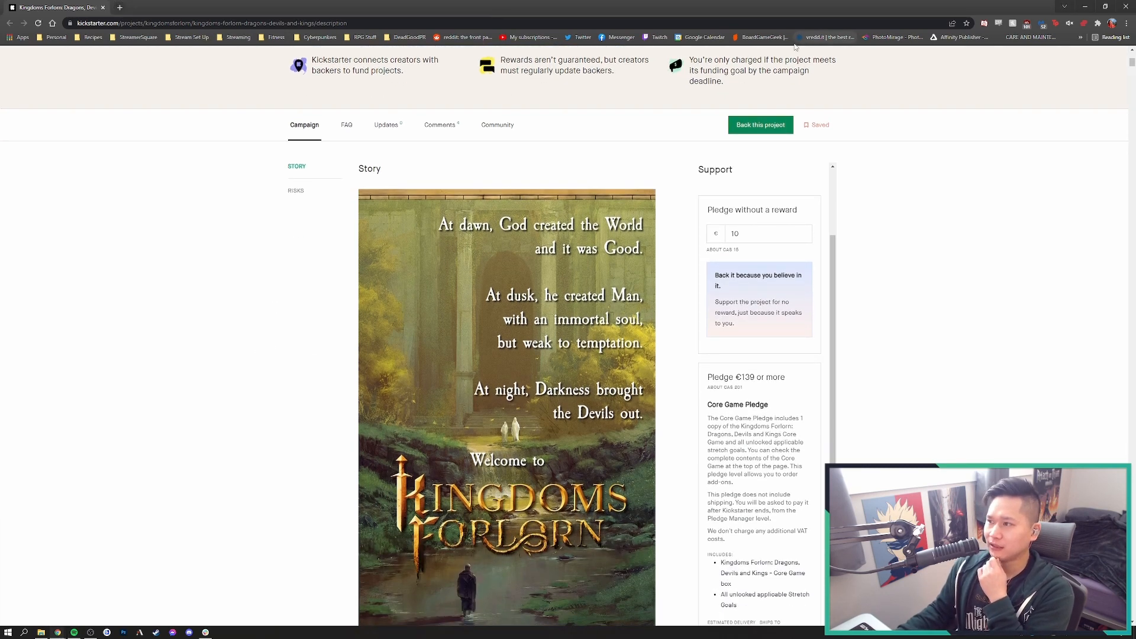
pyautogui.rightClick(825, 38)
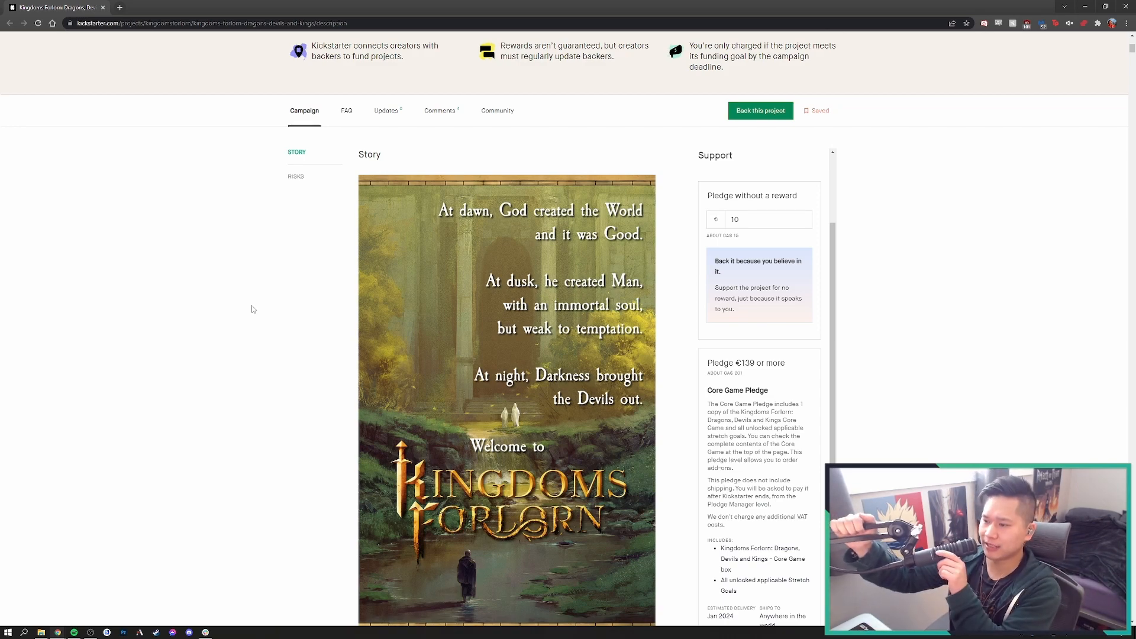
# Scroll past the opening artwork to the taglines and Kingdoms Forlorn logo, clearing the tagline selection
pyautogui.scroll(3)
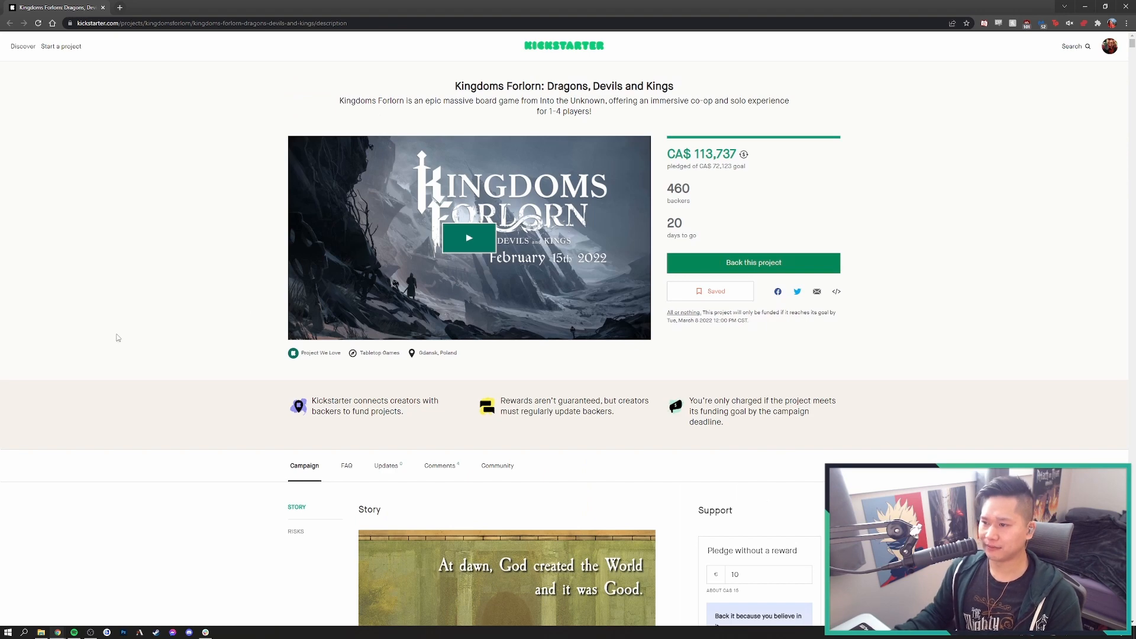
pyautogui.scroll(-3)
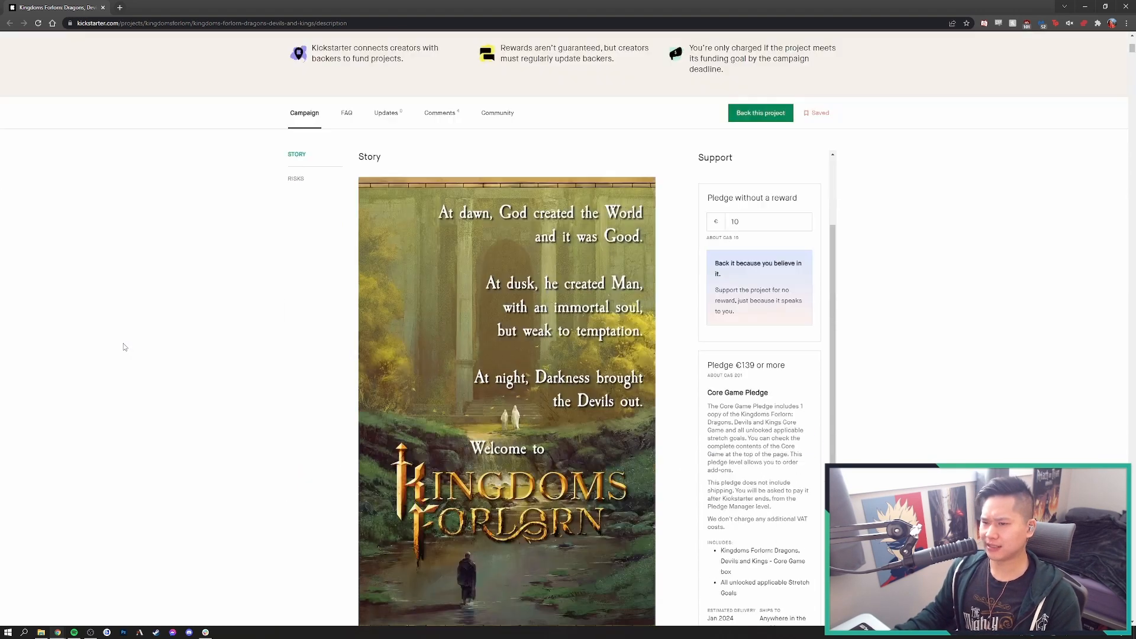
pyautogui.scroll(-3)
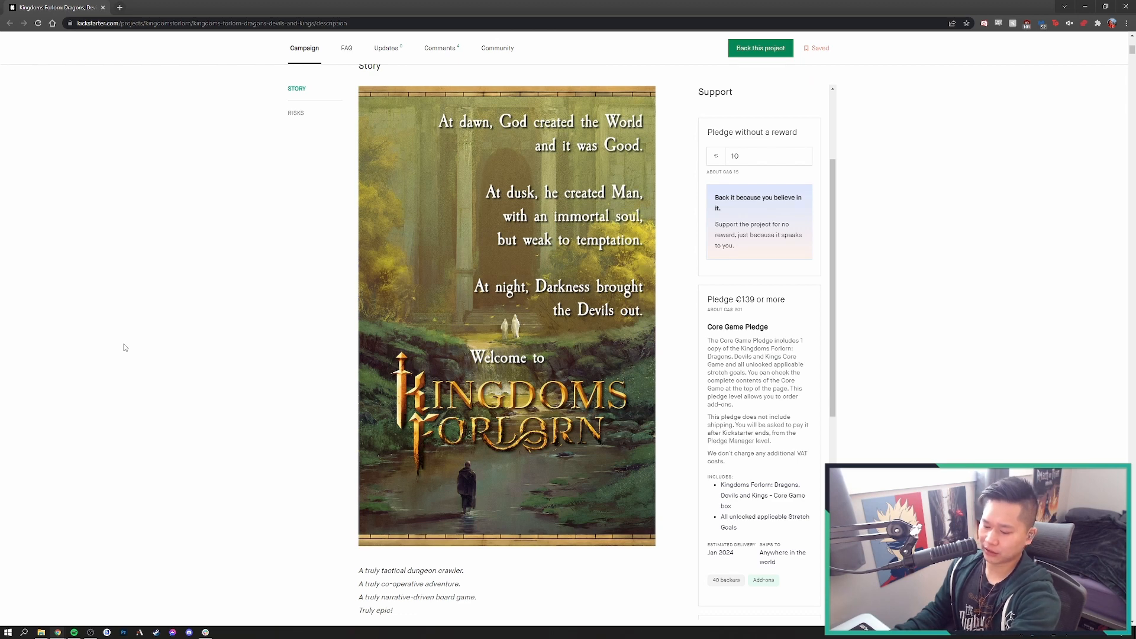
pyautogui.moveTo(243, 354)
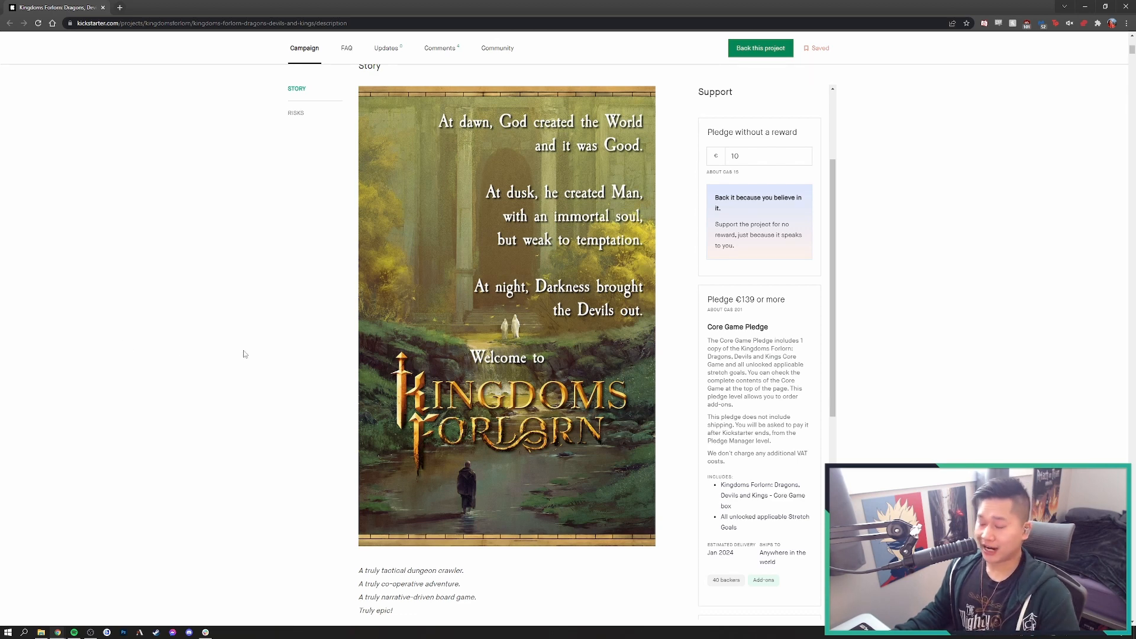
pyautogui.scroll(-3)
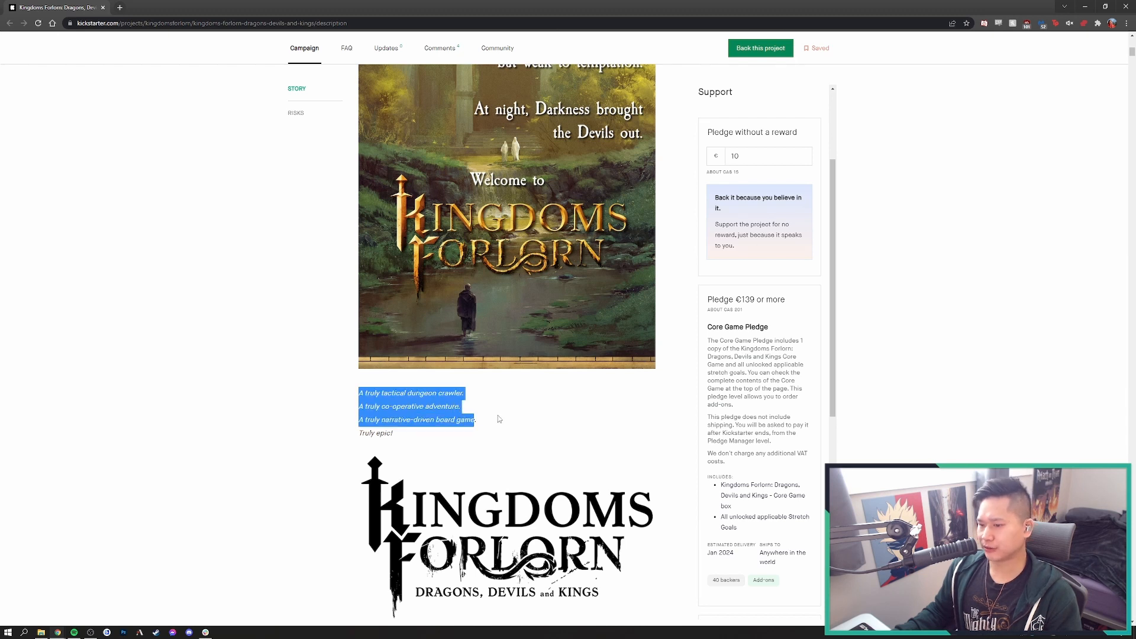
pyautogui.click(498, 419)
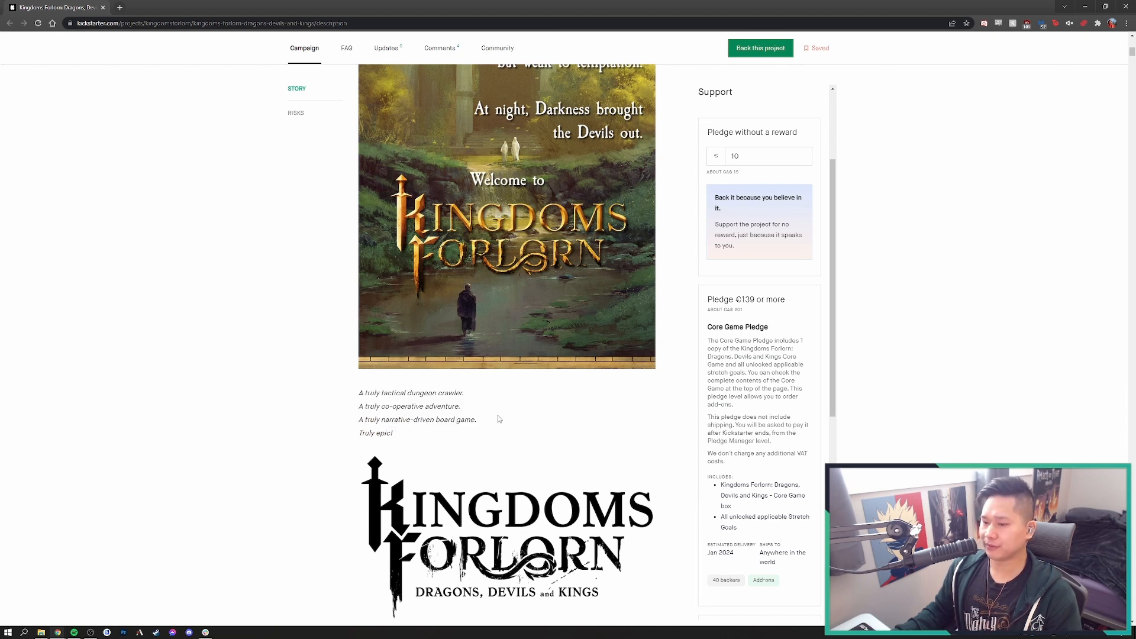
pyautogui.scroll(-3)
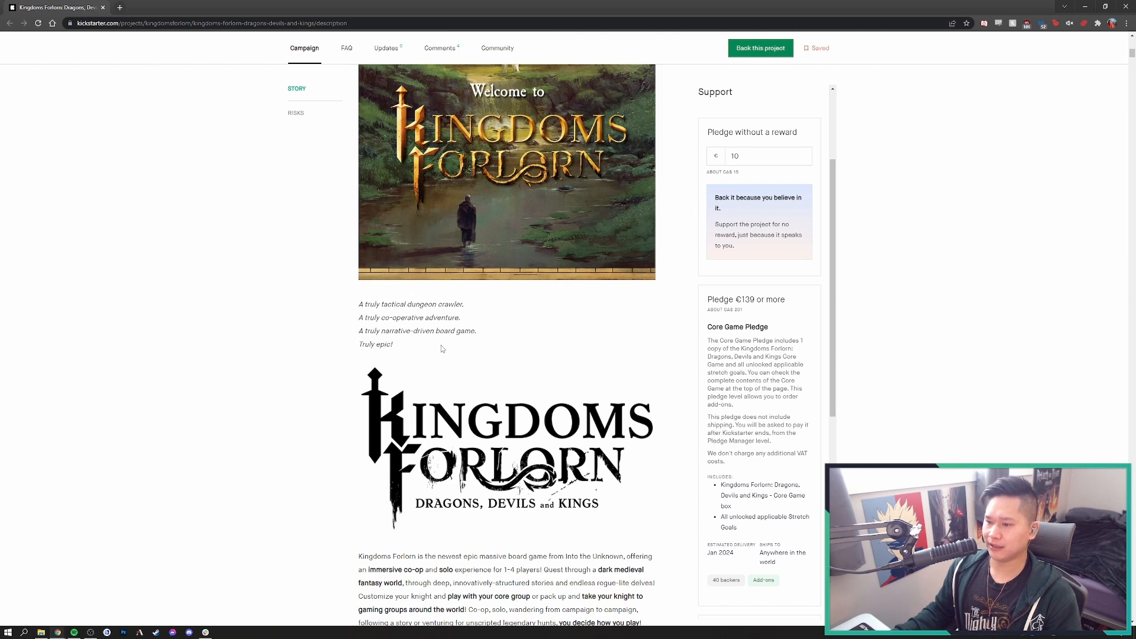
pyautogui.scroll(-3)
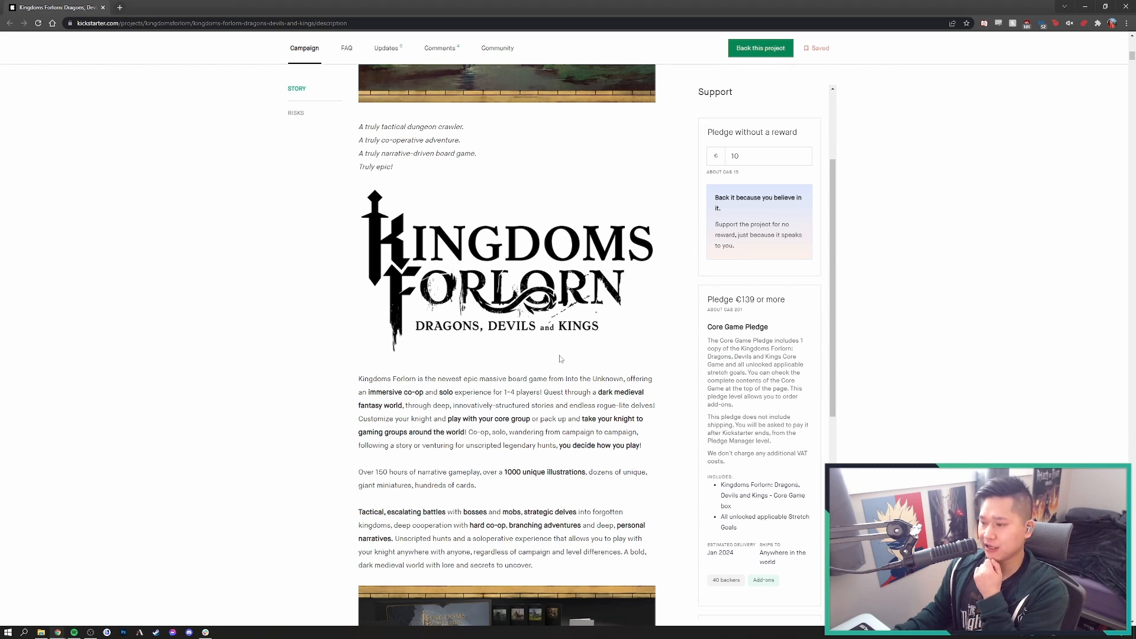
pyautogui.moveTo(484, 387)
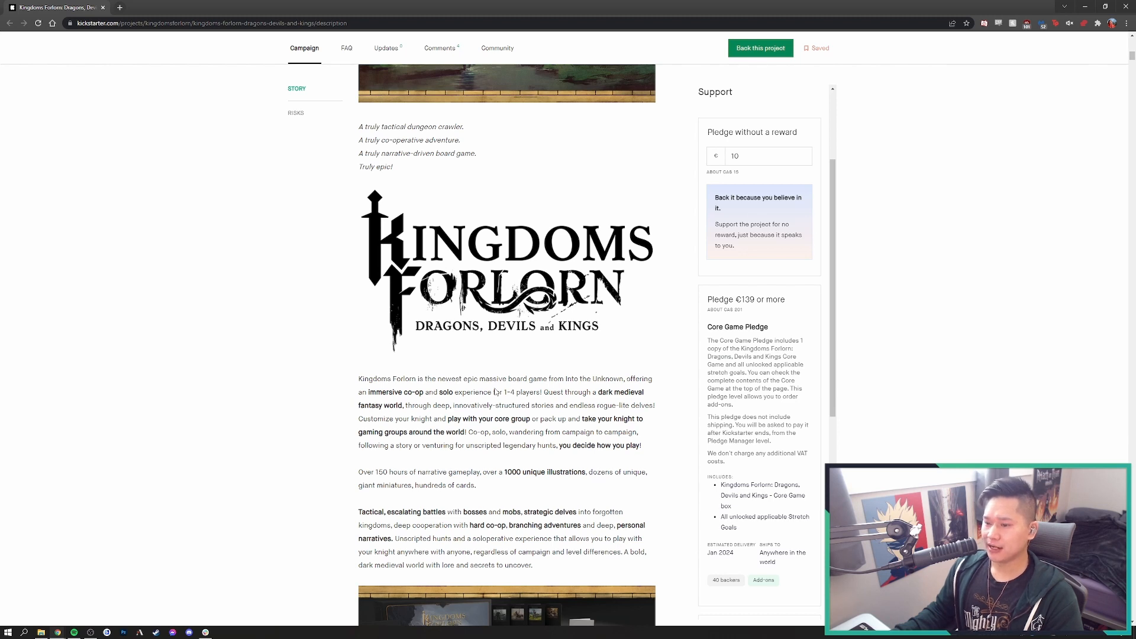
pyautogui.moveTo(492, 392)
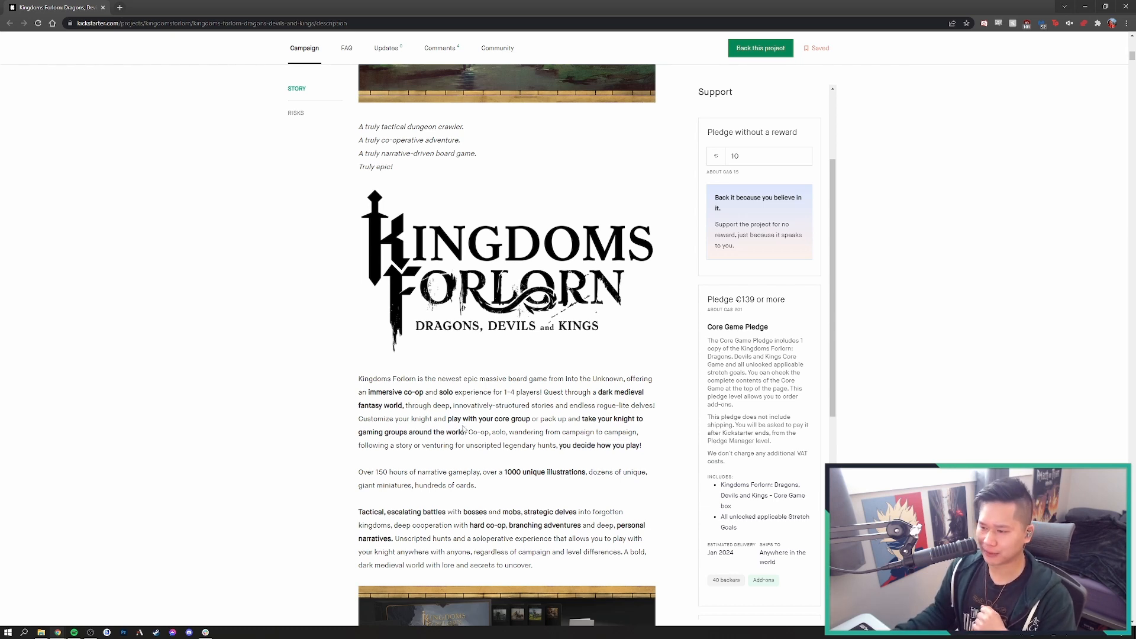
# Scroll slightly so the board game component photo appears below the introduction
pyautogui.scroll(-3)
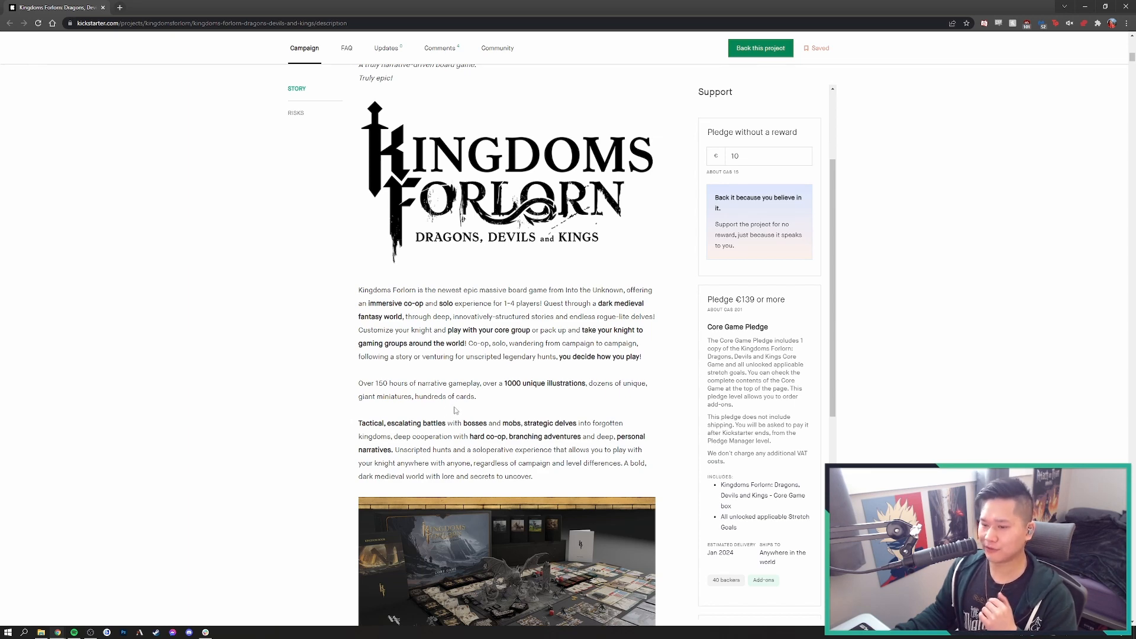
# Open the board game component photo in a new tab and switch to it
pyautogui.scroll(-3)
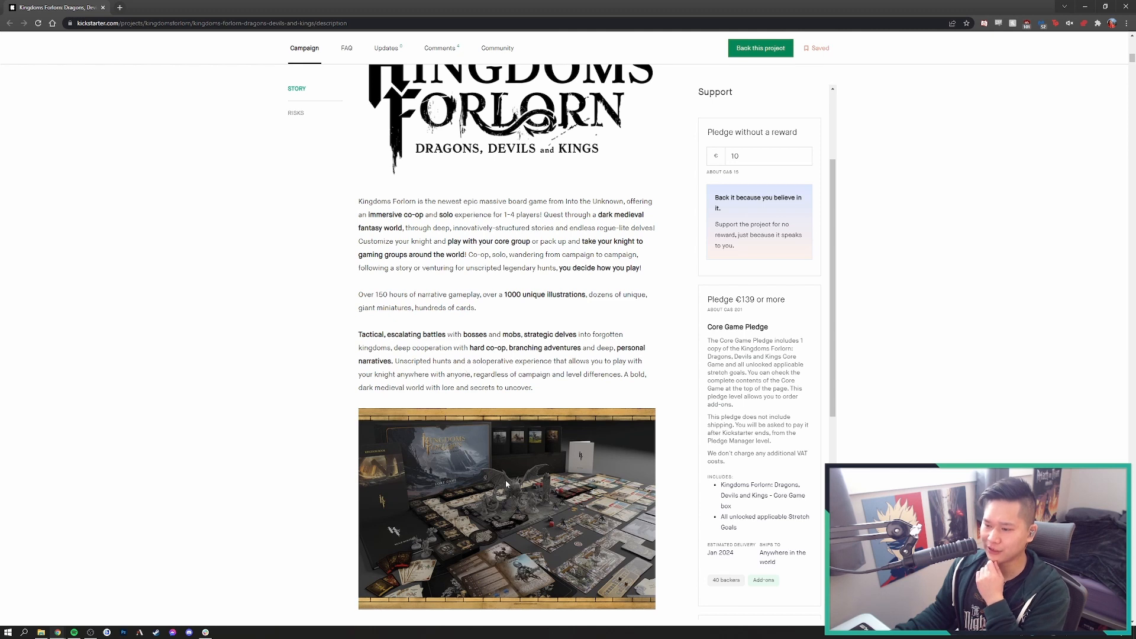
pyautogui.rightClick(507, 483)
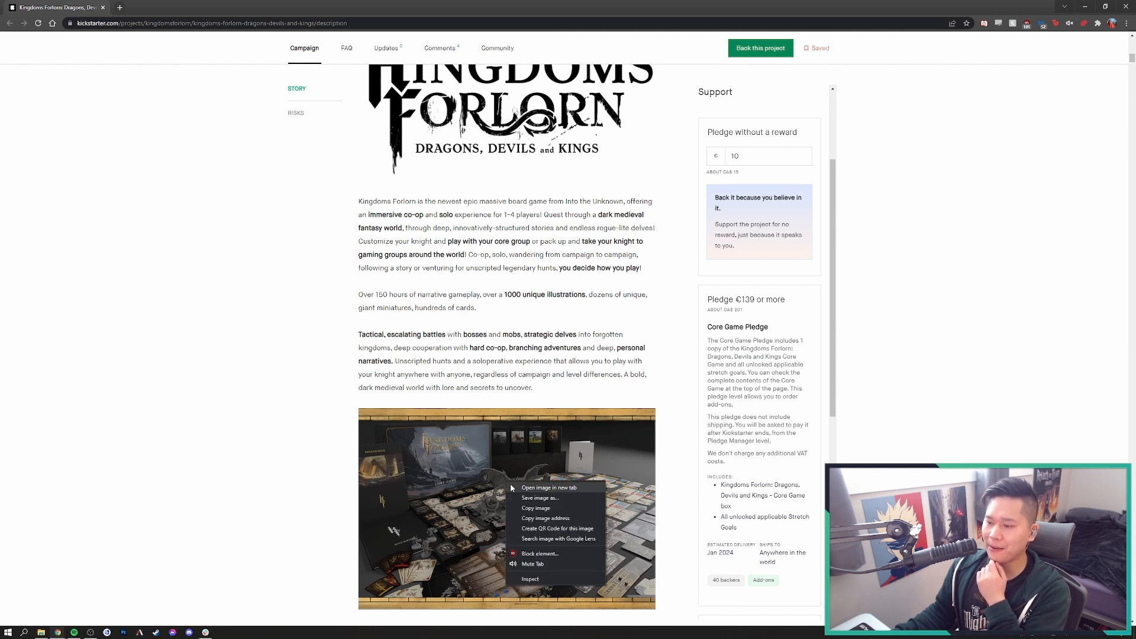
pyautogui.click(548, 486)
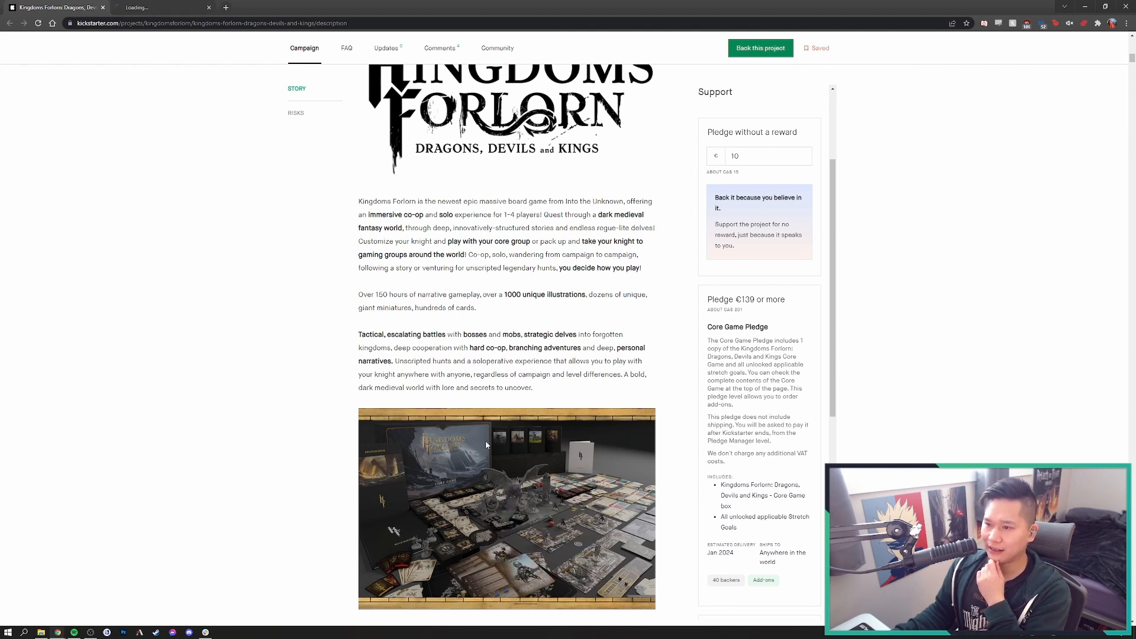
pyautogui.click(507, 507)
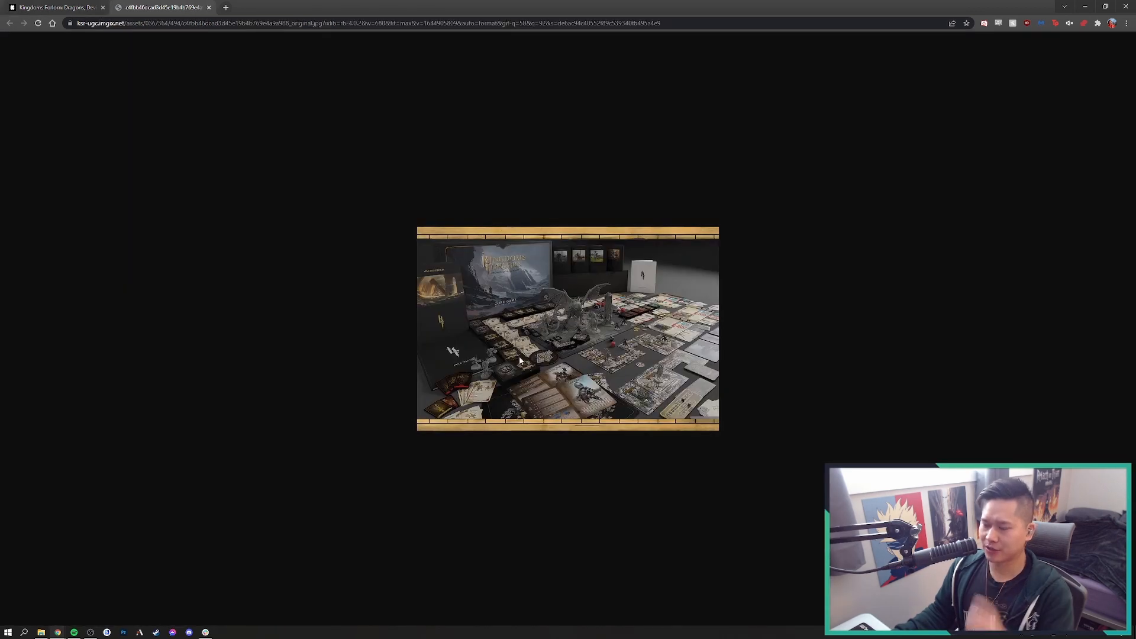
pyautogui.moveTo(560, 290)
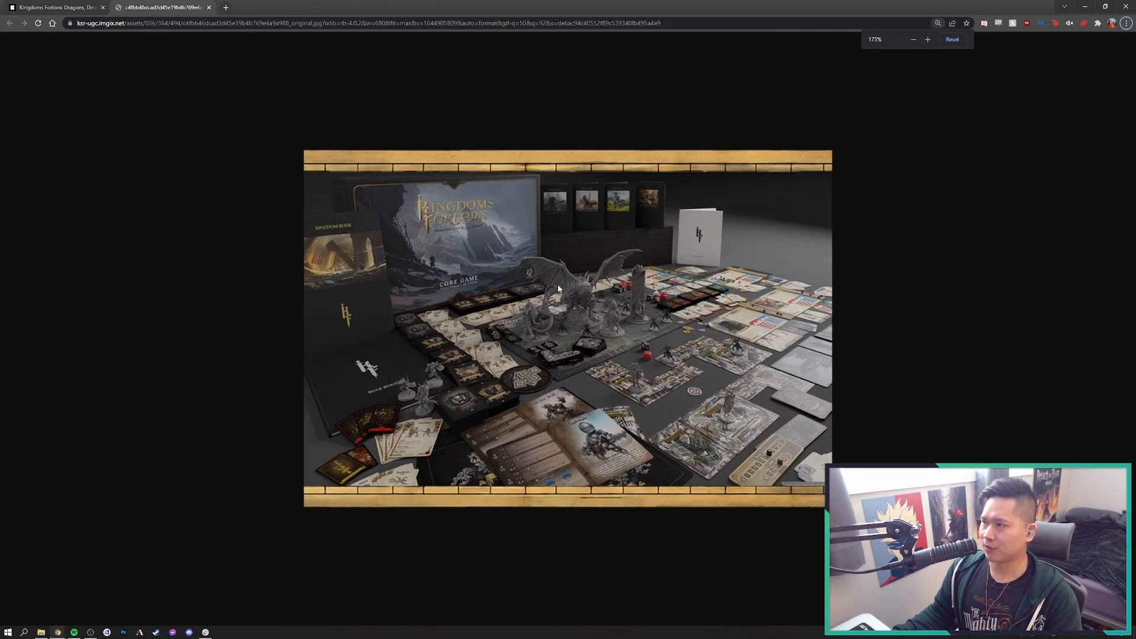
pyautogui.moveTo(706, 356)
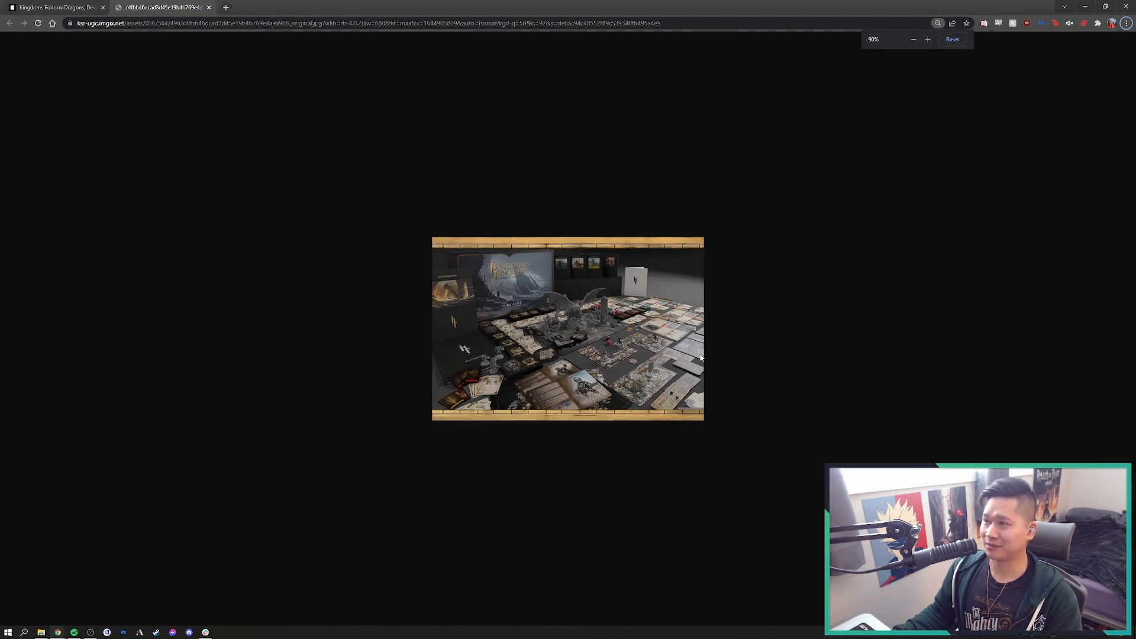
# Close the photo tab to return to the Kickstarter campaign page
pyautogui.click(926, 39)
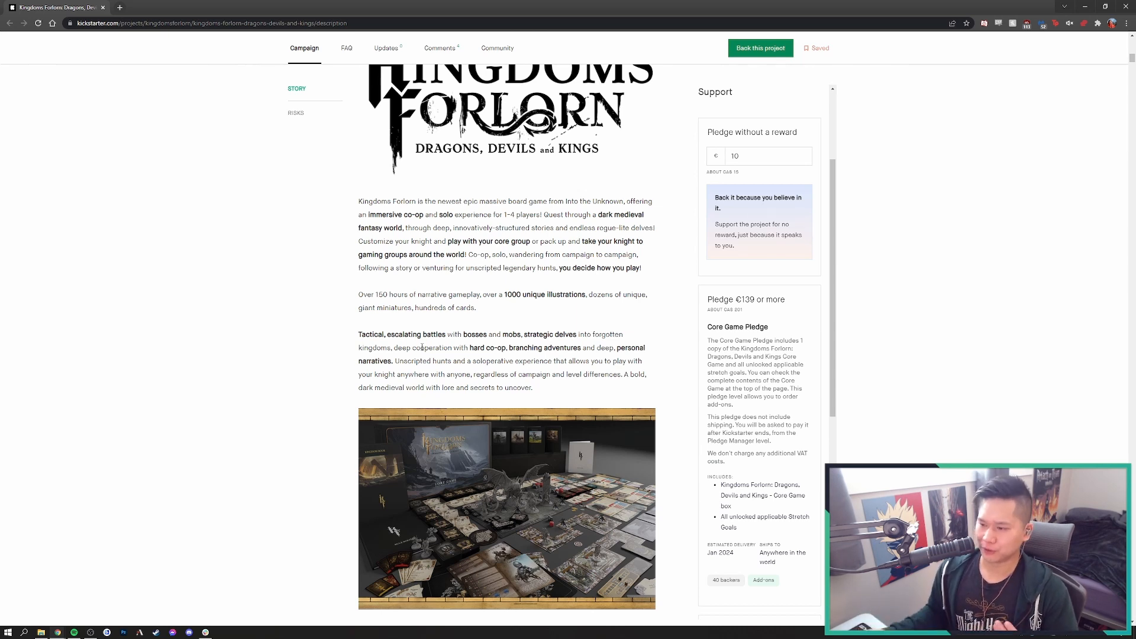
# Scroll past the reasons-to-back panels down to the sinking-kingdom artwork
pyautogui.scroll(-3)
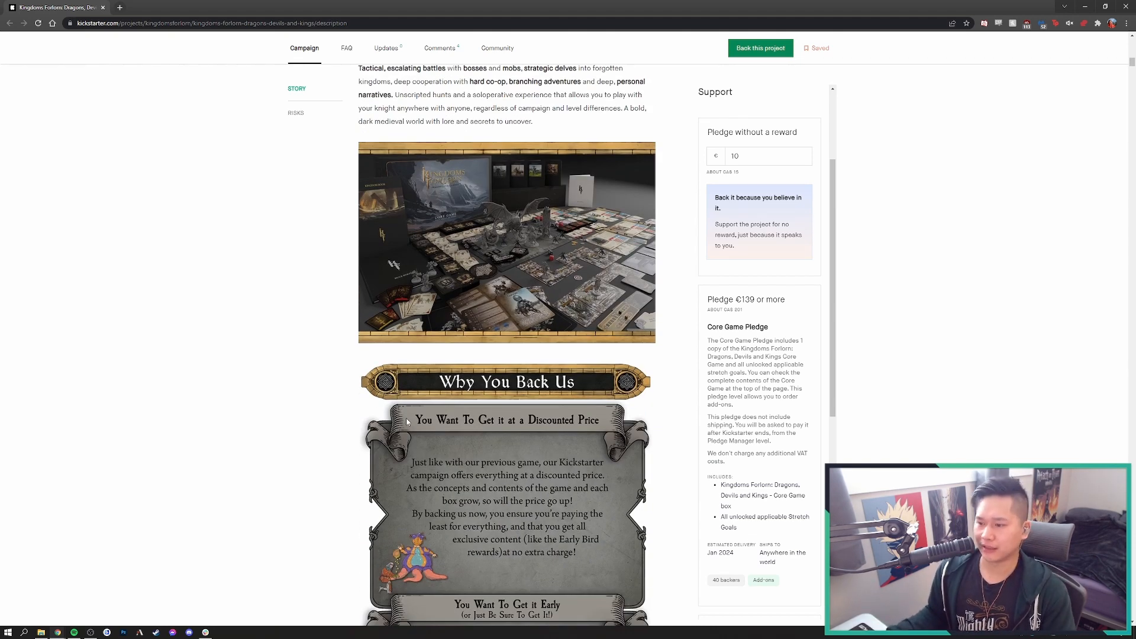
pyautogui.scroll(-3)
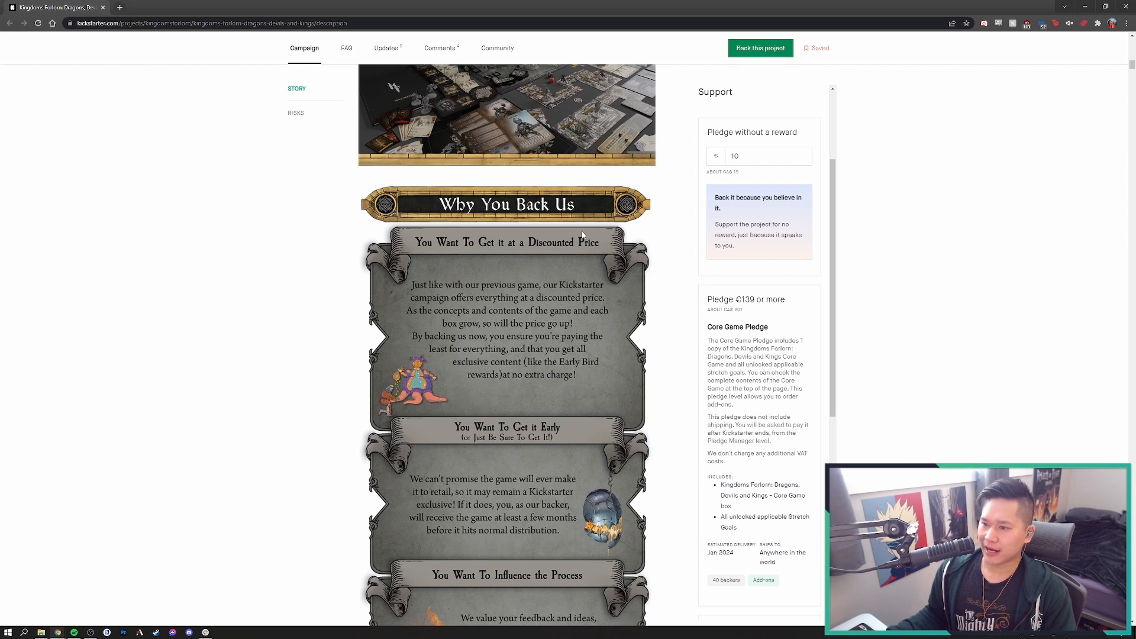
pyautogui.moveTo(595, 310)
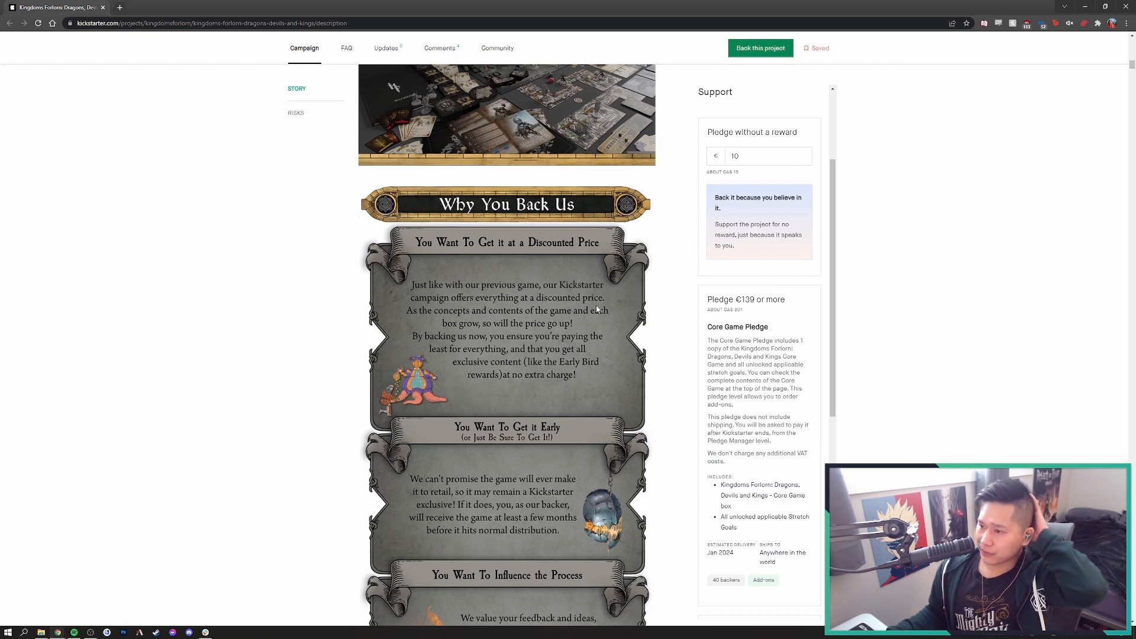
pyautogui.moveTo(551, 324)
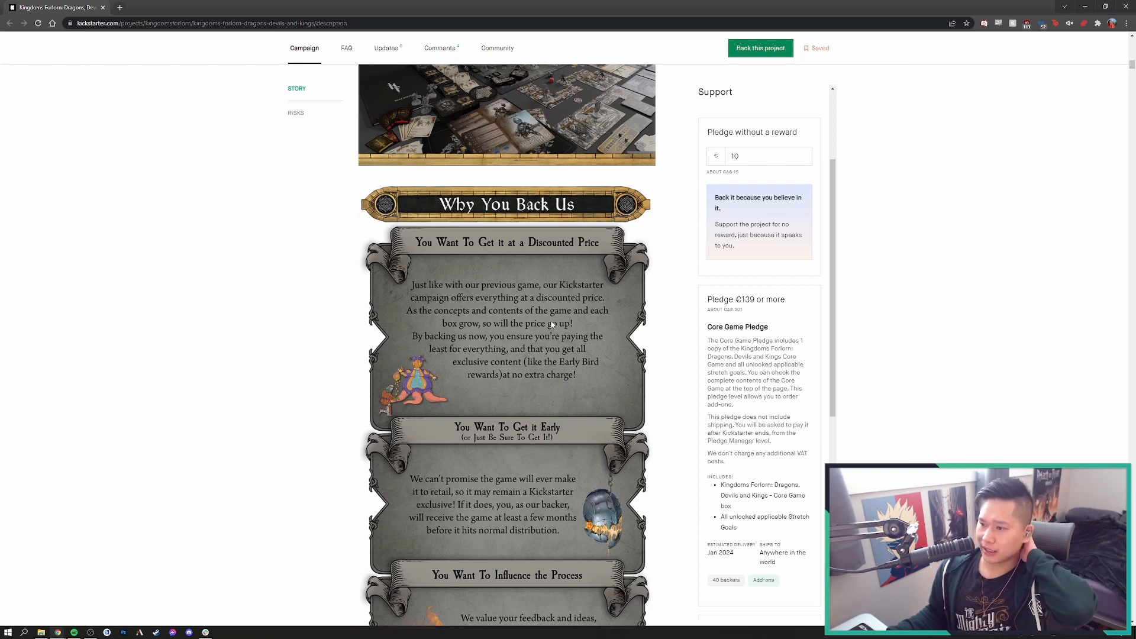
pyautogui.scroll(-3)
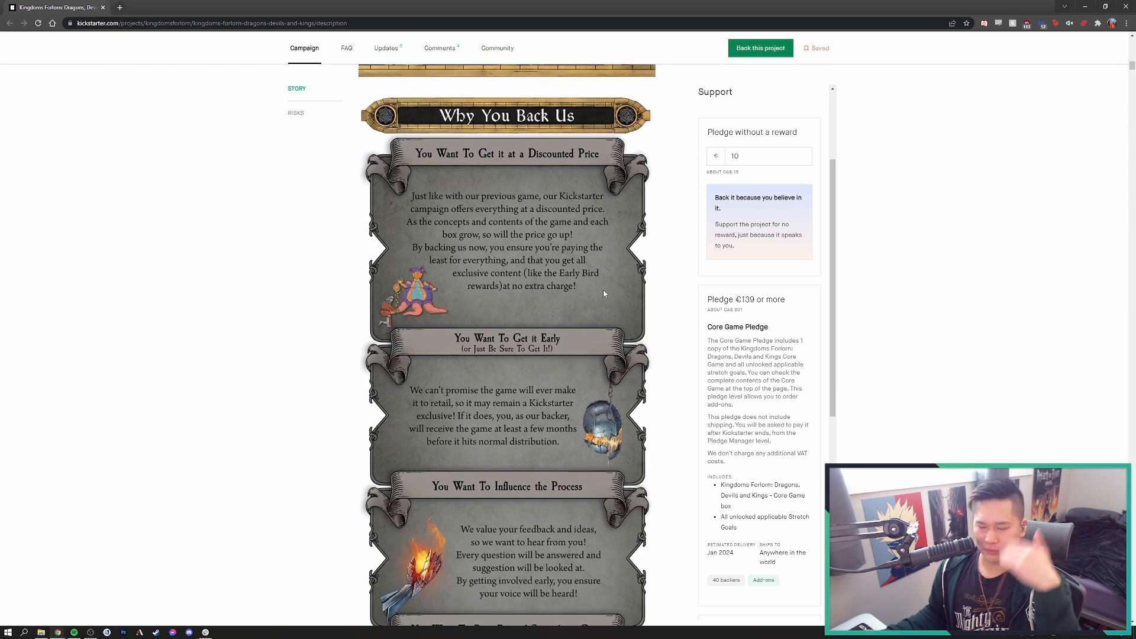
pyautogui.scroll(-3)
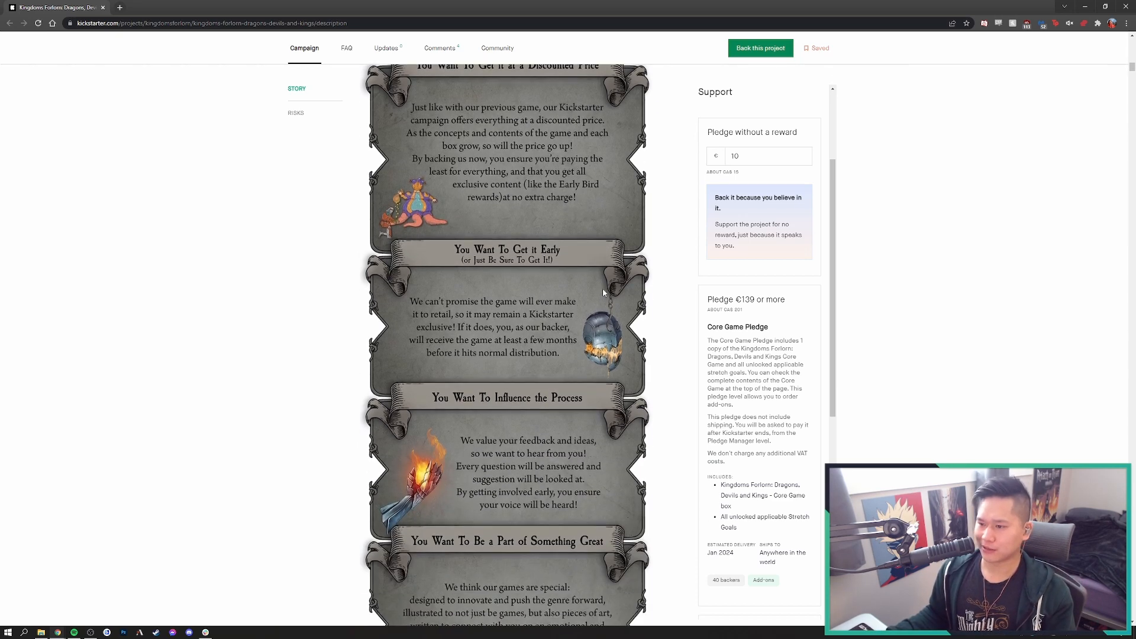
pyautogui.scroll(-3)
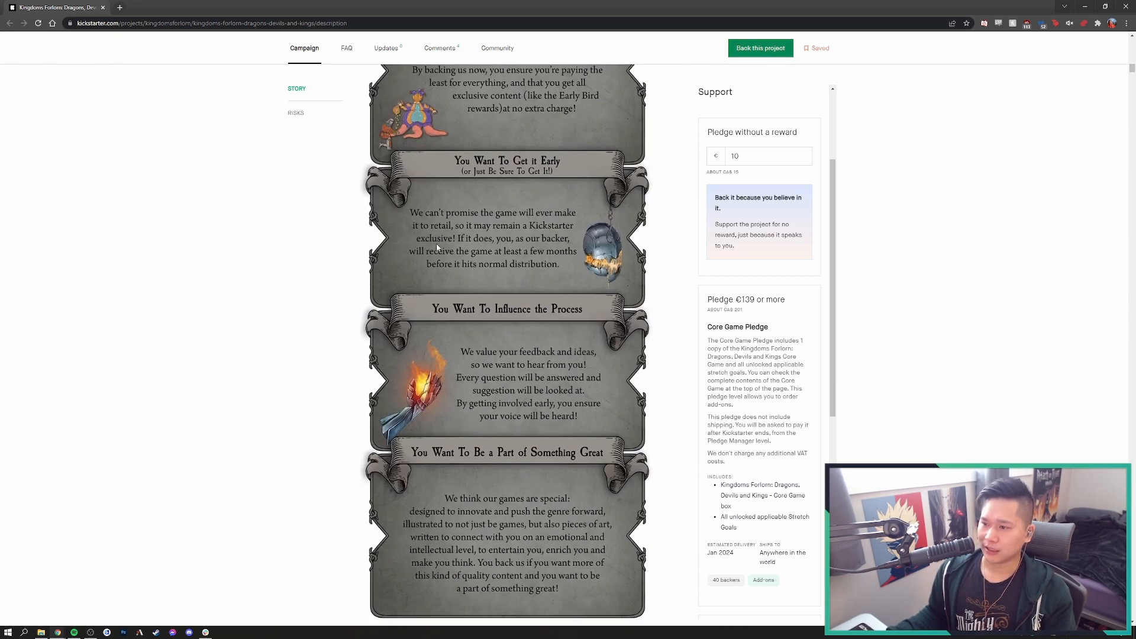
pyautogui.moveTo(488, 268)
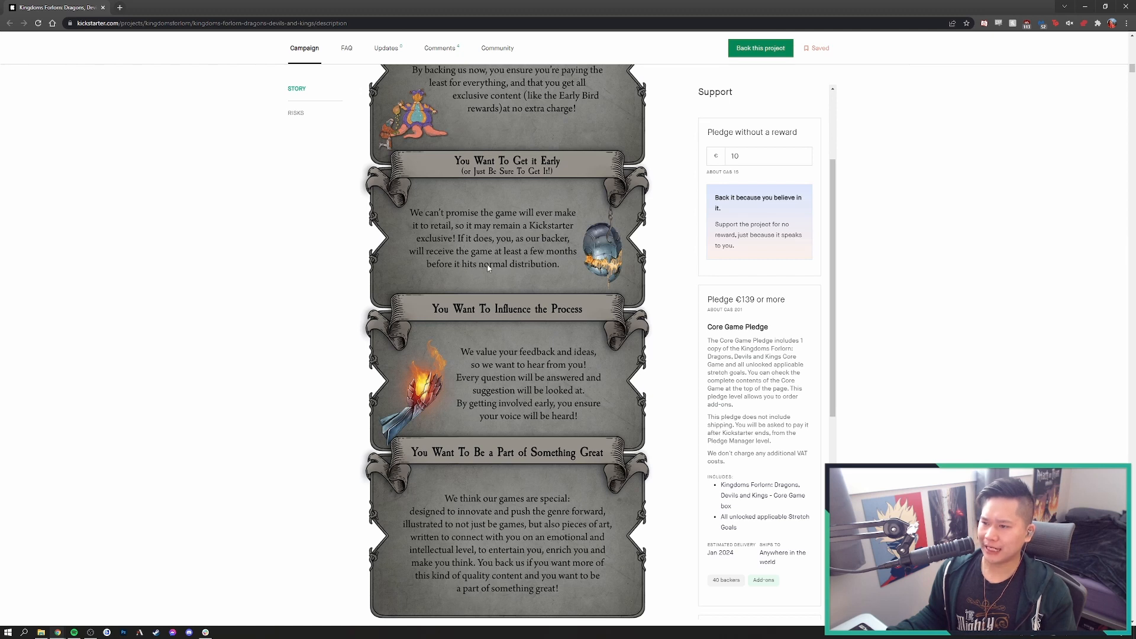
pyautogui.moveTo(498, 273)
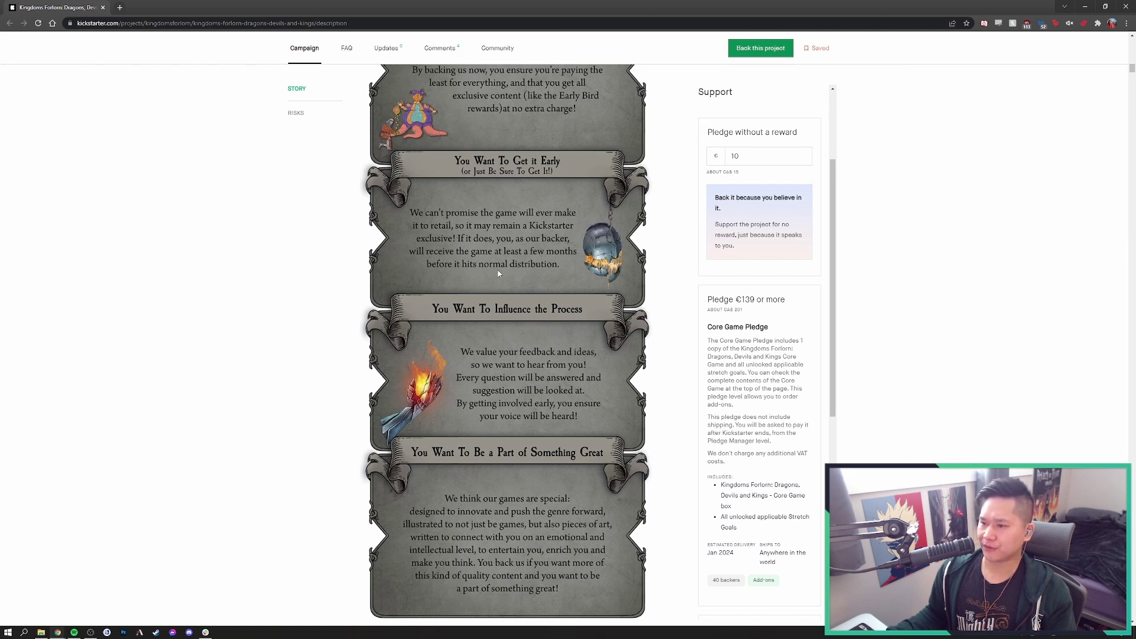
pyautogui.scroll(-3)
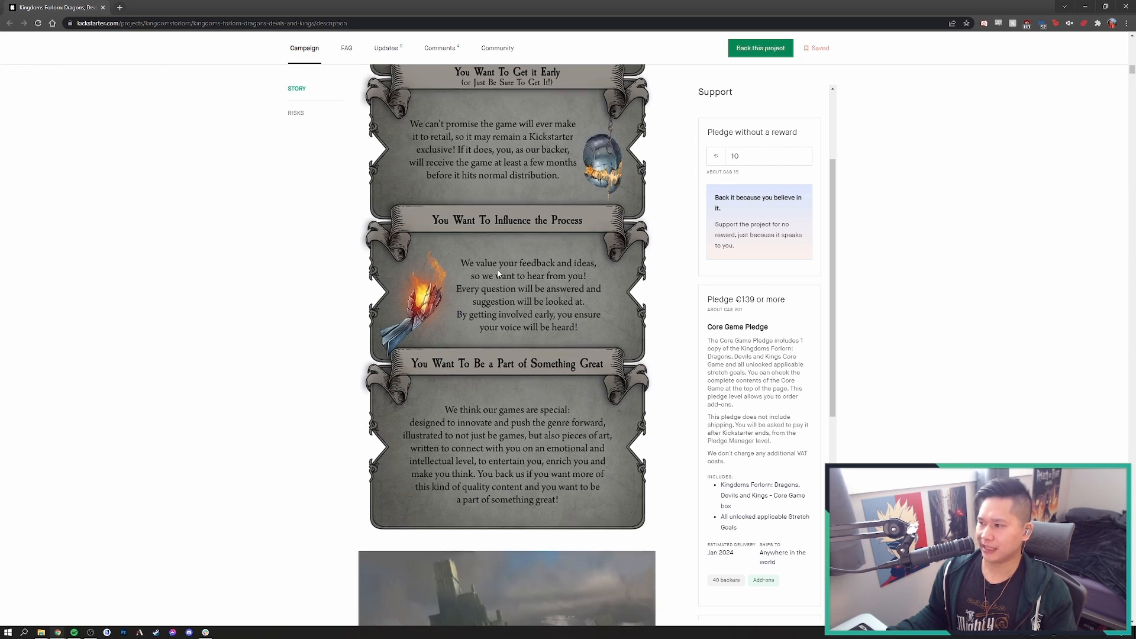
pyautogui.moveTo(508, 187)
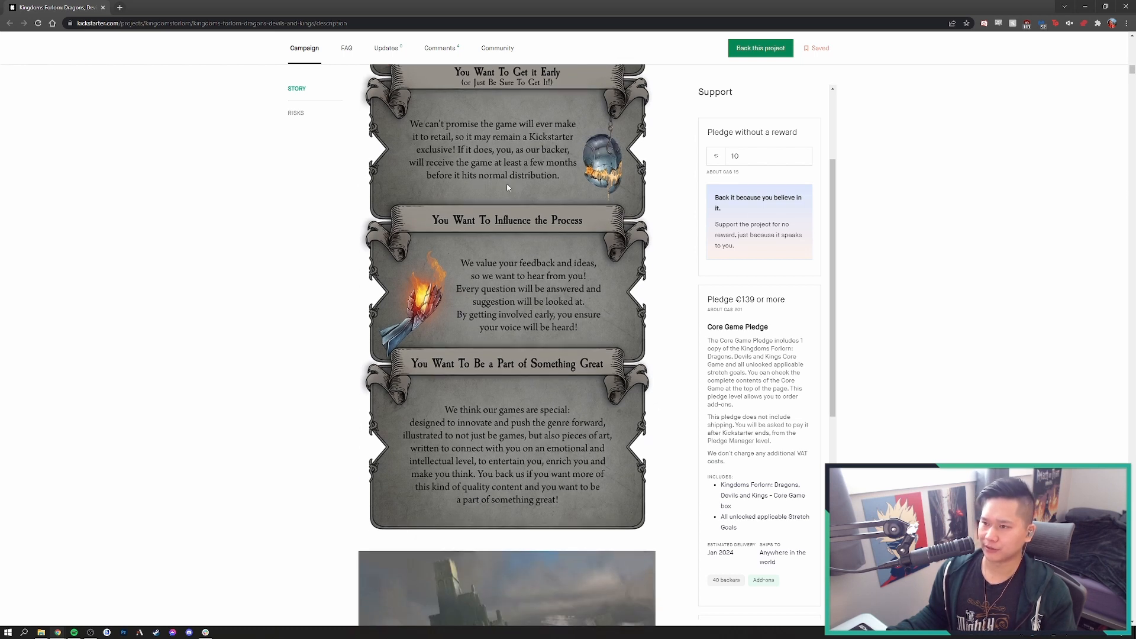
pyautogui.moveTo(502, 296)
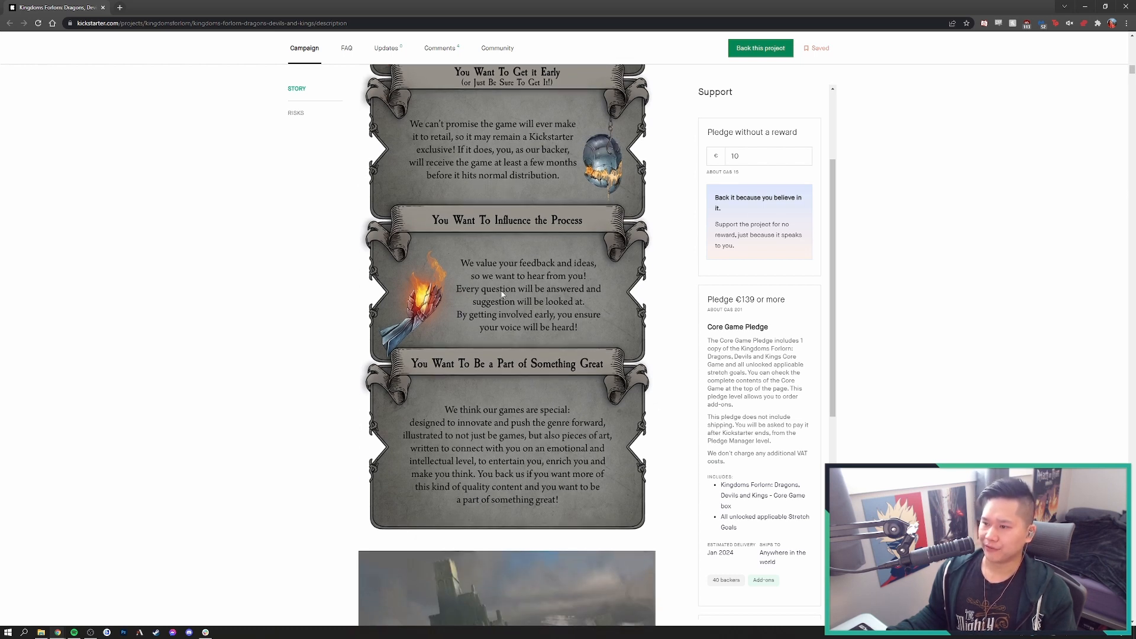
pyautogui.scroll(-3)
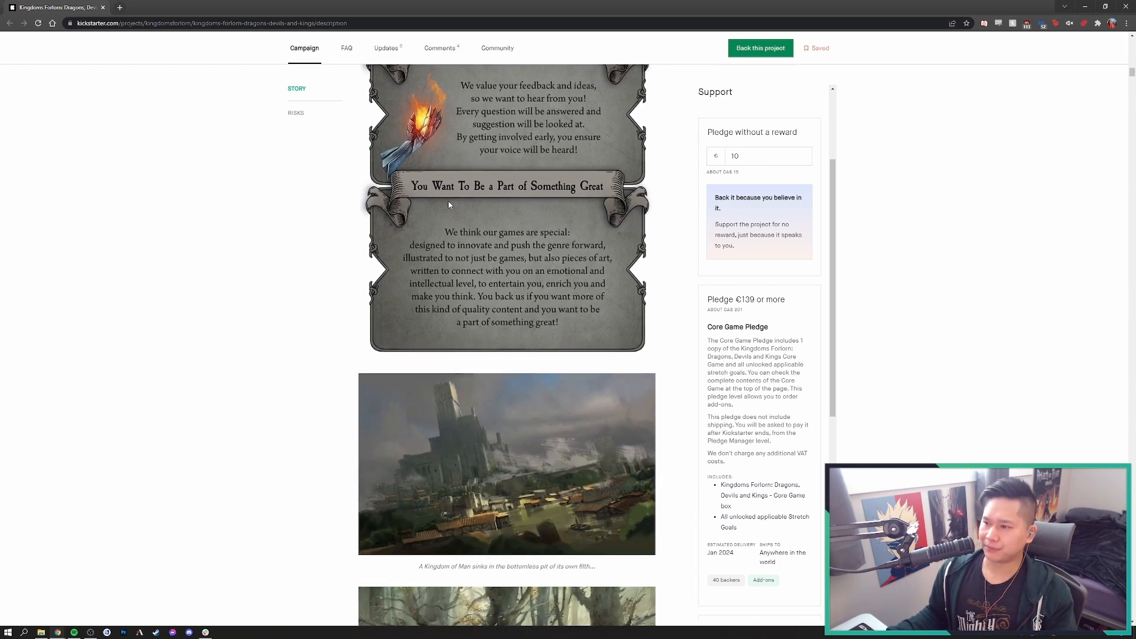
pyautogui.moveTo(459, 218)
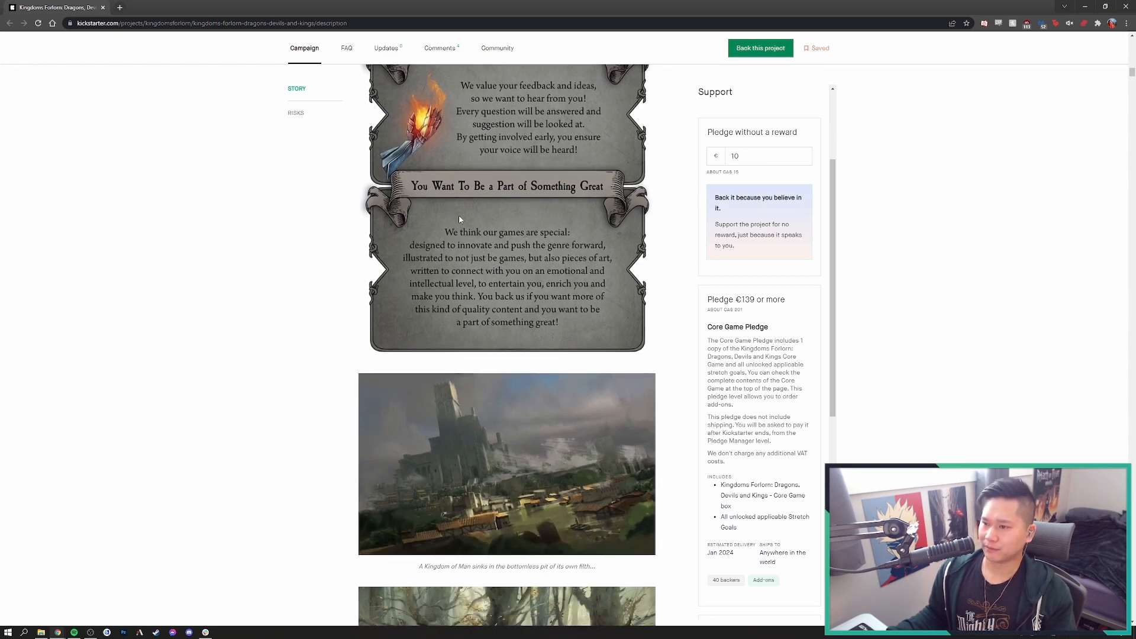
# Scroll past the overgrown barony and petrified crowd artwork to the 'A Board Game You Cannot Miss' banner
pyautogui.scroll(-3)
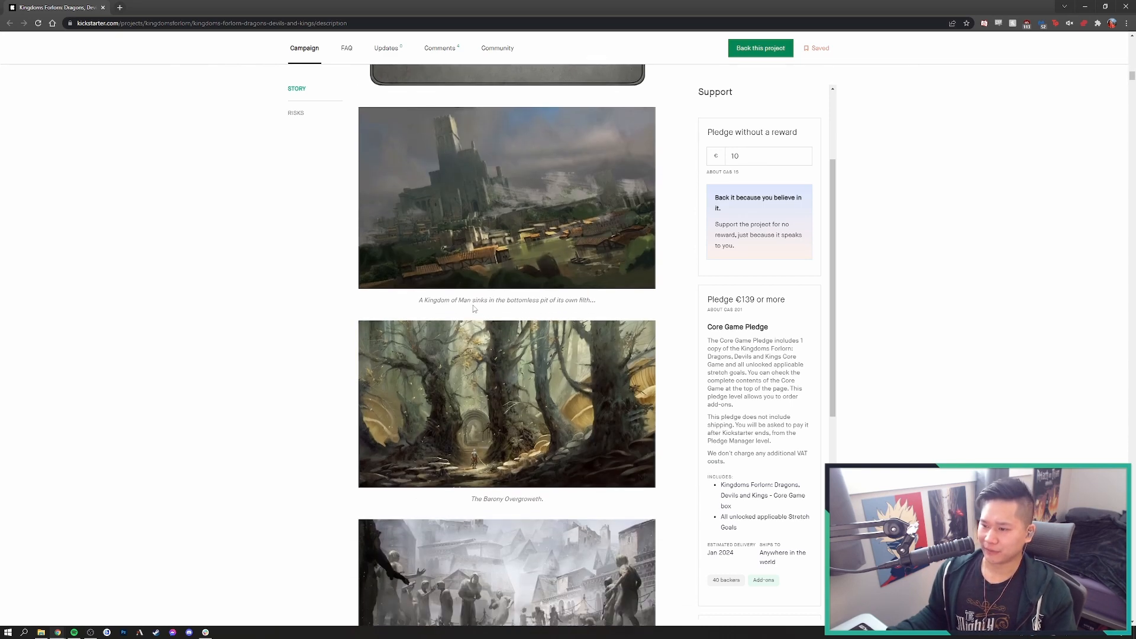
pyautogui.moveTo(432, 279)
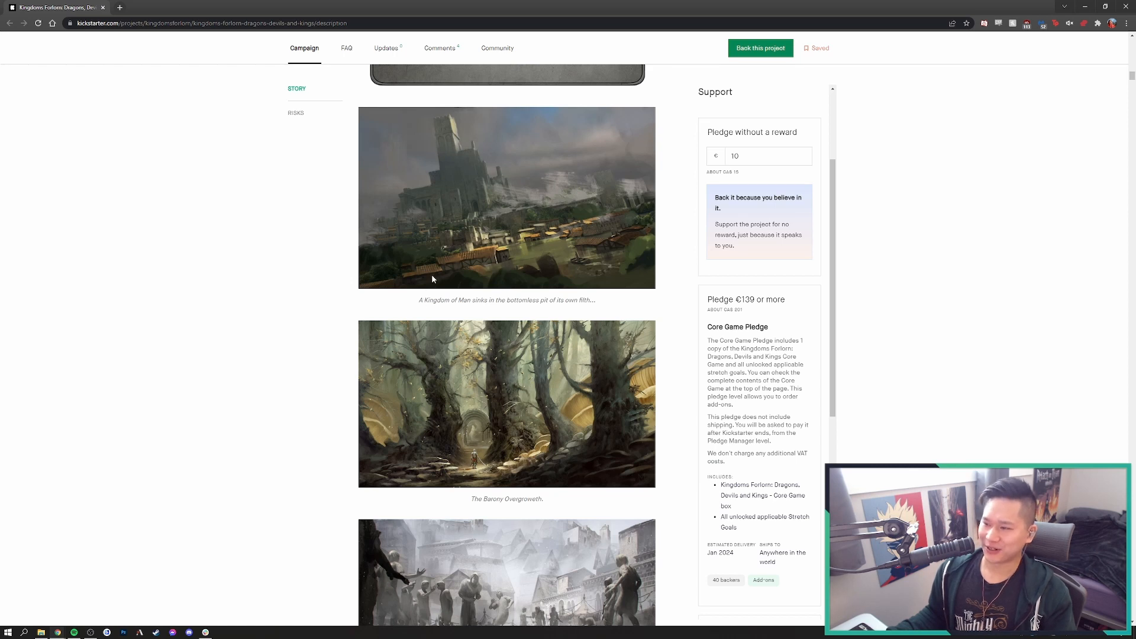
pyautogui.scroll(-3)
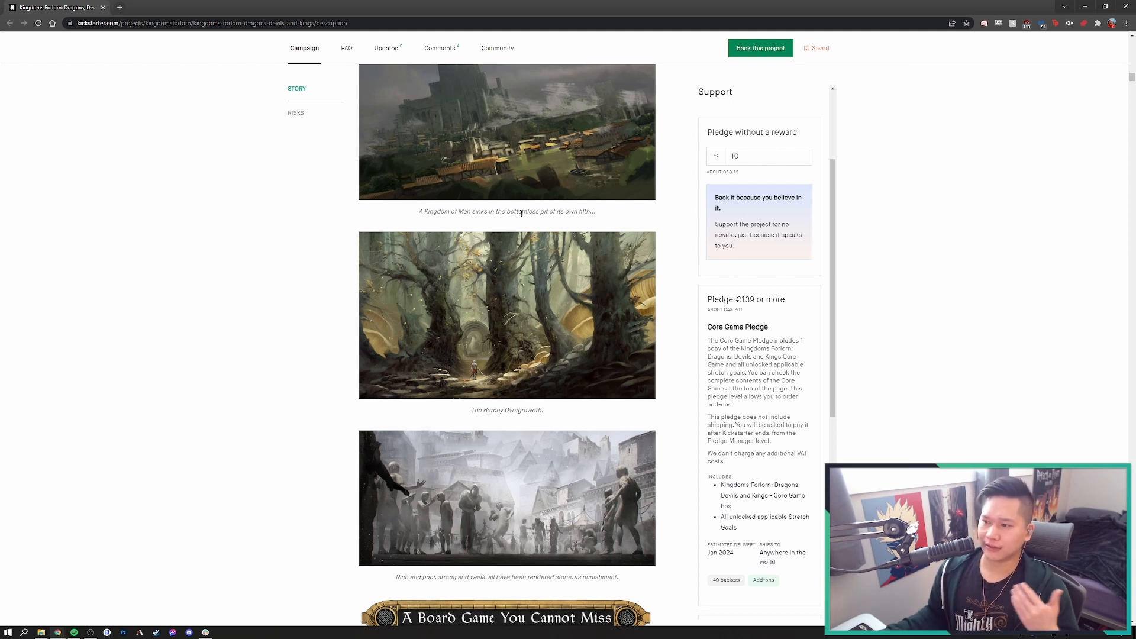
pyautogui.moveTo(570, 182)
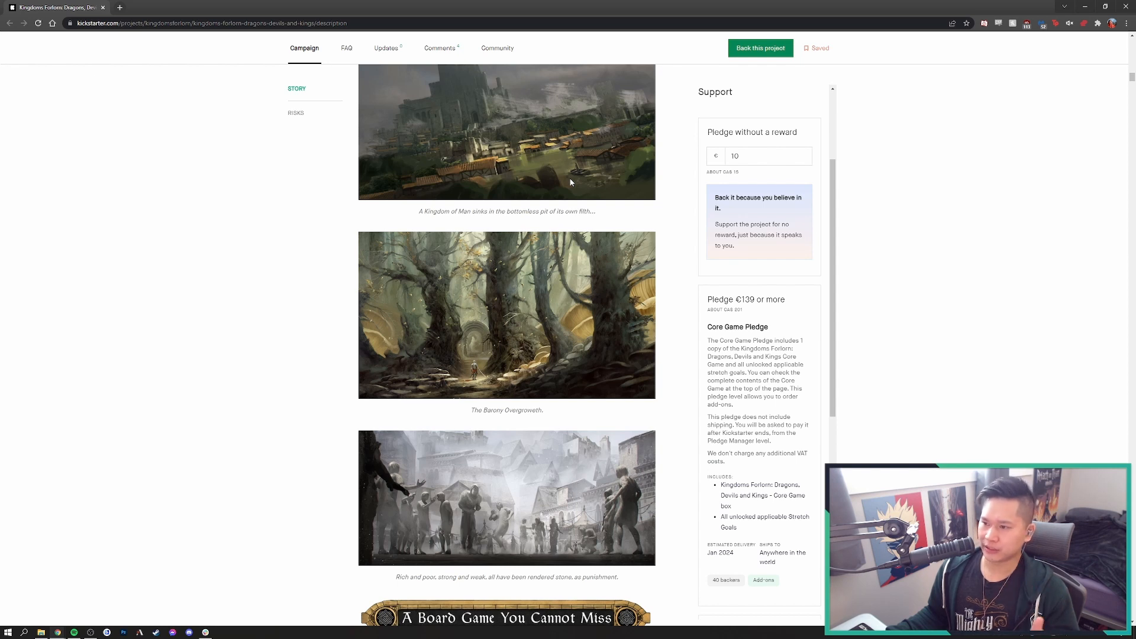
pyautogui.moveTo(553, 238)
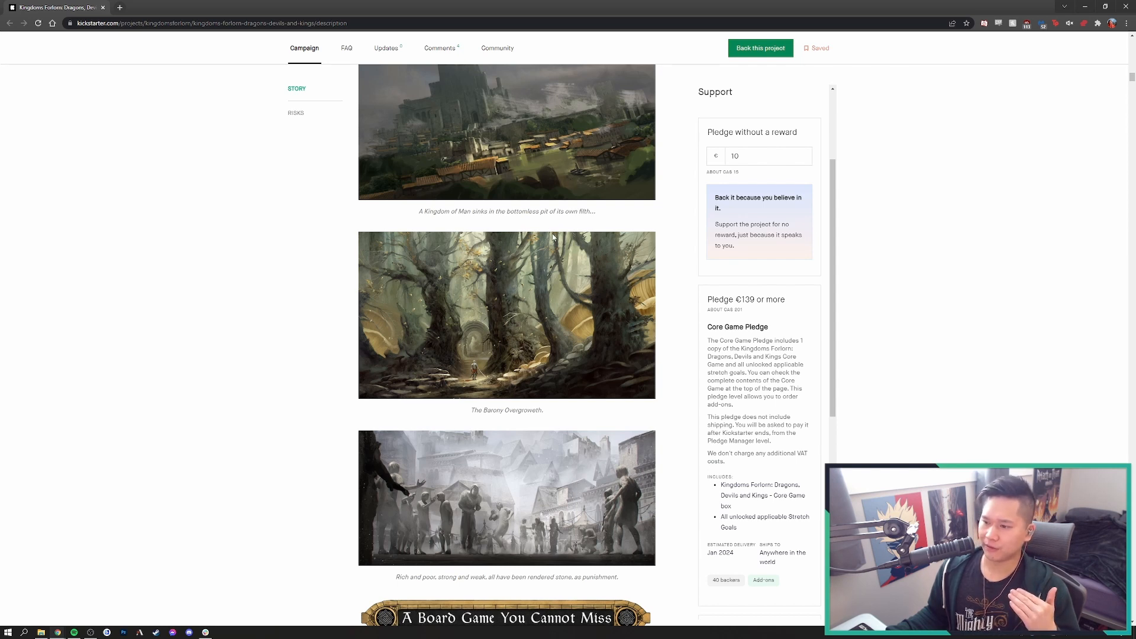
pyautogui.moveTo(549, 253)
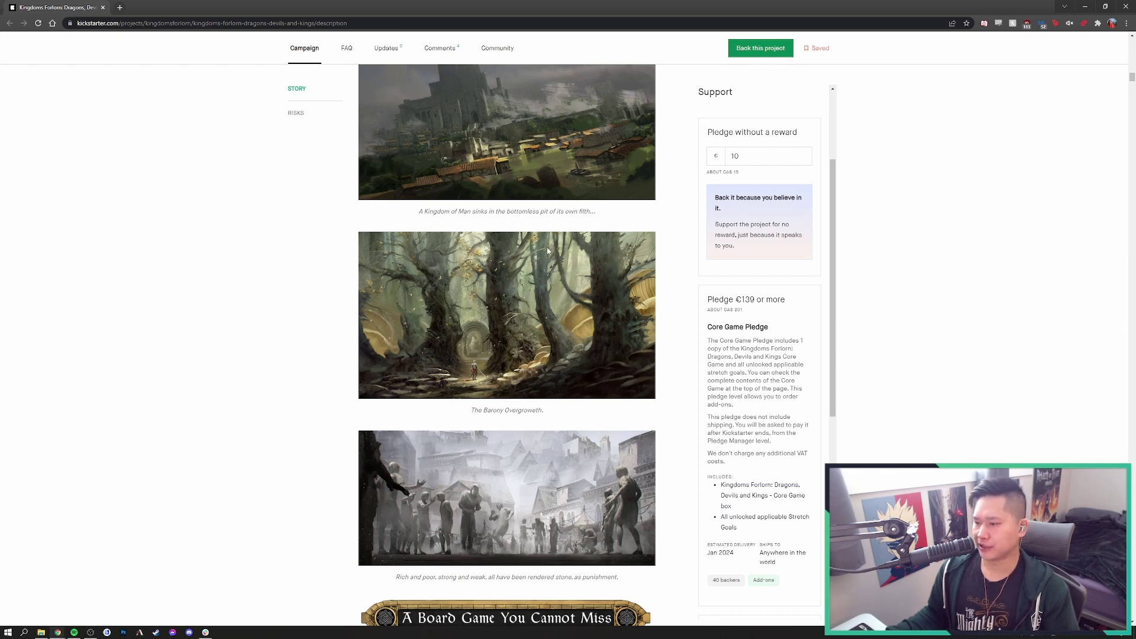
pyautogui.scroll(-3)
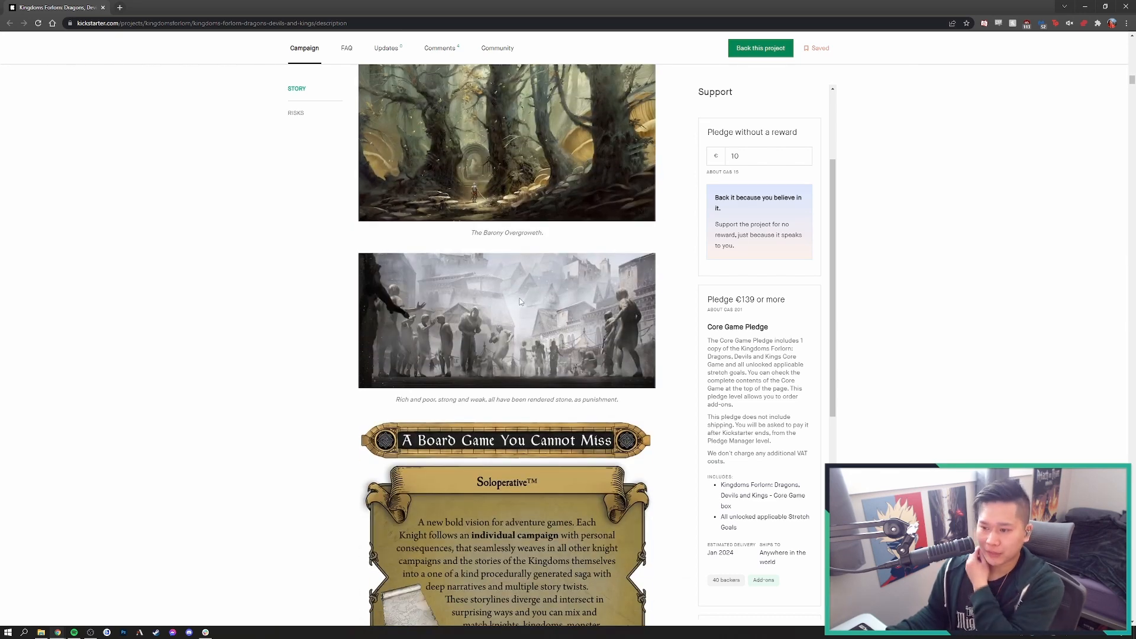
# Scroll down to the Soloperative and Tabletop Shared Worlds panels
pyautogui.scroll(-3)
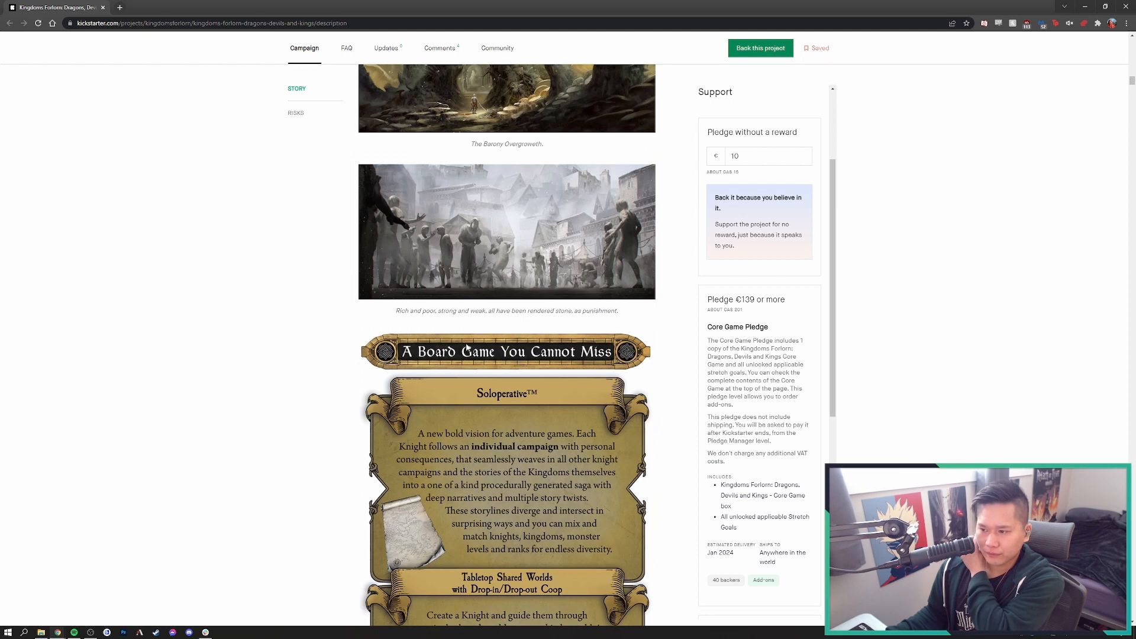
pyautogui.scroll(-3)
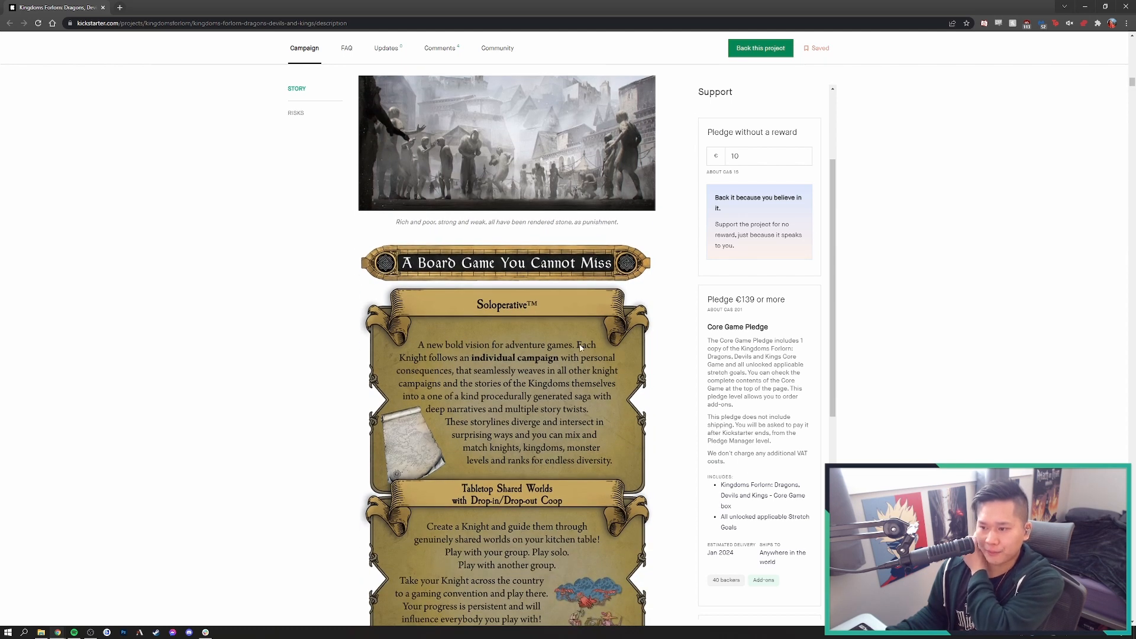
pyautogui.moveTo(504, 362)
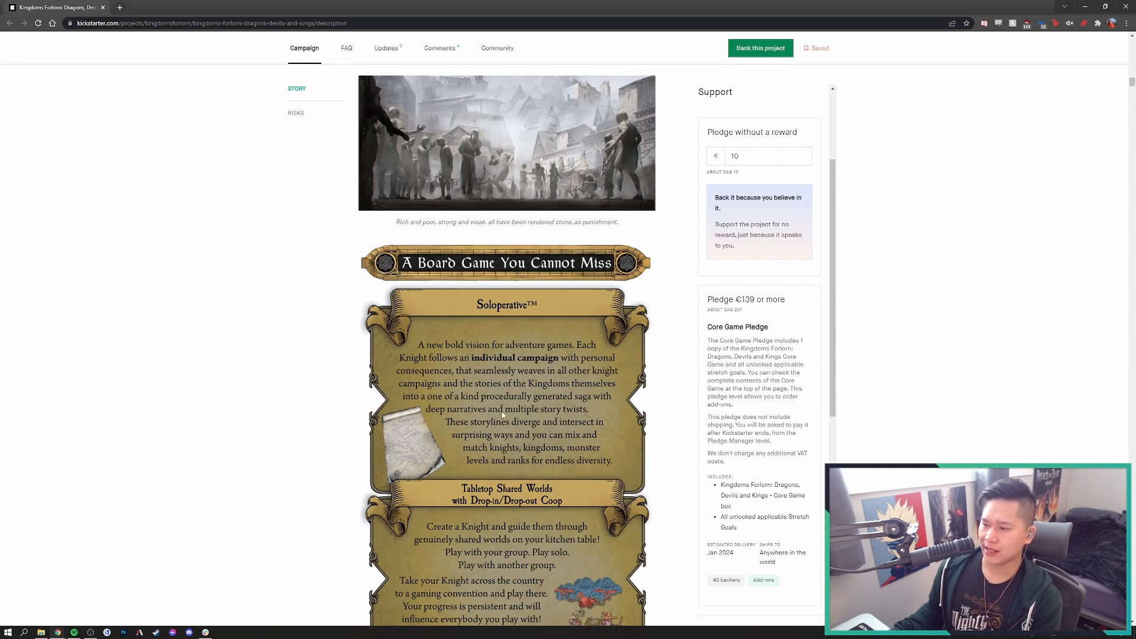
pyautogui.scroll(-3)
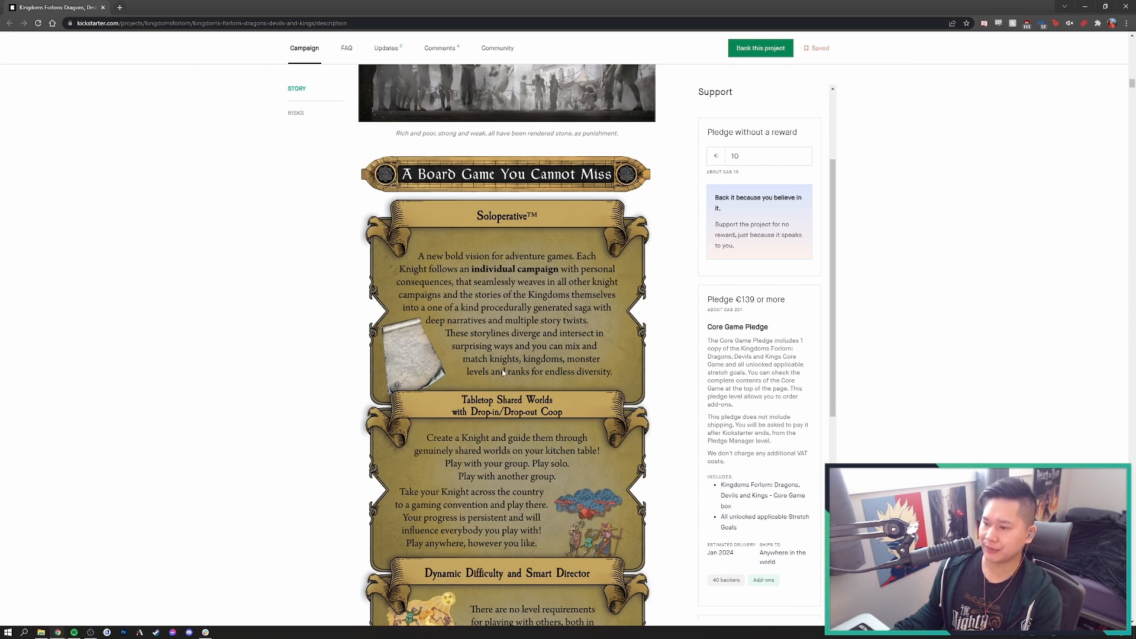
pyautogui.moveTo(499, 389)
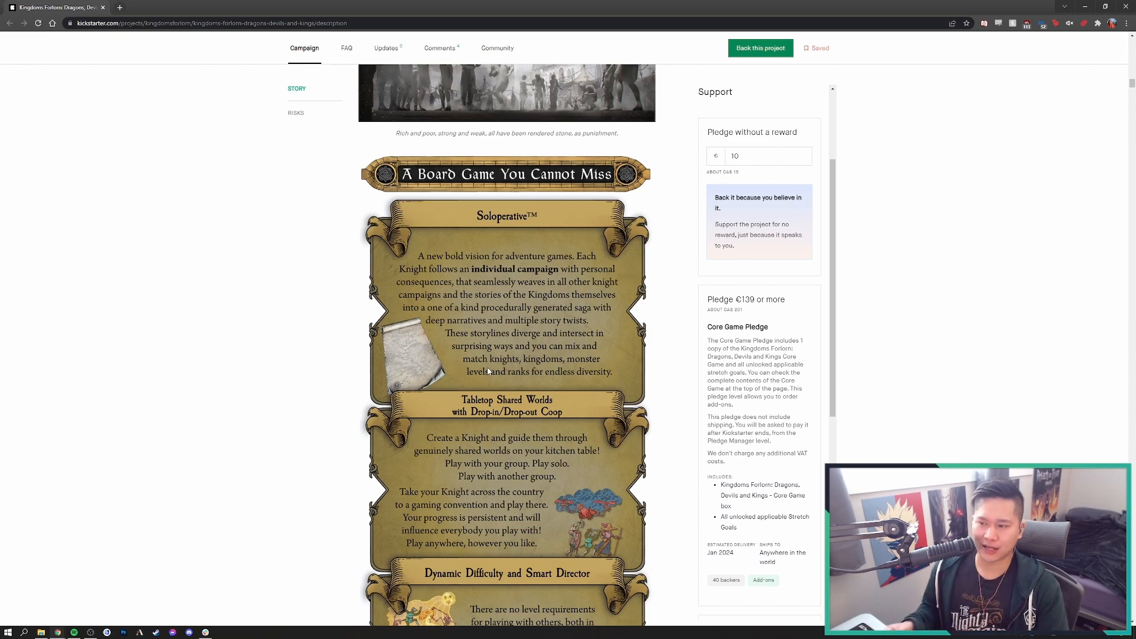
# Scroll down to the Dynamic Difficulty and Smart Director panel
pyautogui.scroll(-3)
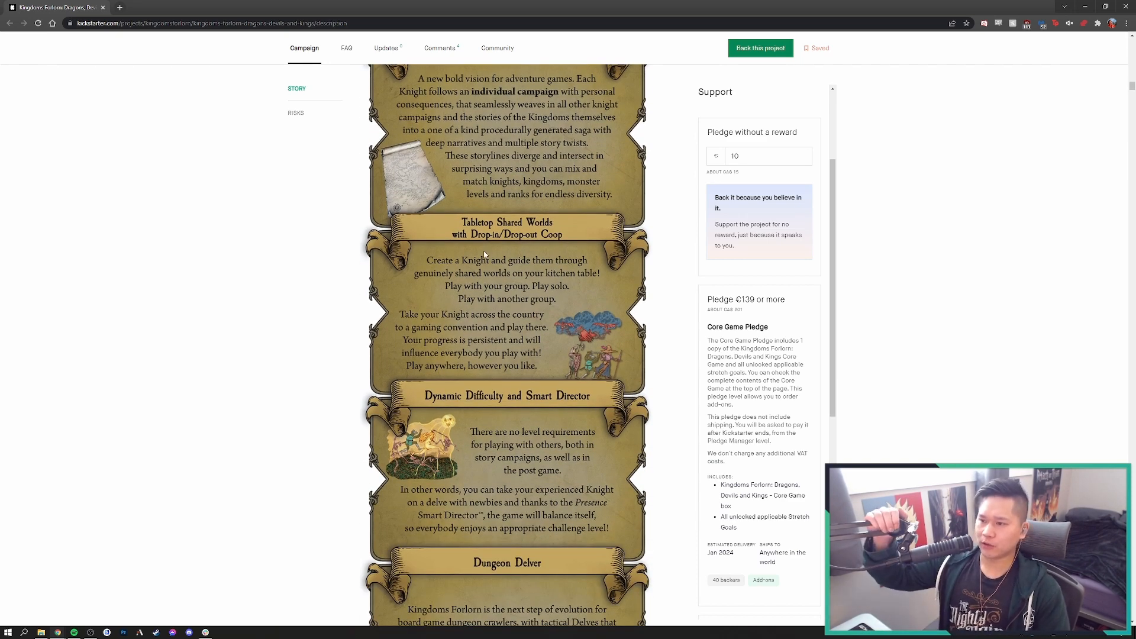
pyautogui.moveTo(503, 282)
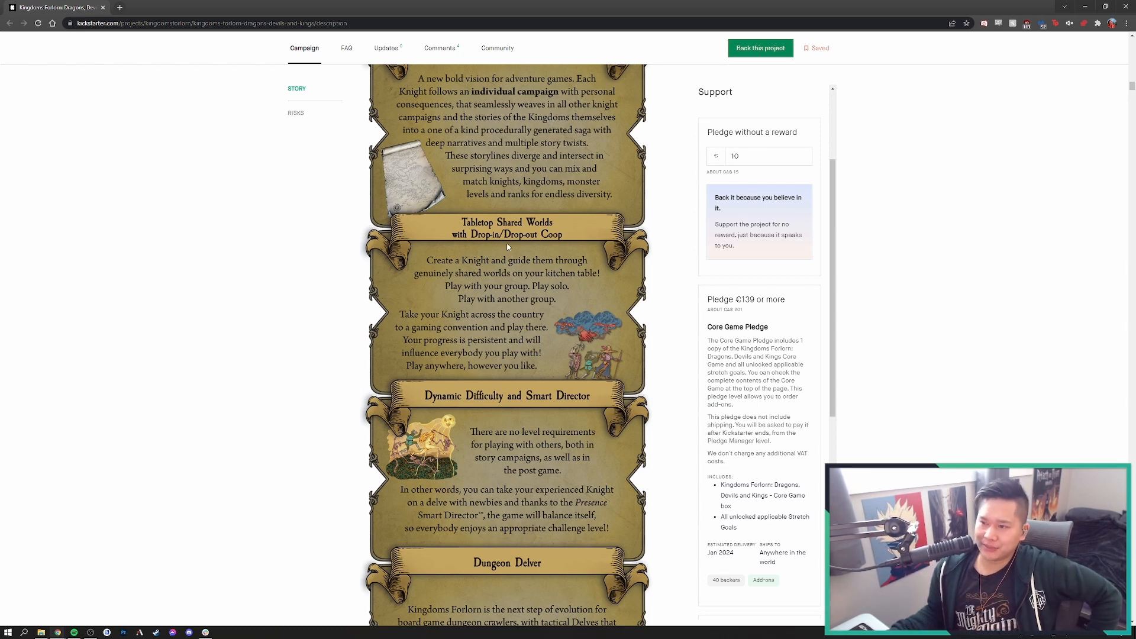
pyautogui.moveTo(505, 249)
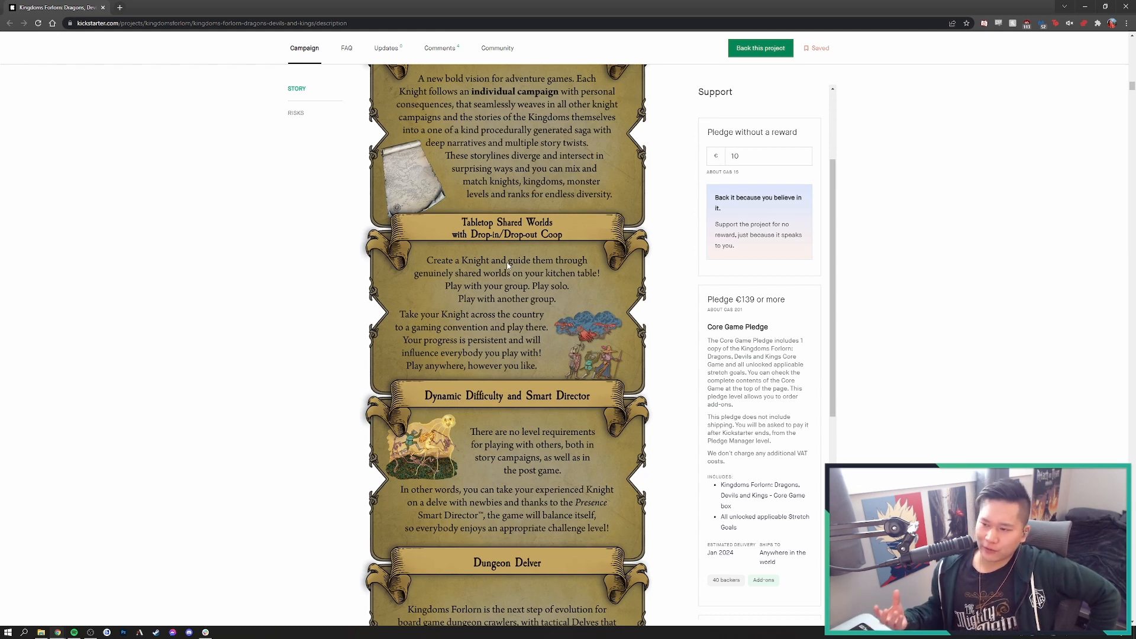
# Scroll to show the full Dungeon Delver panel with Vast World of Meaningful Choices starting below
pyautogui.scroll(-3)
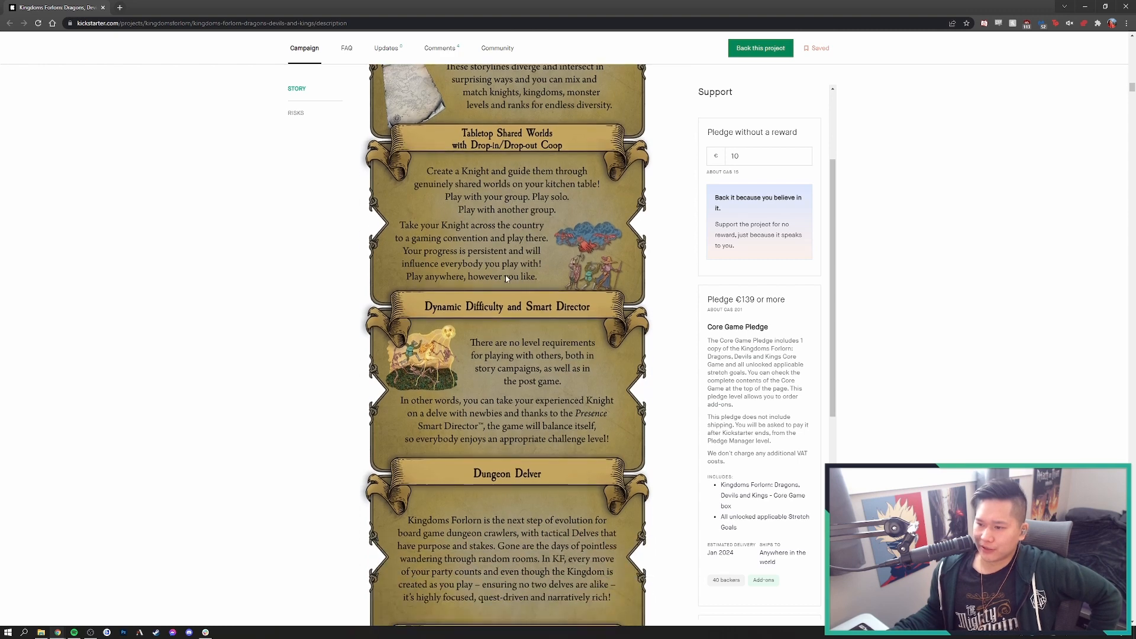
pyautogui.scroll(-3)
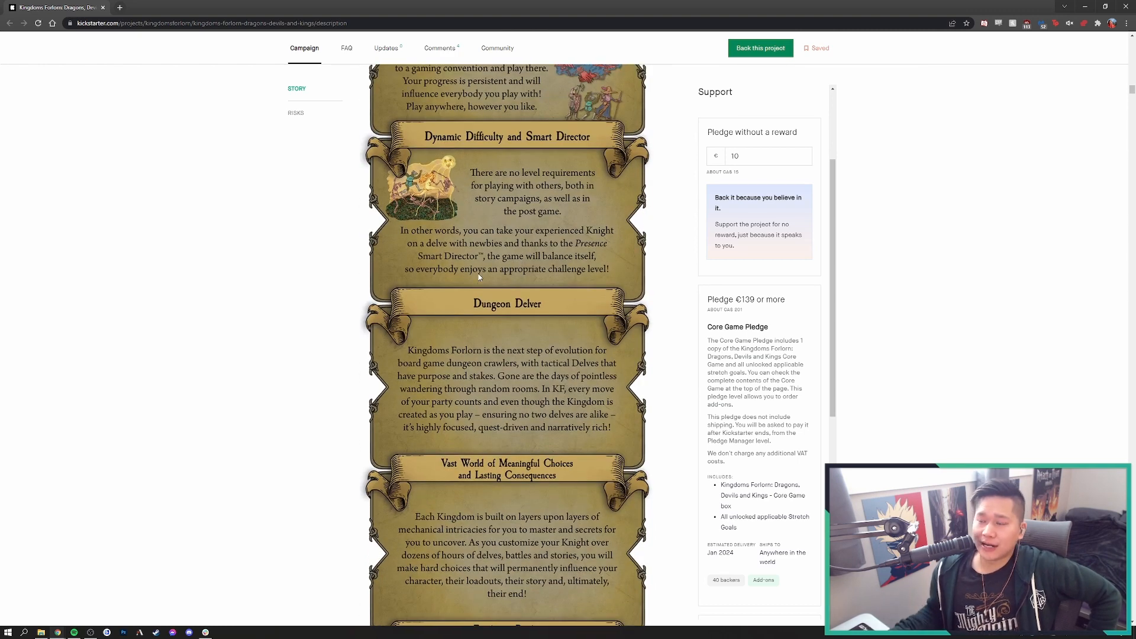
pyautogui.scroll(3)
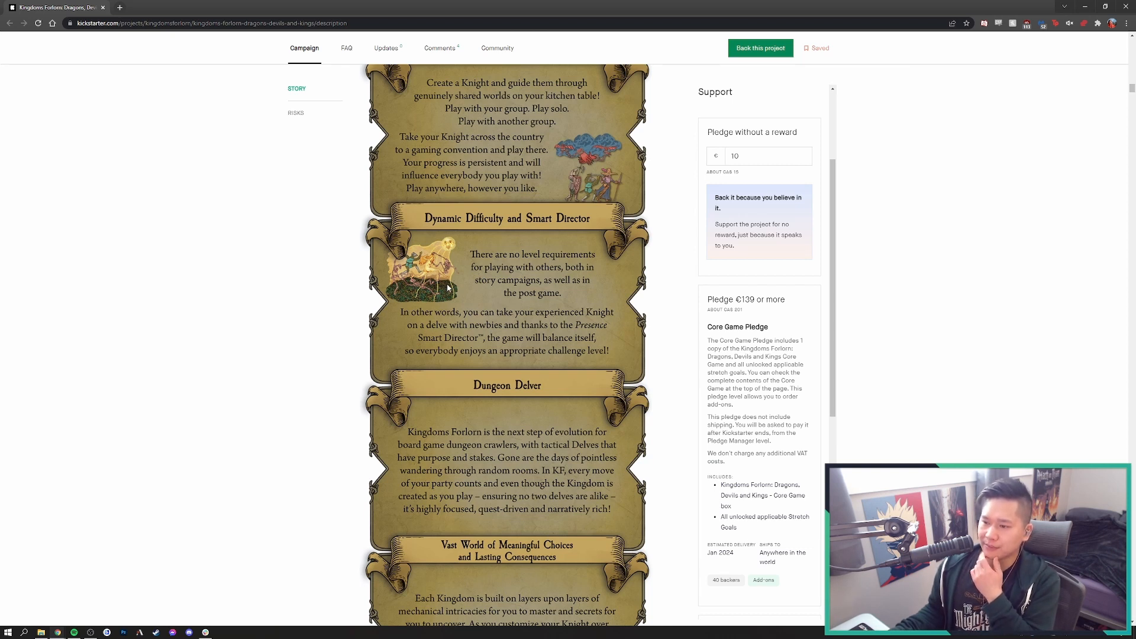
pyautogui.moveTo(479, 339)
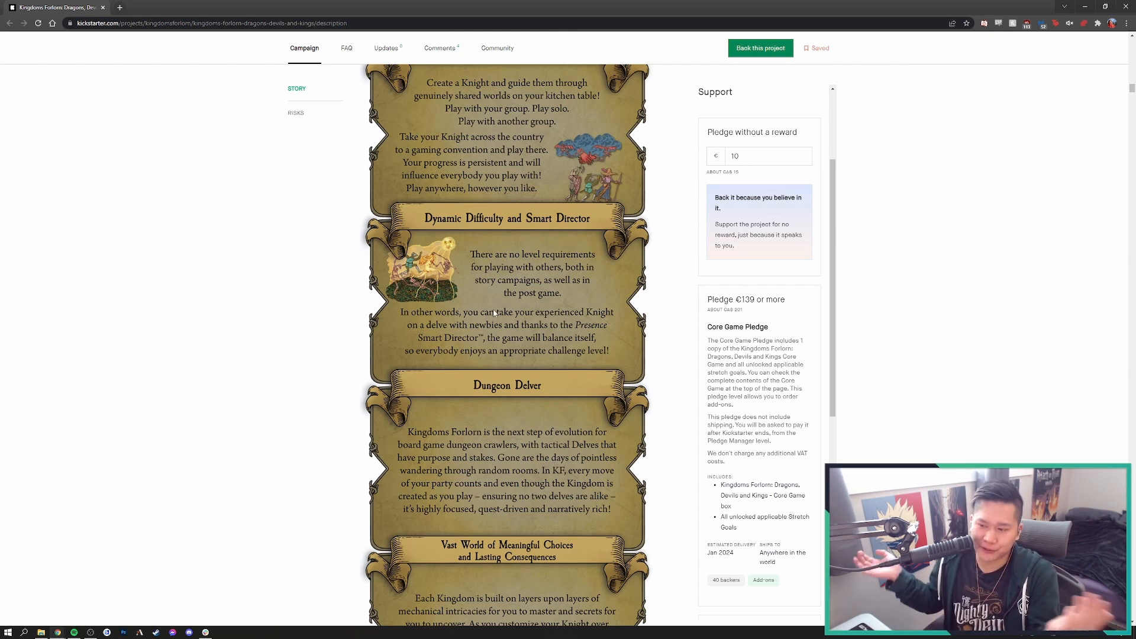
# Scroll down through the Vast World of Meaningful Choices panel until Escalating Battles appears
pyautogui.scroll(-3)
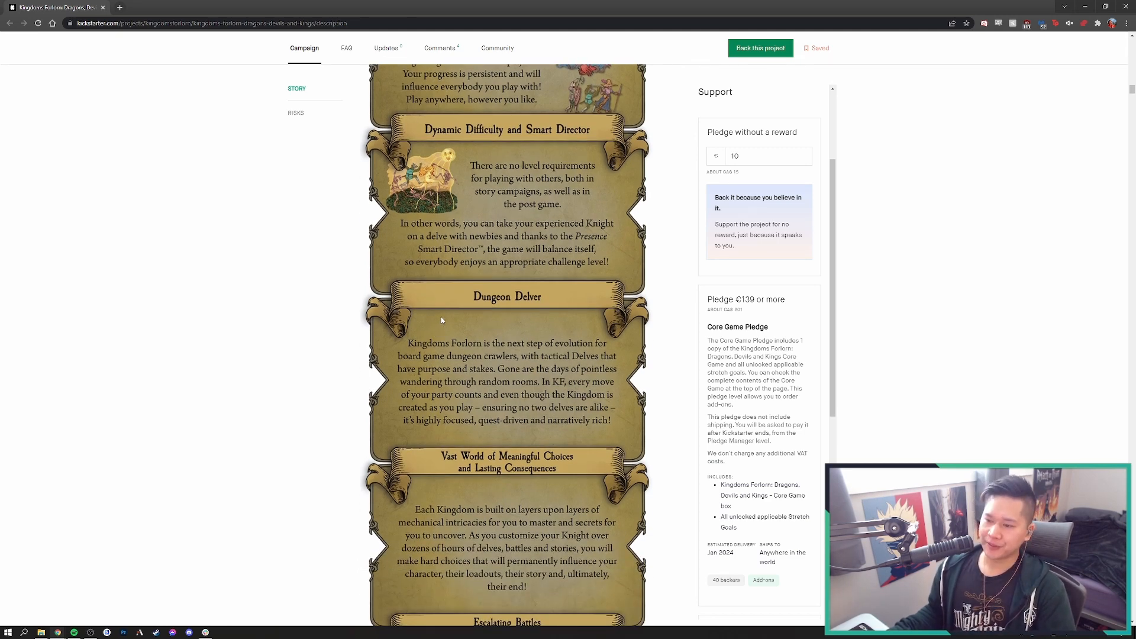
pyautogui.moveTo(458, 351)
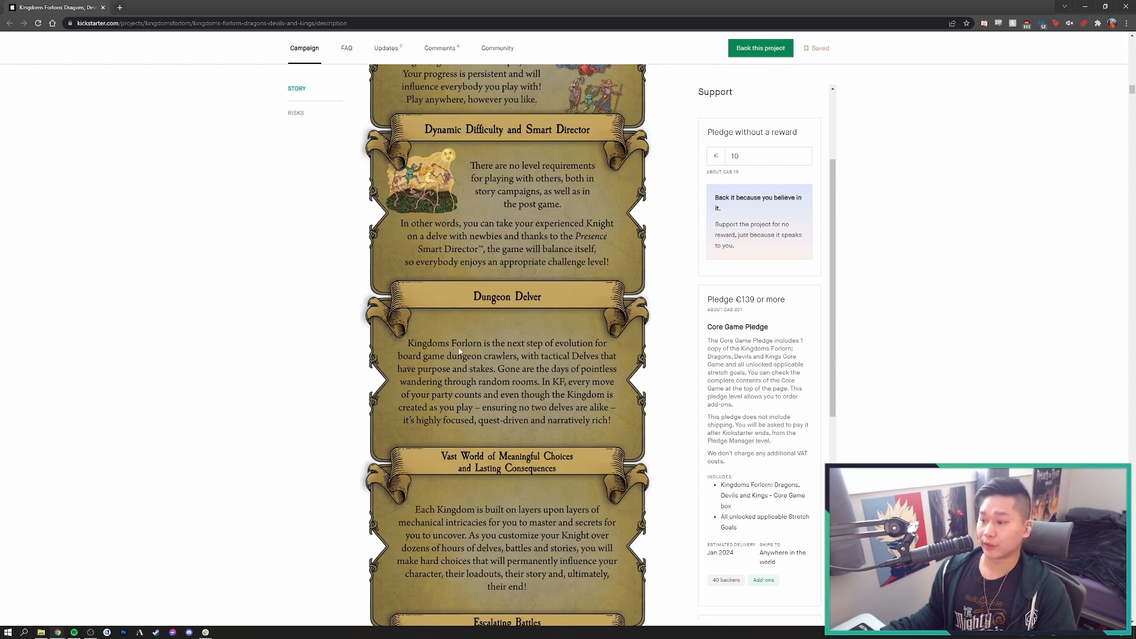
pyautogui.scroll(-3)
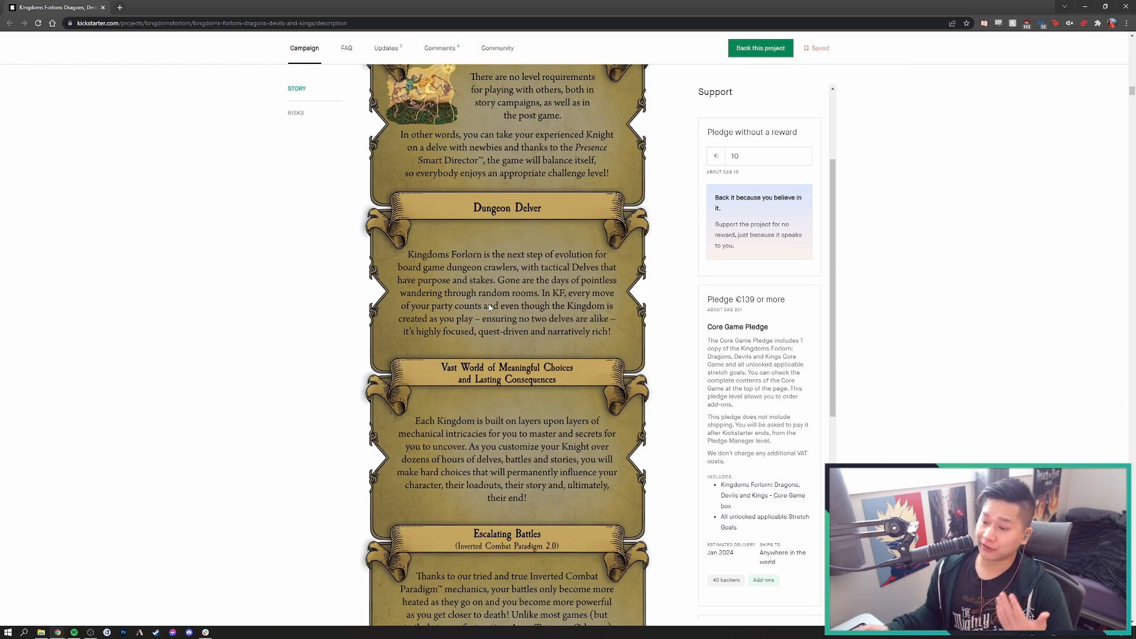
# Scroll down to show the full Escalating Battles panel with Hard Co-op beginning below
pyautogui.scroll(-3)
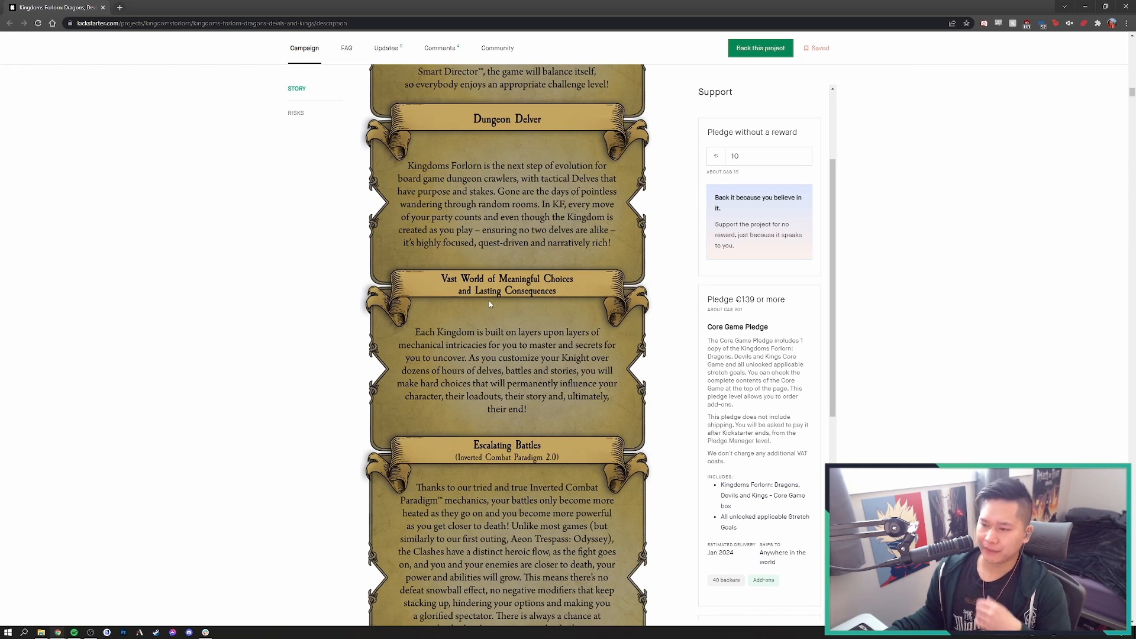
pyautogui.moveTo(392, 326)
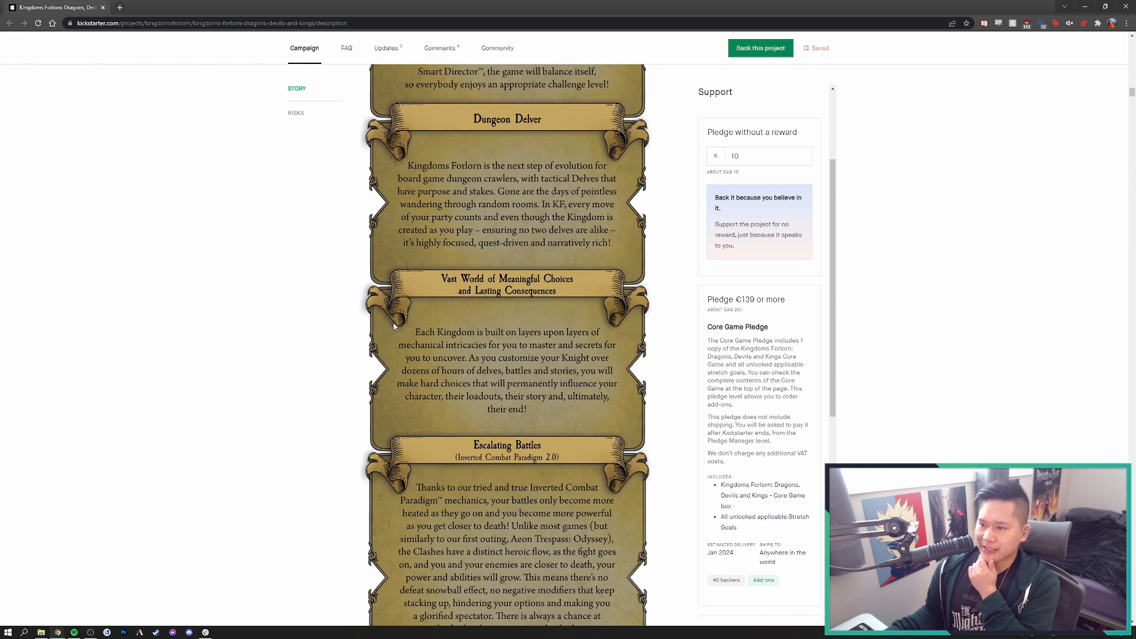
pyautogui.moveTo(390, 326)
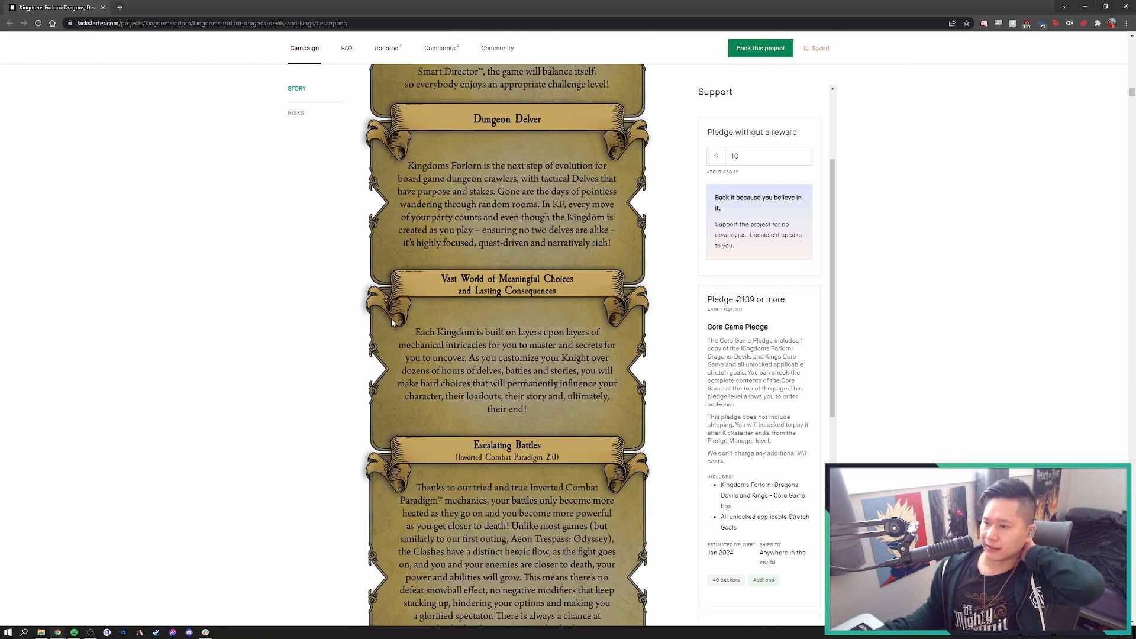
pyautogui.moveTo(486, 306)
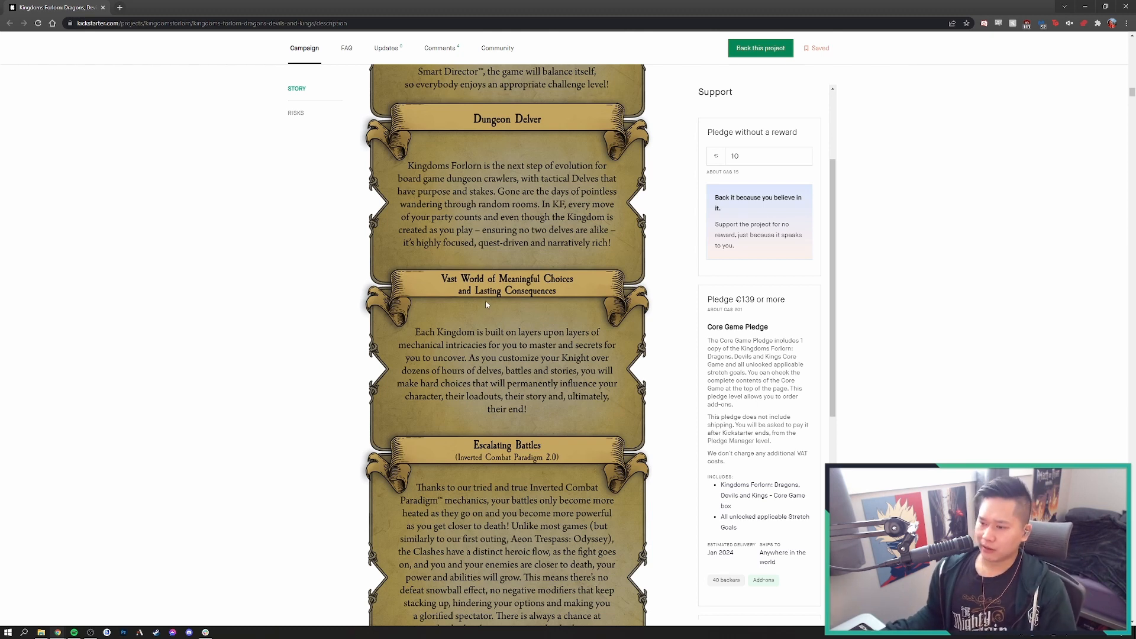
pyautogui.moveTo(480, 324)
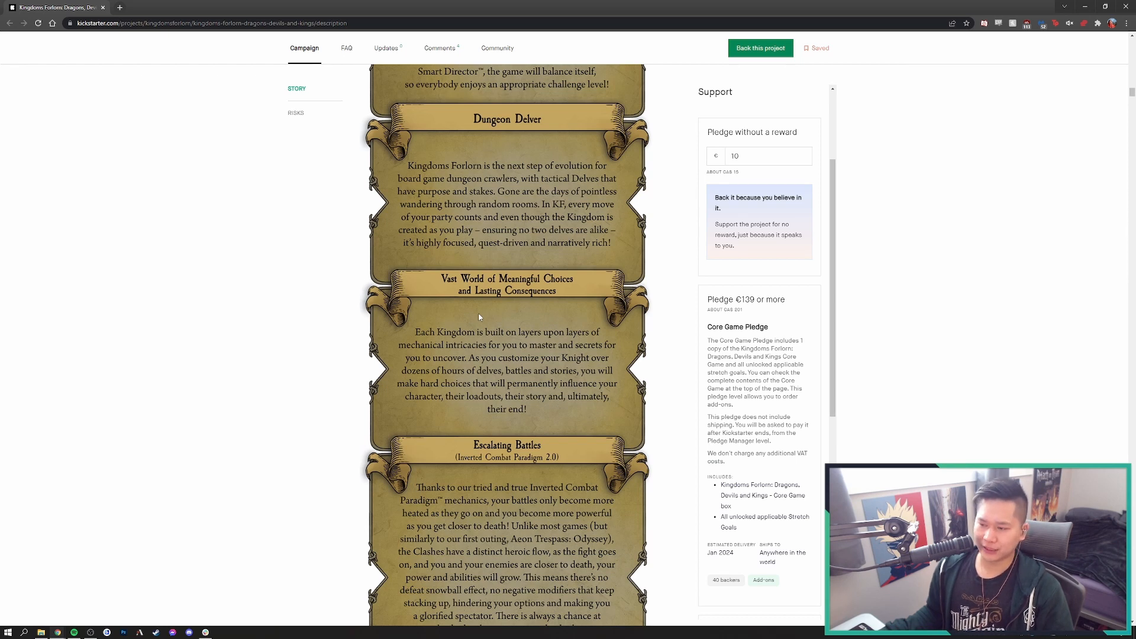
pyautogui.moveTo(478, 312)
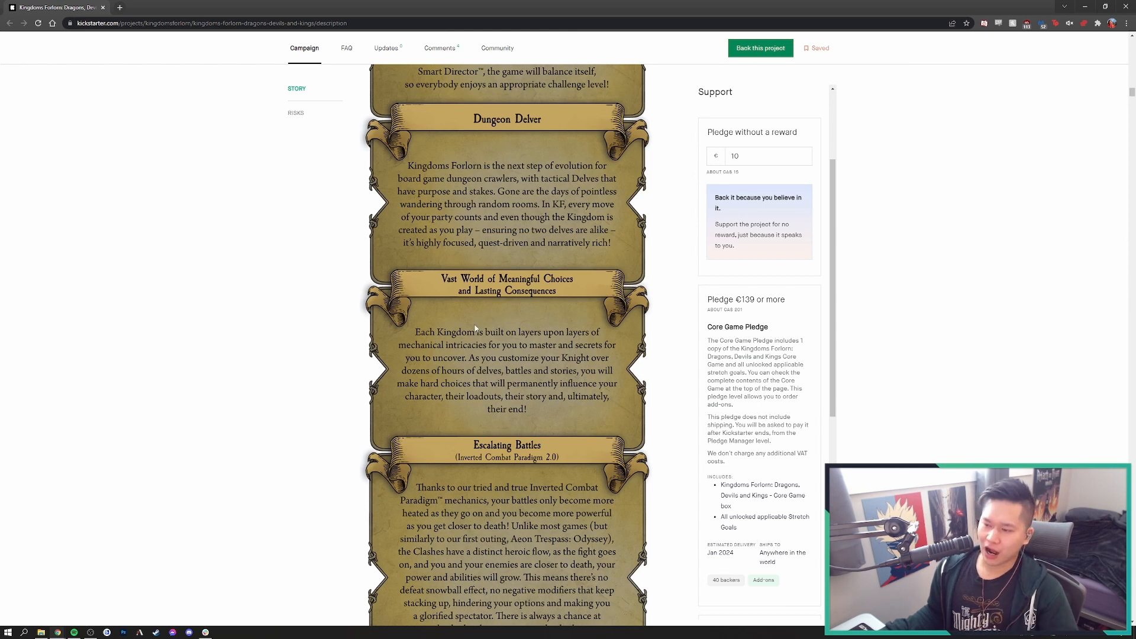
pyautogui.moveTo(475, 352)
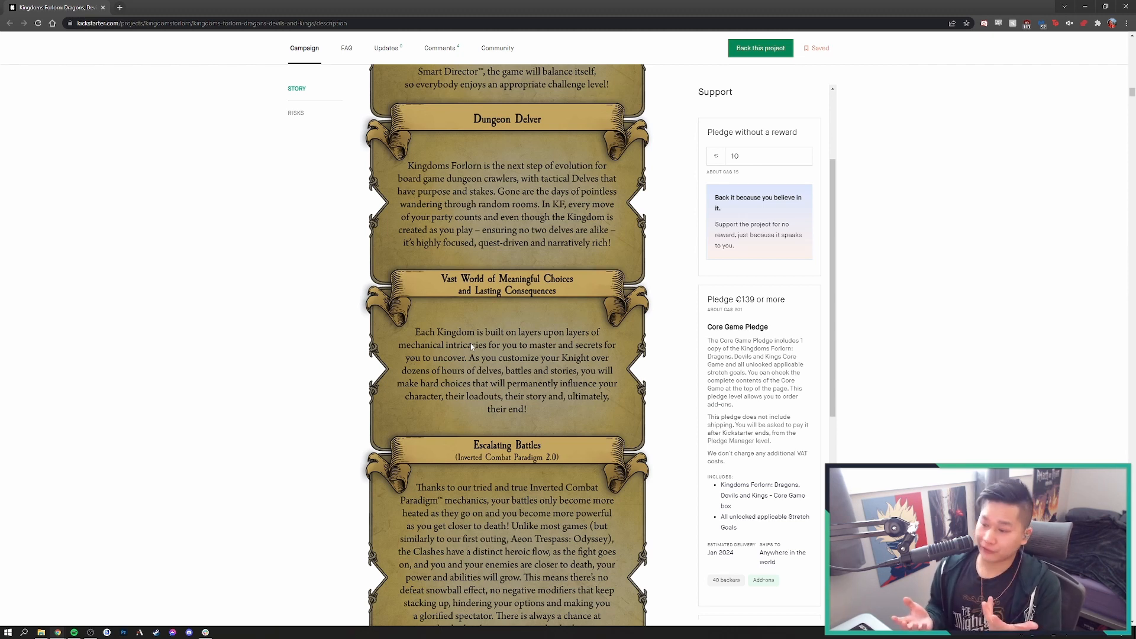
pyautogui.scroll(-3)
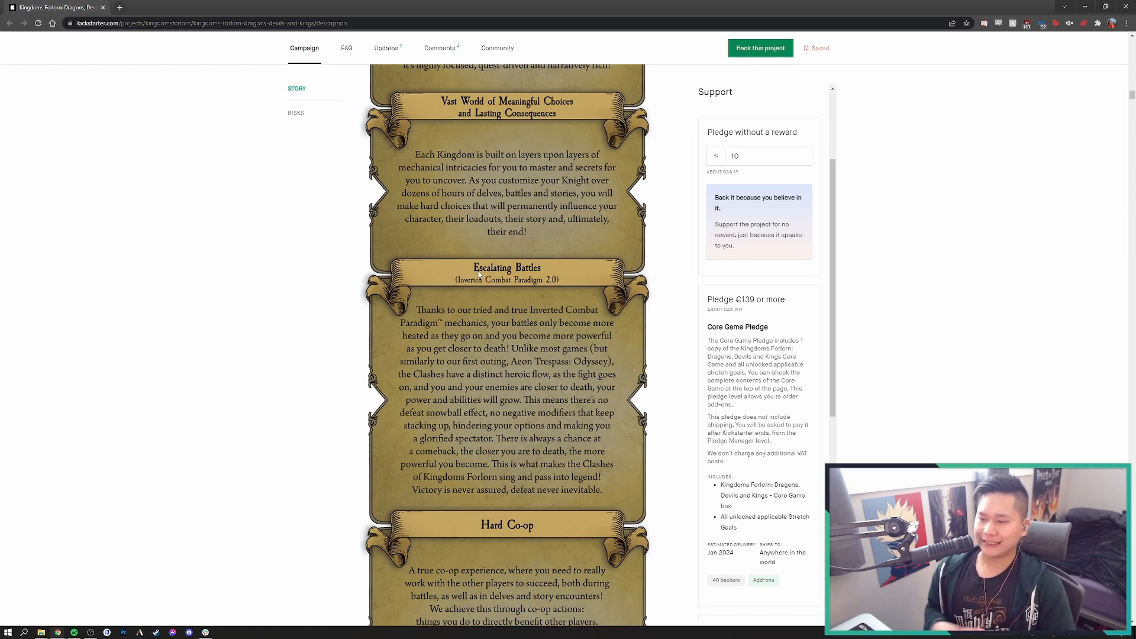
# Scroll down so the complete Hard Co-op panel shows with Endless Postgame below
pyautogui.scroll(-3)
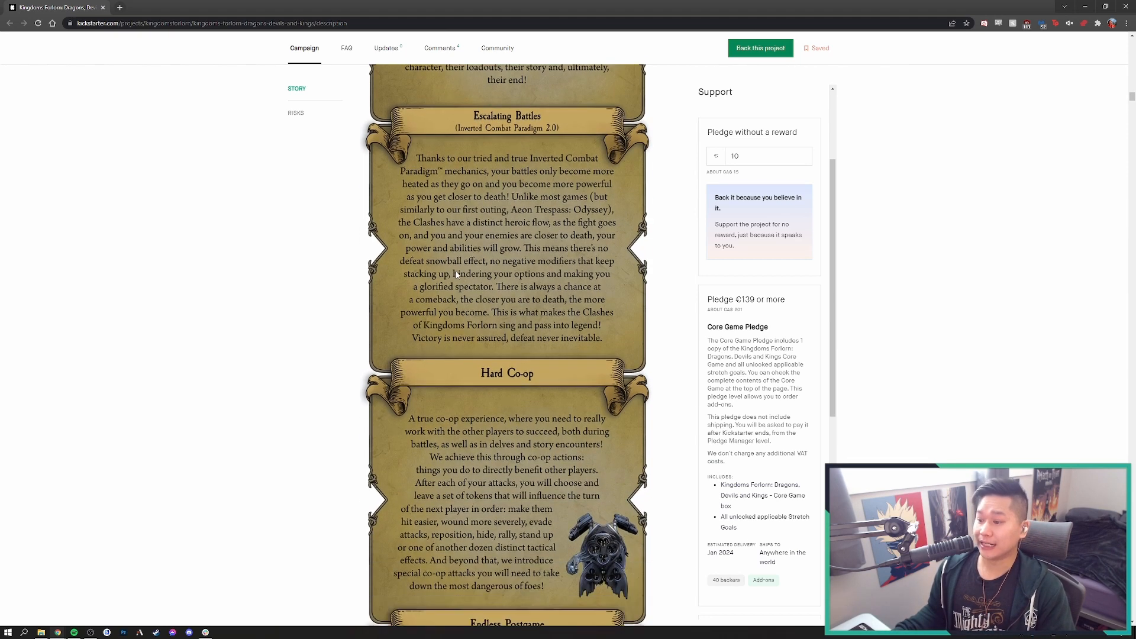
pyautogui.scroll(-3)
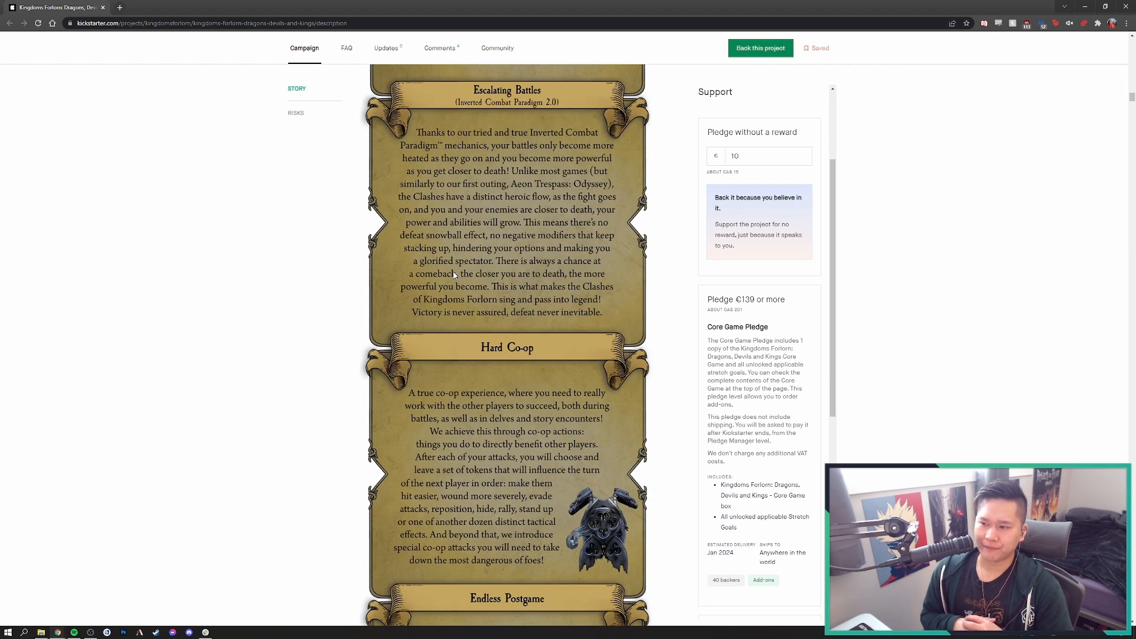
# Scroll down to the Endless Postgame and Permanent Changes panels, reaching the True Solo Mode heading
pyautogui.scroll(-3)
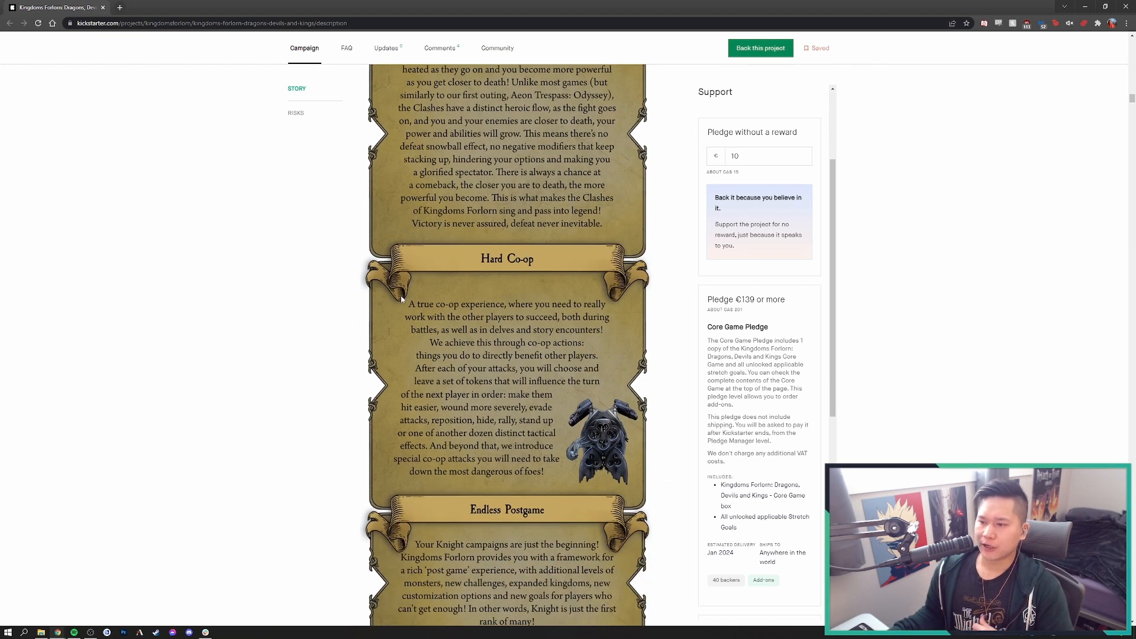
pyautogui.moveTo(447, 304)
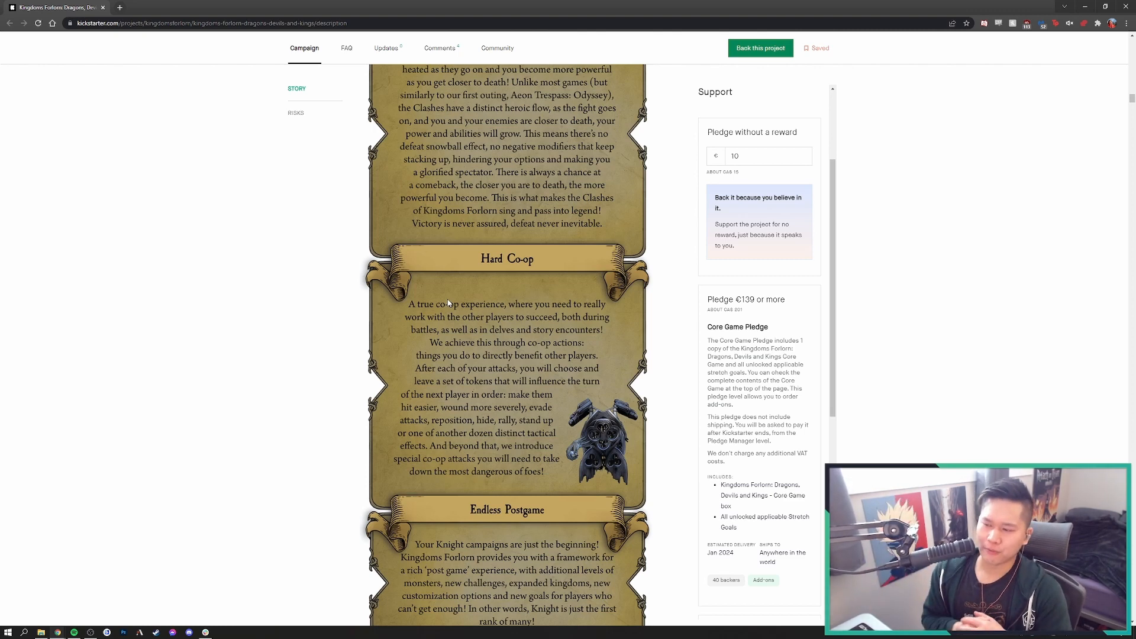
pyautogui.scroll(-3)
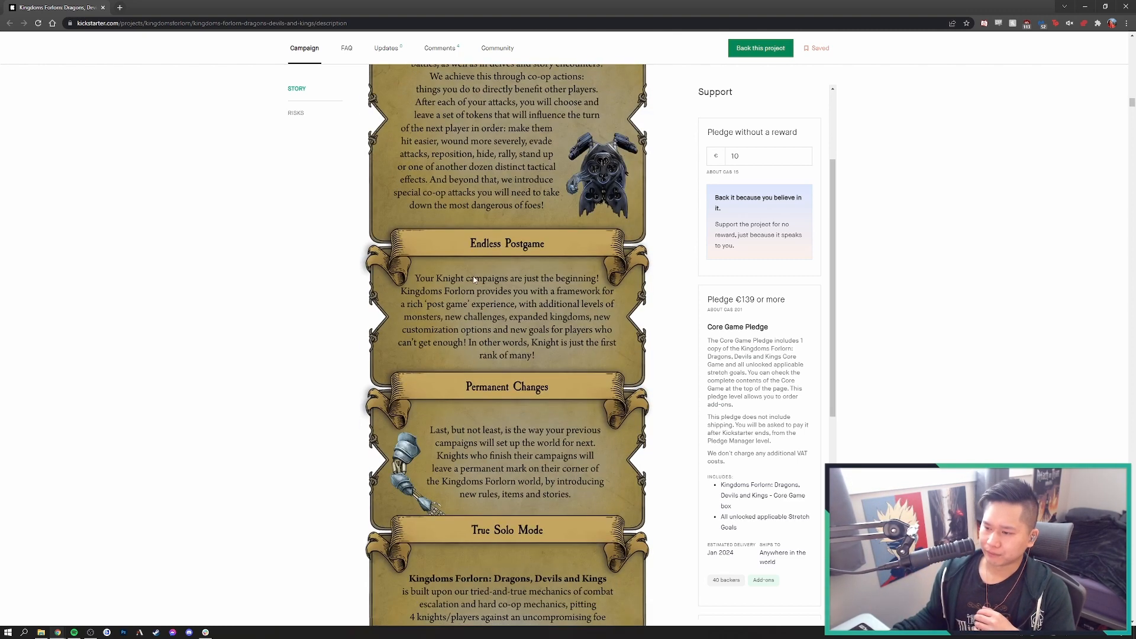
pyautogui.moveTo(449, 218)
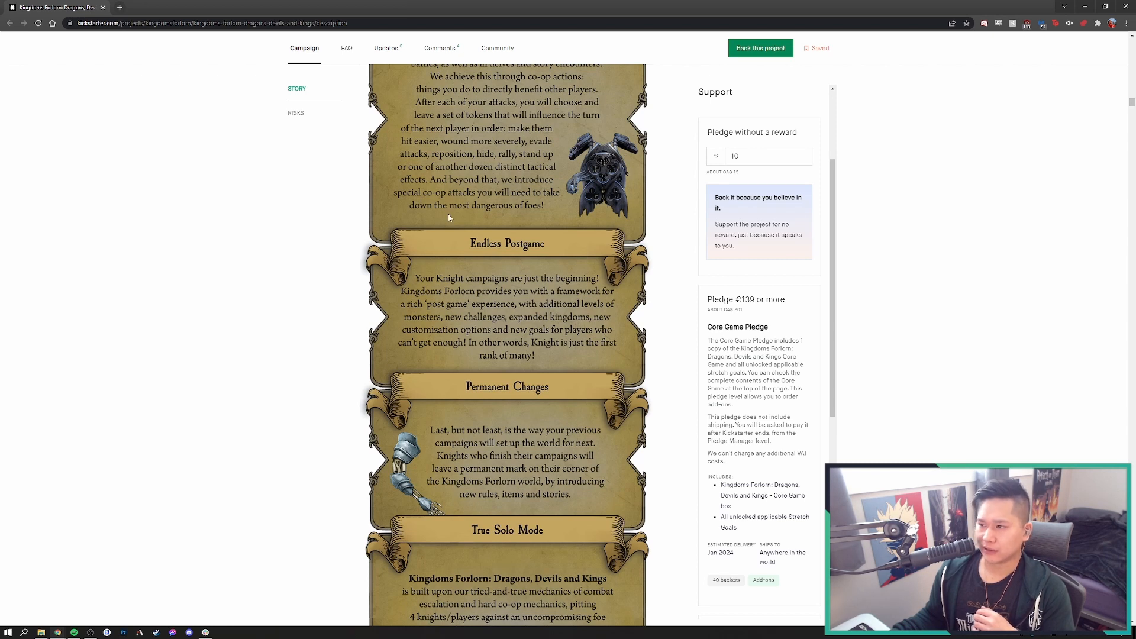
pyautogui.moveTo(433, 213)
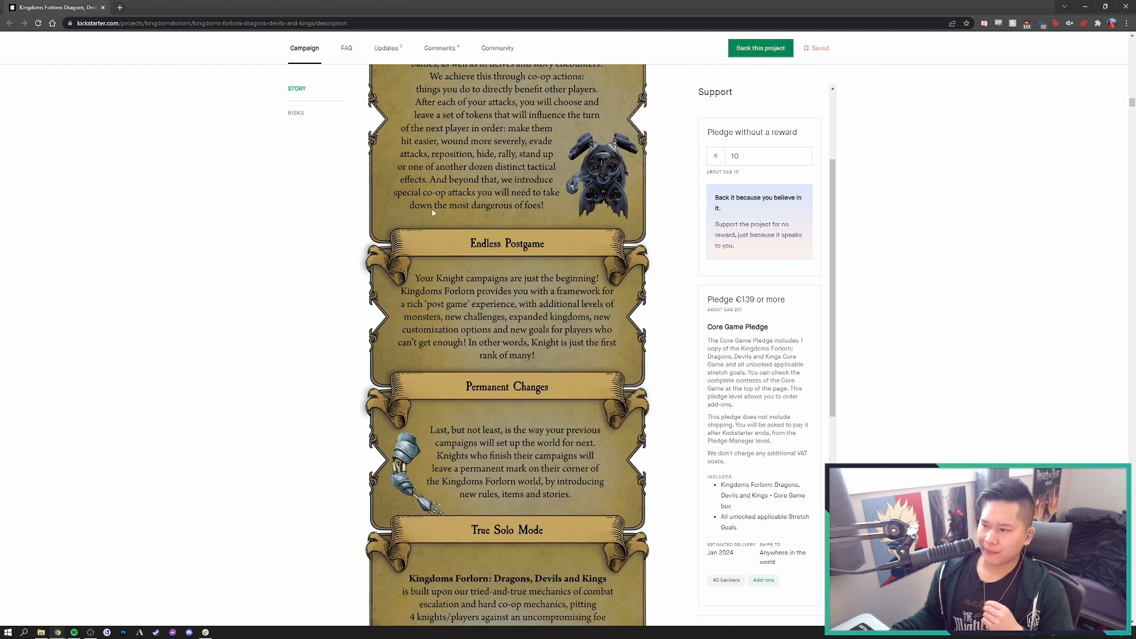
# Scroll up slightly so Hard Co-op shows again above Endless Postgame
pyautogui.scroll(3)
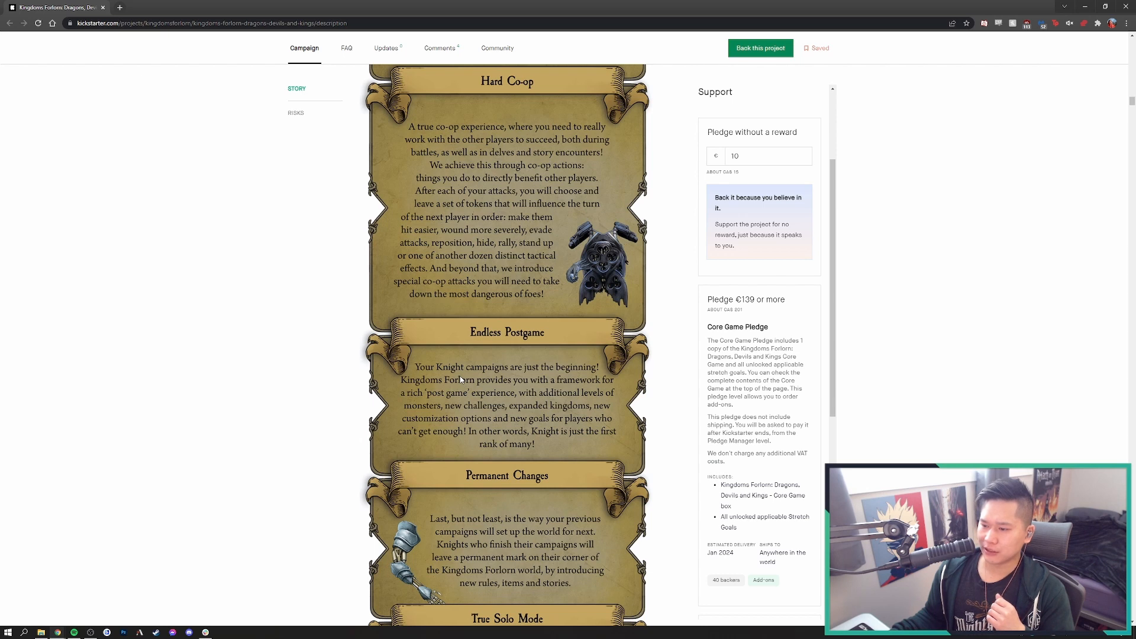
pyautogui.moveTo(478, 419)
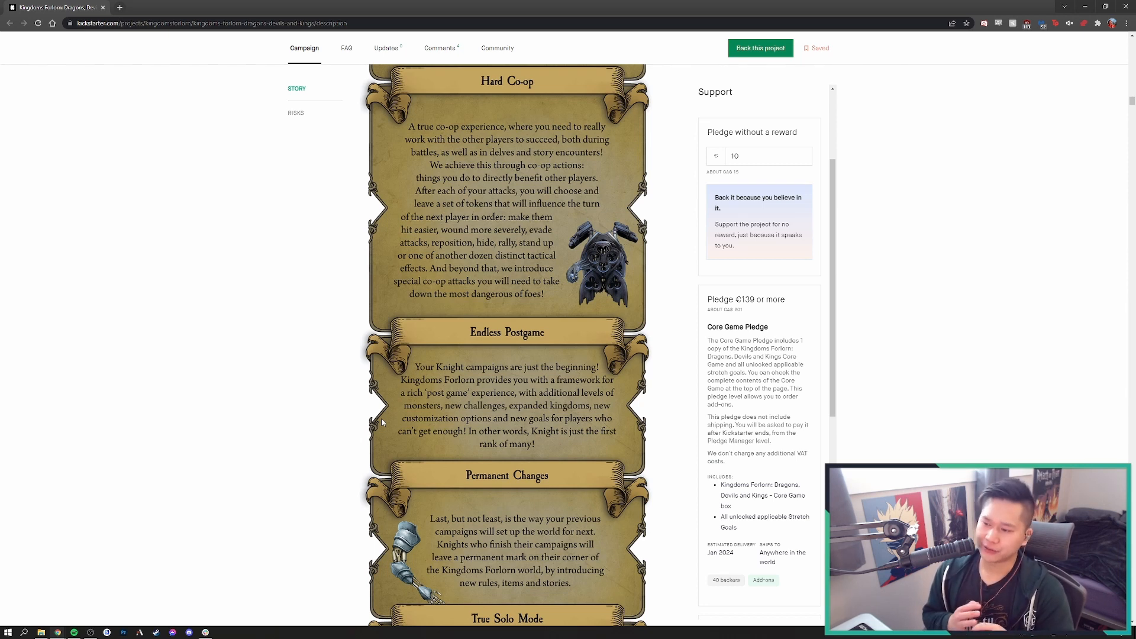
pyautogui.moveTo(458, 366)
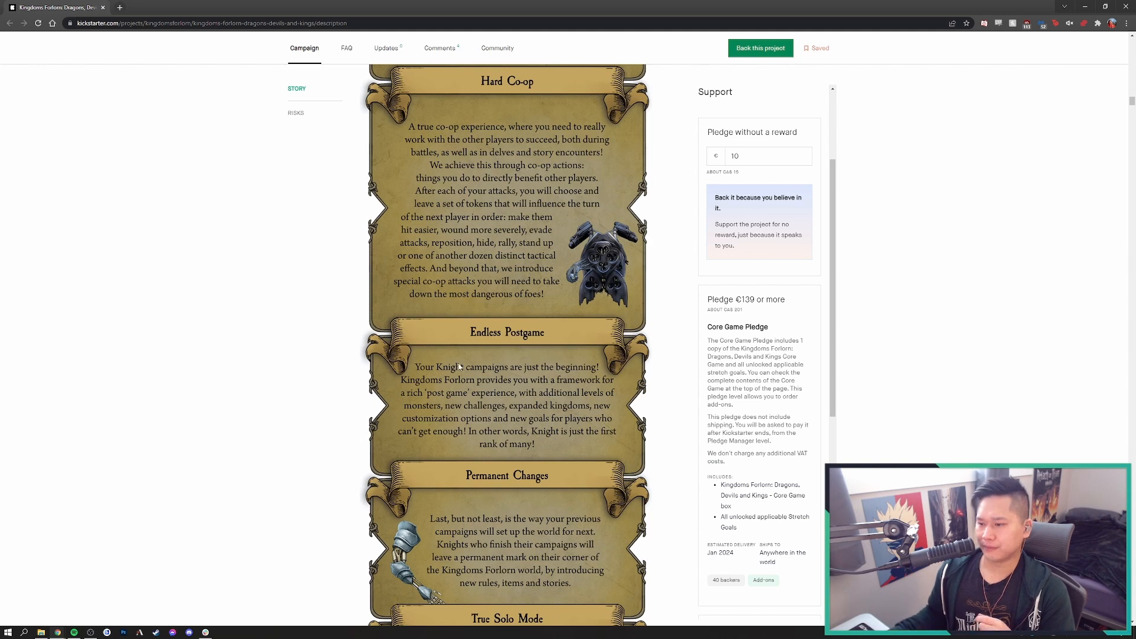
# Scroll down to Permanent Changes in full and the opening text of True Solo Mode
pyautogui.scroll(-3)
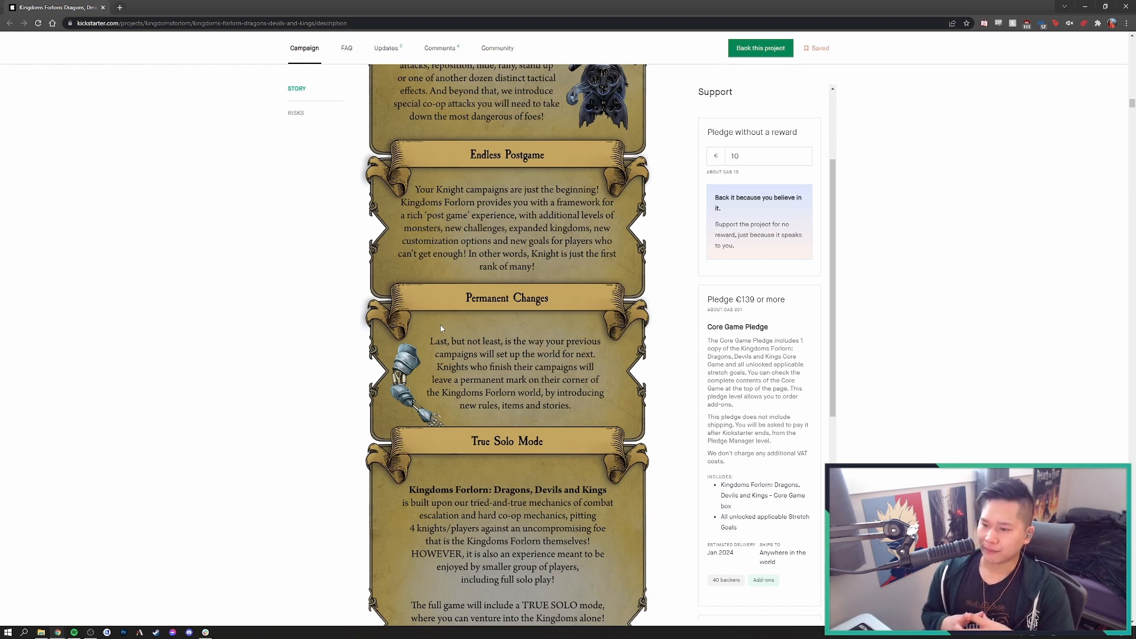
pyautogui.moveTo(400, 389)
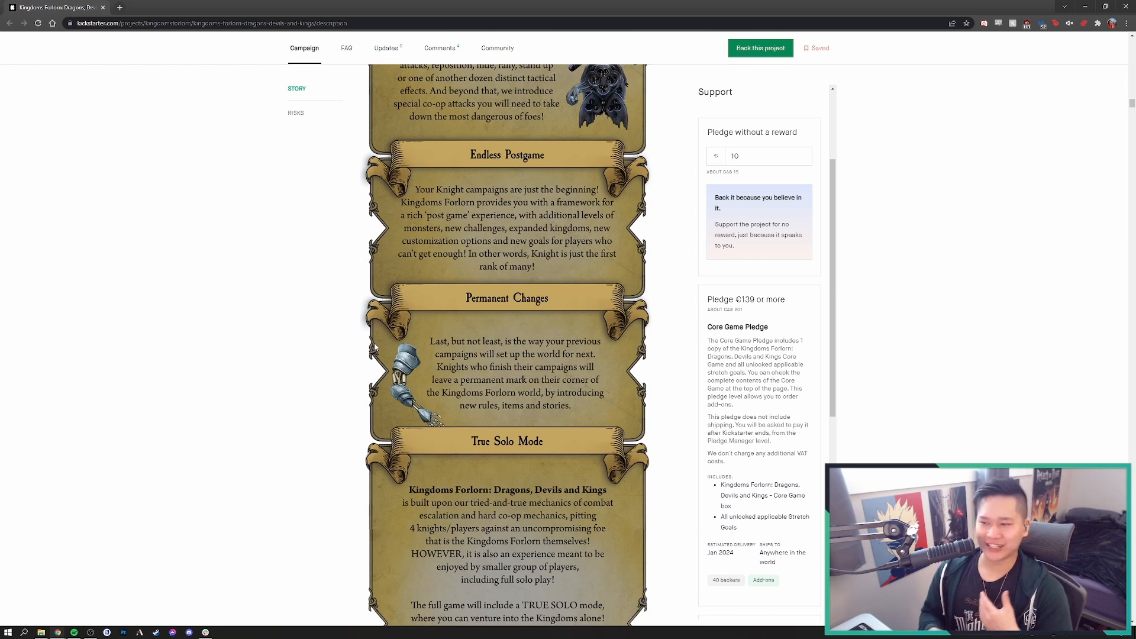
pyautogui.moveTo(550, 305)
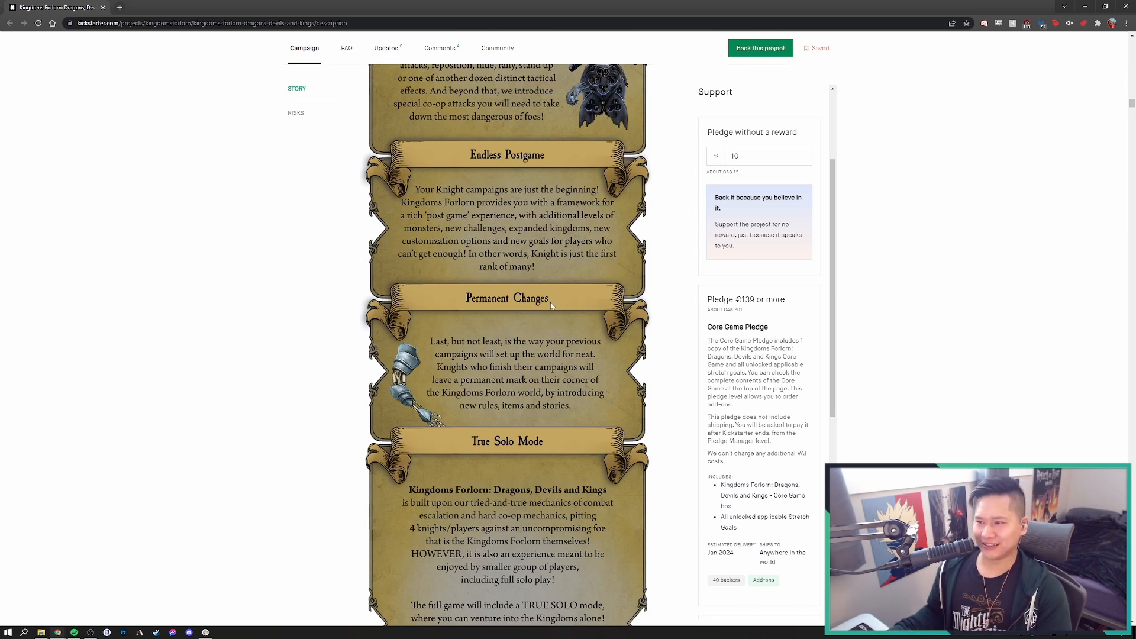
# Scroll down until the complete True Solo Mode panel is on screen
pyautogui.scroll(-3)
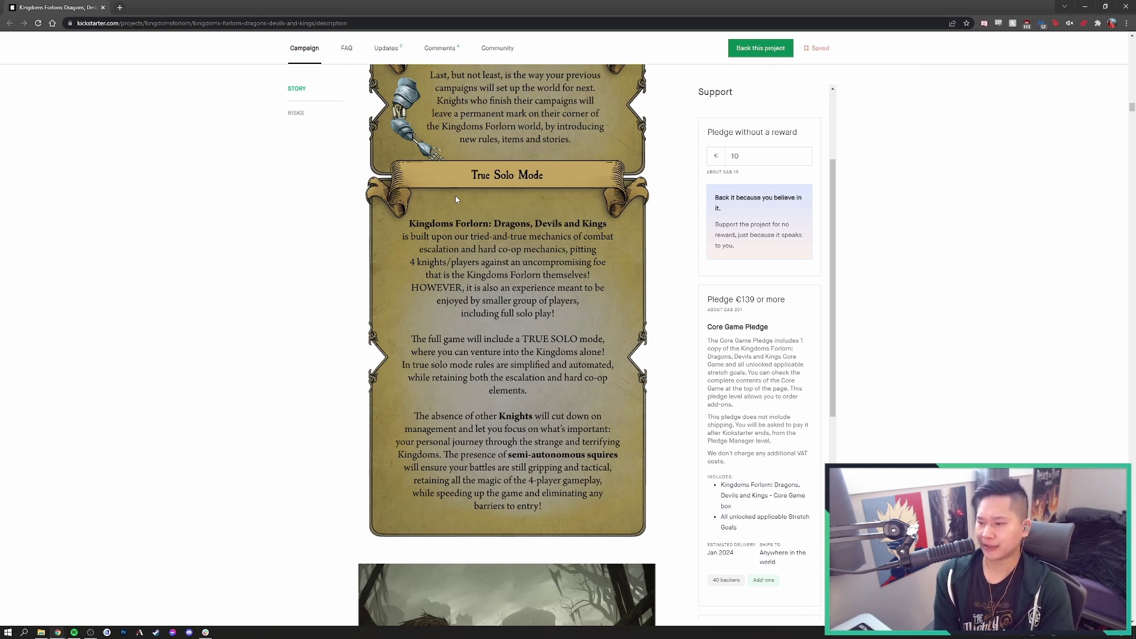
pyautogui.scroll(-3)
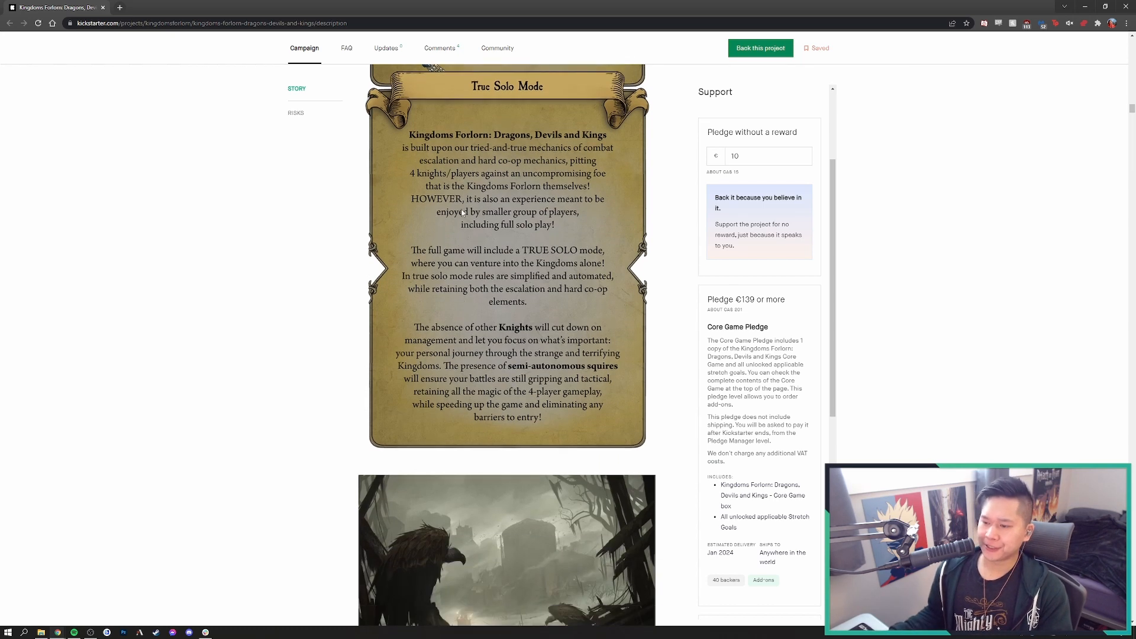
pyautogui.moveTo(453, 327)
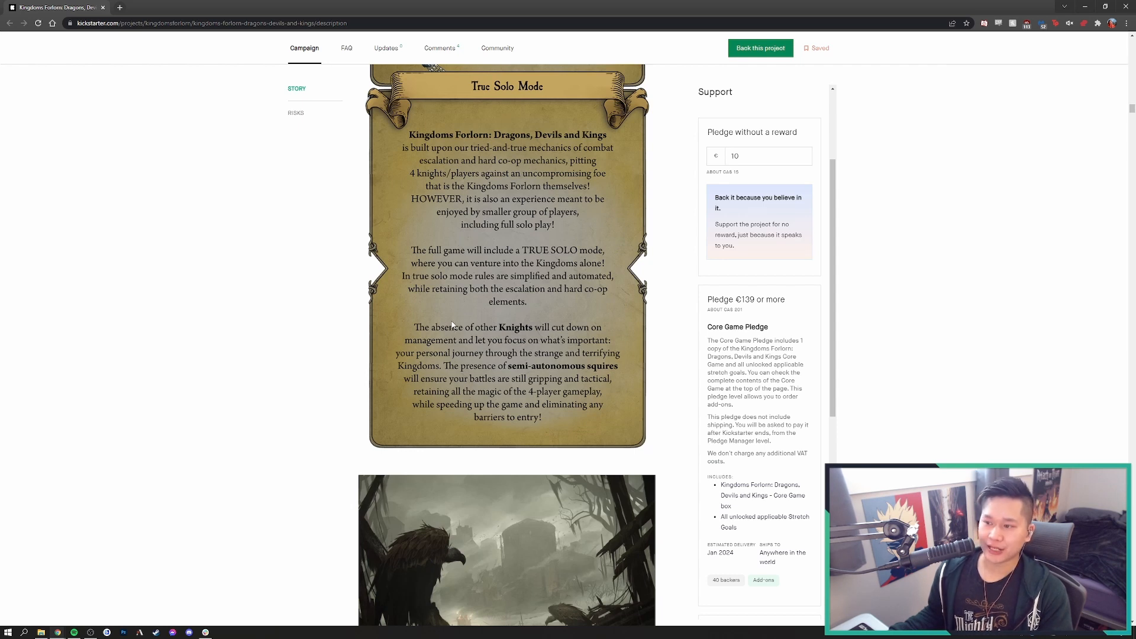
pyautogui.moveTo(452, 309)
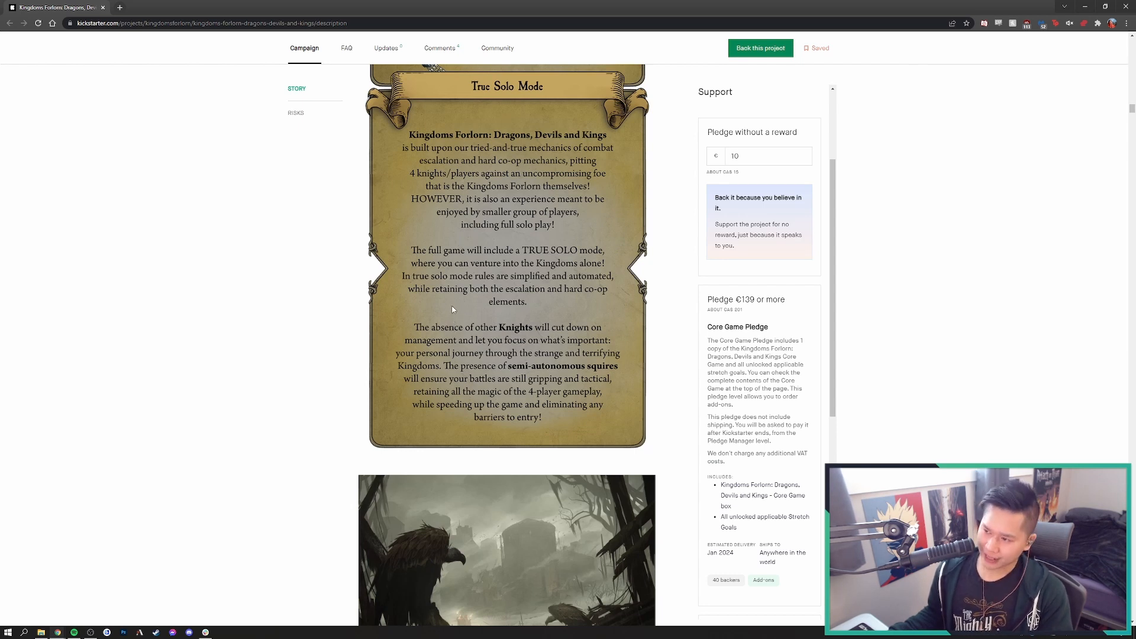
# Scroll up to read True Solo Mode in full, then down to the captioned landscape artworks
pyautogui.scroll(3)
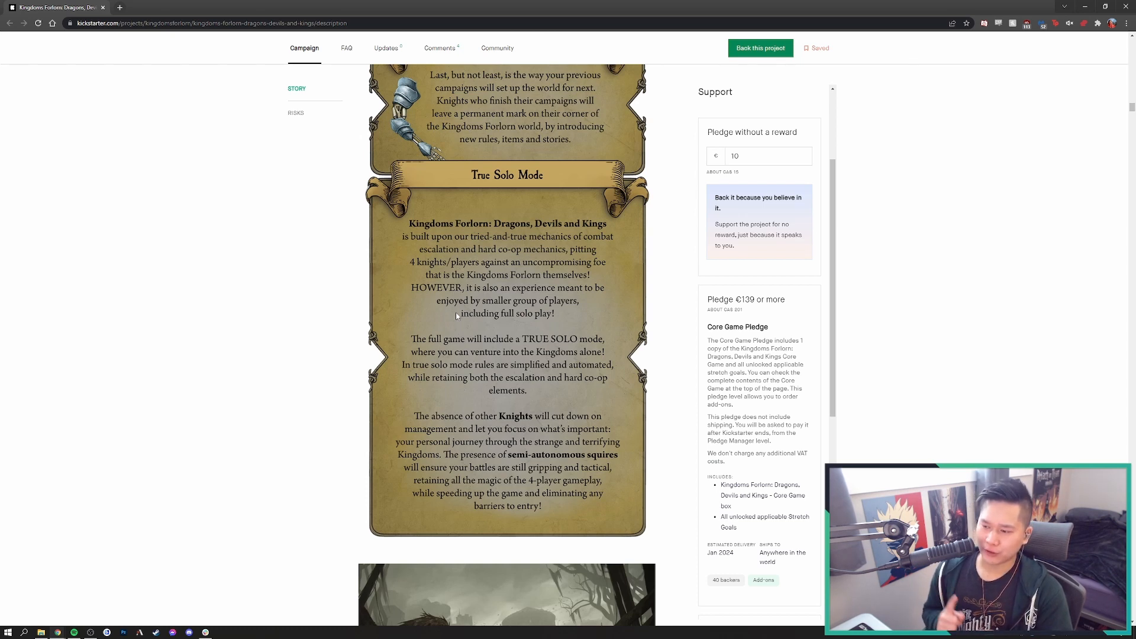
pyautogui.moveTo(461, 335)
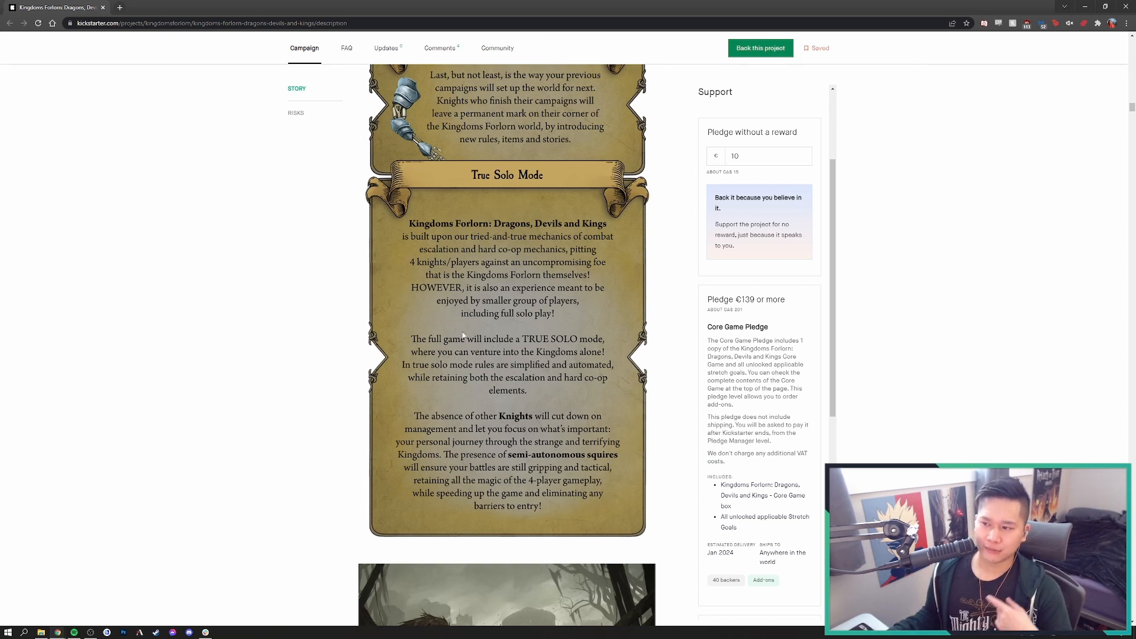
pyautogui.moveTo(489, 355)
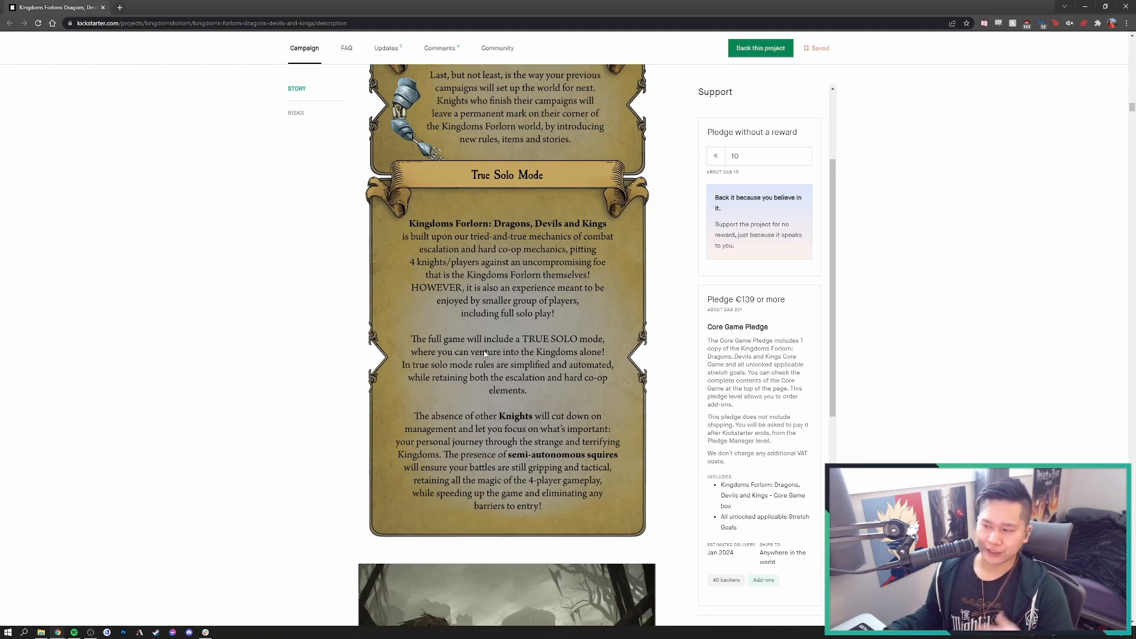
pyautogui.scroll(-3)
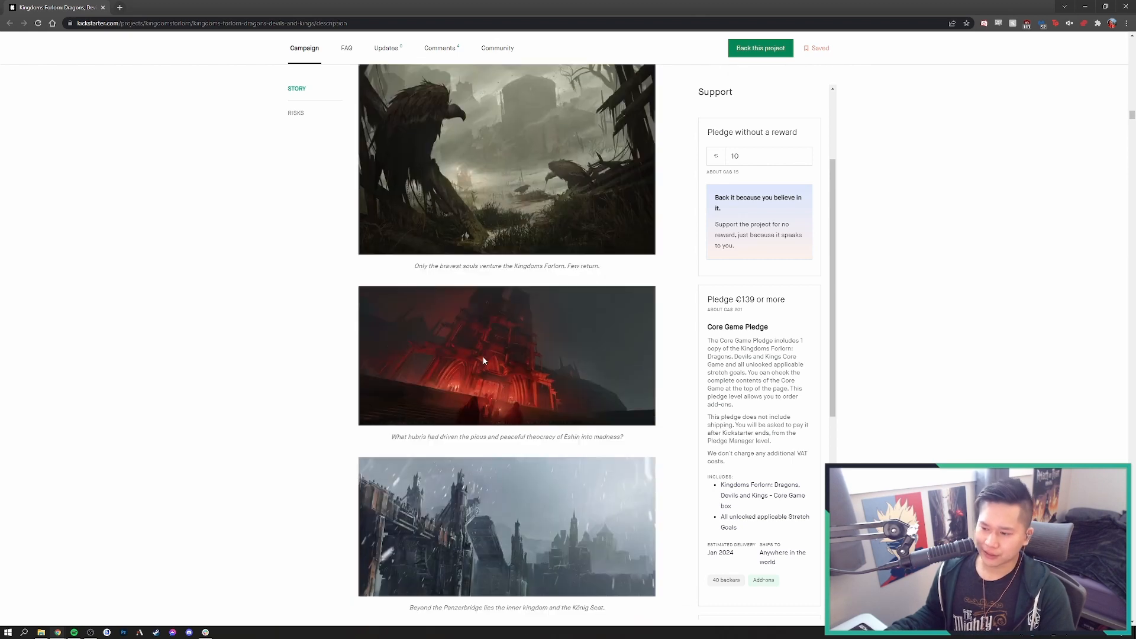
# Scroll down to the Game Content heading and its Early Bird backing offers
pyautogui.scroll(-3)
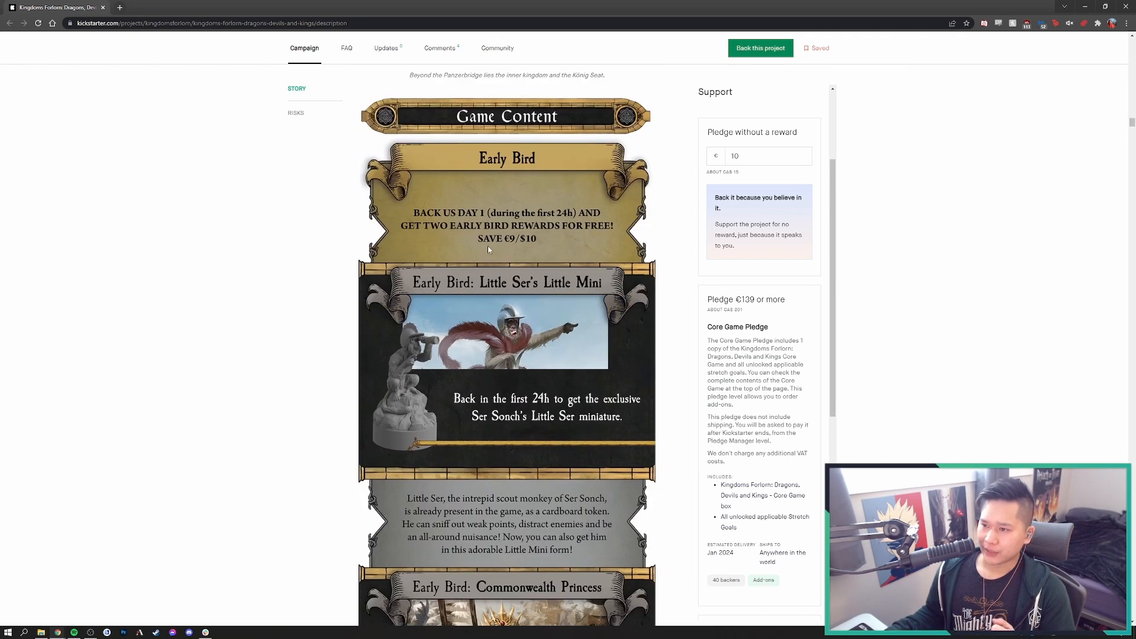
pyautogui.moveTo(411, 239)
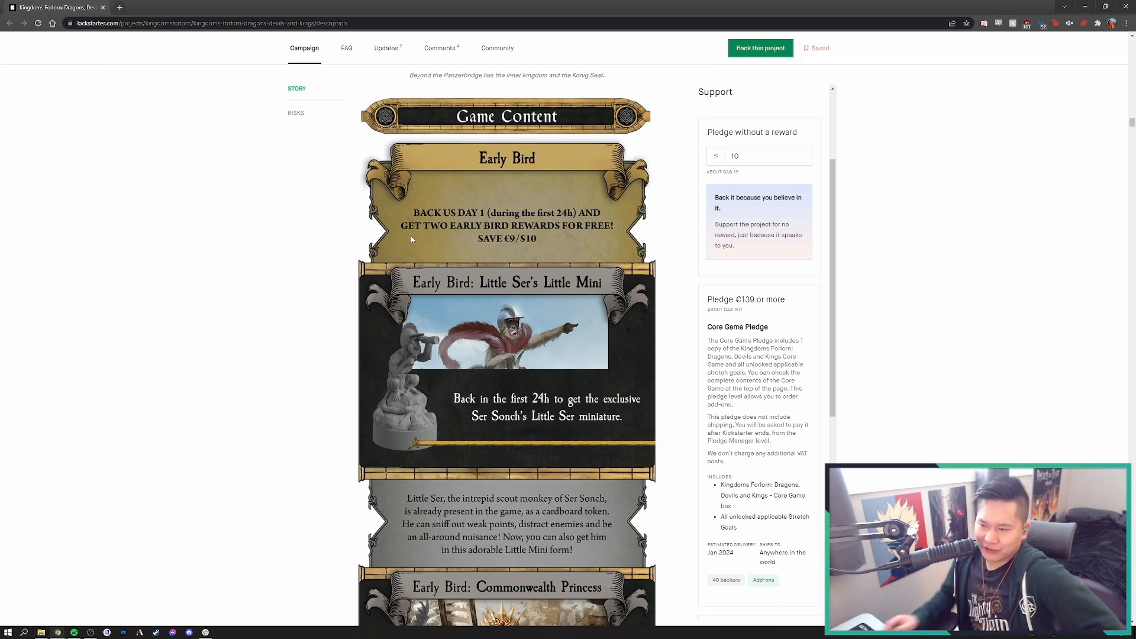
pyautogui.moveTo(422, 244)
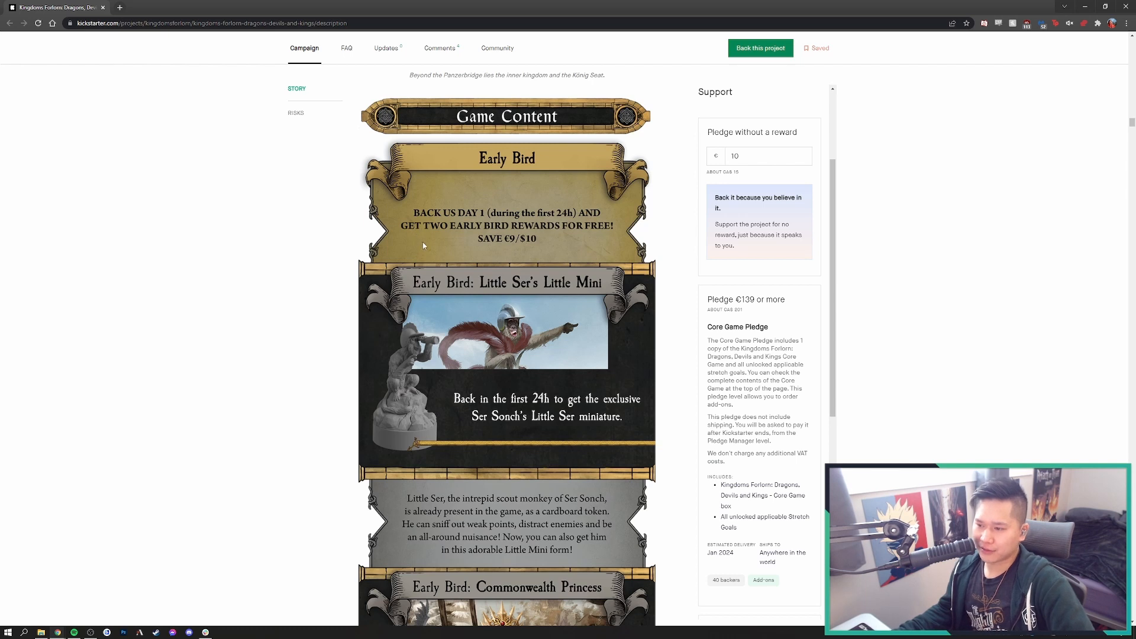
pyautogui.moveTo(416, 310)
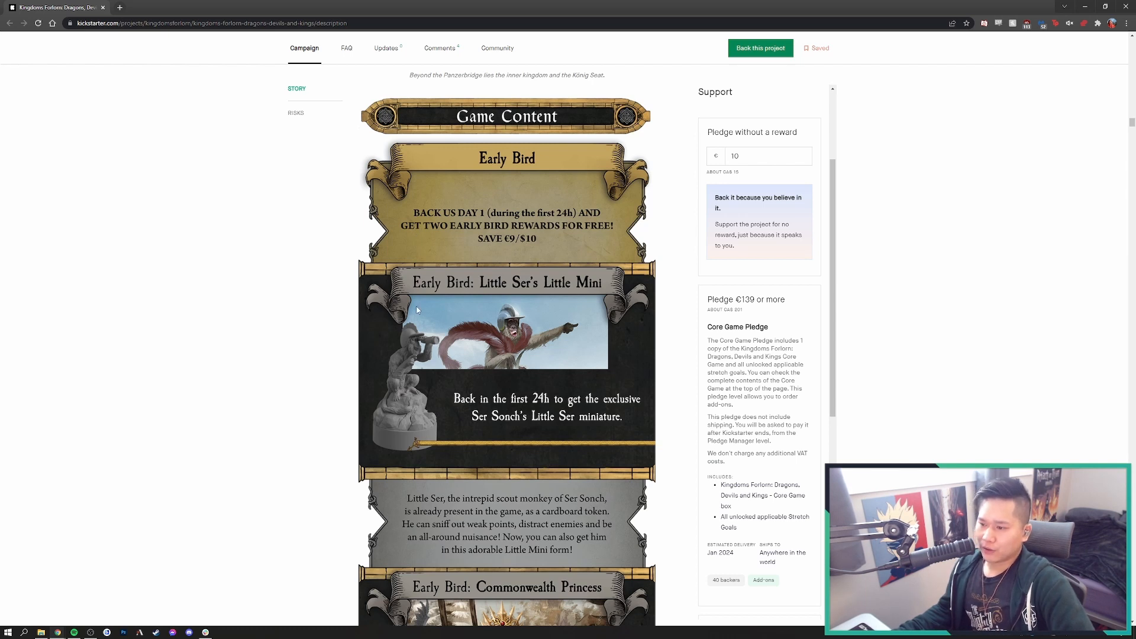
pyautogui.moveTo(539, 301)
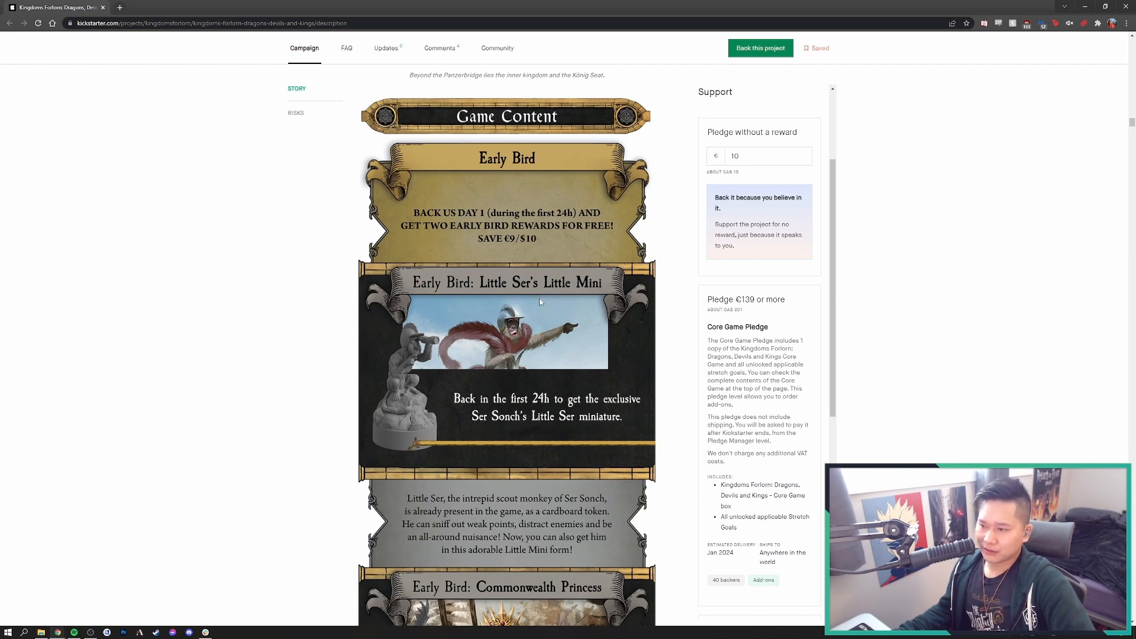
pyautogui.moveTo(528, 334)
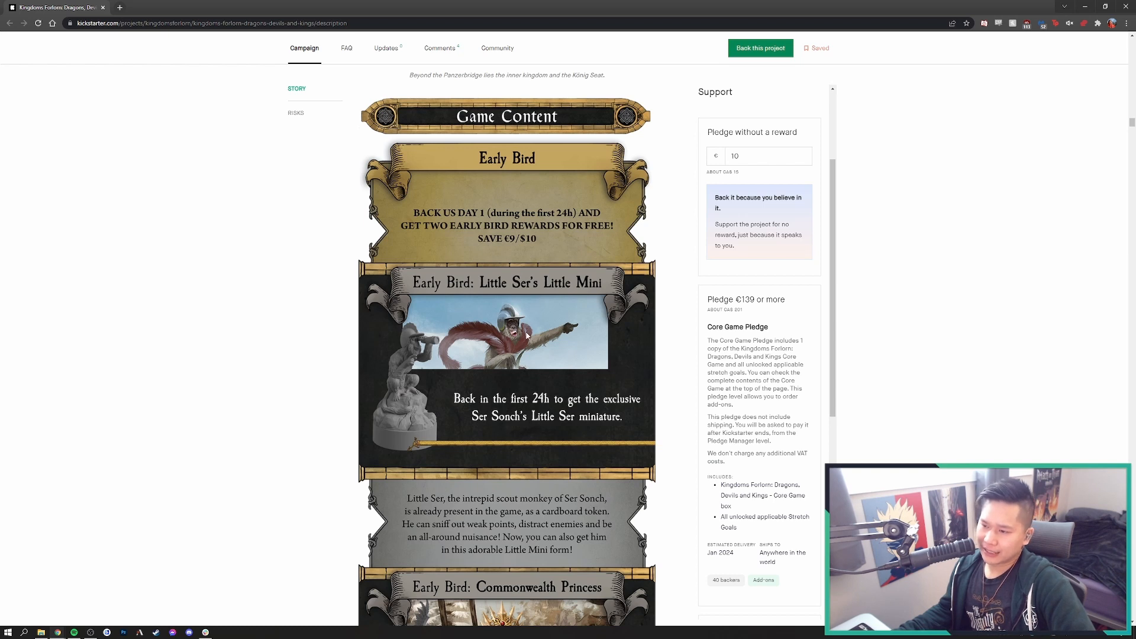
pyautogui.moveTo(532, 345)
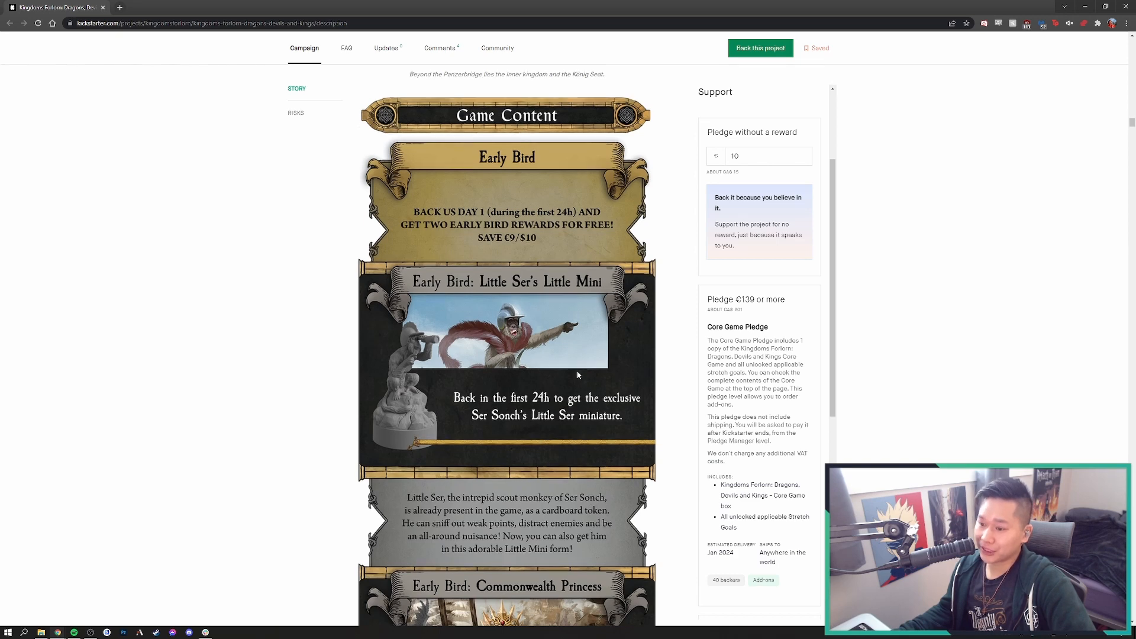
pyautogui.scroll(-3)
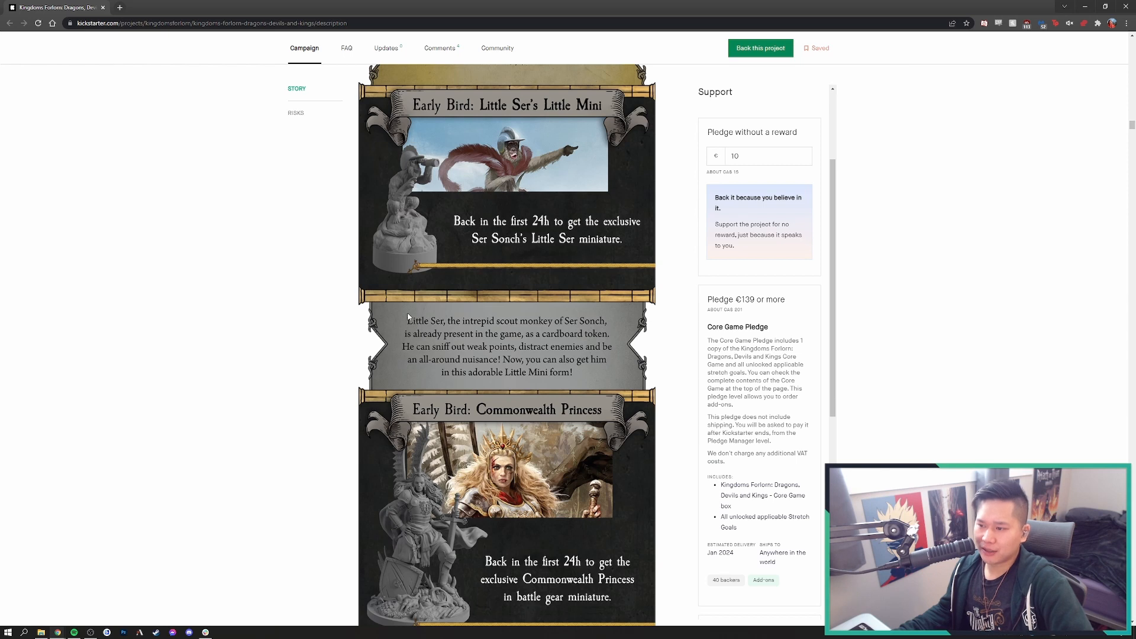
pyautogui.moveTo(407, 317)
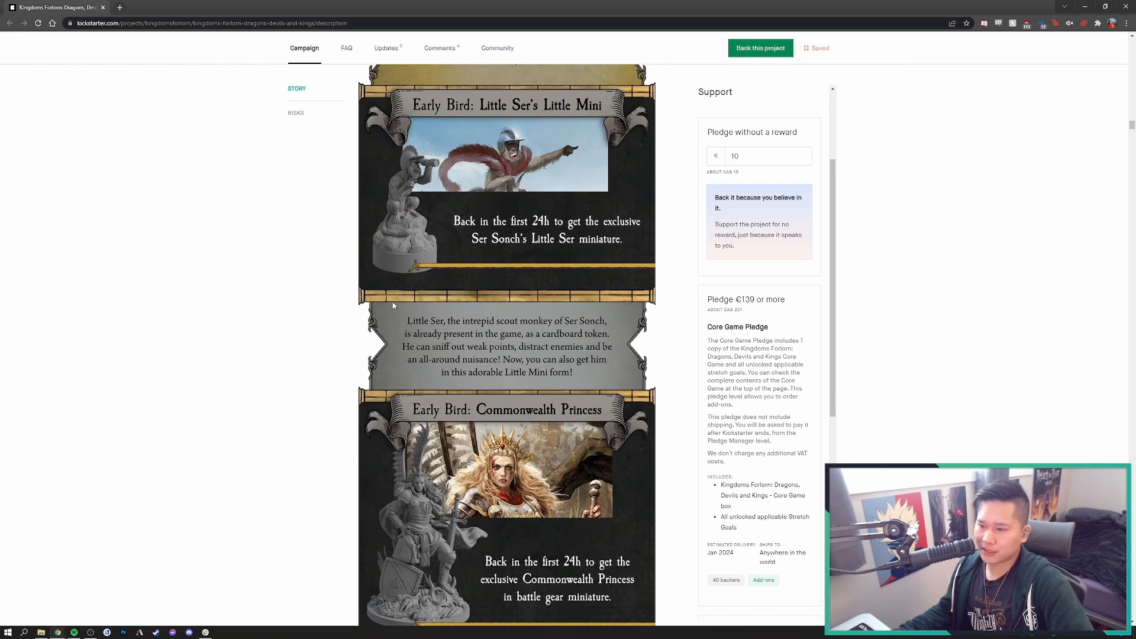
pyautogui.moveTo(486, 325)
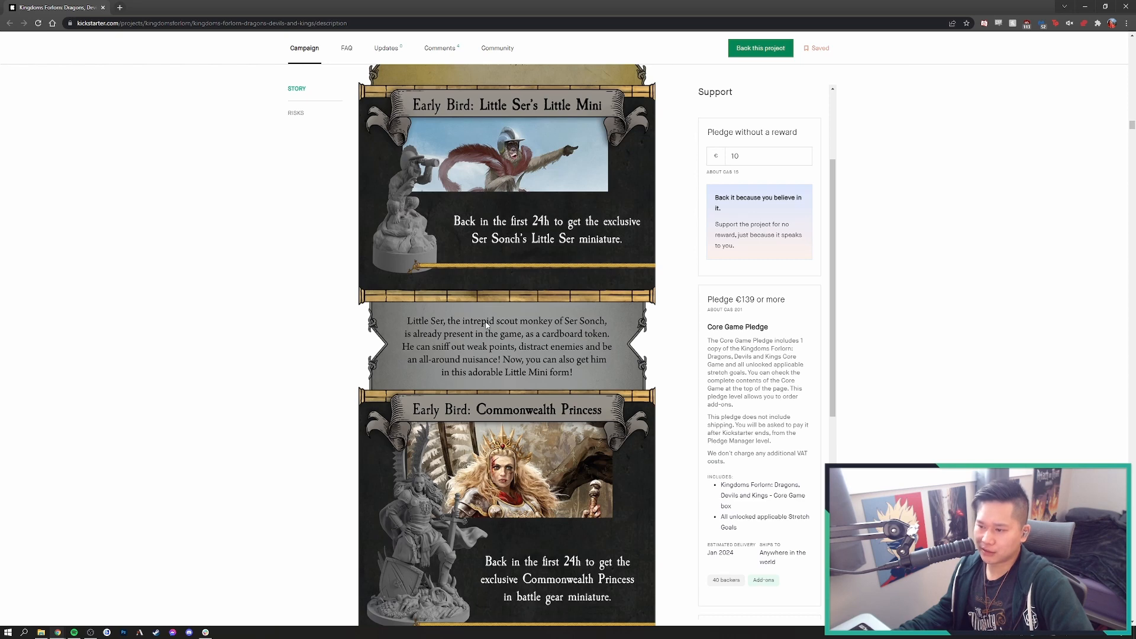
# Scroll past Little Ser's Little Mini to the Commonwealth Princess offer and Princess Slawia's description
pyautogui.scroll(-3)
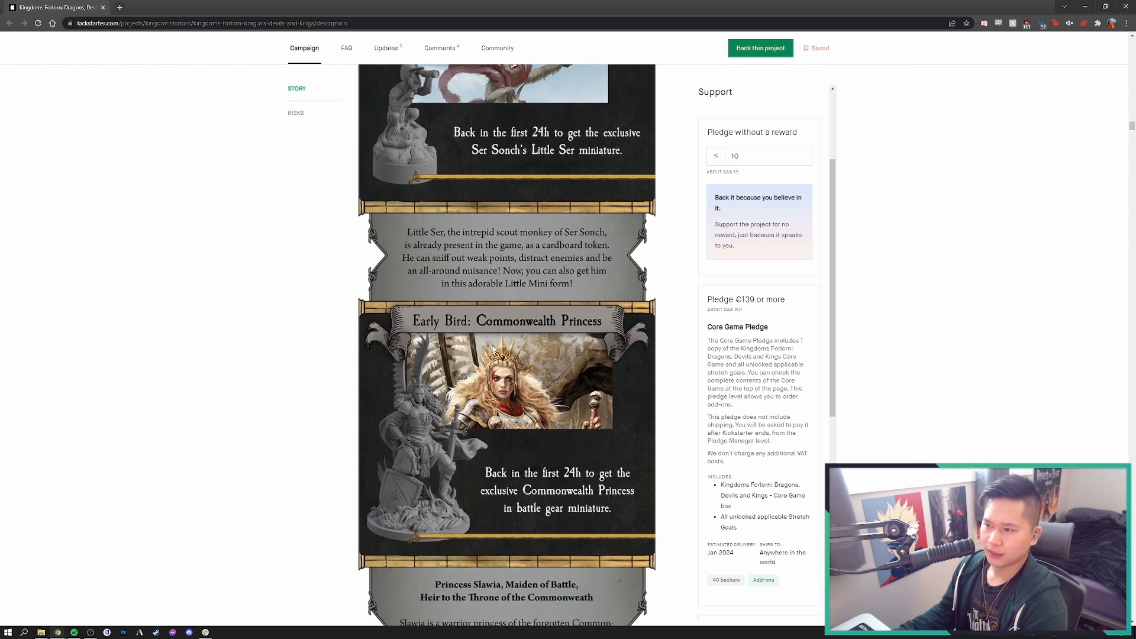
pyautogui.scroll(-3)
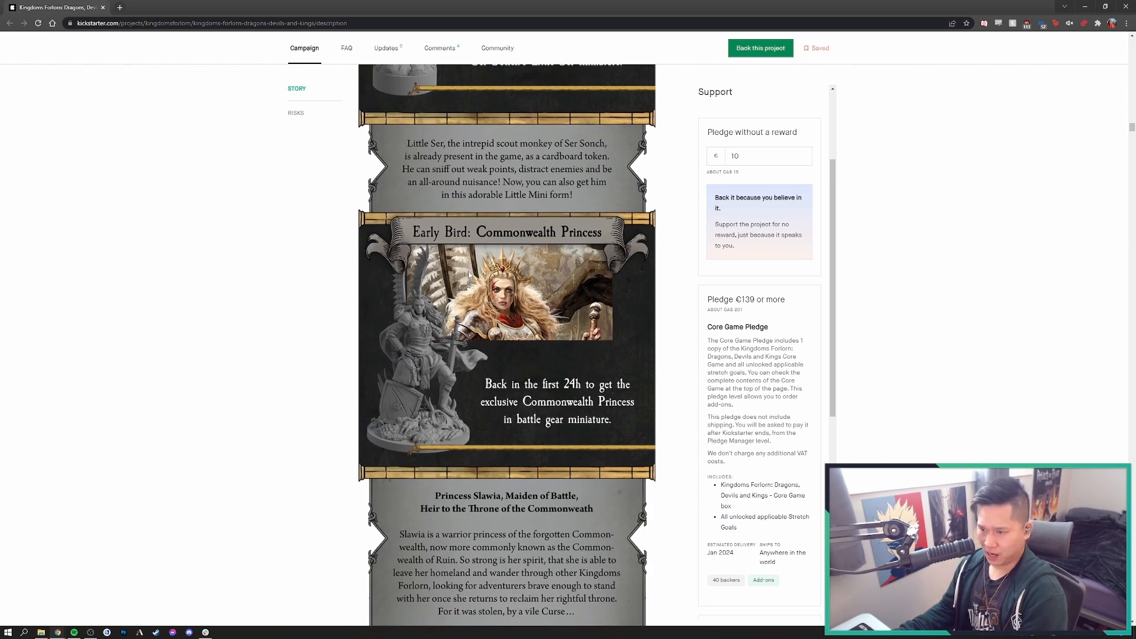
pyautogui.moveTo(553, 419)
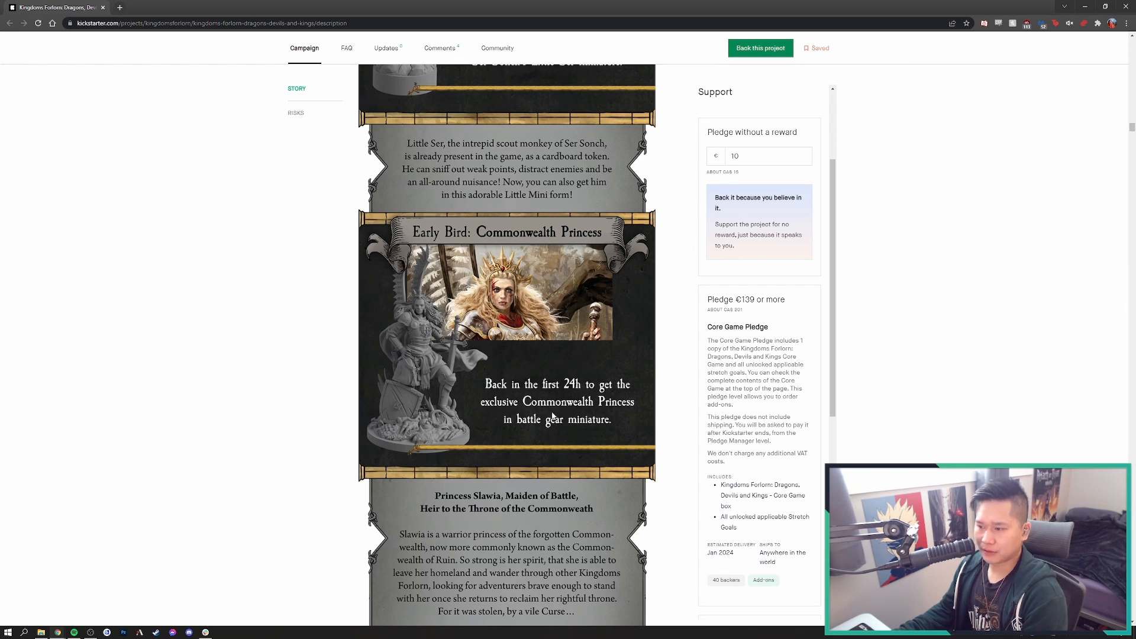
pyautogui.moveTo(542, 385)
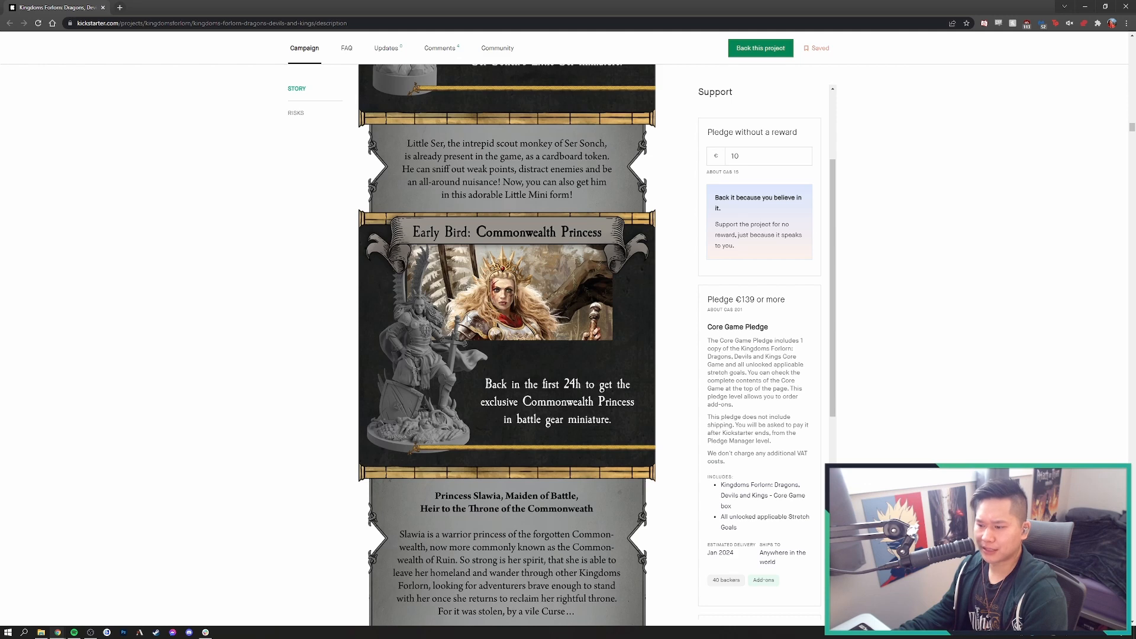
pyautogui.scroll(-3)
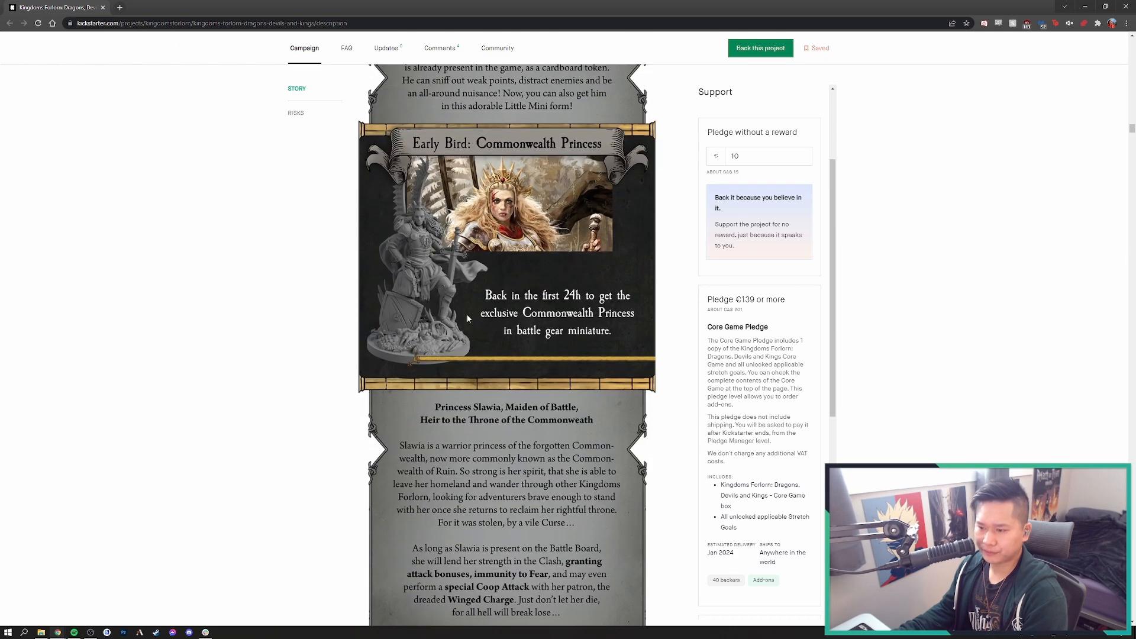
pyautogui.moveTo(489, 427)
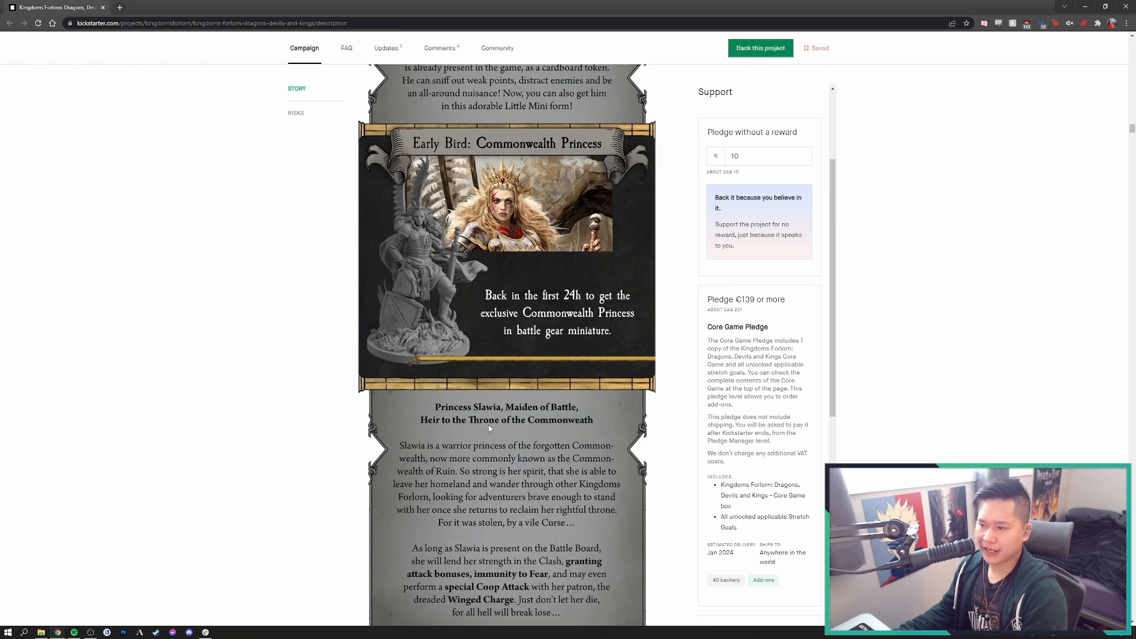
pyautogui.moveTo(477, 433)
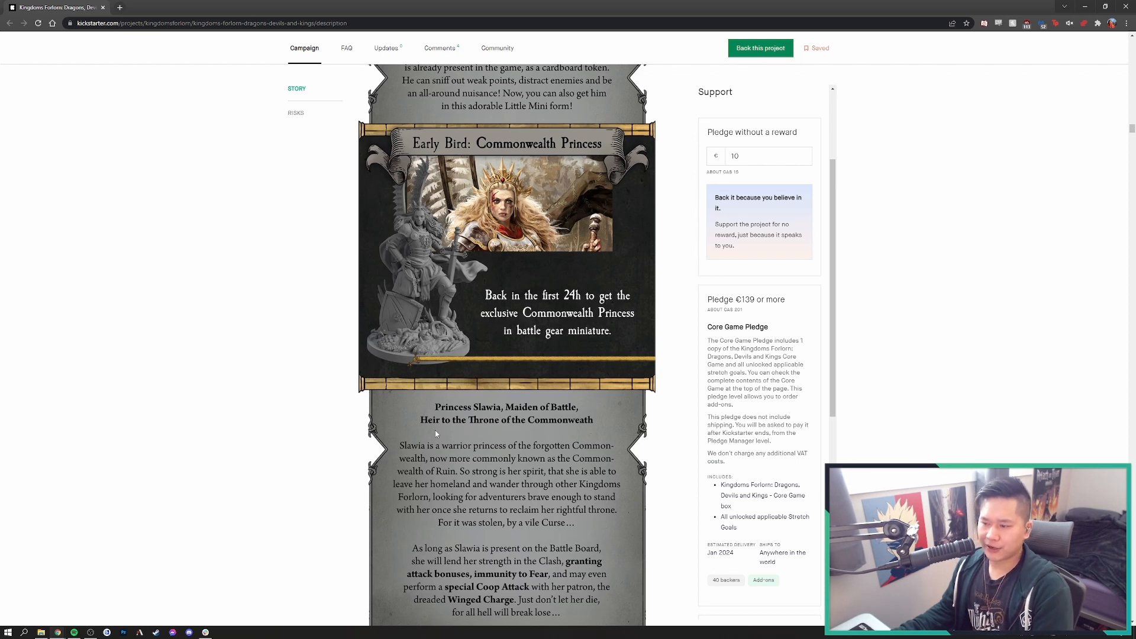
pyautogui.moveTo(459, 437)
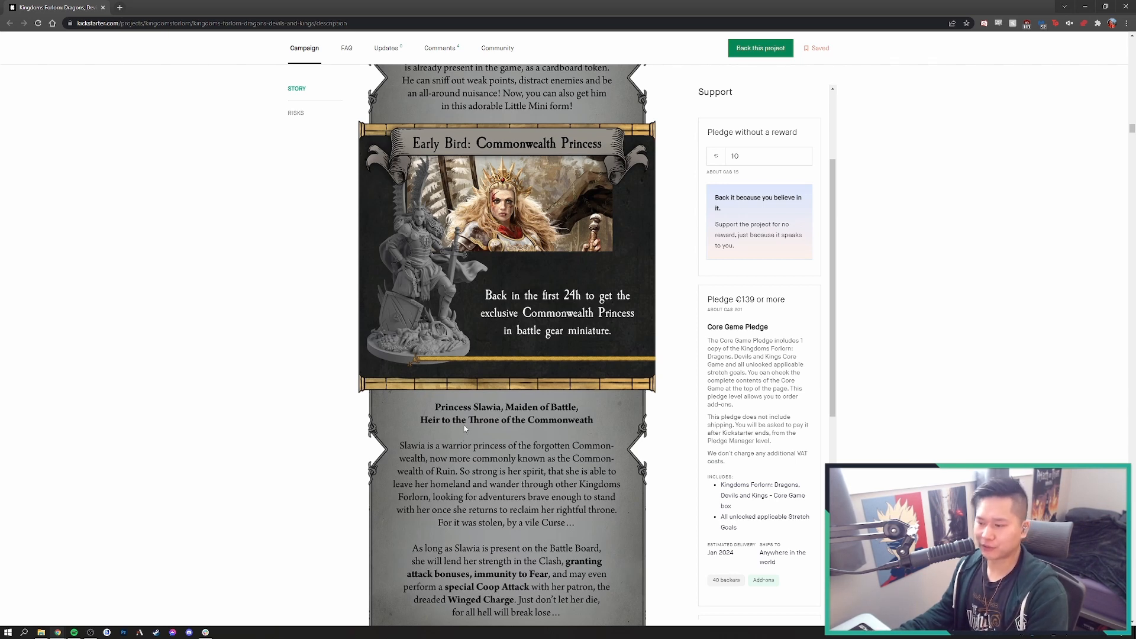
# Scroll through the rest of Princess Slawia's text to the Principality of Stone: Core Game €139 panel
pyautogui.scroll(-3)
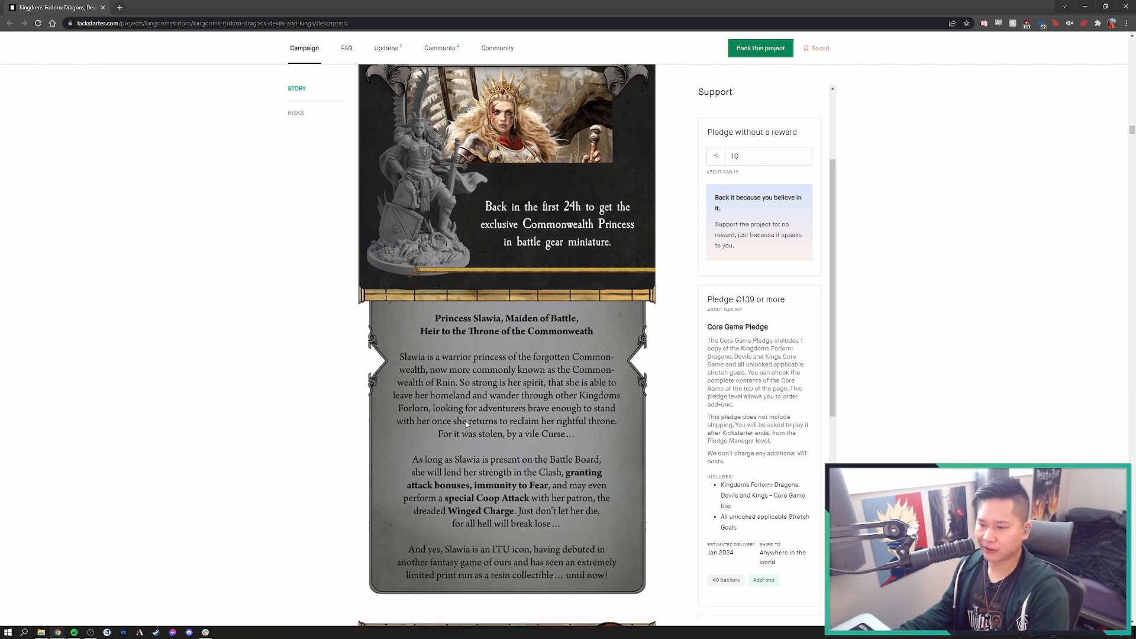
pyautogui.moveTo(410, 441)
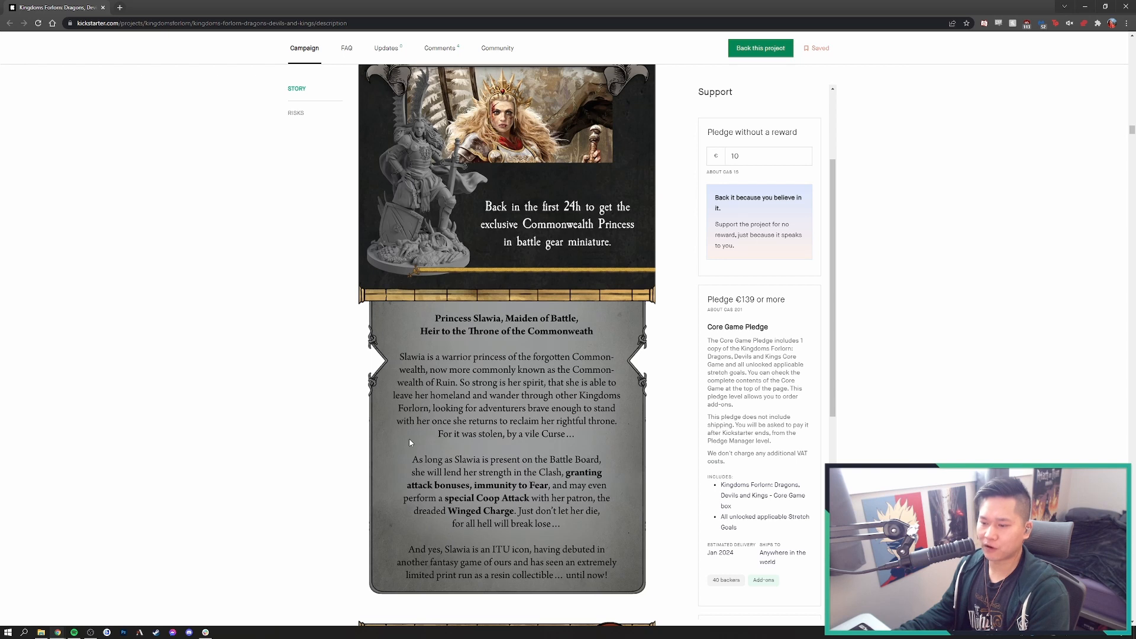
pyautogui.moveTo(407, 447)
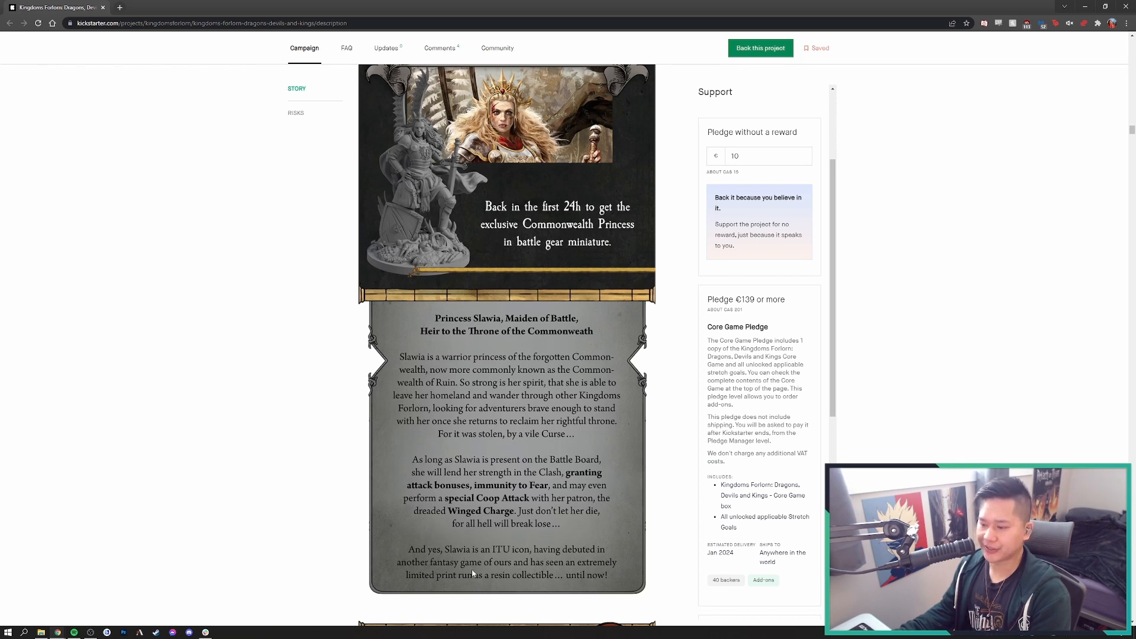
pyautogui.moveTo(463, 583)
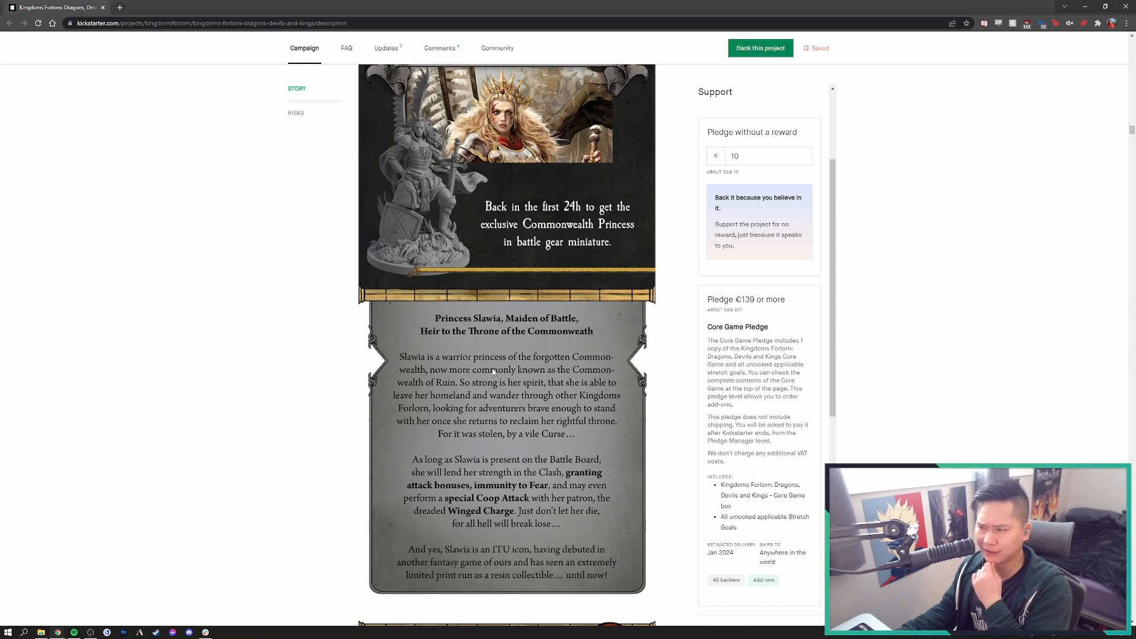
pyautogui.scroll(-3)
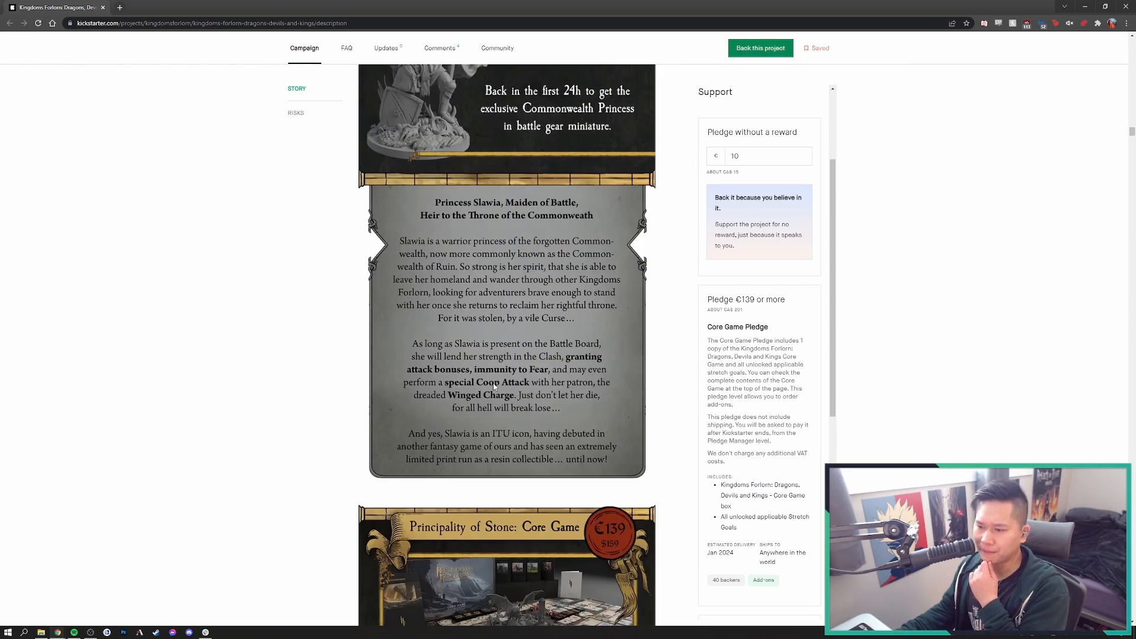
pyautogui.scroll(3)
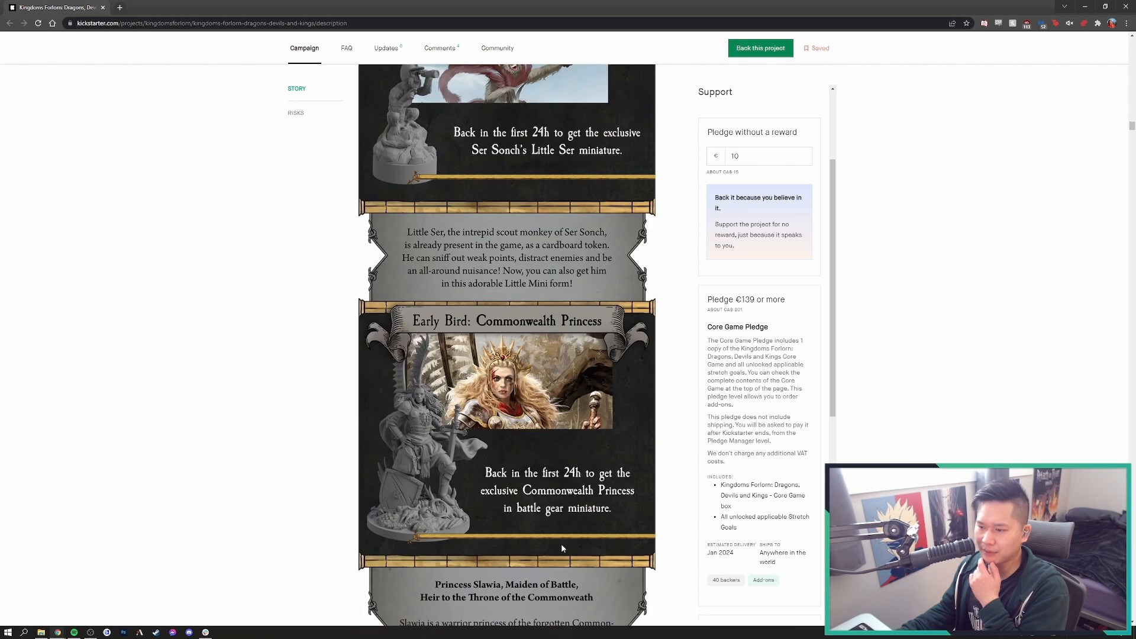
pyautogui.scroll(-3)
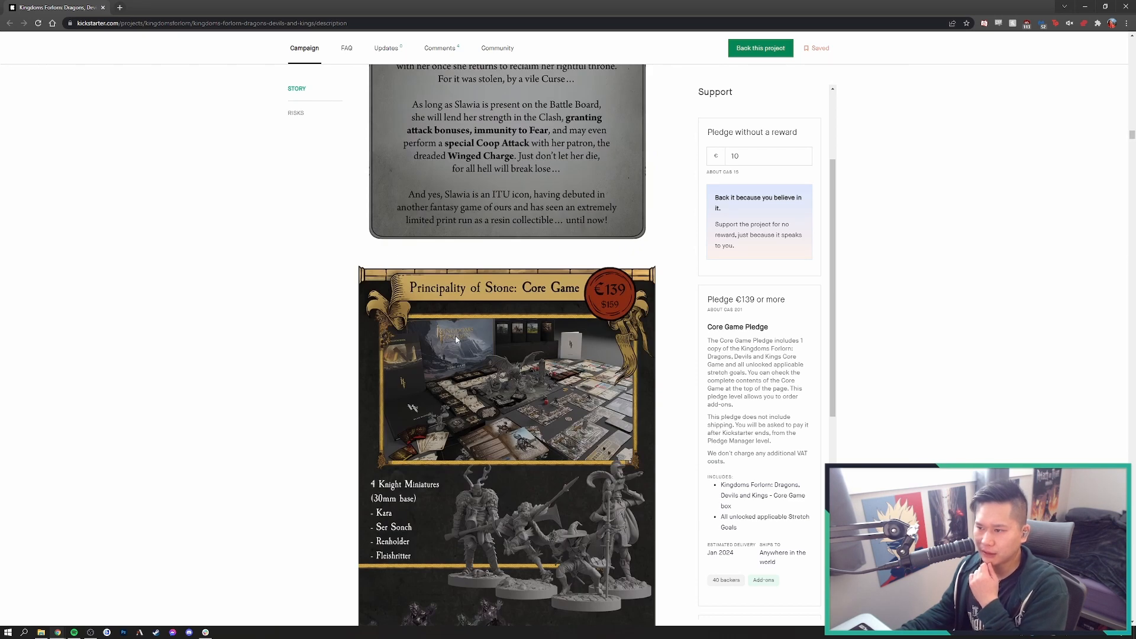
# Scroll the Core Game panel past the four Knight miniatures and ten Ironcast Dead standees to the Eggknight Vassal
pyautogui.scroll(3)
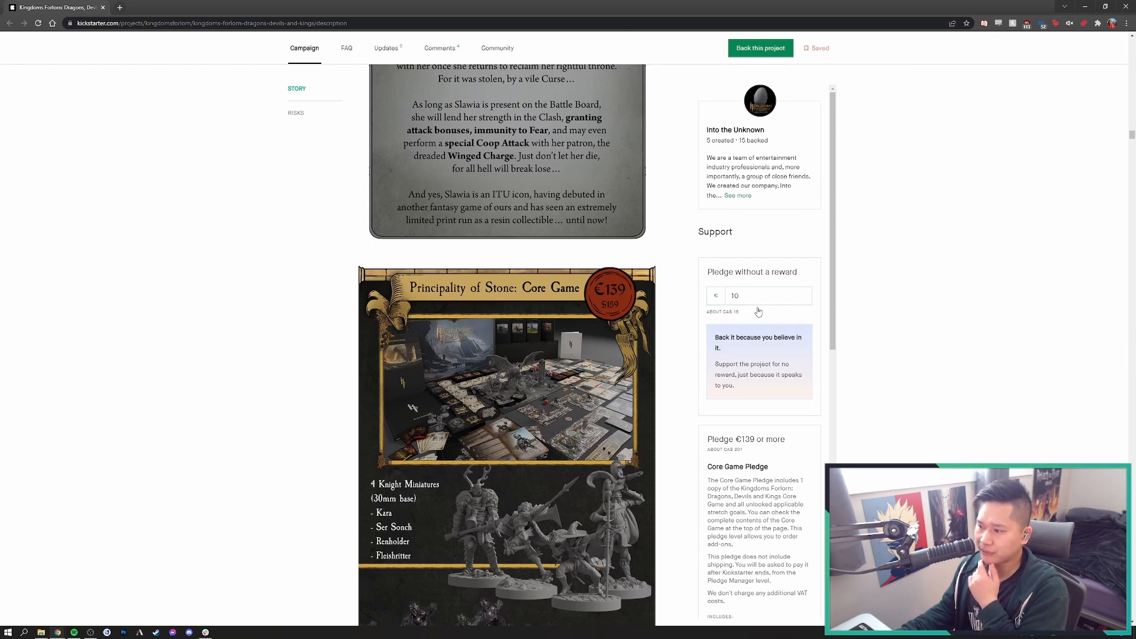
pyautogui.scroll(-3)
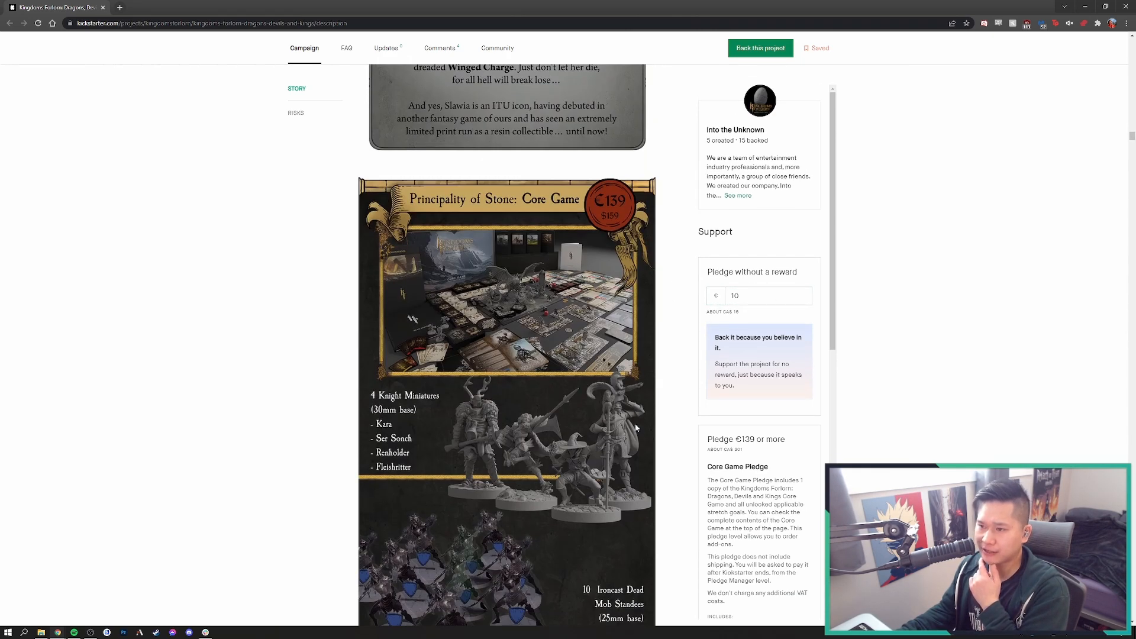
pyautogui.moveTo(548, 247)
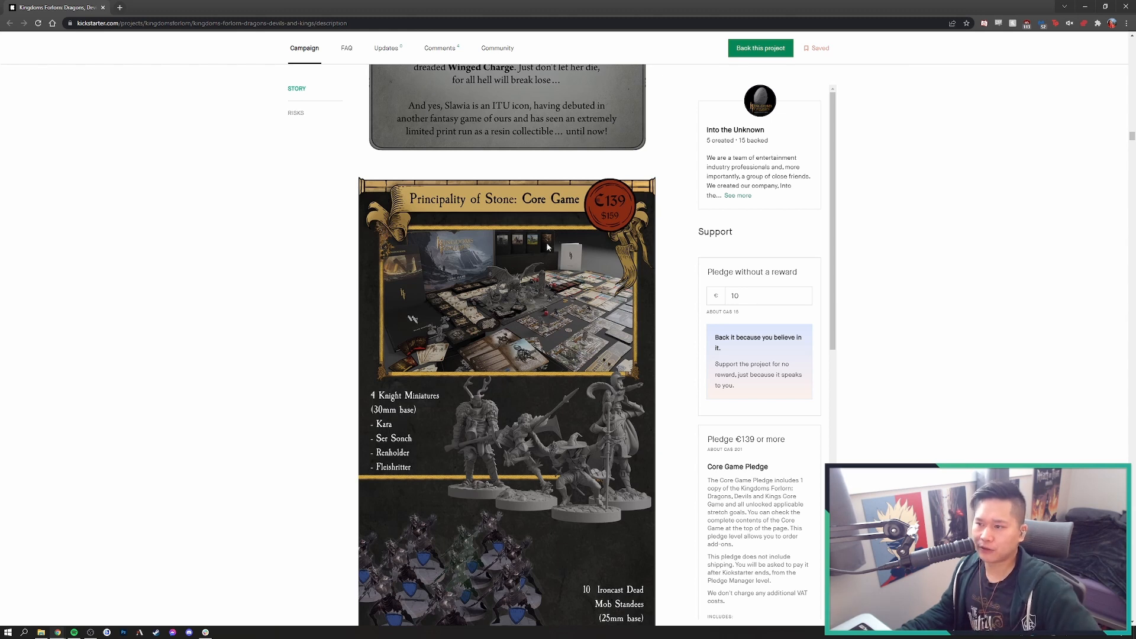
pyautogui.moveTo(610, 224)
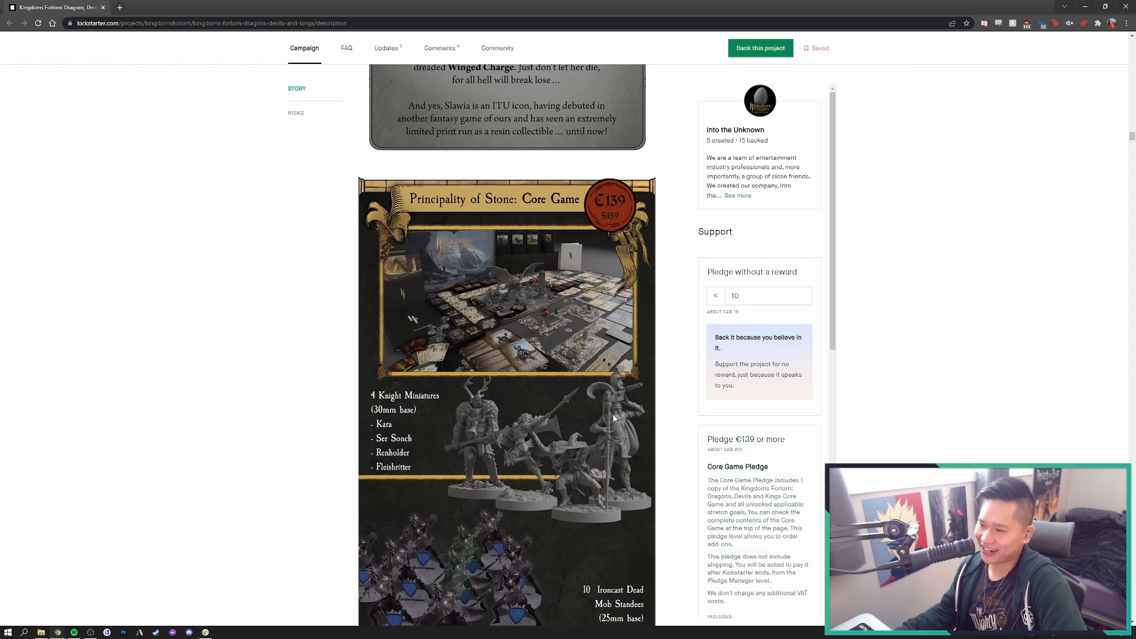
pyautogui.scroll(-3)
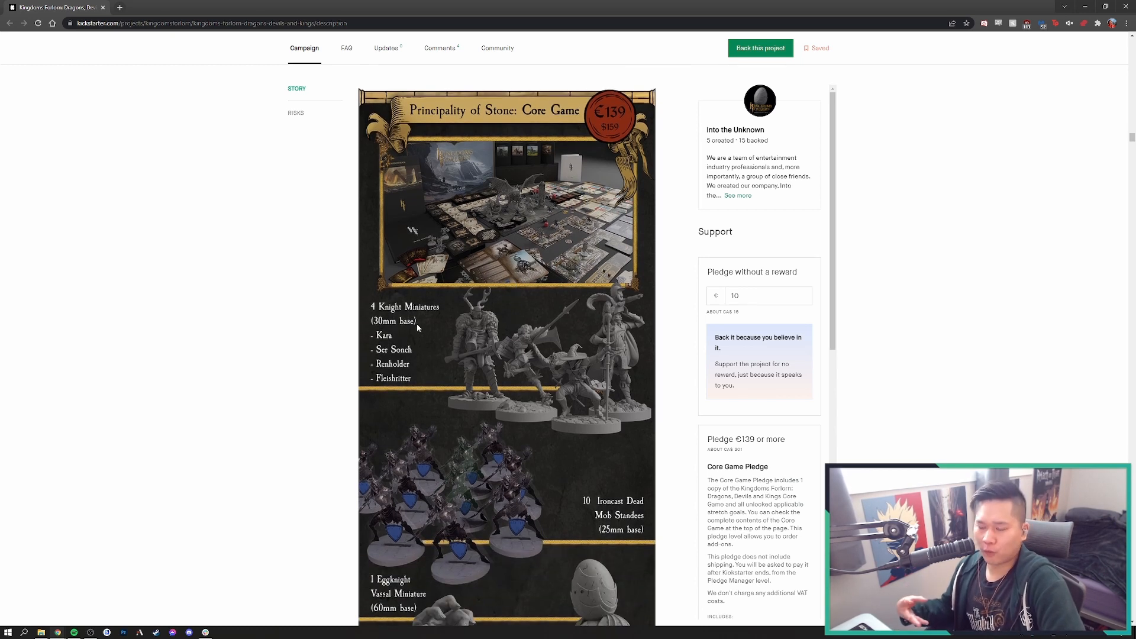
pyautogui.moveTo(416, 353)
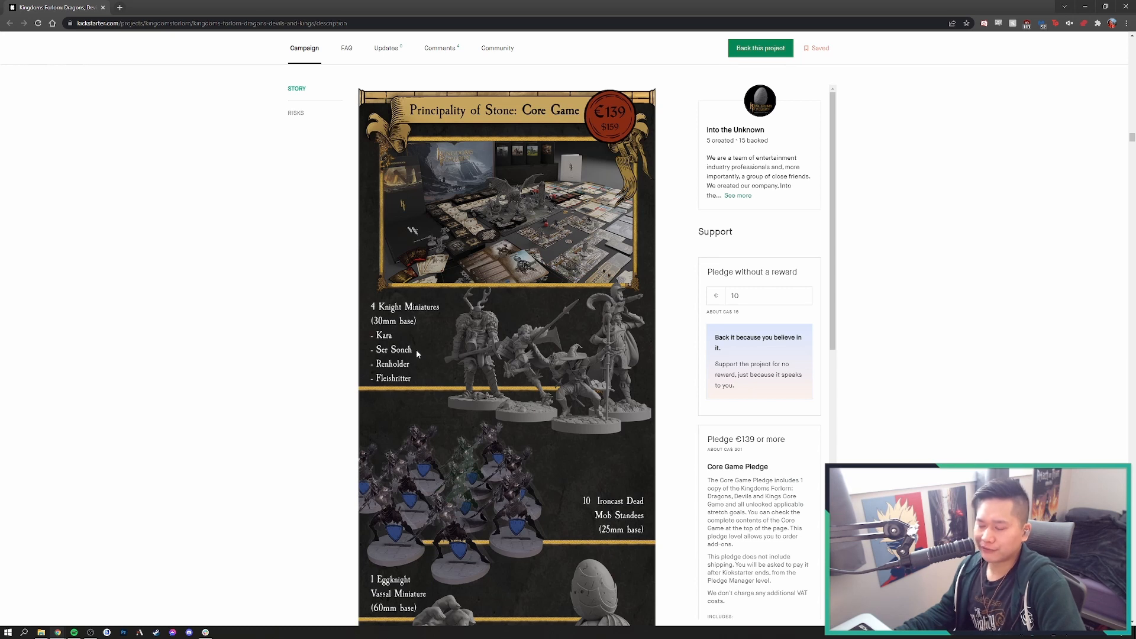
pyautogui.moveTo(579, 417)
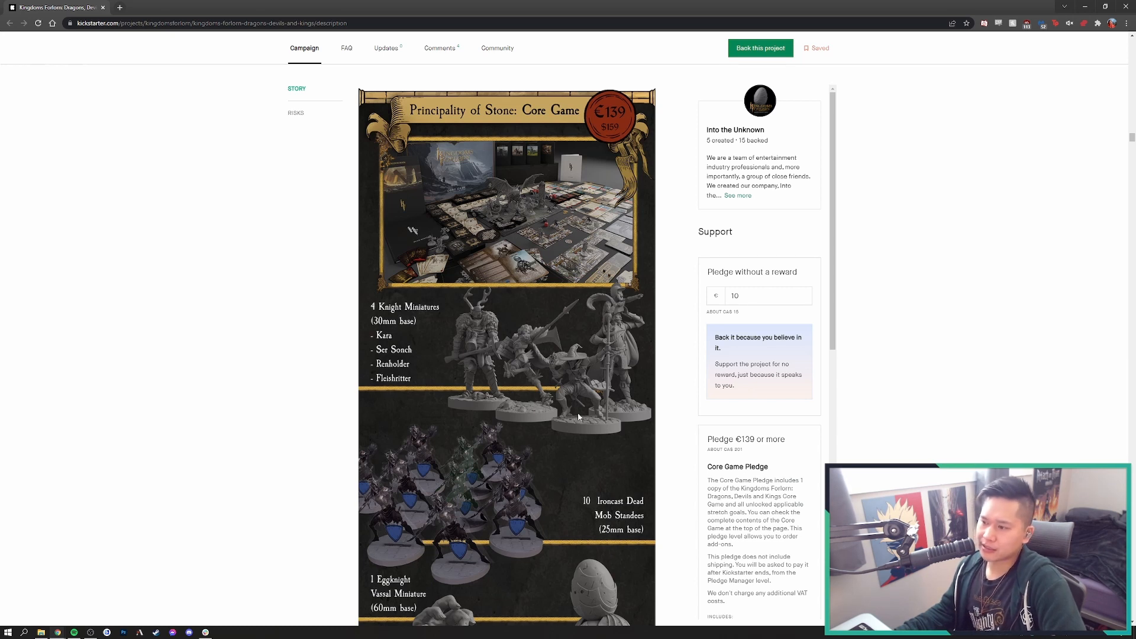
pyautogui.moveTo(550, 372)
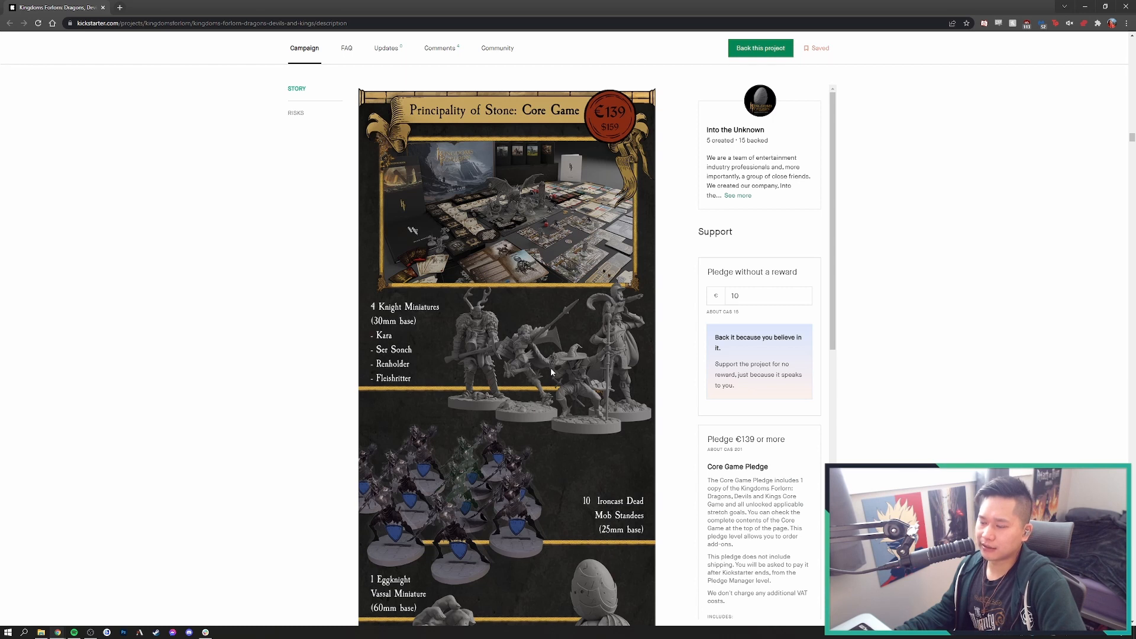
pyautogui.scroll(-3)
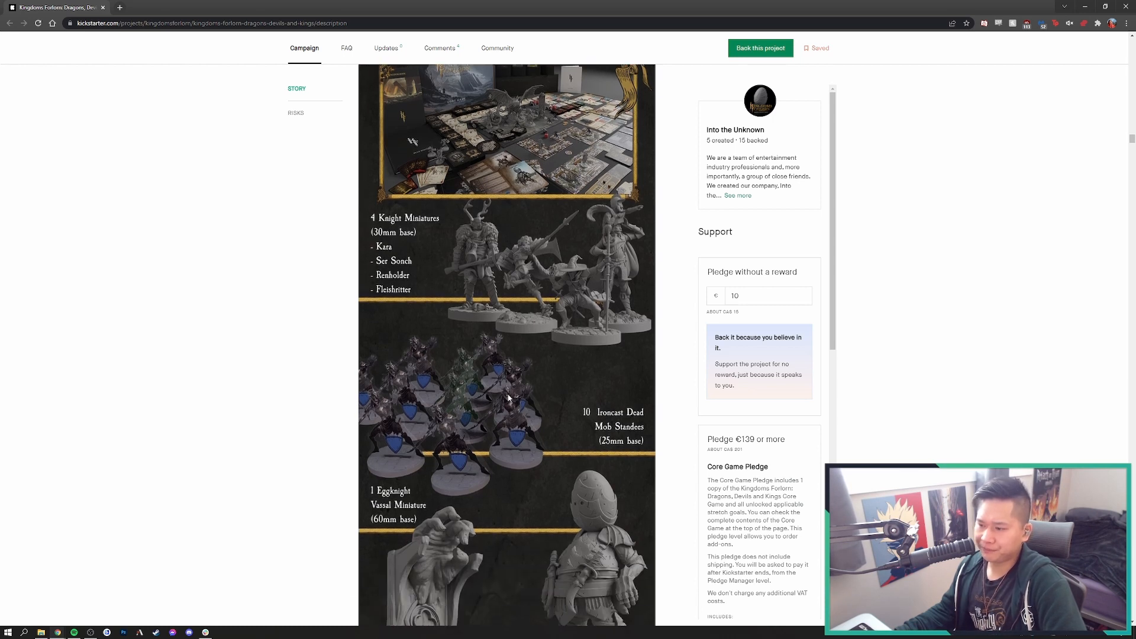
pyautogui.moveTo(541, 446)
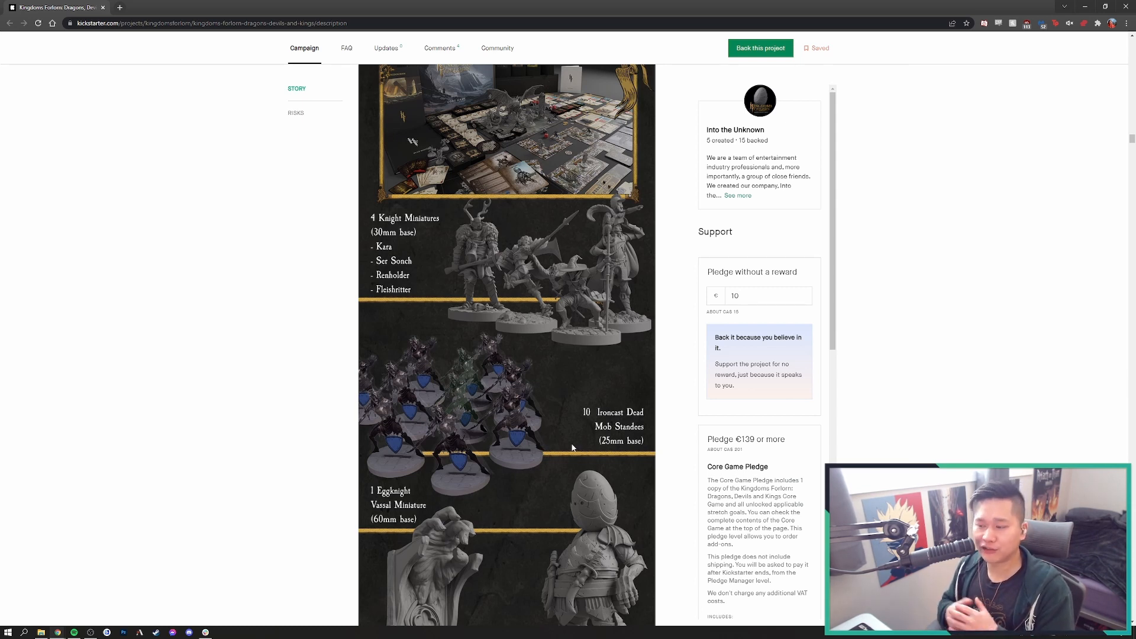
# Scroll down past the Eggknight, Puppet King and Devil miniatures toward the Panzerdragon Veldr
pyautogui.scroll(-3)
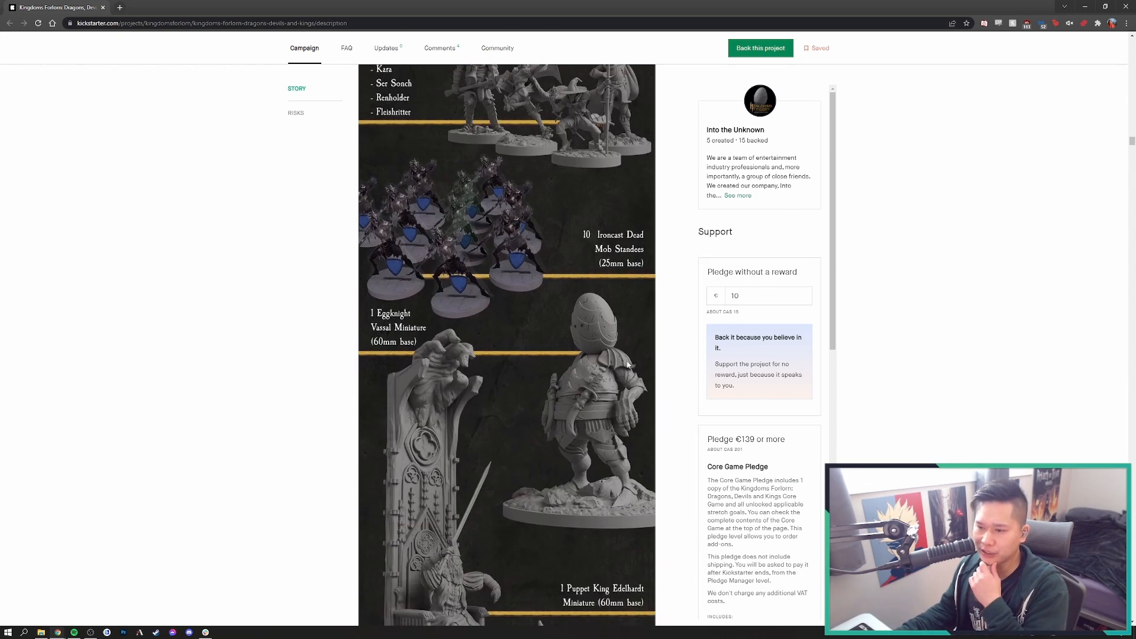
pyautogui.moveTo(437, 369)
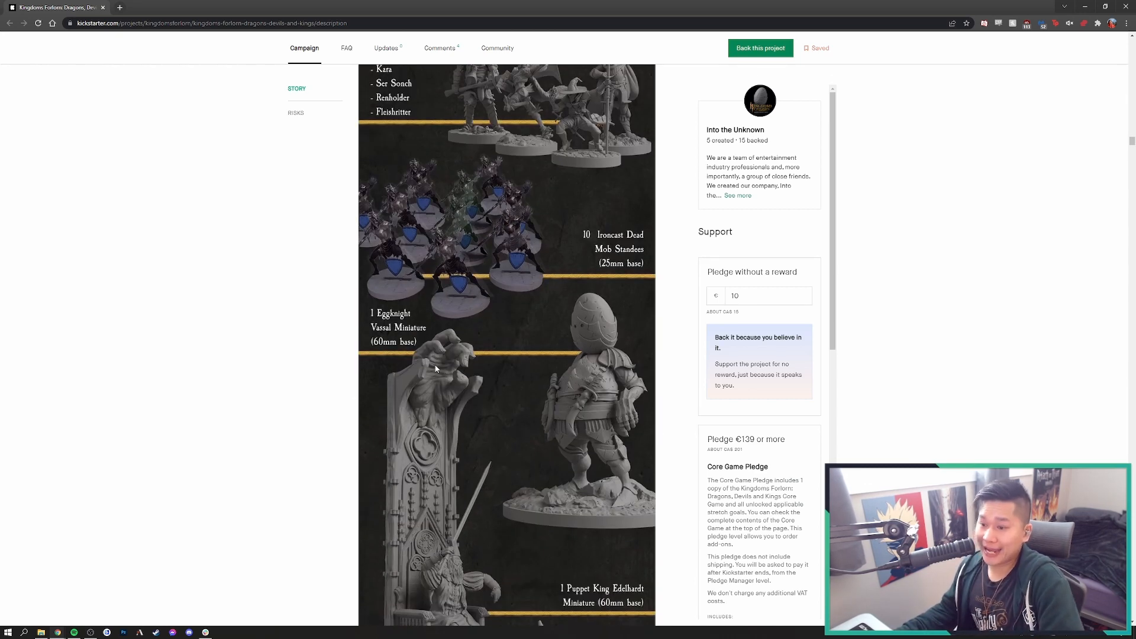
pyautogui.scroll(-3)
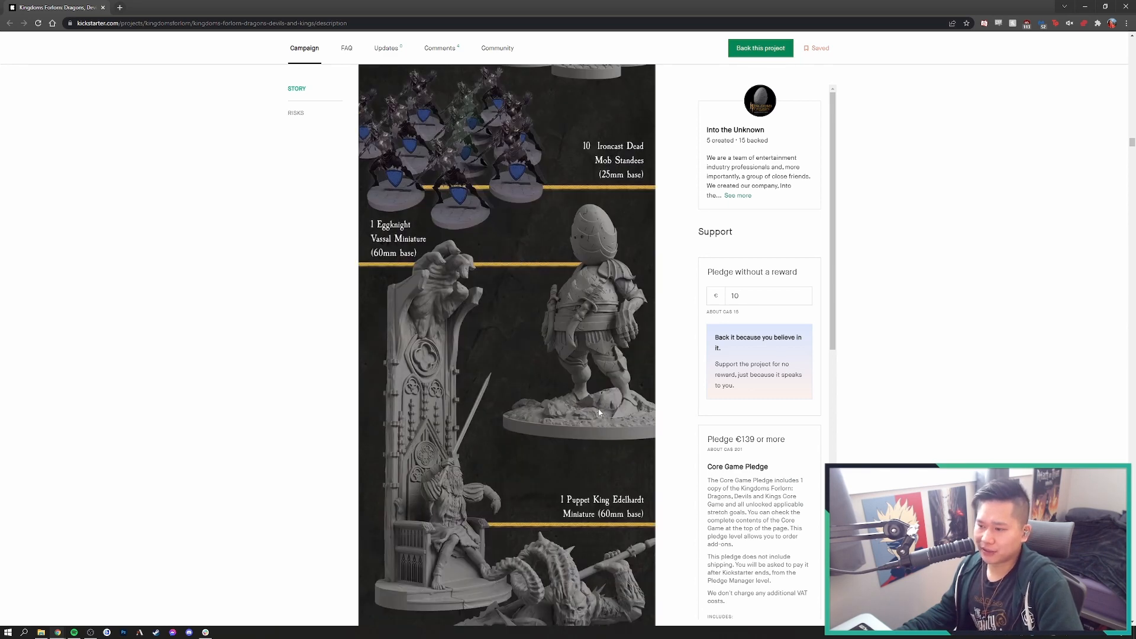
pyautogui.scroll(-3)
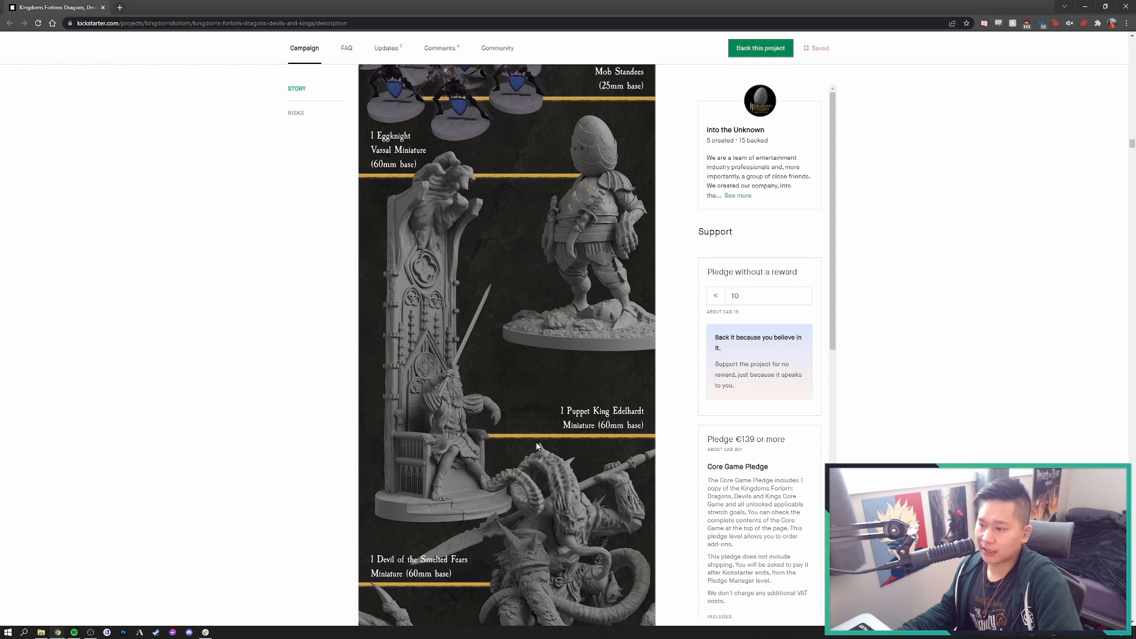
pyautogui.scroll(-3)
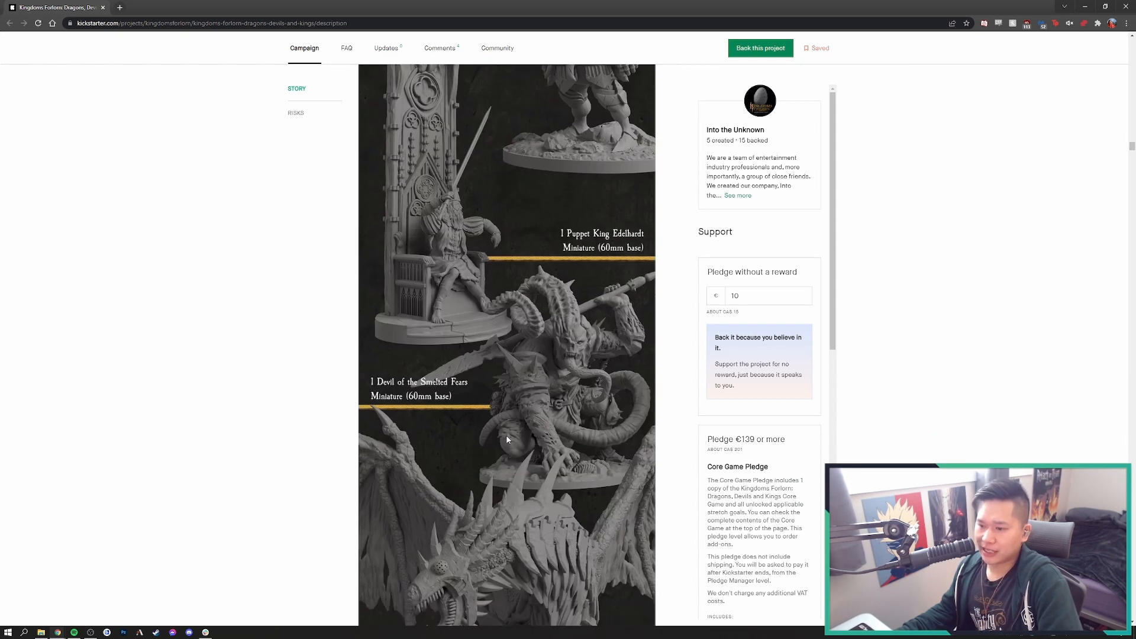
pyautogui.scroll(-3)
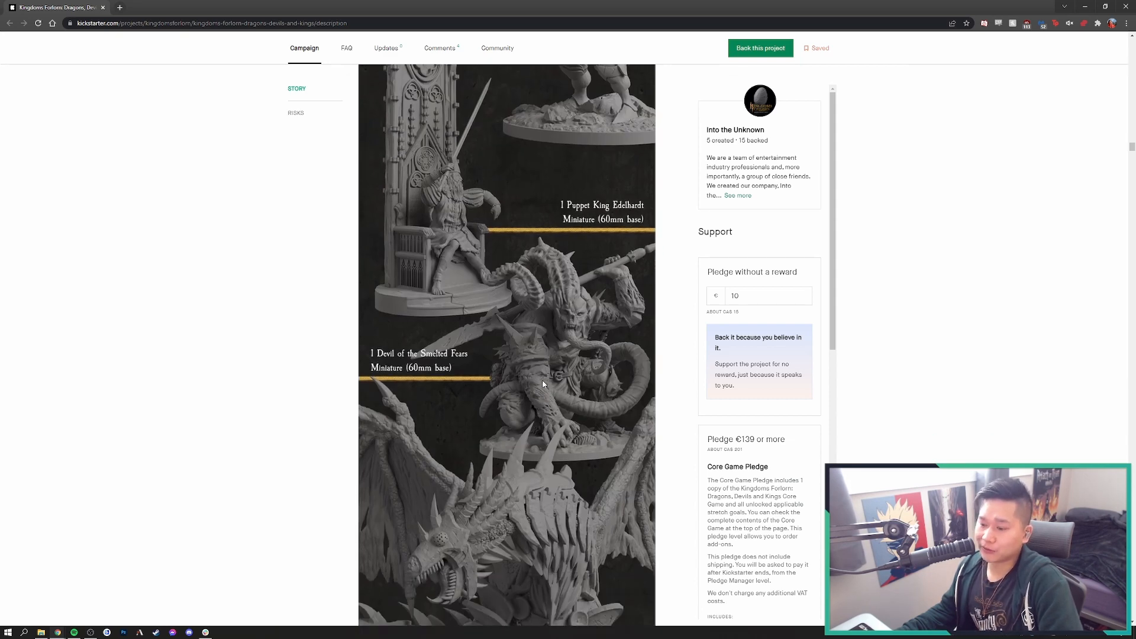
pyautogui.scroll(-3)
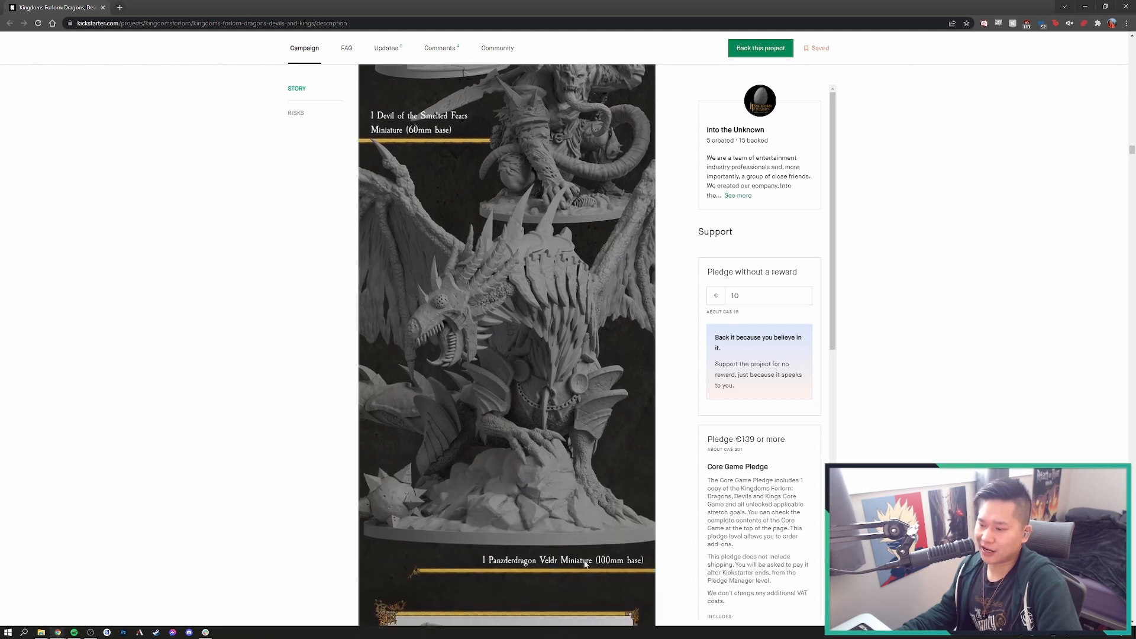
pyautogui.moveTo(572, 534)
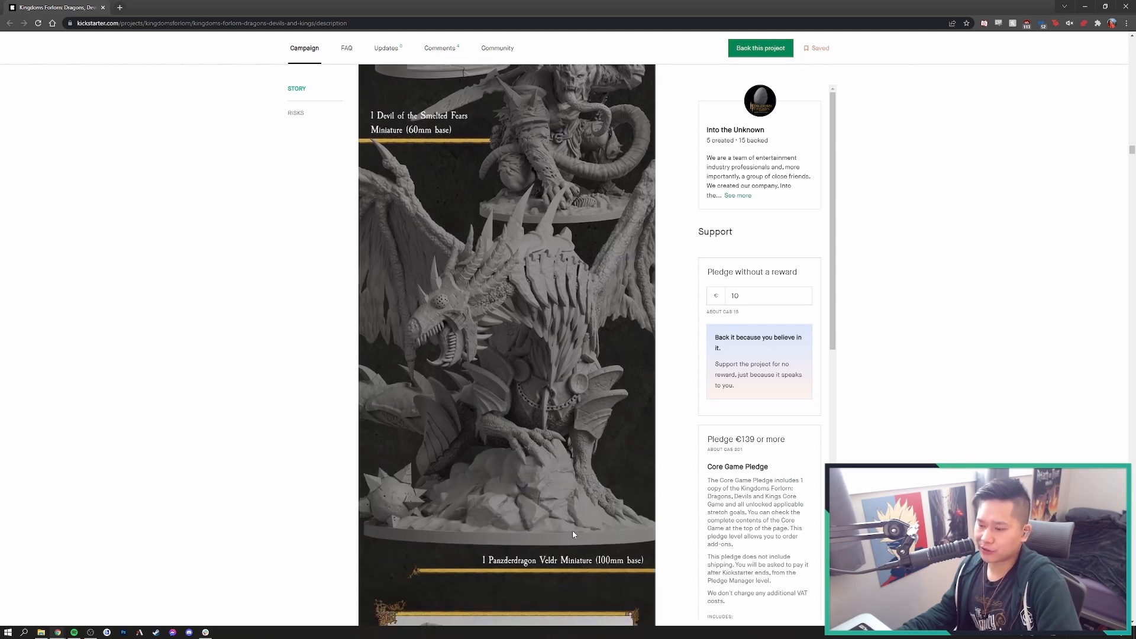
pyautogui.scroll(-3)
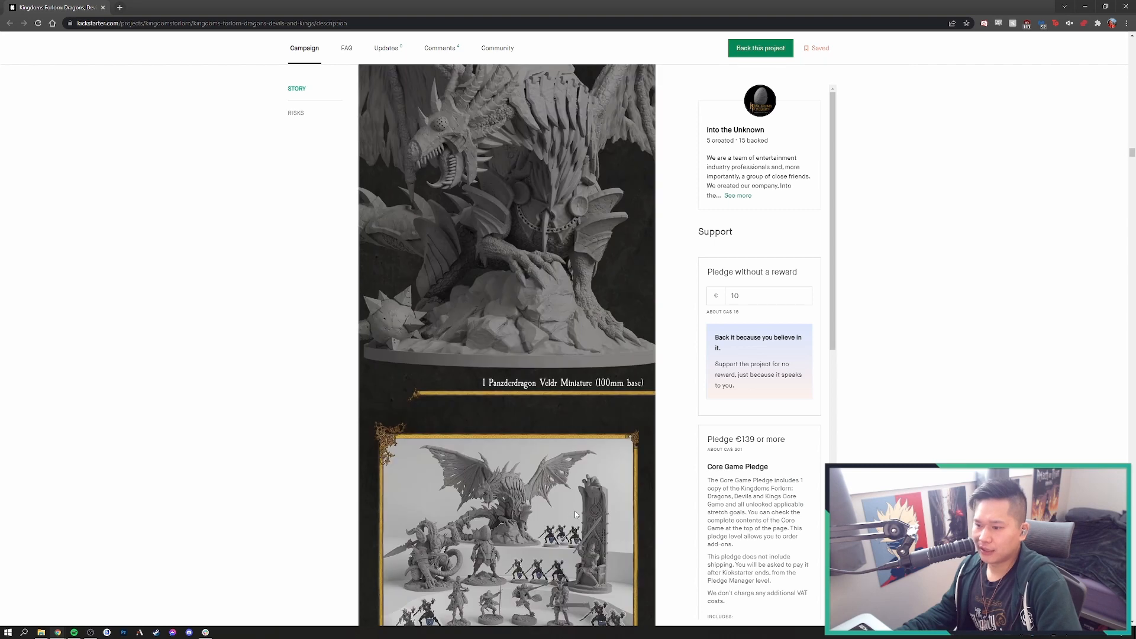
pyautogui.scroll(-3)
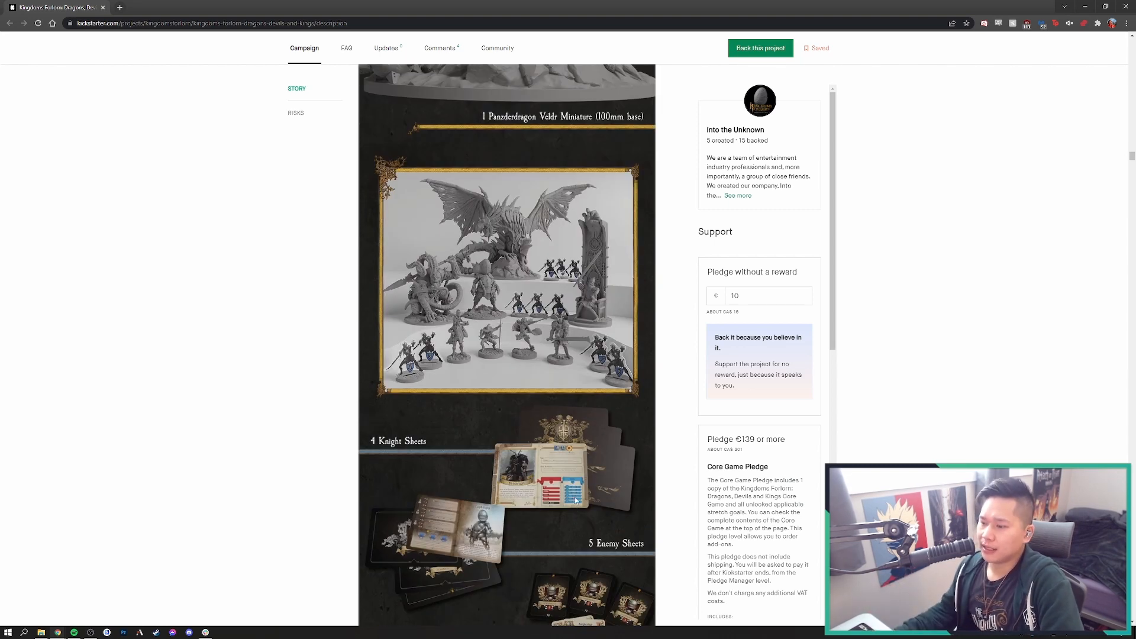
pyautogui.scroll(-3)
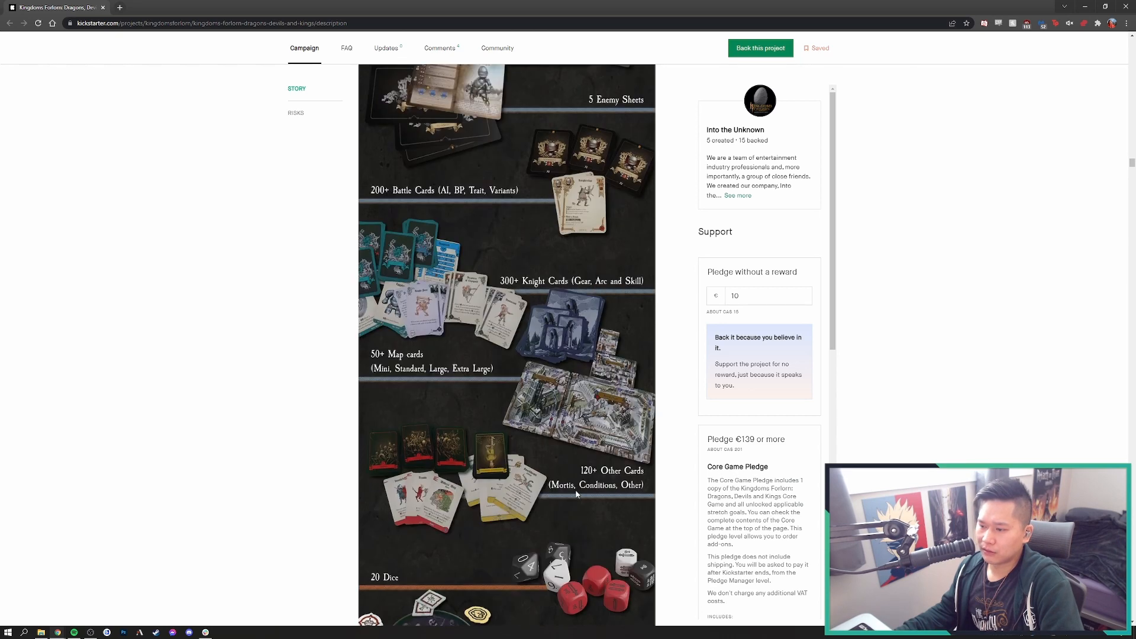
# Settle the view on the Panzerdragon Veldr and the full miniature lineup photo above Knight Sheets
pyautogui.scroll(3)
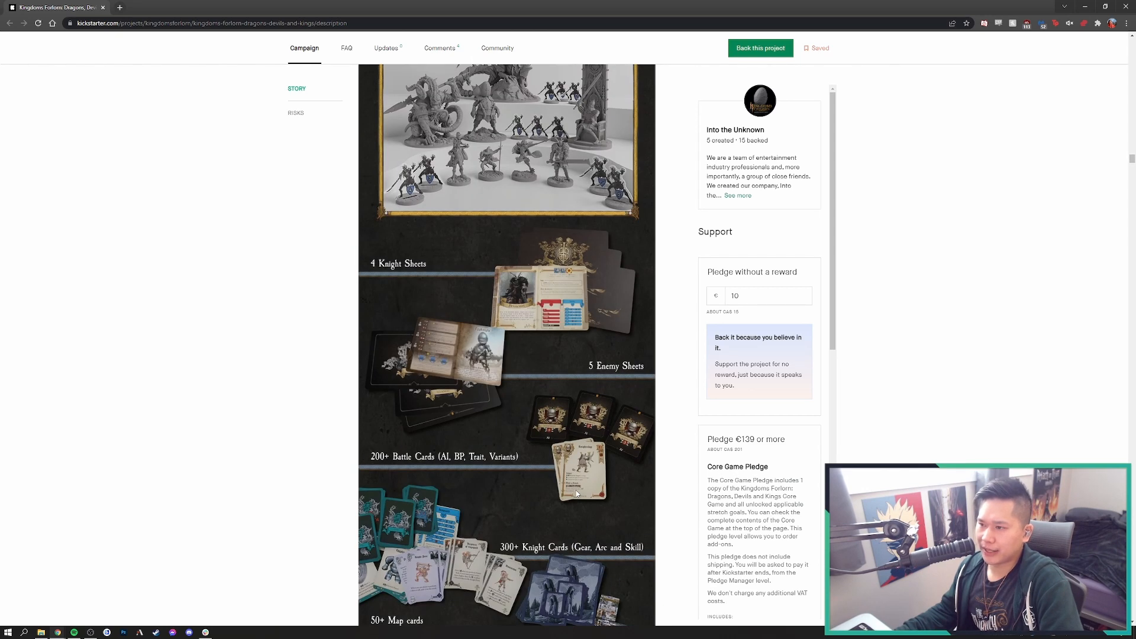
pyautogui.scroll(3)
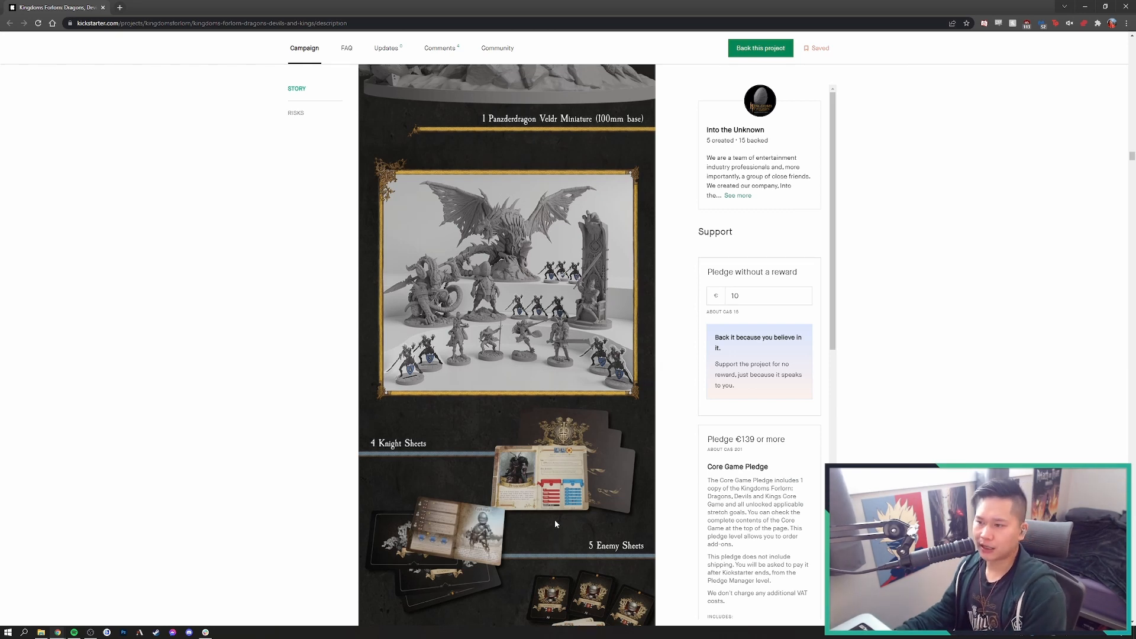
pyautogui.scroll(3)
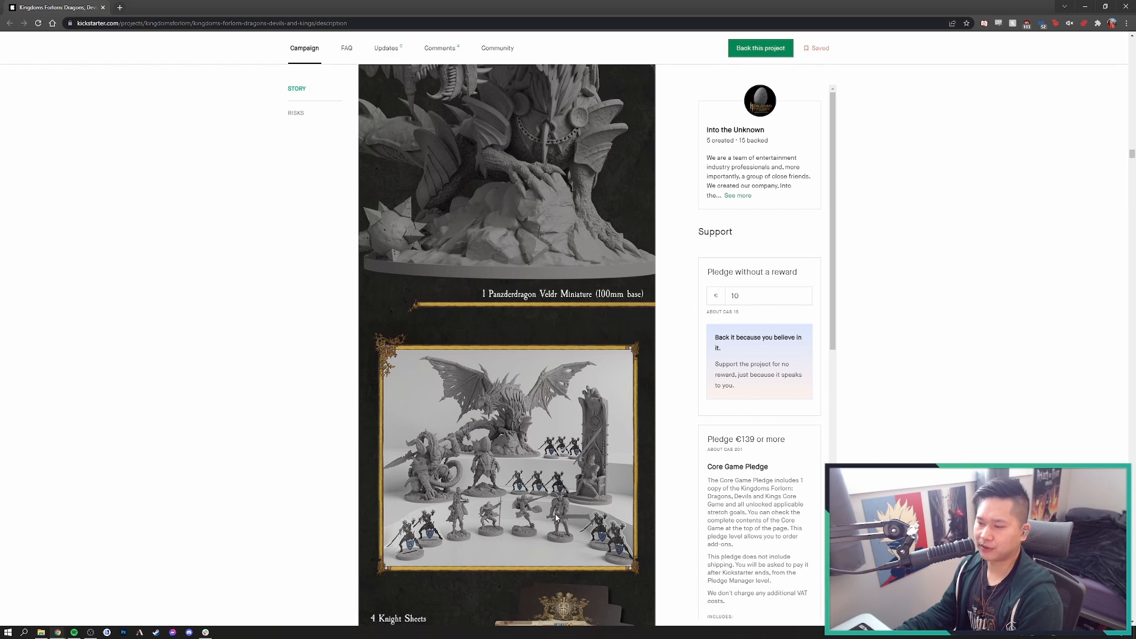
pyautogui.moveTo(553, 520)
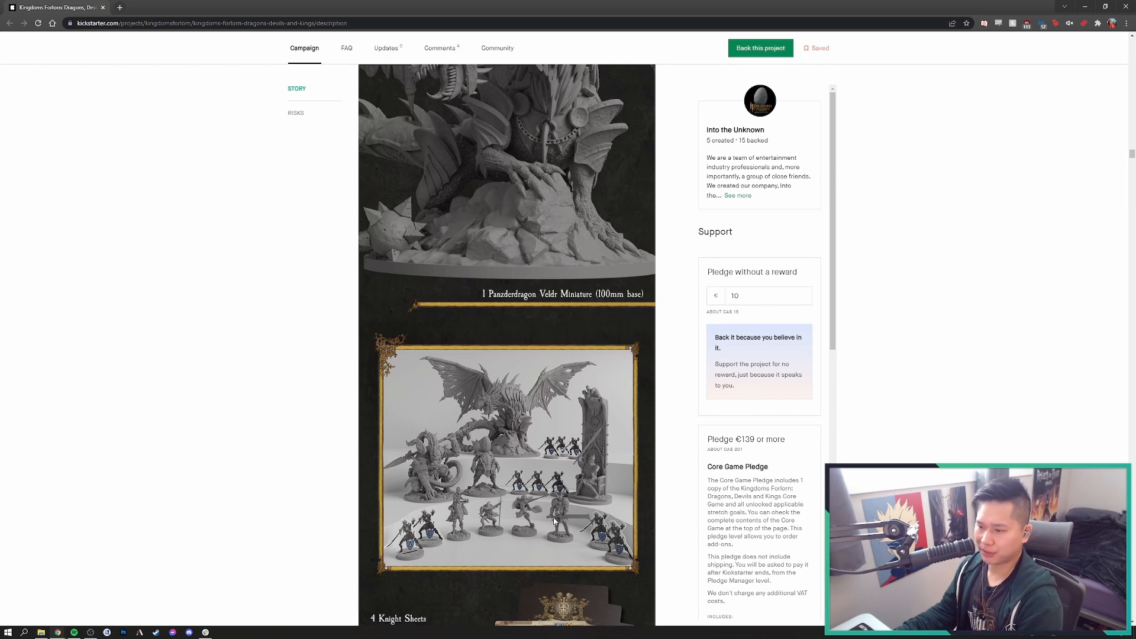
pyautogui.scroll(-3)
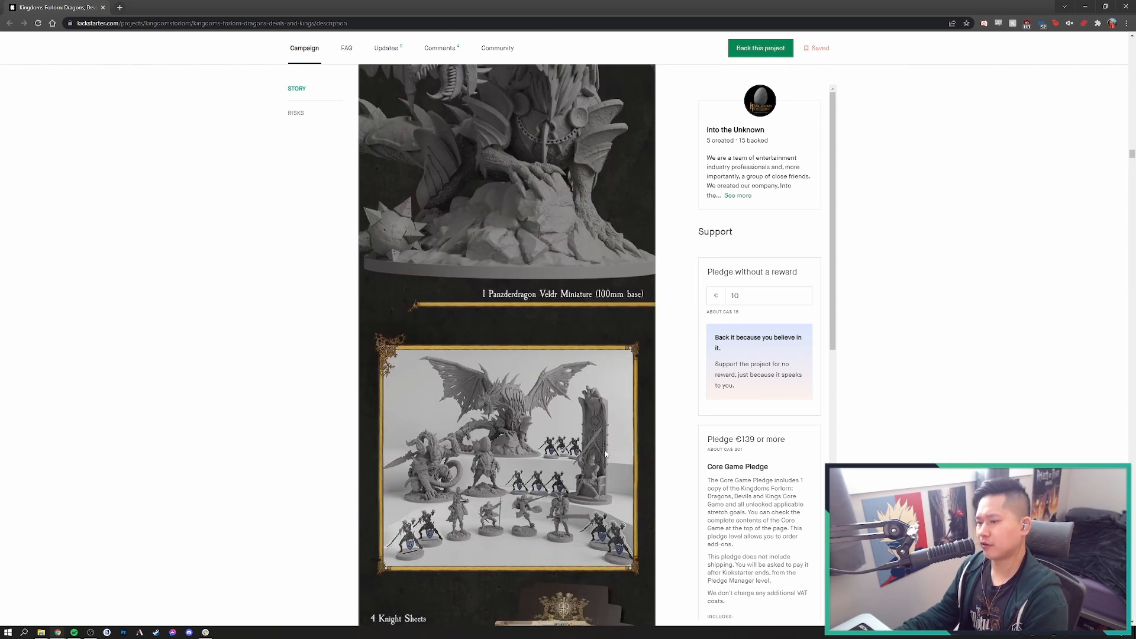
pyautogui.moveTo(501, 308)
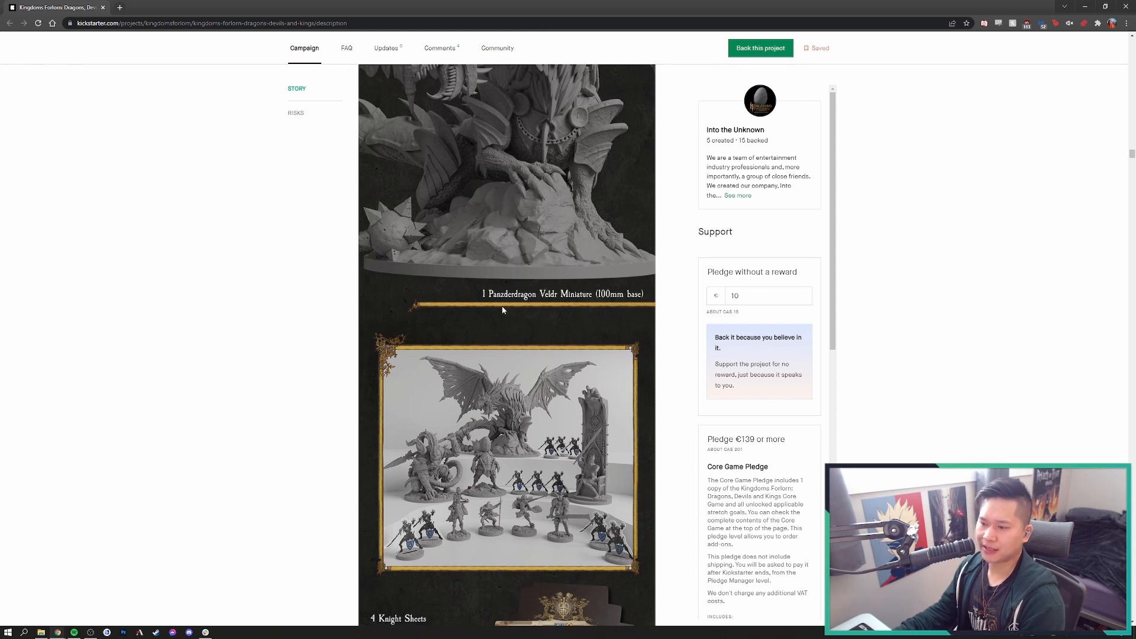
pyautogui.moveTo(494, 331)
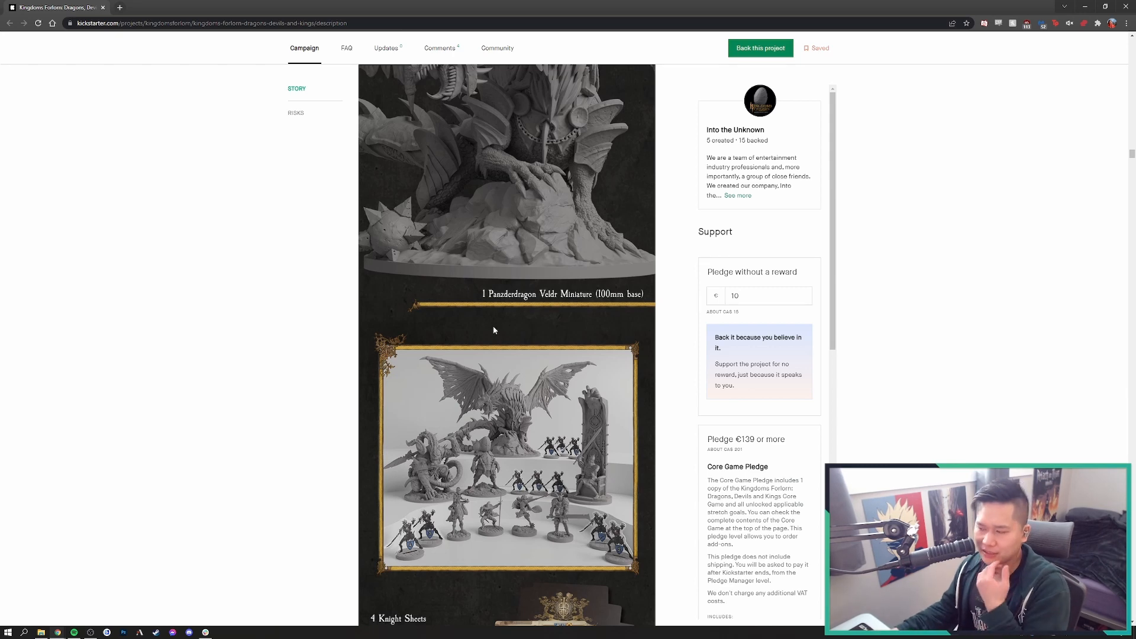
# Scroll past the Knight and Enemy Sheets through Battle, Knight, Map and Other Cards, 20 dice, tokens and 30+ tiles
pyautogui.scroll(-3)
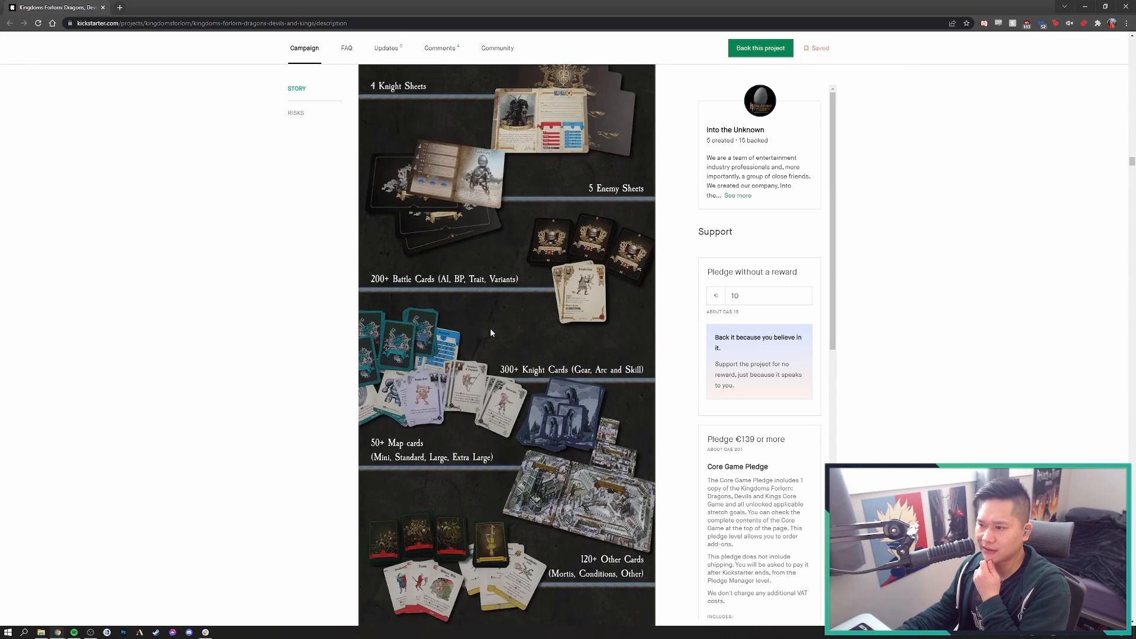
pyautogui.scroll(3)
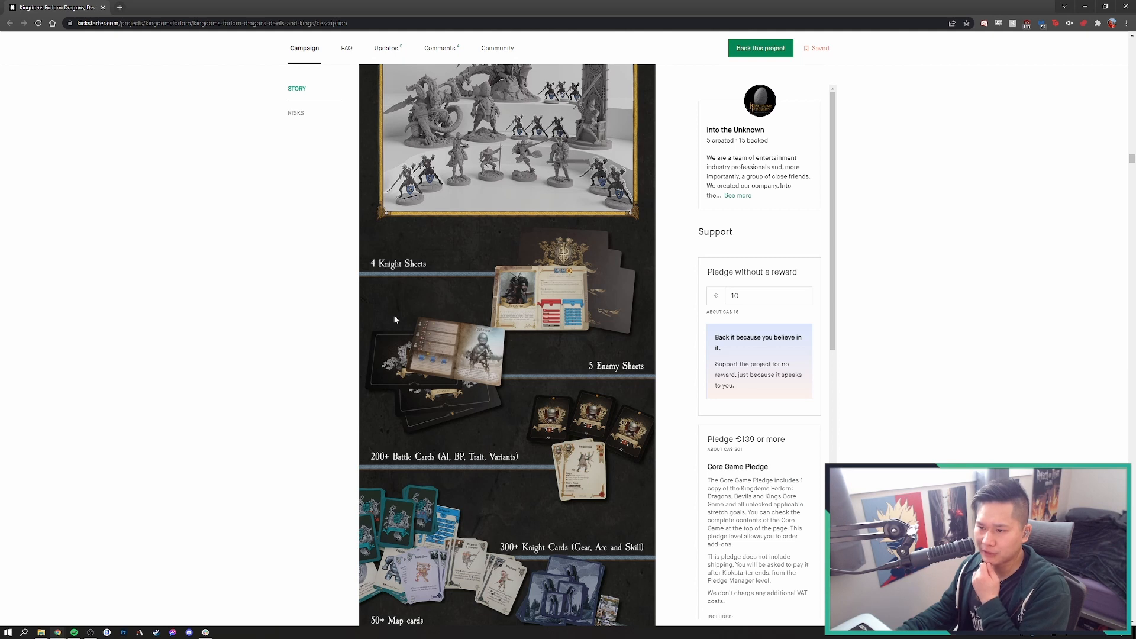
pyautogui.moveTo(572, 390)
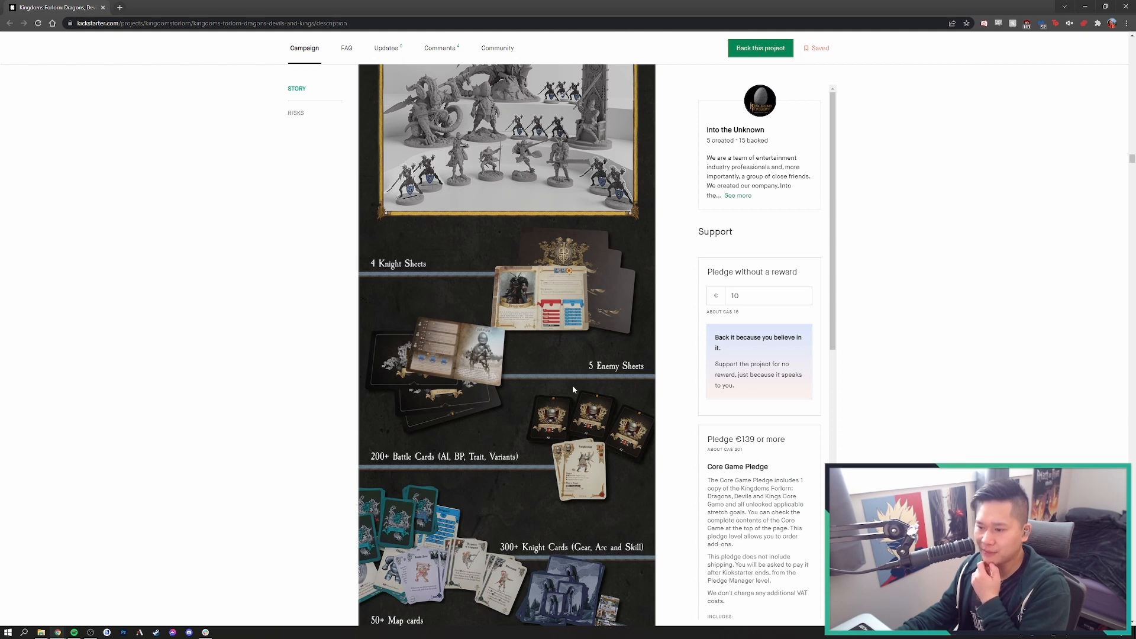
pyautogui.scroll(-3)
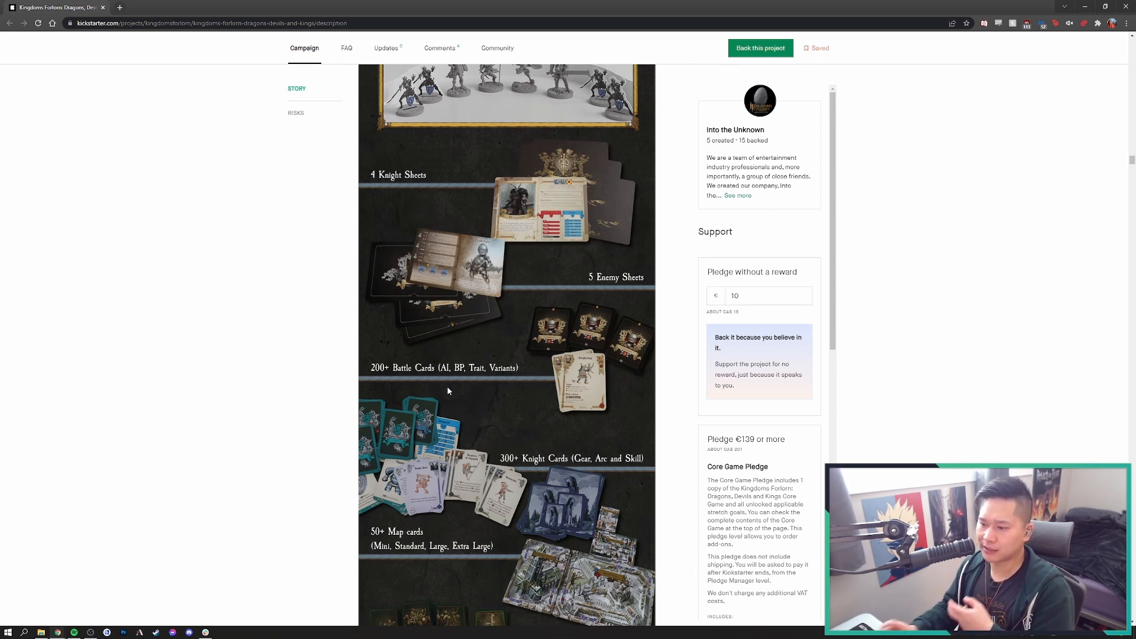
pyautogui.moveTo(518, 469)
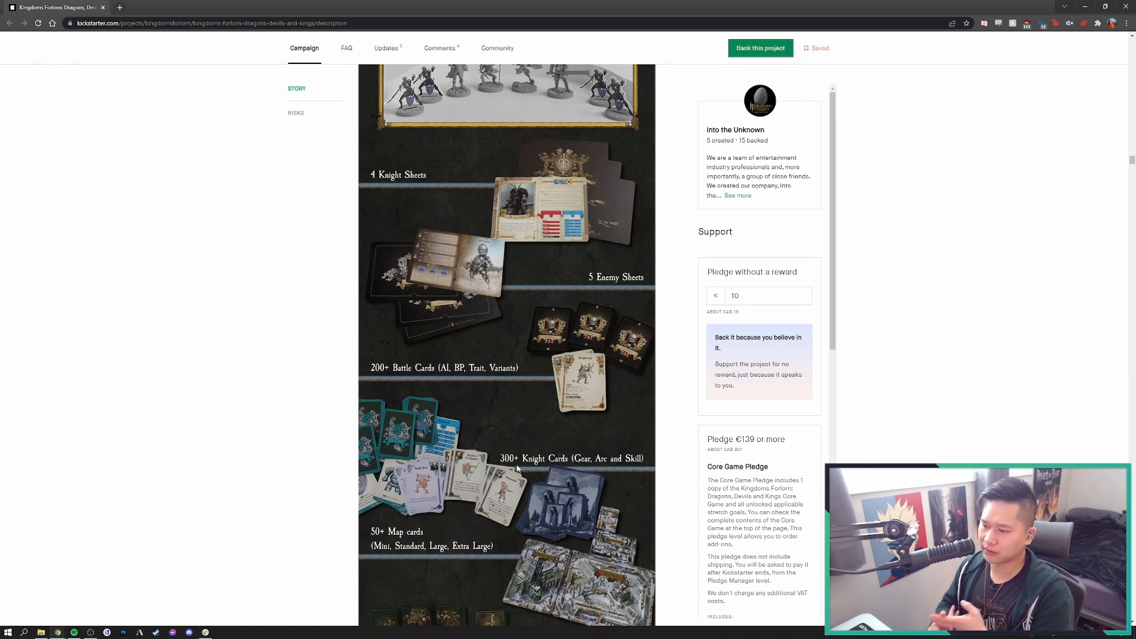
pyautogui.moveTo(560, 485)
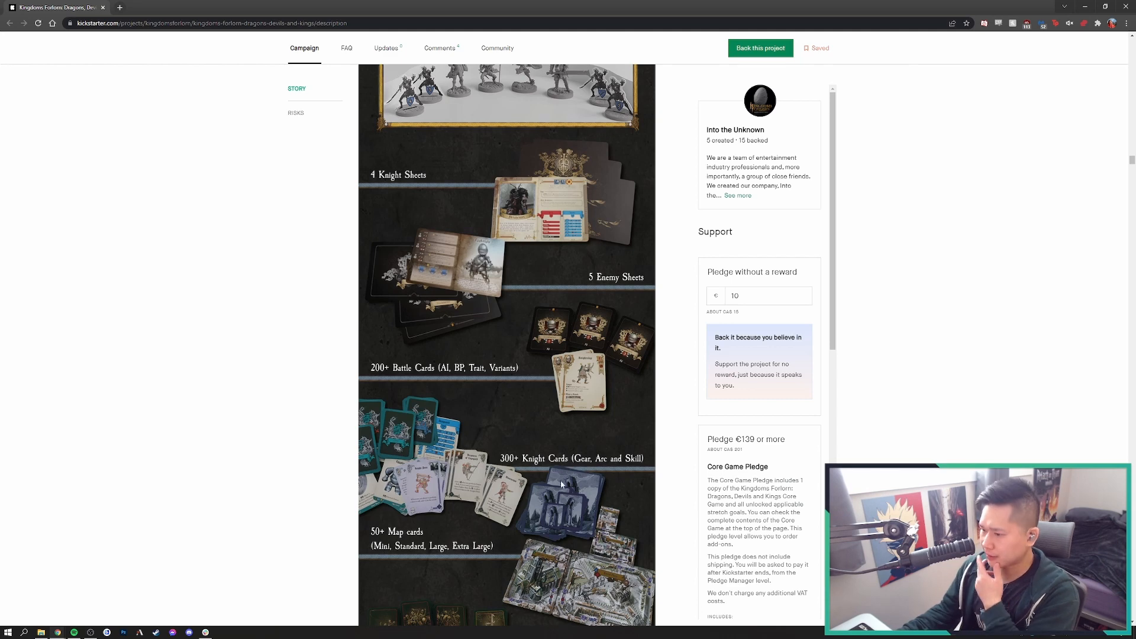
pyautogui.scroll(-3)
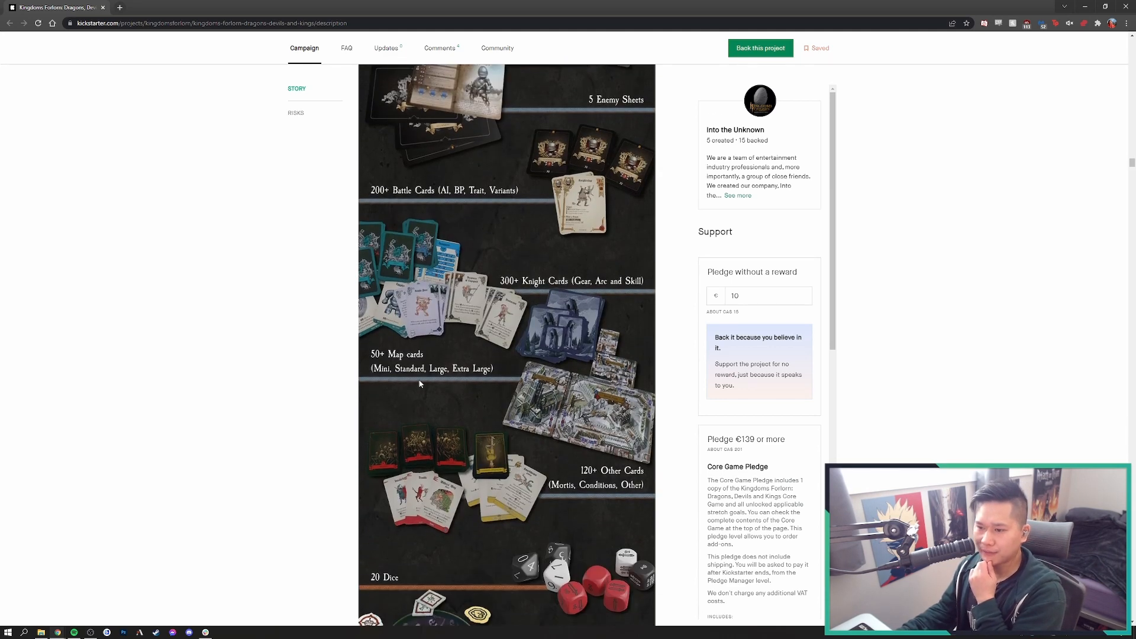
pyautogui.moveTo(392, 375)
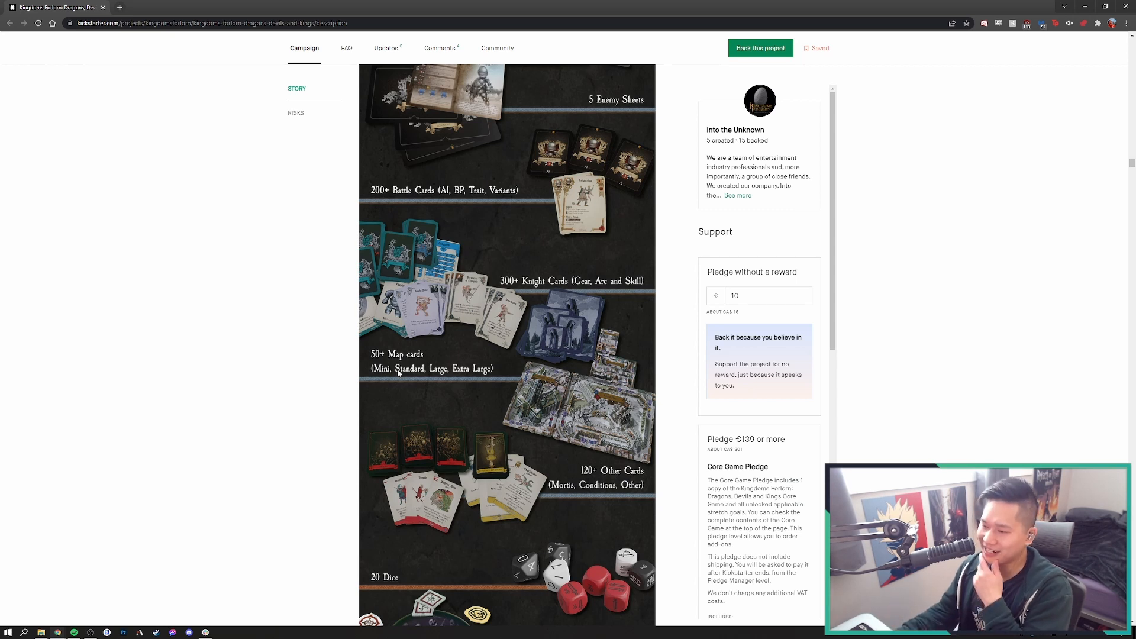
pyautogui.scroll(-3)
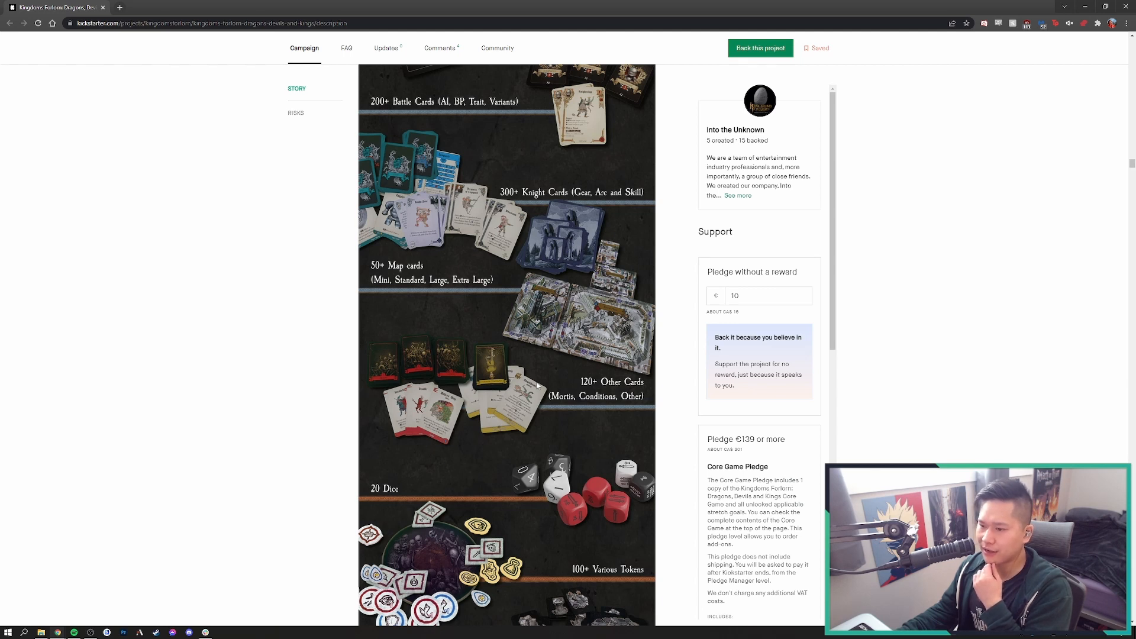
pyautogui.scroll(-3)
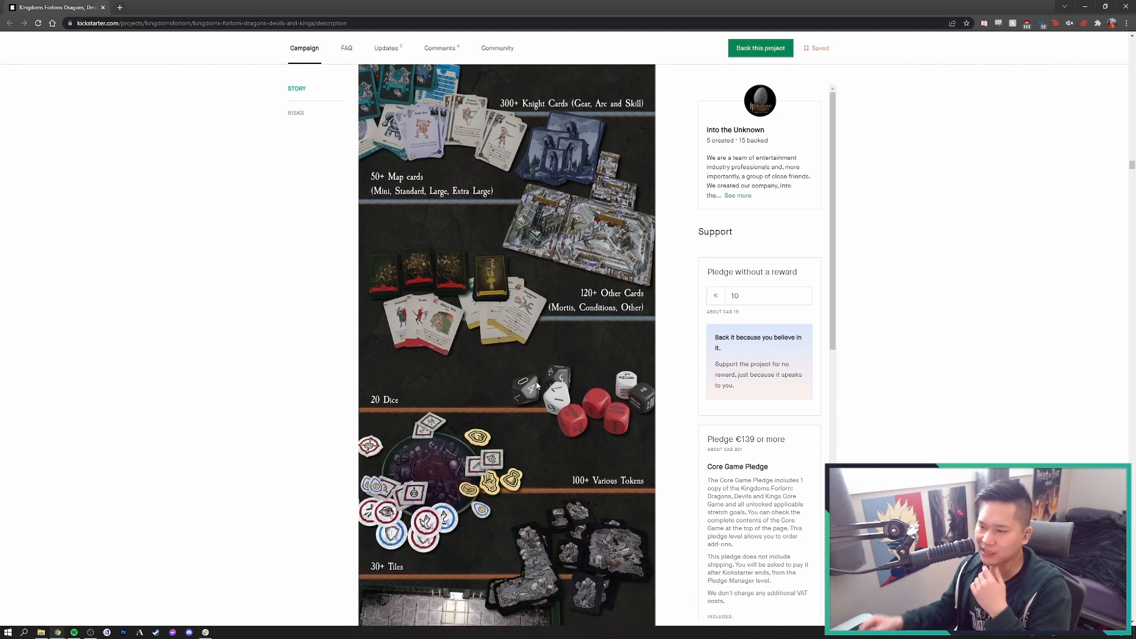
pyautogui.moveTo(634, 413)
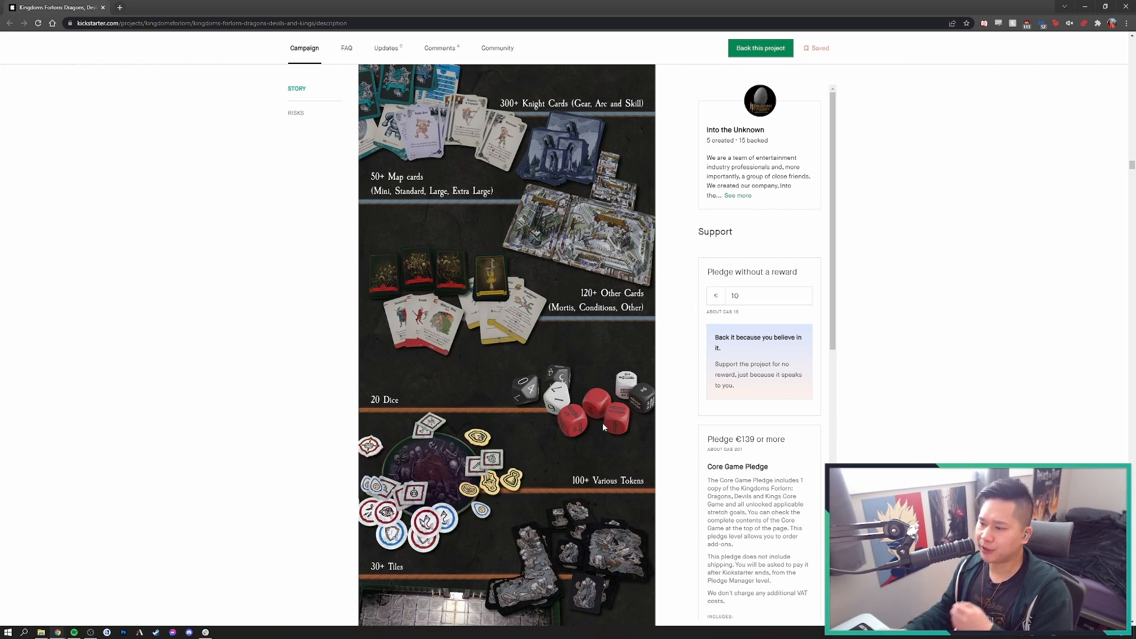
pyautogui.moveTo(611, 412)
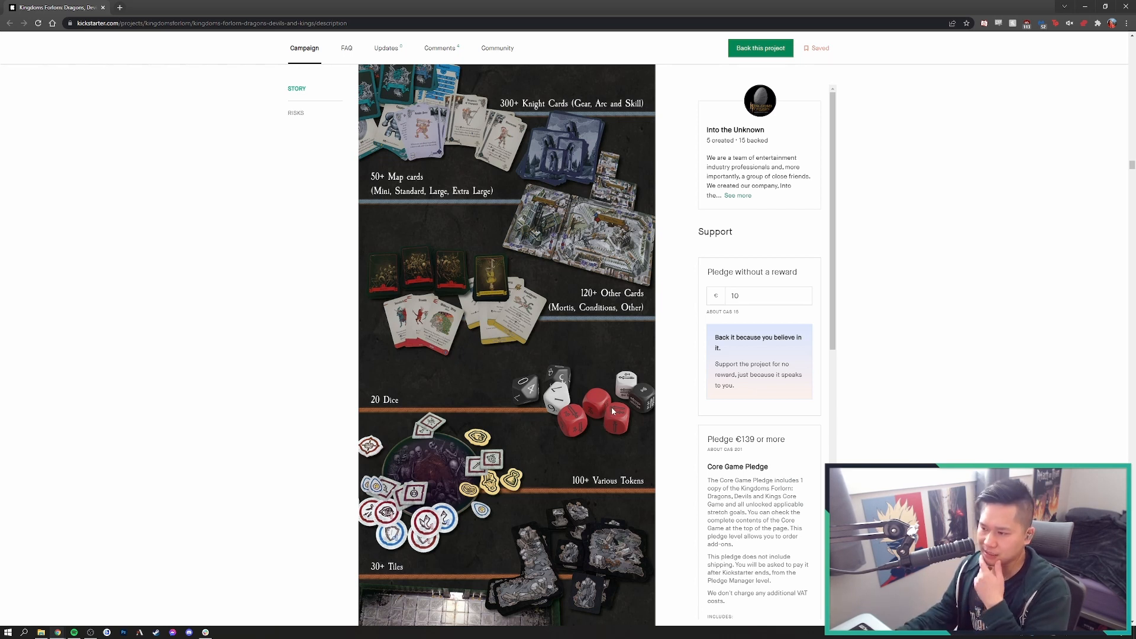
pyautogui.moveTo(567, 391)
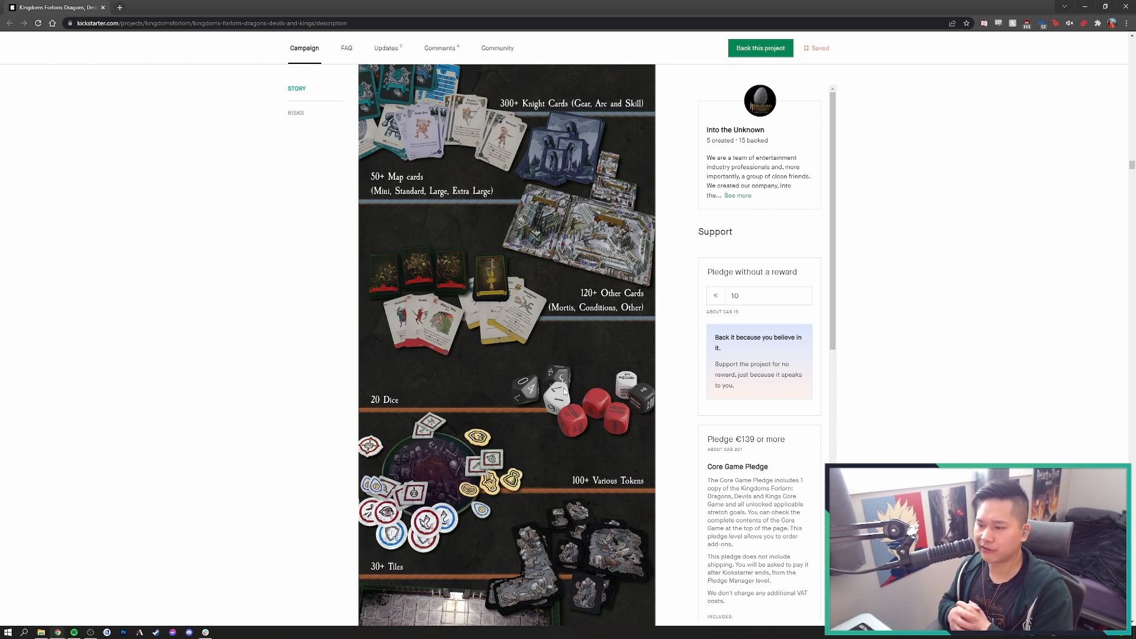
pyautogui.moveTo(552, 479)
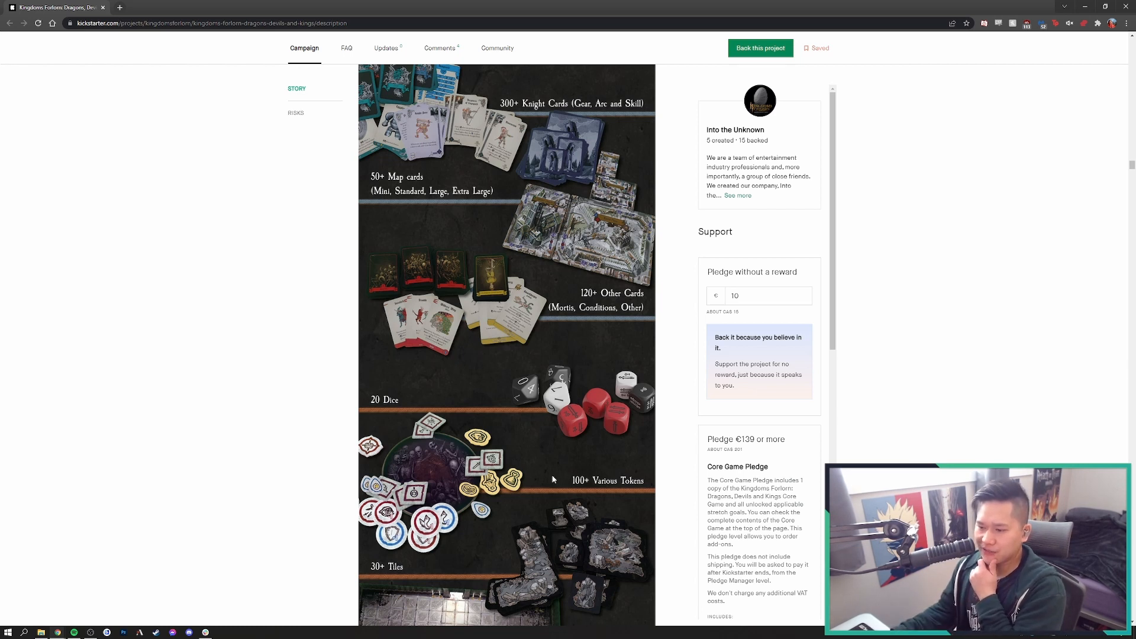
# Scroll past the Battle Board, tracks and rulebooks to the Kingdom and Knight Books and Core Game box
pyautogui.scroll(-3)
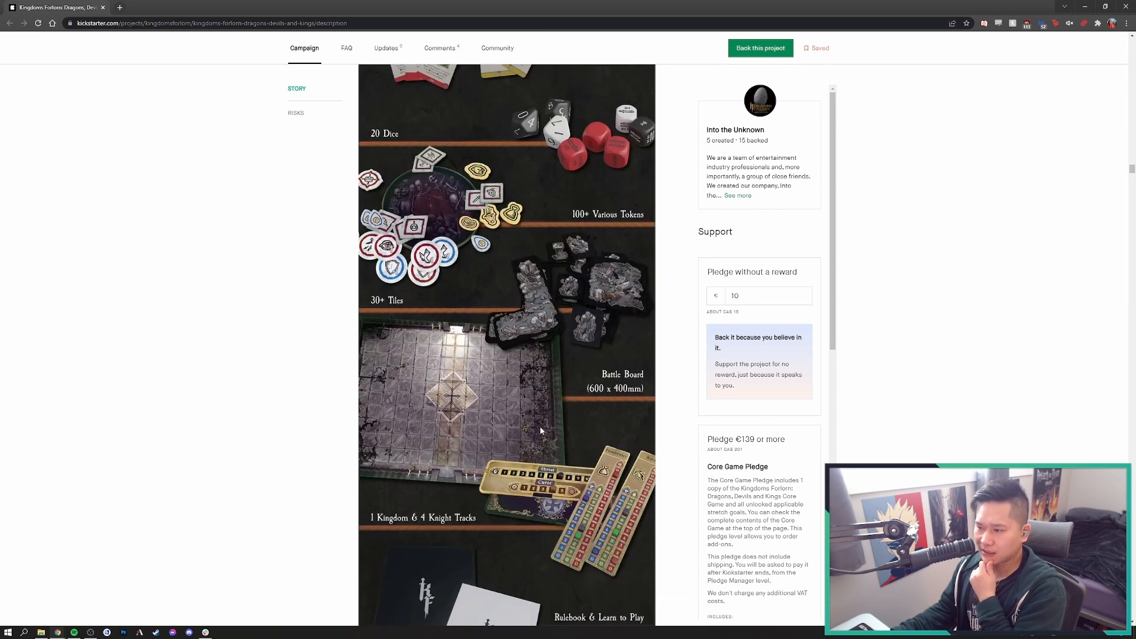
pyautogui.moveTo(543, 420)
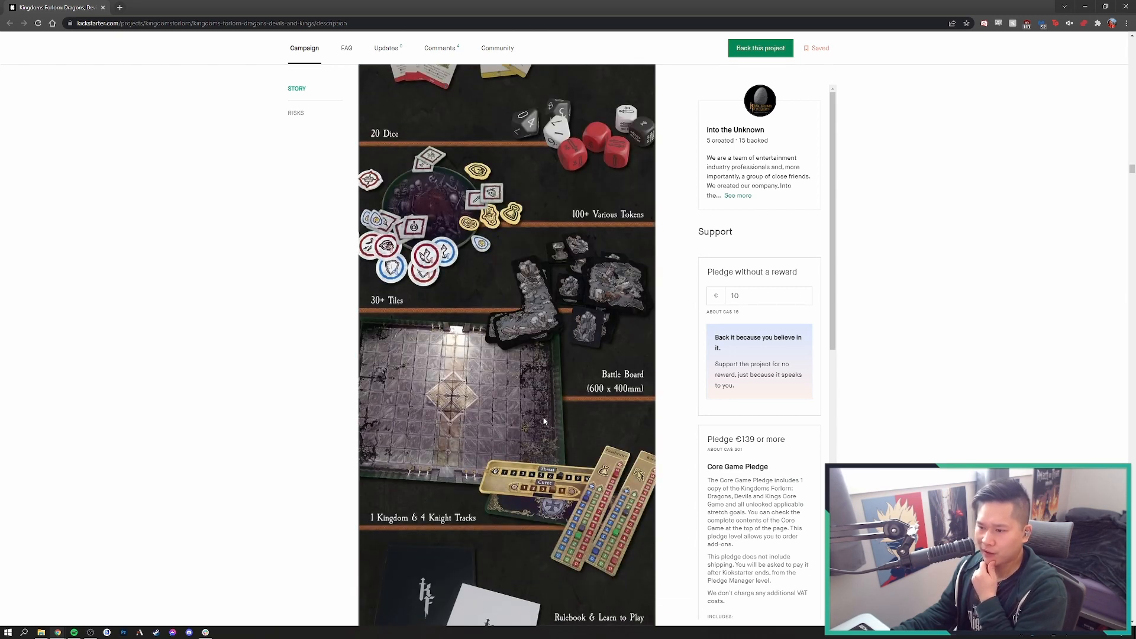
pyautogui.moveTo(576, 433)
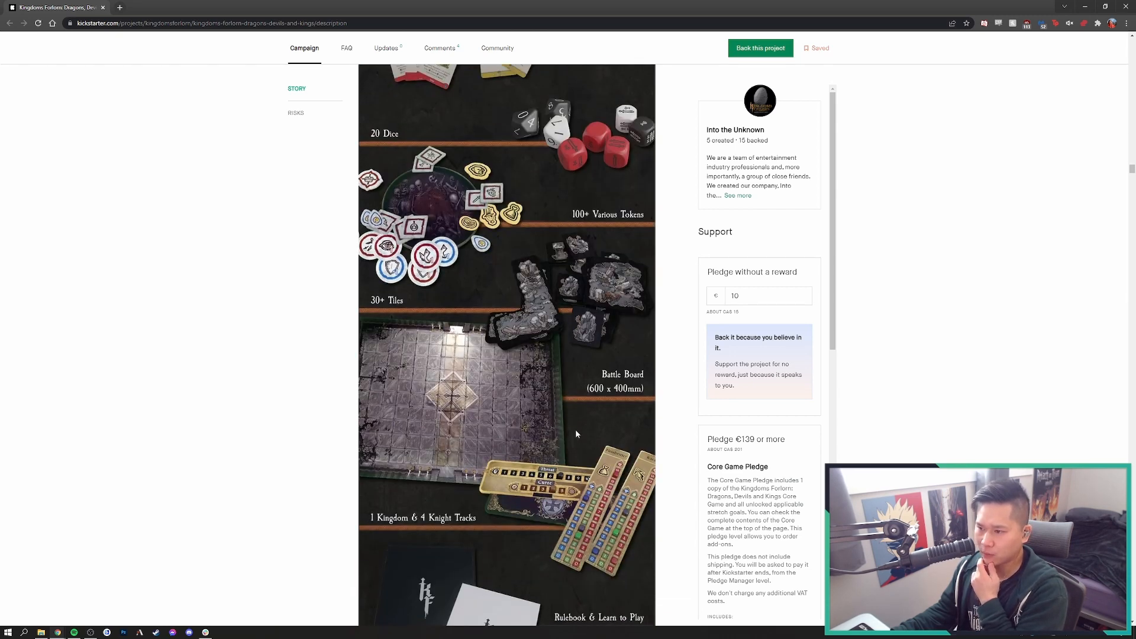
pyautogui.scroll(-3)
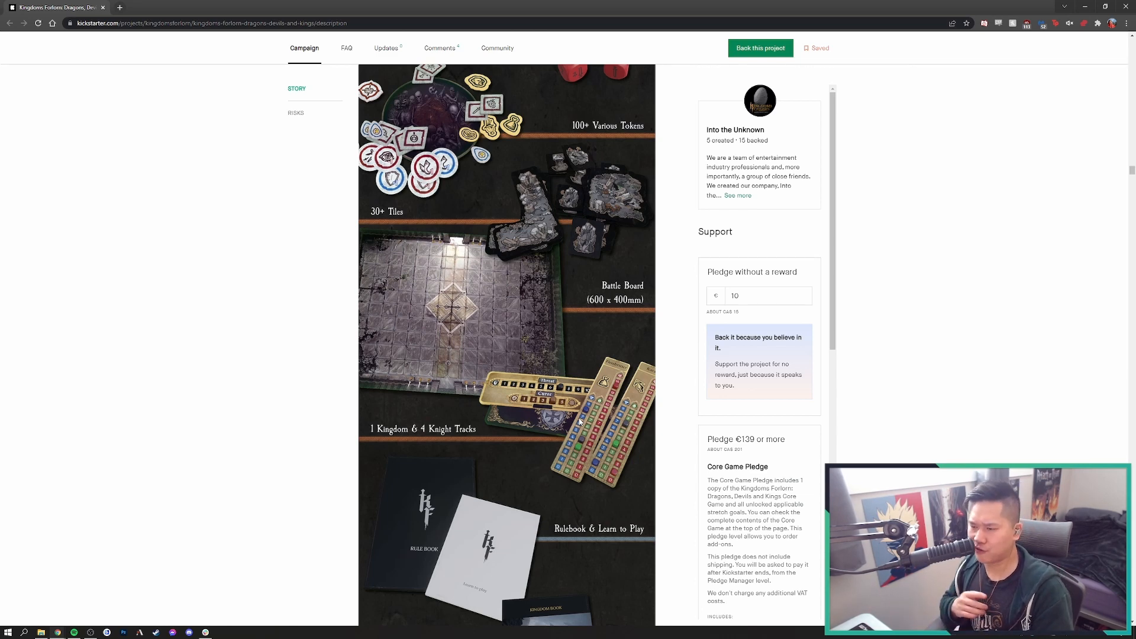
pyautogui.scroll(-3)
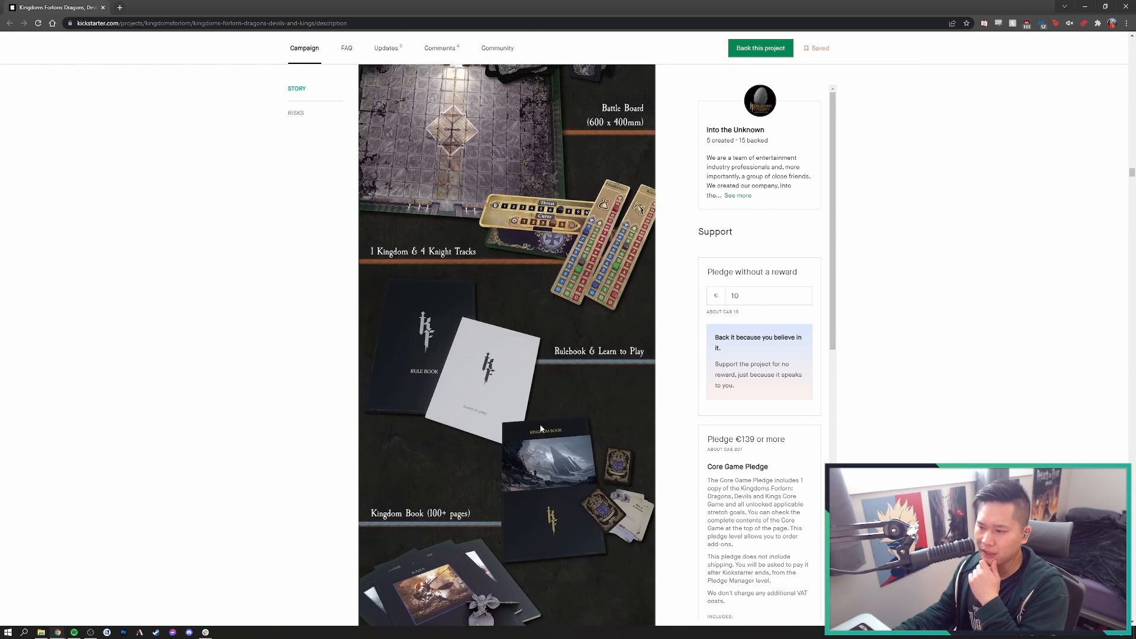
pyautogui.moveTo(522, 371)
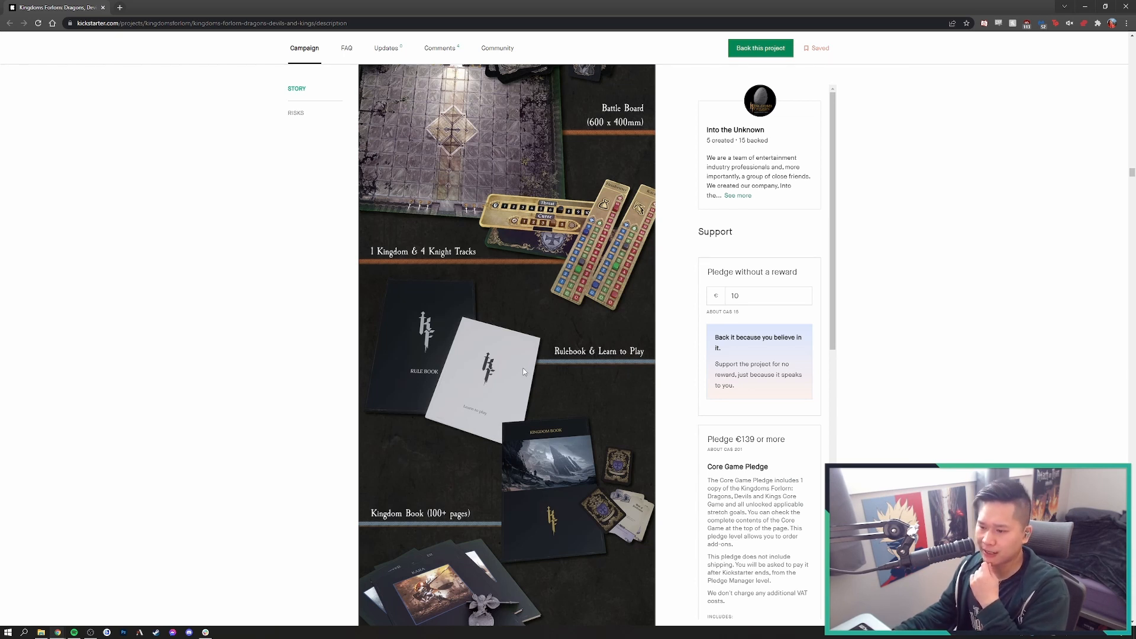
pyautogui.scroll(-3)
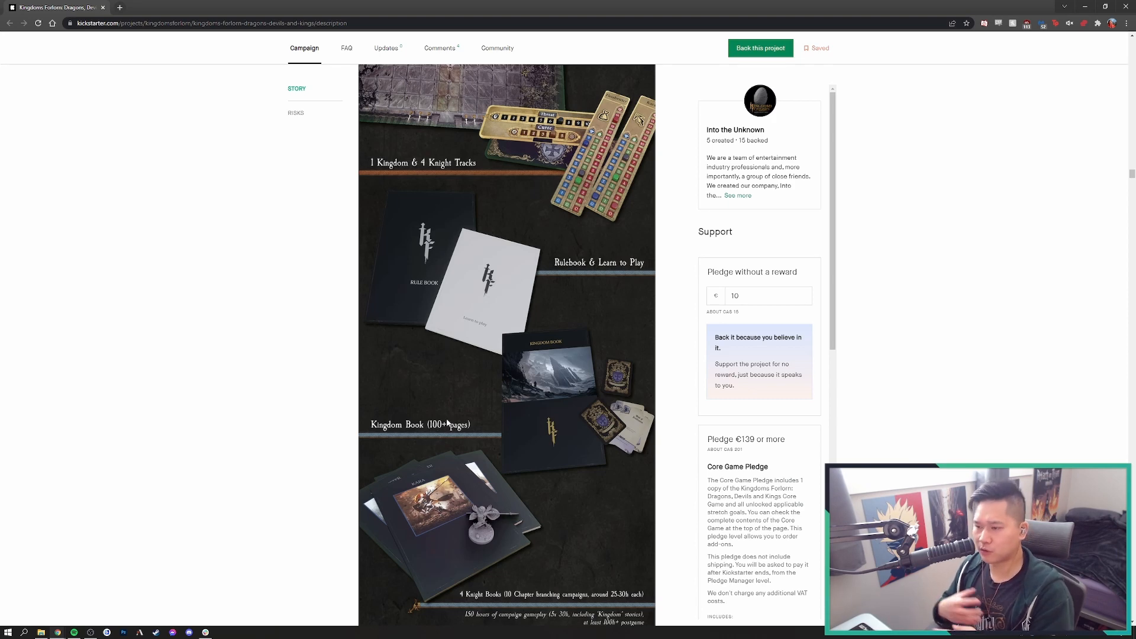
pyautogui.scroll(-3)
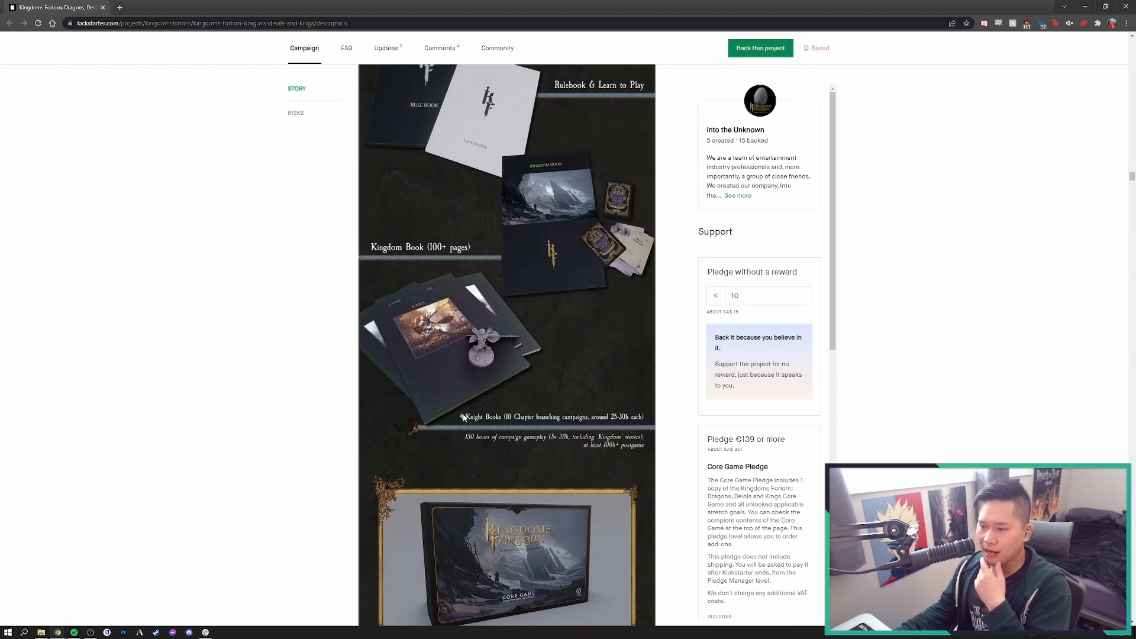
pyautogui.moveTo(468, 443)
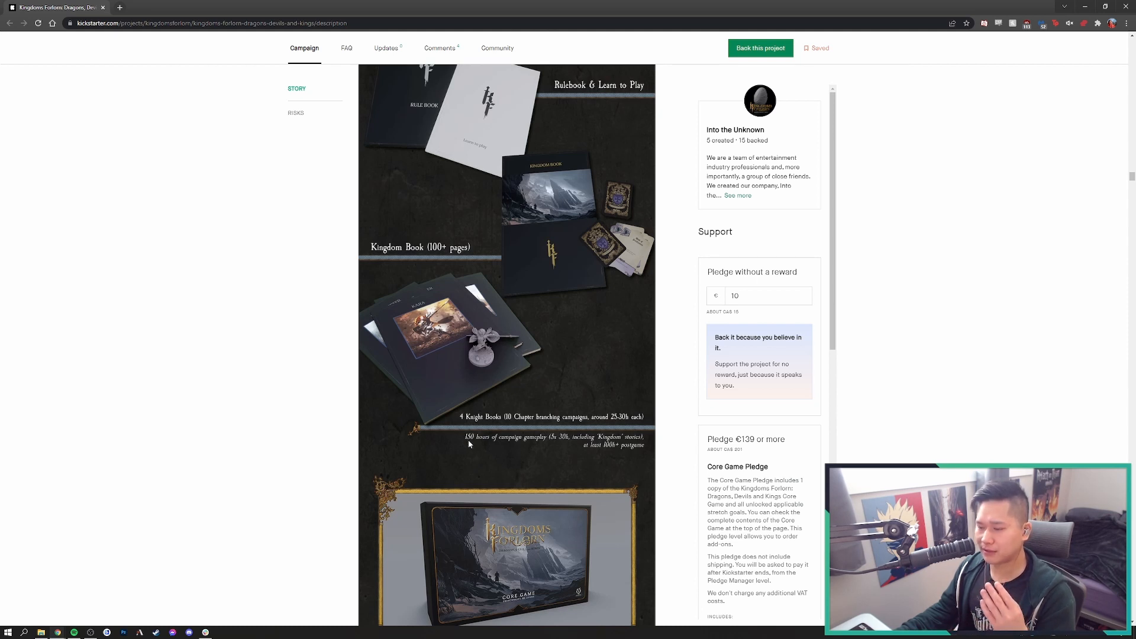
pyautogui.moveTo(472, 451)
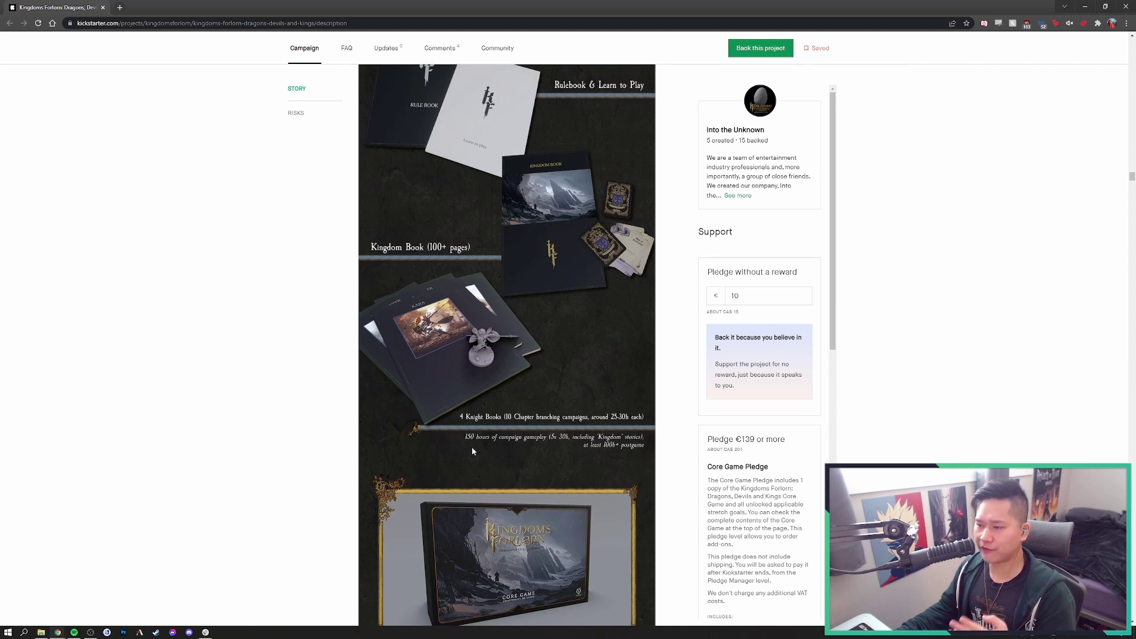
pyautogui.moveTo(479, 466)
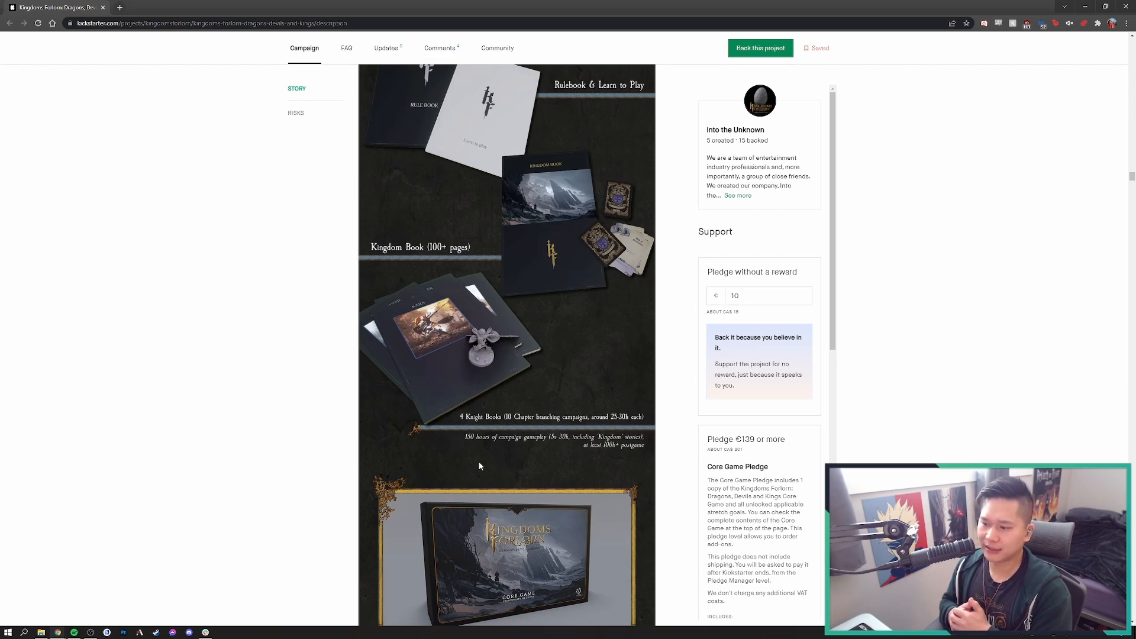
pyautogui.scroll(-3)
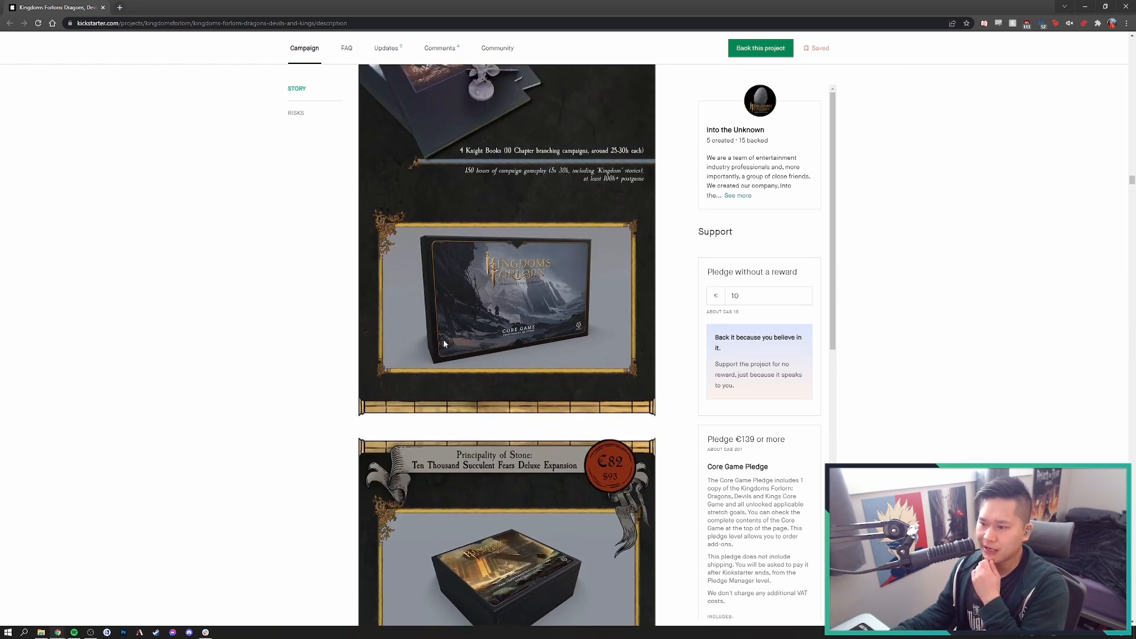
# Scroll into the €82 Deluxe Expansion panel and look over its mob miniatures
pyautogui.scroll(-3)
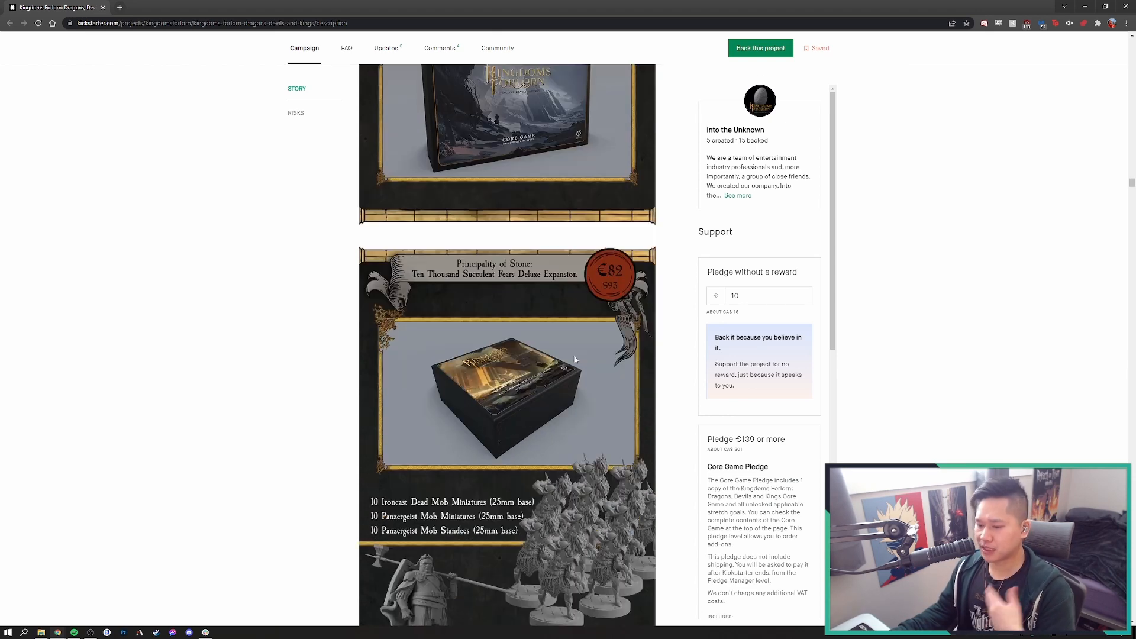
pyautogui.scroll(-3)
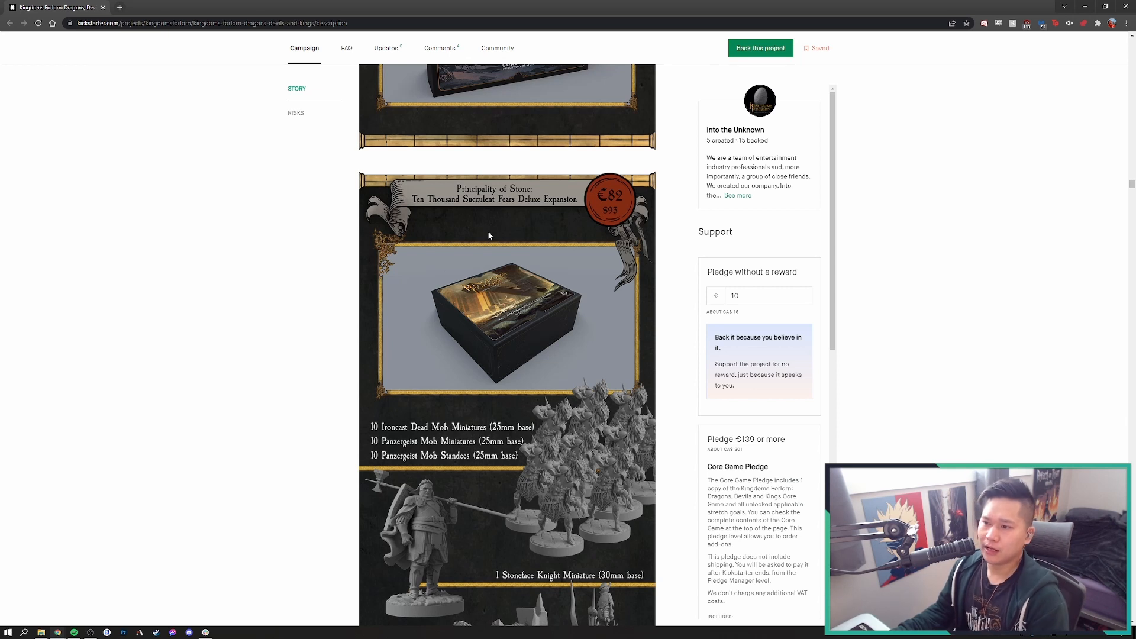
pyautogui.moveTo(518, 231)
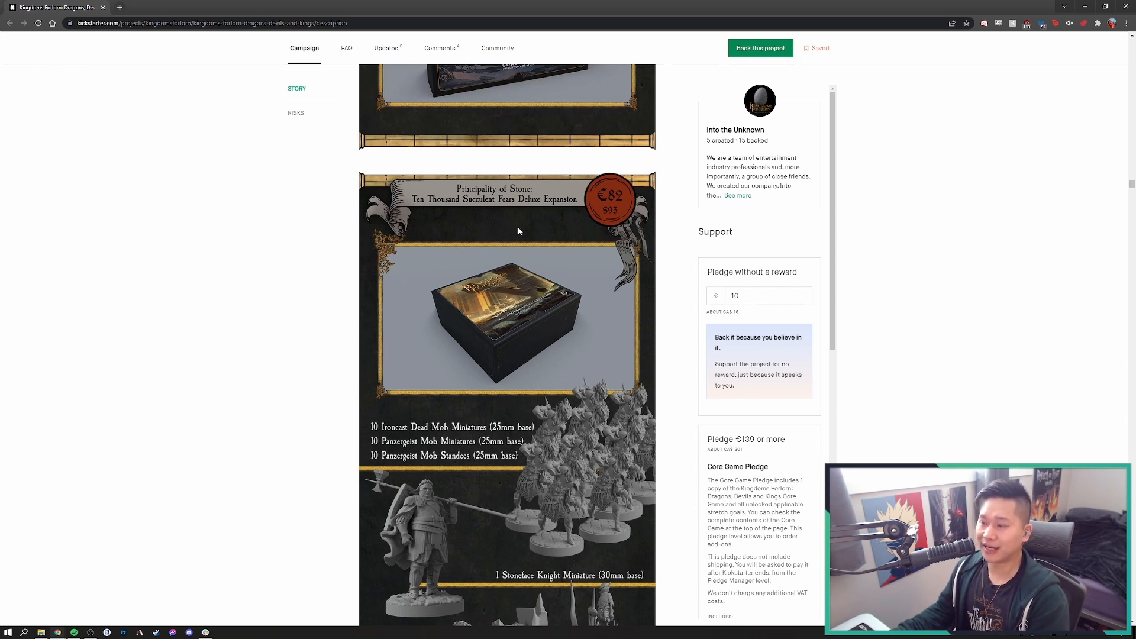
pyautogui.moveTo(653, 288)
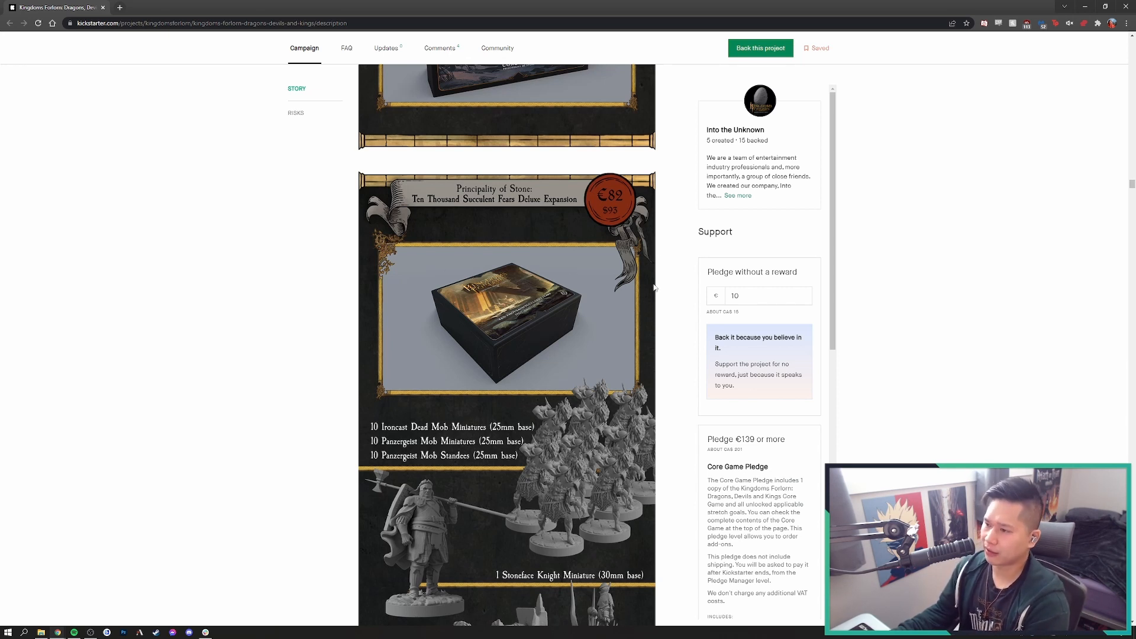
pyautogui.click(768, 296)
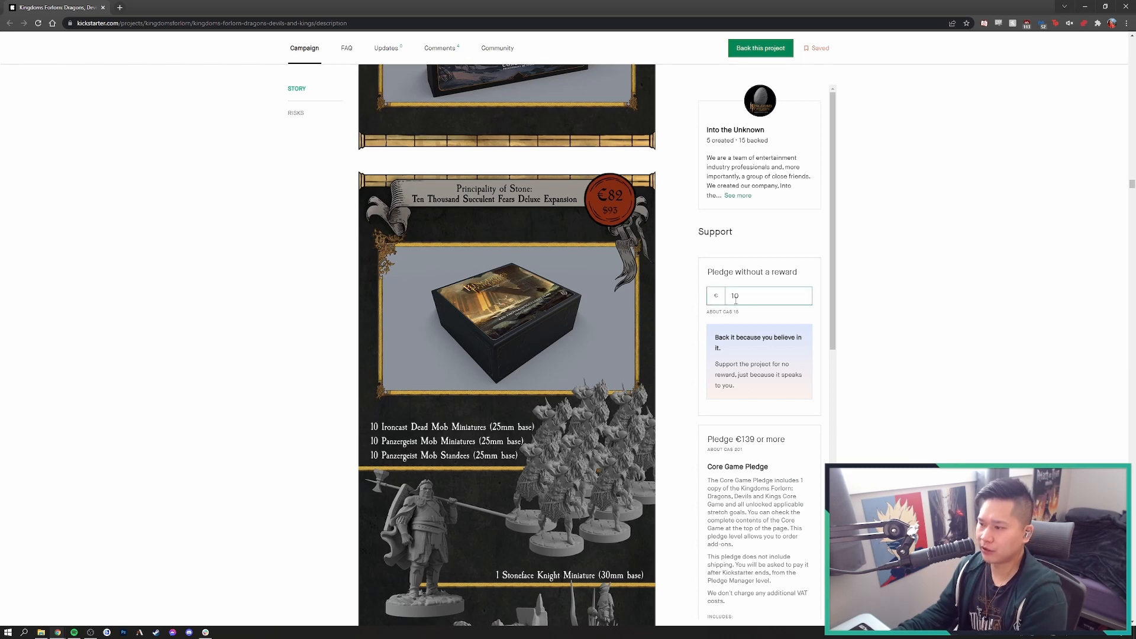
pyautogui.scroll(-3)
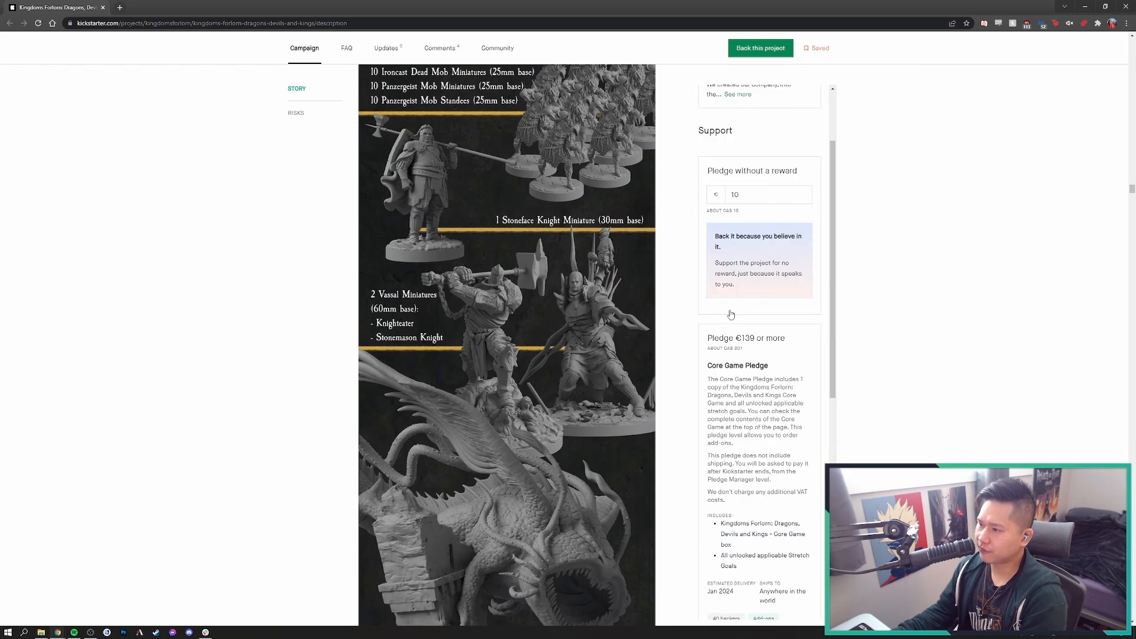
pyautogui.scroll(3)
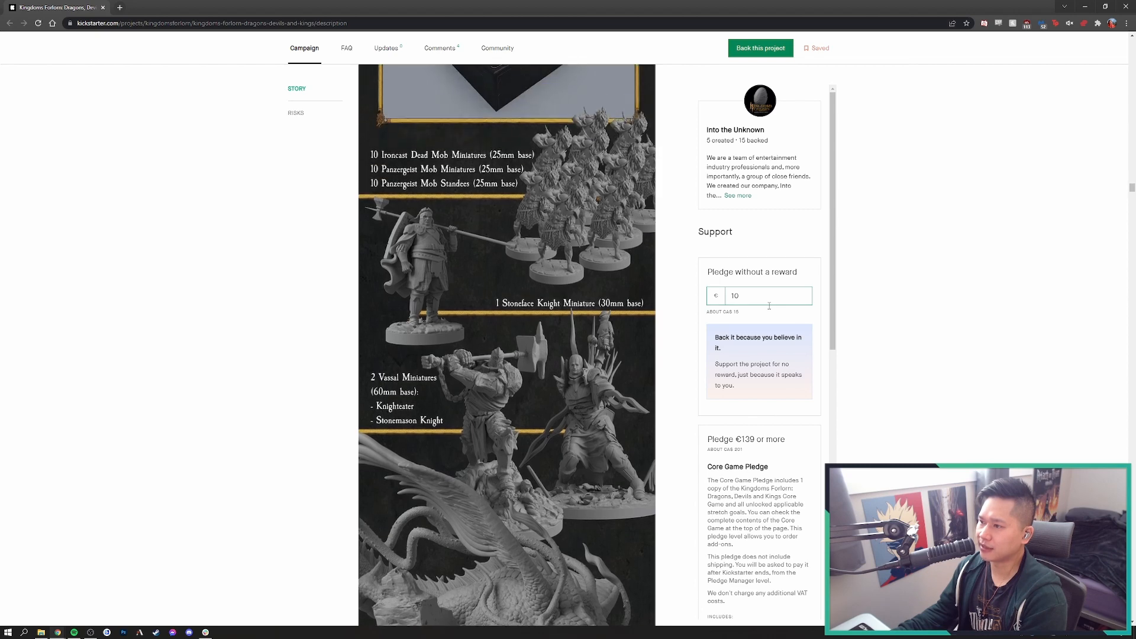
pyautogui.scroll(3)
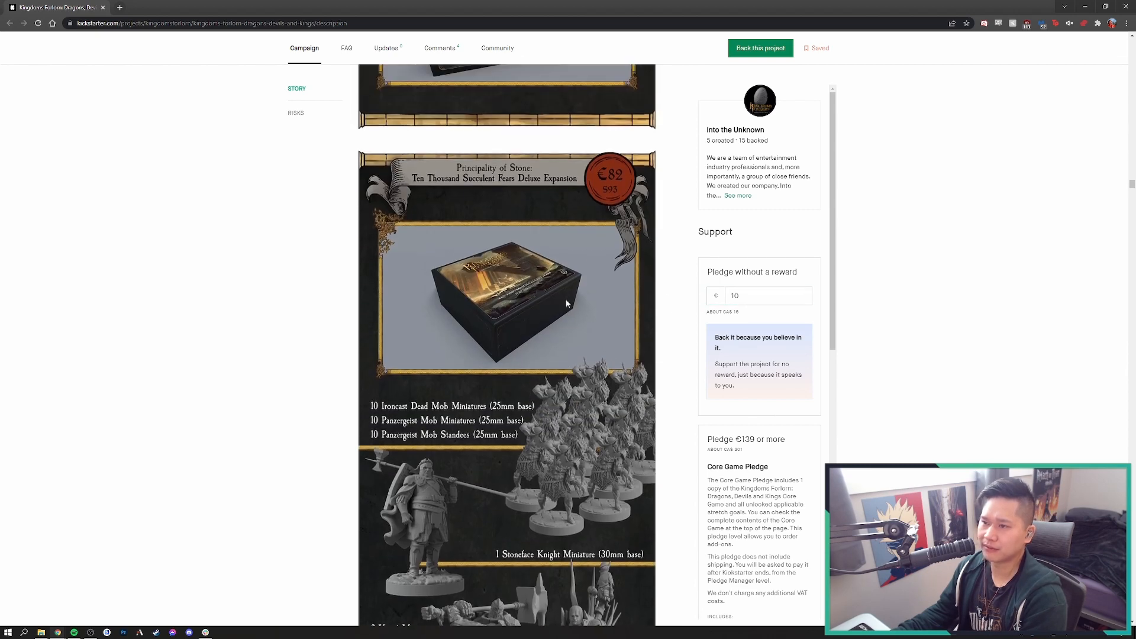
pyautogui.scroll(-3)
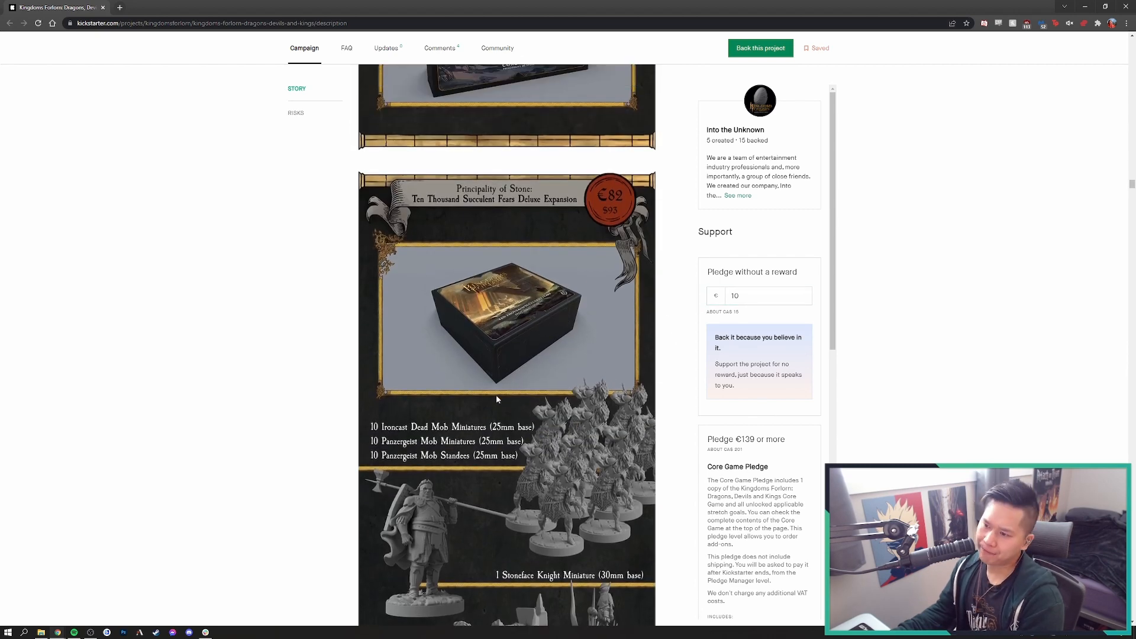
pyautogui.scroll(-3)
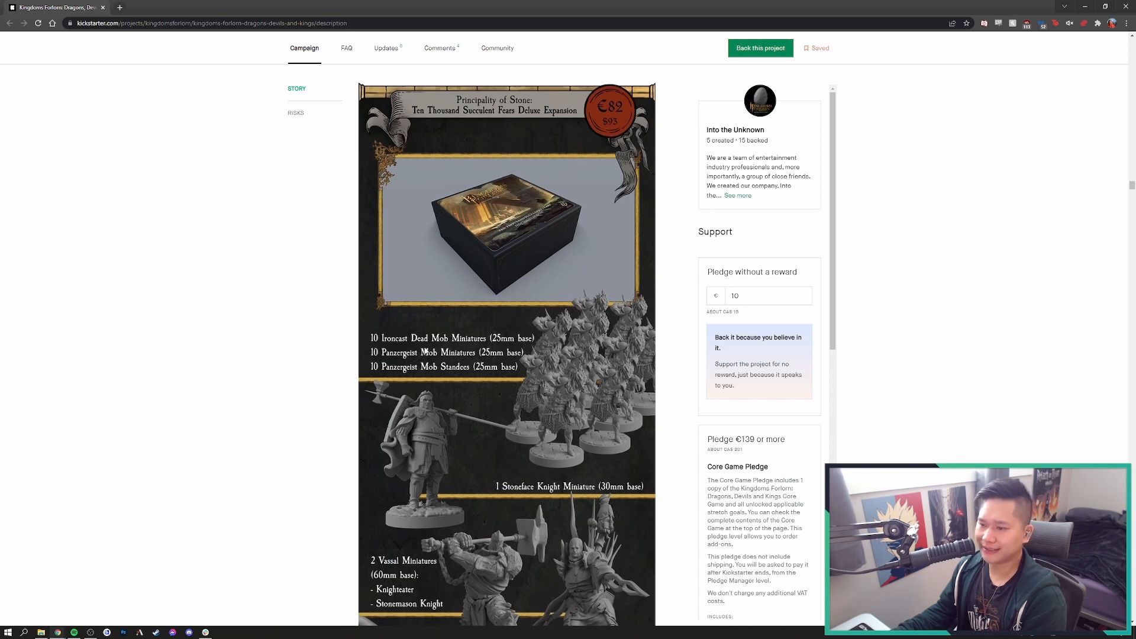
pyautogui.moveTo(417, 376)
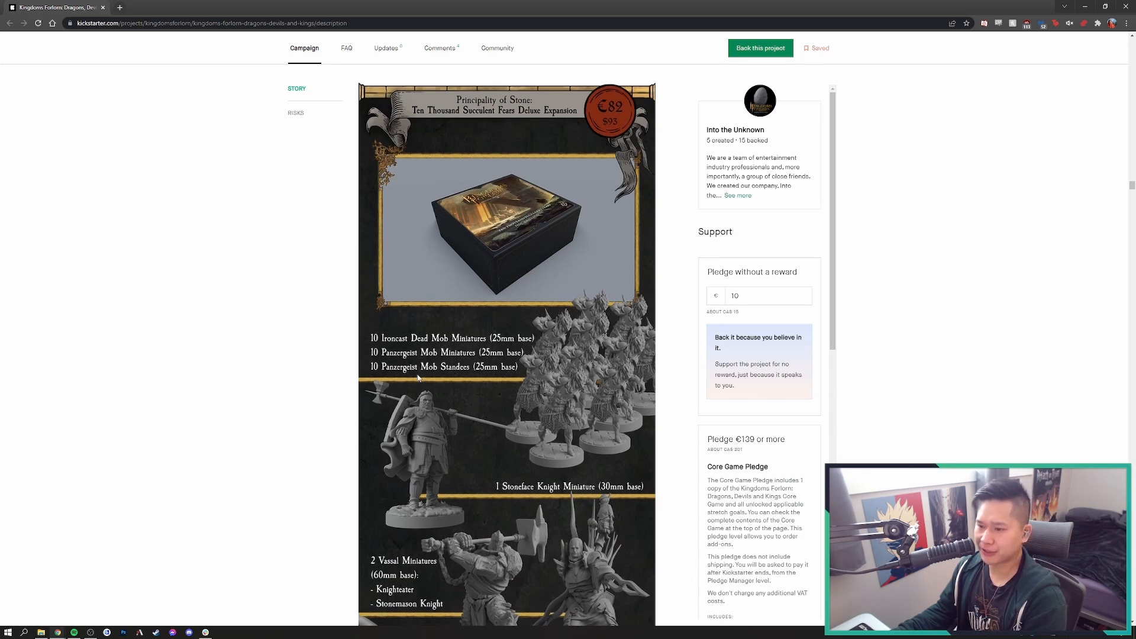
pyautogui.scroll(-3)
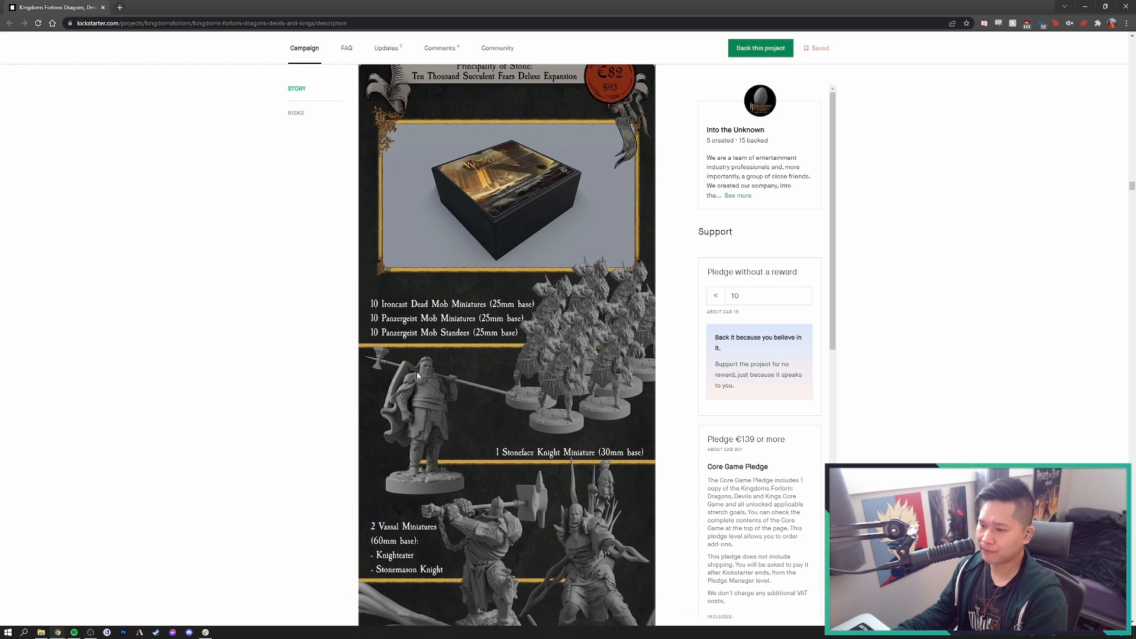
pyautogui.scroll(-3)
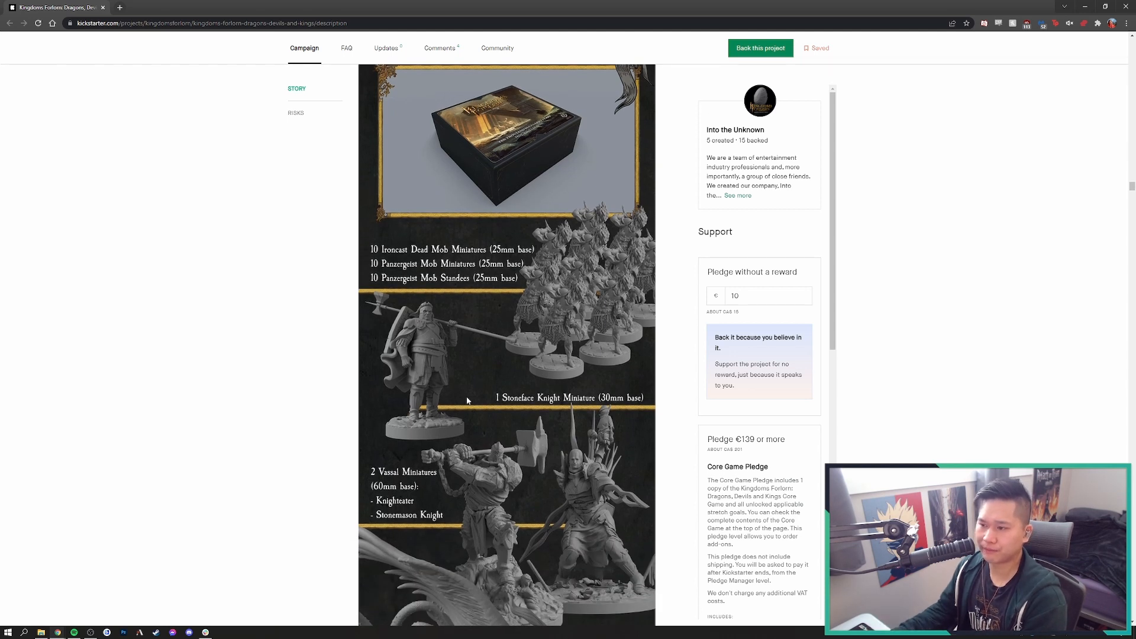
pyautogui.moveTo(420, 262)
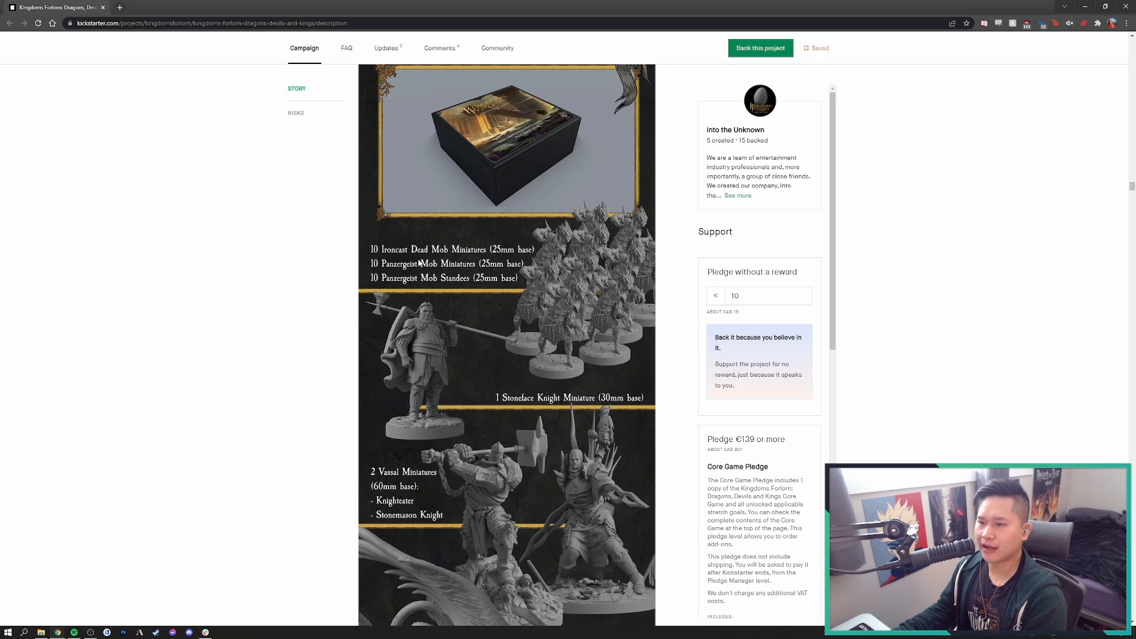
pyautogui.moveTo(460, 262)
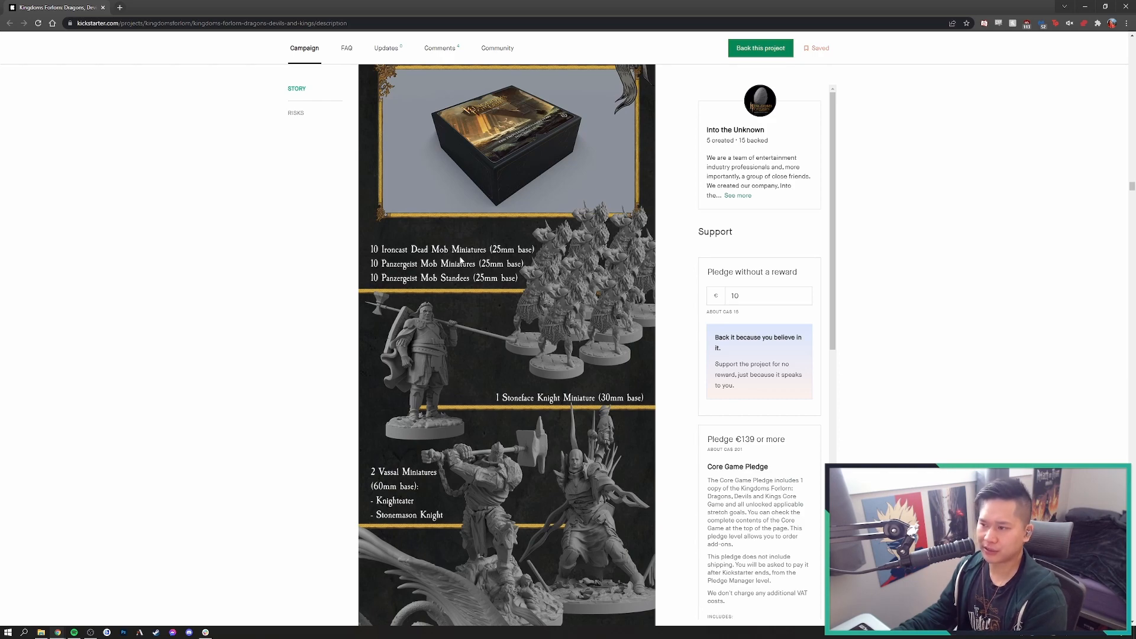
# Continue down through the Stoneface Knight and the two Vassal miniatures
pyautogui.scroll(3)
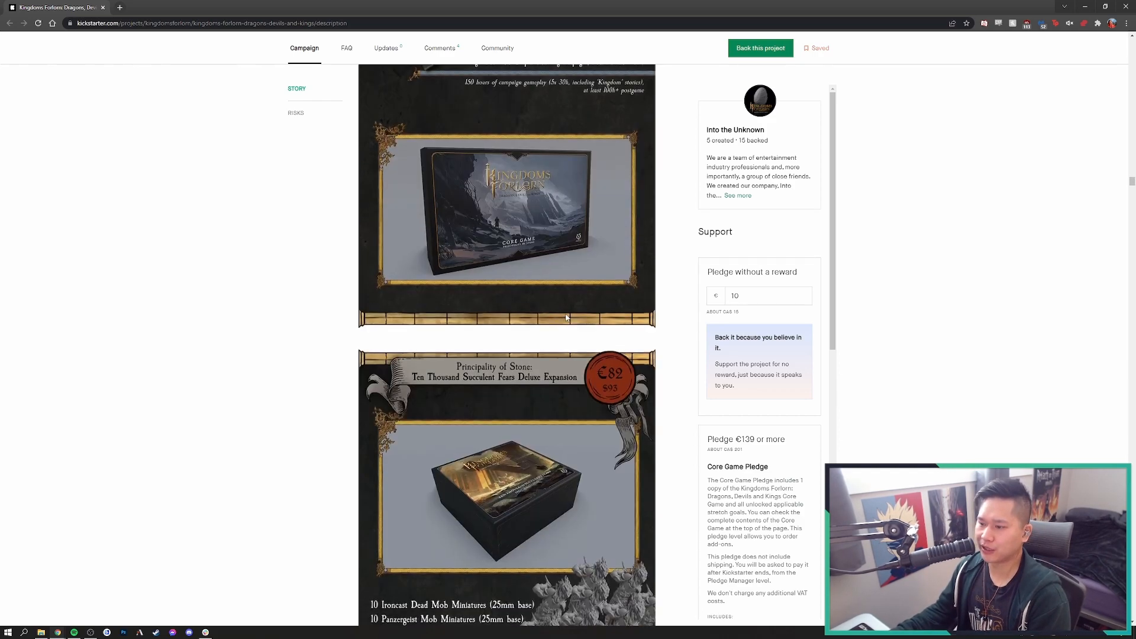
pyautogui.scroll(-3)
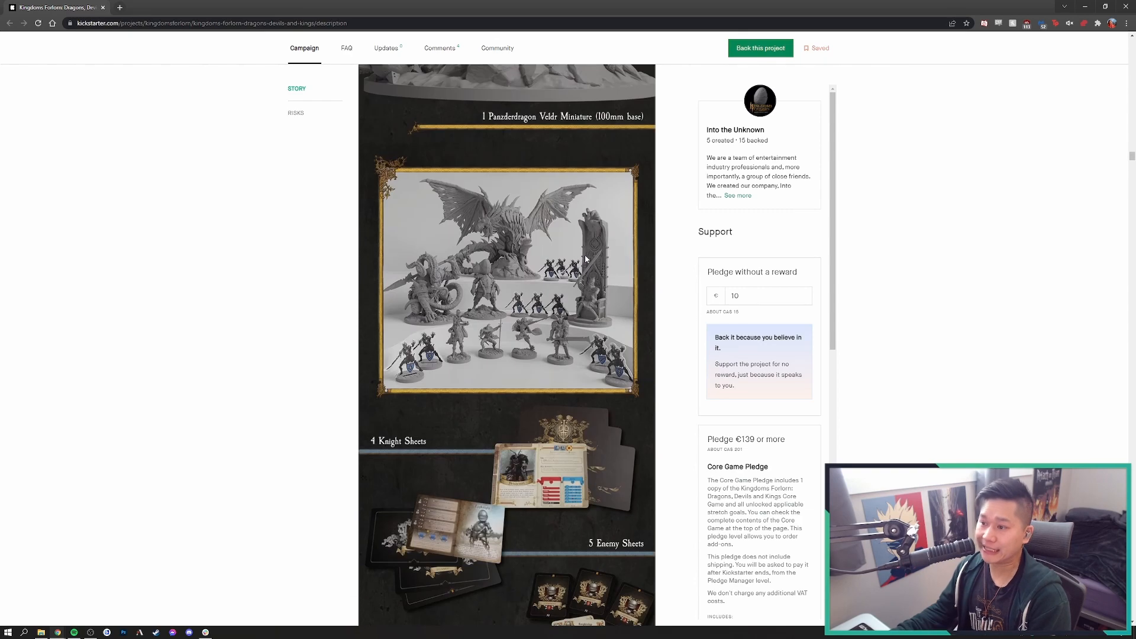
pyautogui.scroll(-3)
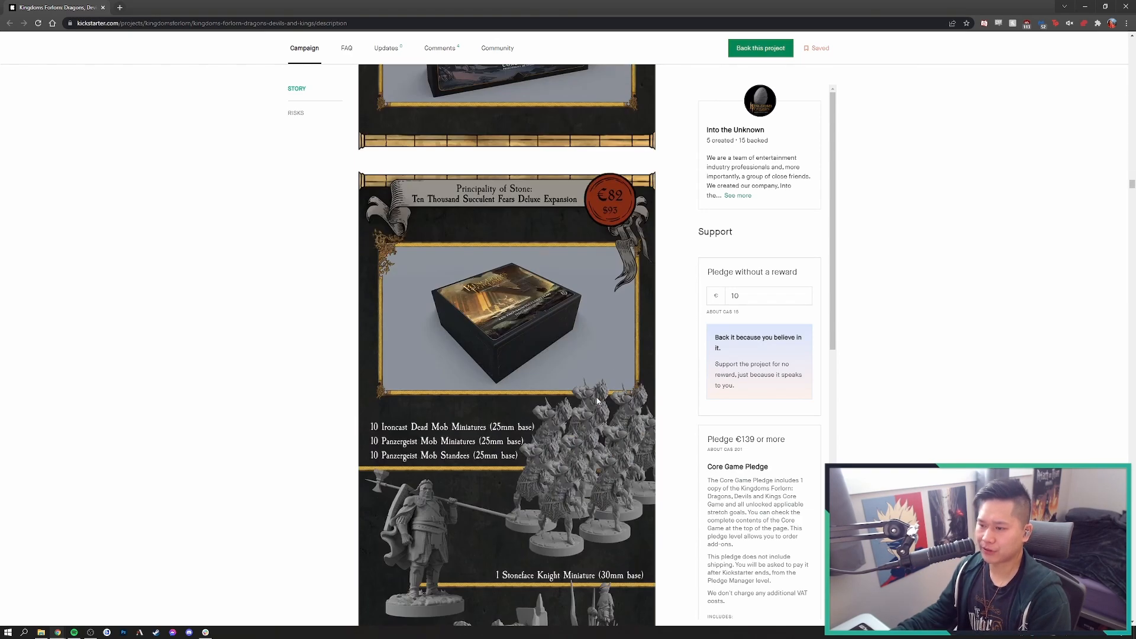
pyautogui.scroll(-3)
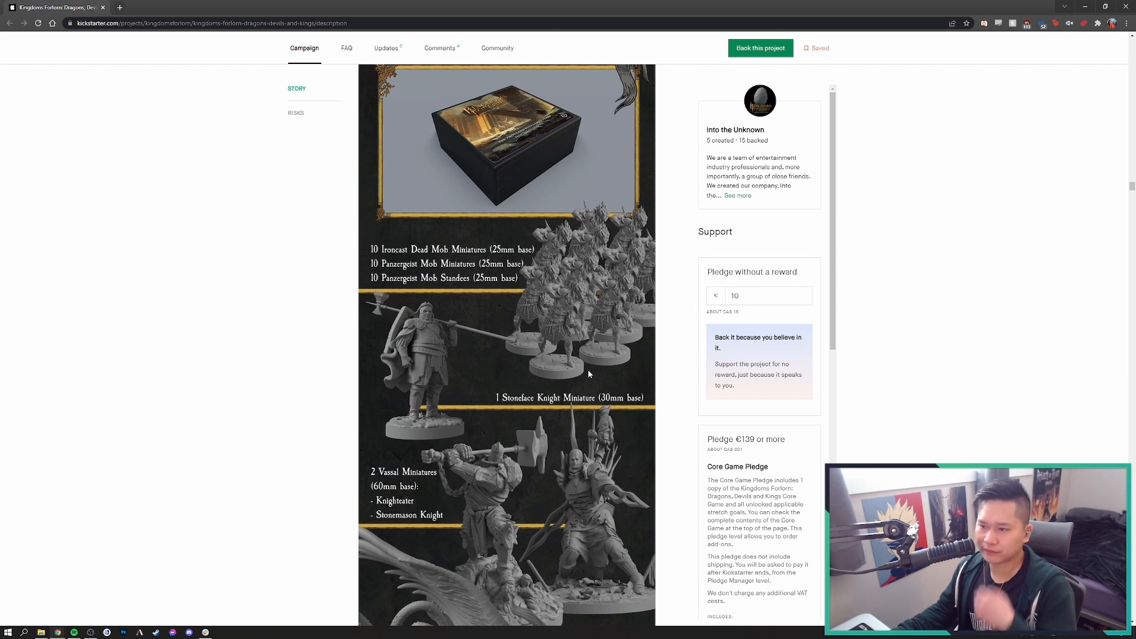
pyautogui.moveTo(359, 280)
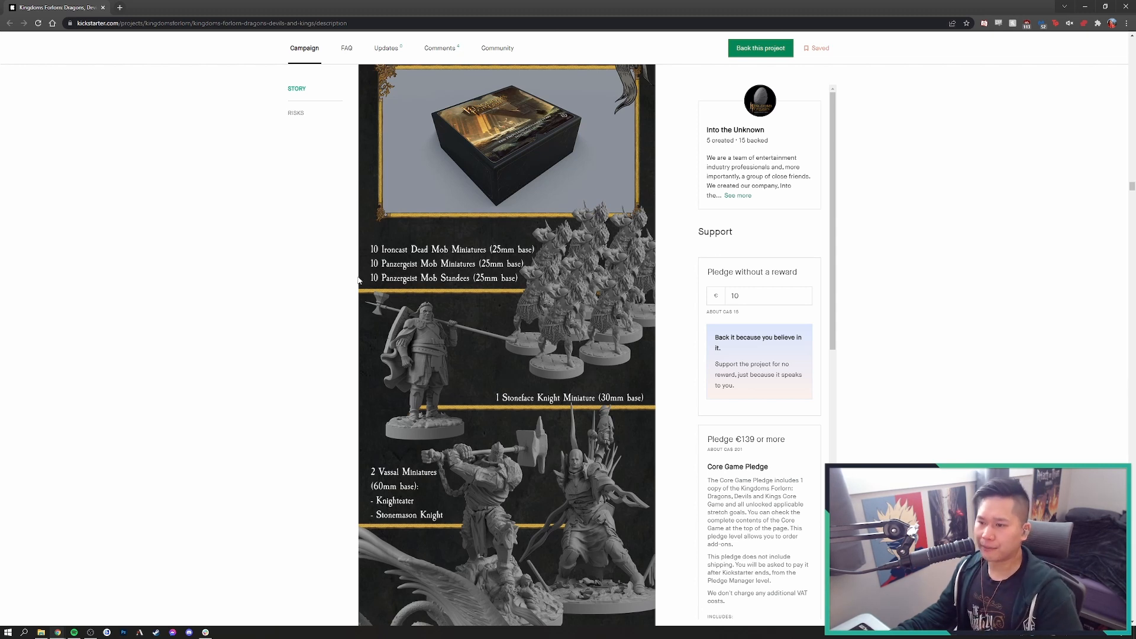
pyautogui.moveTo(443, 280)
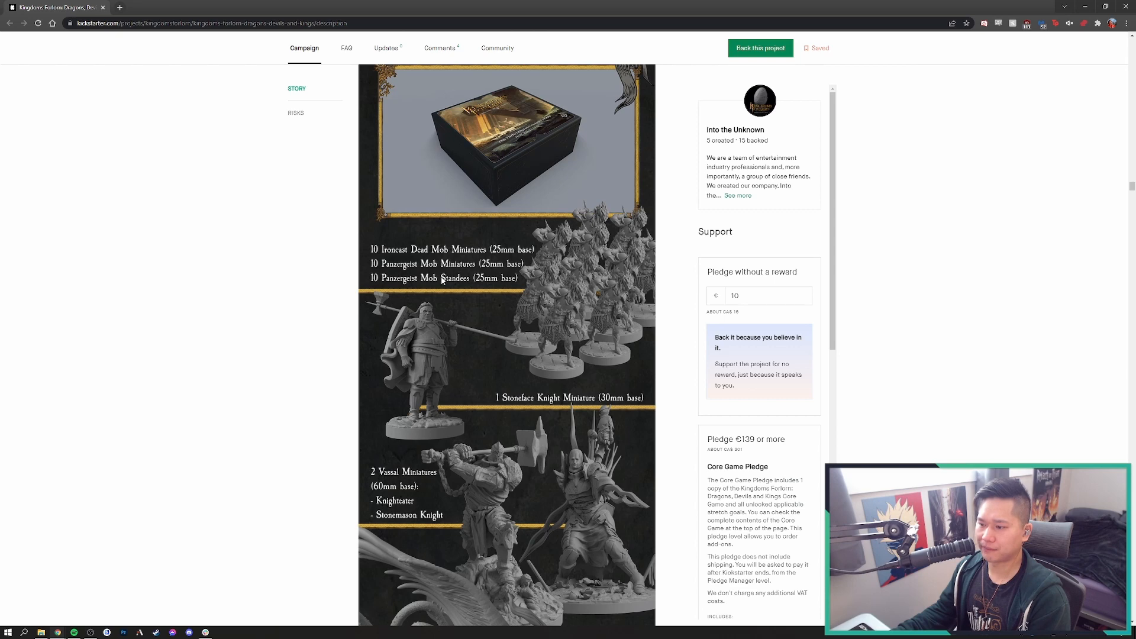
pyautogui.scroll(-3)
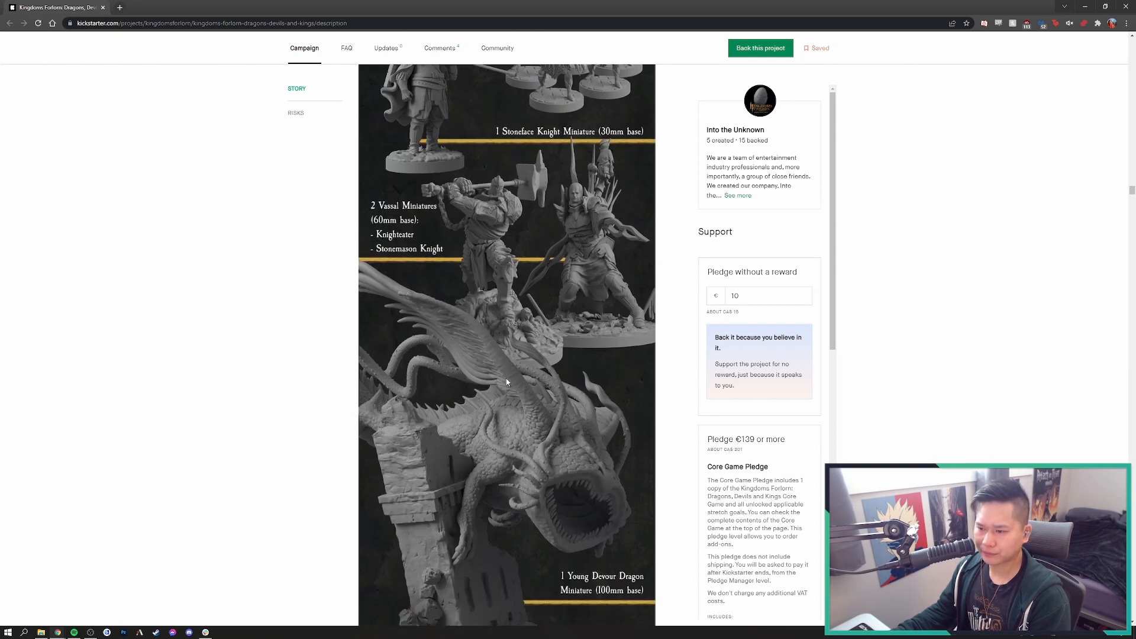
pyautogui.scroll(-3)
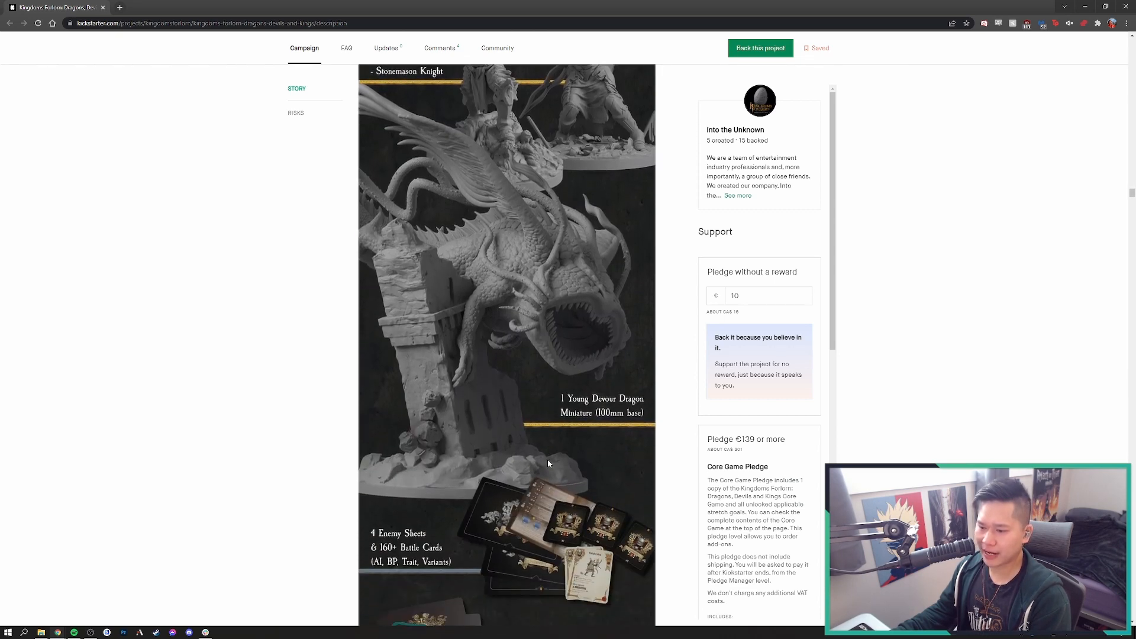
pyautogui.scroll(-3)
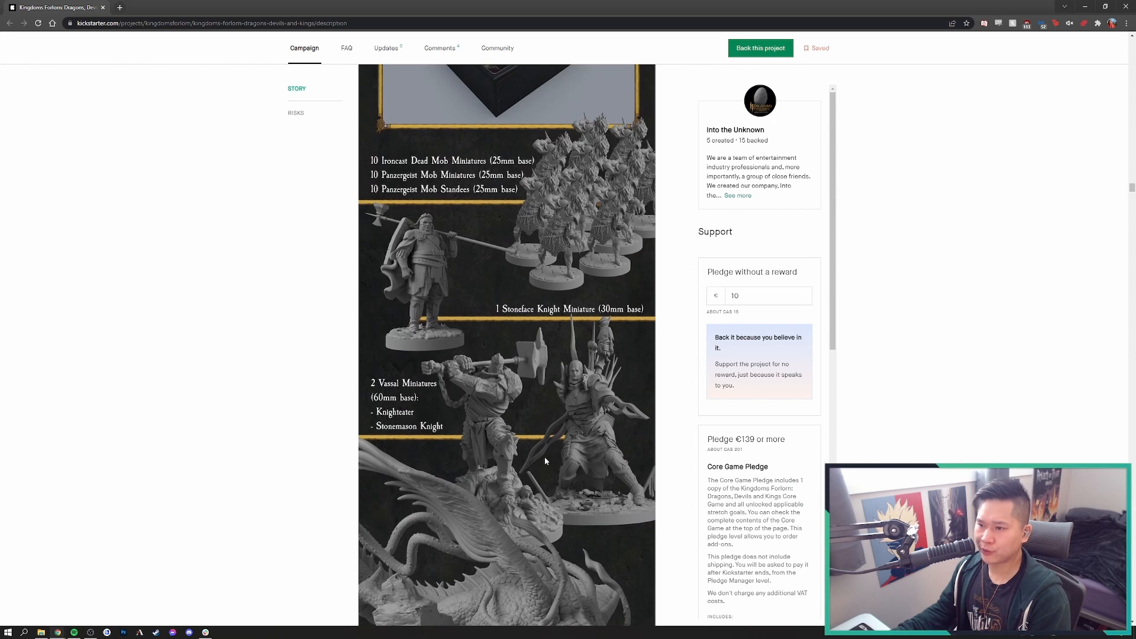
pyautogui.moveTo(540, 454)
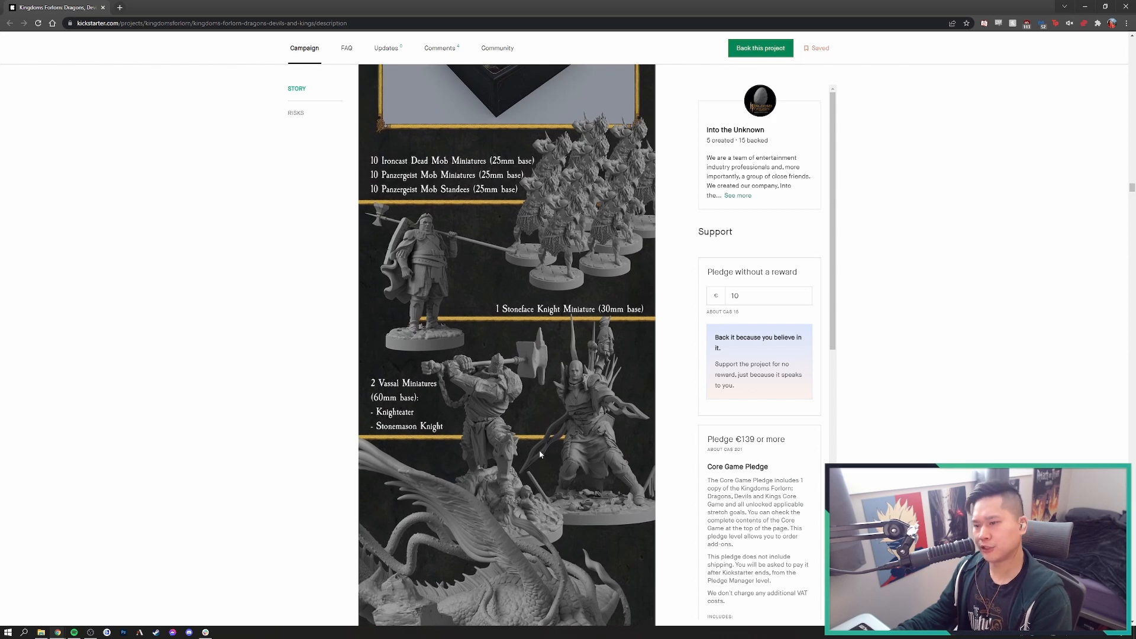
# Bring the Young Devour Dragon miniature and the Enemy Sheets and battle cards into view
pyautogui.scroll(3)
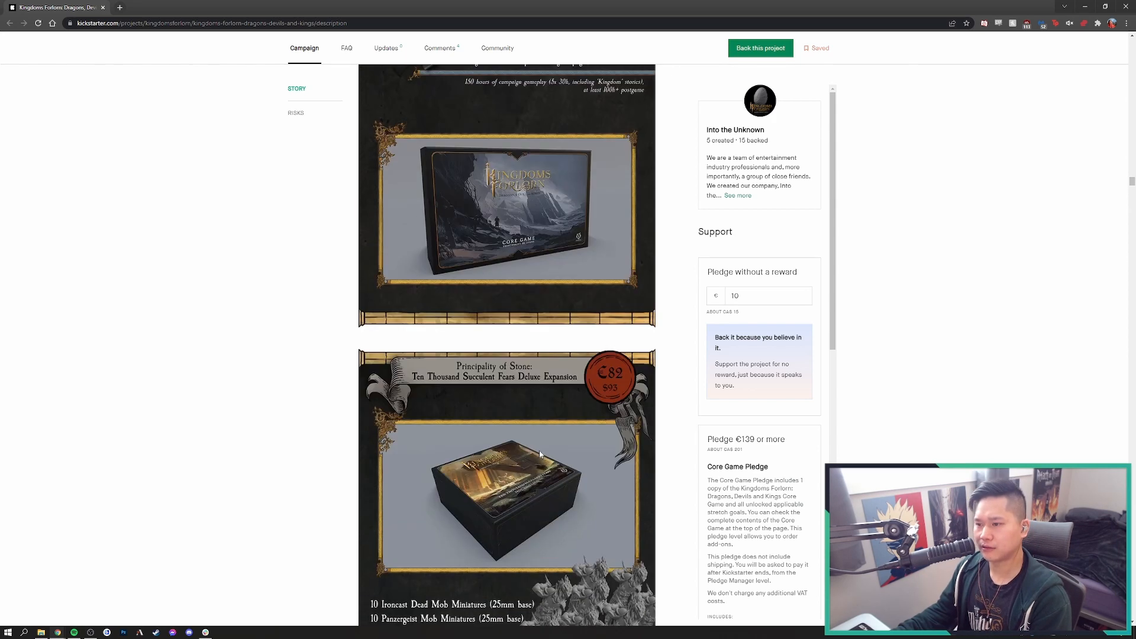
pyautogui.scroll(-3)
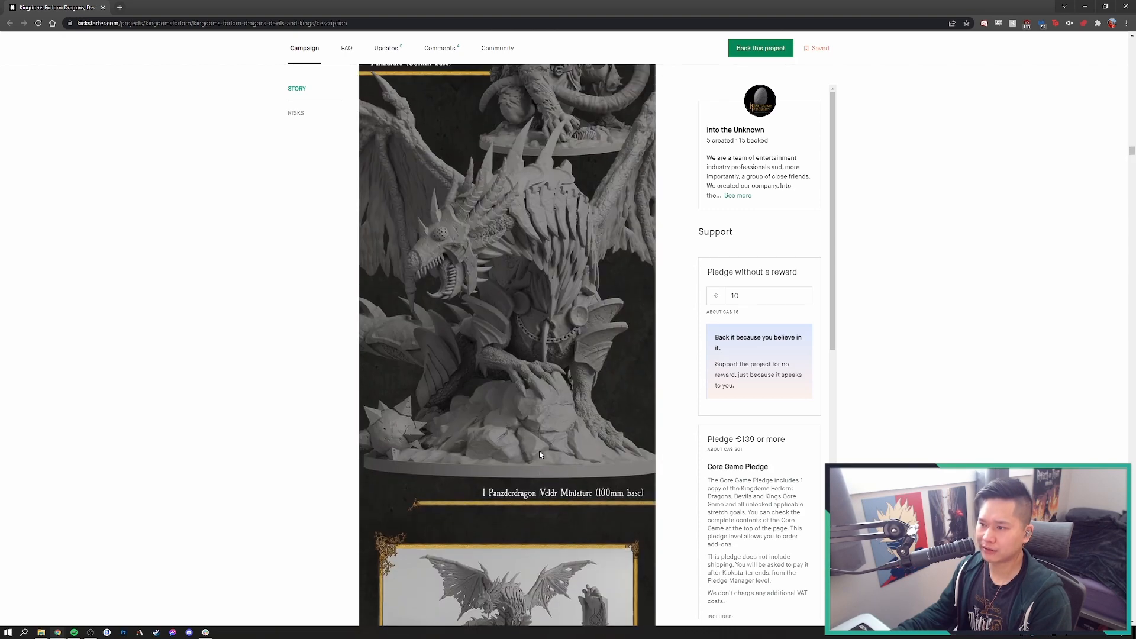
pyautogui.scroll(3)
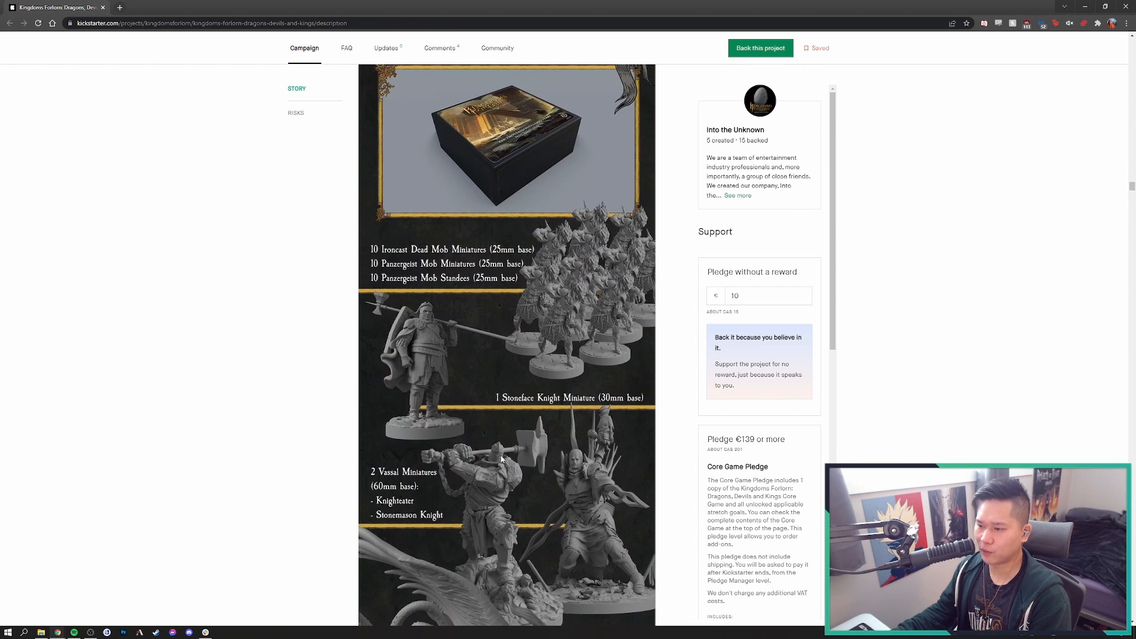
pyautogui.scroll(-3)
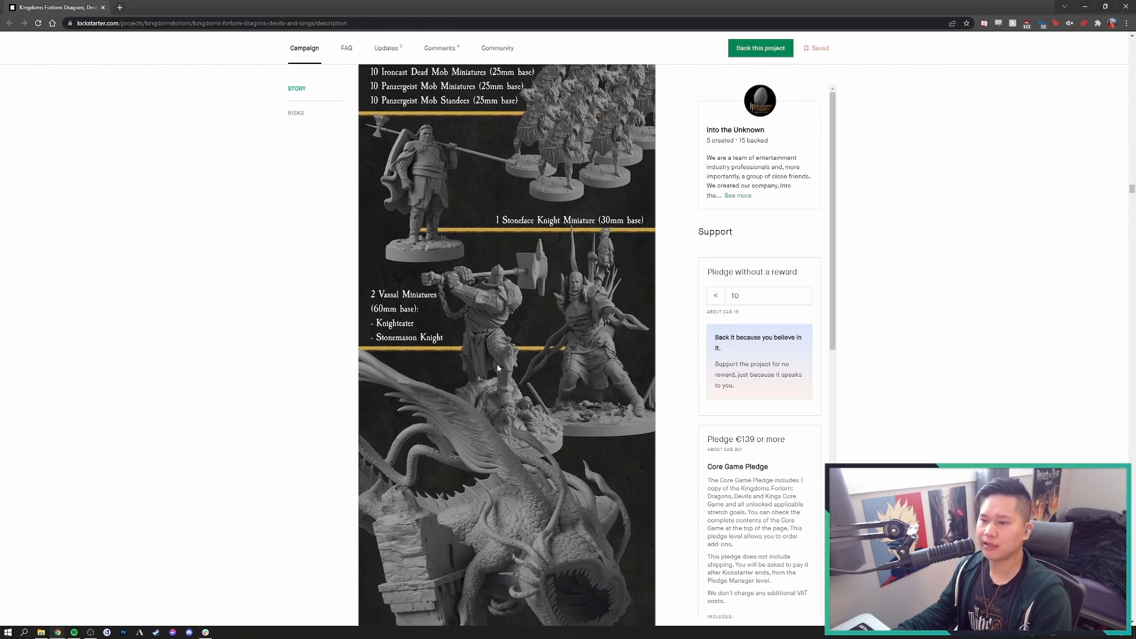
pyautogui.moveTo(463, 234)
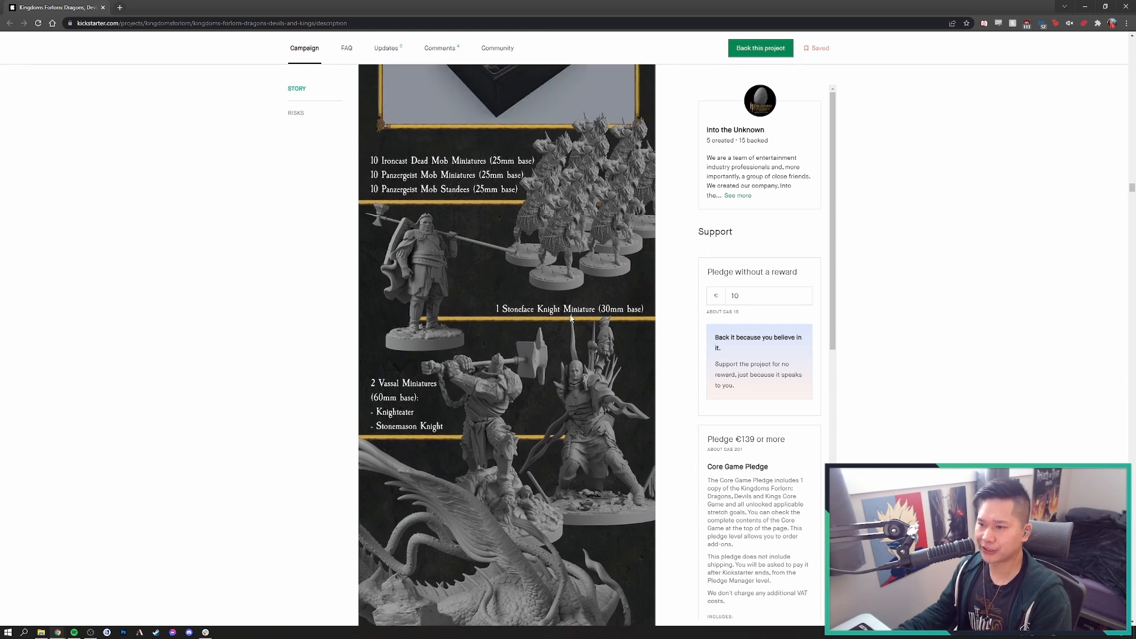
pyautogui.scroll(-3)
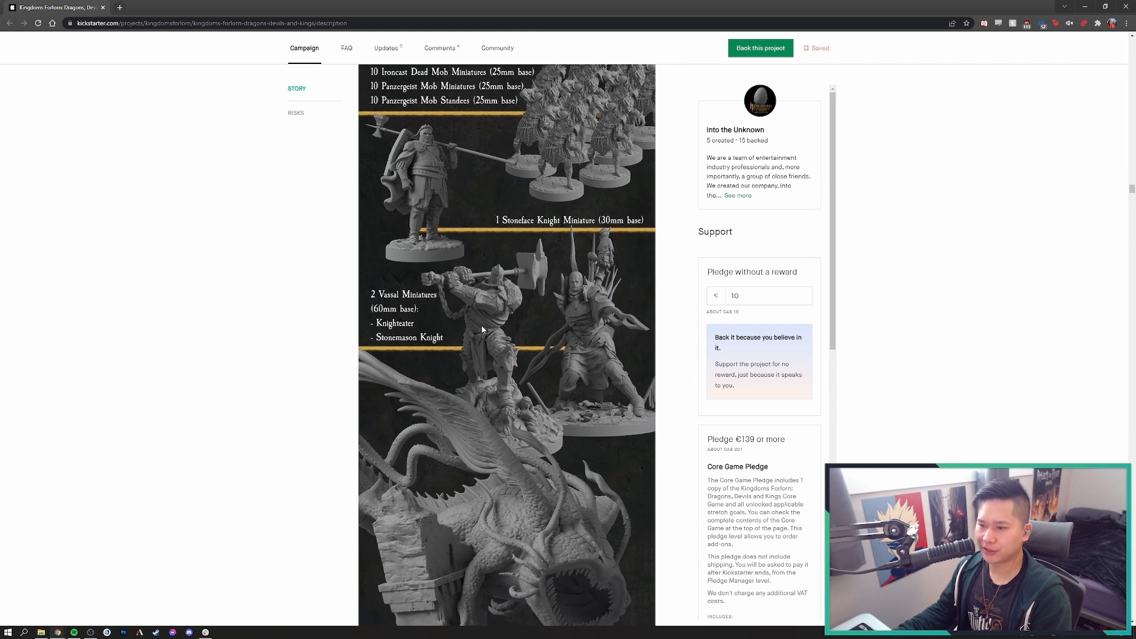
pyautogui.scroll(-3)
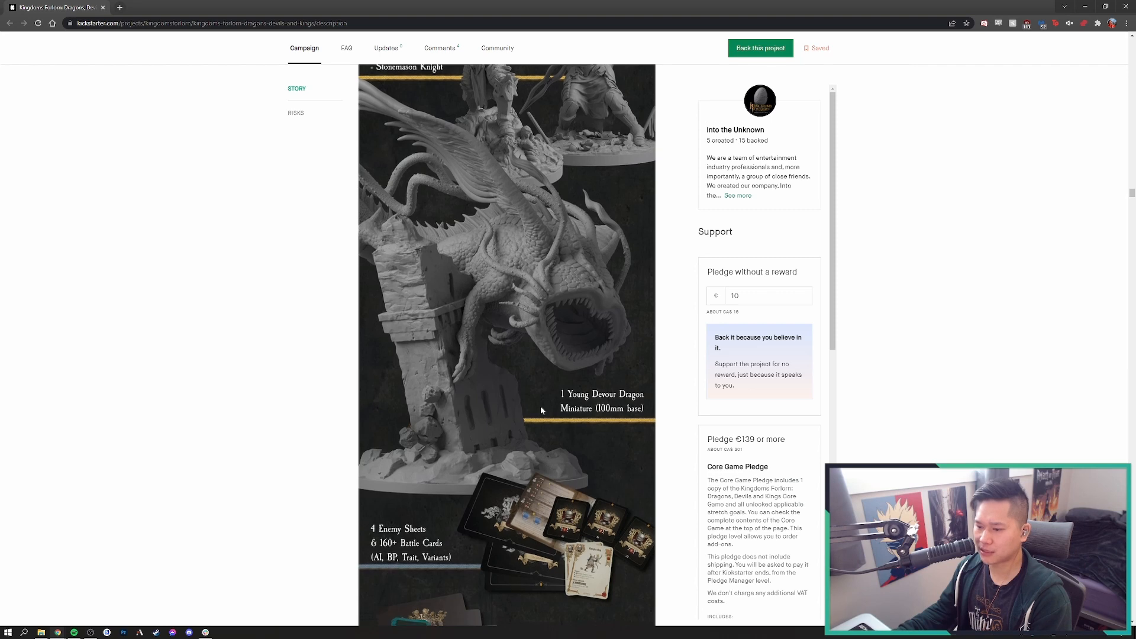
# Scroll down to the expansion's cards, tokens and Knight Book, then back up to the Stoneface Knight and Vassals
pyautogui.scroll(-3)
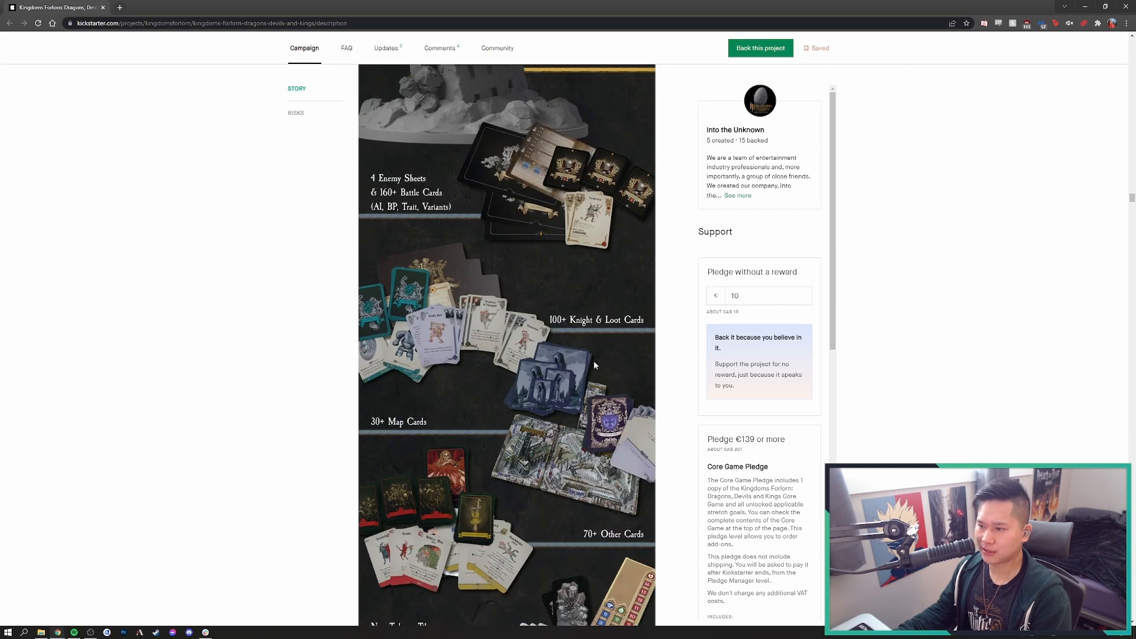
pyautogui.scroll(-3)
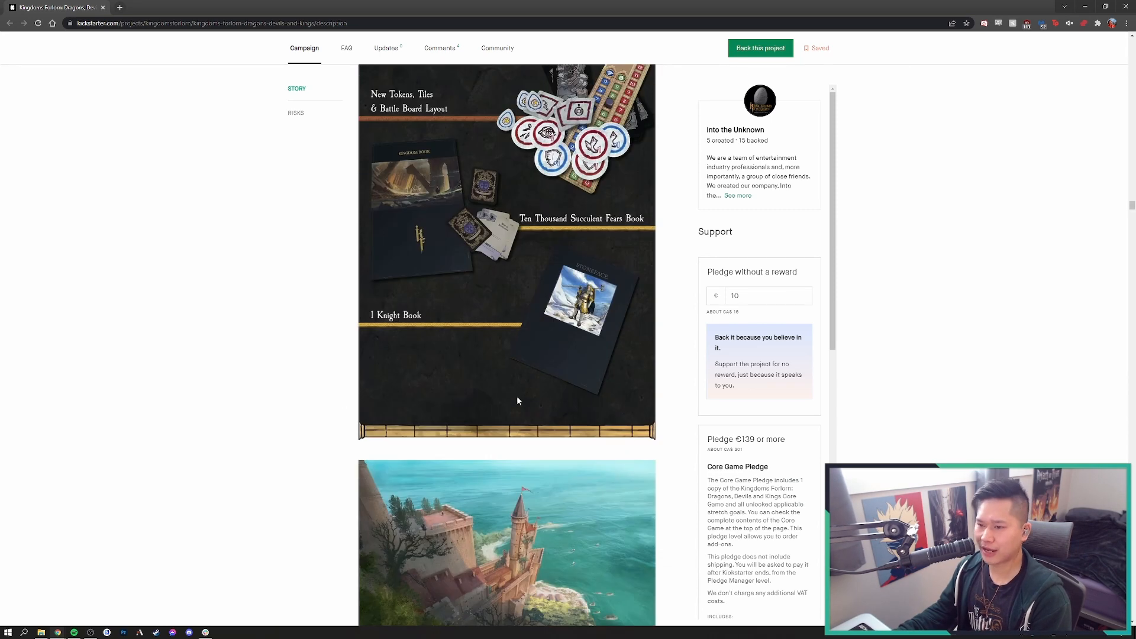
pyautogui.scroll(3)
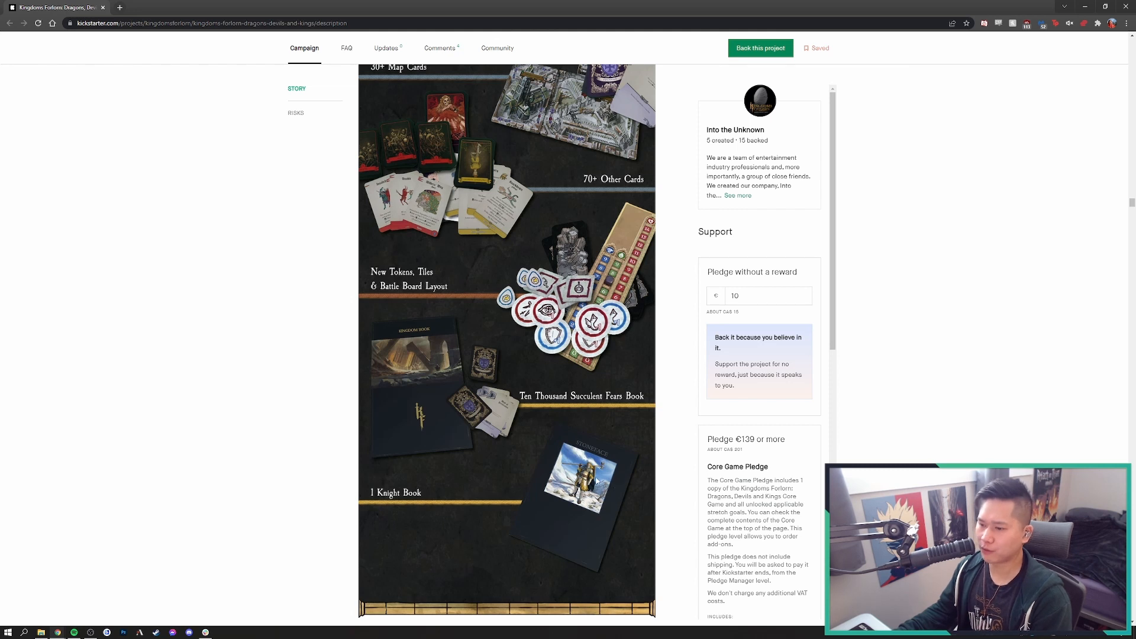
pyautogui.moveTo(509, 411)
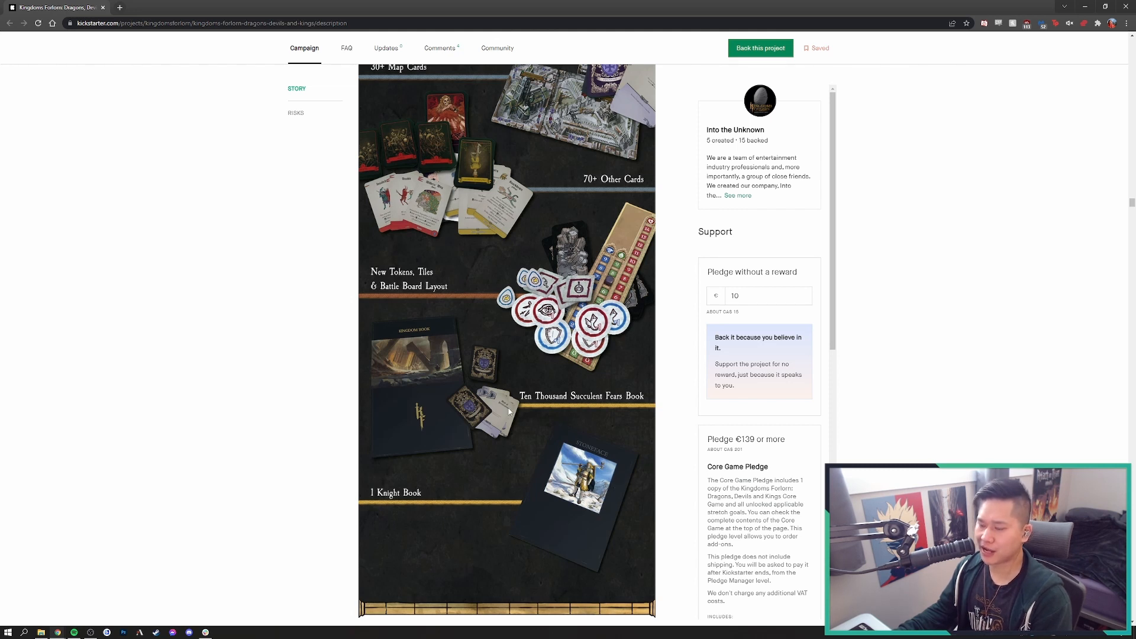
pyautogui.moveTo(518, 423)
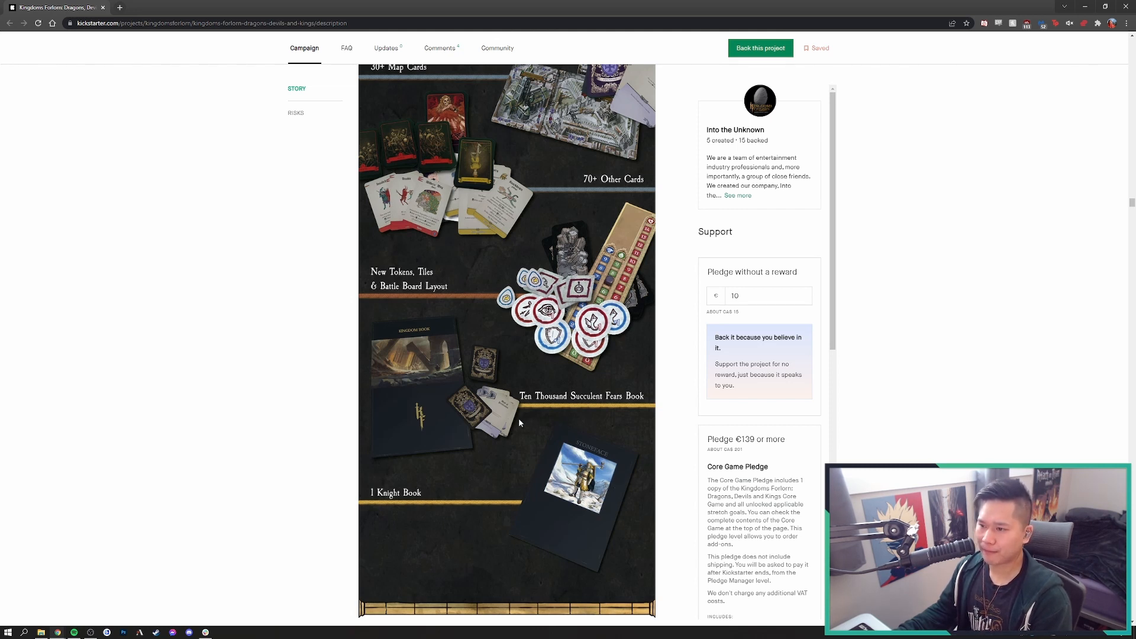
pyautogui.scroll(3)
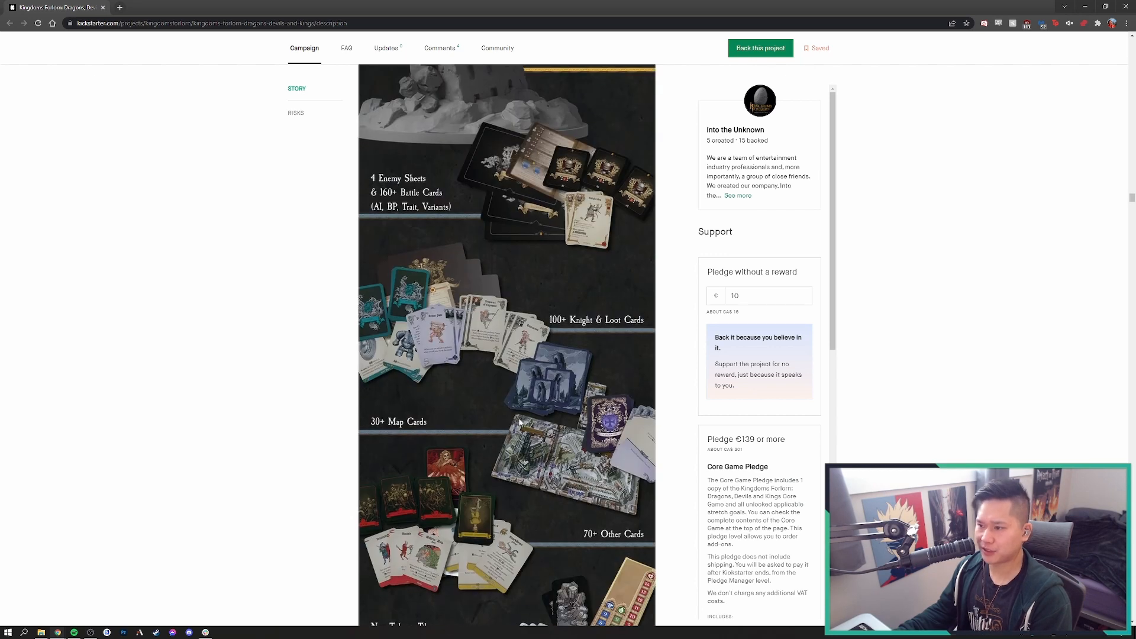
pyautogui.scroll(3)
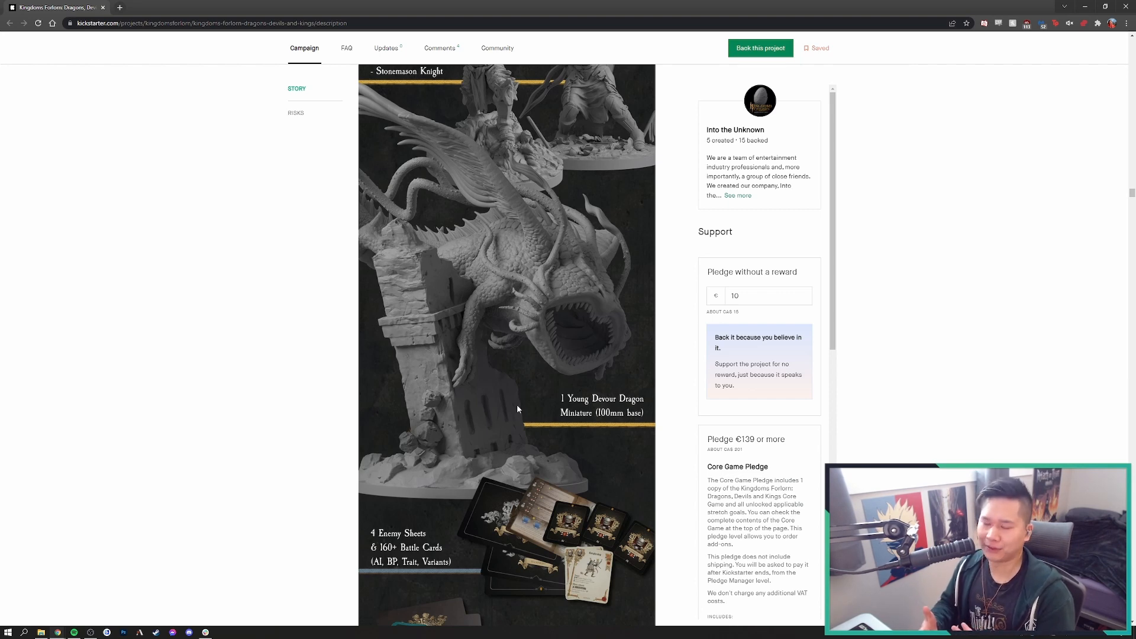
pyautogui.scroll(3)
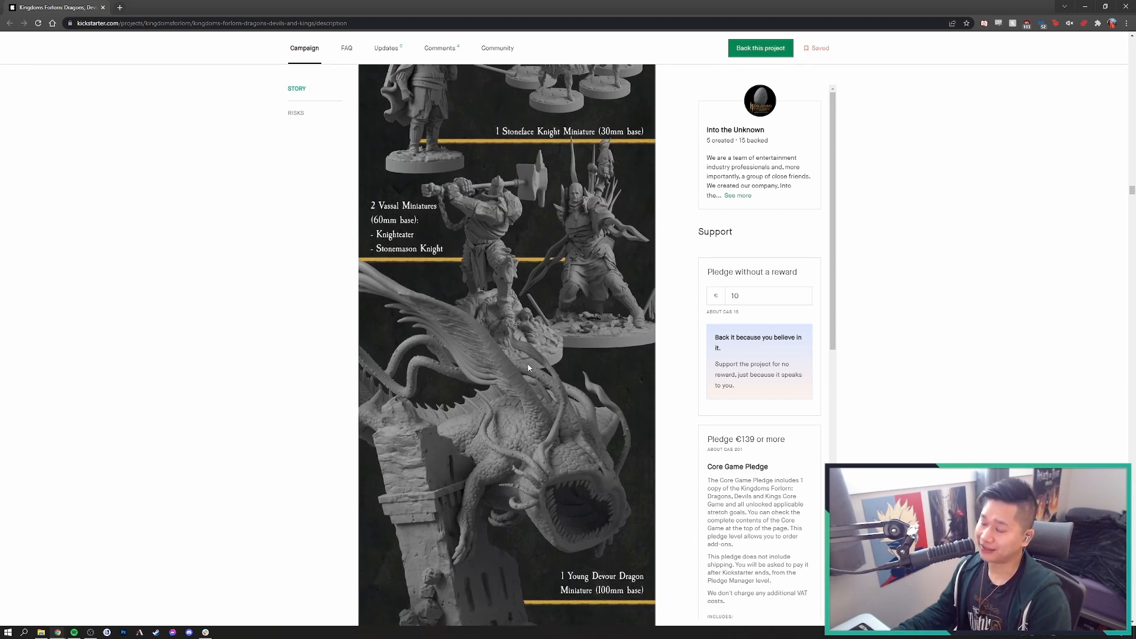
pyautogui.scroll(3)
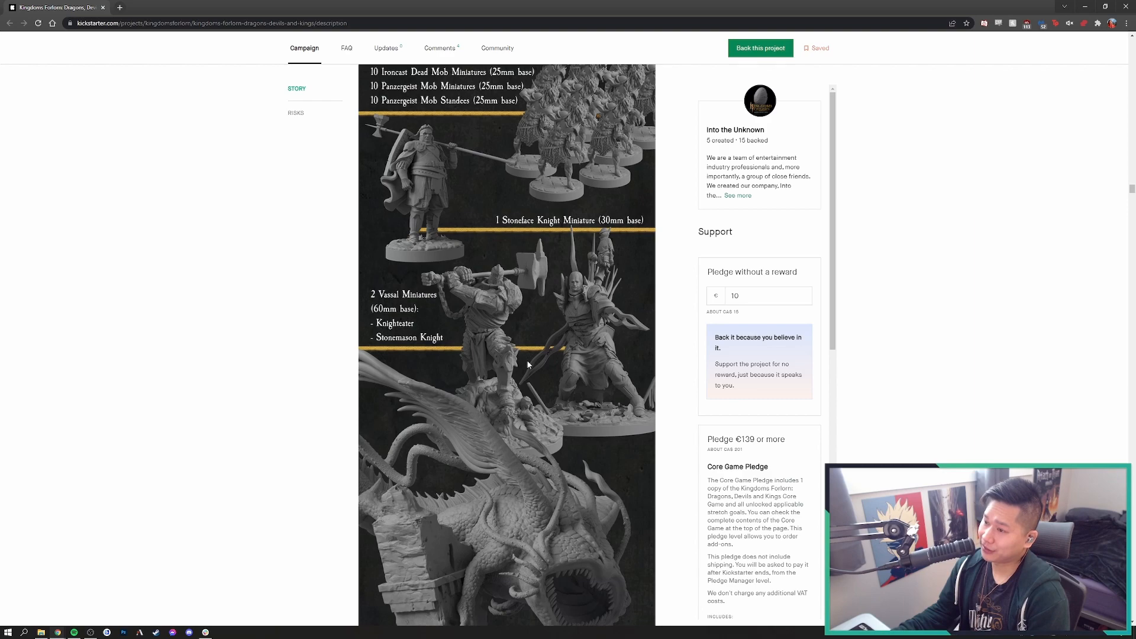
# Scroll to the Pledges section heading of the Kingdoms Forlorn story
pyautogui.scroll(-3)
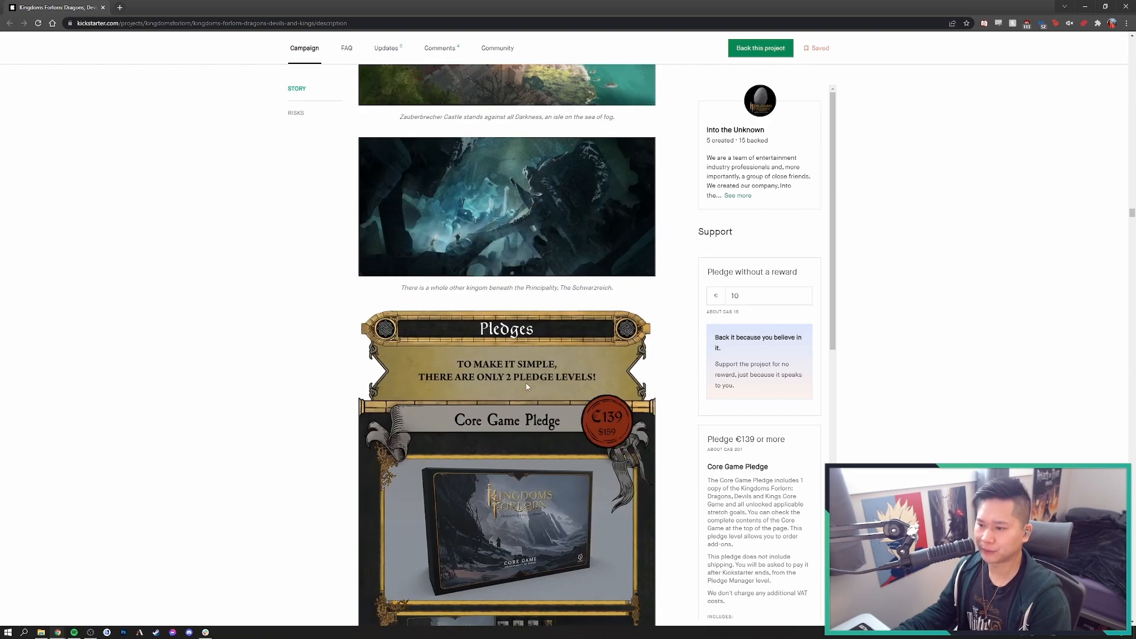
pyautogui.scroll(-3)
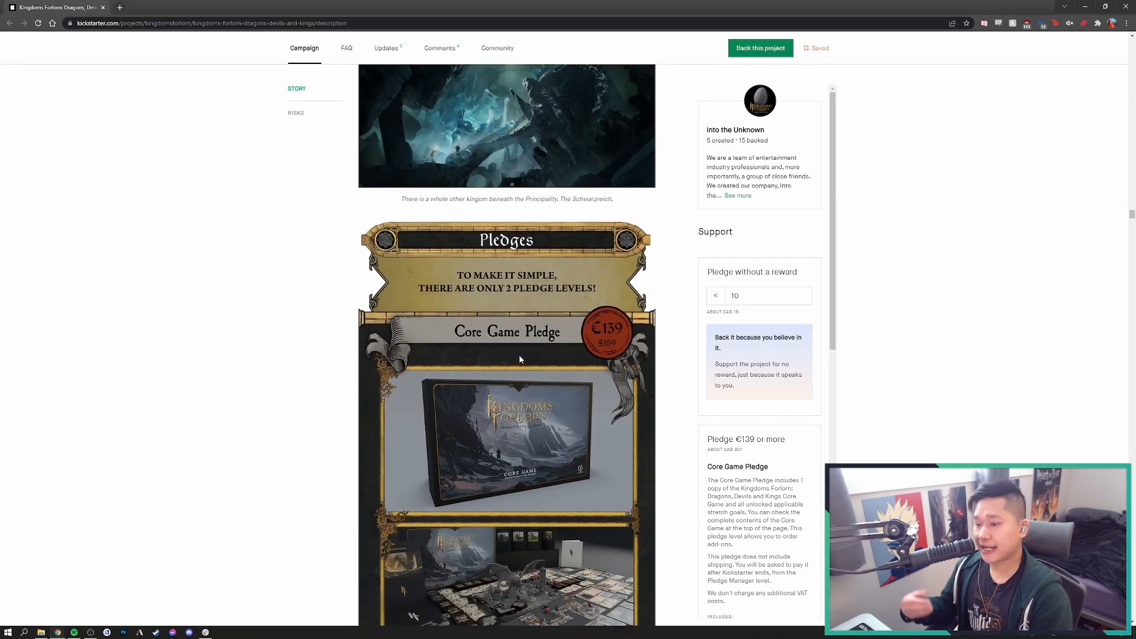
pyautogui.scroll(-3)
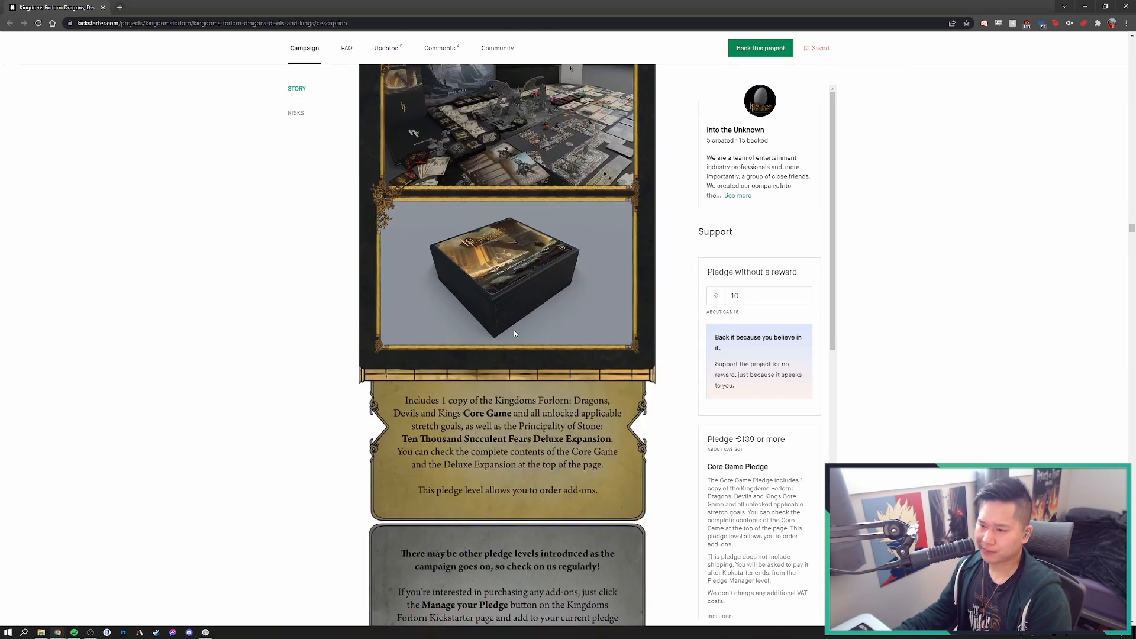
pyautogui.scroll(3)
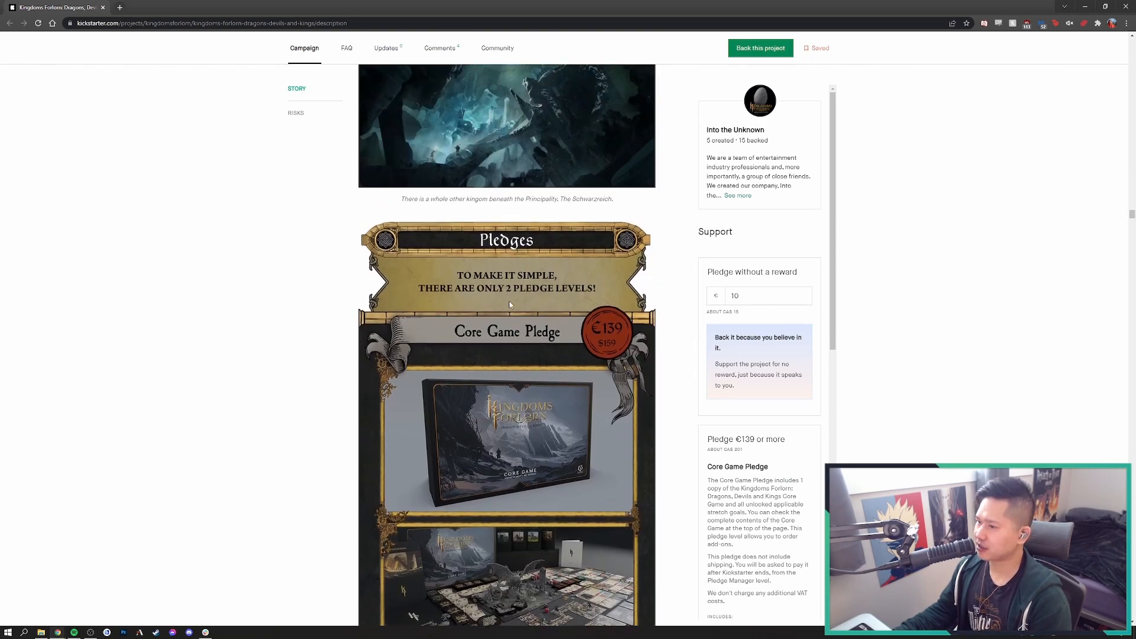
pyautogui.moveTo(512, 276)
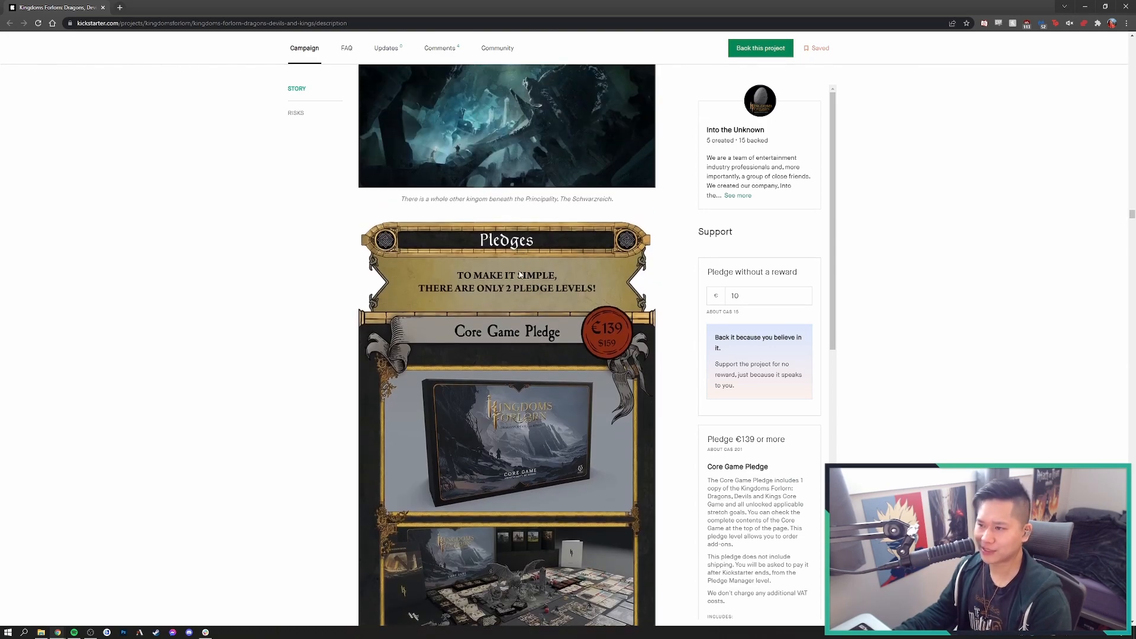
pyautogui.moveTo(499, 293)
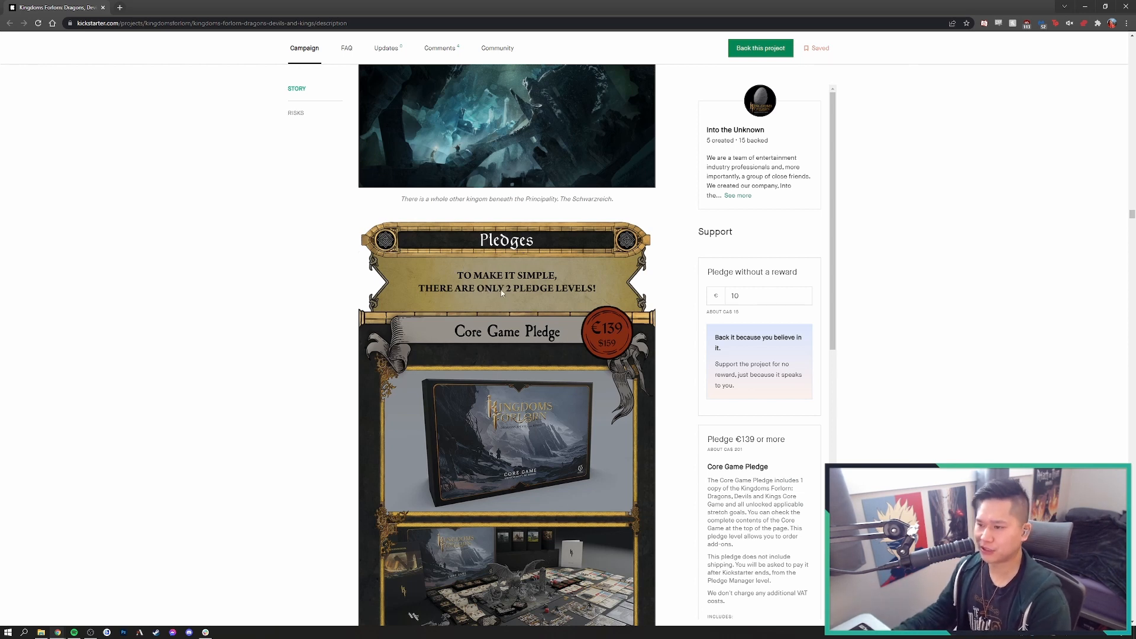
# Read down through the Core and Elite Core pledge panels
pyautogui.scroll(-3)
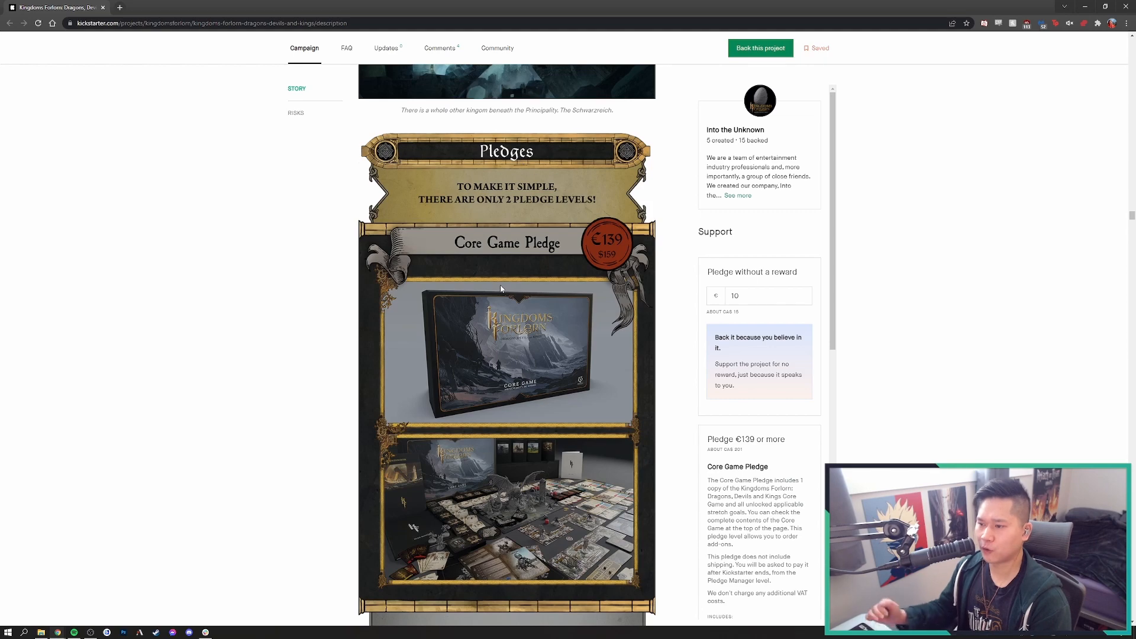
pyautogui.scroll(-3)
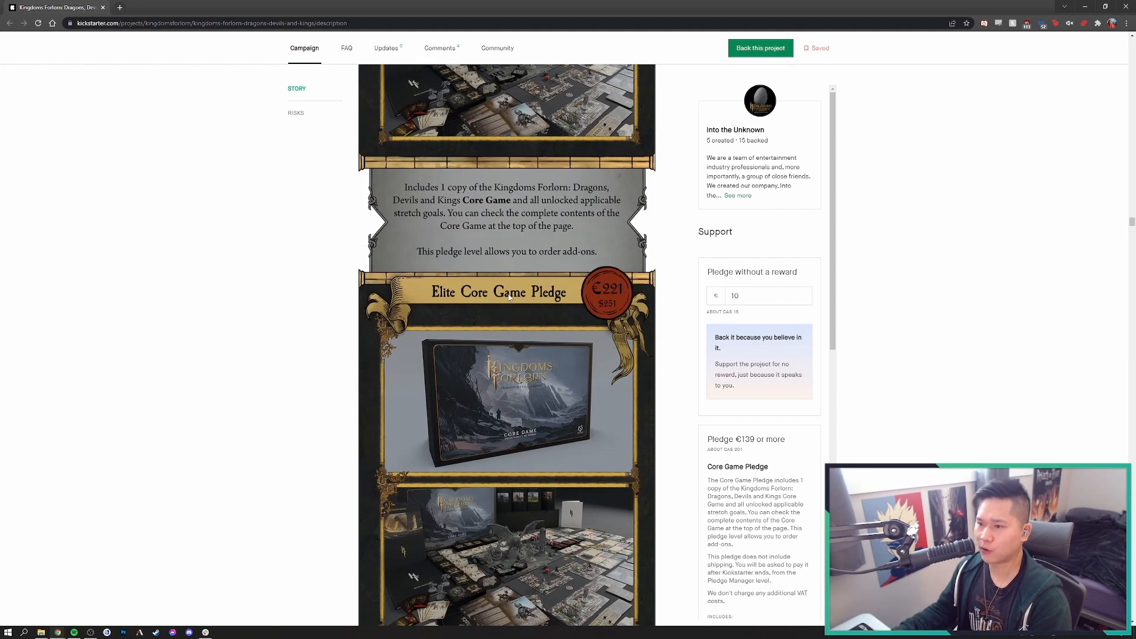
pyautogui.scroll(-3)
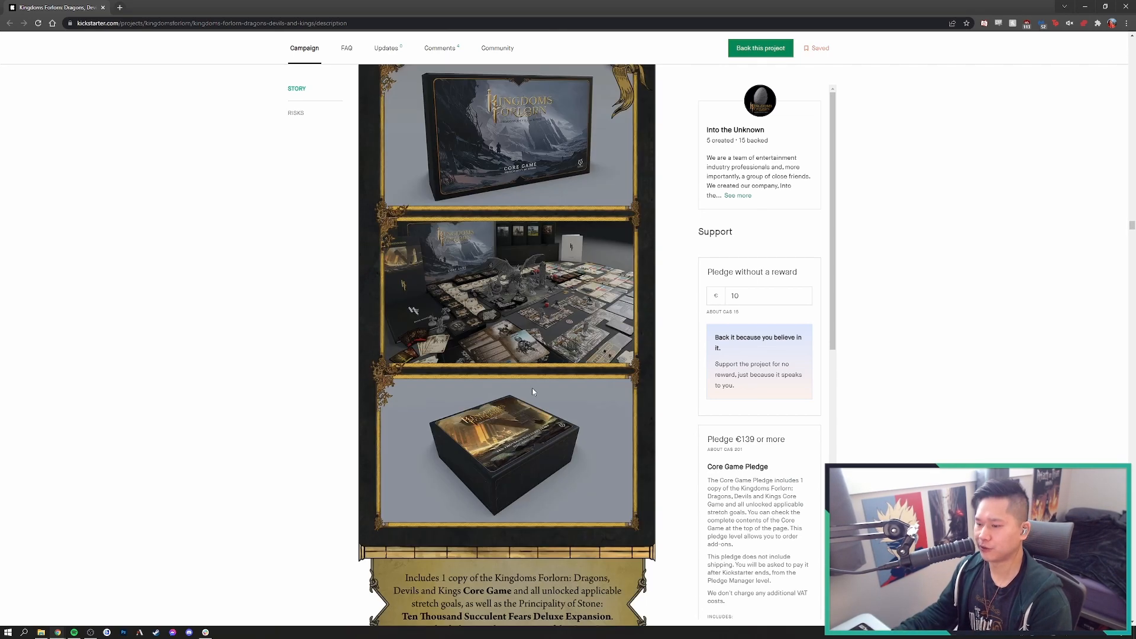
pyautogui.scroll(-3)
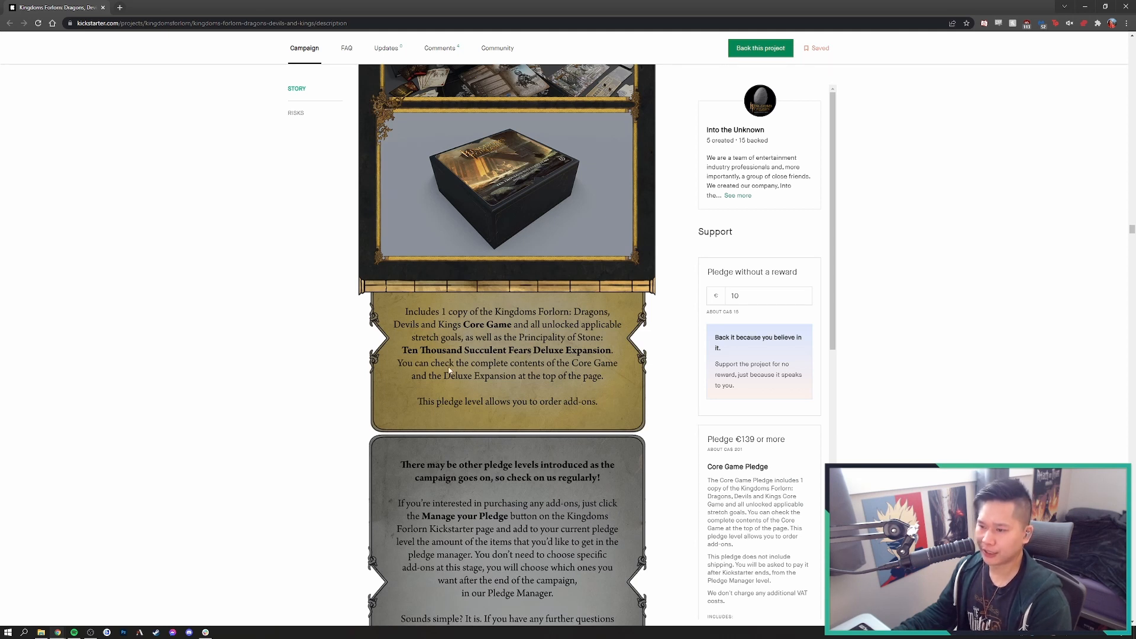
pyautogui.moveTo(492, 386)
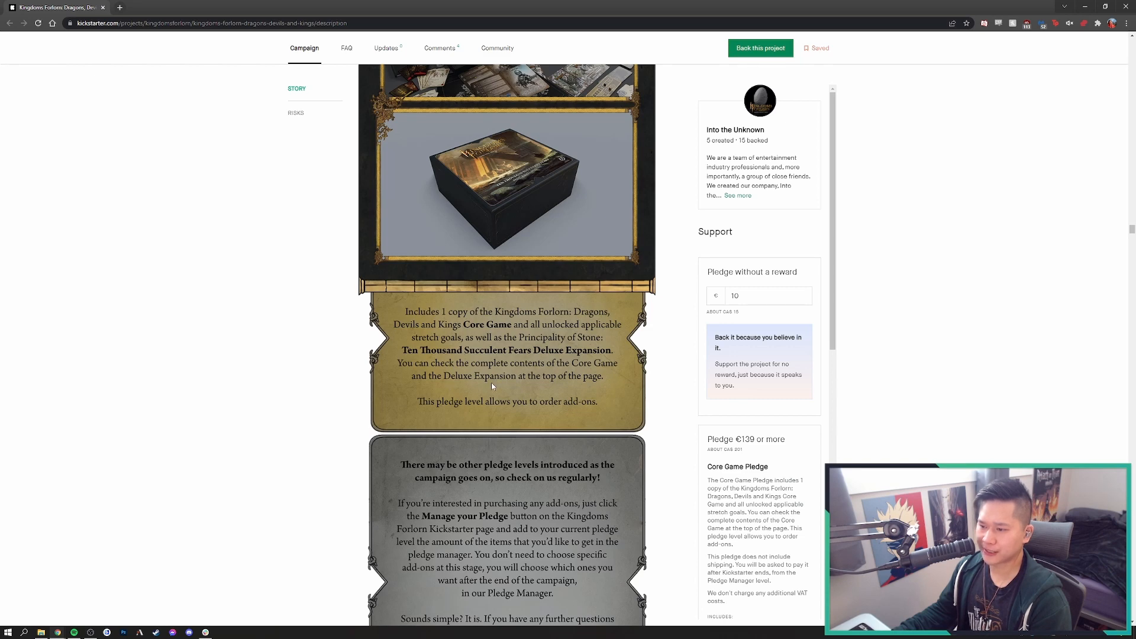
pyautogui.moveTo(528, 412)
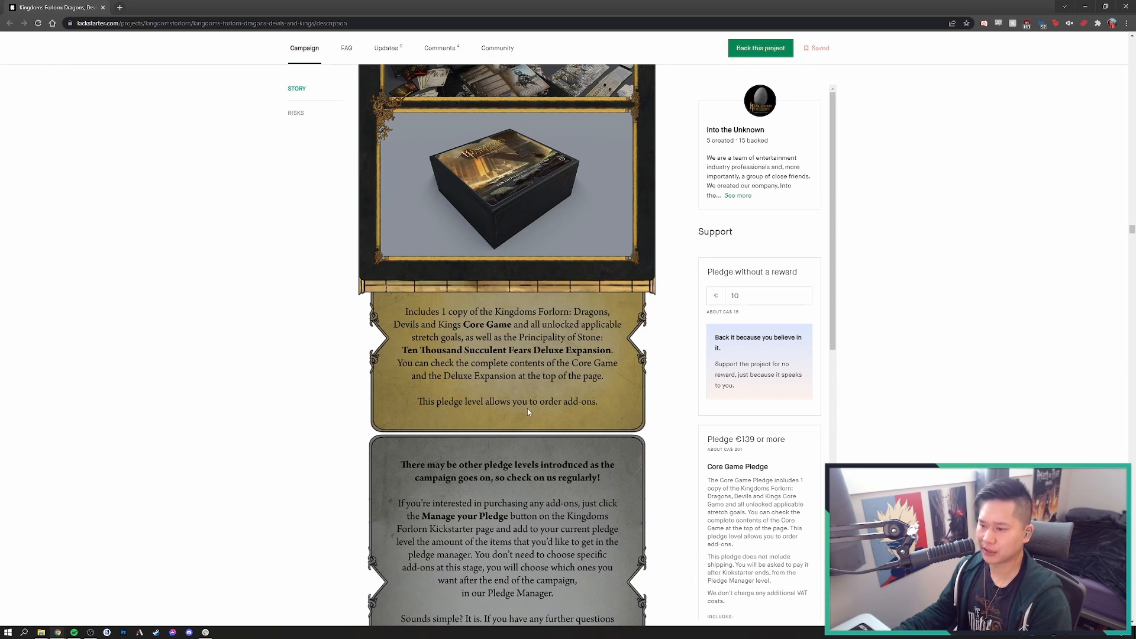
pyautogui.scroll(-3)
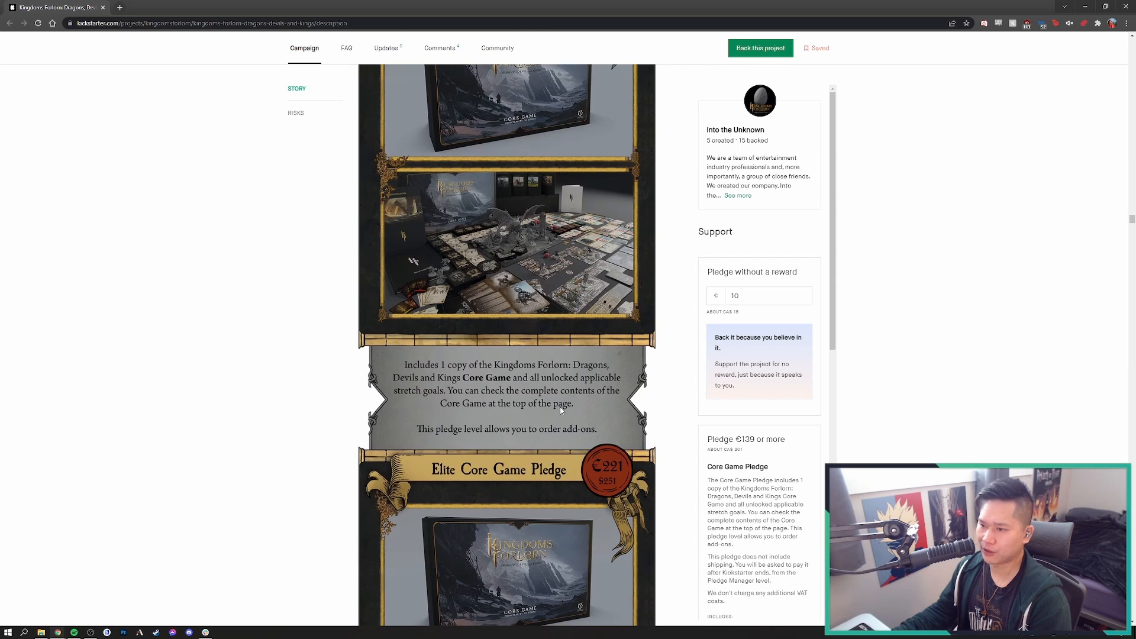
pyautogui.scroll(-3)
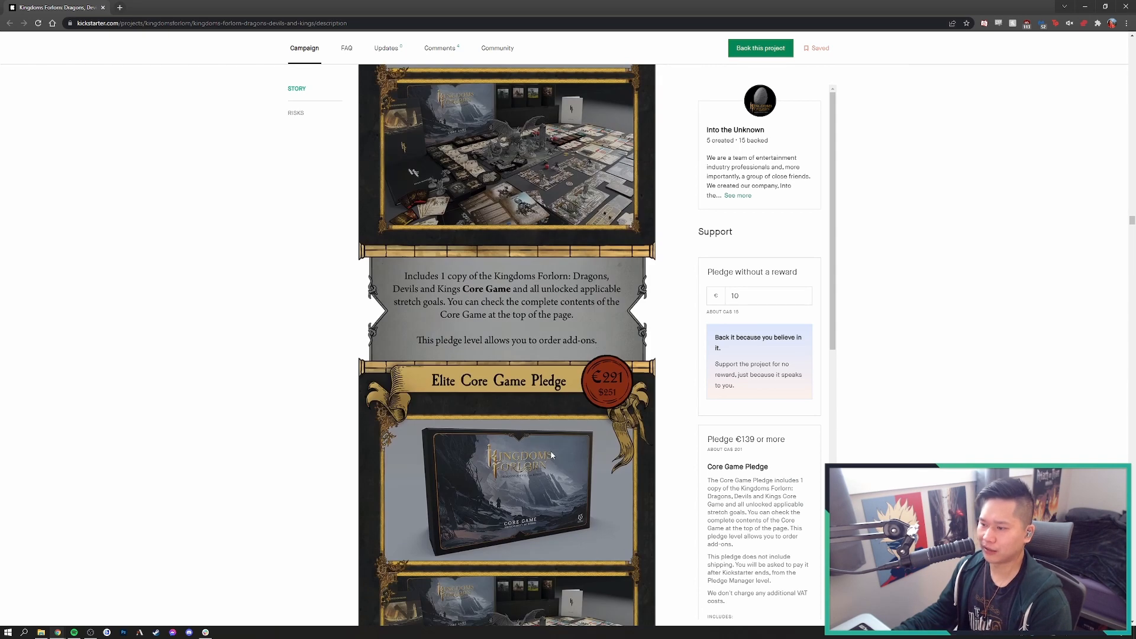
# Reach the note about future pledge levels and buying add-ons
pyautogui.scroll(3)
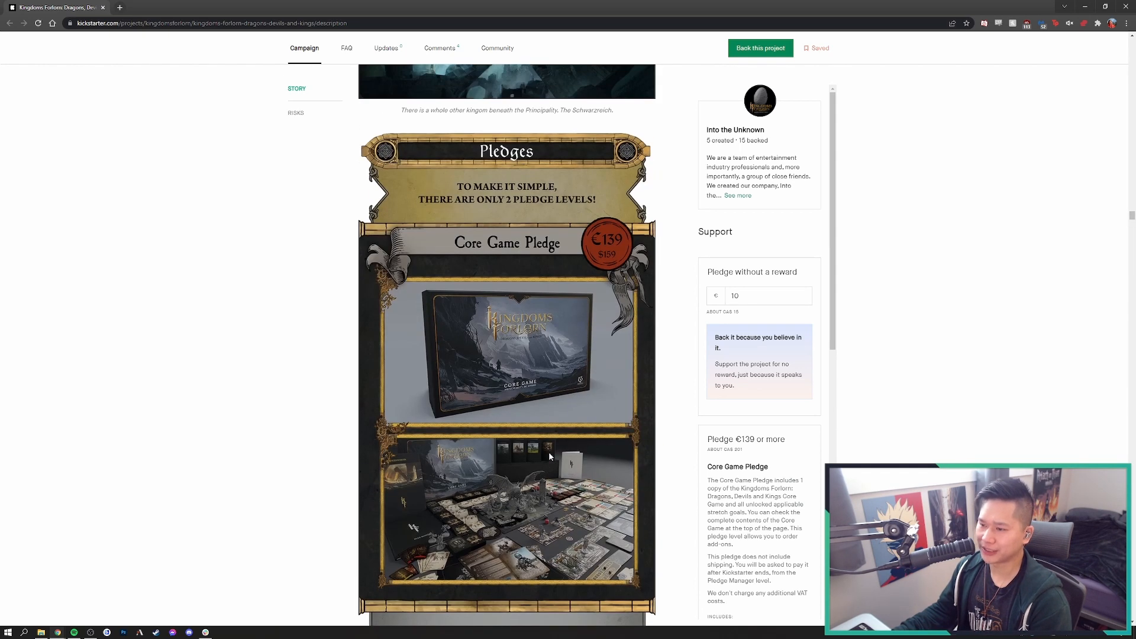
pyautogui.scroll(-3)
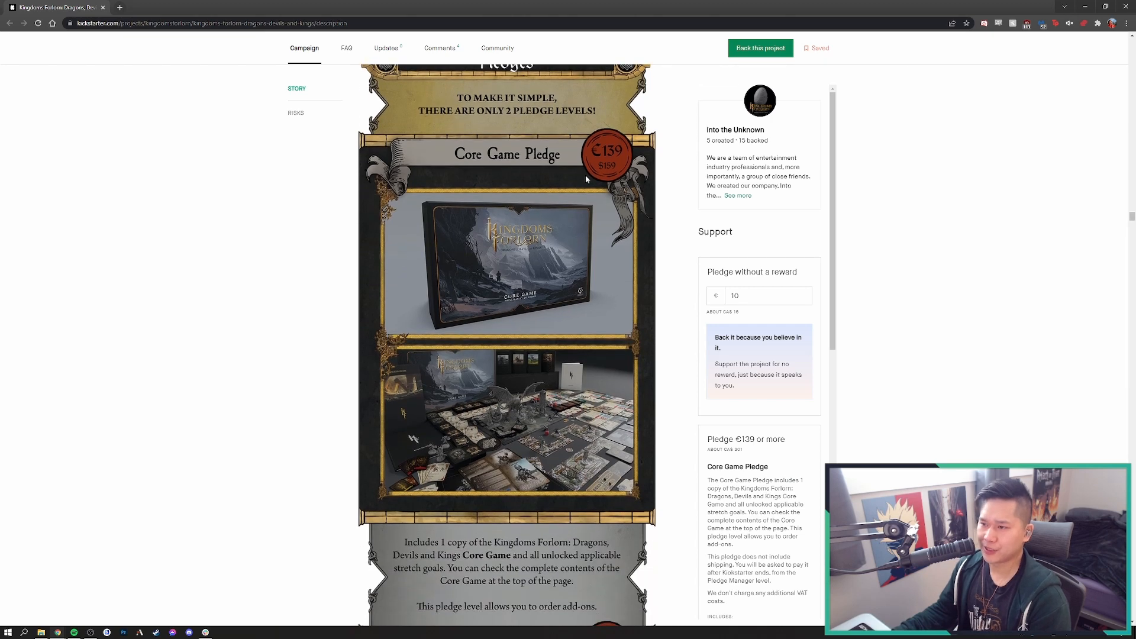
pyautogui.moveTo(543, 293)
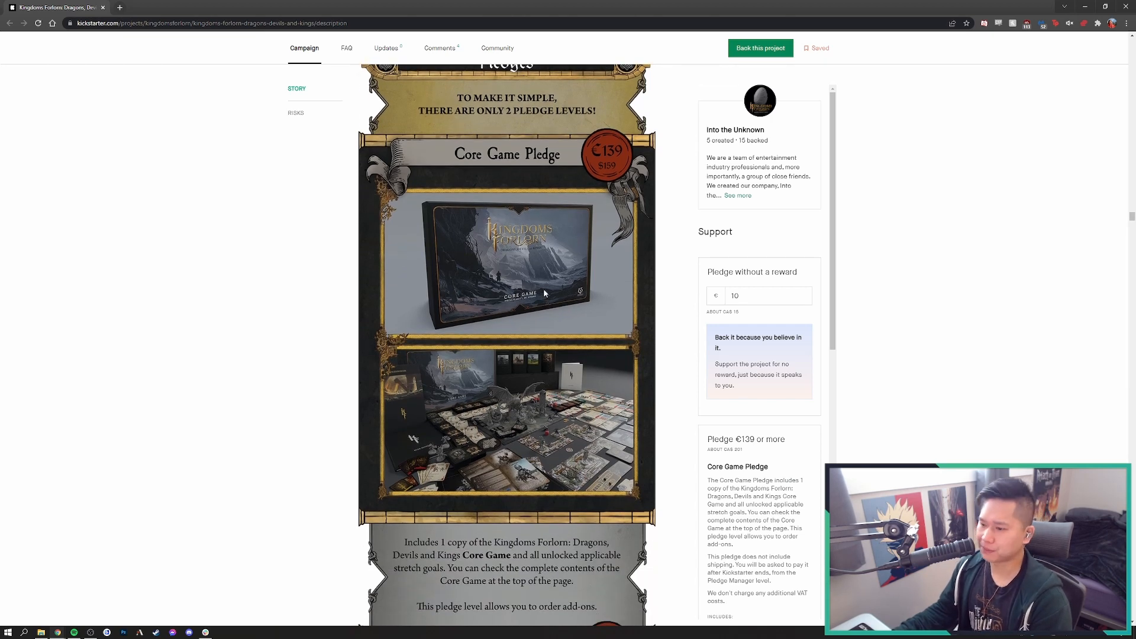
pyautogui.scroll(-3)
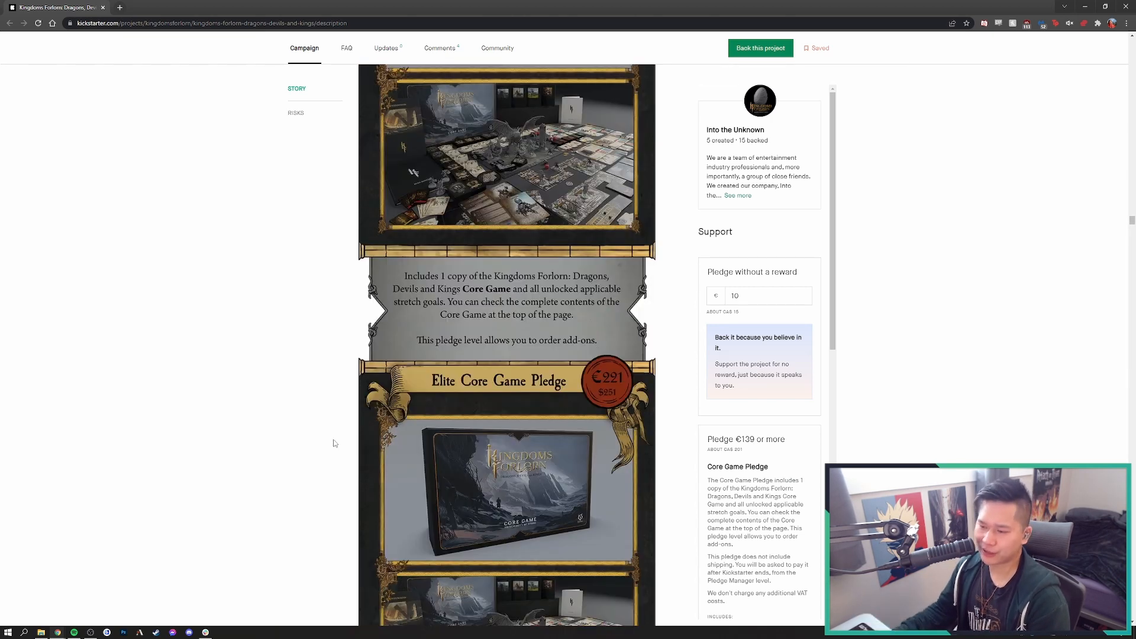
pyautogui.scroll(-3)
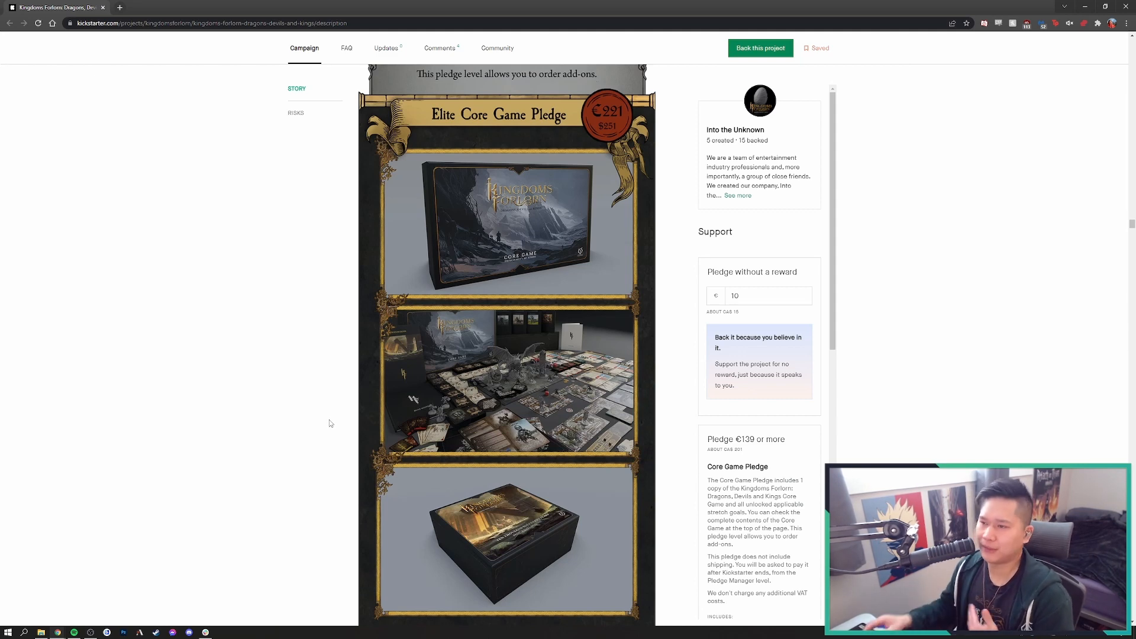
pyautogui.scroll(-3)
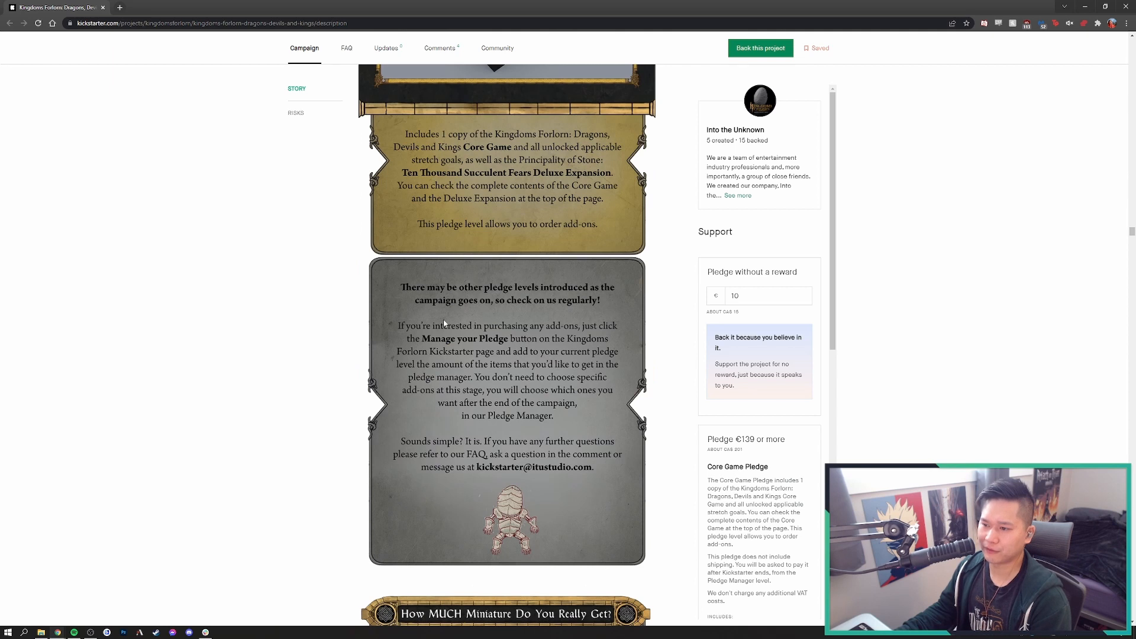
pyautogui.moveTo(554, 303)
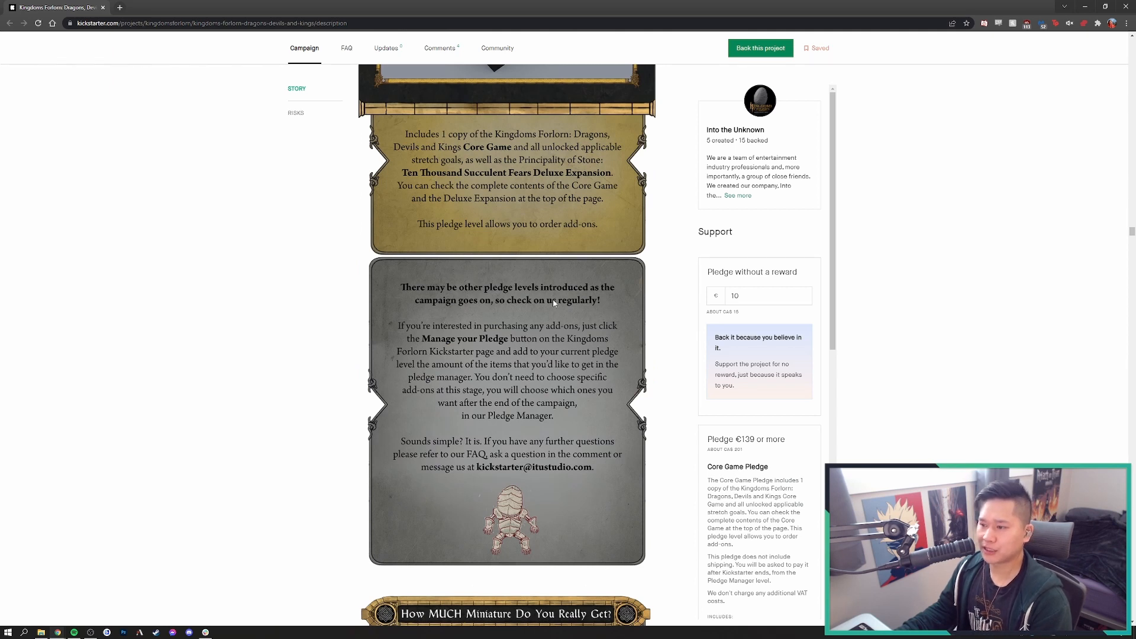
pyautogui.moveTo(489, 330)
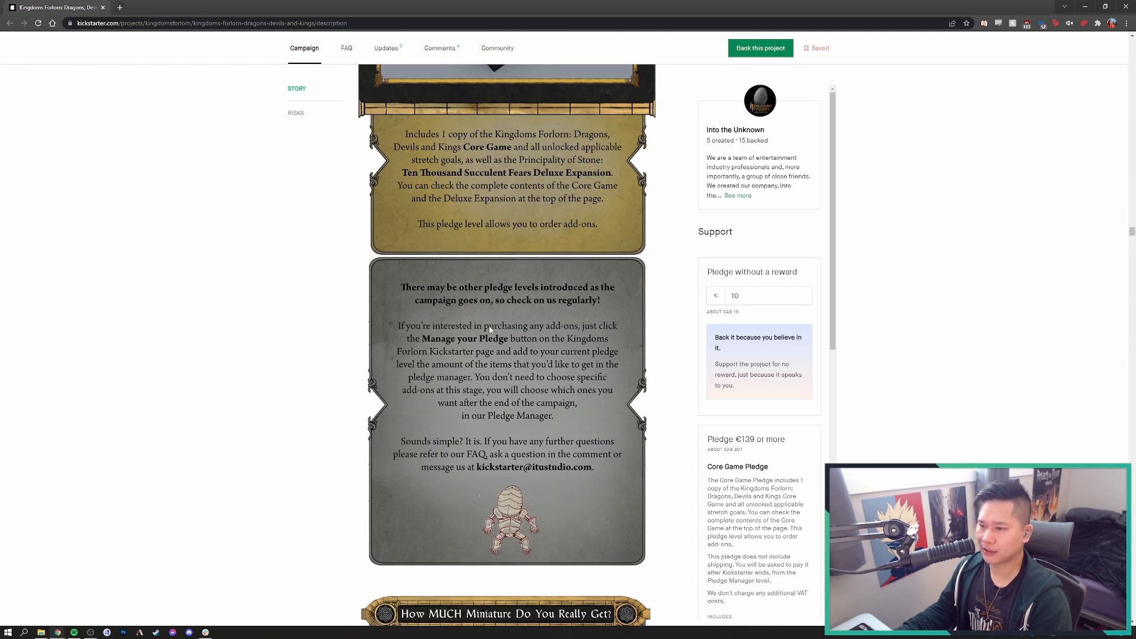
# Scroll through the 'How MUCH Miniature' scale comparison and Devour Dragon photo to the Stretch Goals header with Followers at €150000
pyautogui.scroll(-3)
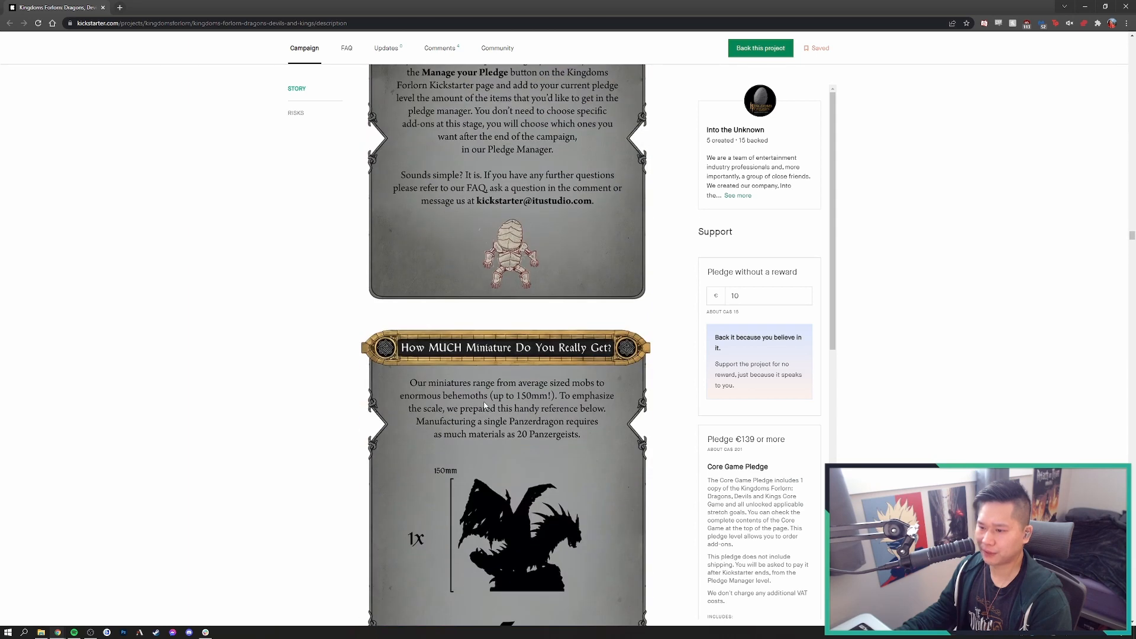
pyautogui.scroll(-3)
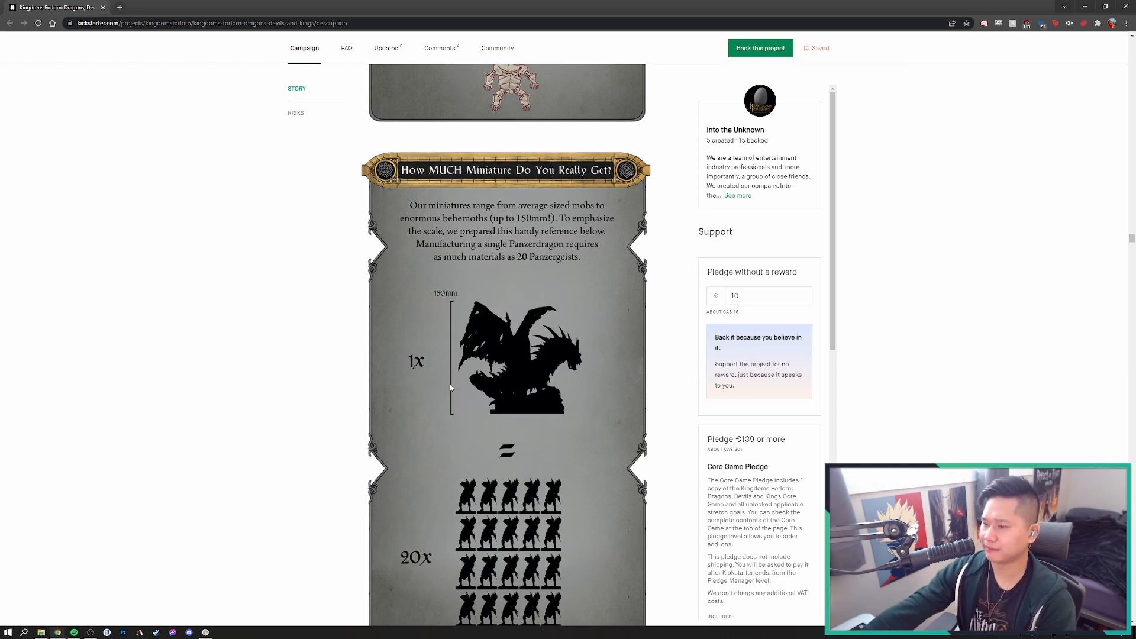
pyautogui.scroll(-3)
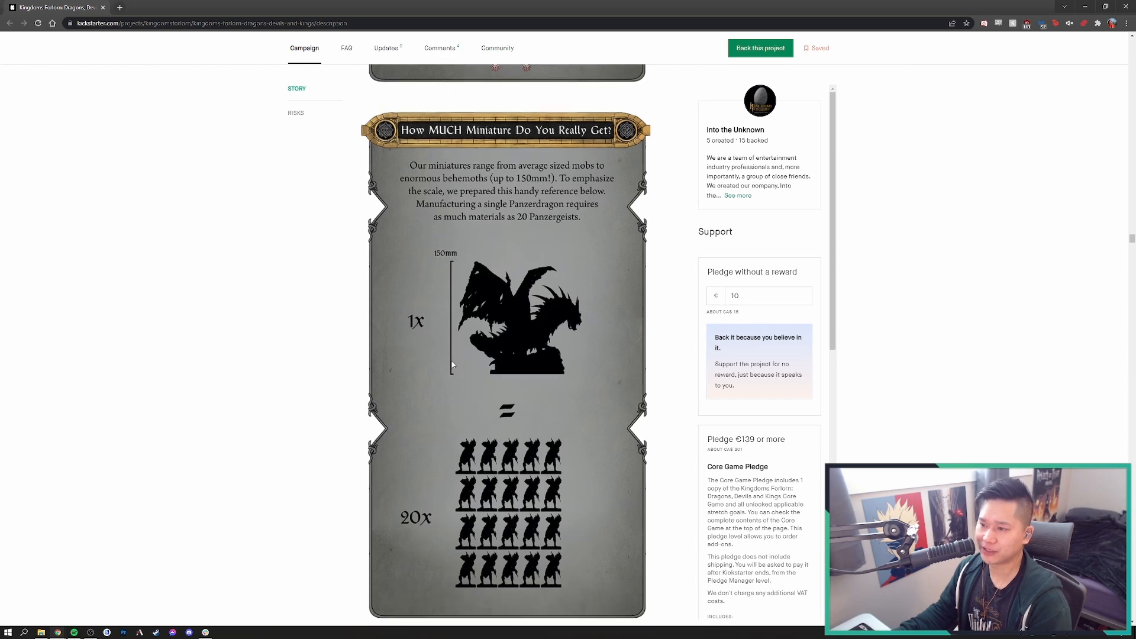
pyautogui.scroll(-3)
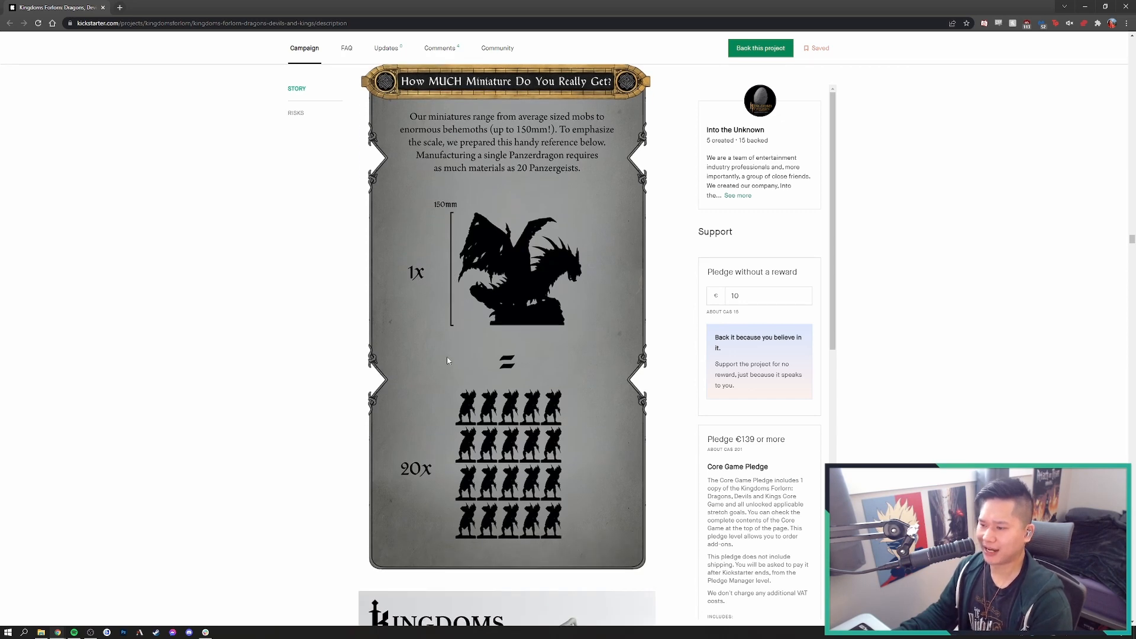
pyautogui.scroll(-3)
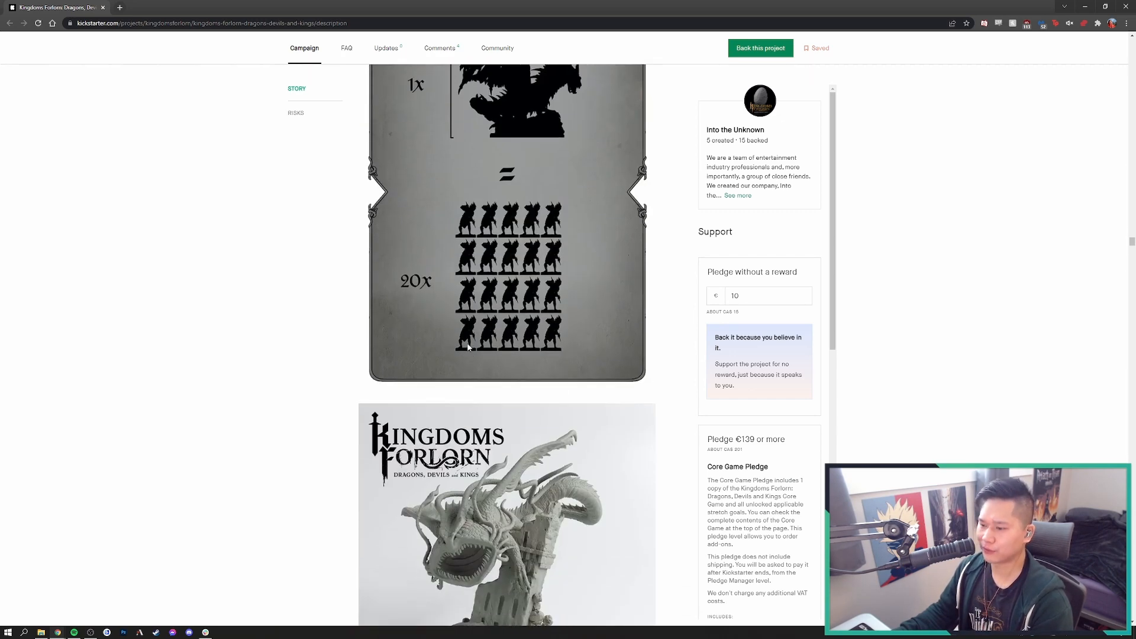
pyautogui.scroll(-3)
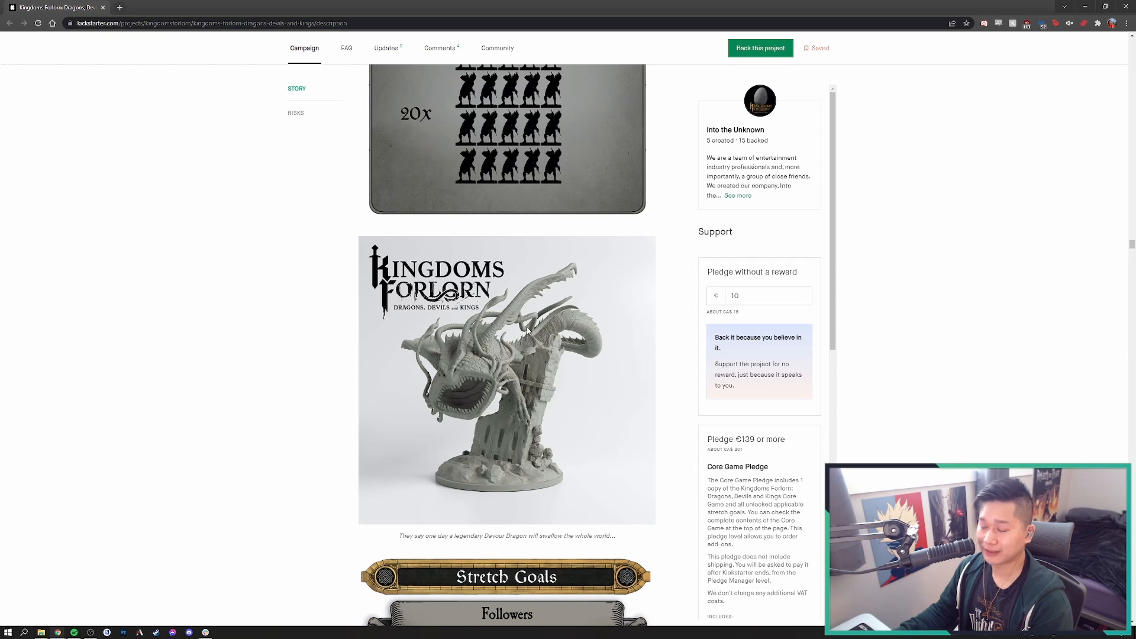
pyautogui.scroll(3)
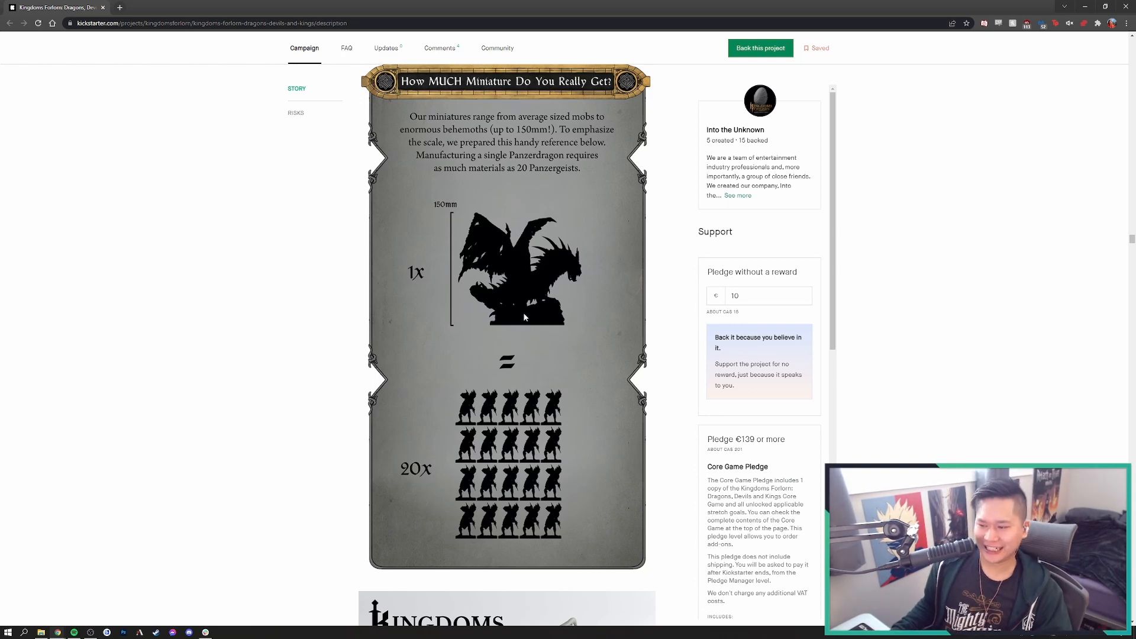
pyautogui.moveTo(422, 244)
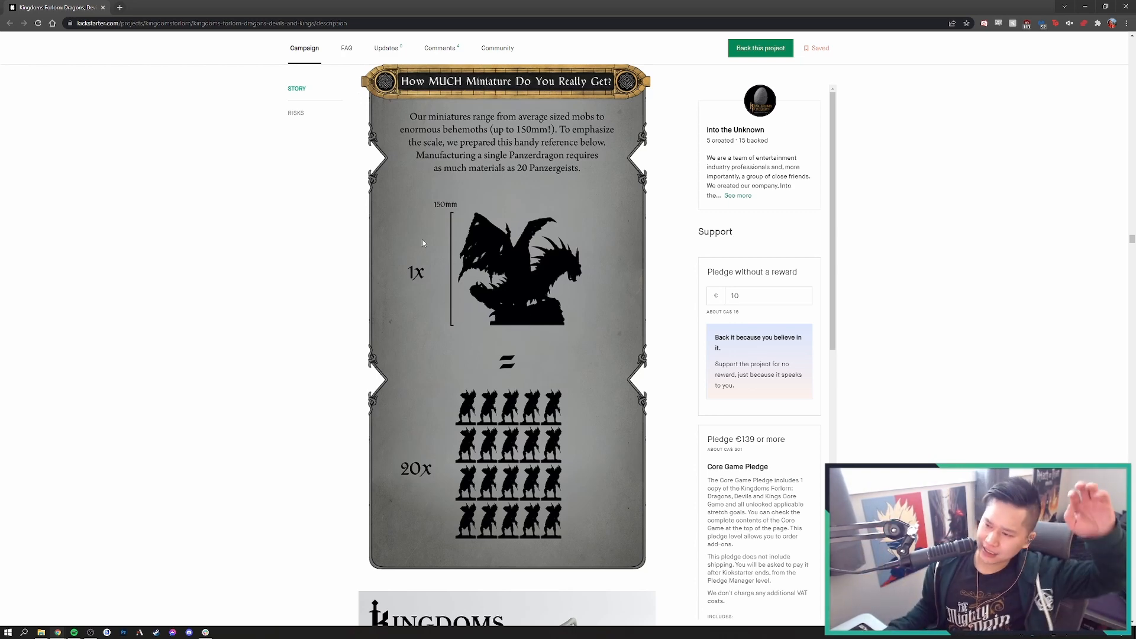
pyautogui.scroll(-3)
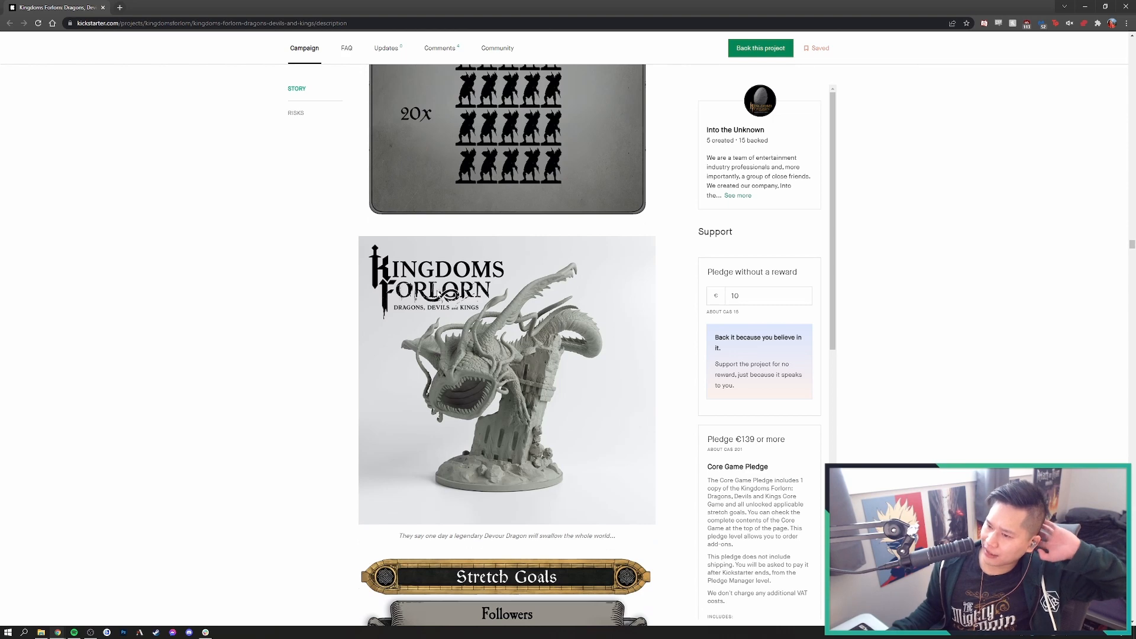
pyautogui.scroll(-3)
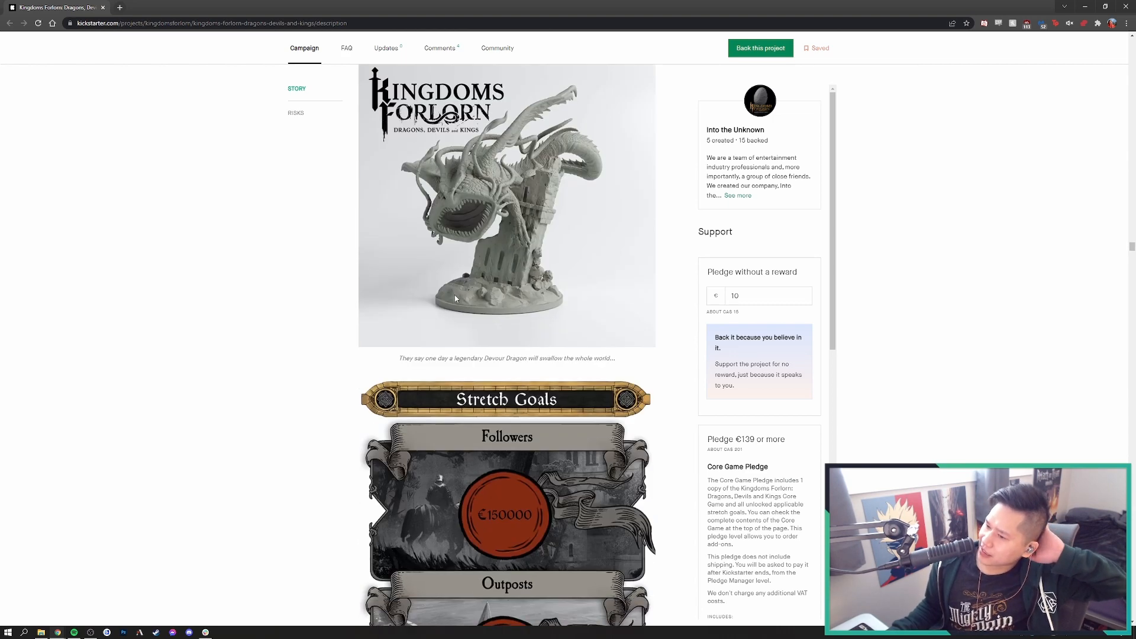
# Scroll the Stretch Goals until Followers, Outposts at €300000 and Saint Urbain at €400000 are fully visible
pyautogui.scroll(-3)
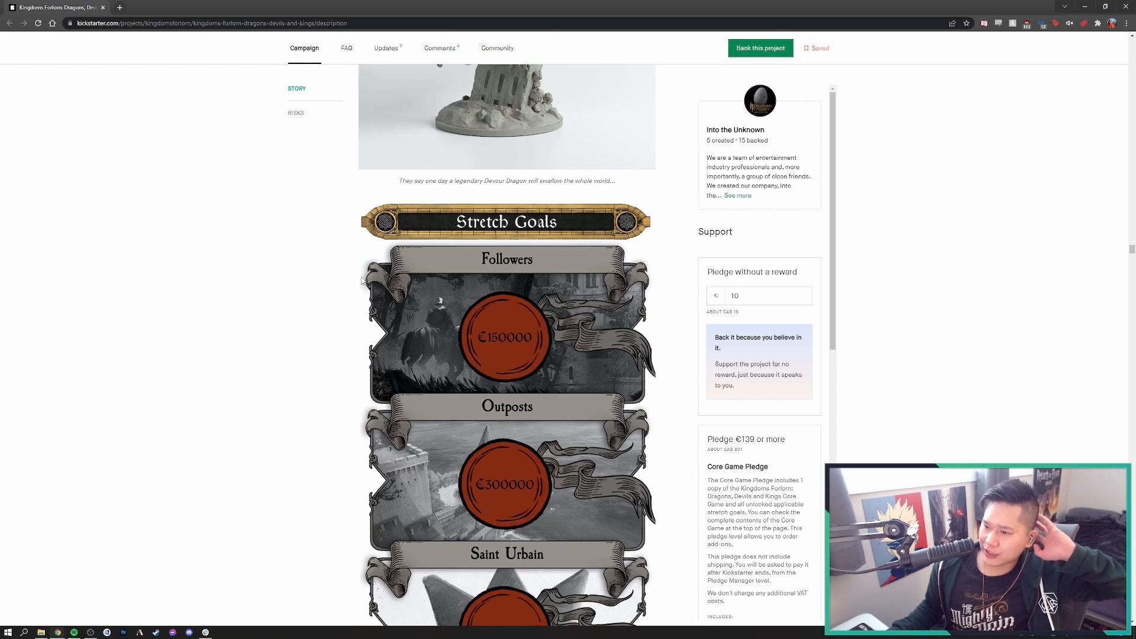
pyautogui.moveTo(332, 290)
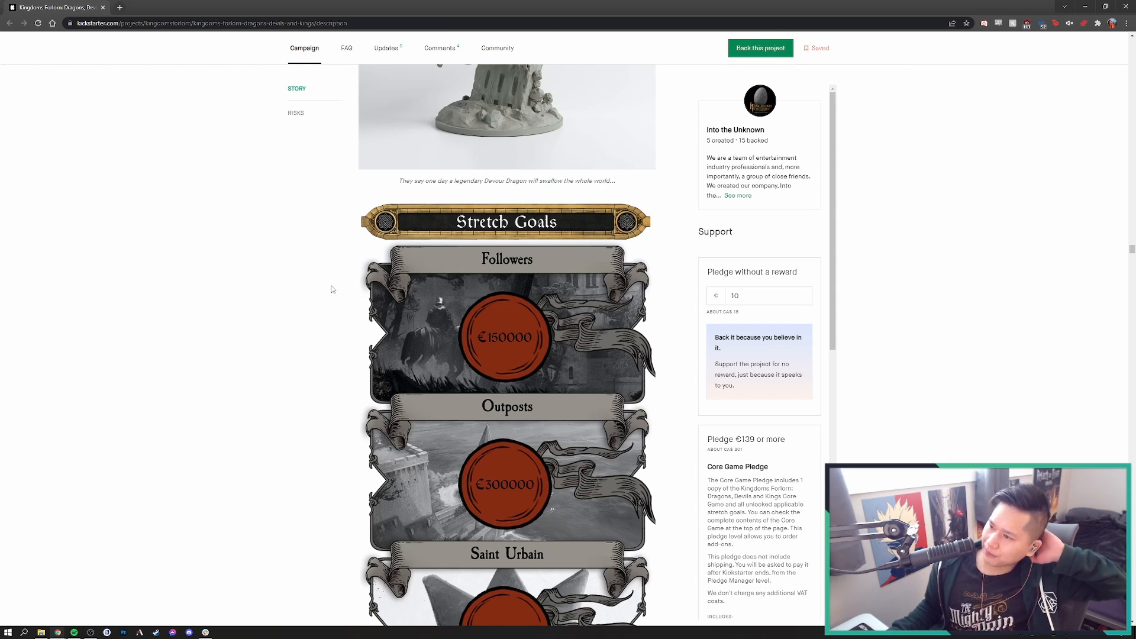
pyautogui.scroll(-3)
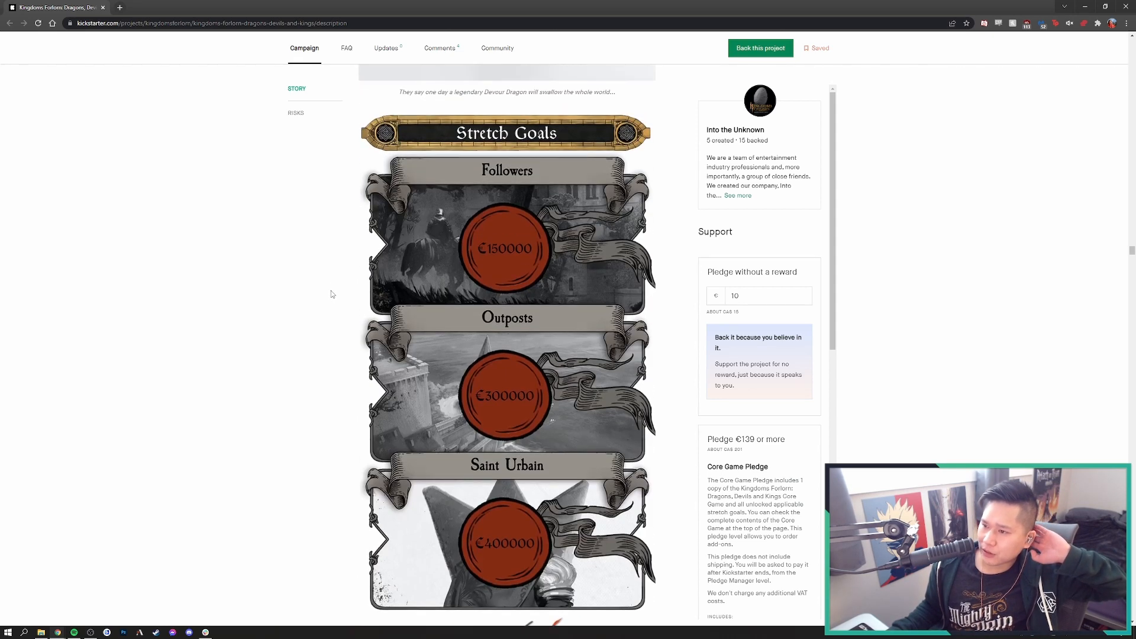
pyautogui.moveTo(503, 256)
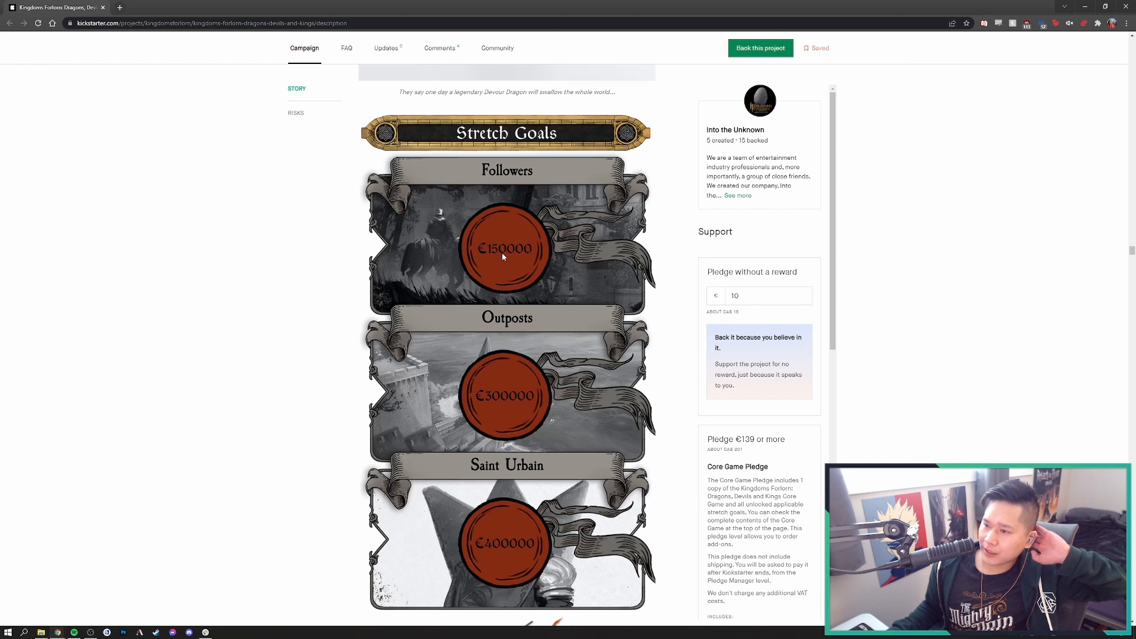
pyautogui.scroll(-3)
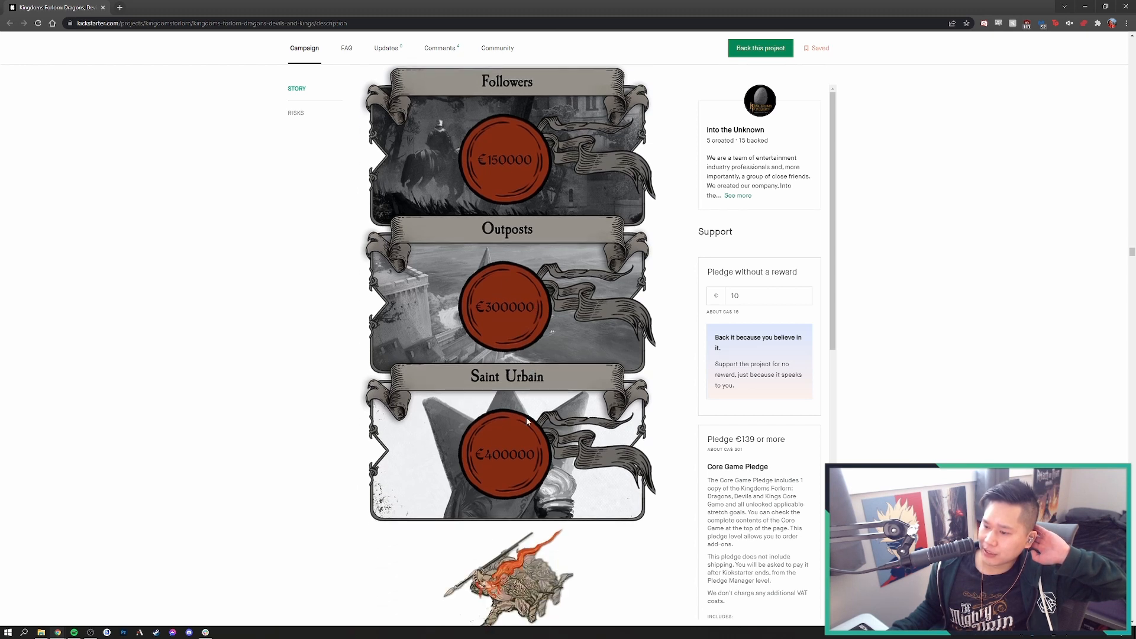
pyautogui.scroll(3)
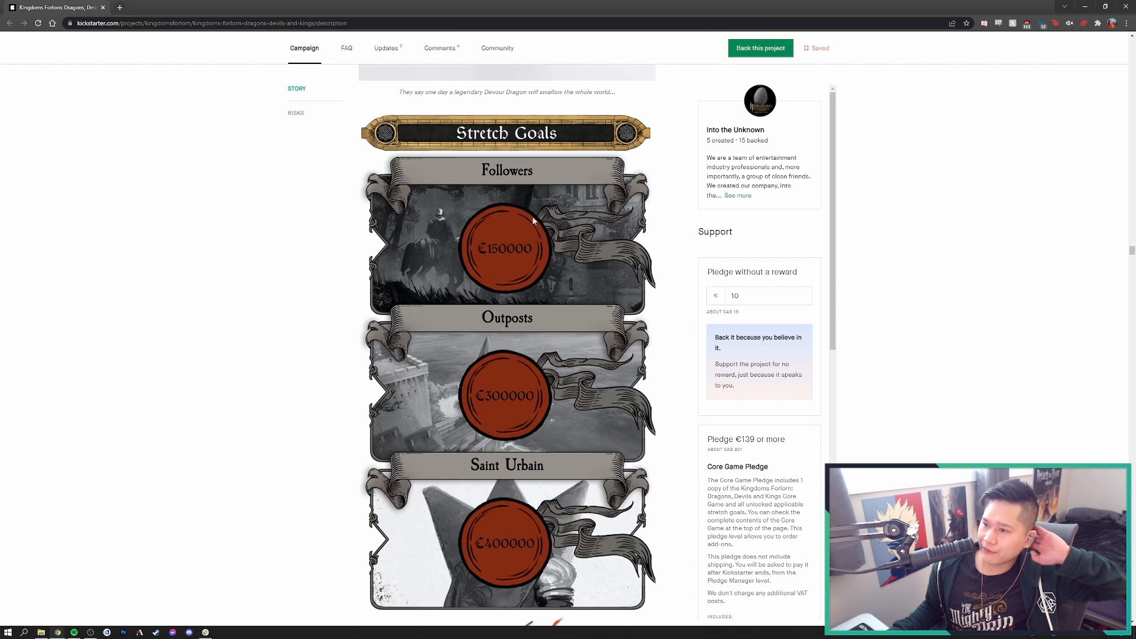
pyautogui.moveTo(530, 238)
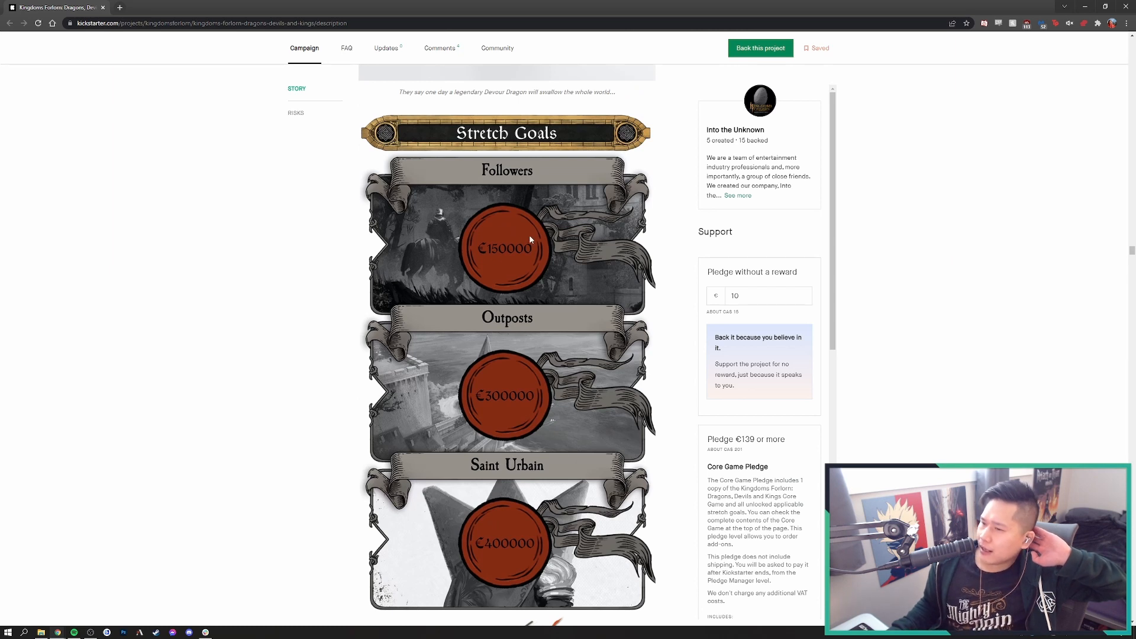
pyautogui.moveTo(500, 208)
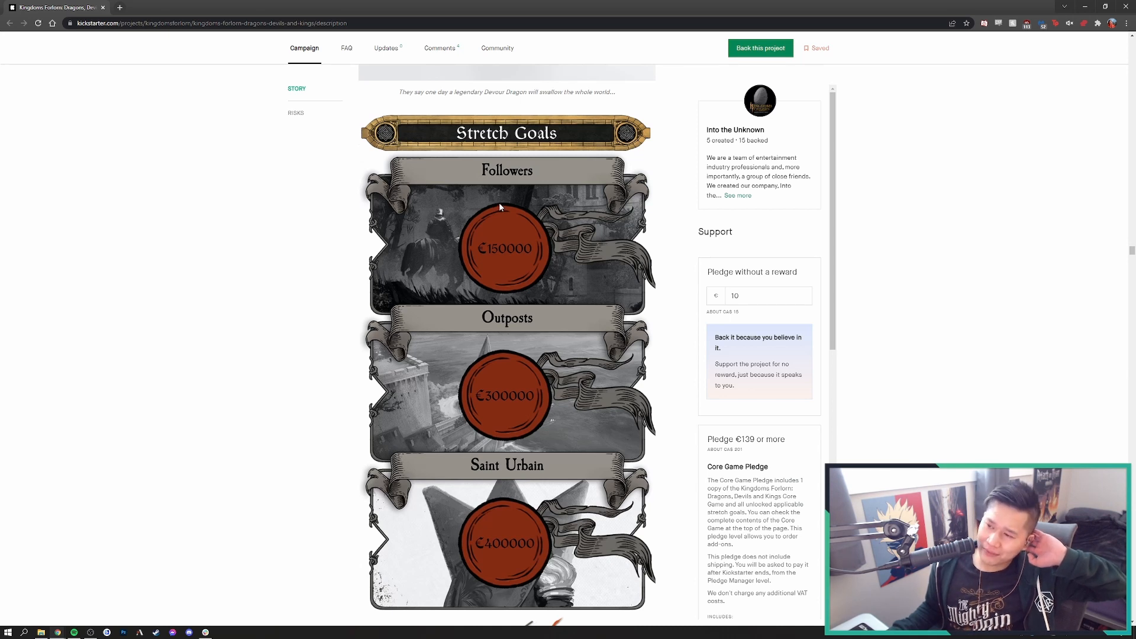
pyautogui.moveTo(498, 205)
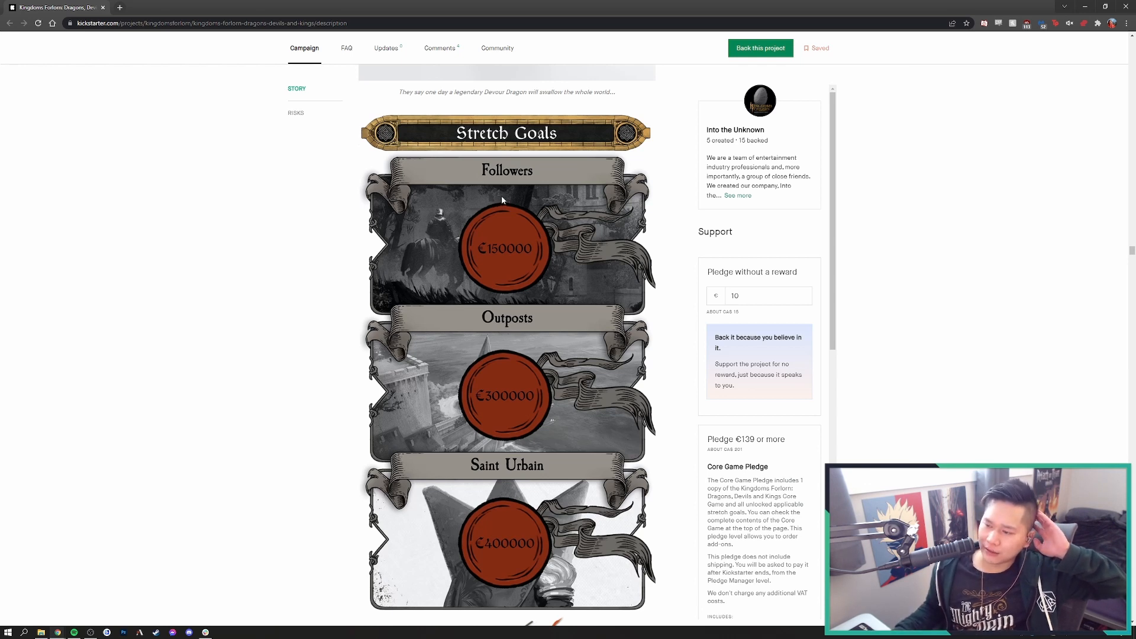
pyautogui.moveTo(509, 218)
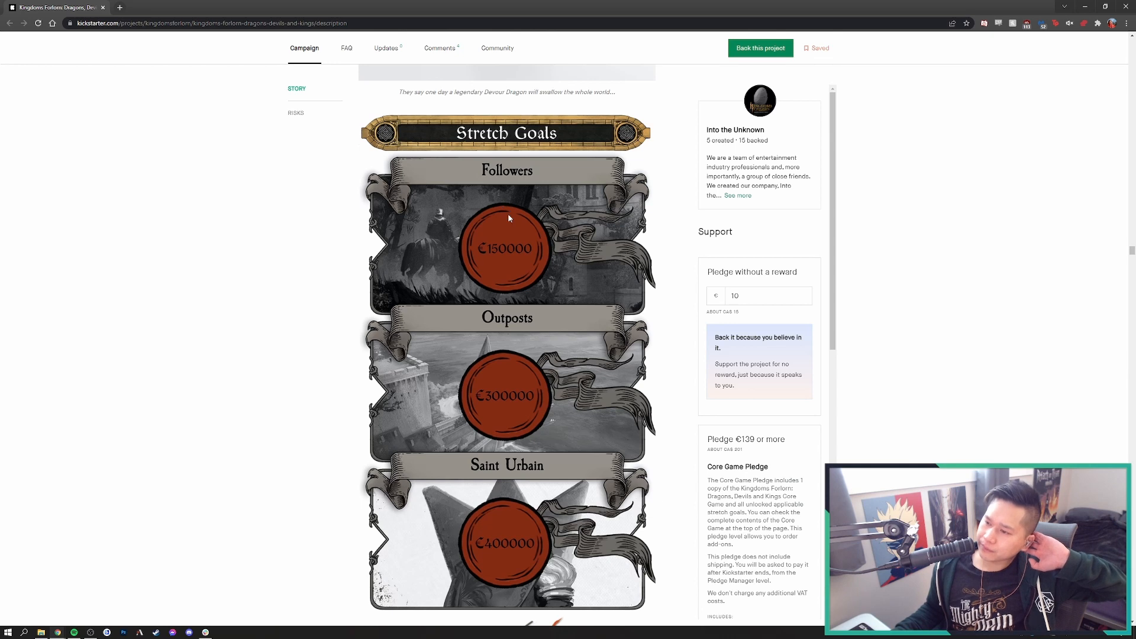
pyautogui.moveTo(572, 276)
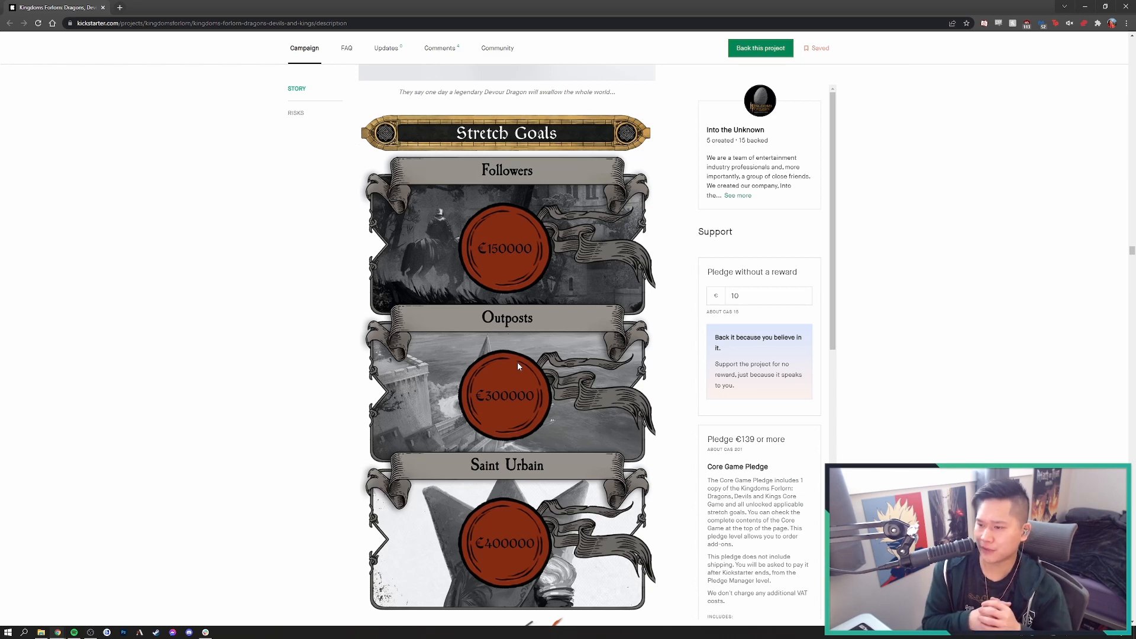
pyautogui.moveTo(553, 574)
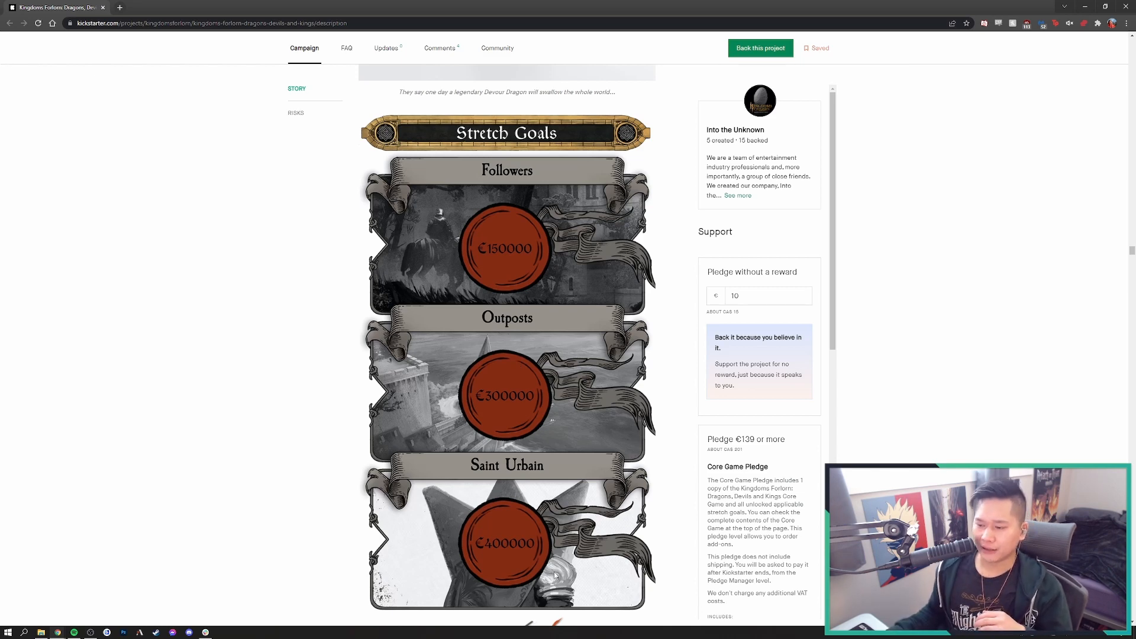
pyautogui.scroll(-3)
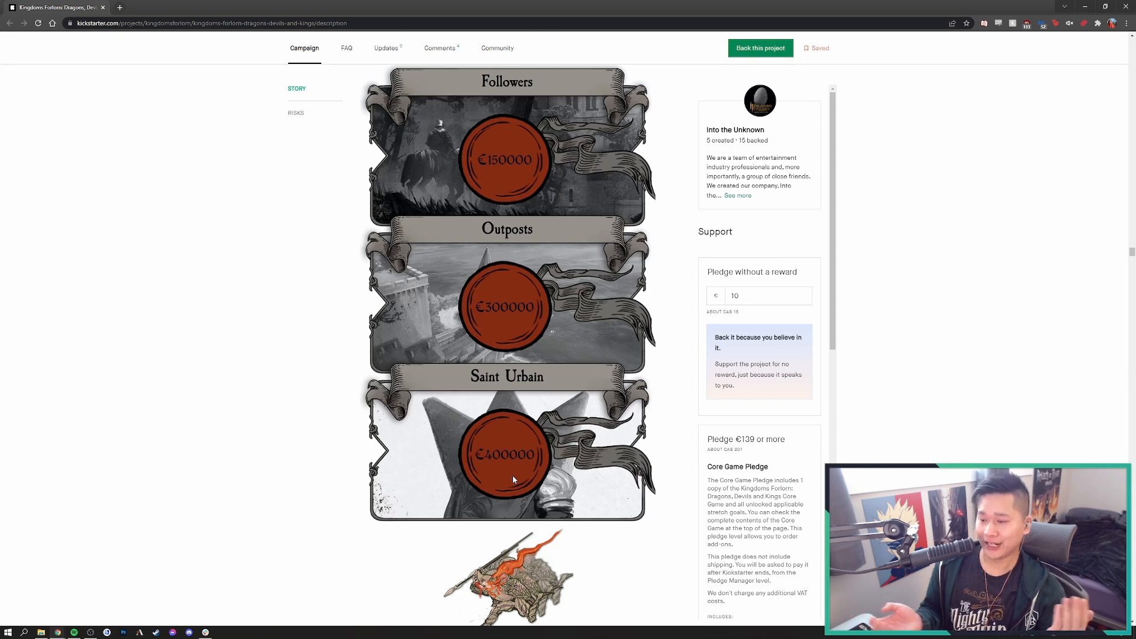
pyautogui.moveTo(1118, 246)
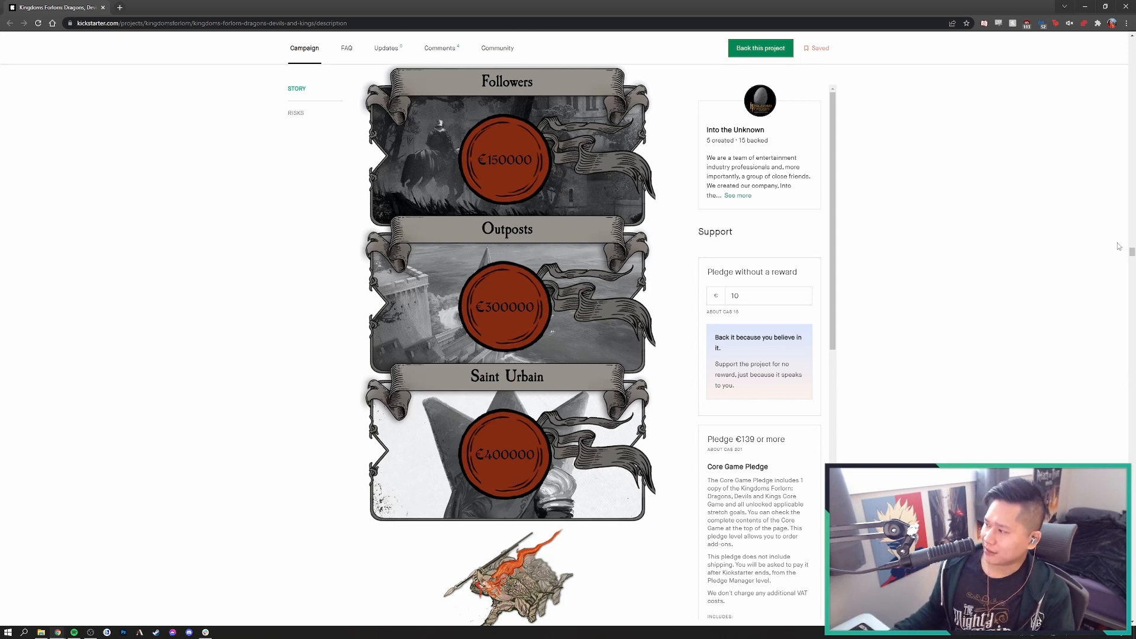
# Scroll up toward the page header, then back down to the Principality of Stone curse lore above Other Kingdoms
pyautogui.scroll(3)
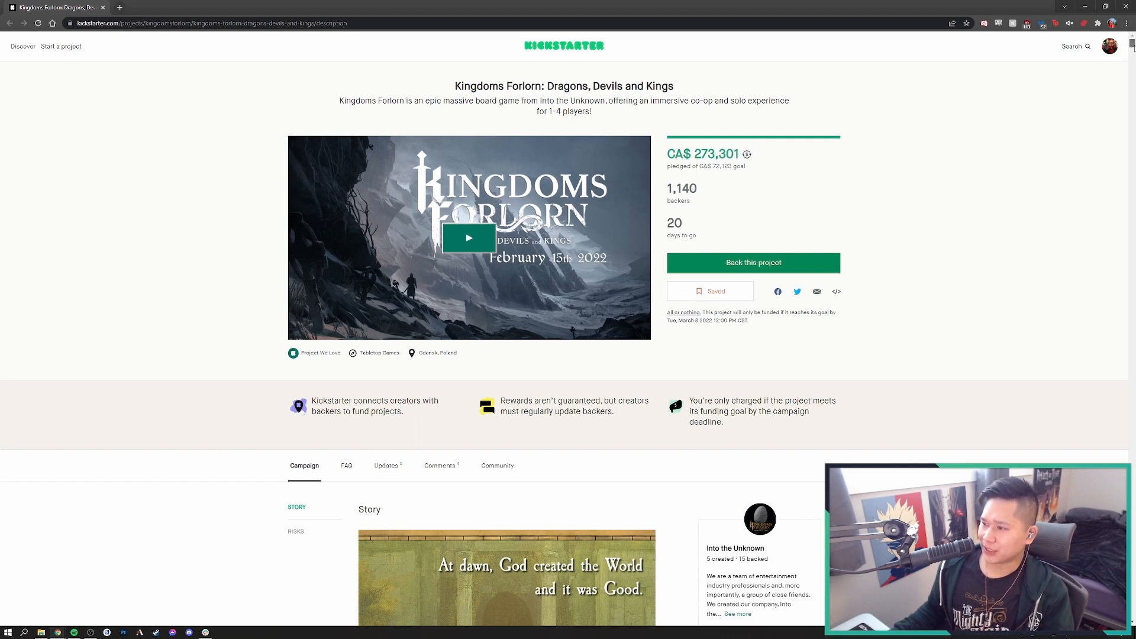
pyautogui.scroll(-3)
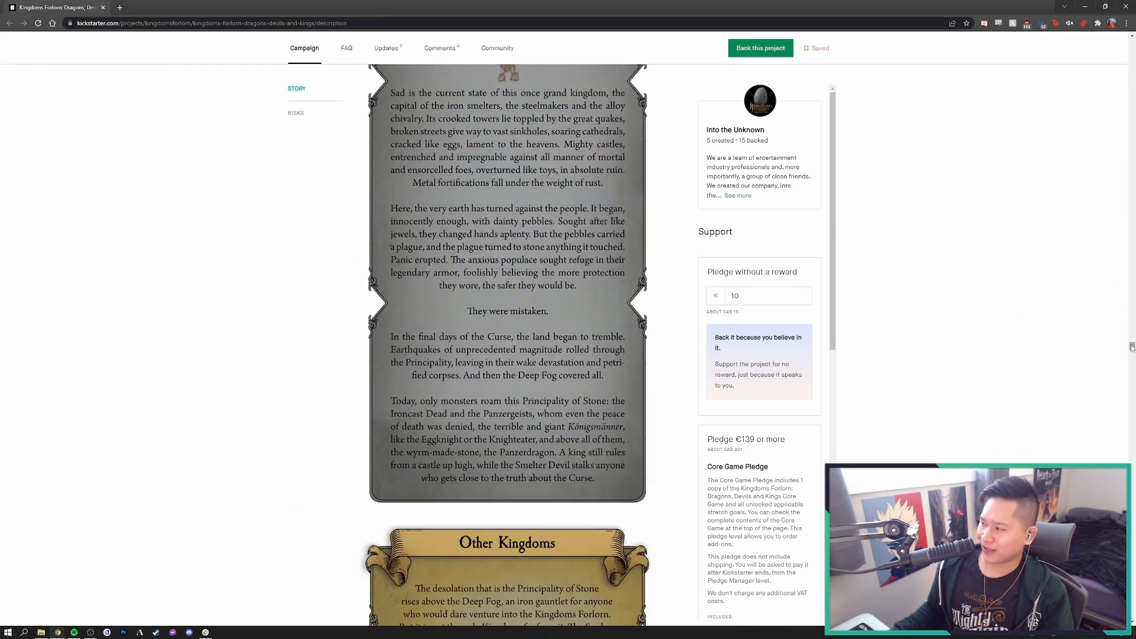
# Scroll through the Add-ons — Dice, Battle Mat, Card Protectors and the €49 Art Book — until Daily Unlocks begins
pyautogui.scroll(-3)
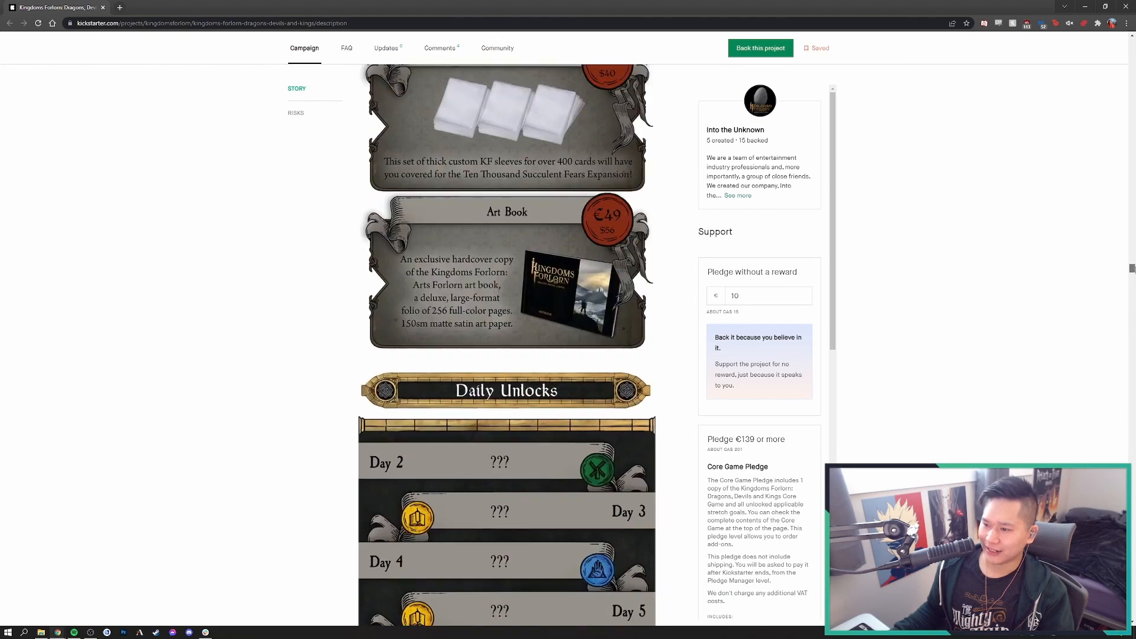
pyautogui.scroll(-3)
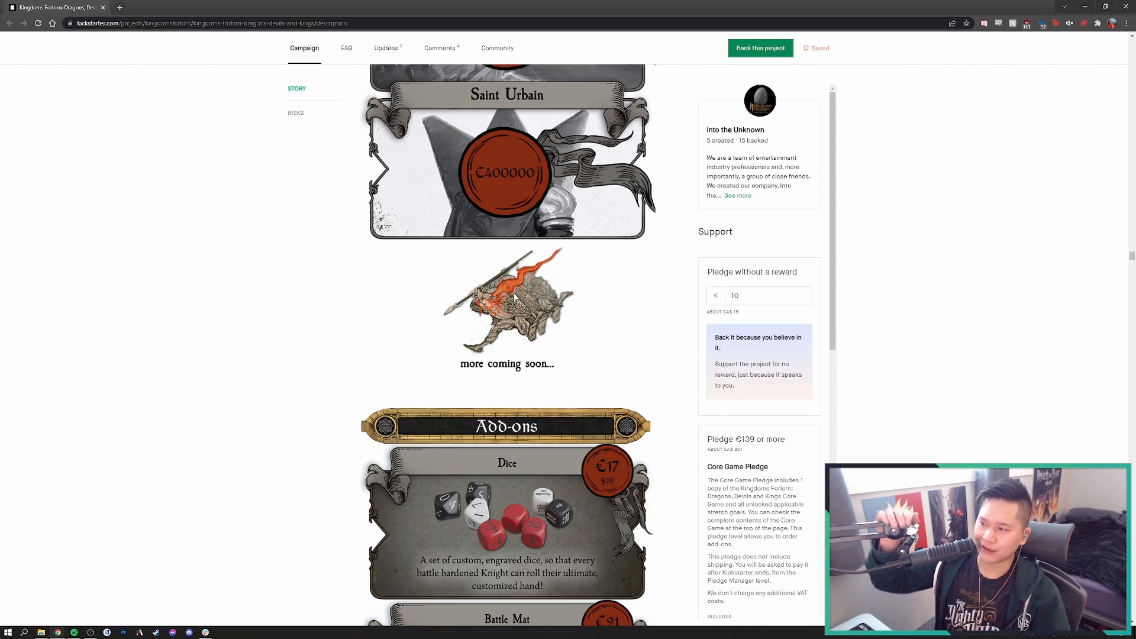
pyautogui.scroll(-3)
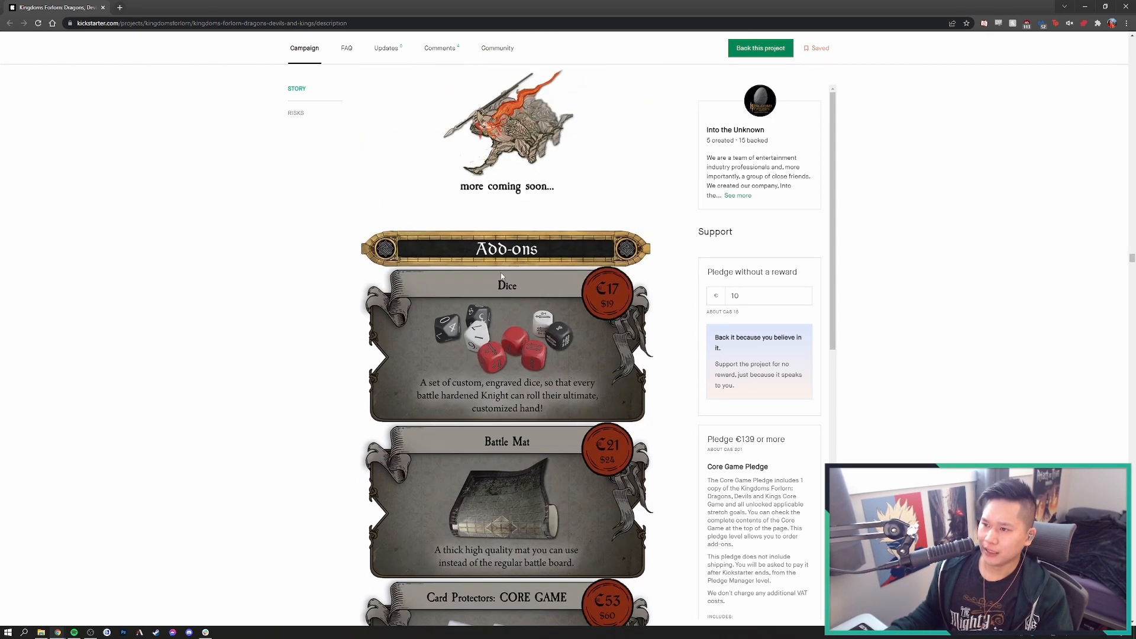
pyautogui.moveTo(541, 277)
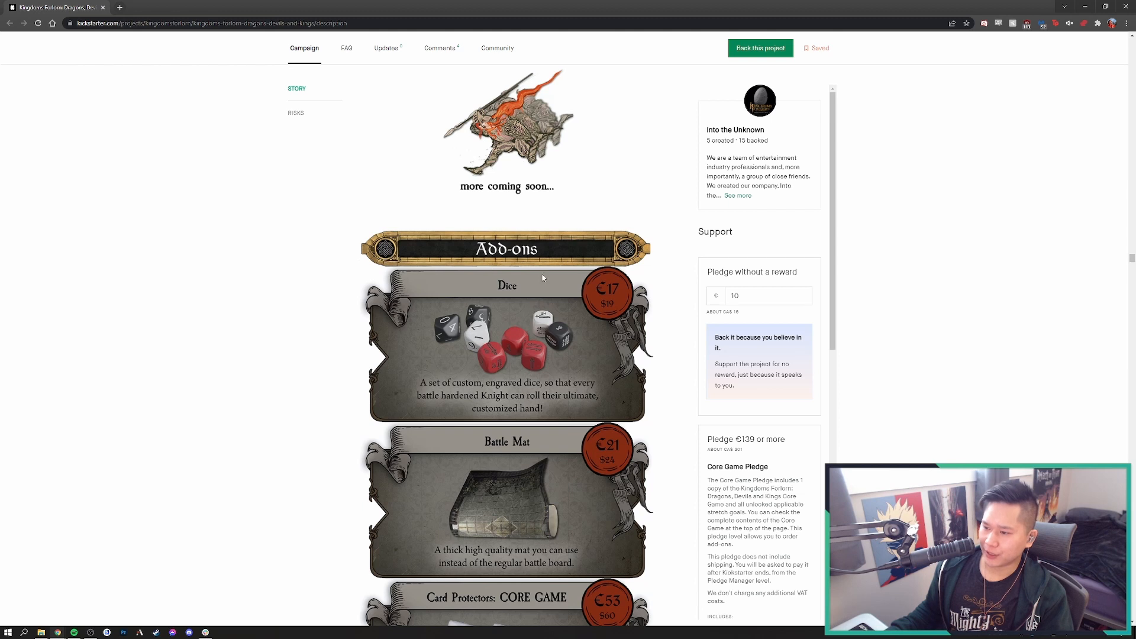
pyautogui.scroll(-3)
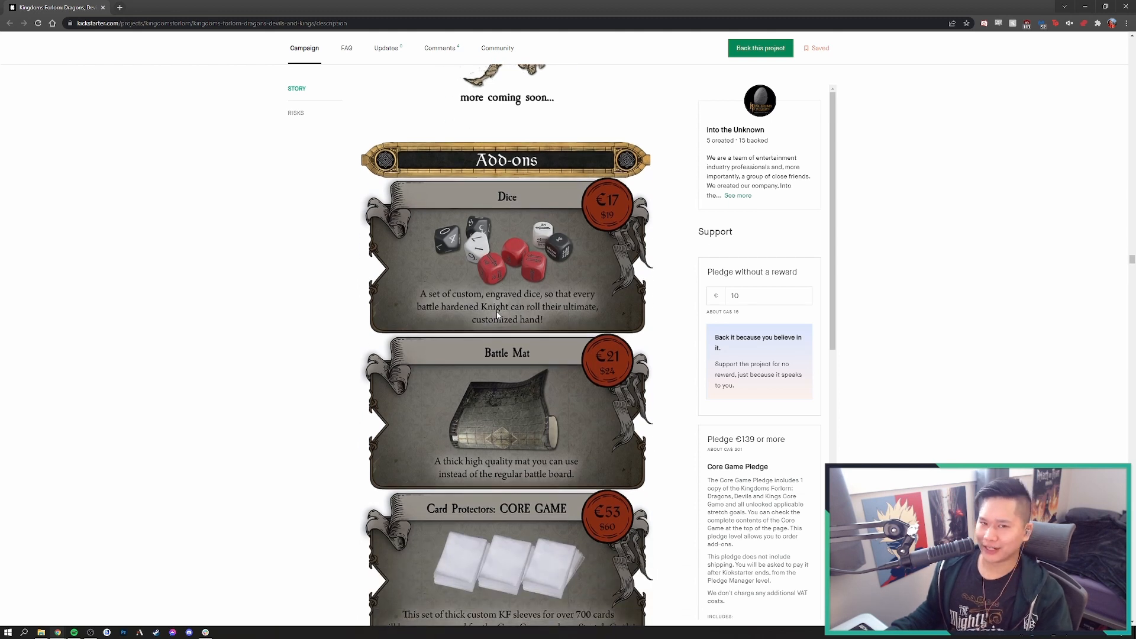
pyautogui.scroll(-3)
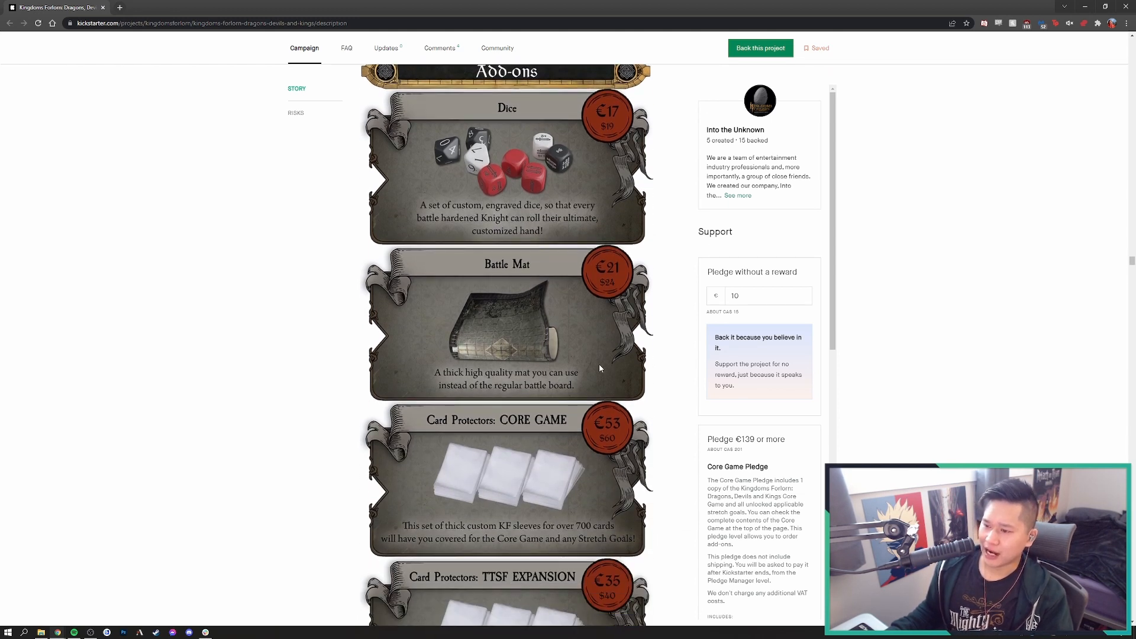
pyautogui.moveTo(559, 359)
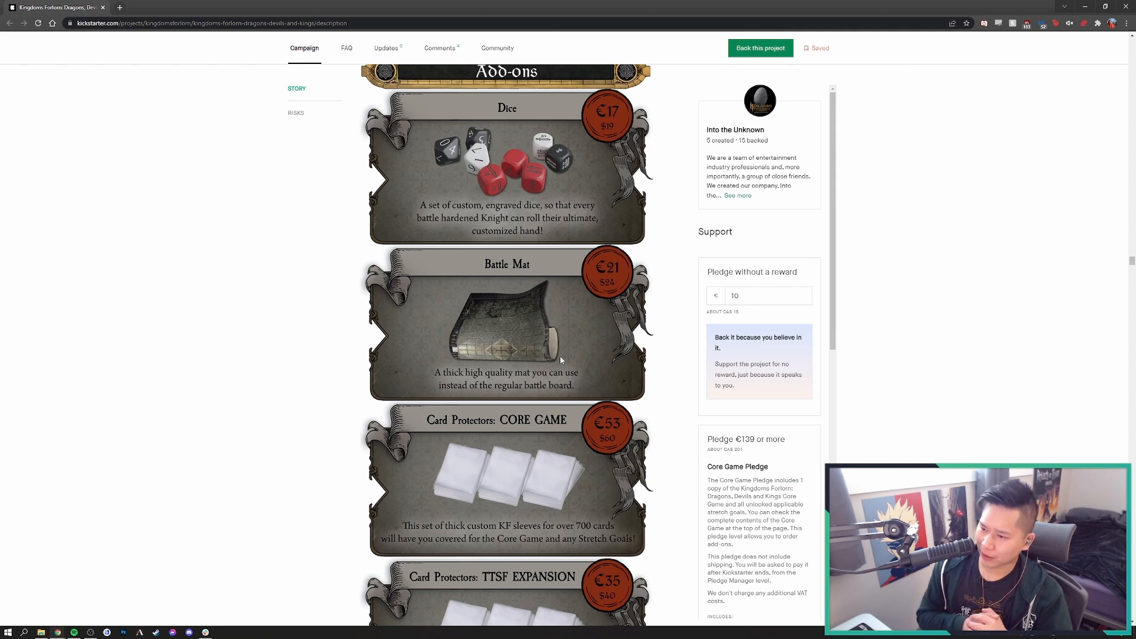
pyautogui.scroll(-3)
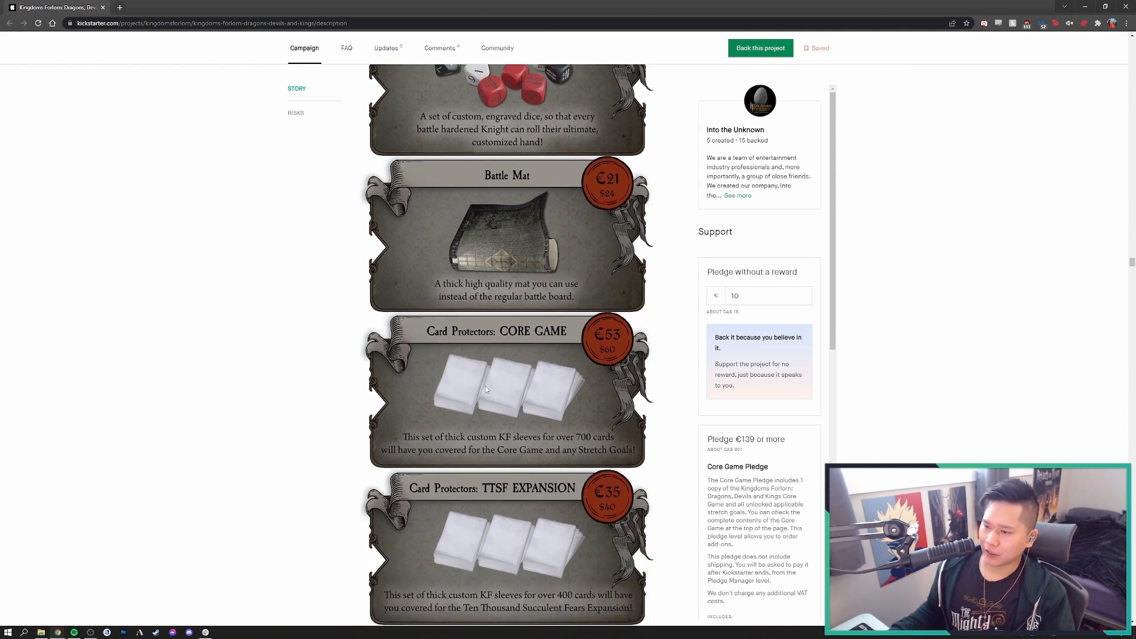
pyautogui.moveTo(590, 386)
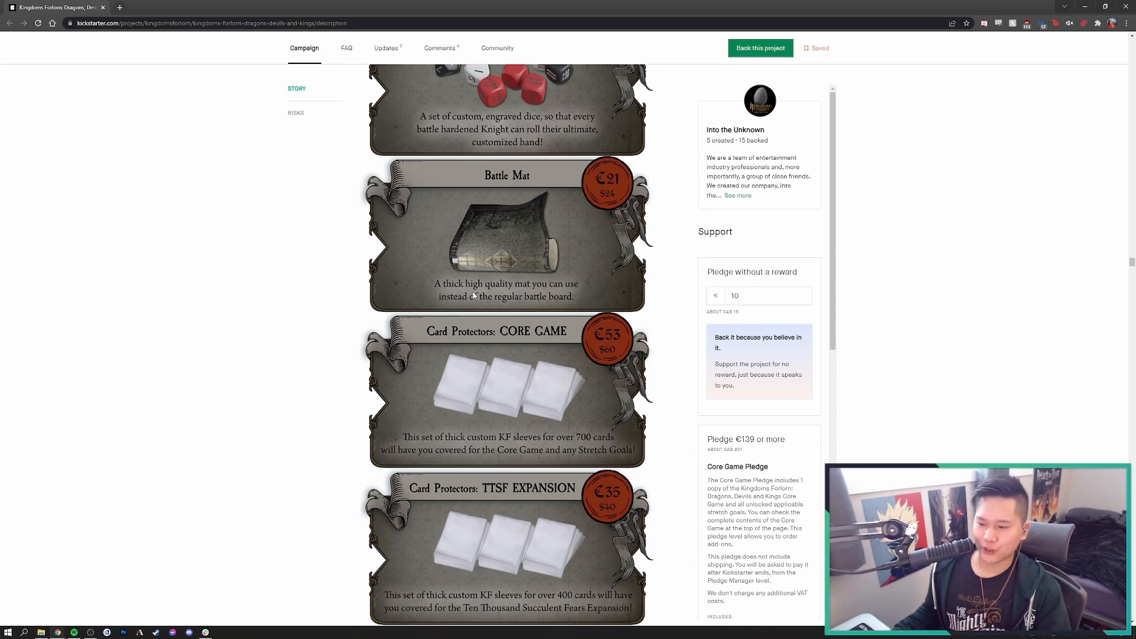
pyautogui.moveTo(561, 441)
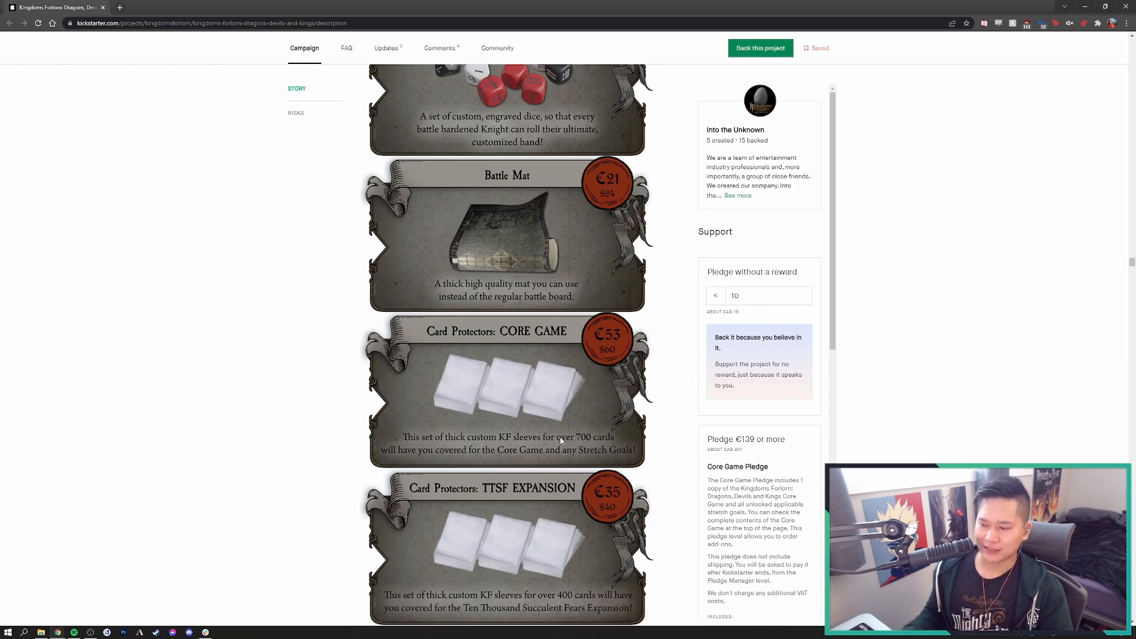
pyautogui.scroll(-3)
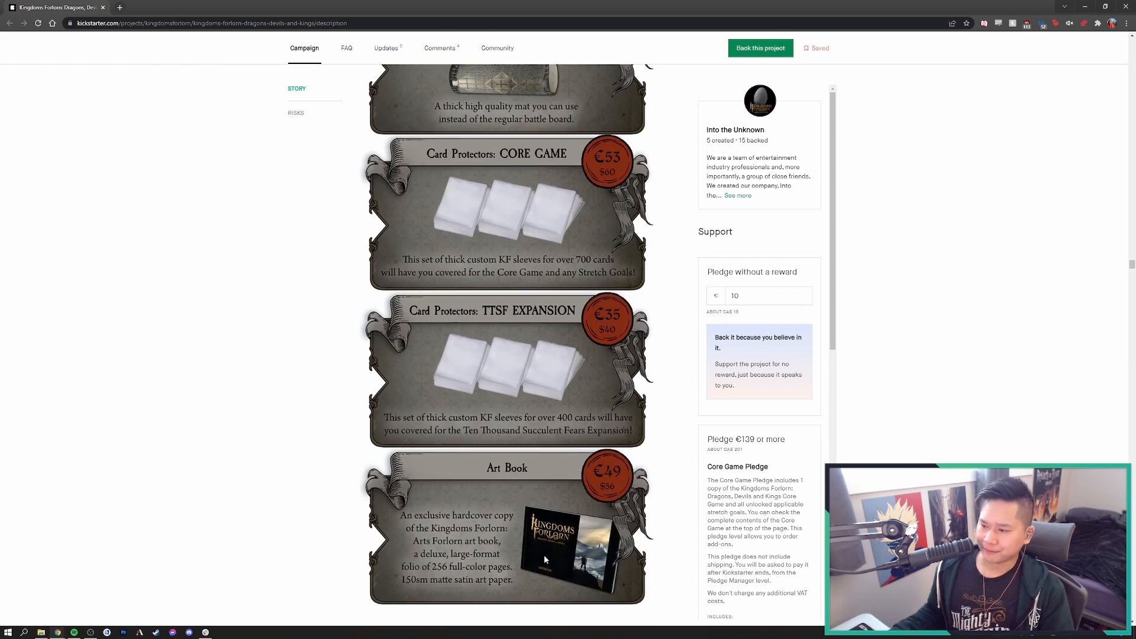
pyautogui.moveTo(527, 428)
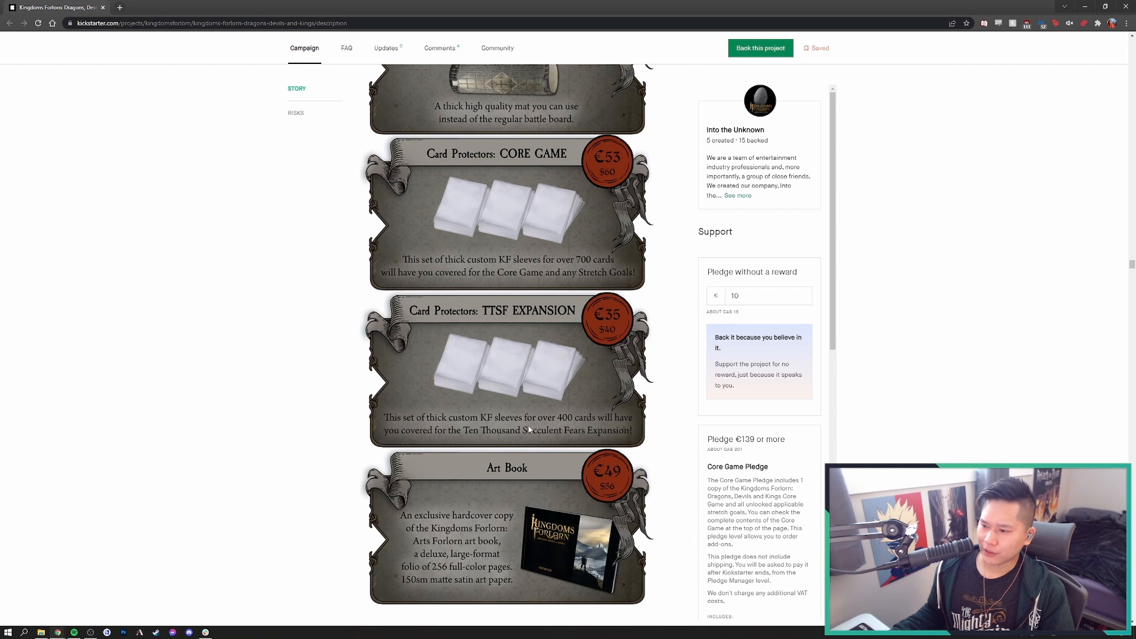
pyautogui.moveTo(495, 335)
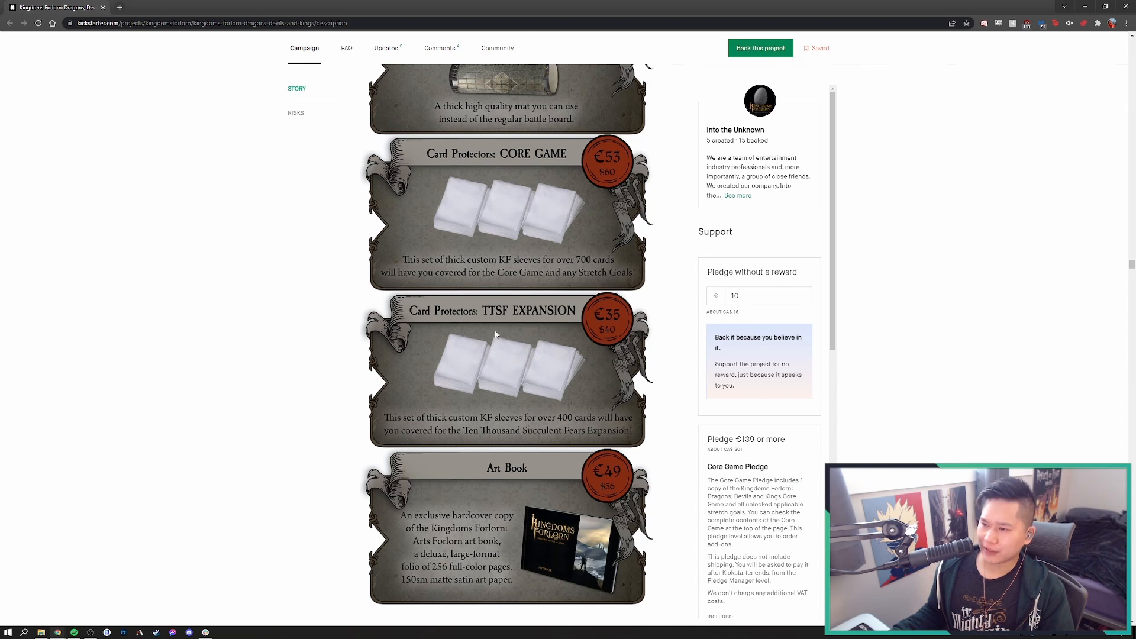
pyautogui.moveTo(550, 366)
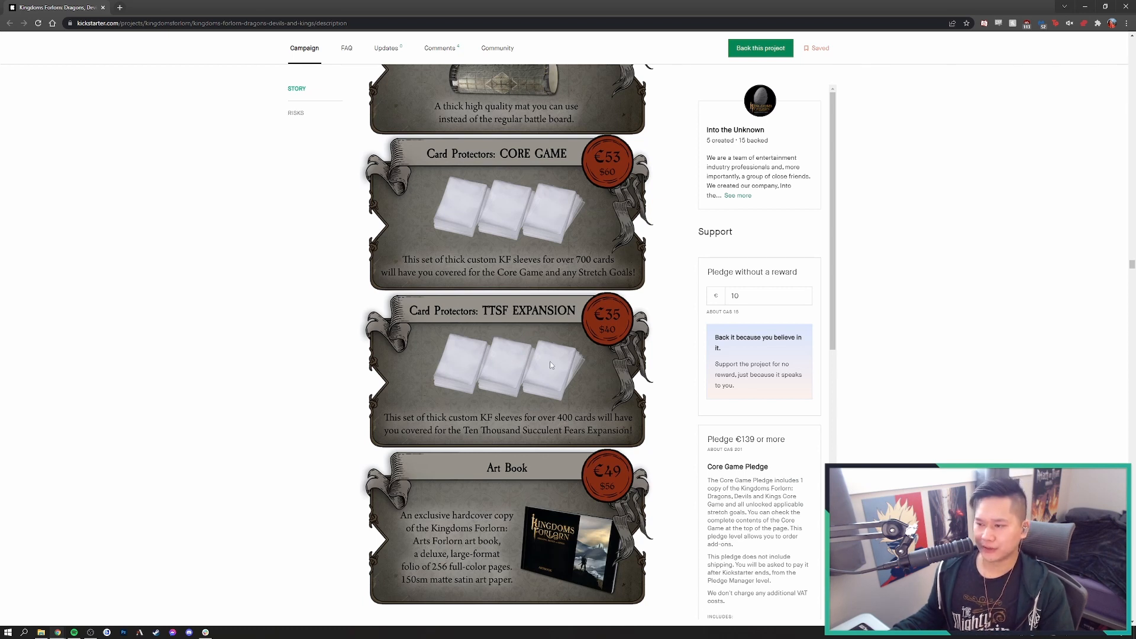
pyautogui.scroll(-3)
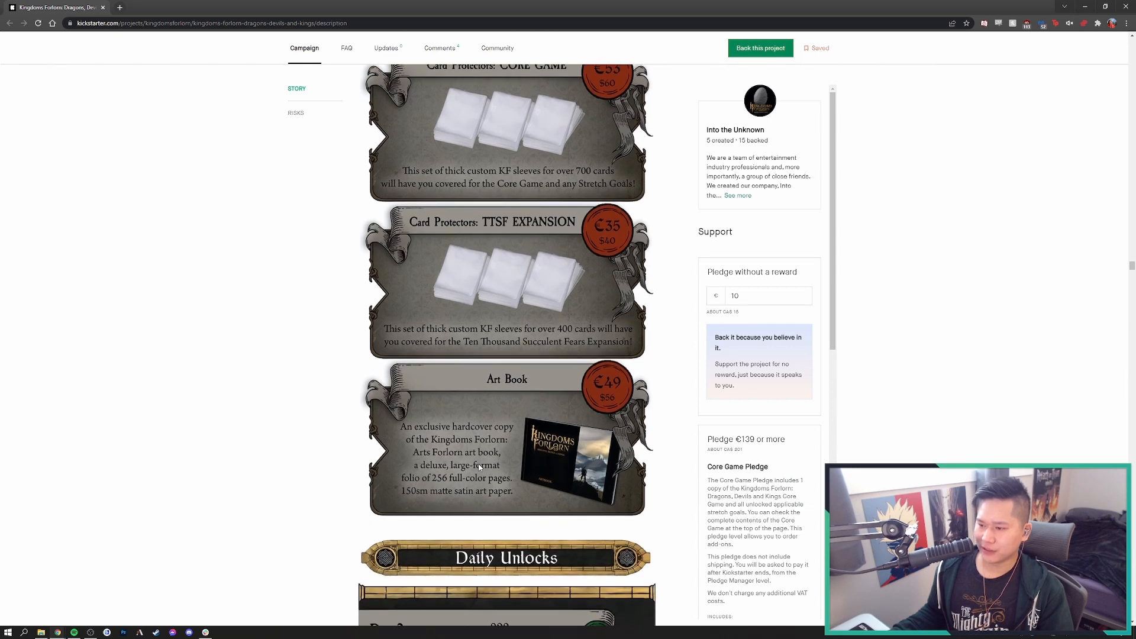
pyautogui.moveTo(514, 446)
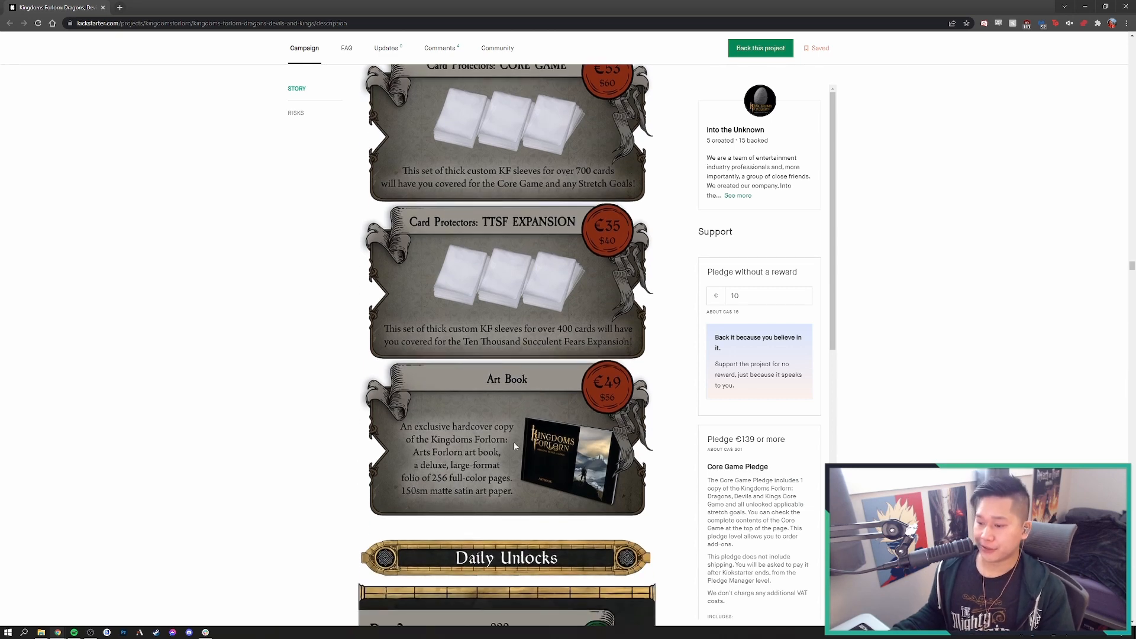
pyautogui.scroll(-3)
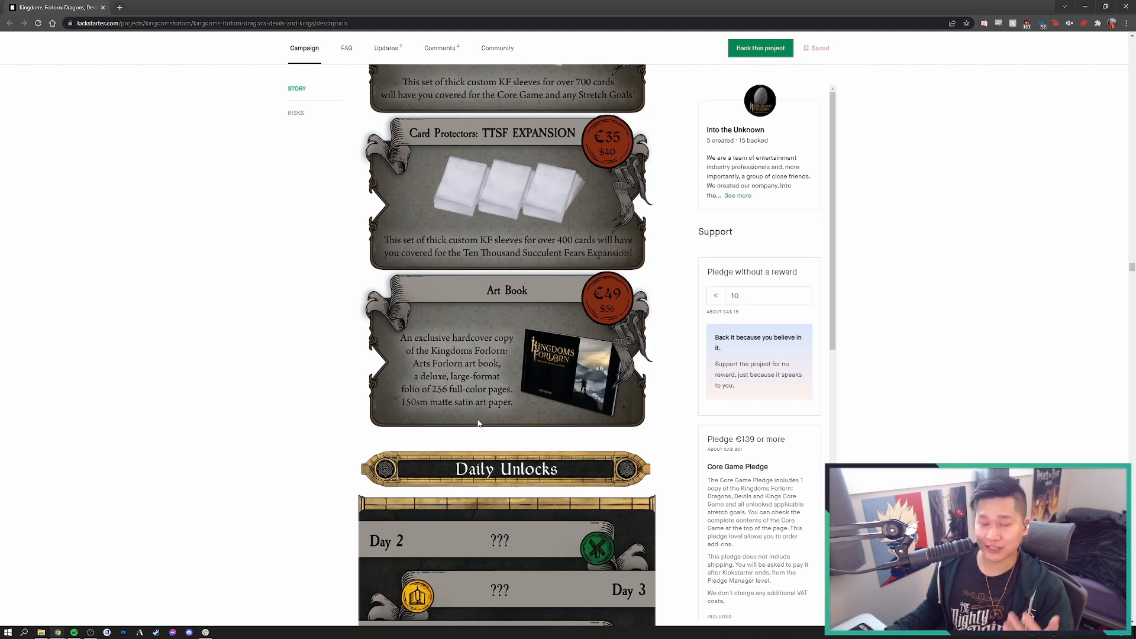
# Scroll past the Daily Unlocks panel to The World lore panel and its artwork
pyautogui.scroll(-3)
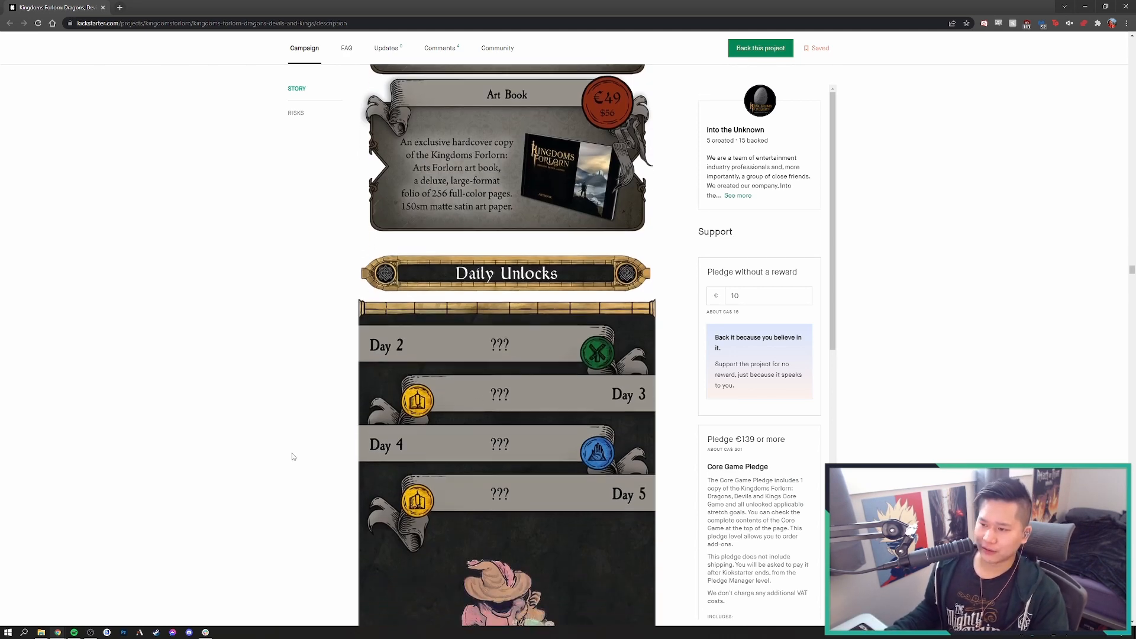
pyautogui.scroll(-3)
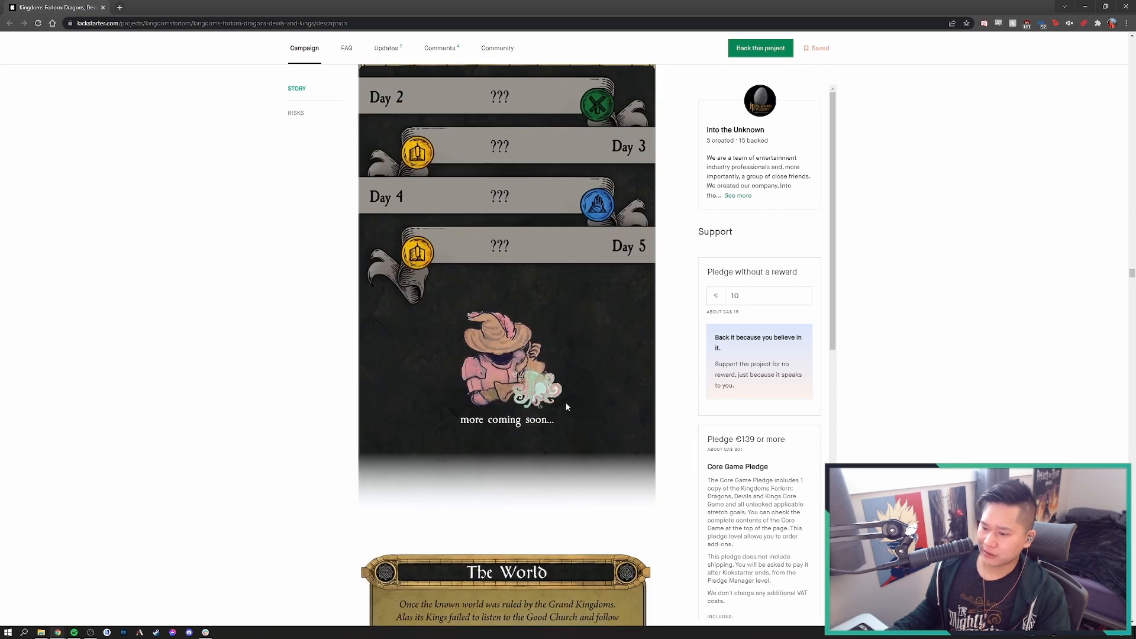
pyautogui.scroll(-3)
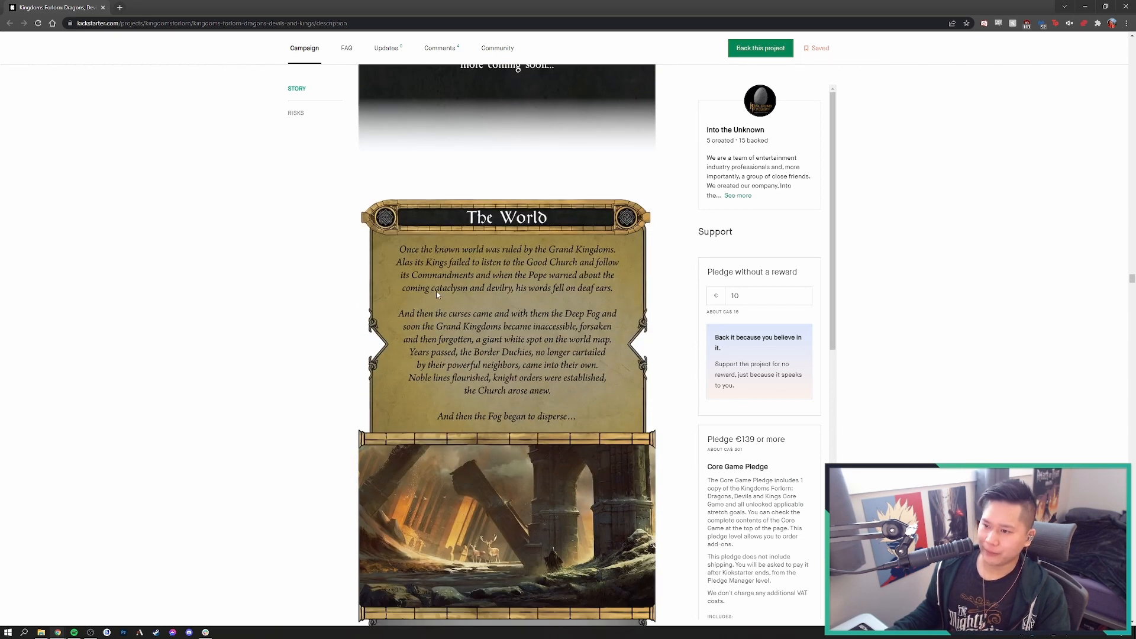
pyautogui.scroll(-3)
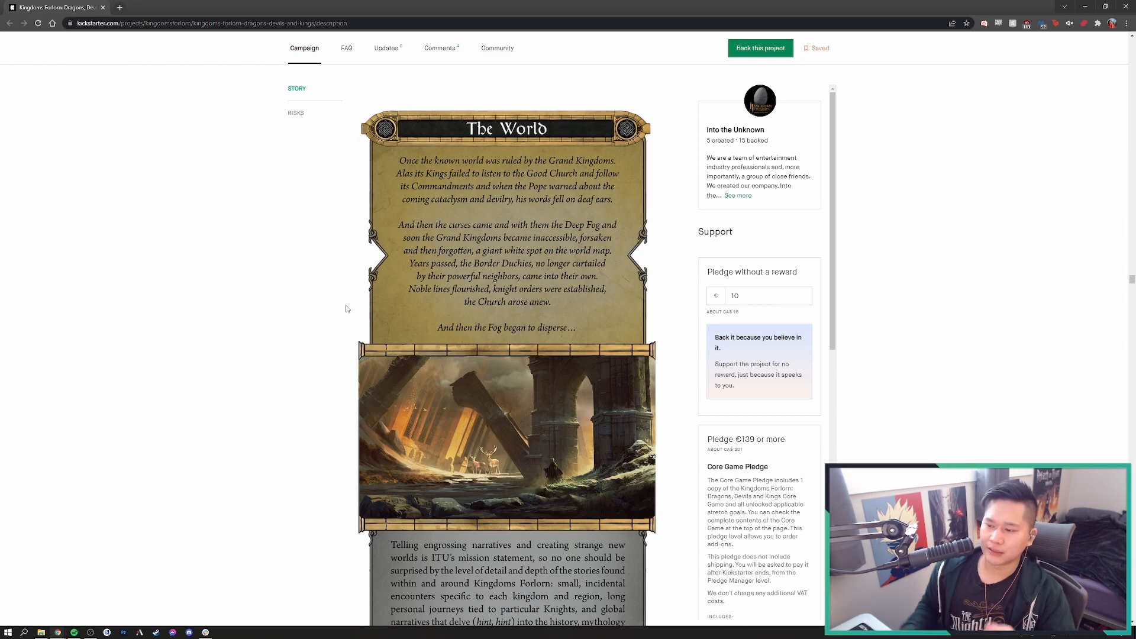
# Scroll past the end of The World lore to the Ascending the Red Keep artwork and the How Does it Play? heading
pyautogui.scroll(-3)
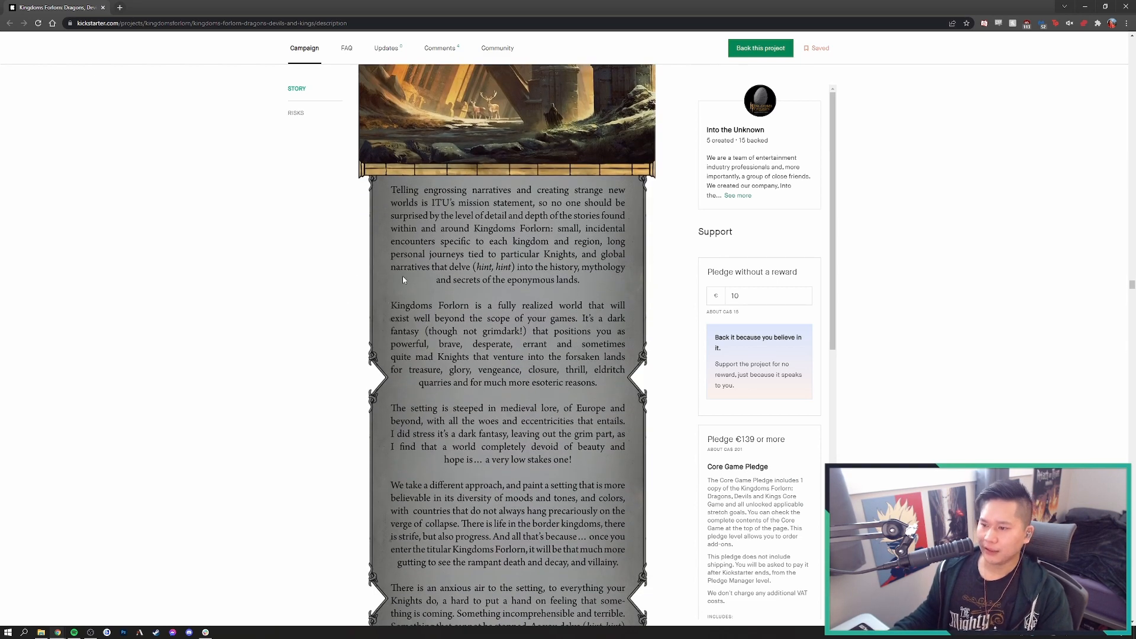
pyautogui.scroll(-3)
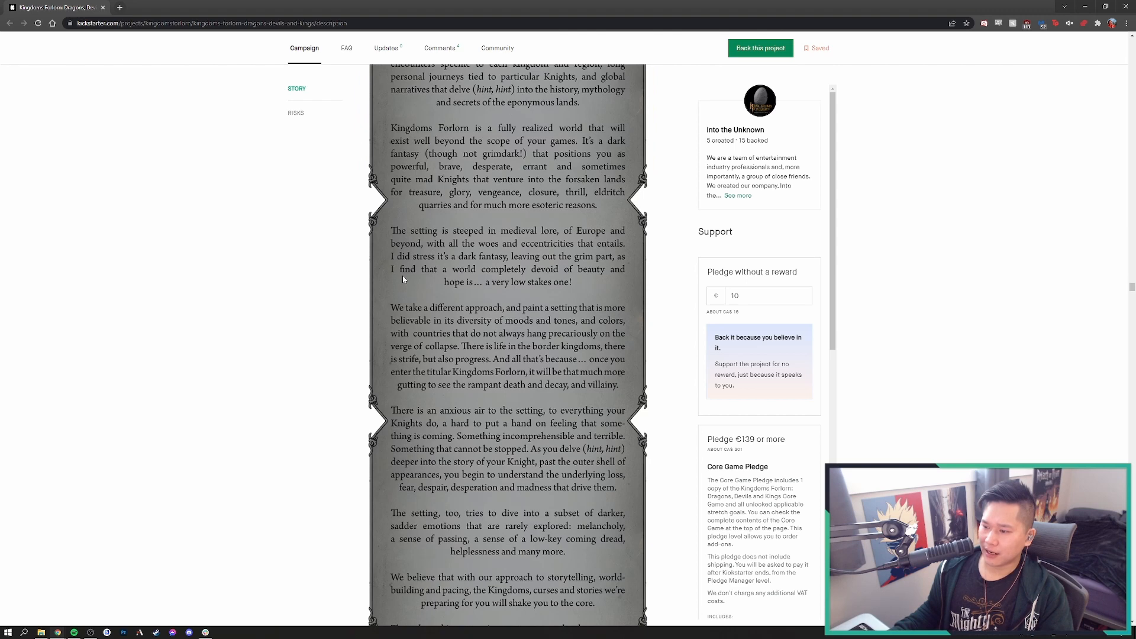
pyautogui.scroll(-3)
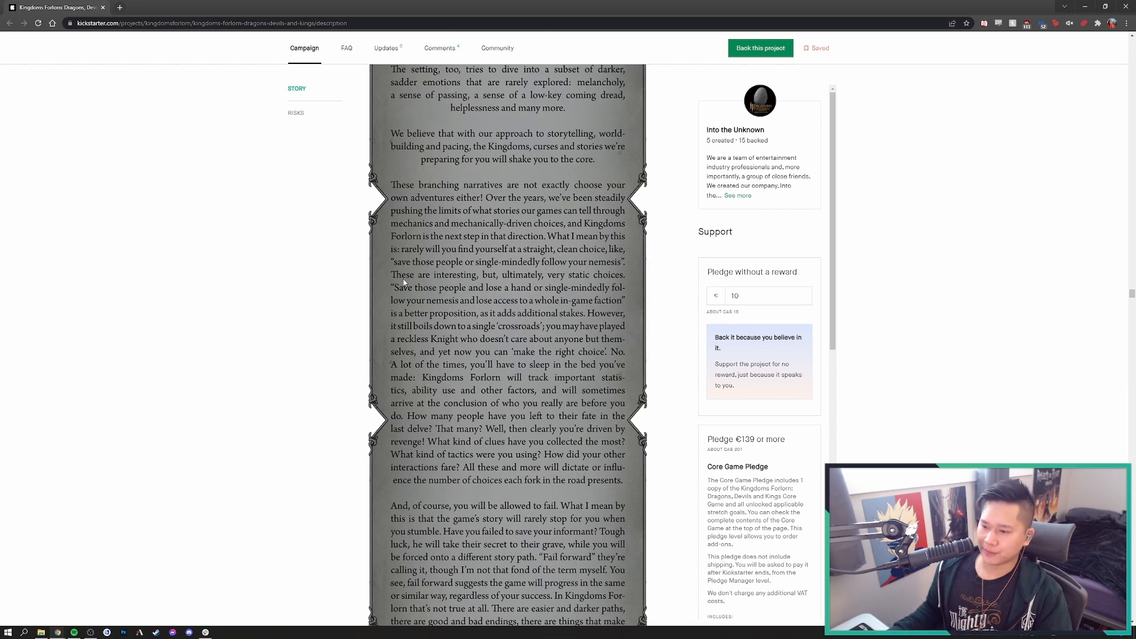
pyautogui.scroll(3)
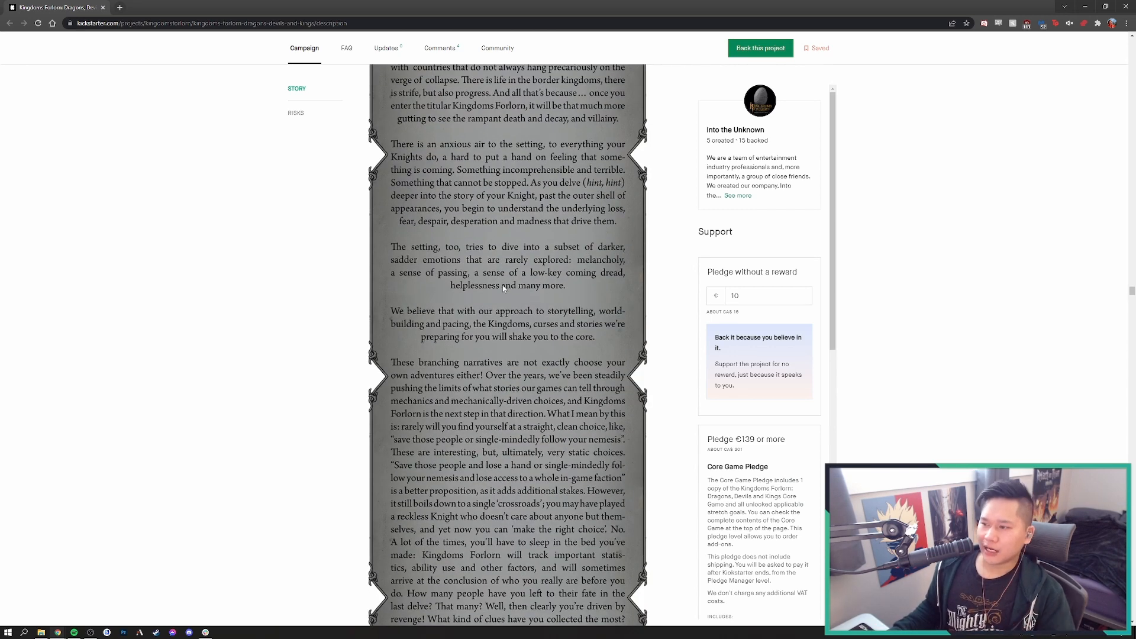
pyautogui.moveTo(471, 386)
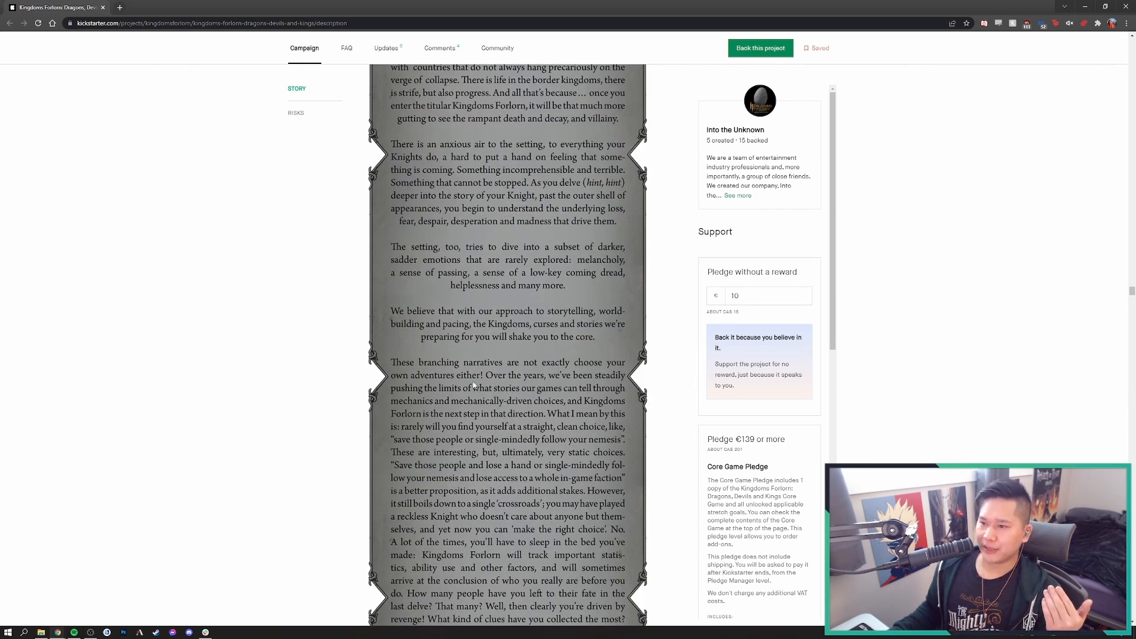
pyautogui.scroll(-3)
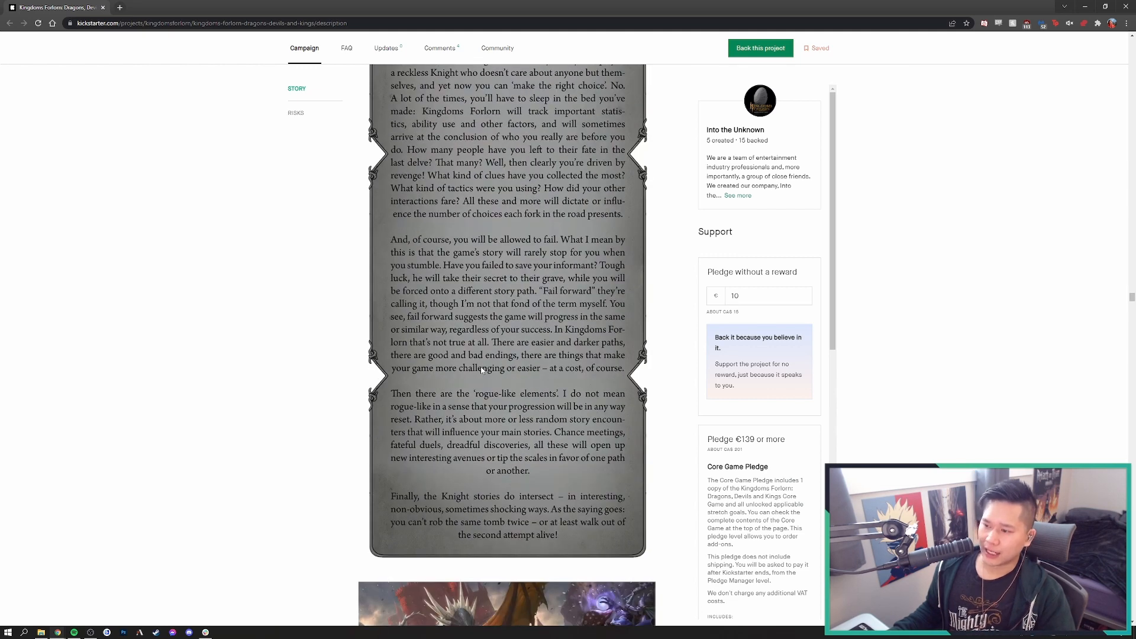
pyautogui.moveTo(488, 371)
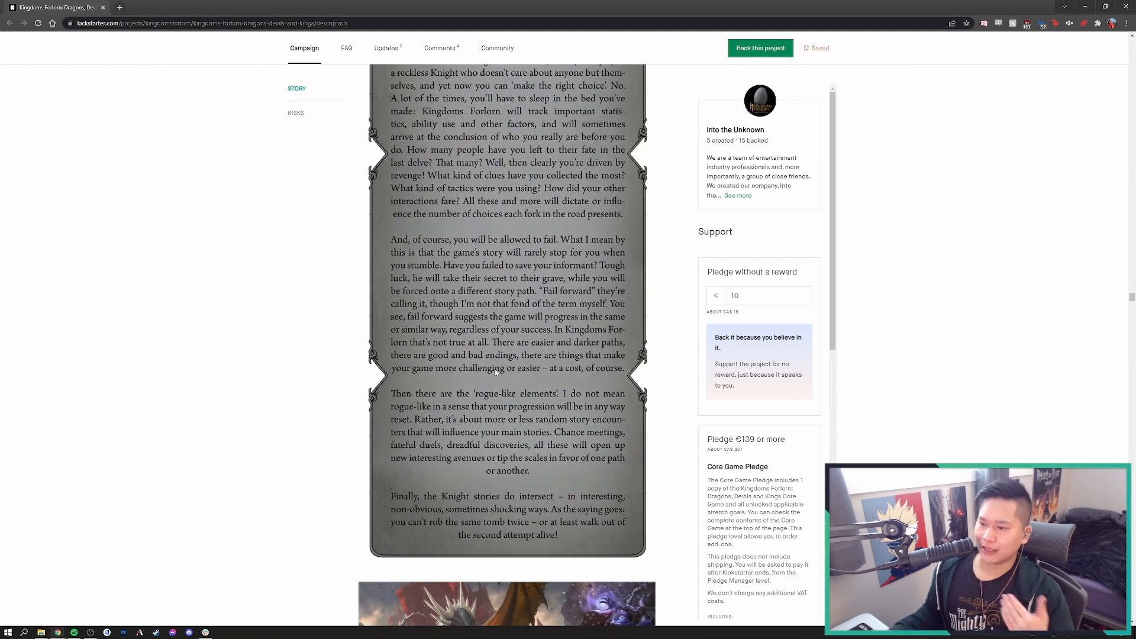
pyautogui.moveTo(548, 428)
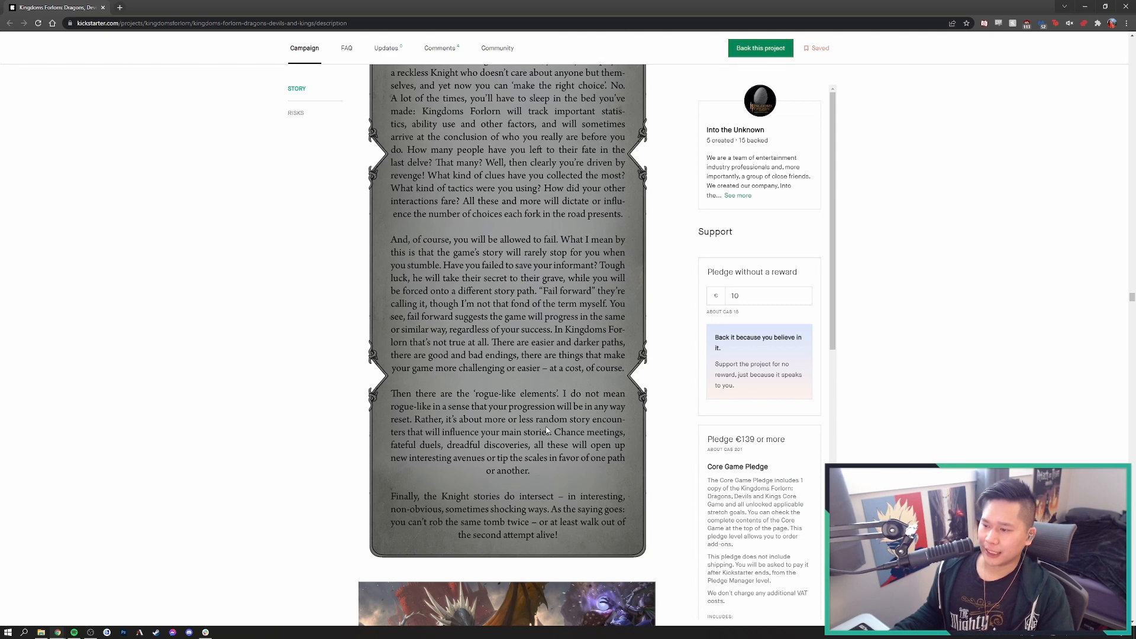
pyautogui.scroll(-3)
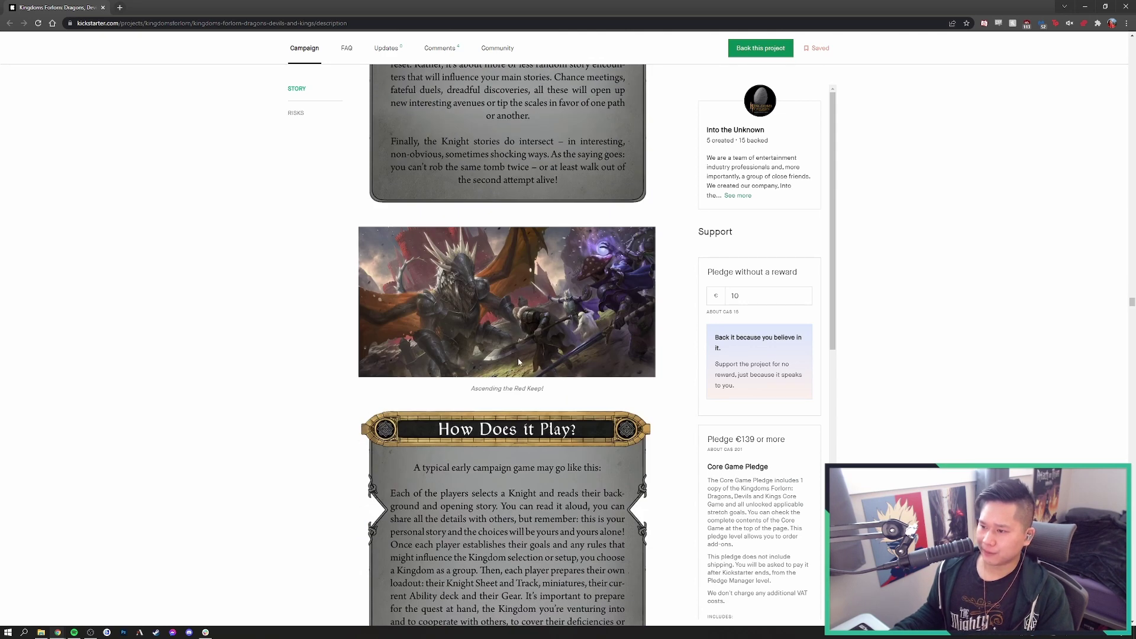
# Scroll so the How Does it Play? banner tops the view, showing the campaign walkthrough down to Clash
pyautogui.scroll(-3)
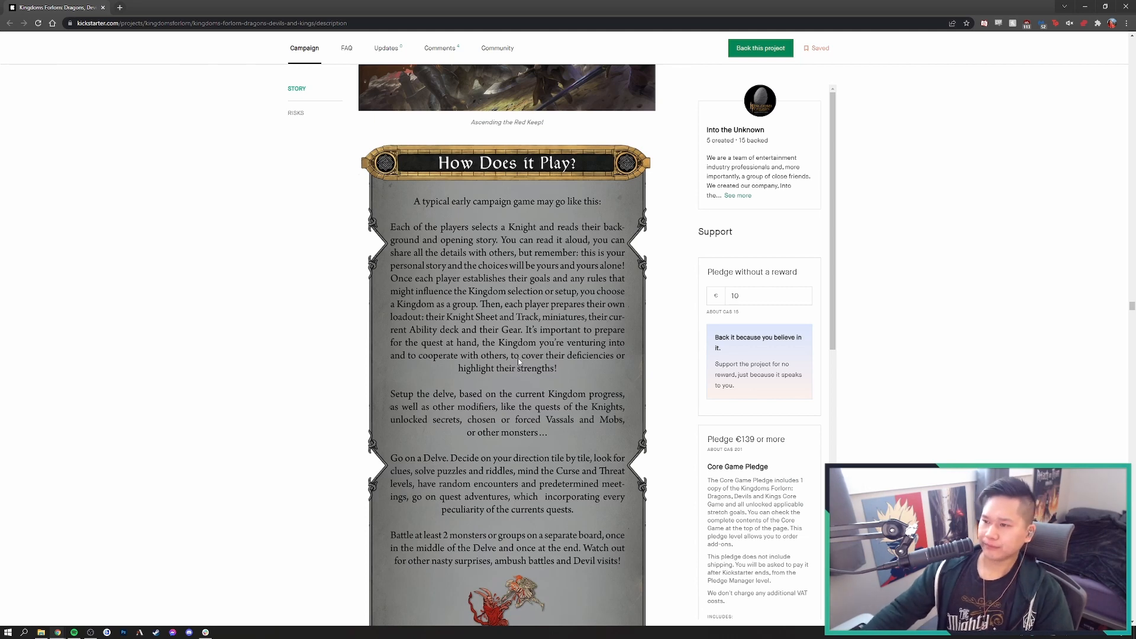
pyautogui.scroll(-3)
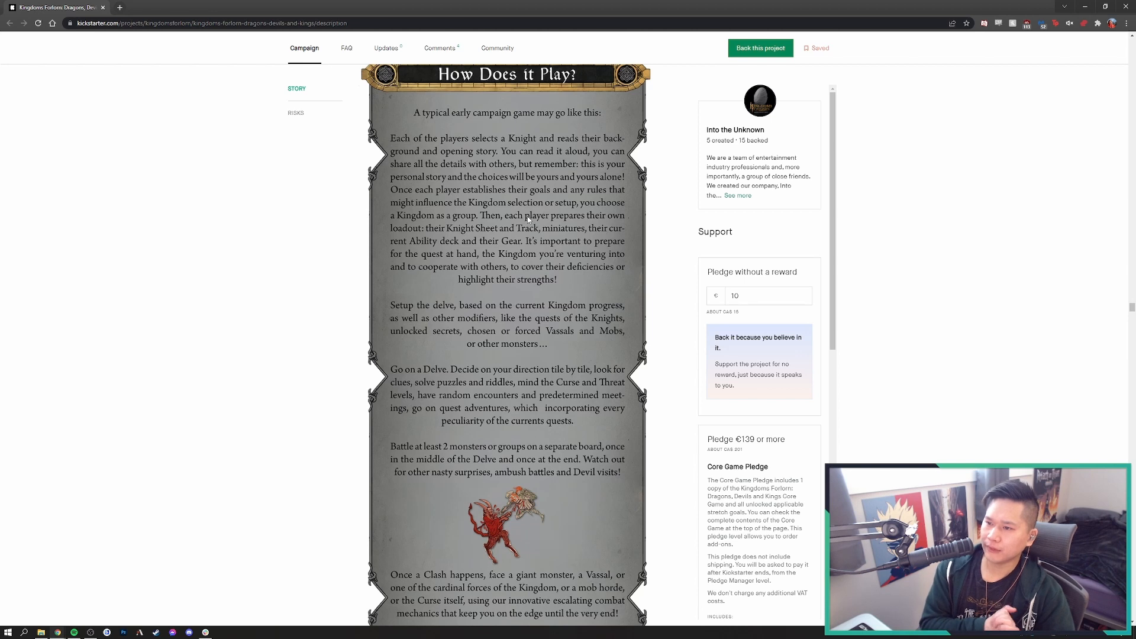
pyautogui.moveTo(333, 248)
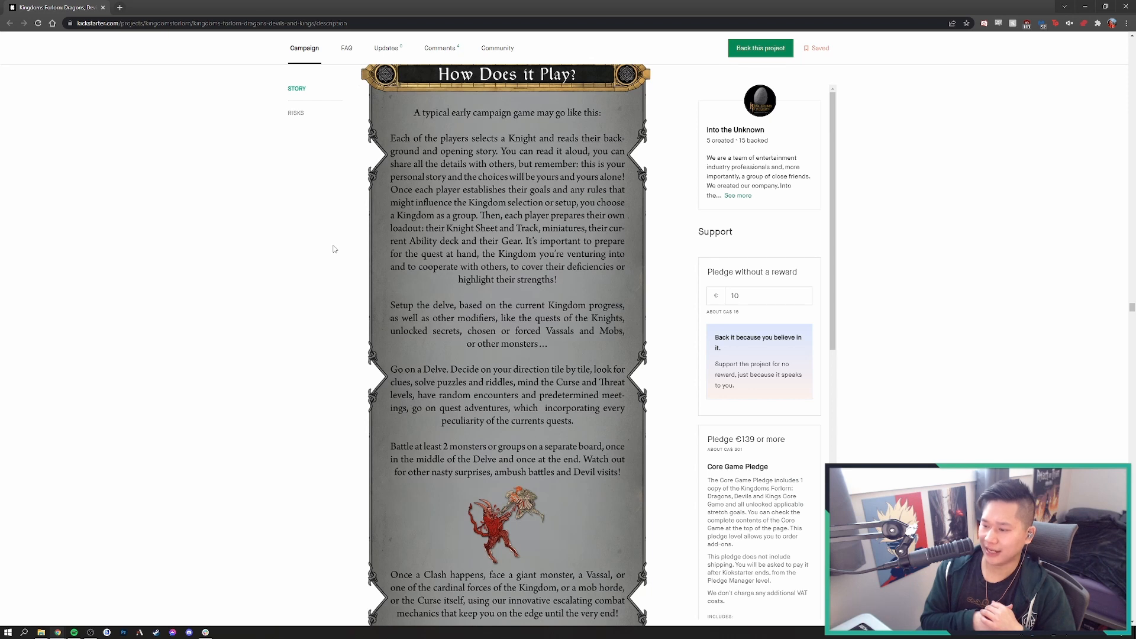
pyautogui.moveTo(405, 234)
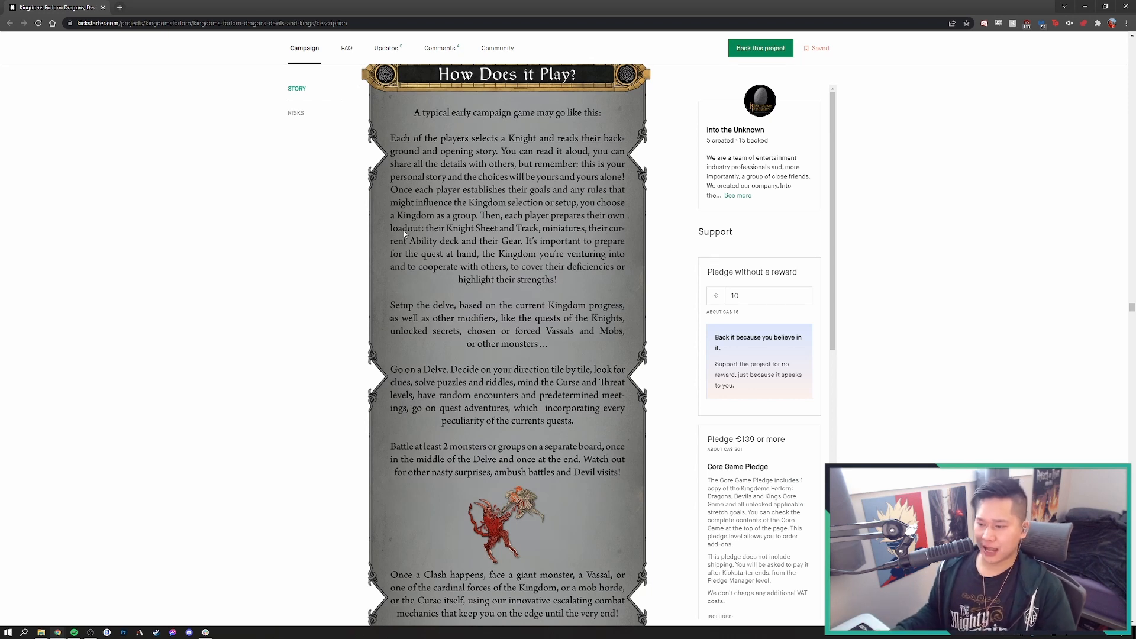
pyautogui.moveTo(446, 282)
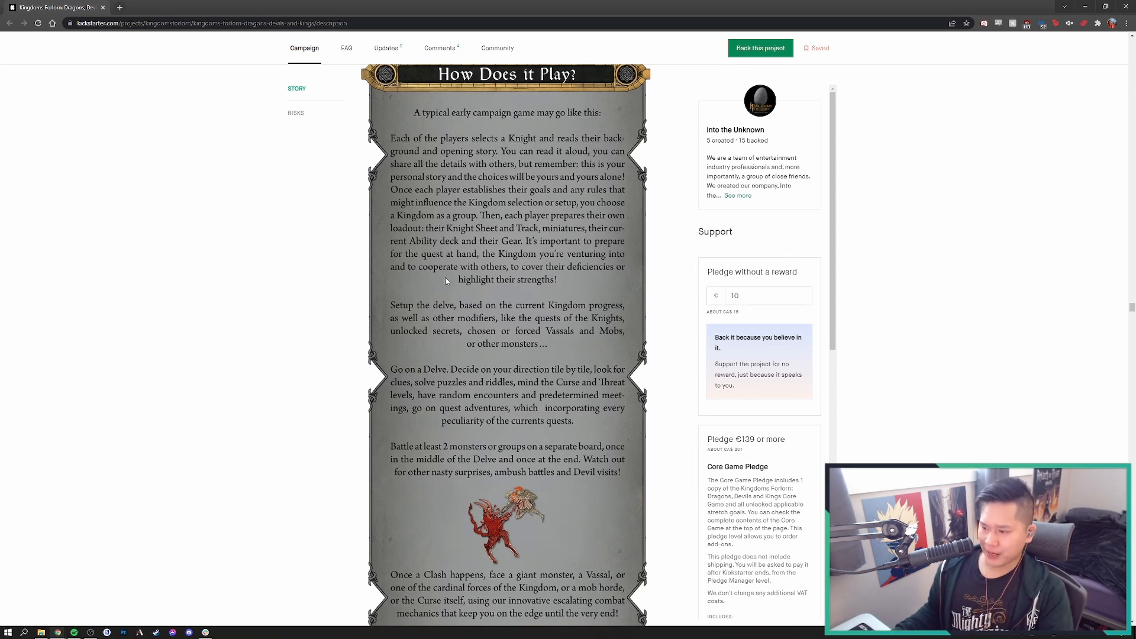
pyautogui.scroll(-3)
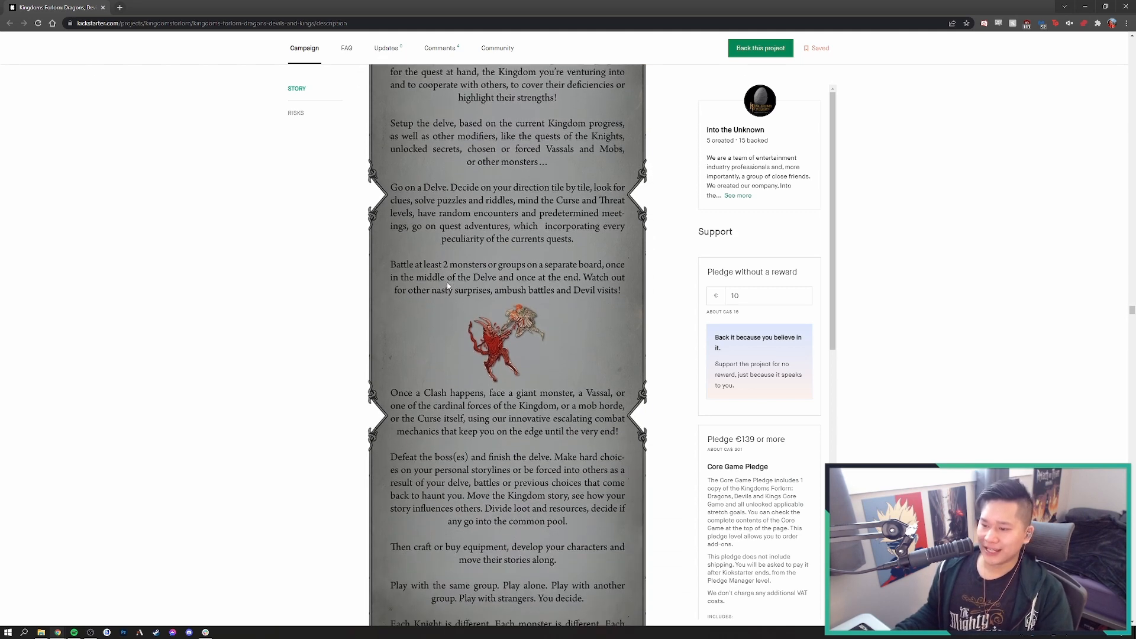
pyautogui.scroll(-3)
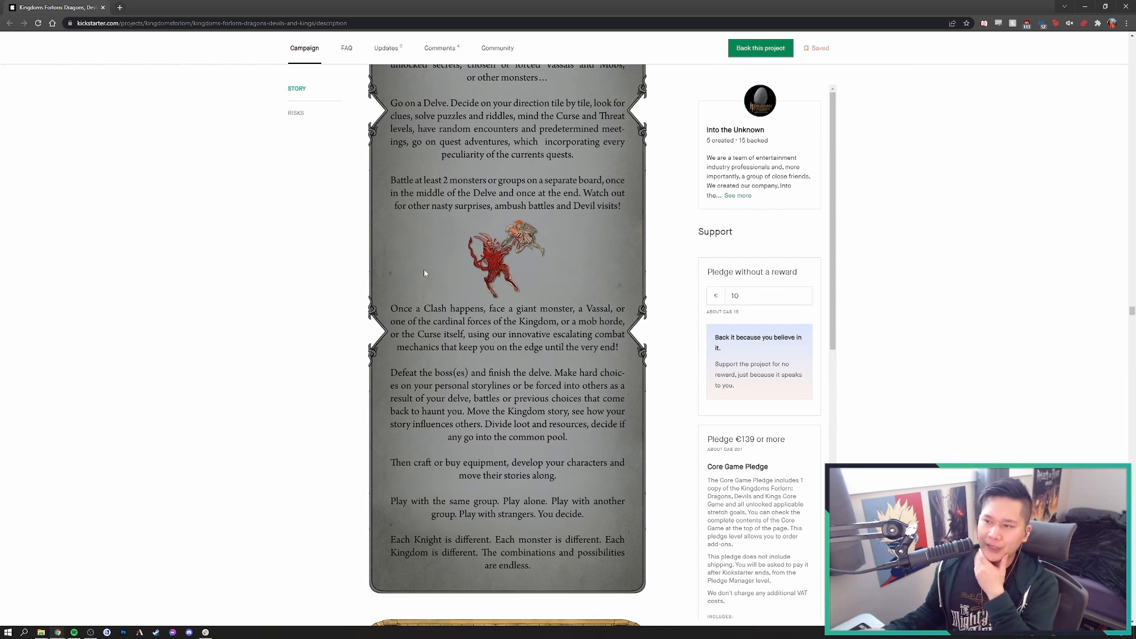
pyautogui.scroll(3)
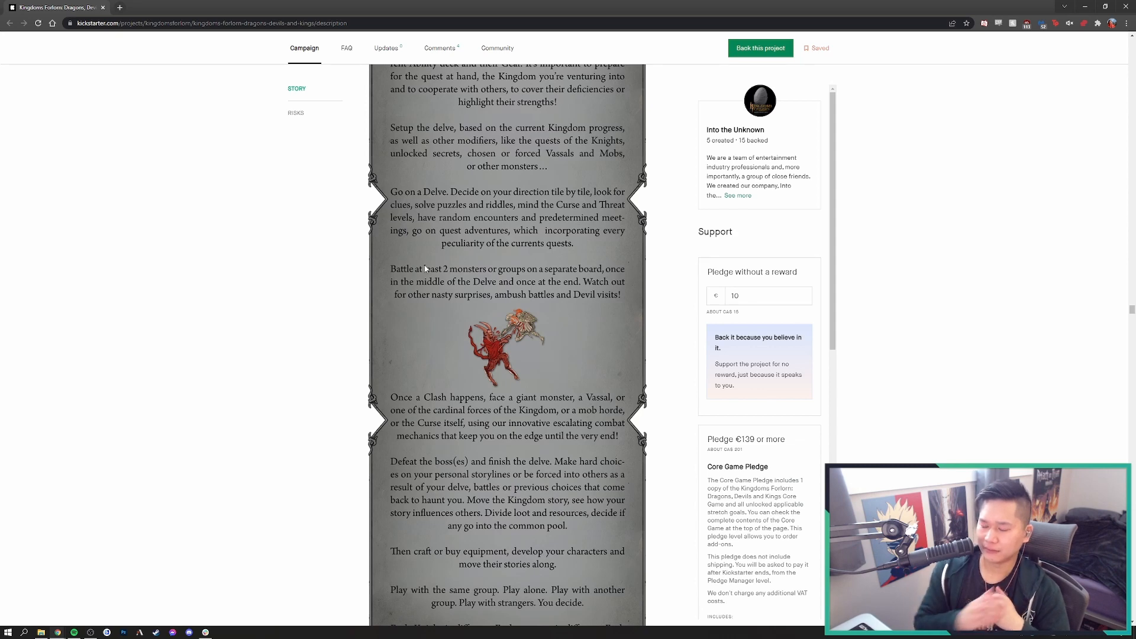
pyautogui.scroll(3)
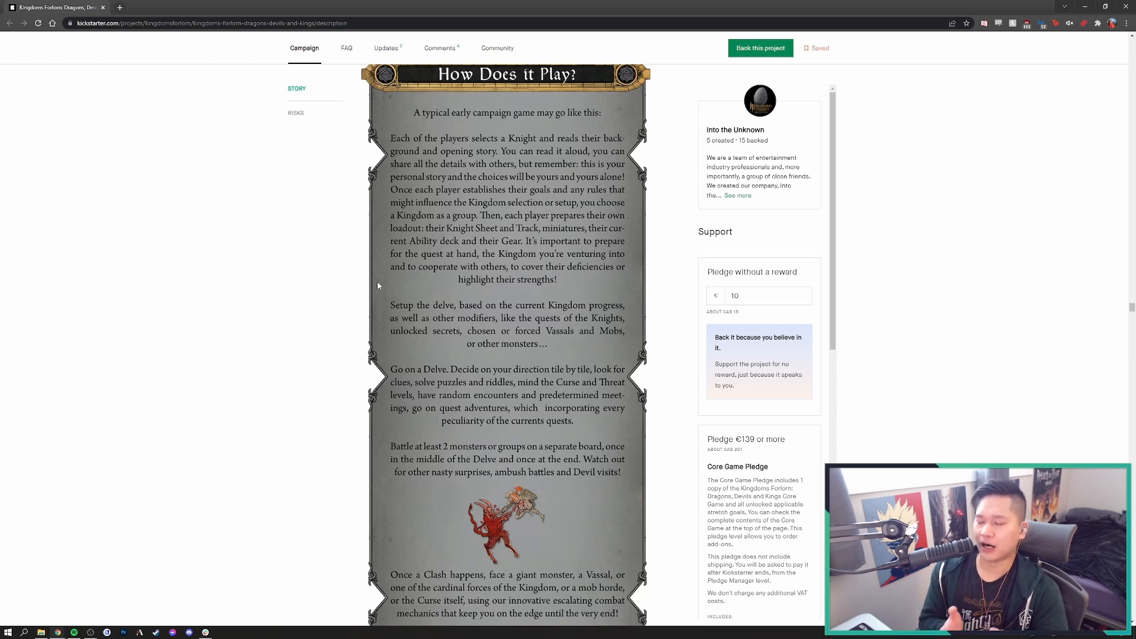
pyautogui.scroll(-3)
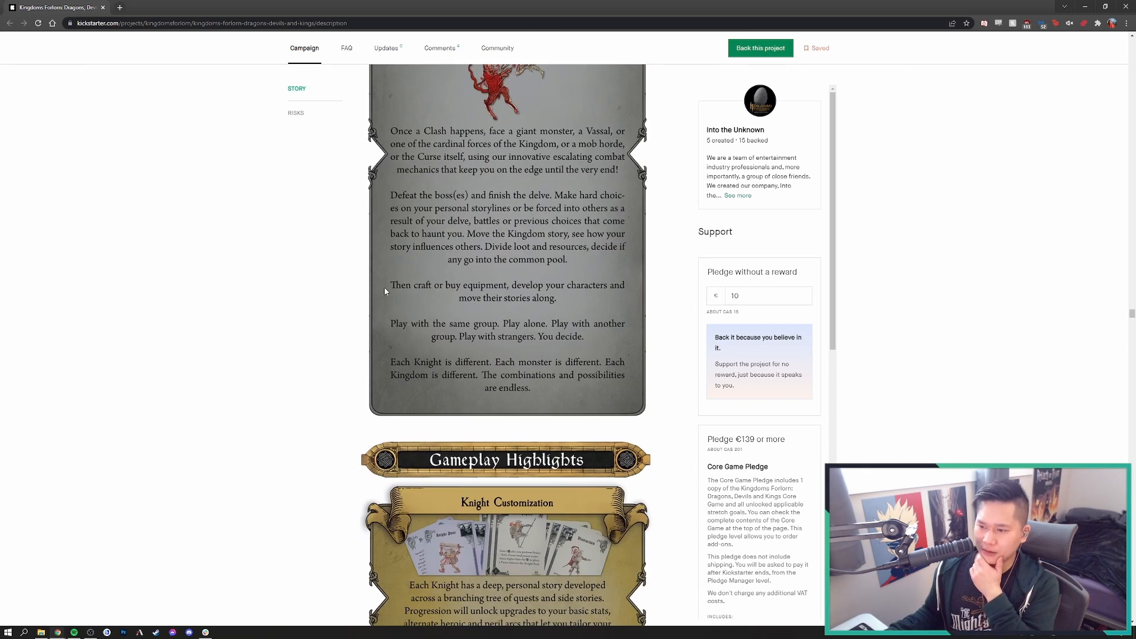
pyautogui.scroll(3)
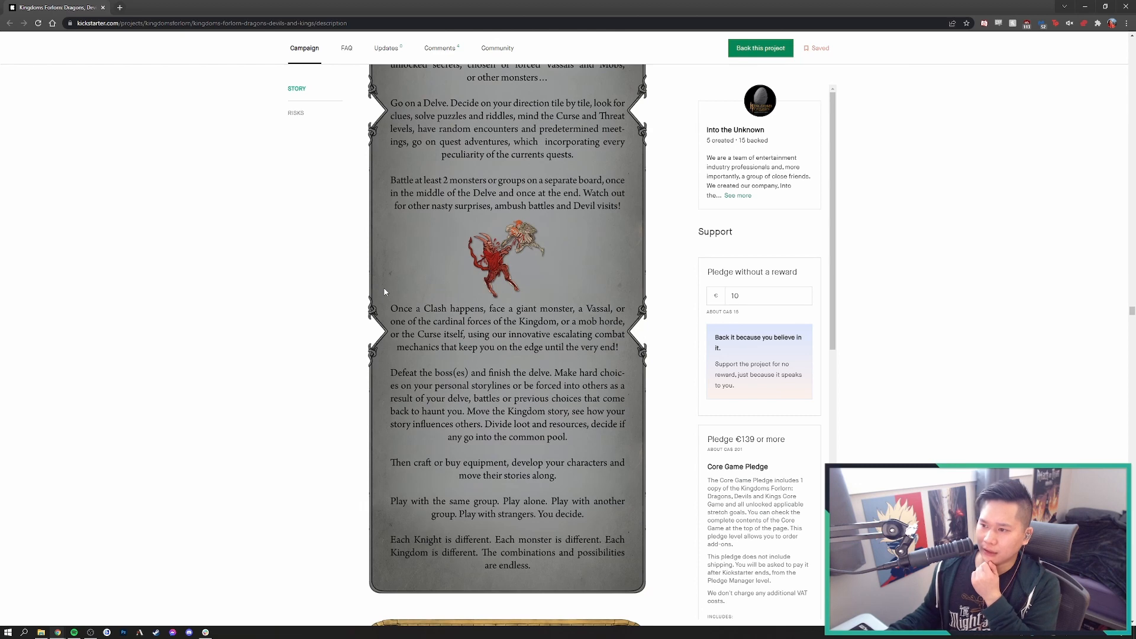
pyautogui.scroll(3)
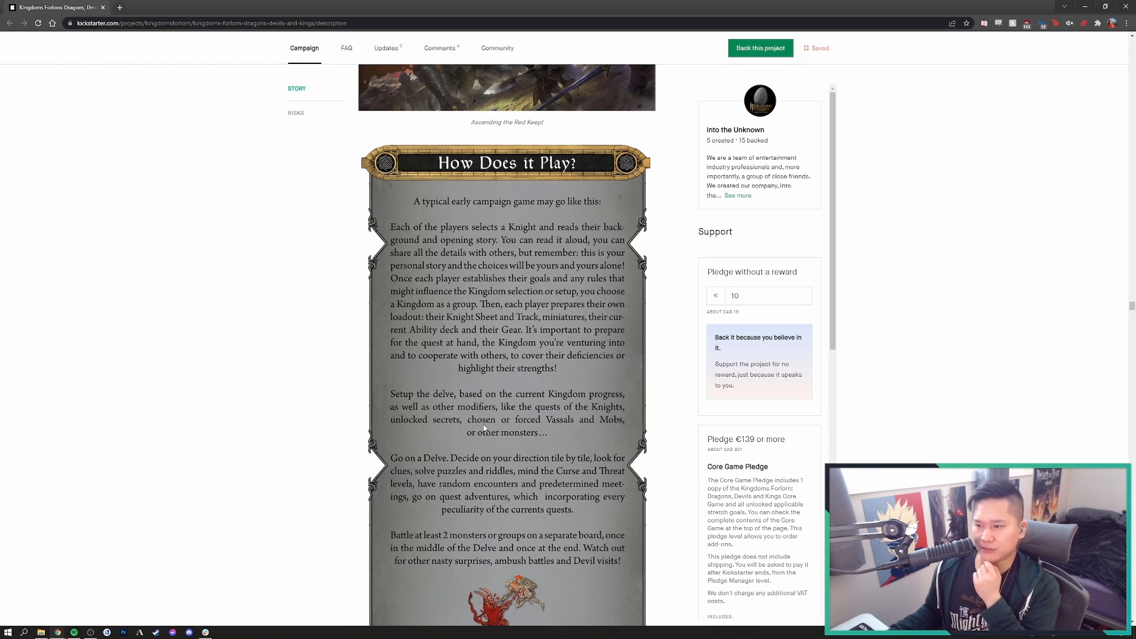
pyautogui.moveTo(490, 448)
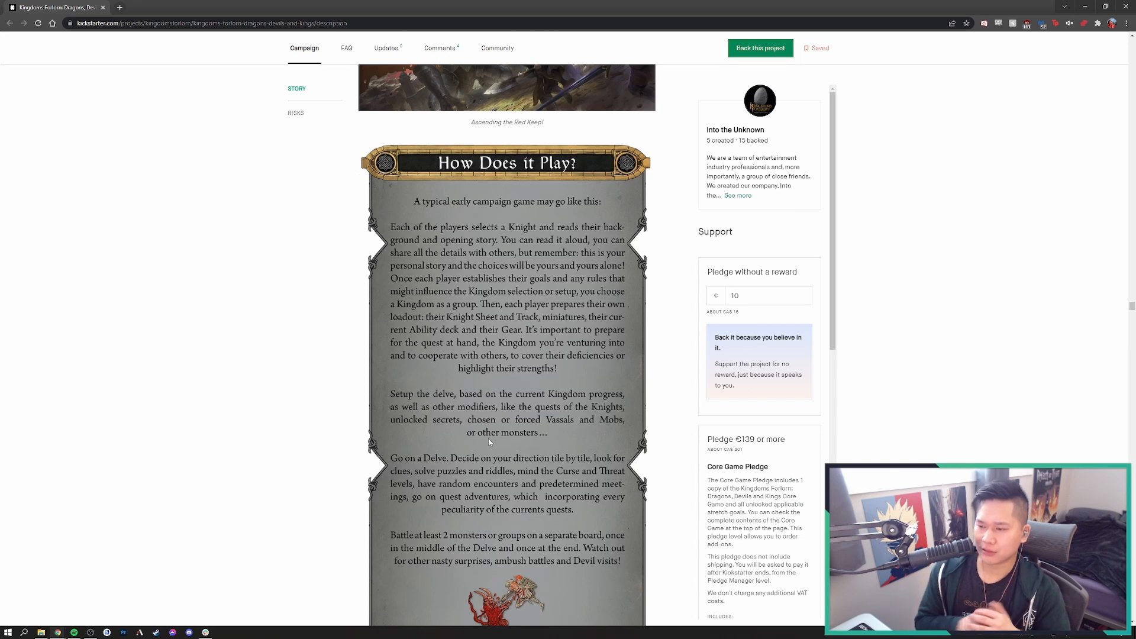
# Scroll through Gameplay Highlights past Knight Customization, Tactical Dungeon Delving and Curse and Threat to Story Decisions and Branching Narratives
pyautogui.scroll(-3)
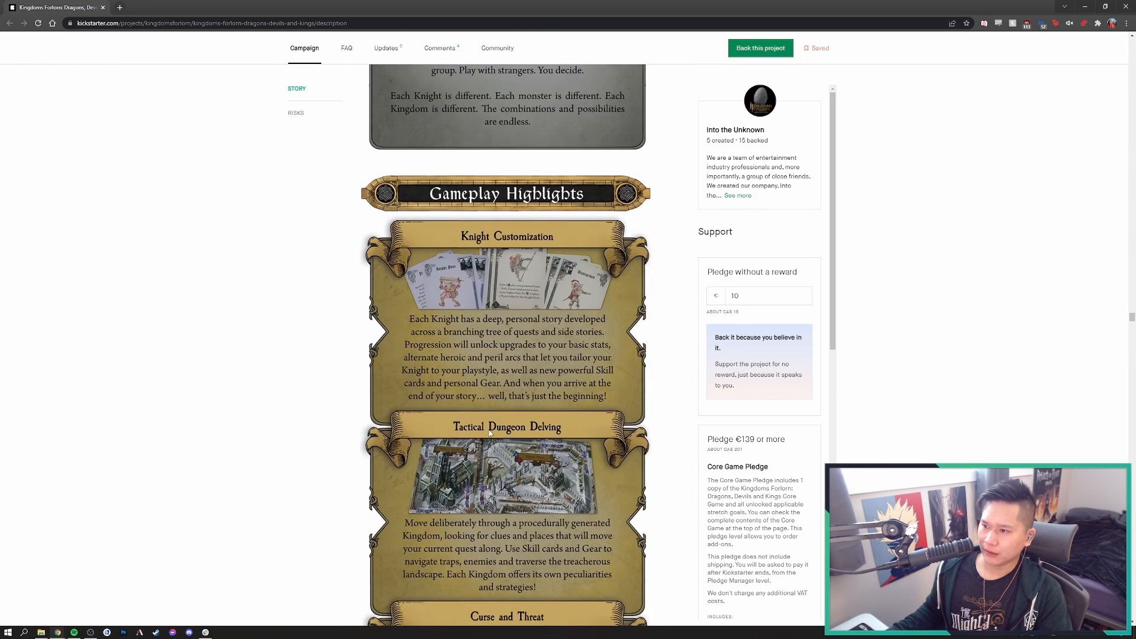
pyautogui.moveTo(447, 335)
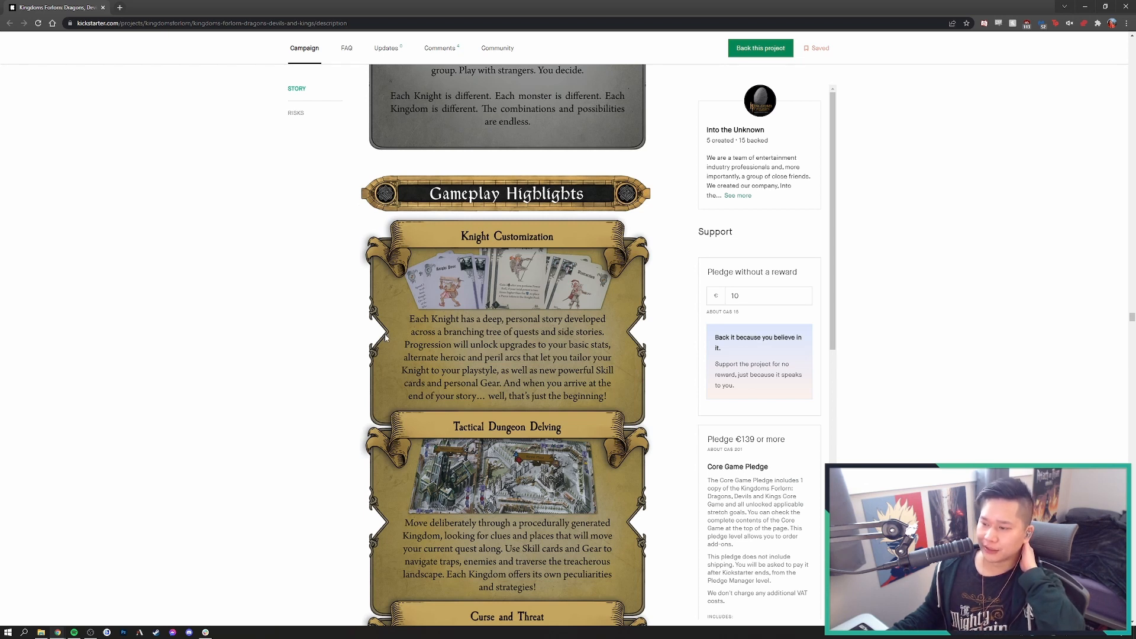
pyautogui.moveTo(389, 327)
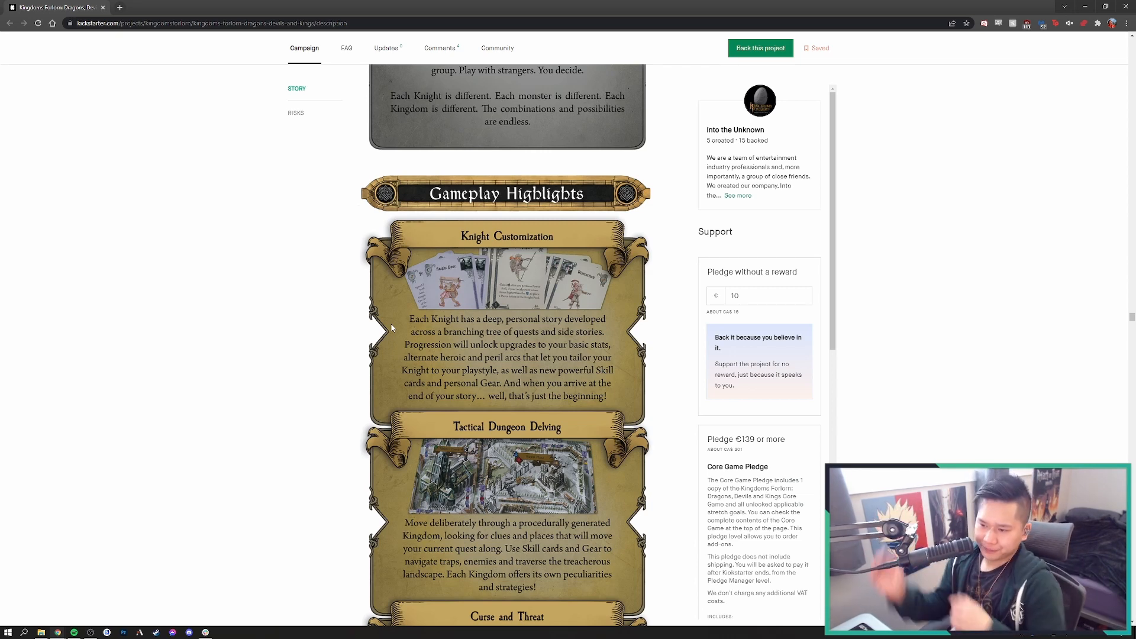
pyautogui.scroll(-3)
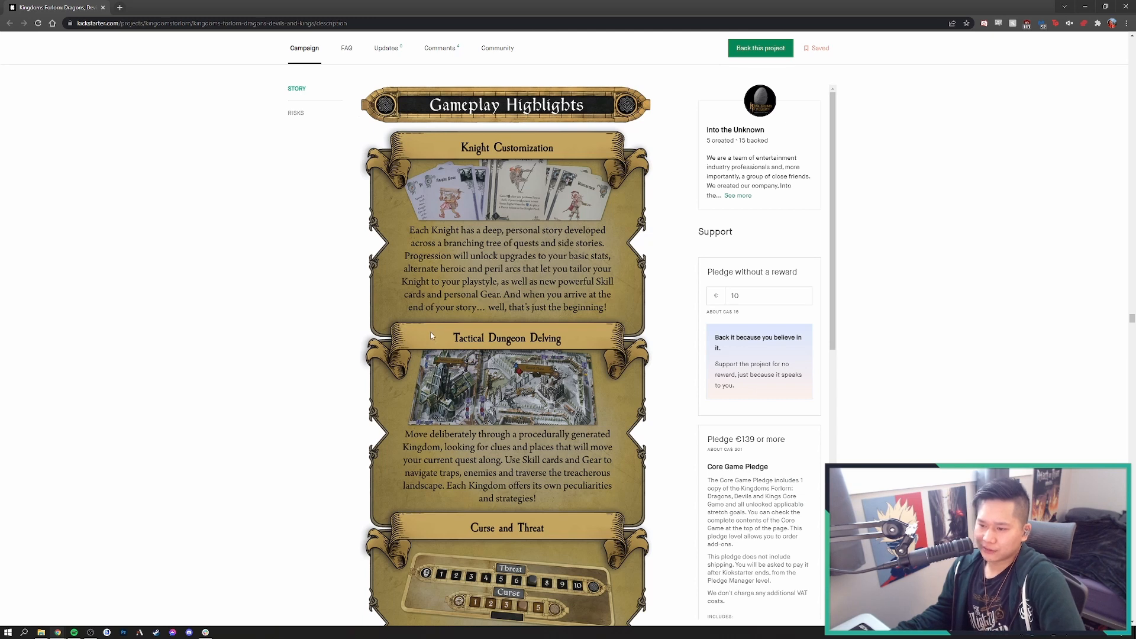
pyautogui.scroll(-3)
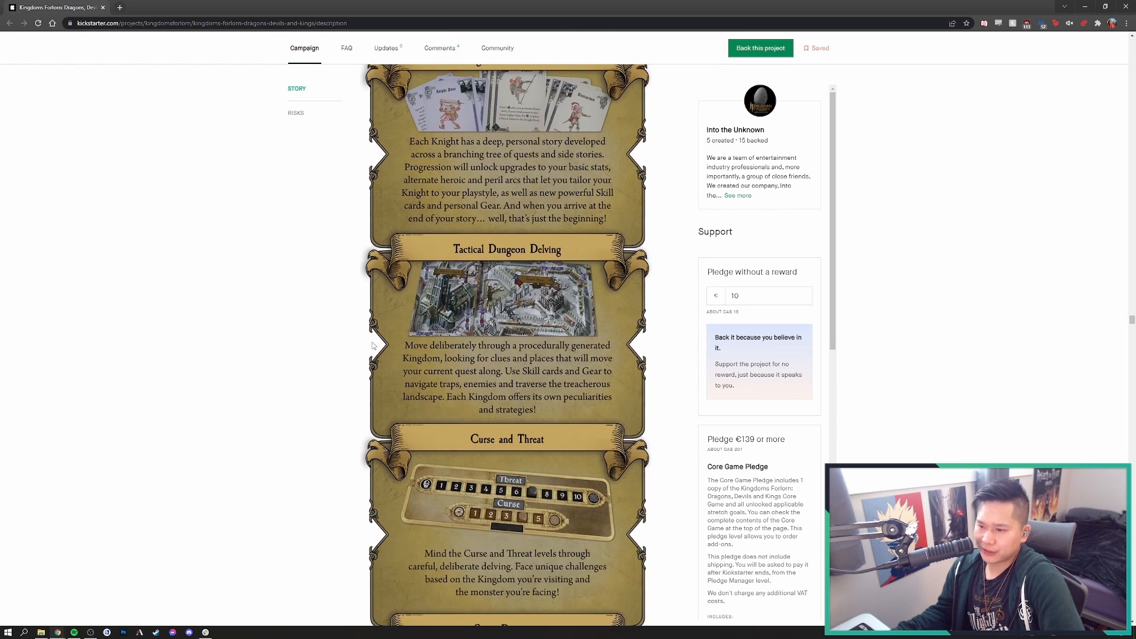
pyautogui.moveTo(383, 354)
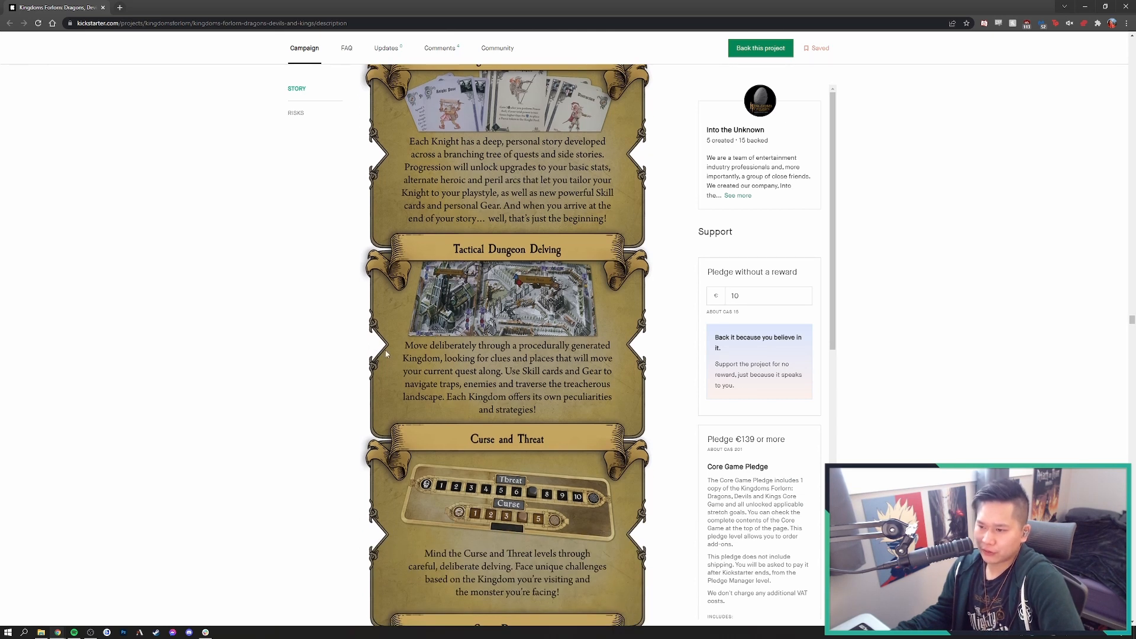
pyautogui.moveTo(370, 386)
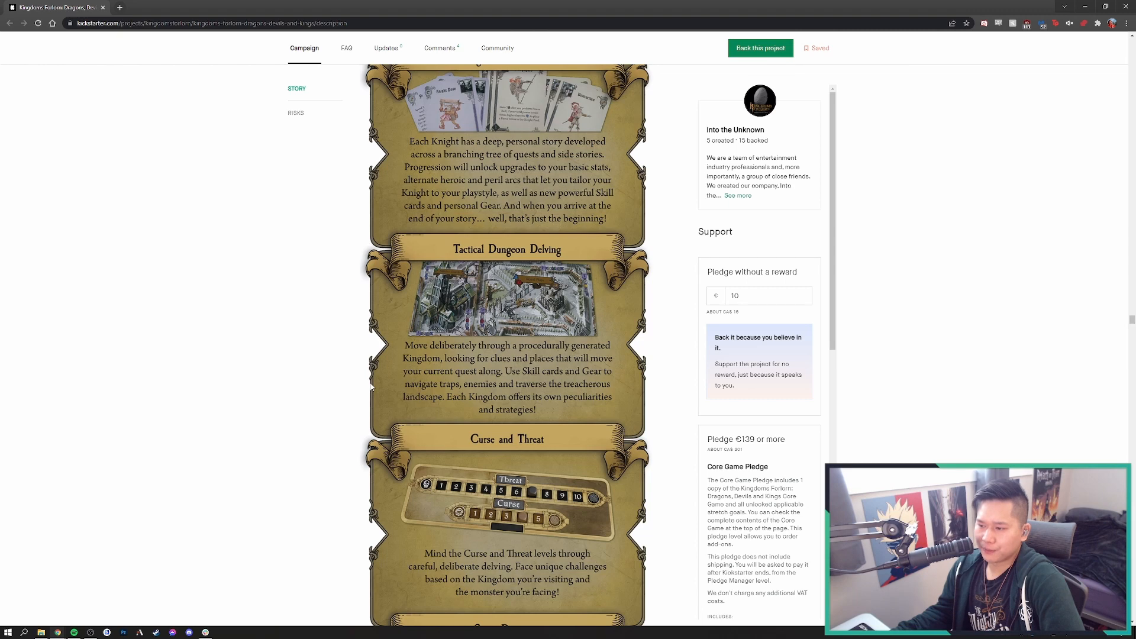
pyautogui.scroll(-3)
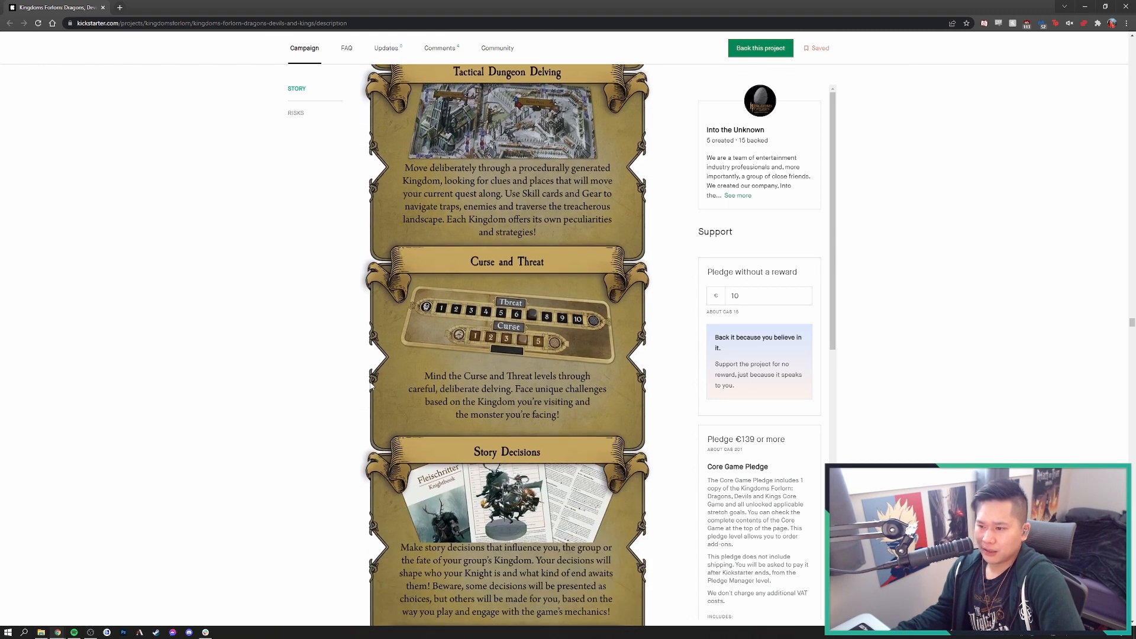
pyautogui.scroll(-3)
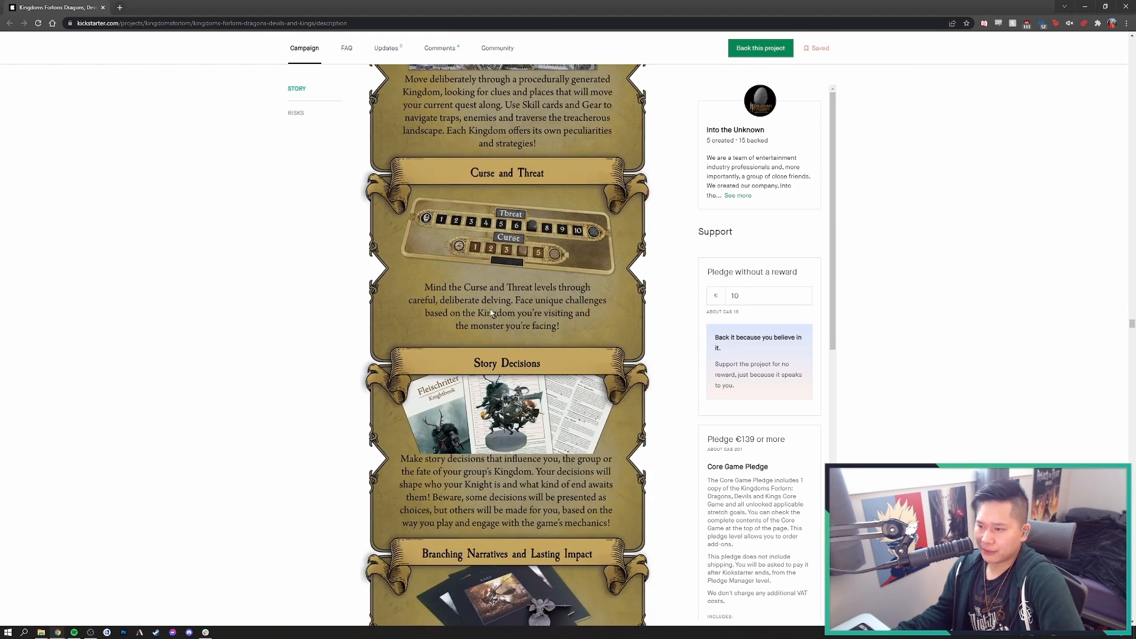
pyautogui.scroll(-3)
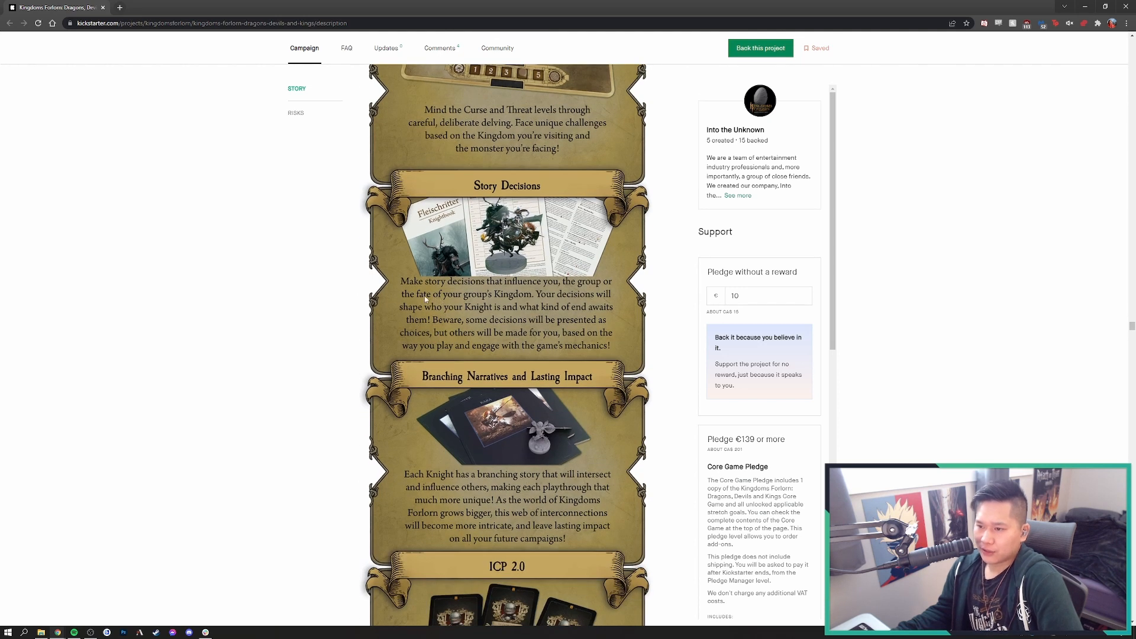
pyautogui.moveTo(375, 308)
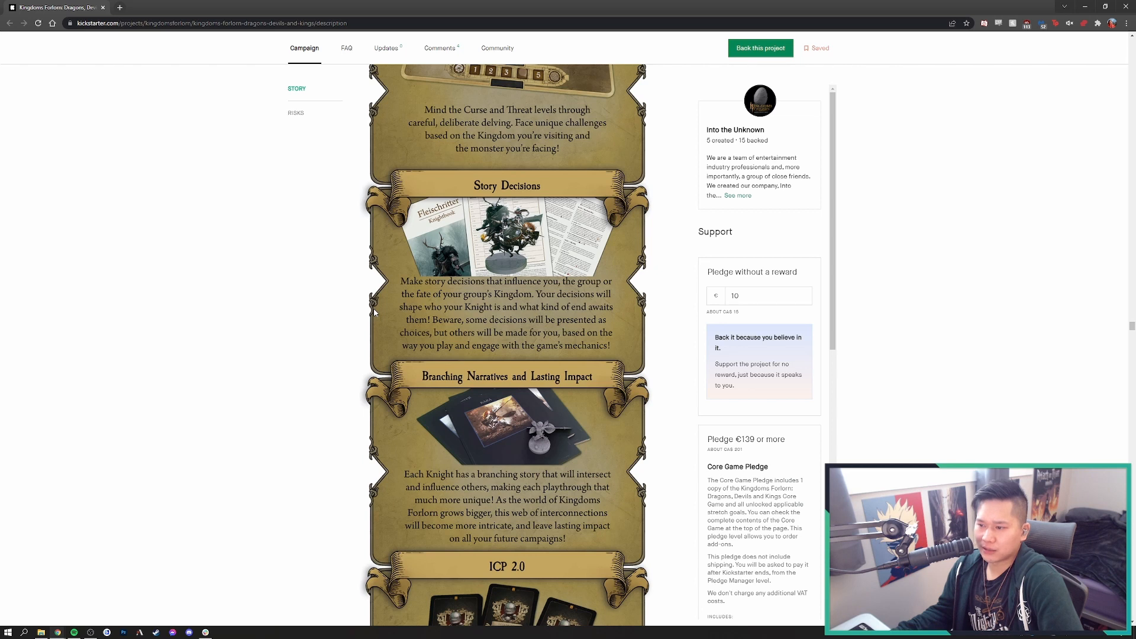
pyautogui.moveTo(398, 307)
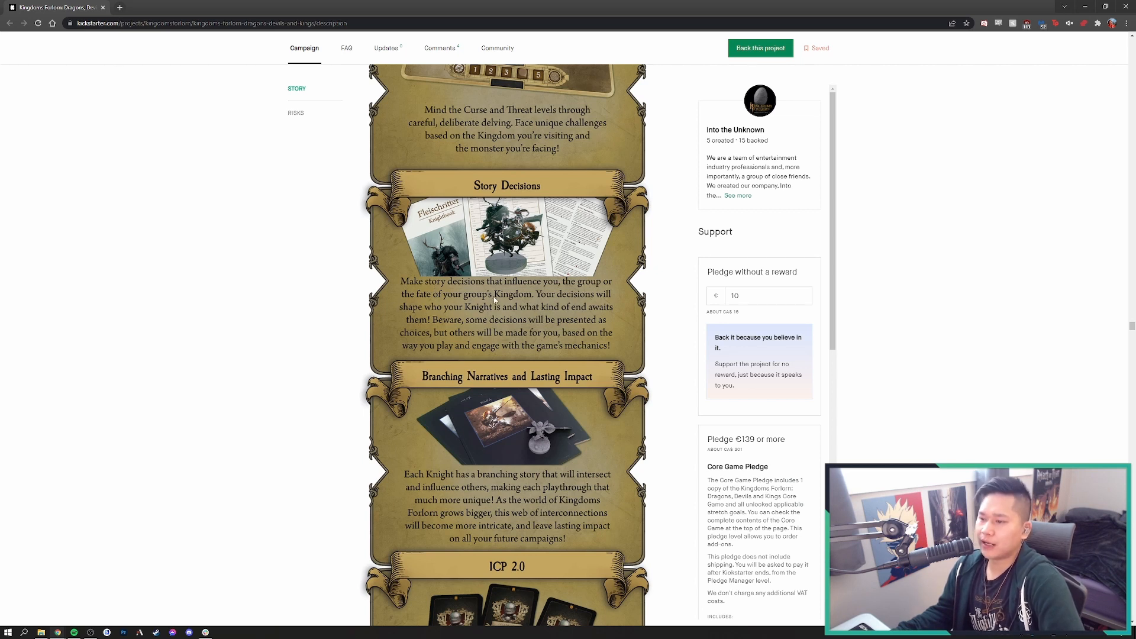
# Scroll past ICP 2.0, Hard Co-op and Giant Boss Monsters to the Kingdoms header and Principality of Stone panel
pyautogui.scroll(-3)
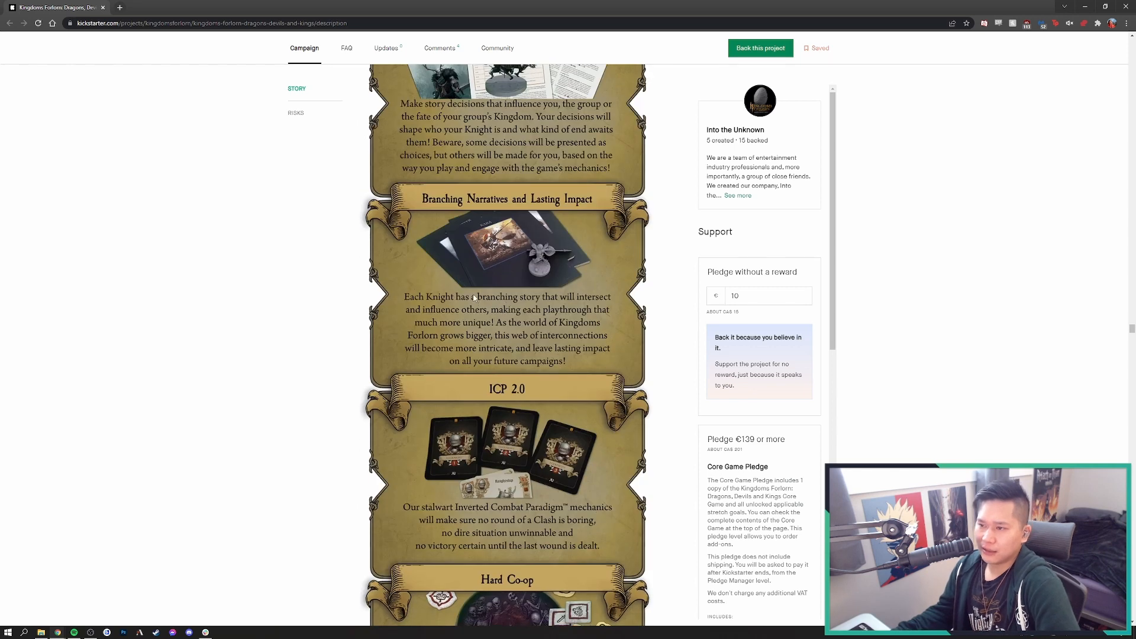
pyautogui.moveTo(543, 317)
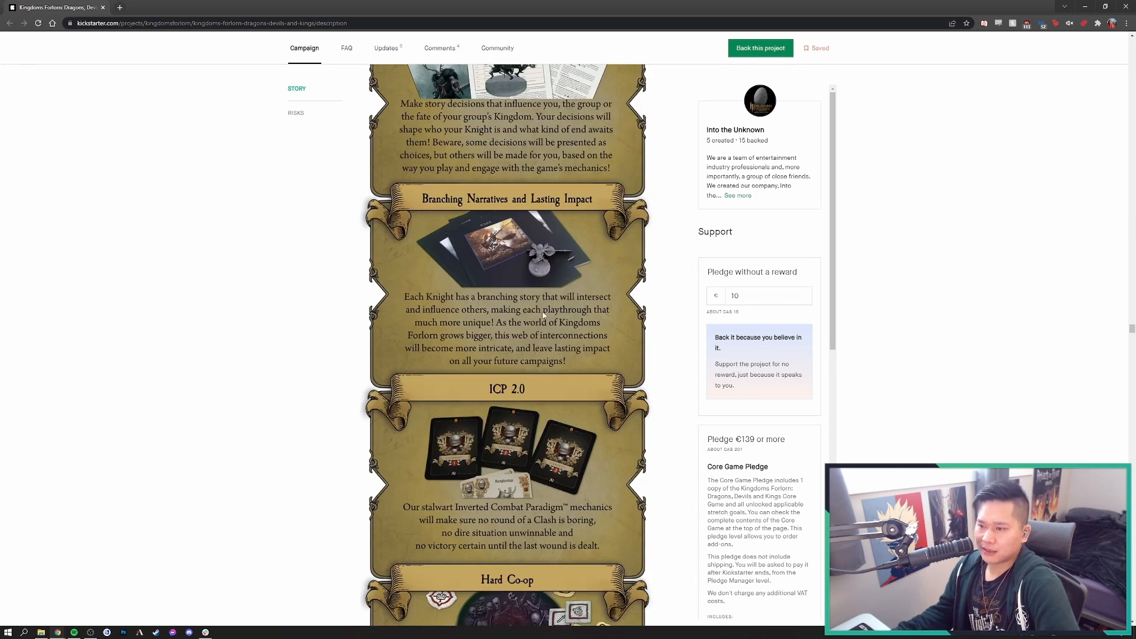
pyautogui.moveTo(521, 342)
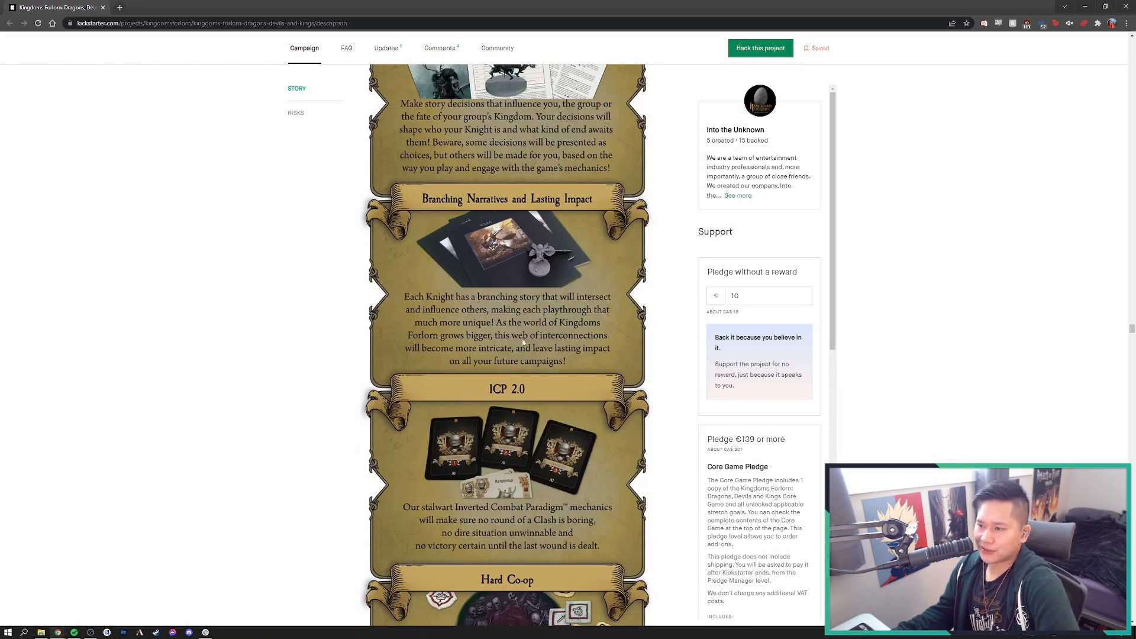
pyautogui.scroll(-3)
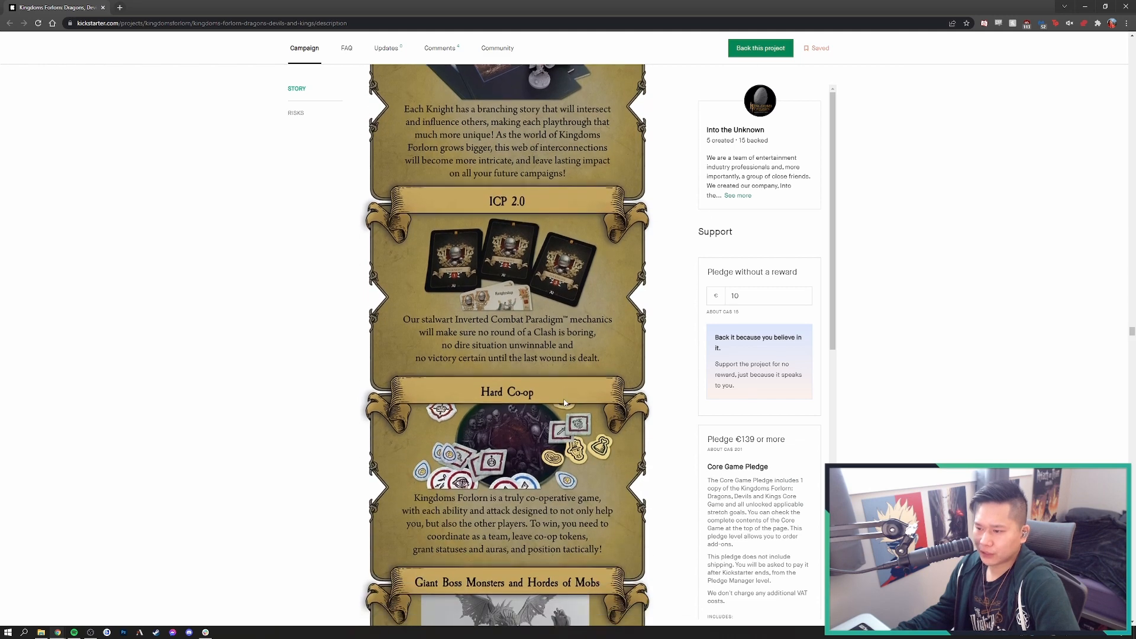
pyautogui.scroll(-3)
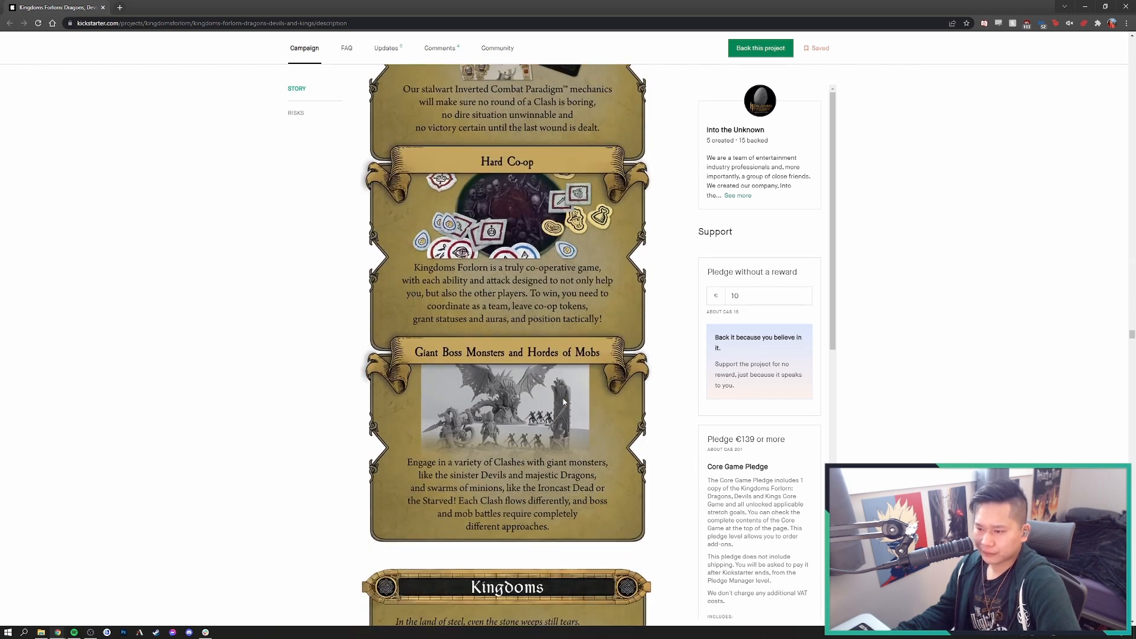
pyautogui.scroll(-3)
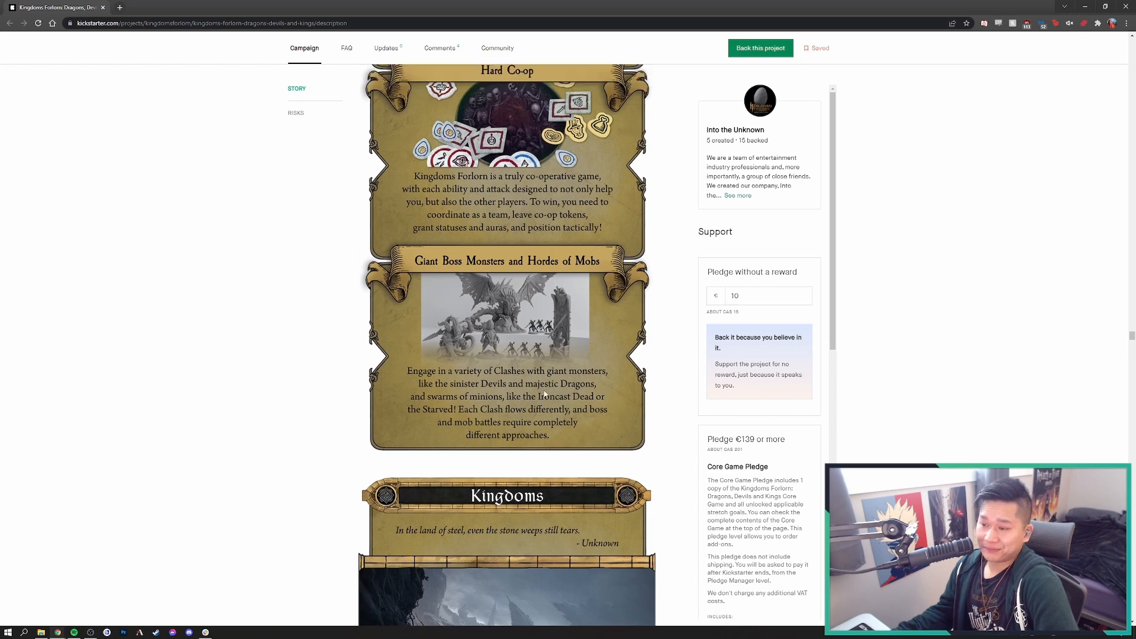
pyautogui.scroll(-3)
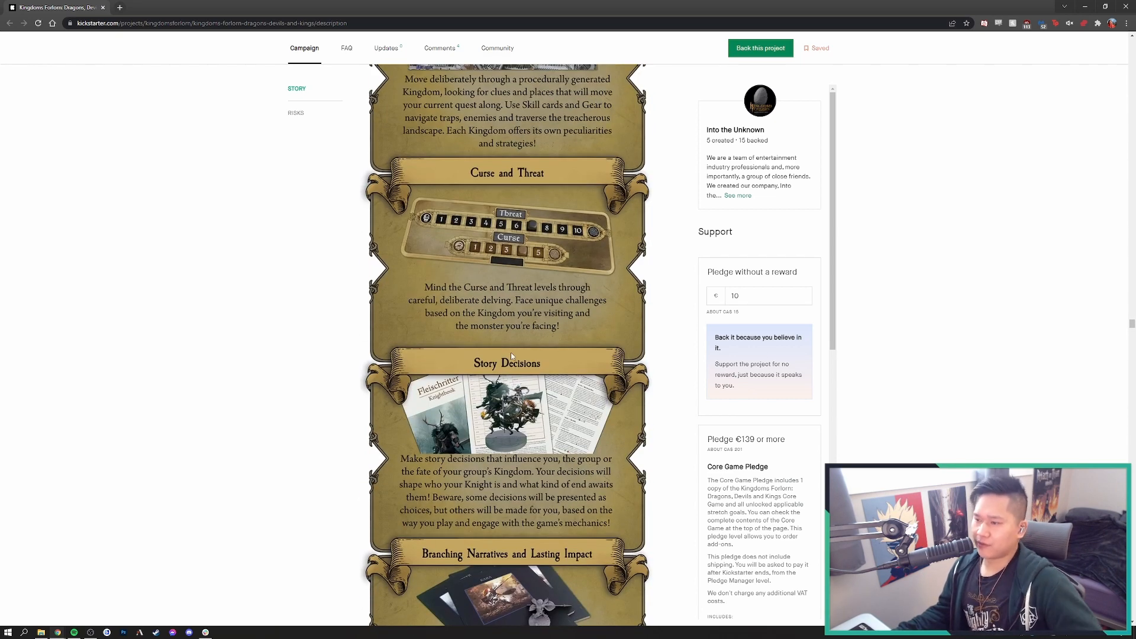
pyautogui.moveTo(506, 488)
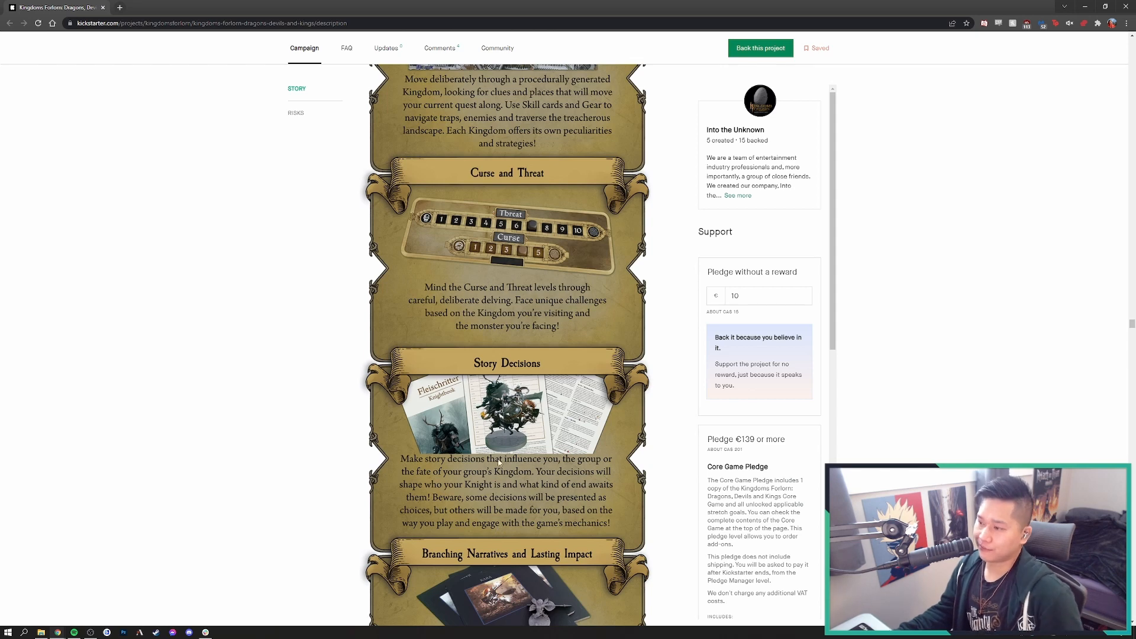
pyautogui.scroll(-3)
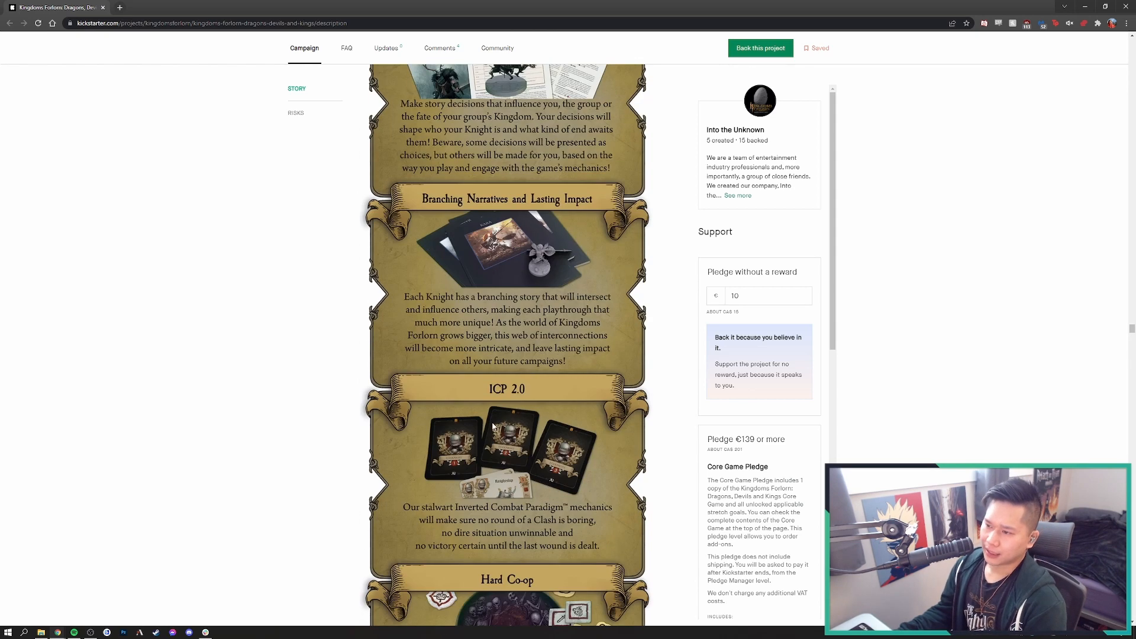
pyautogui.scroll(-3)
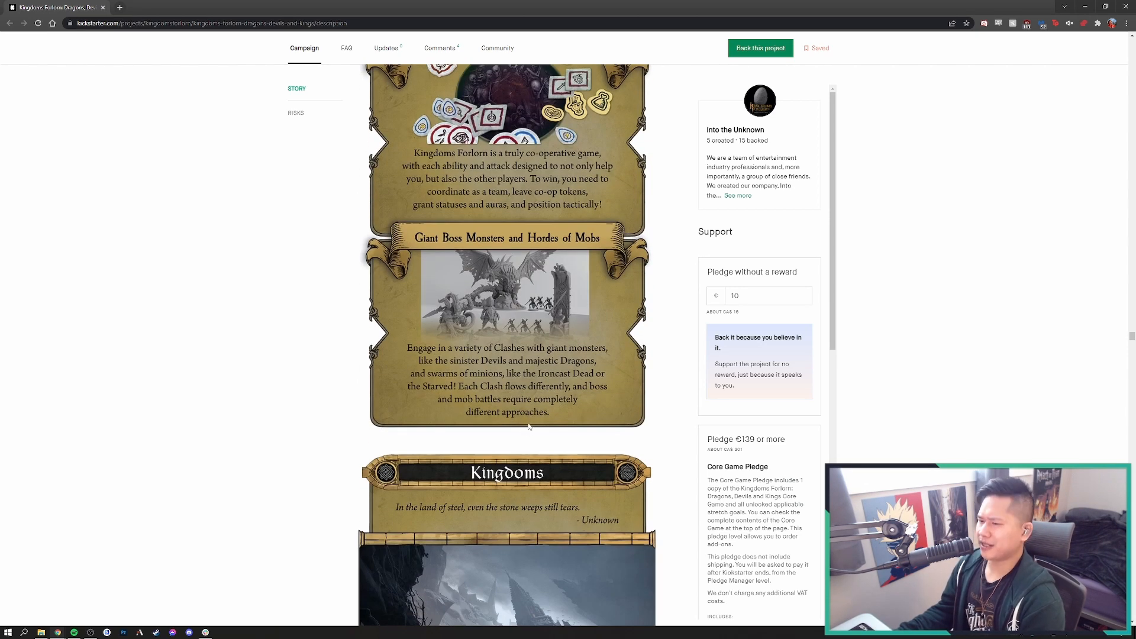
pyautogui.moveTo(422, 397)
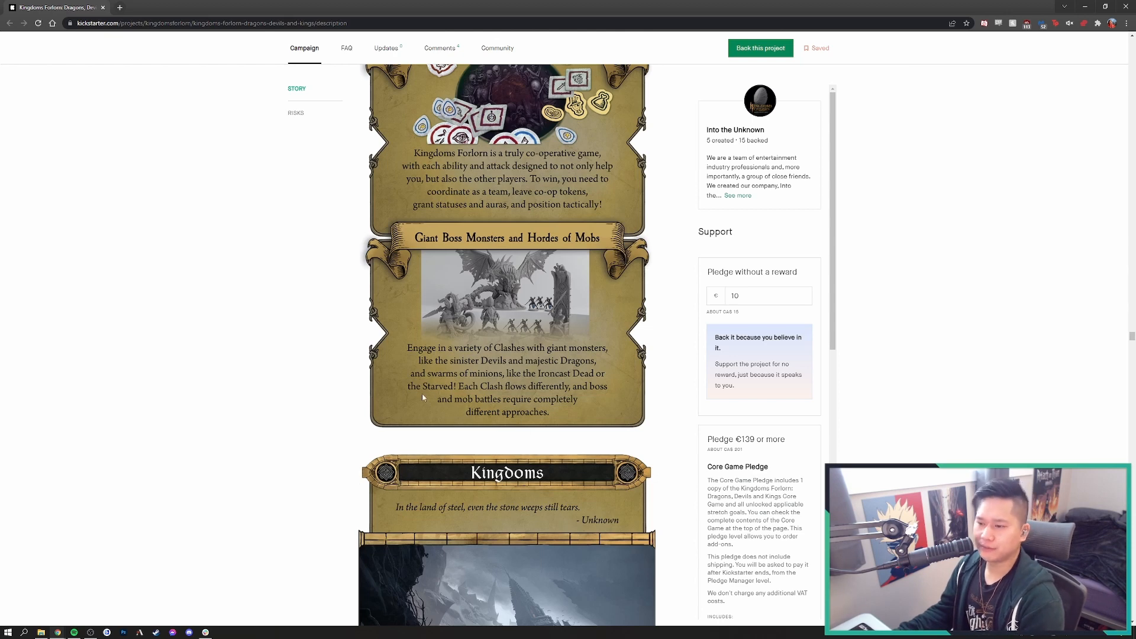
pyautogui.scroll(-3)
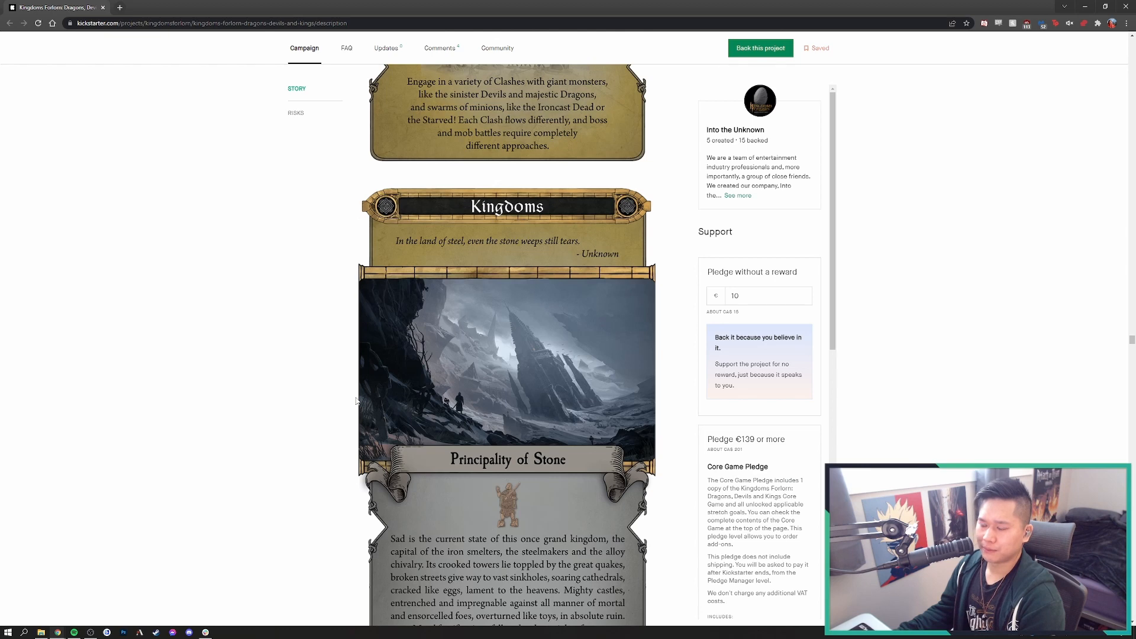
# Scroll past the Kingdoms artwork into the Principality of Stone lore down to the Ironcast Dead and Panzerdragon passage
pyautogui.scroll(-3)
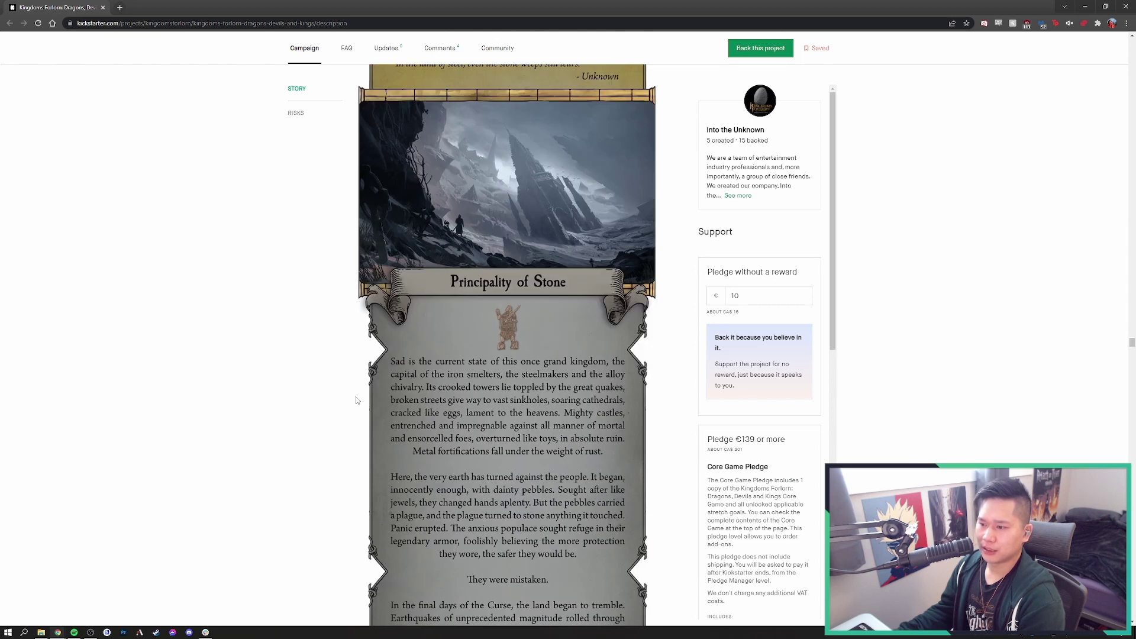
pyautogui.scroll(3)
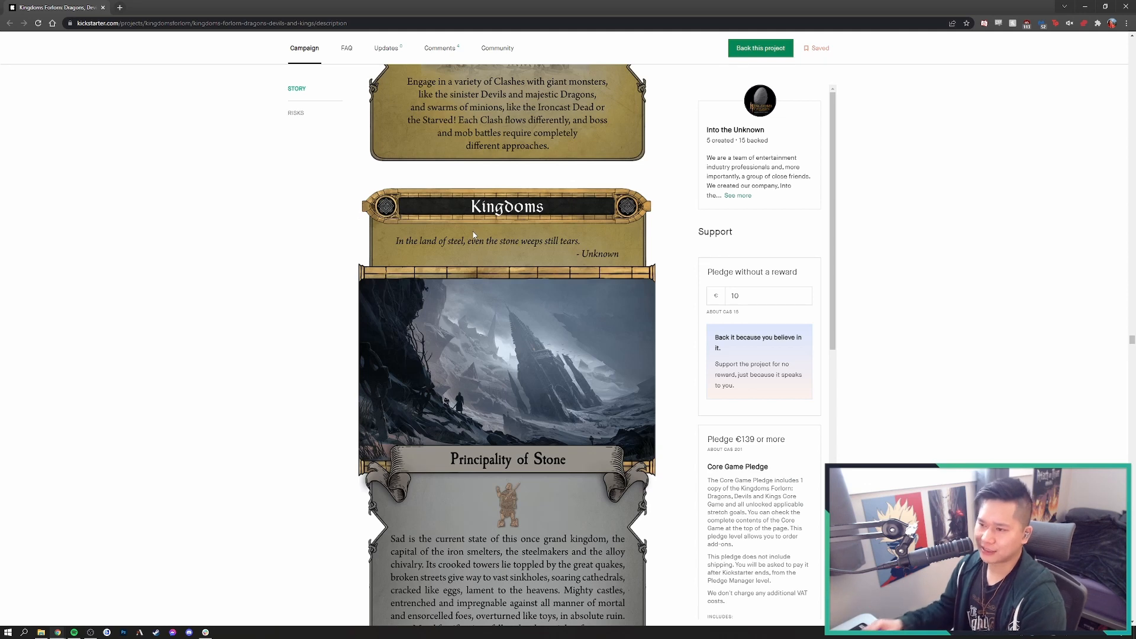
pyautogui.scroll(-3)
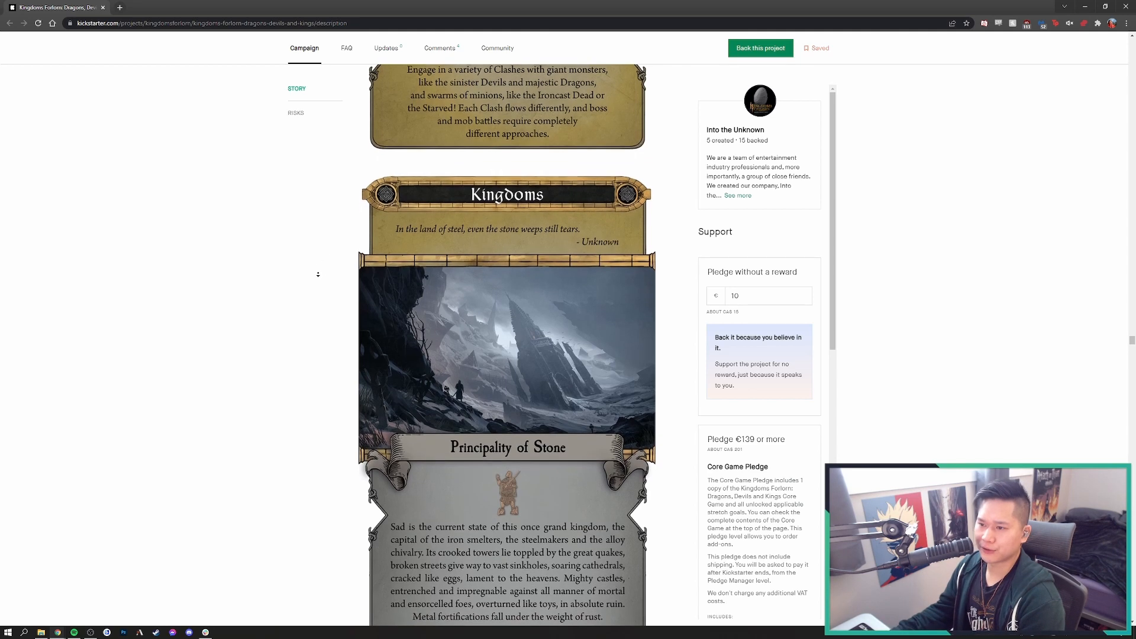
pyautogui.scroll(-3)
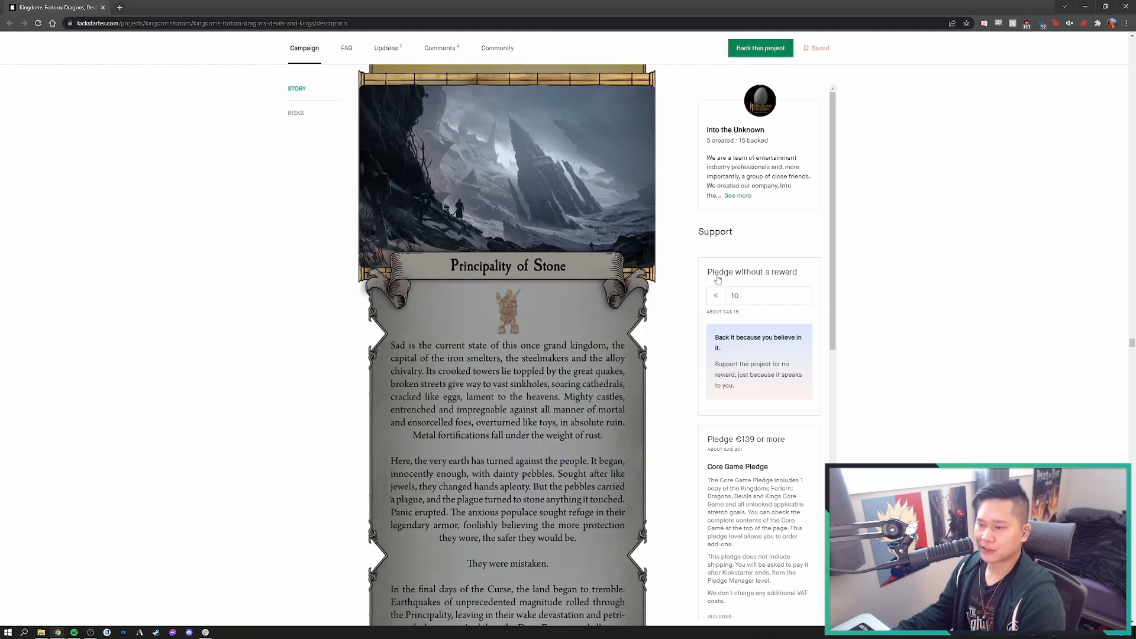
pyautogui.scroll(-3)
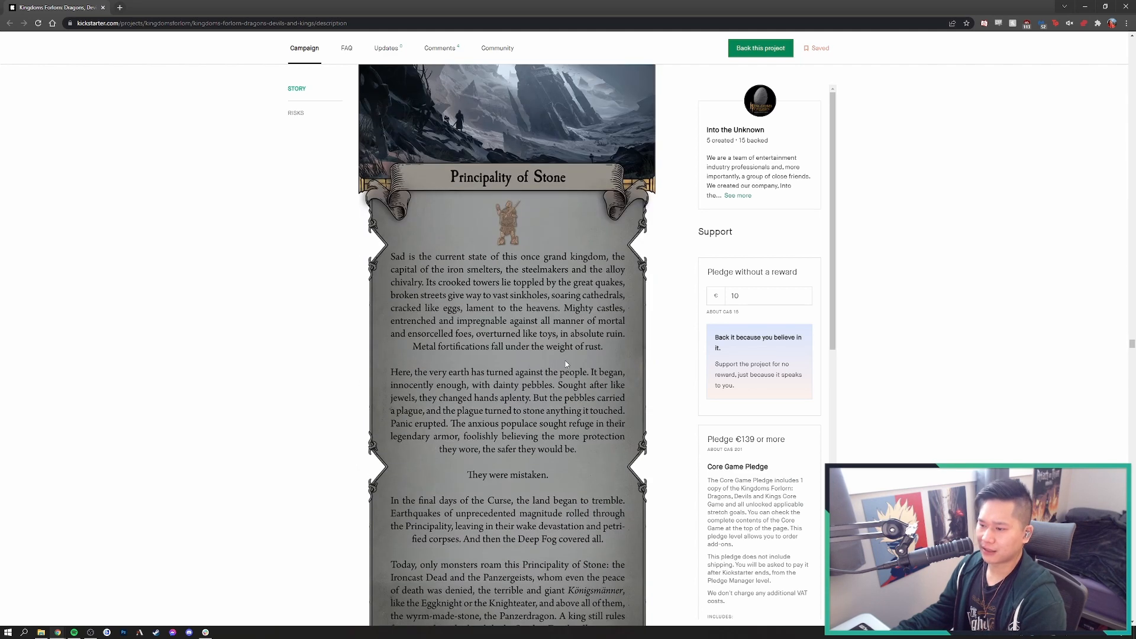
pyautogui.moveTo(524, 209)
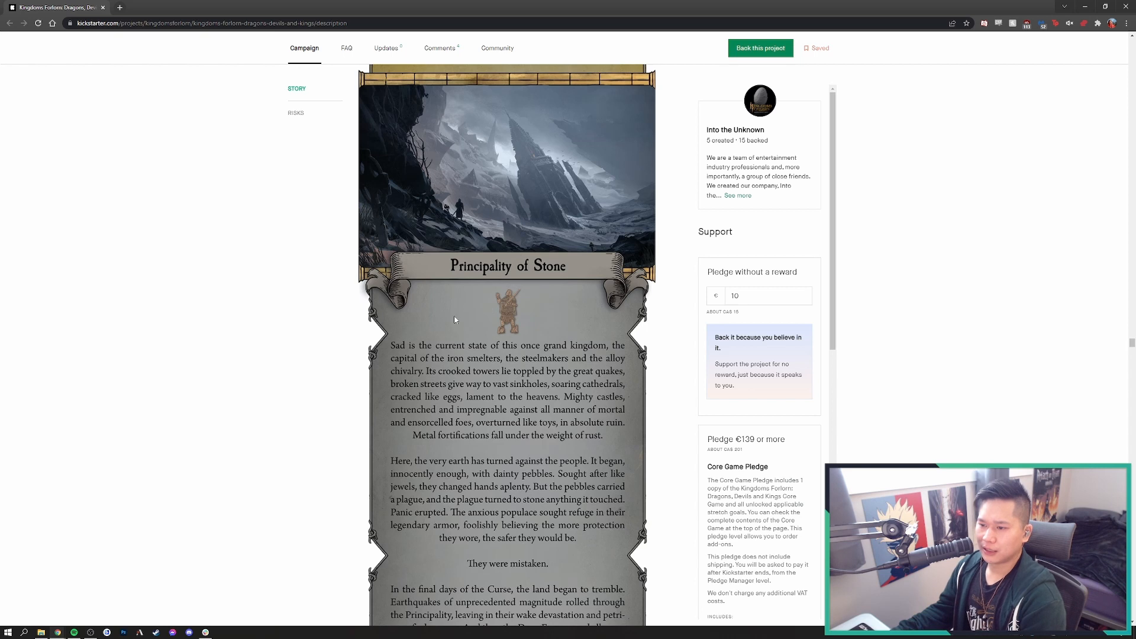
pyautogui.moveTo(326, 330)
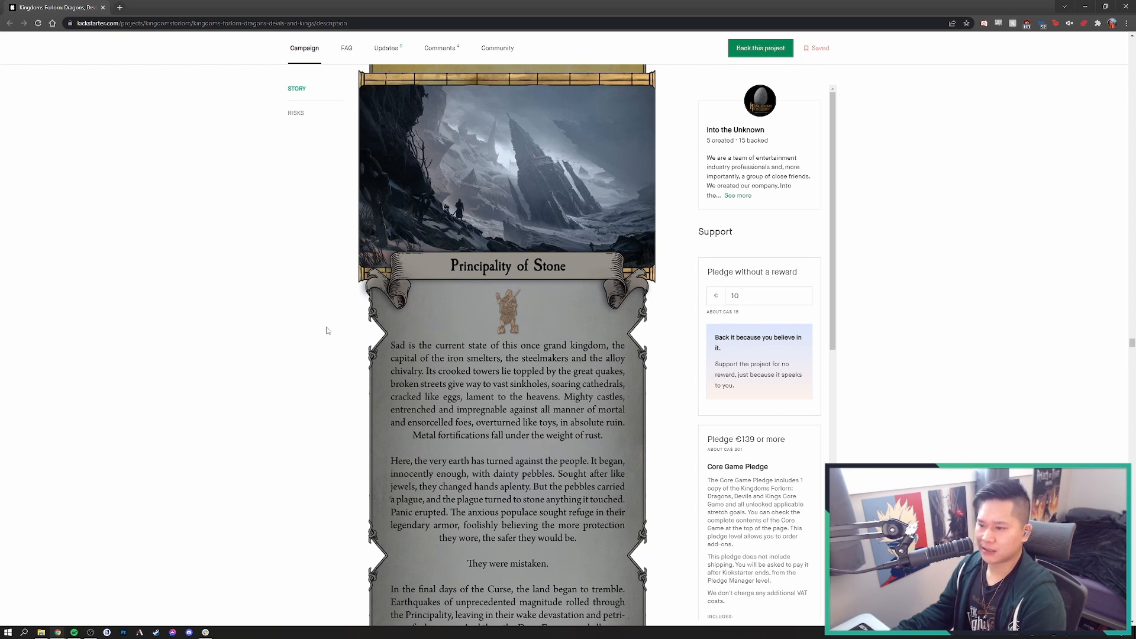
pyautogui.scroll(-3)
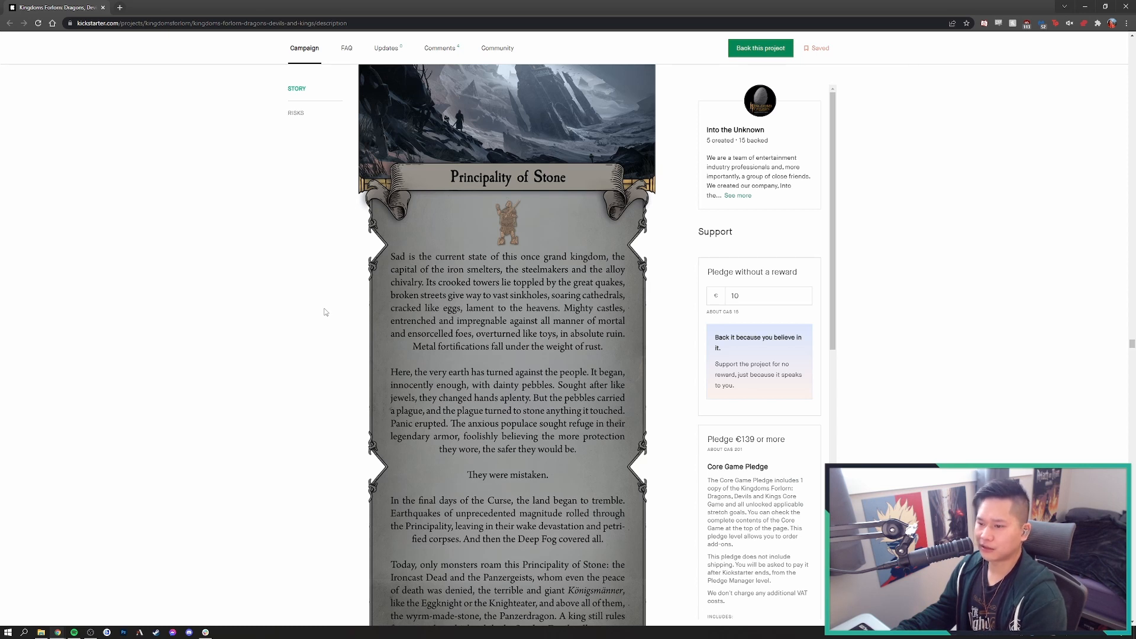
pyautogui.moveTo(329, 308)
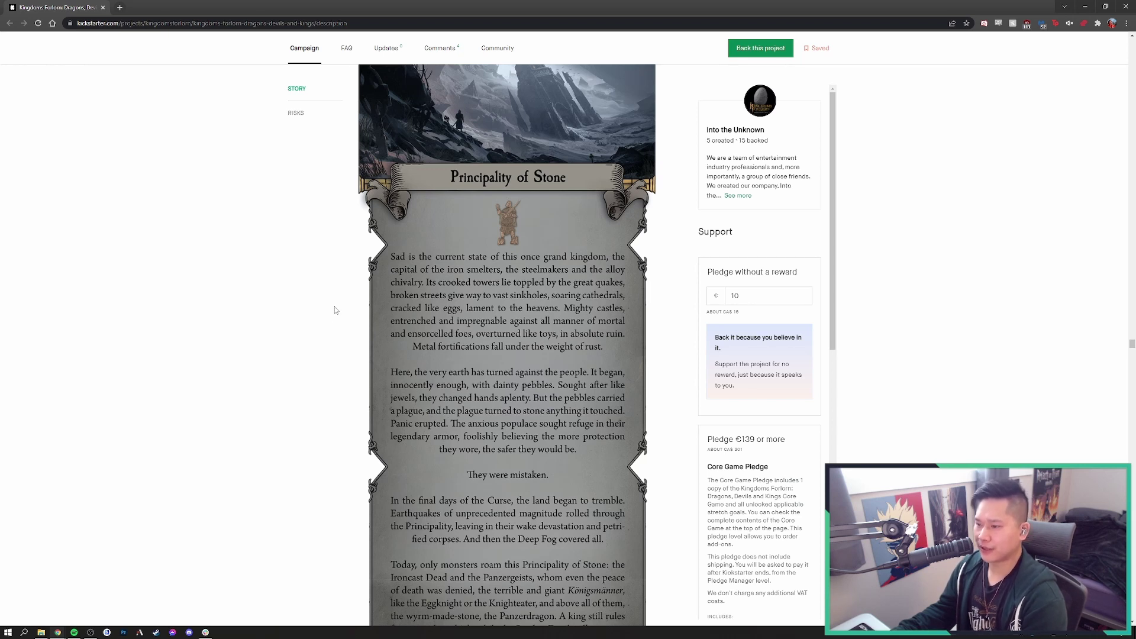
pyautogui.moveTo(333, 302)
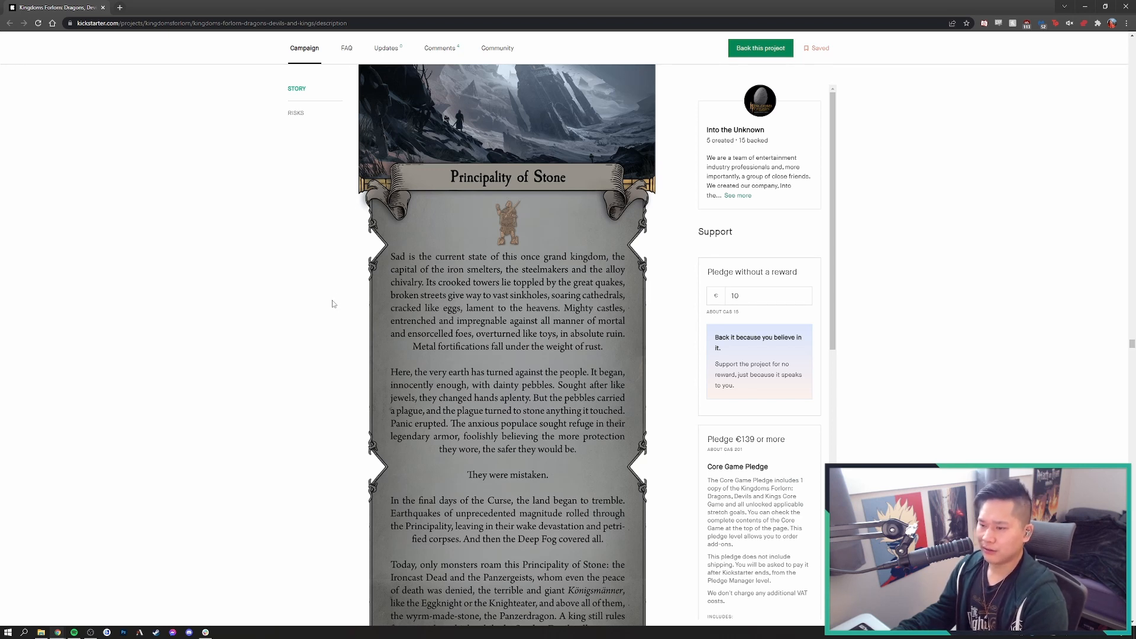
# Scroll to the end of the Principality of Stone passage until the Other Kingdoms panel appears
pyautogui.scroll(-3)
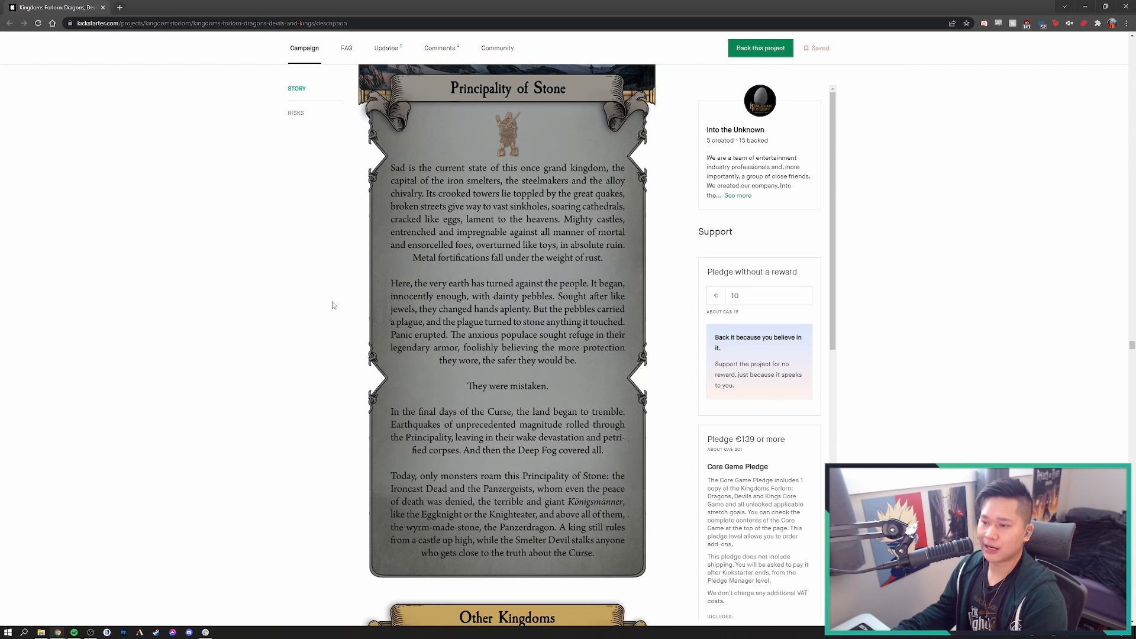
pyautogui.moveTo(369, 310)
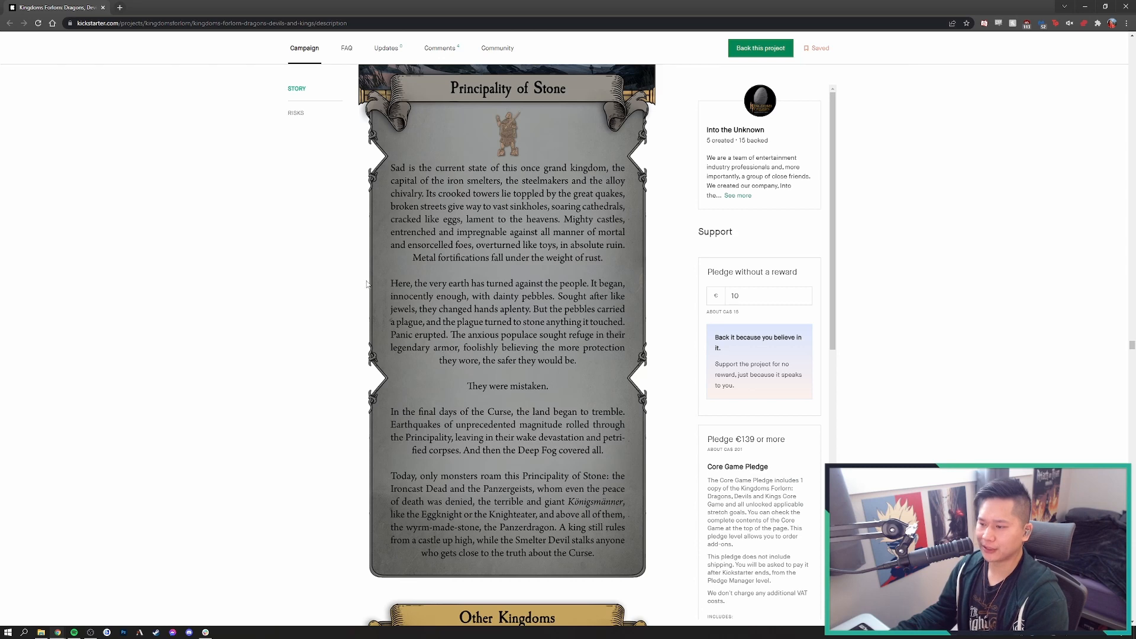
pyautogui.scroll(-3)
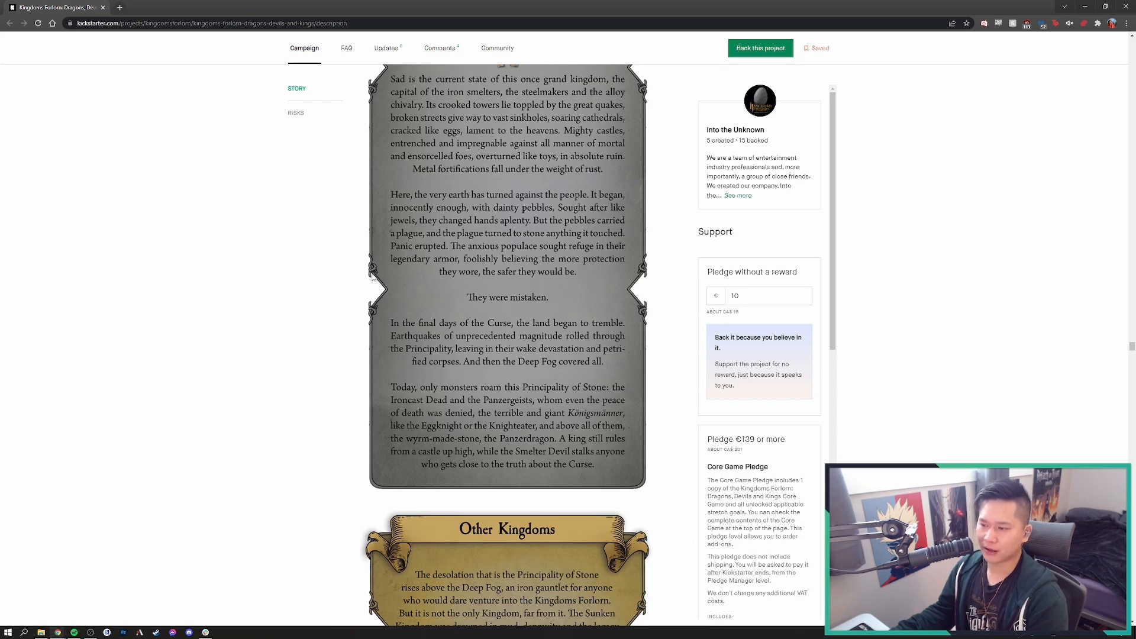
pyautogui.scroll(-3)
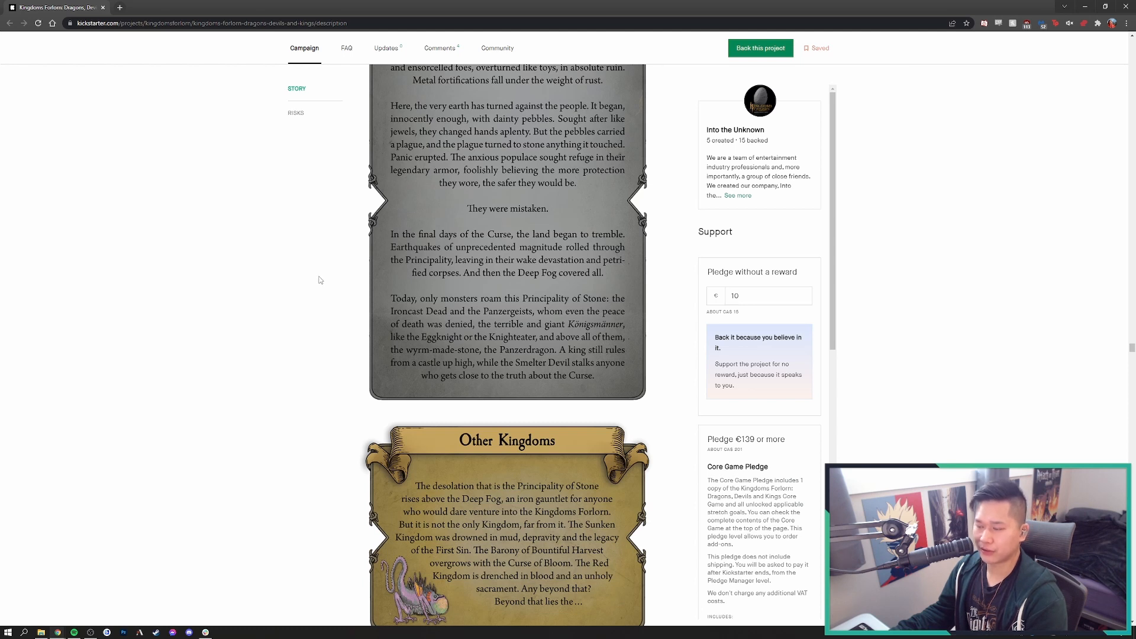
# Scroll back and forth around the Principality of Stone ending, settling on the full Other Kingdoms panel with Monsters beginning below
pyautogui.scroll(3)
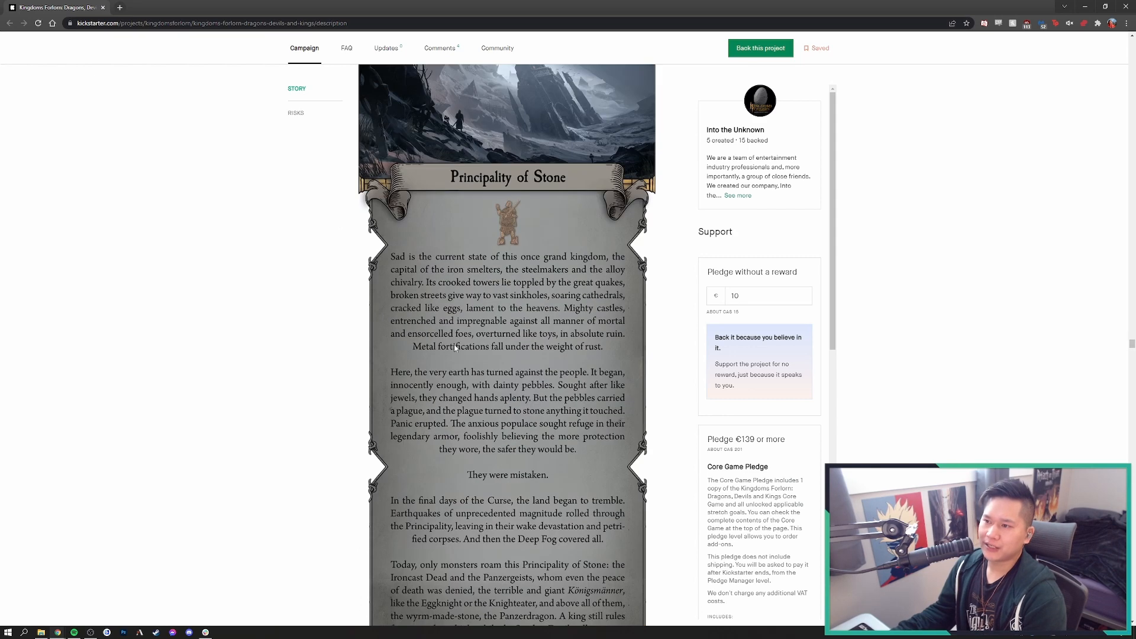
pyautogui.moveTo(405, 295)
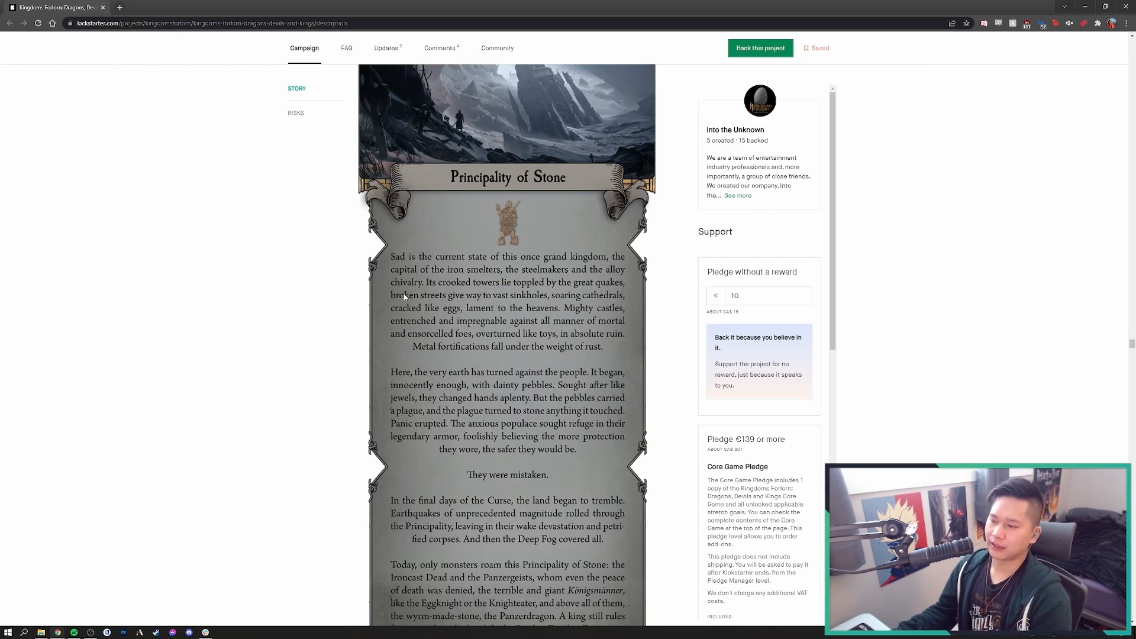
pyautogui.scroll(-3)
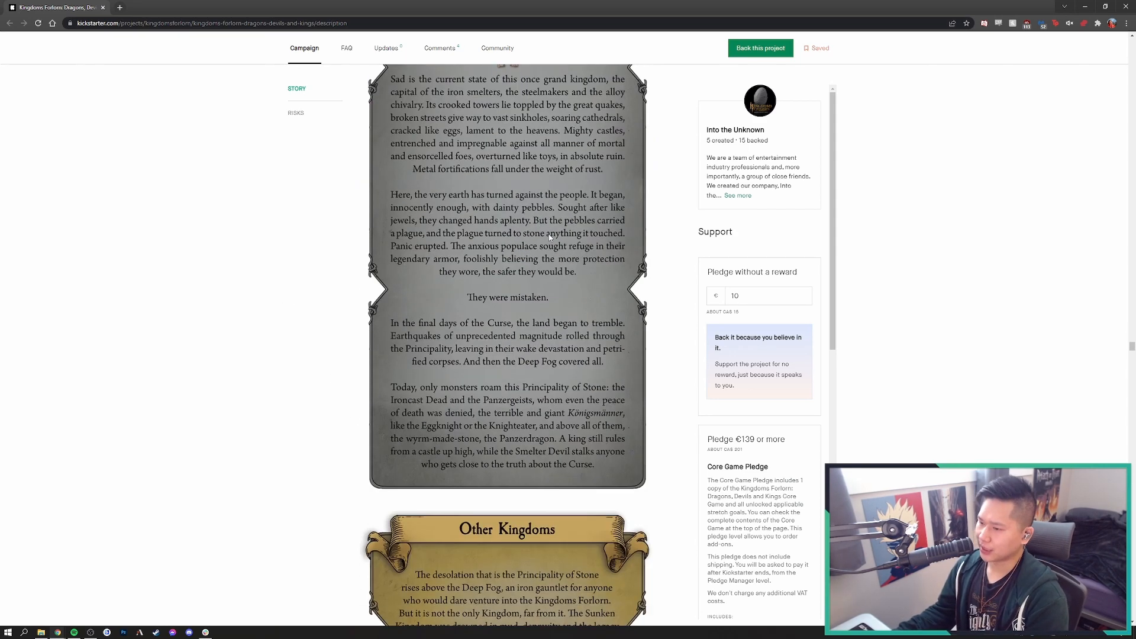
pyautogui.moveTo(512, 188)
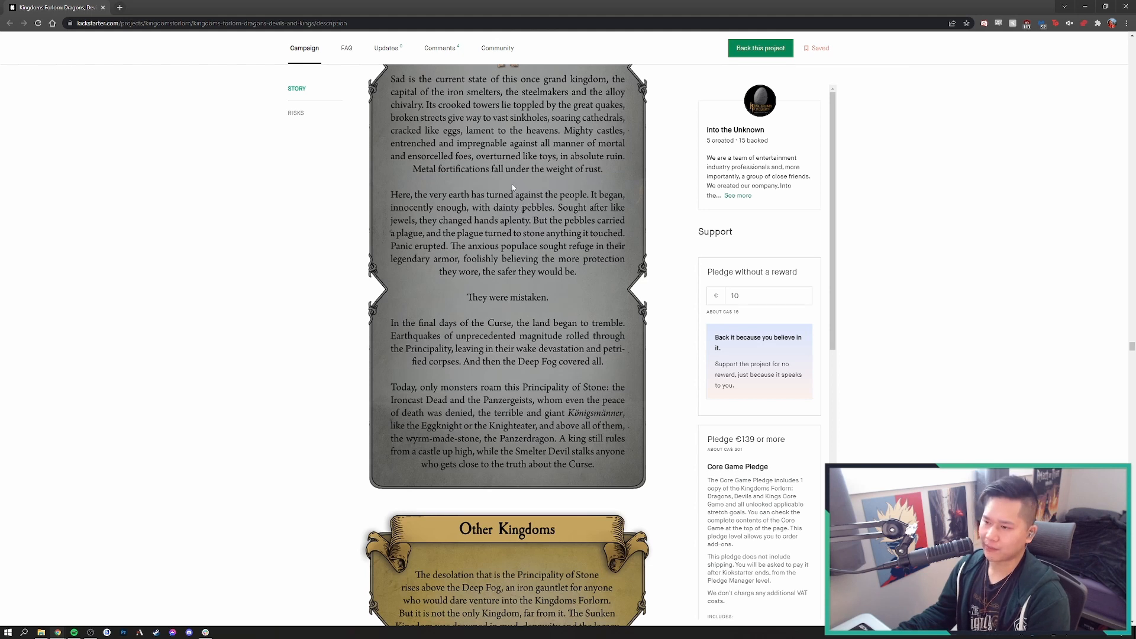
pyautogui.scroll(3)
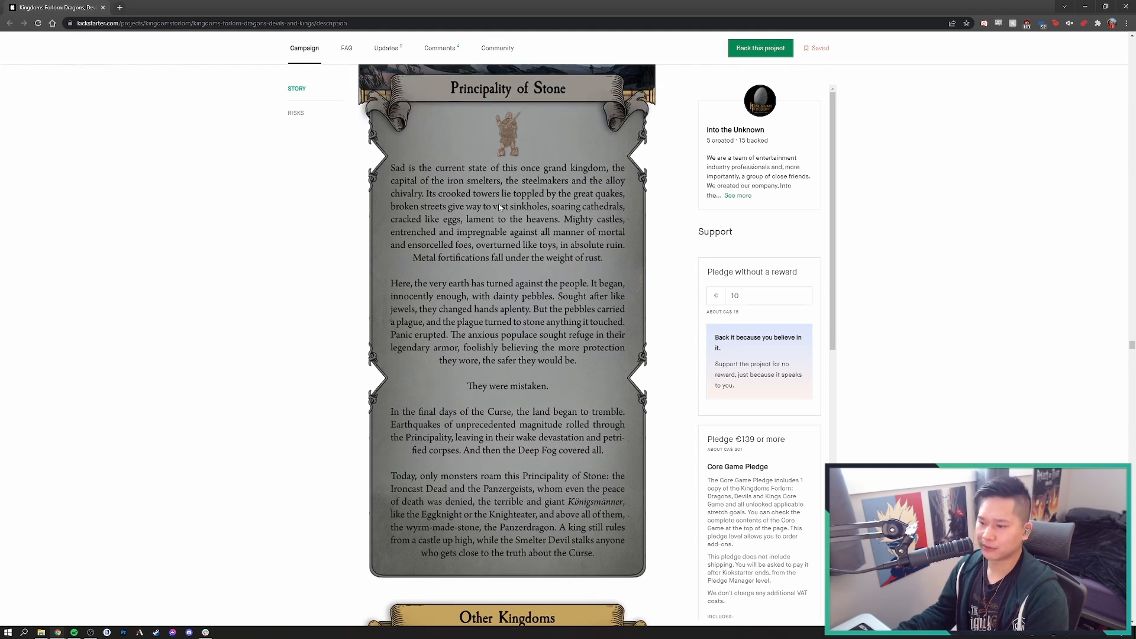
pyautogui.moveTo(486, 228)
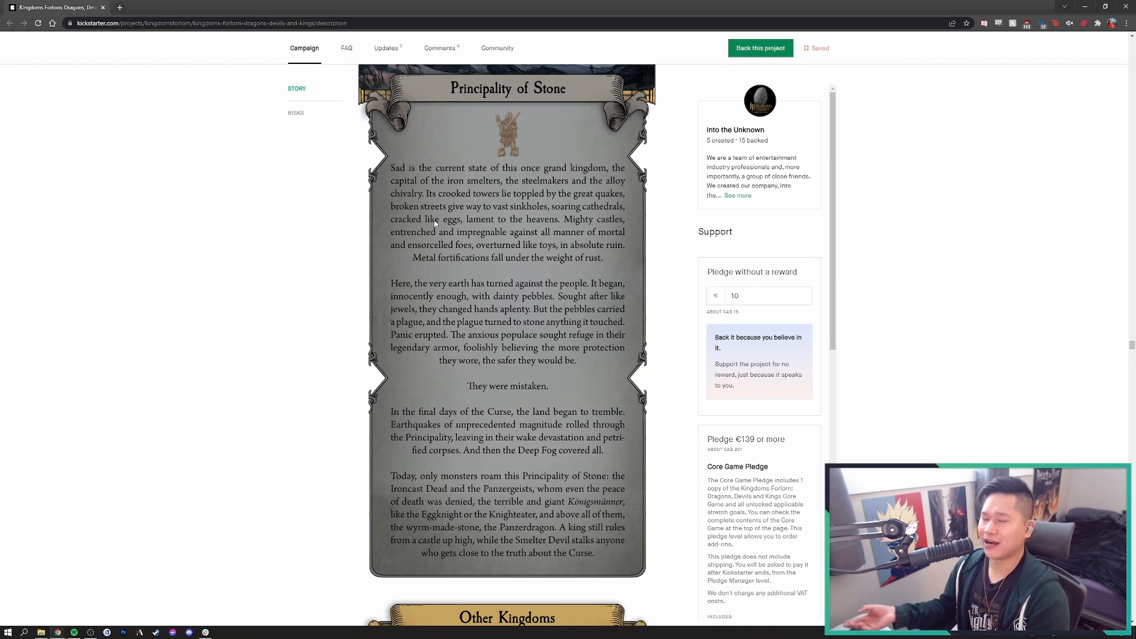
pyautogui.moveTo(567, 373)
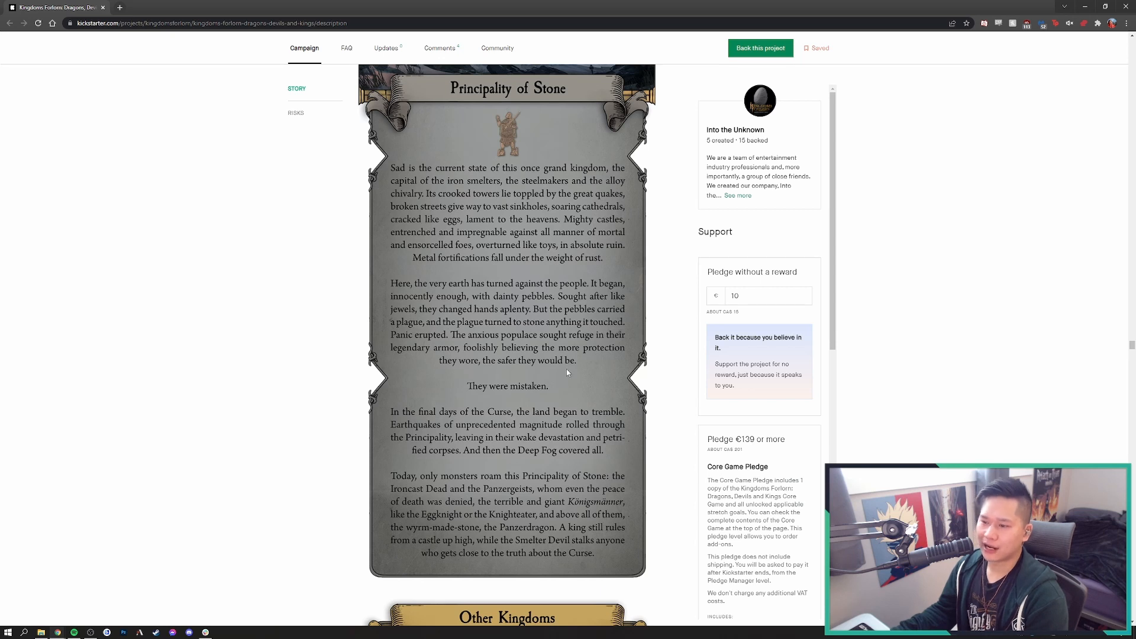
pyautogui.moveTo(567, 320)
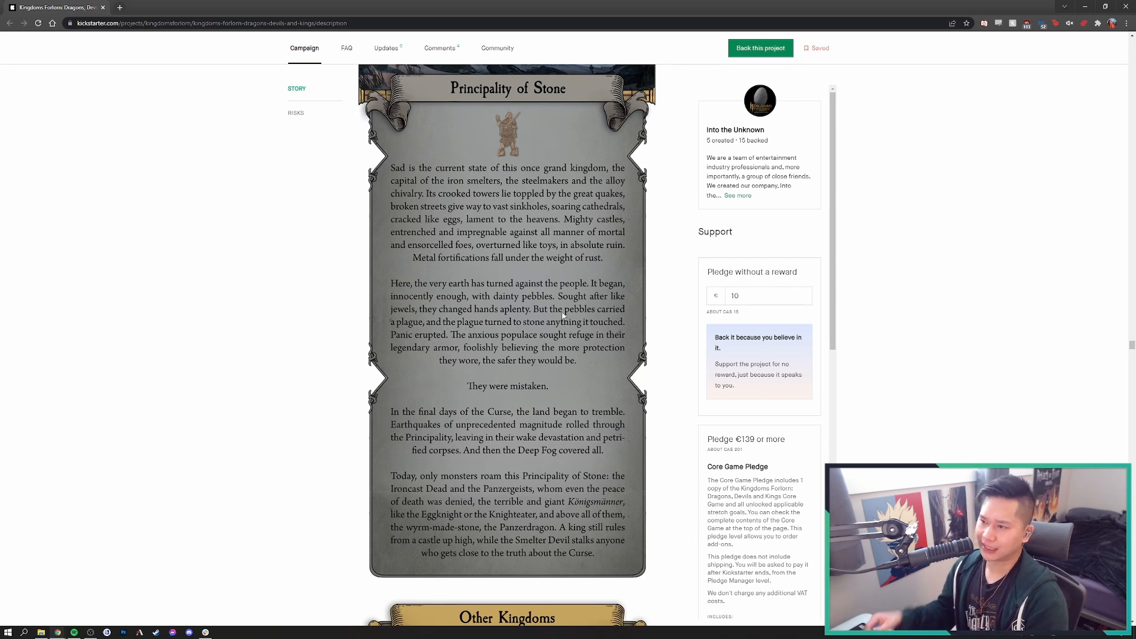
pyautogui.scroll(-3)
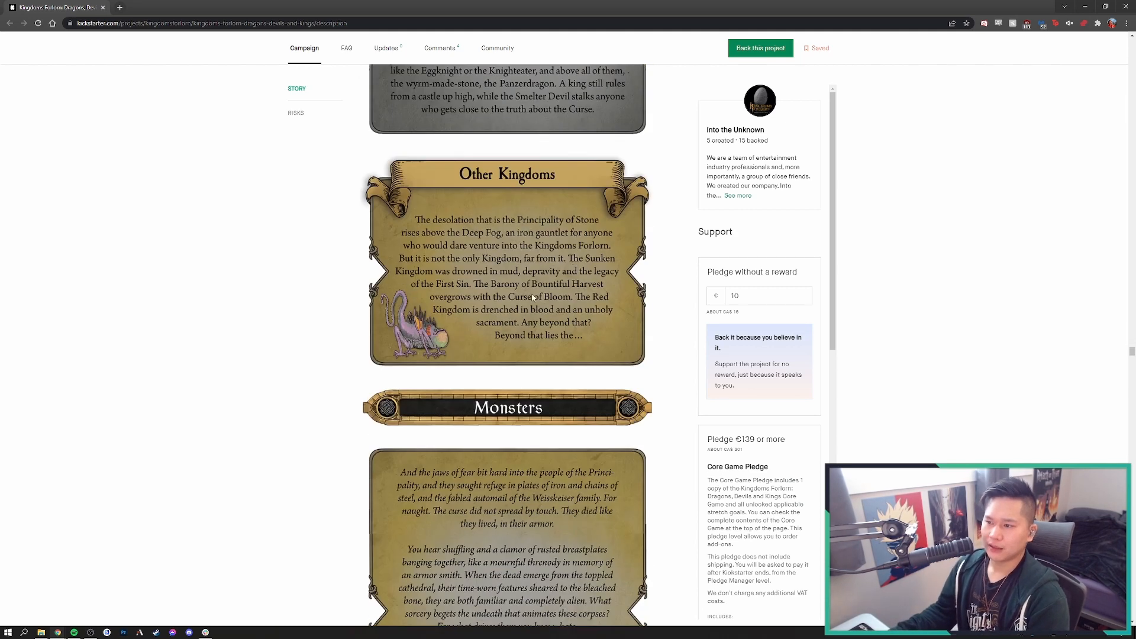
pyautogui.moveTo(448, 189)
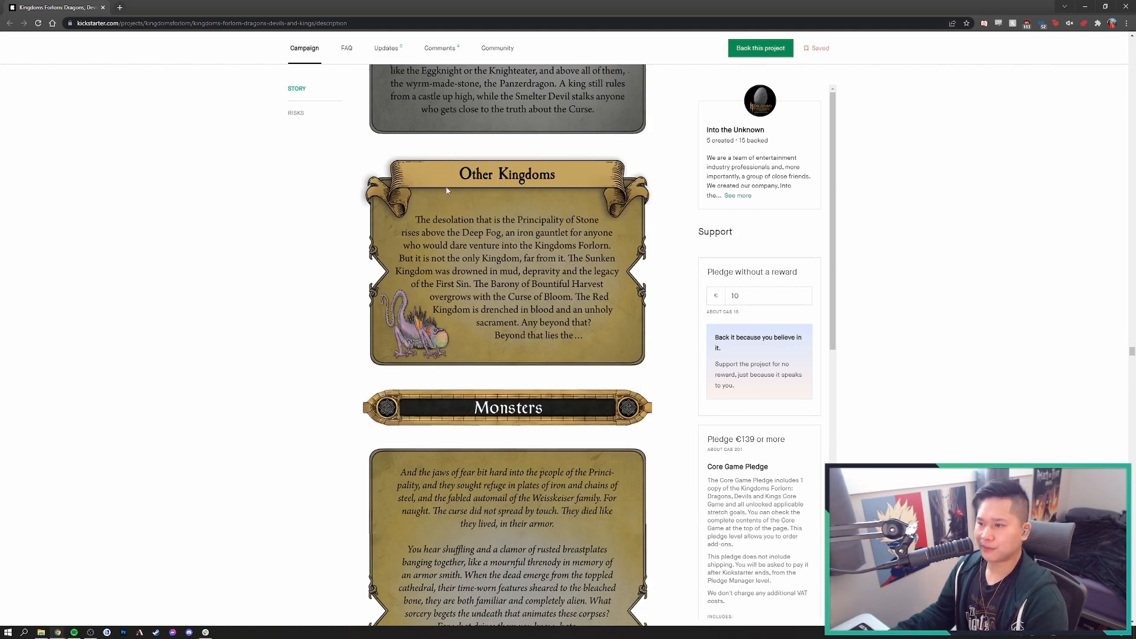
pyautogui.moveTo(445, 193)
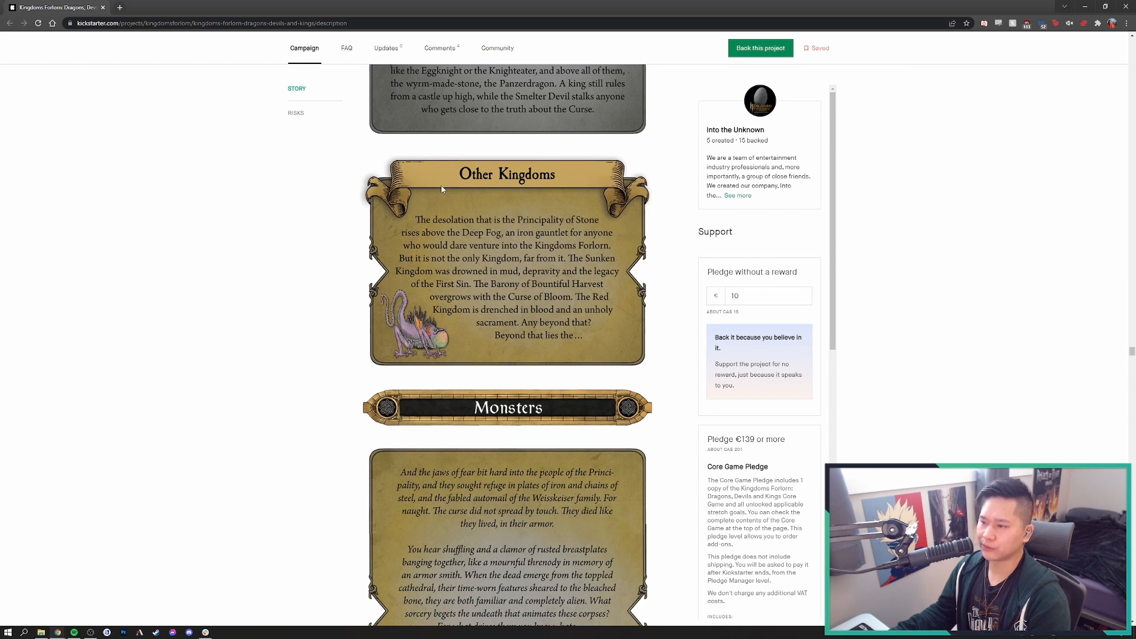
pyautogui.moveTo(461, 263)
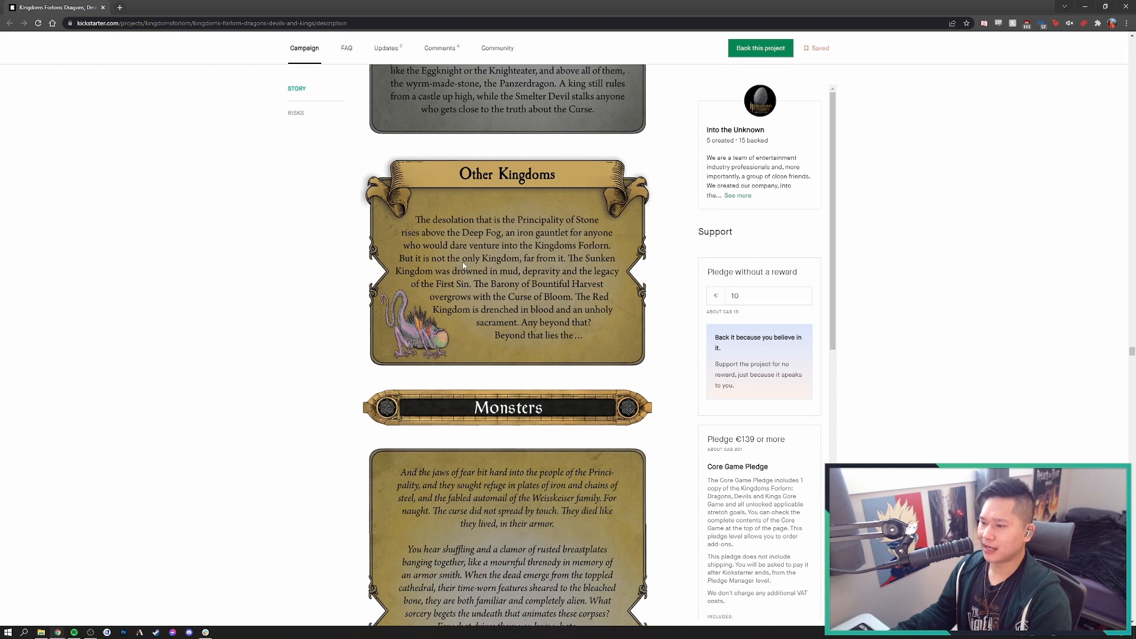
pyautogui.moveTo(473, 237)
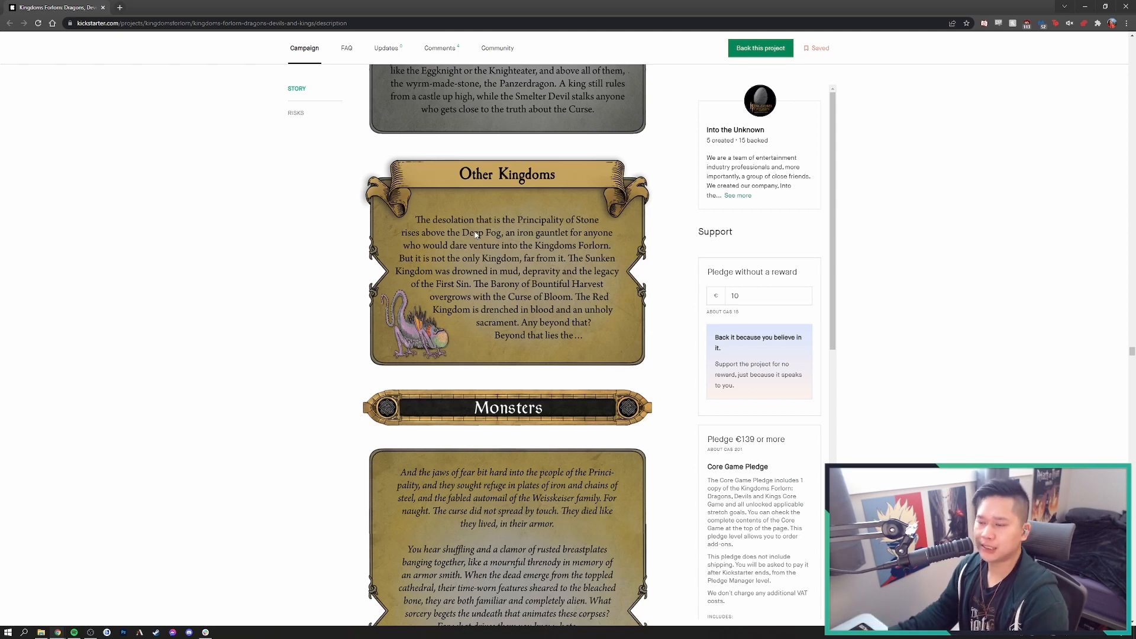
# Scroll down through the Ironcast Dead, Knighteater and Eggknight panels to the tired-king lore passage
pyautogui.scroll(-3)
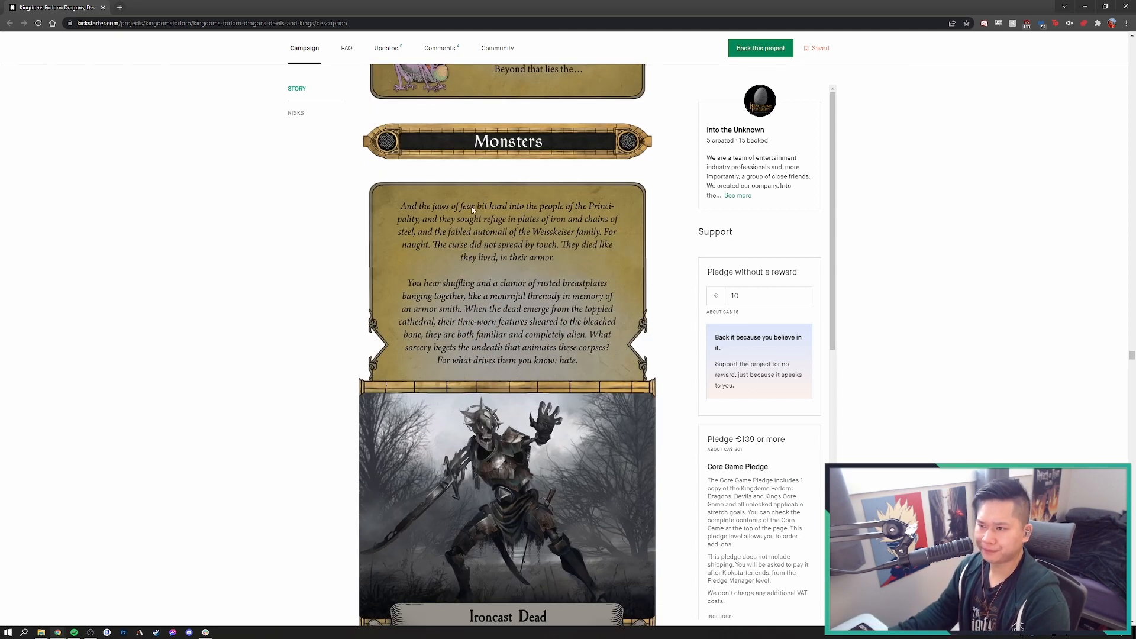
pyautogui.moveTo(431, 251)
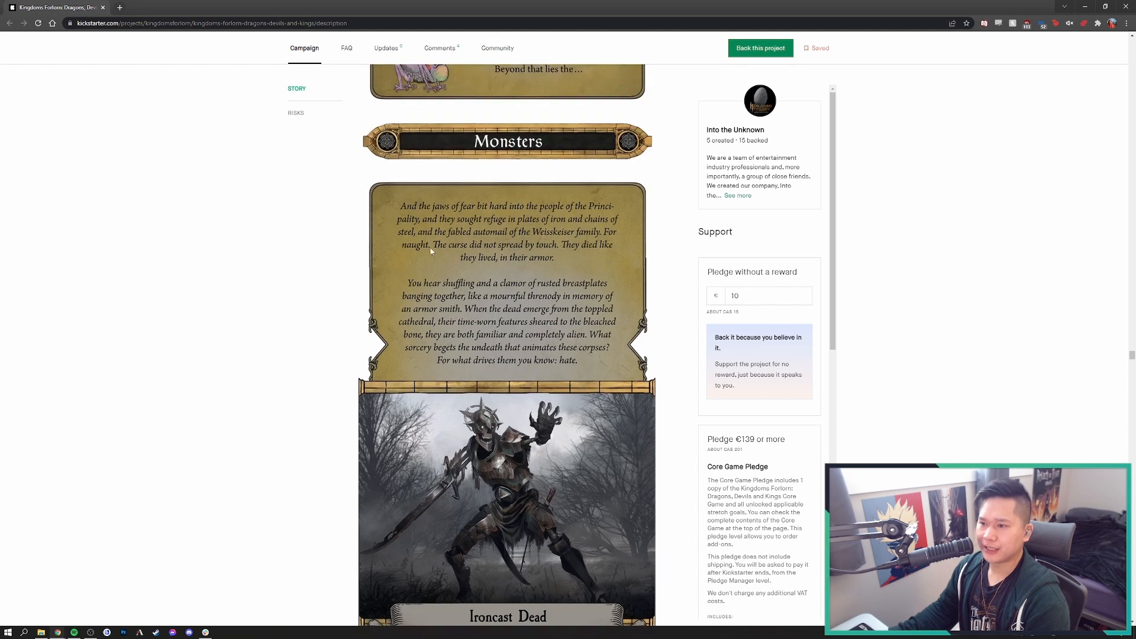
pyautogui.moveTo(547, 357)
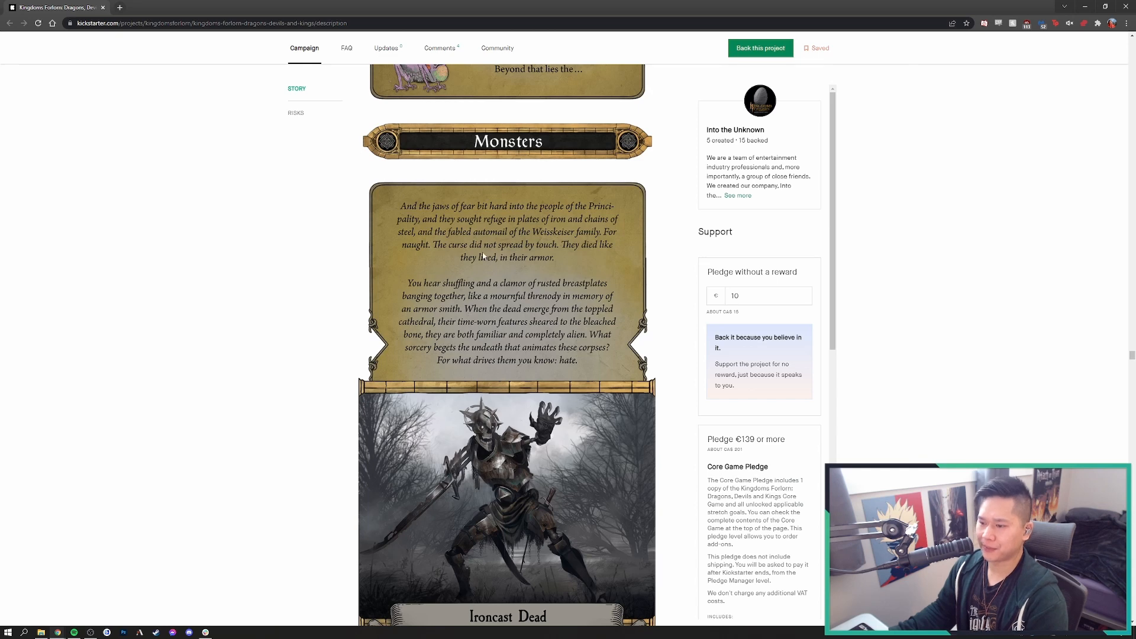
pyautogui.scroll(-3)
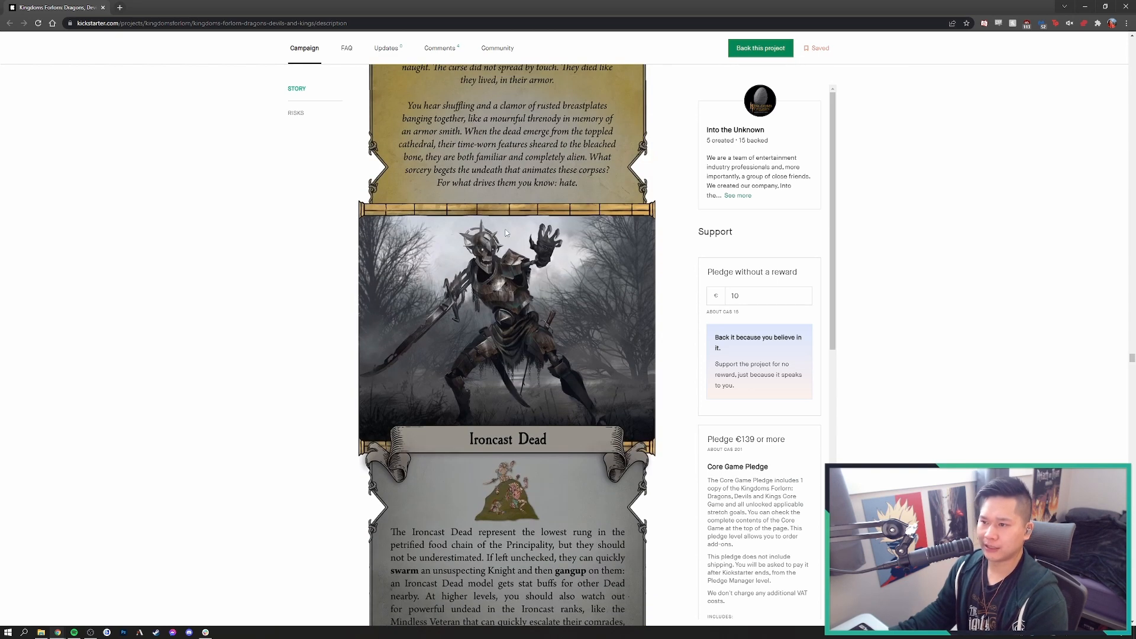
pyautogui.moveTo(495, 402)
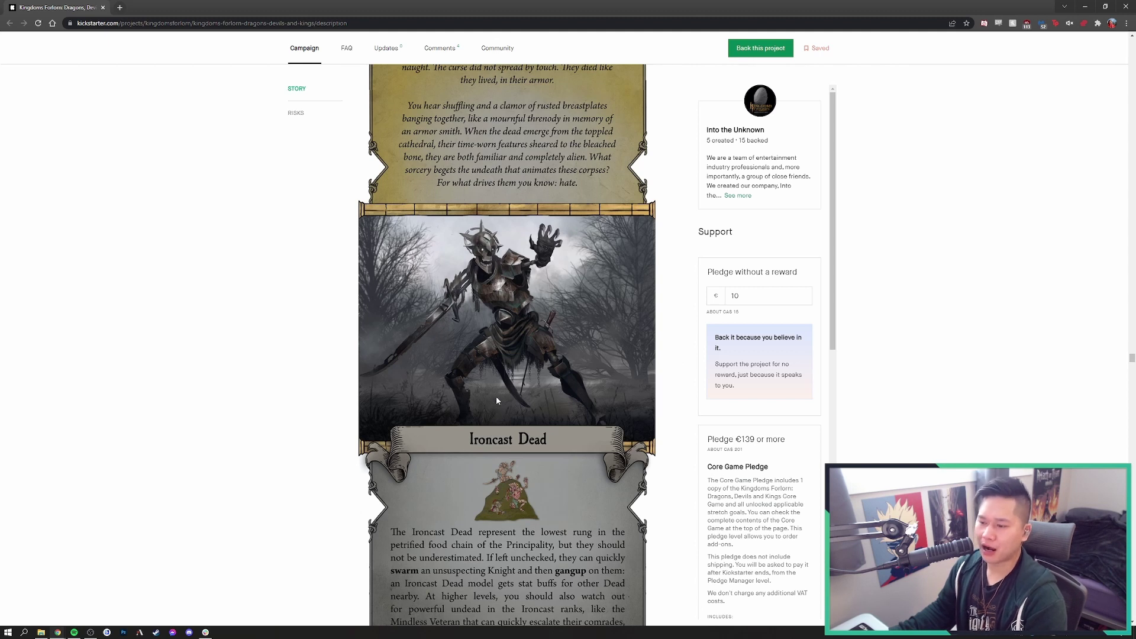
pyautogui.scroll(-3)
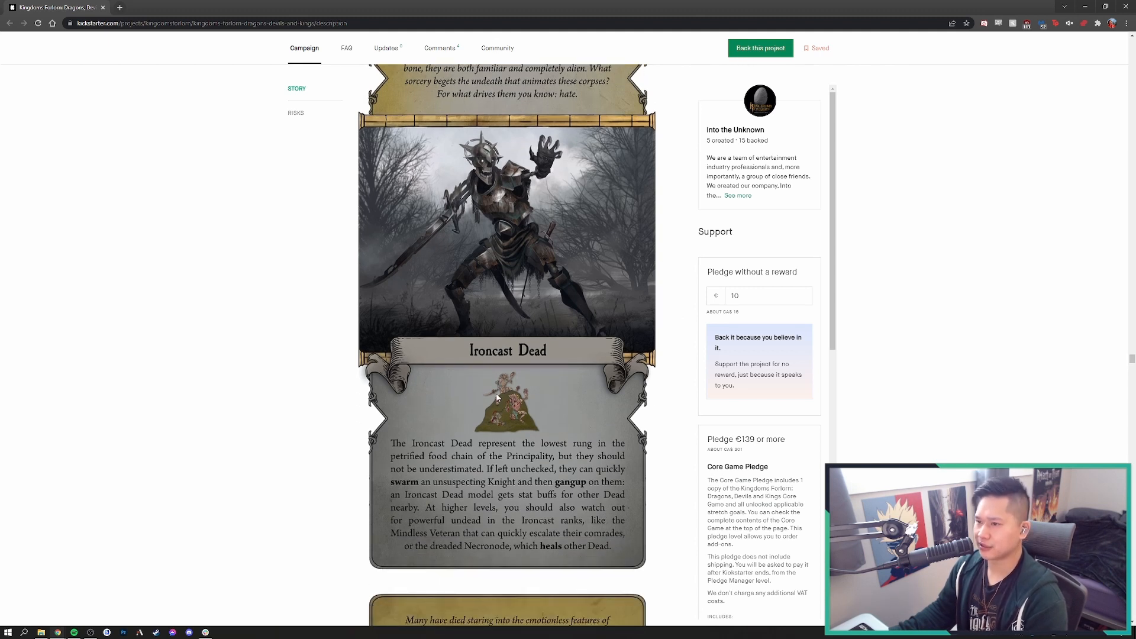
pyautogui.scroll(-3)
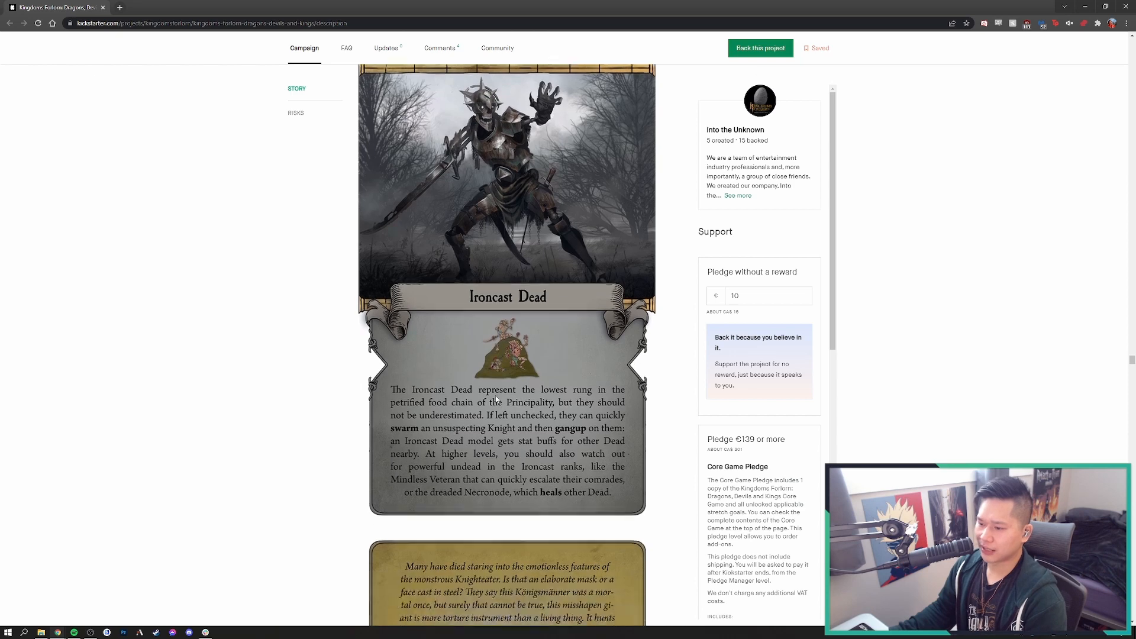
pyautogui.scroll(-3)
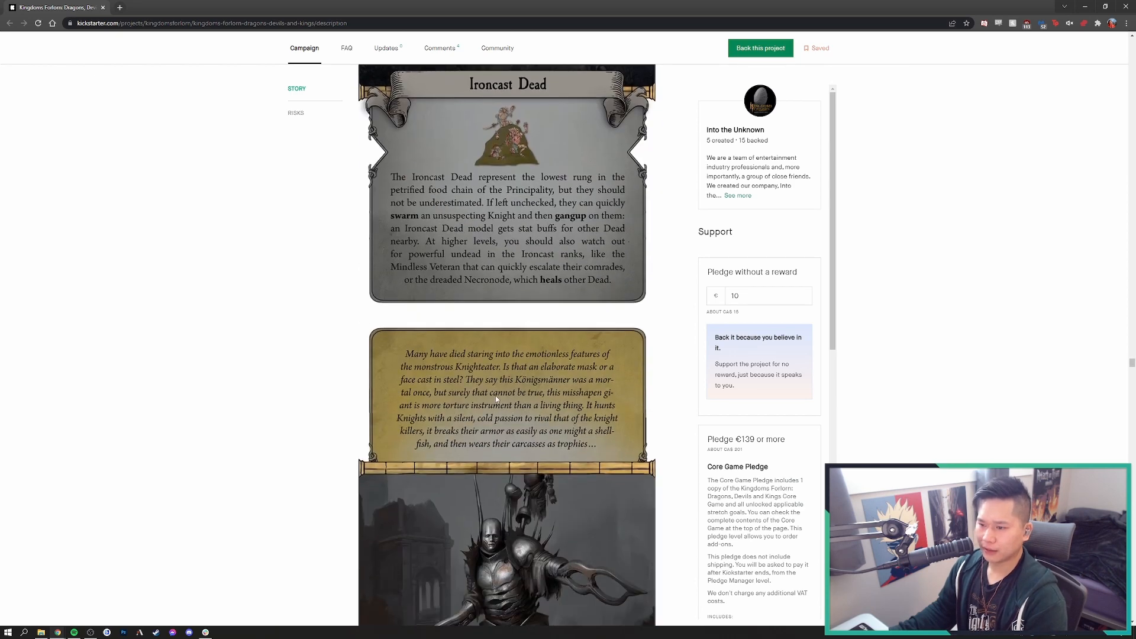
pyautogui.scroll(-3)
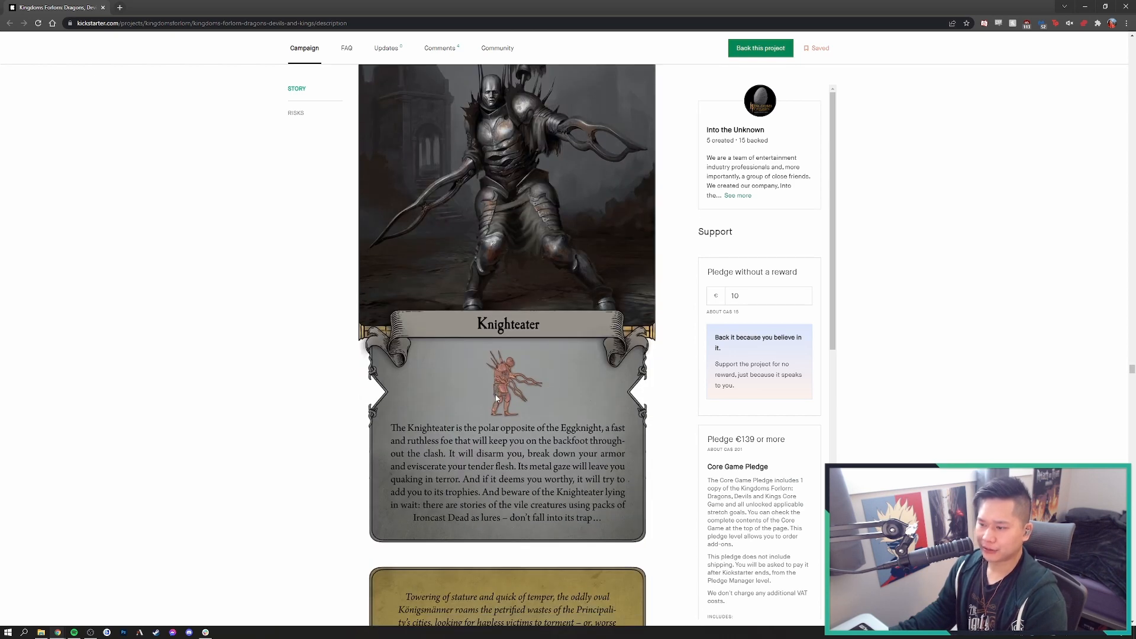
pyautogui.moveTo(426, 404)
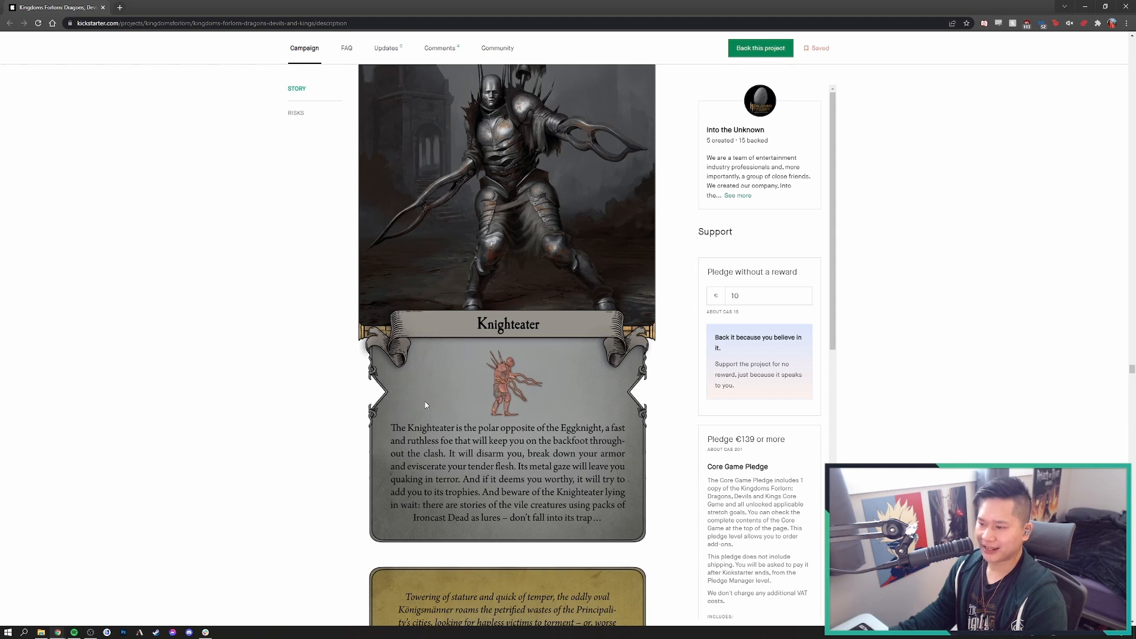
pyautogui.scroll(-3)
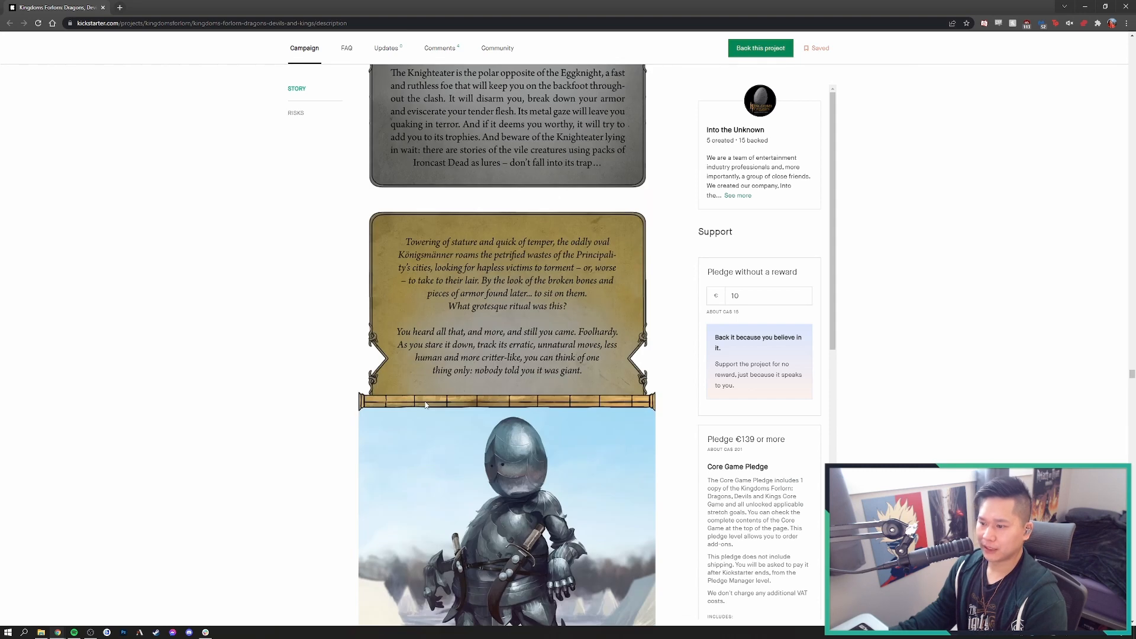
pyautogui.scroll(-3)
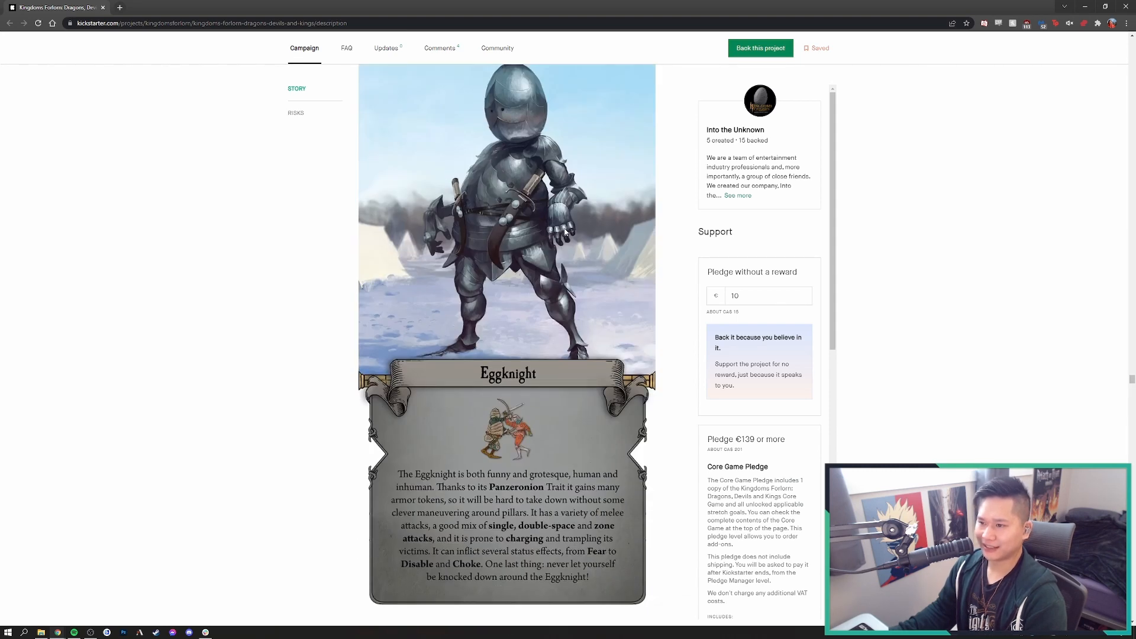
pyautogui.scroll(-3)
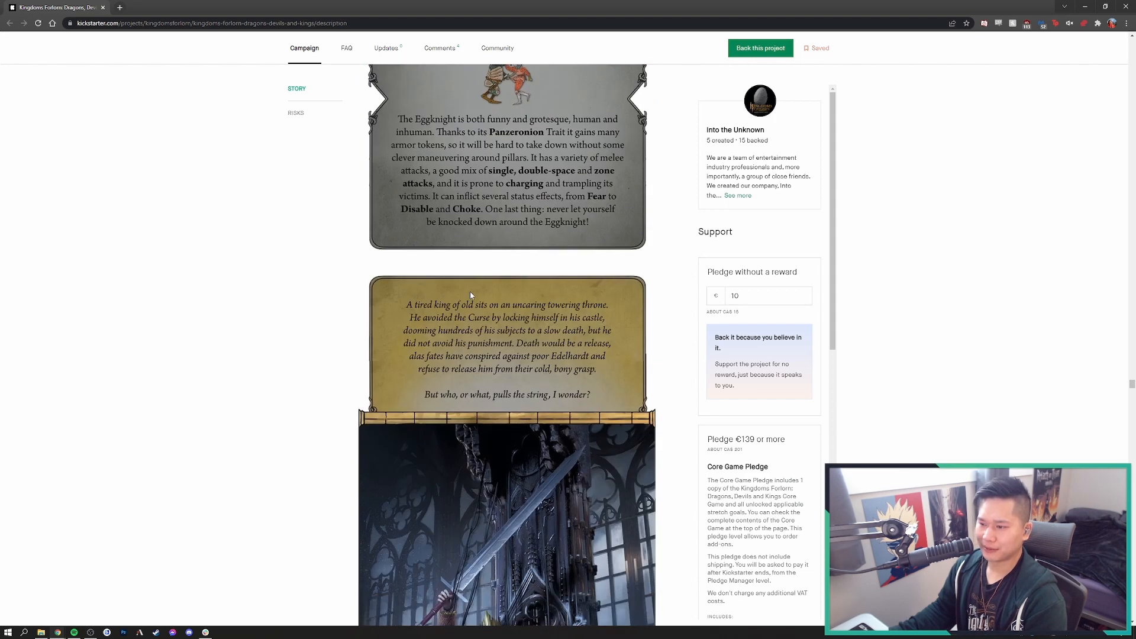
# Scroll to settle on the Puppet King Edelhardt artwork and its full ability panel
pyautogui.scroll(-3)
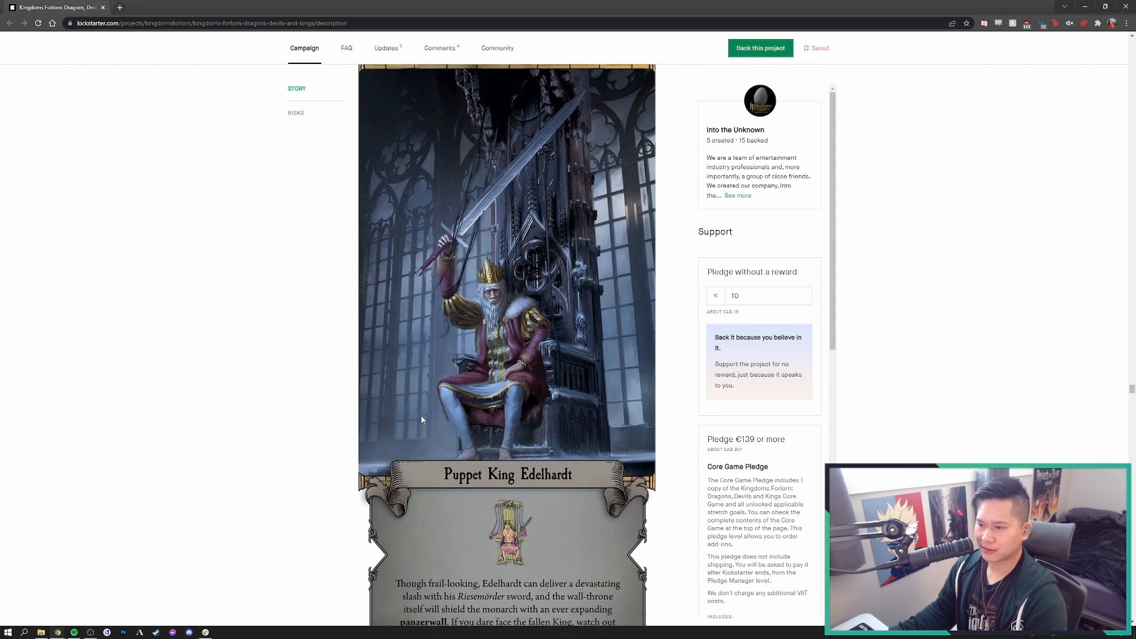
pyautogui.scroll(-3)
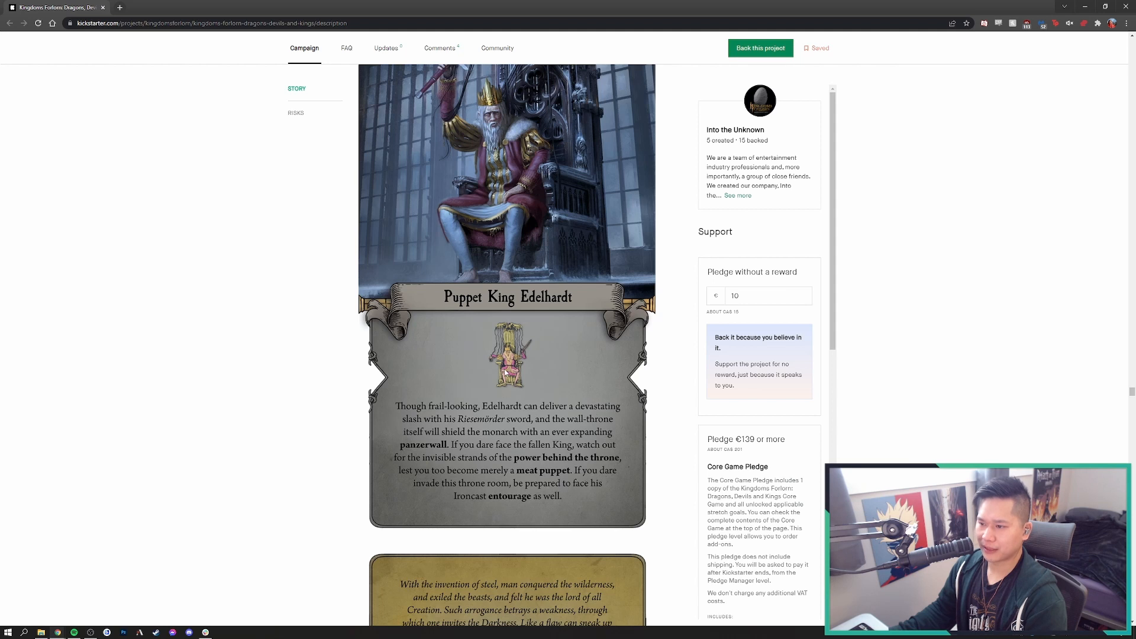
pyautogui.scroll(3)
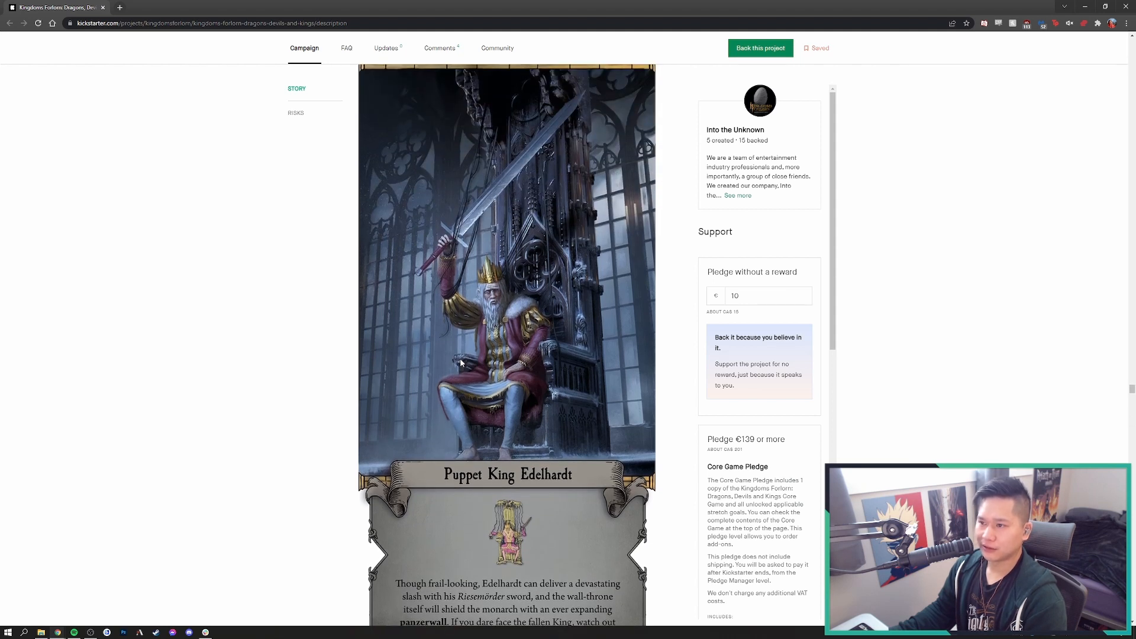
pyautogui.moveTo(454, 361)
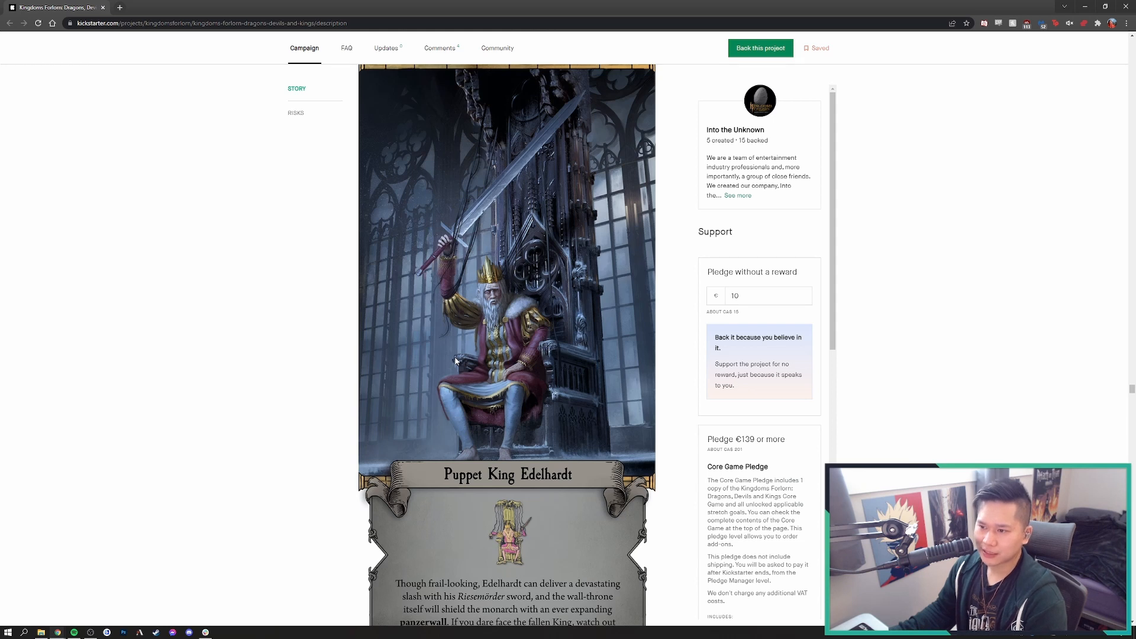
pyautogui.moveTo(455, 310)
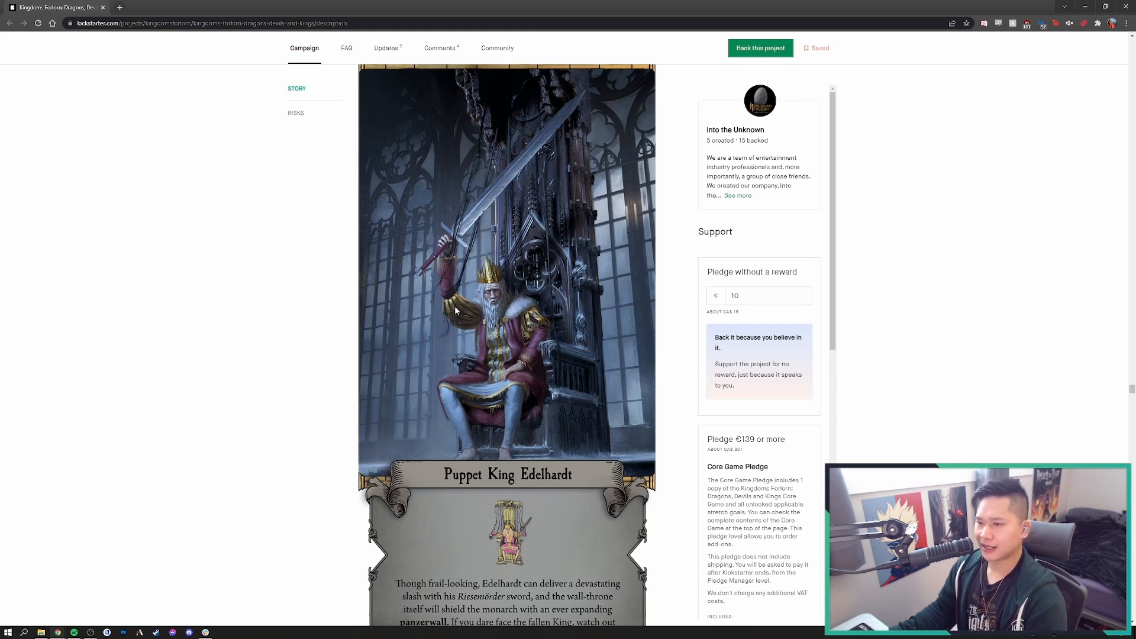
pyautogui.moveTo(460, 346)
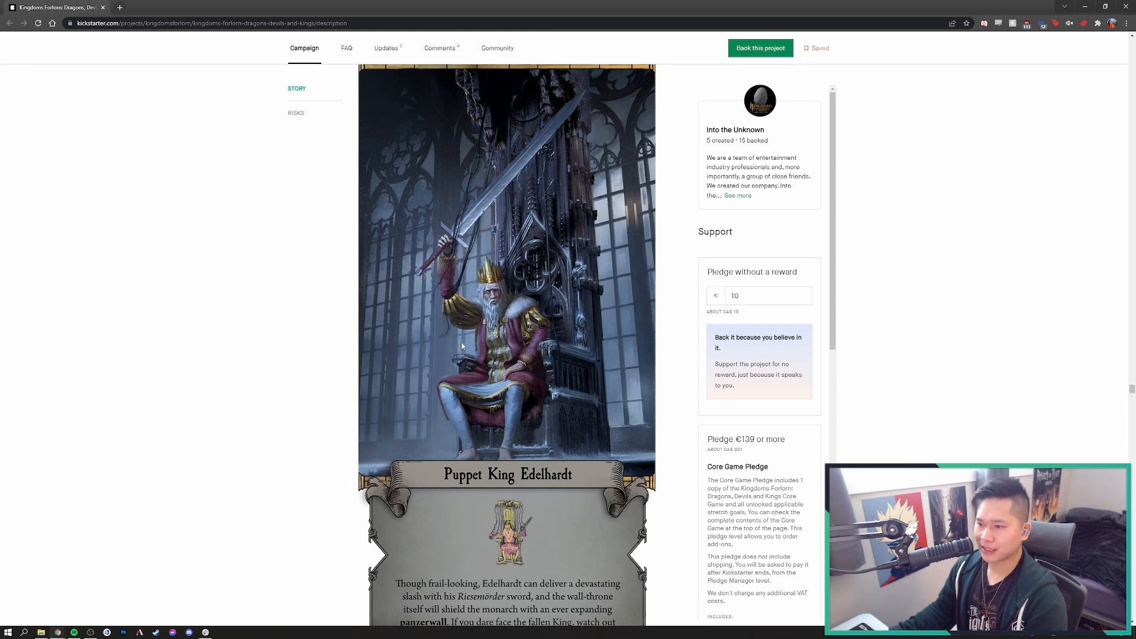
pyautogui.moveTo(464, 326)
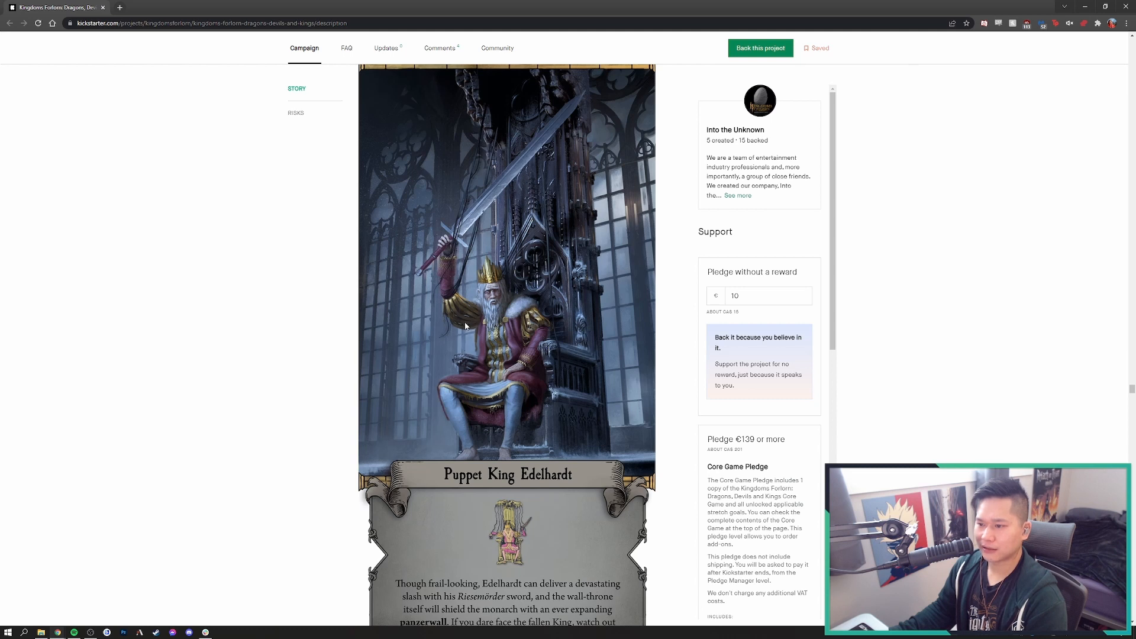
pyautogui.moveTo(460, 325)
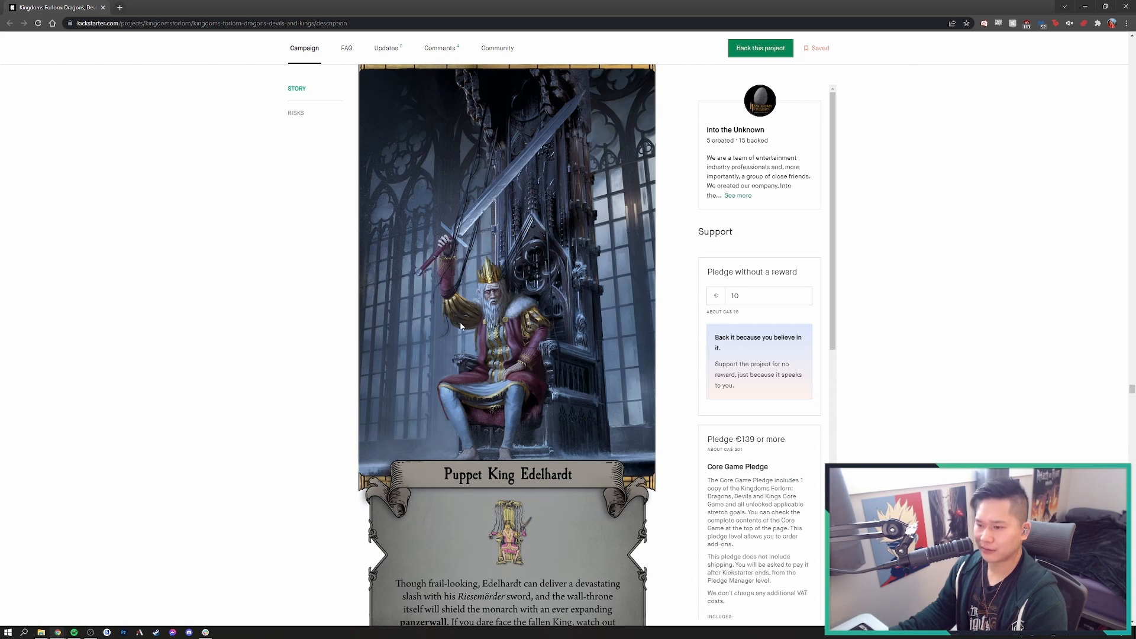
pyautogui.moveTo(440, 295)
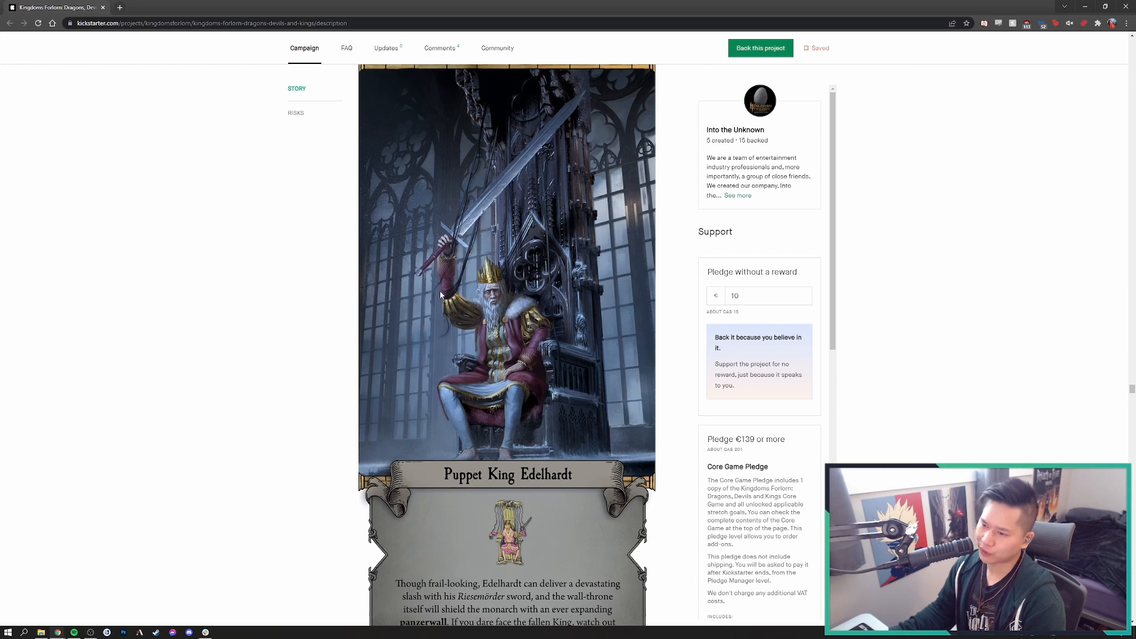
pyautogui.scroll(-3)
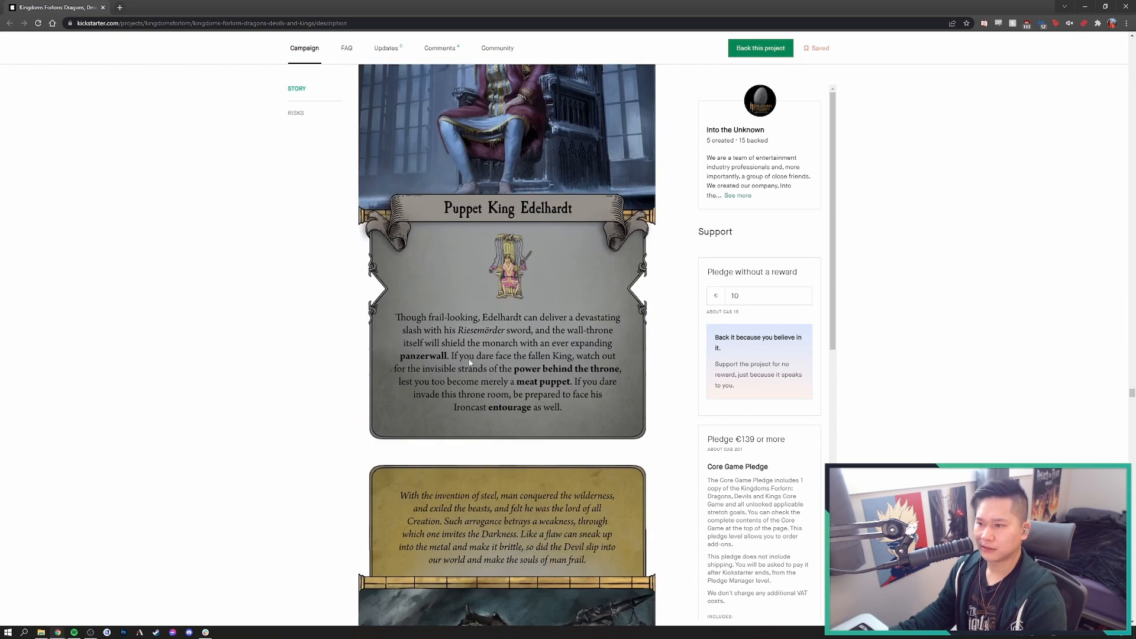
pyautogui.scroll(3)
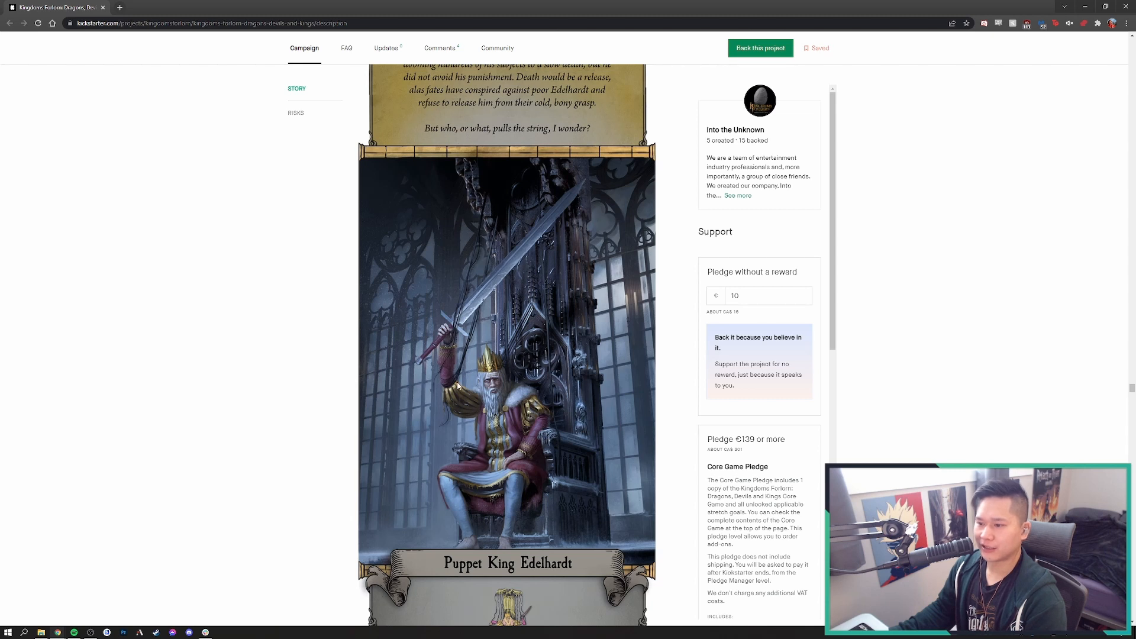
pyautogui.moveTo(505, 224)
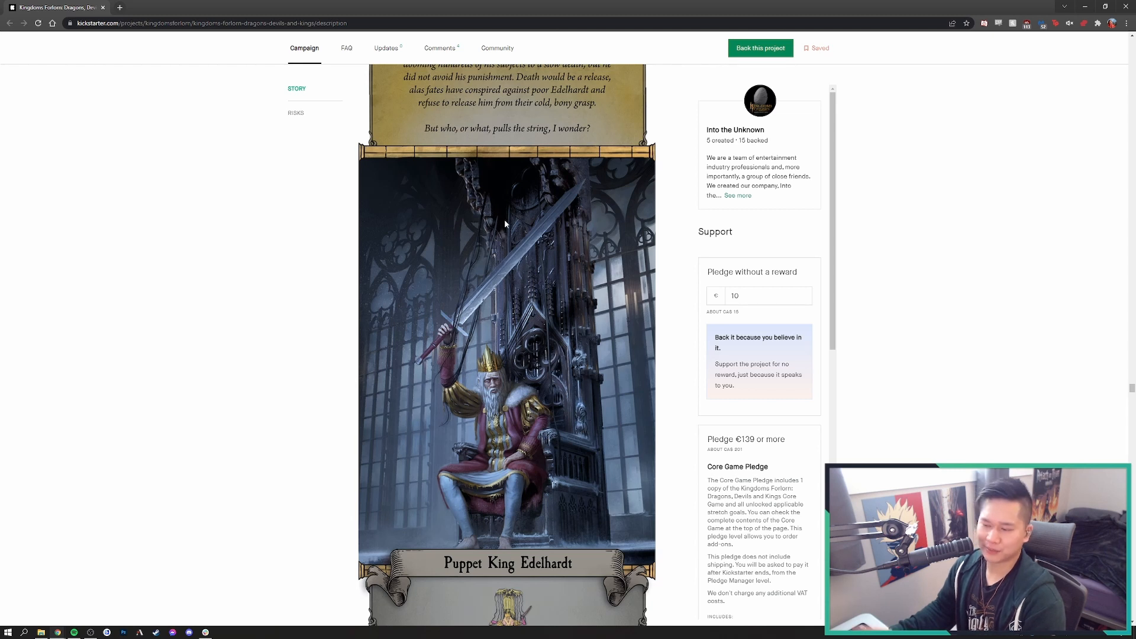
pyautogui.moveTo(464, 386)
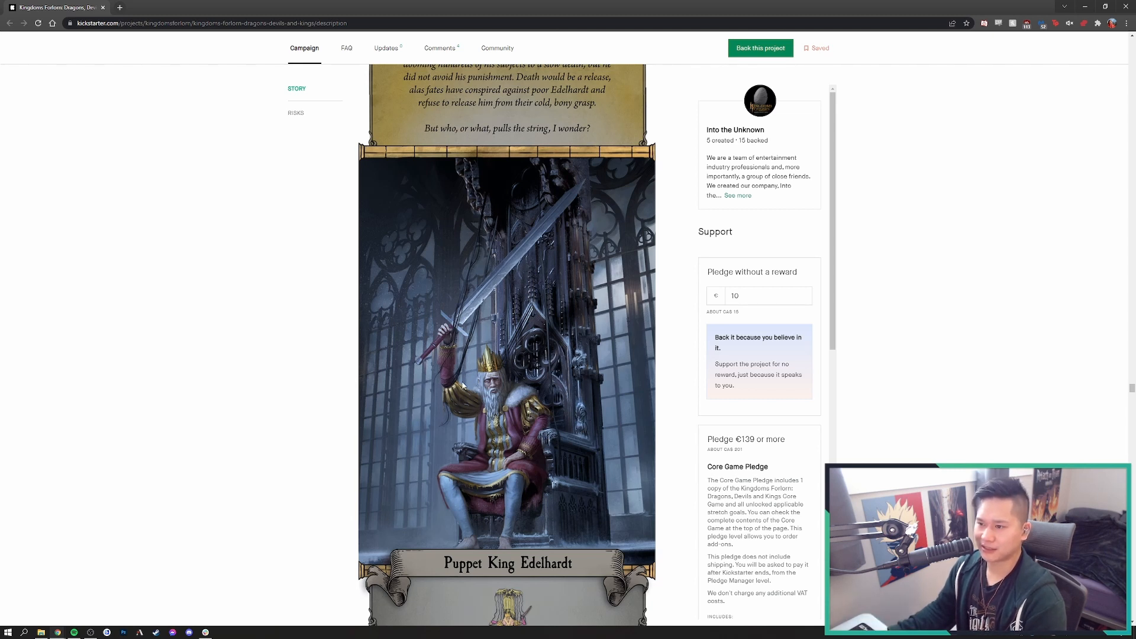
pyautogui.scroll(-3)
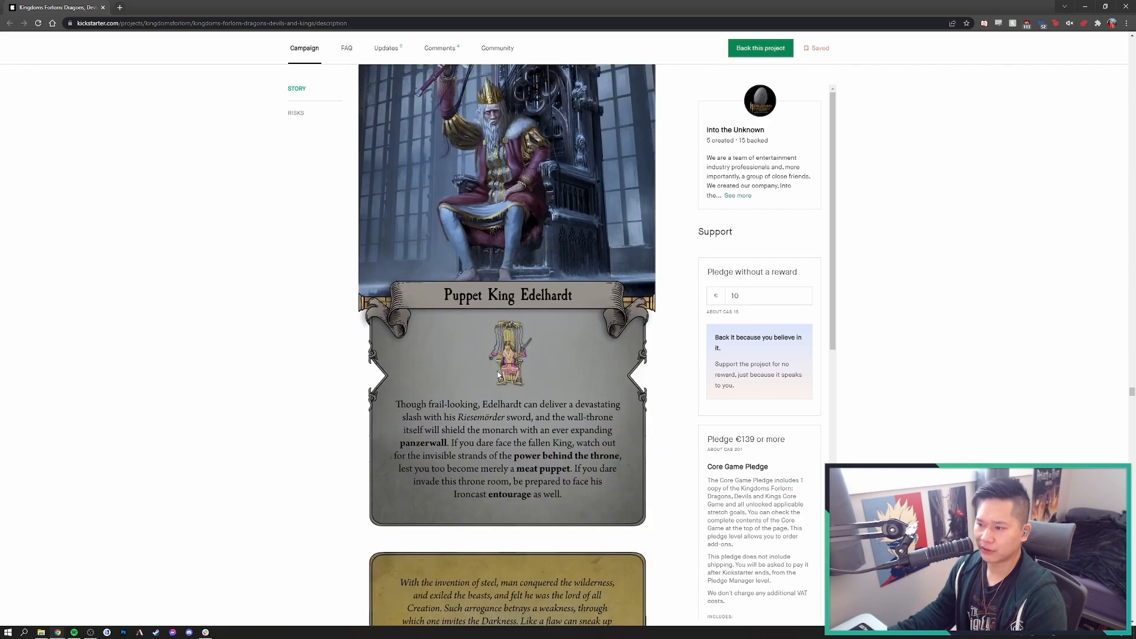
# Scroll down past the Devil, Panzerdragon and Panzergeist monster cards
pyautogui.scroll(-3)
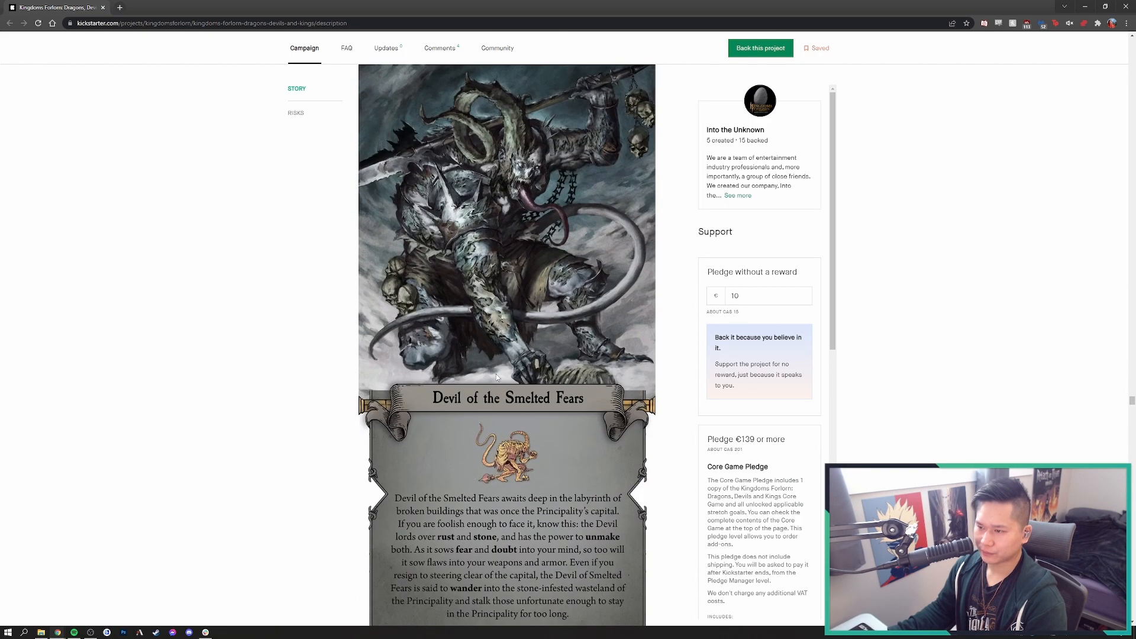
pyautogui.moveTo(594, 317)
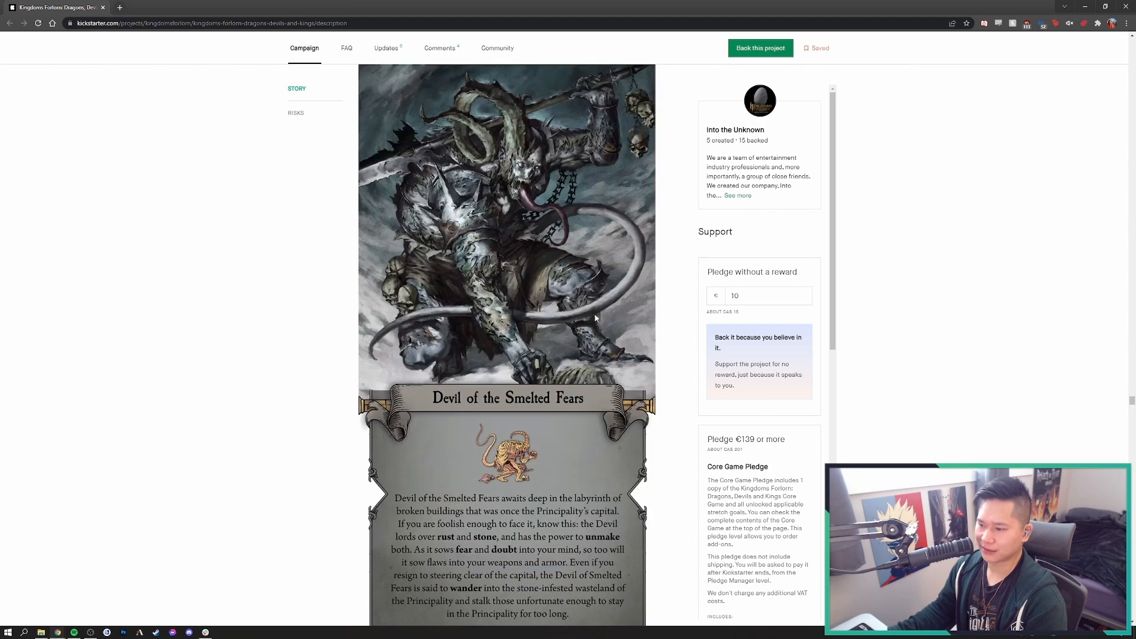
pyautogui.scroll(-3)
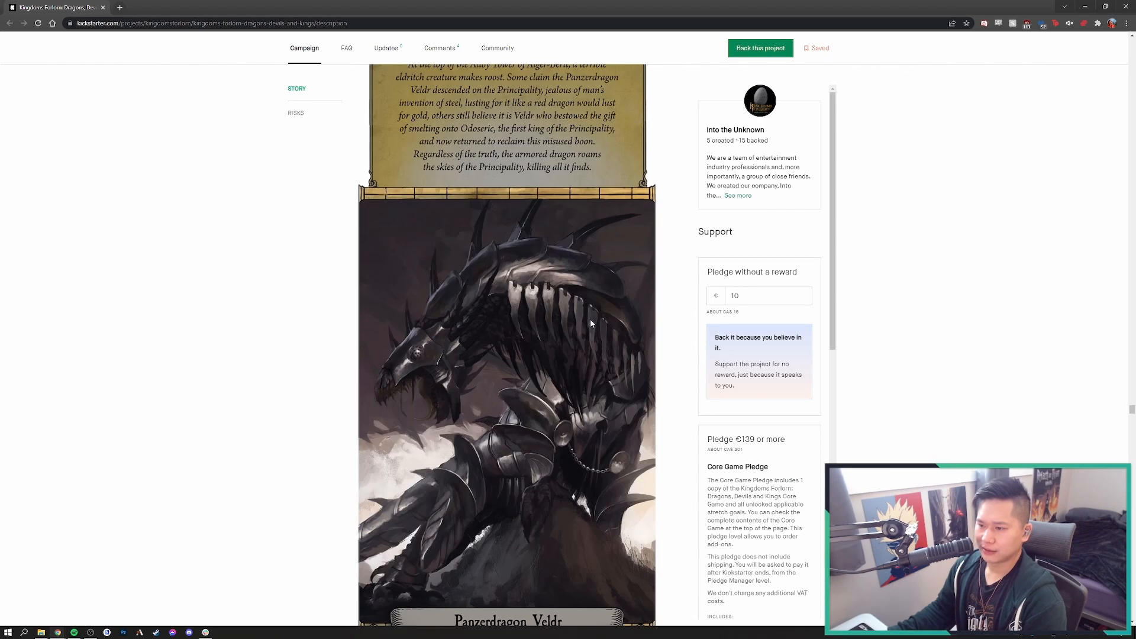
pyautogui.scroll(-3)
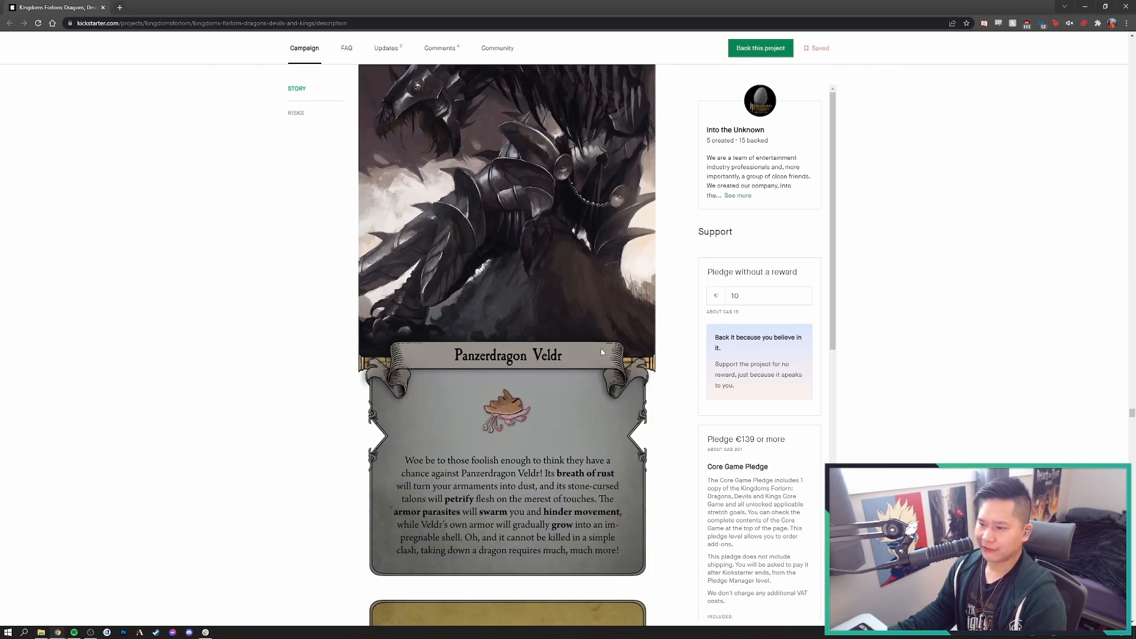
pyautogui.scroll(-3)
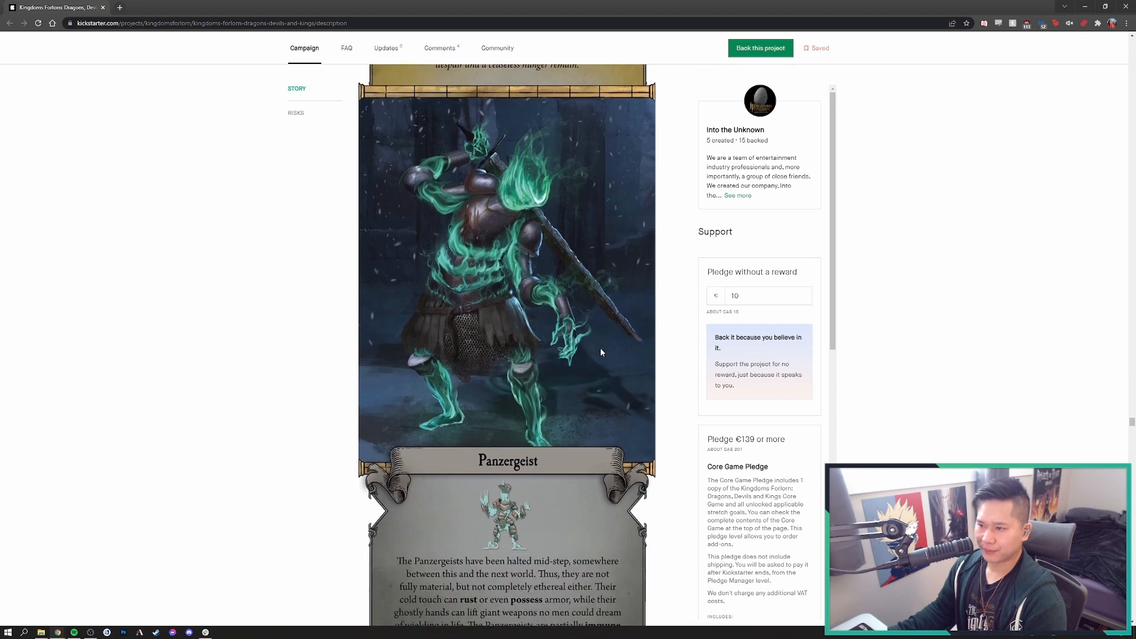
pyautogui.scroll(-3)
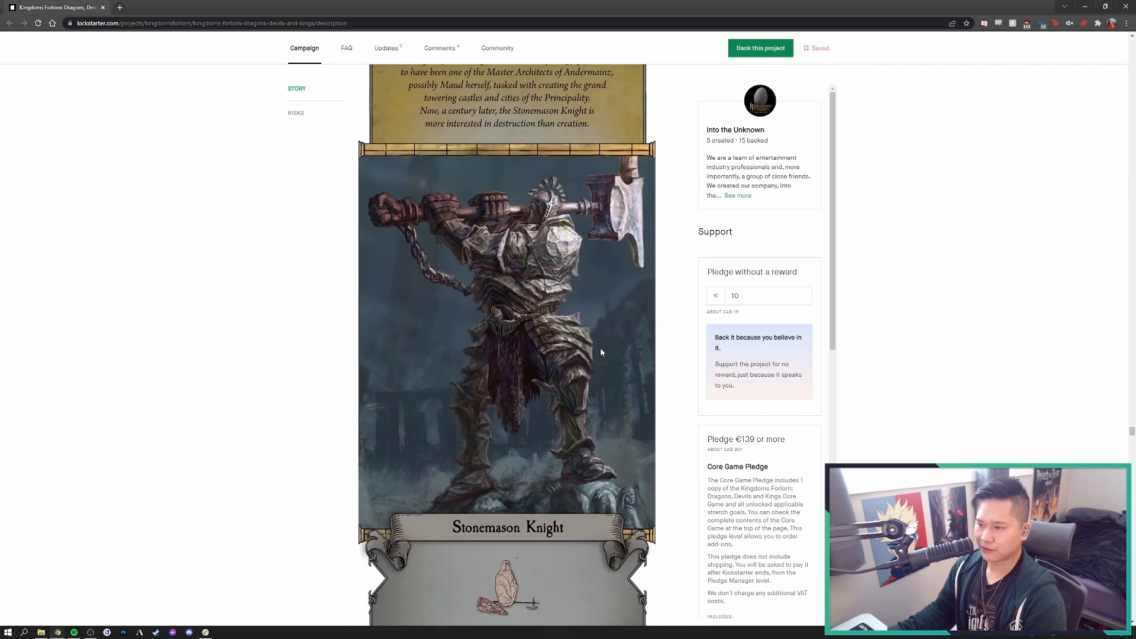
pyautogui.scroll(-3)
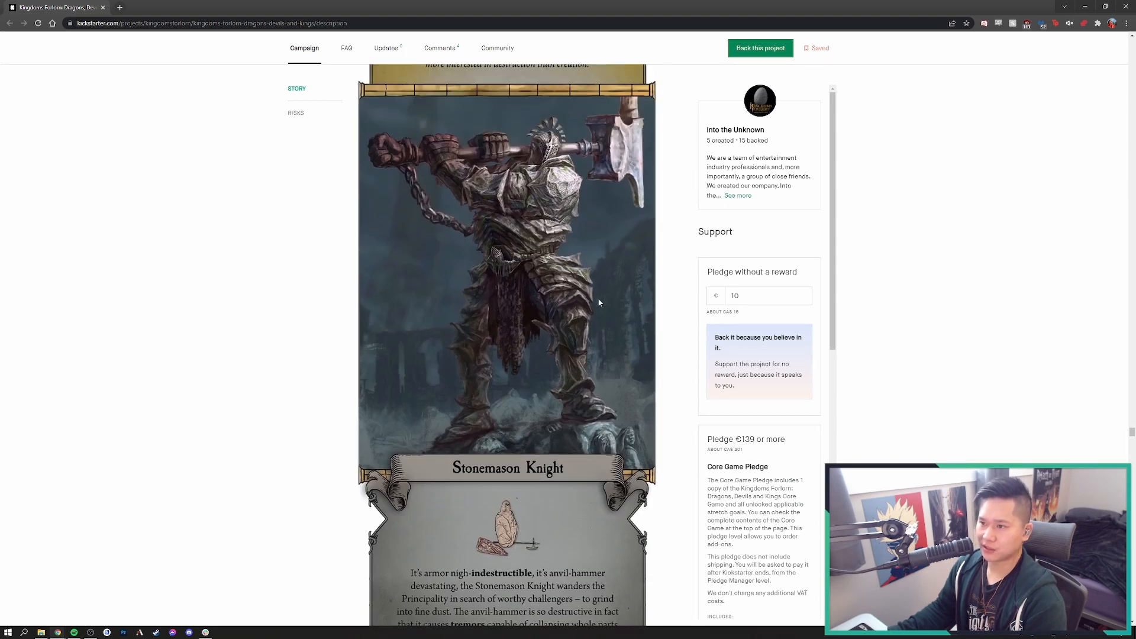
pyautogui.scroll(-3)
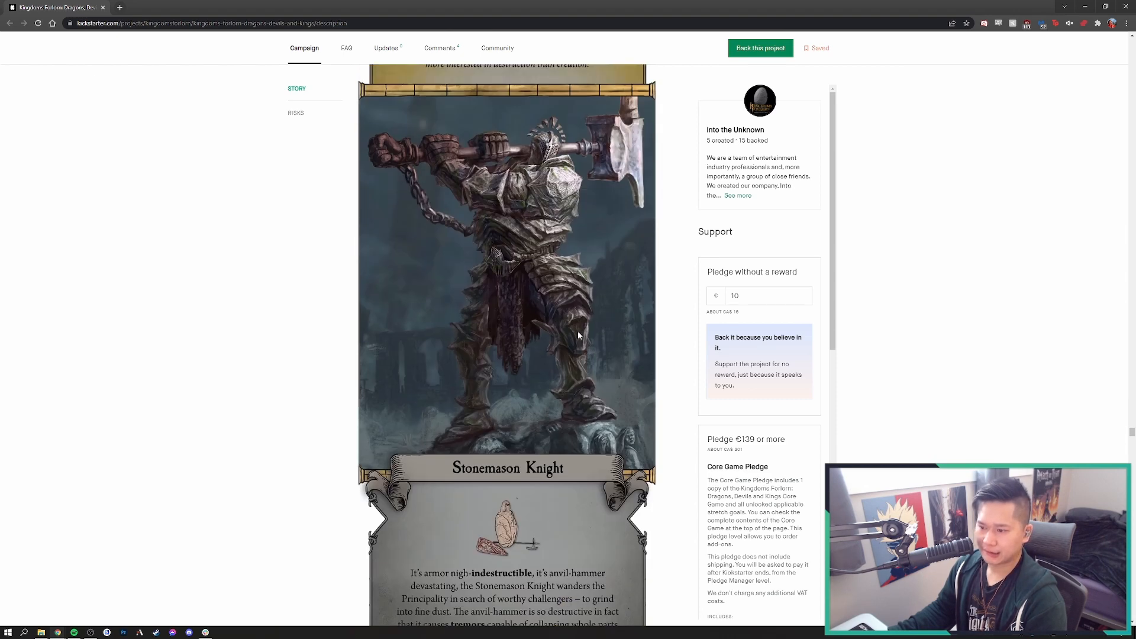
# Continue past the Stonemason Knight and Devour Dragon entries to the Knights section's Kara lore
pyautogui.scroll(-3)
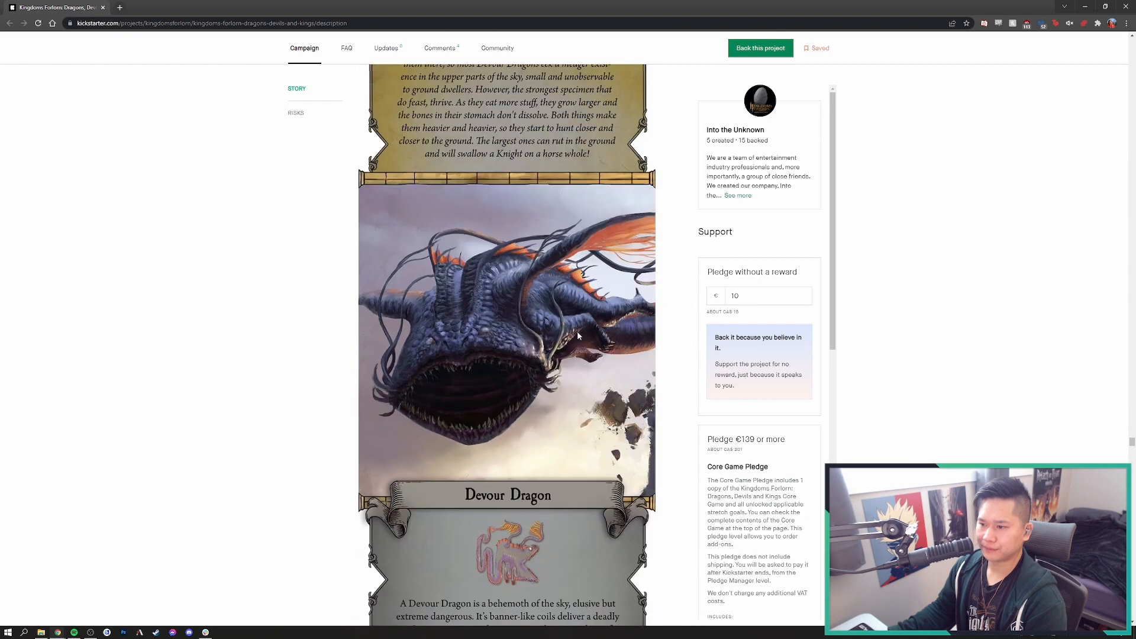
pyautogui.scroll(-3)
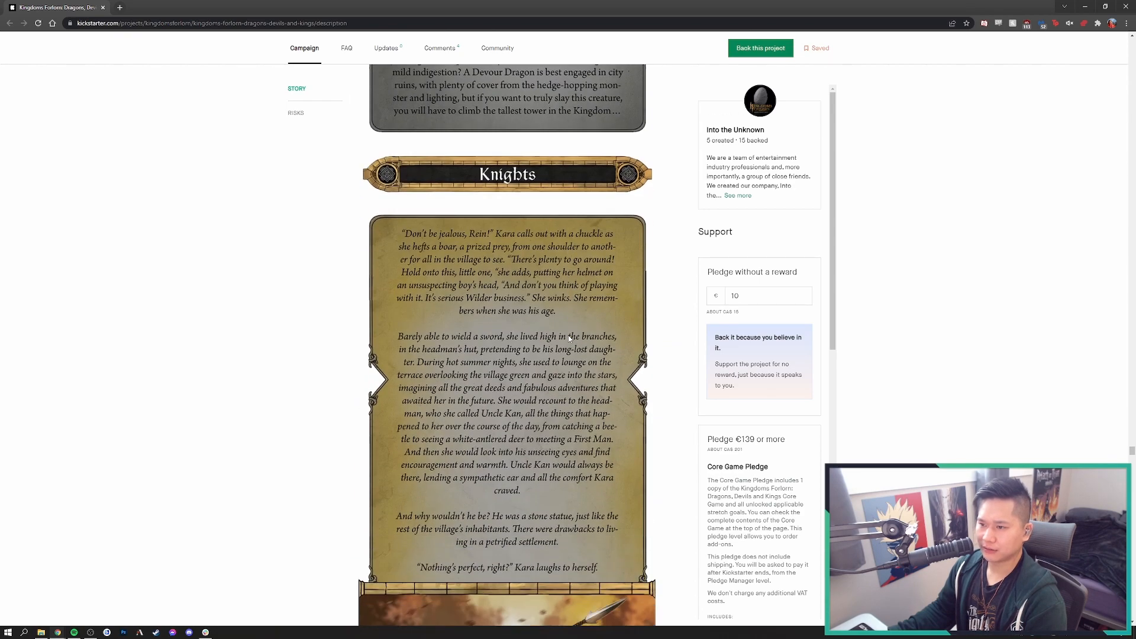
pyautogui.scroll(-3)
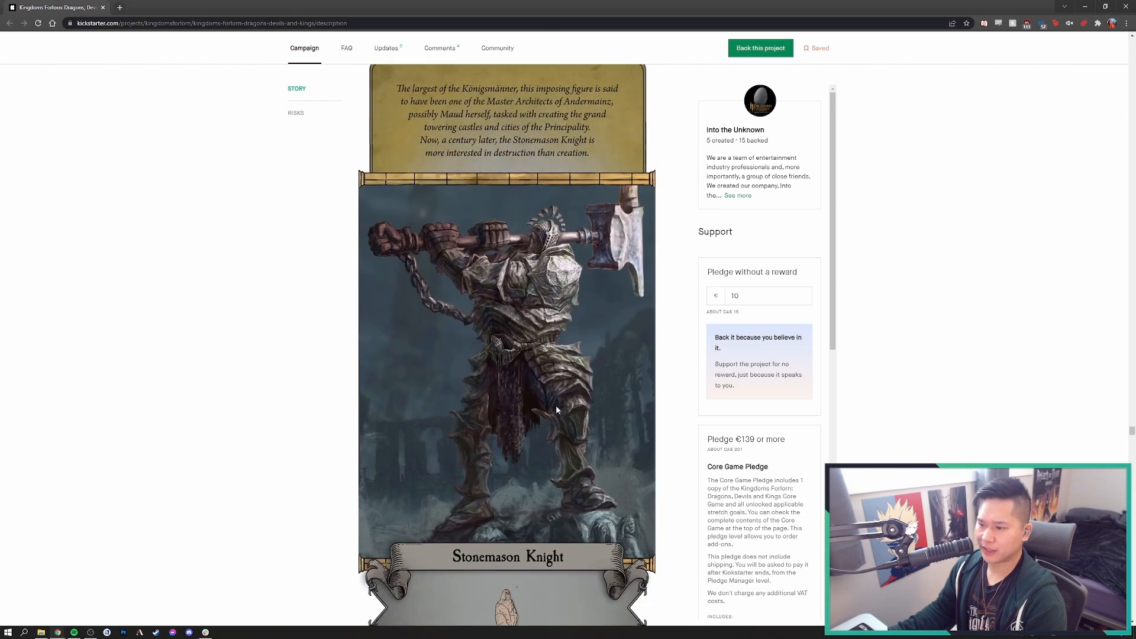
pyautogui.scroll(-3)
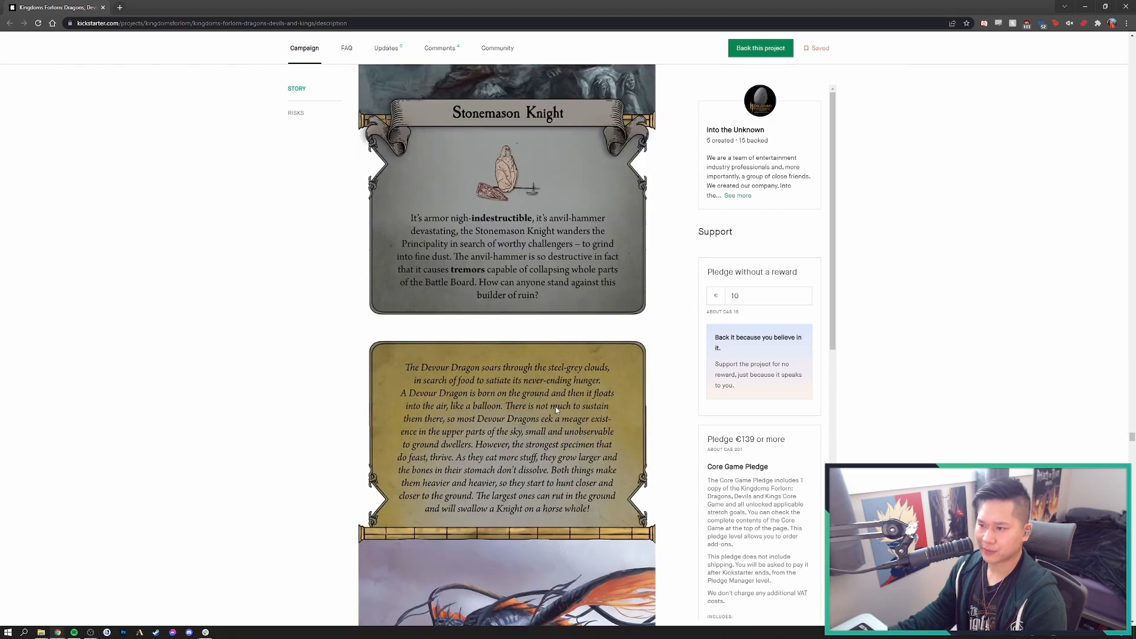
pyautogui.scroll(-3)
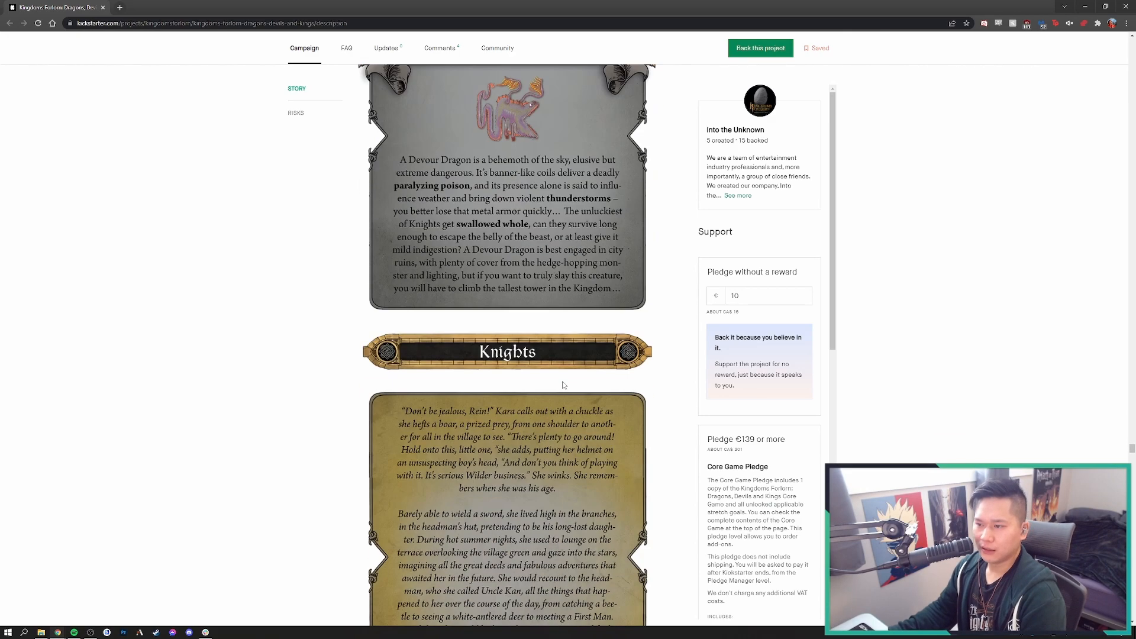
pyautogui.scroll(-3)
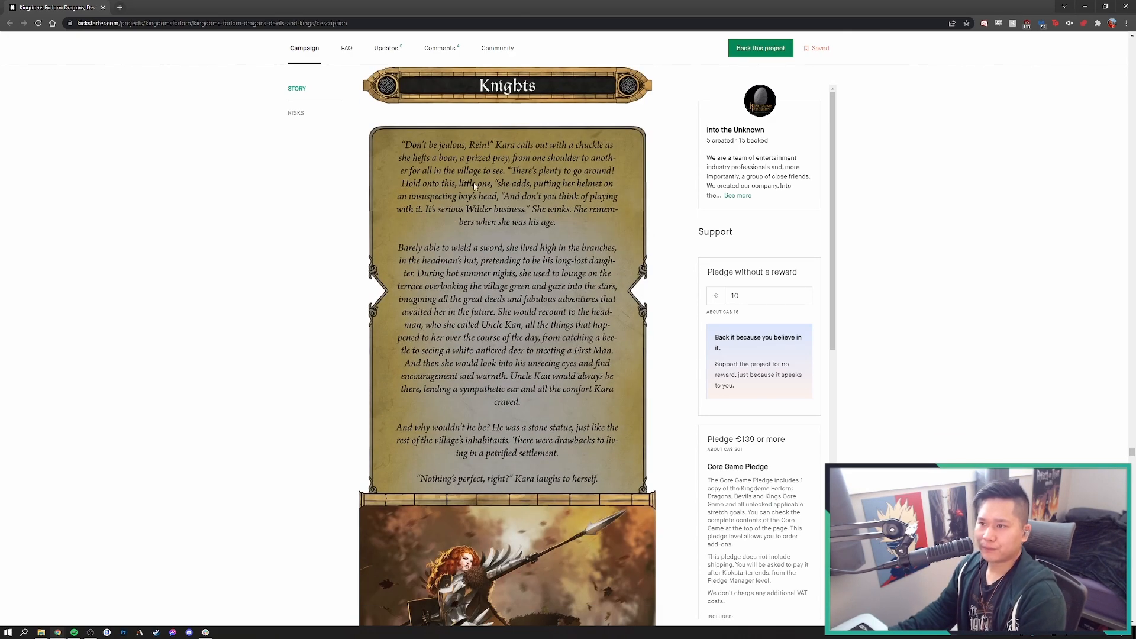
# Scroll past Kara, The Wilder Knight's panel to Ser Sonch, The Tracker's artwork and description
pyautogui.scroll(-3)
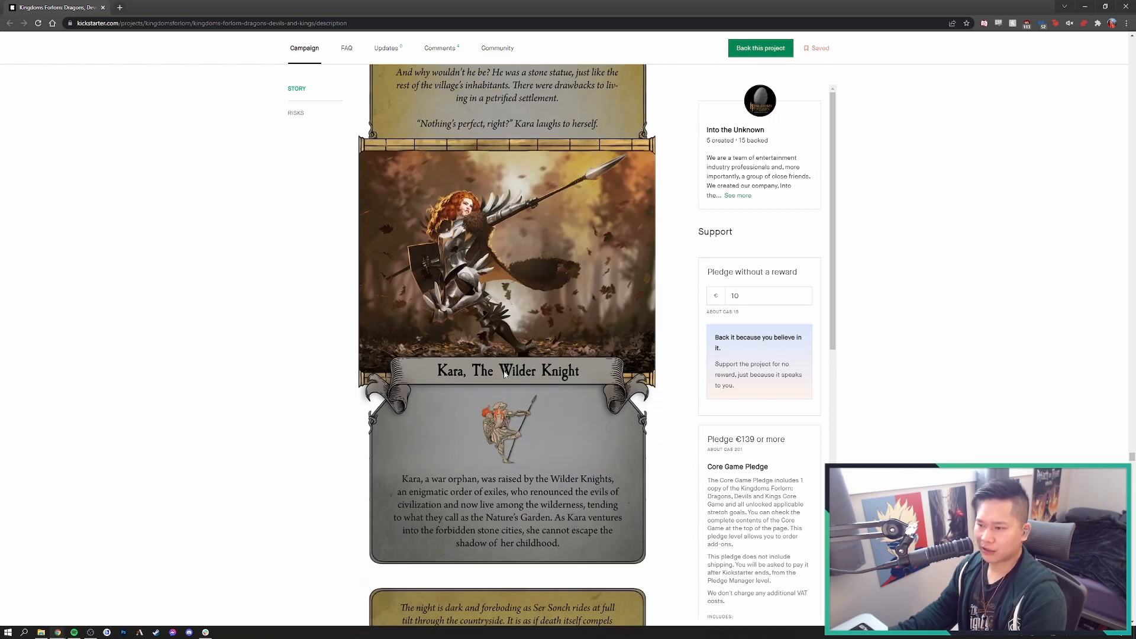
pyautogui.scroll(-3)
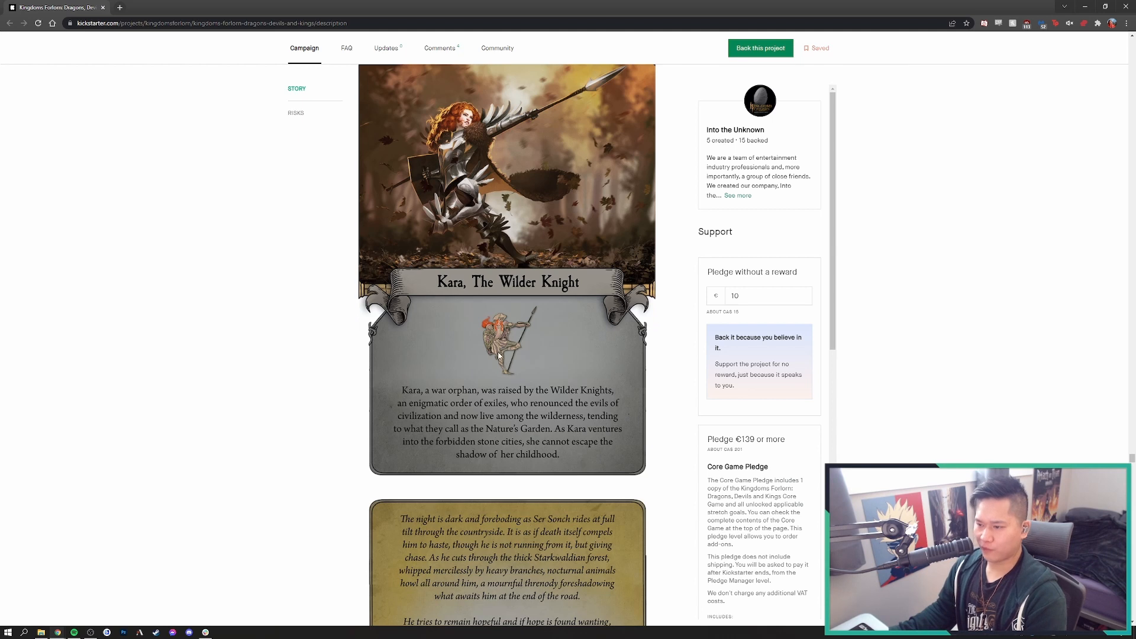
pyautogui.moveTo(498, 355)
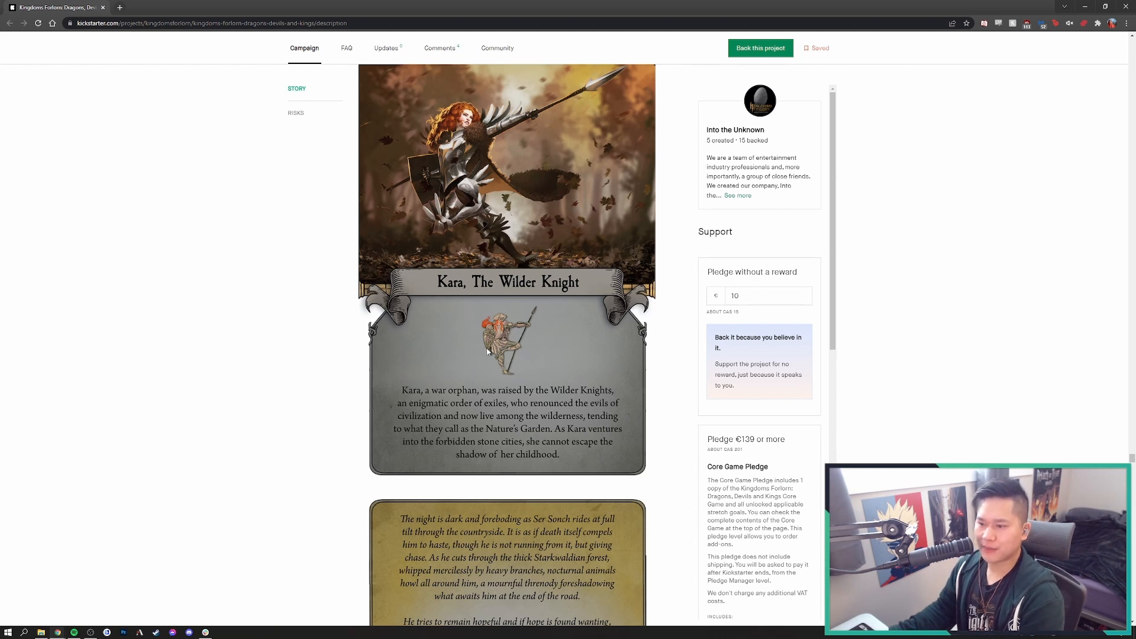
pyautogui.moveTo(486, 348)
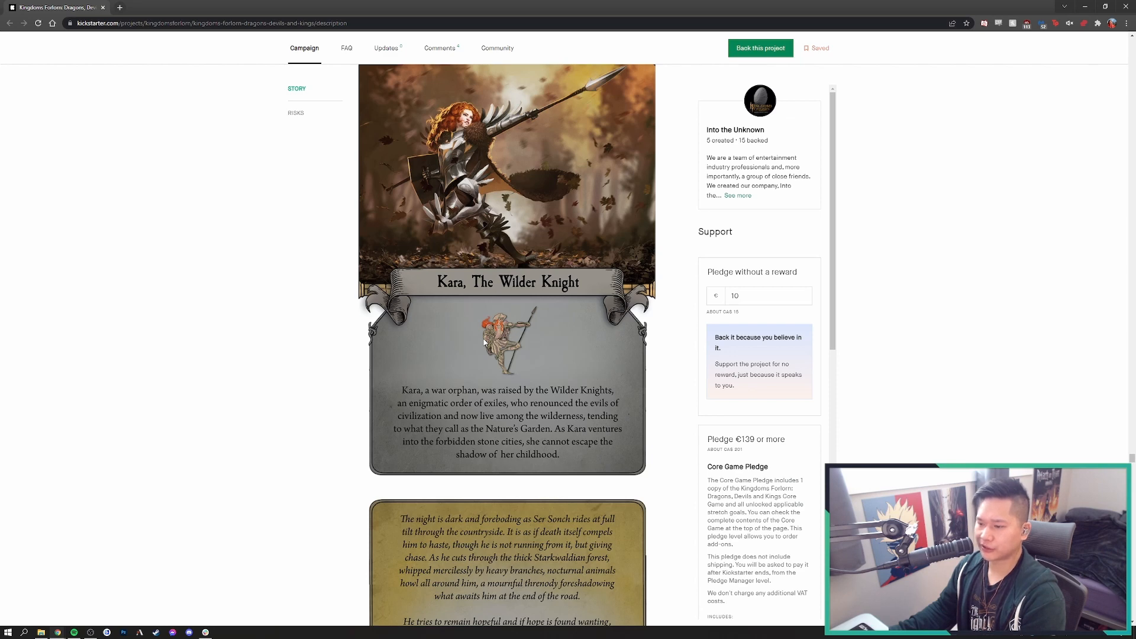
pyautogui.scroll(-3)
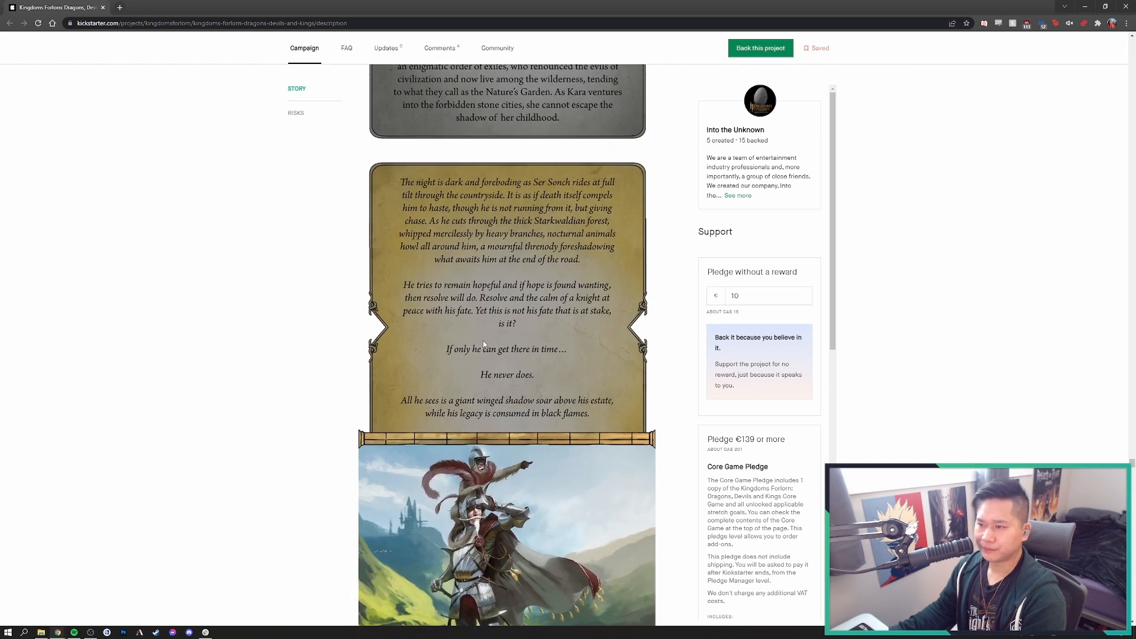
pyautogui.scroll(-3)
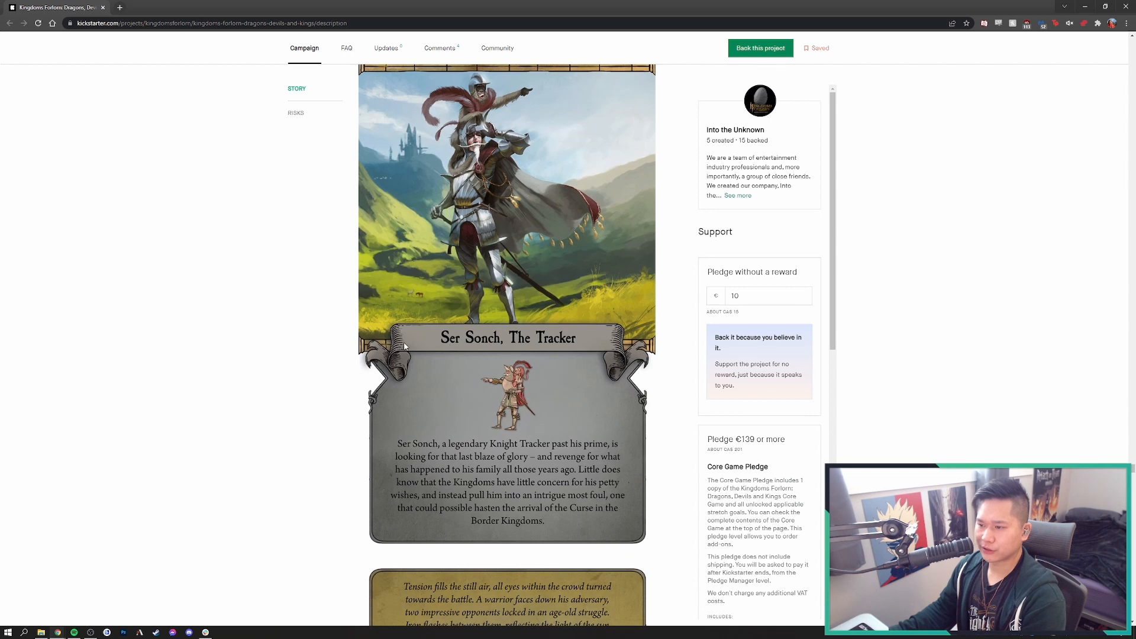
pyautogui.moveTo(373, 439)
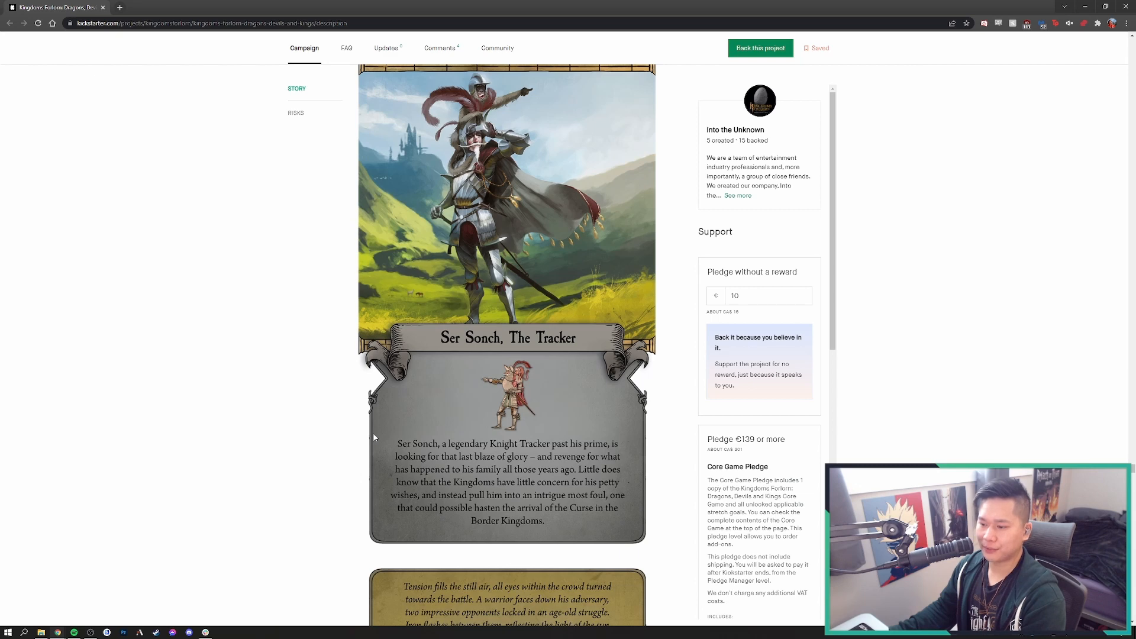
pyautogui.moveTo(375, 436)
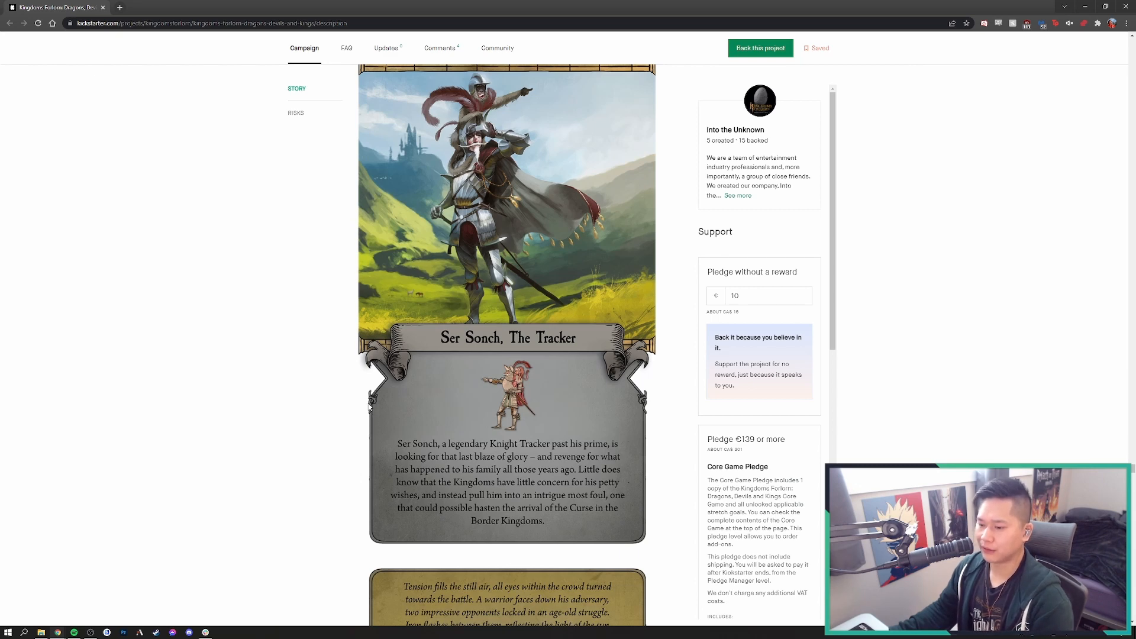
pyautogui.moveTo(384, 431)
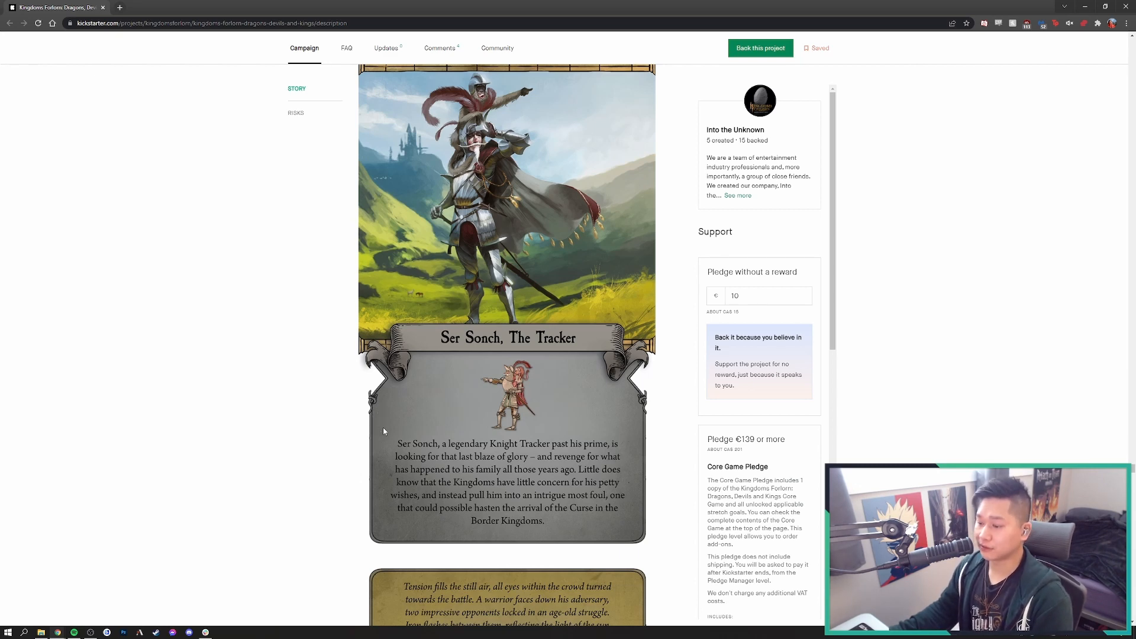
# Scroll past Fleischritter, The Butcher Knight to Renholder's artwork and mage-knight description
pyautogui.scroll(-3)
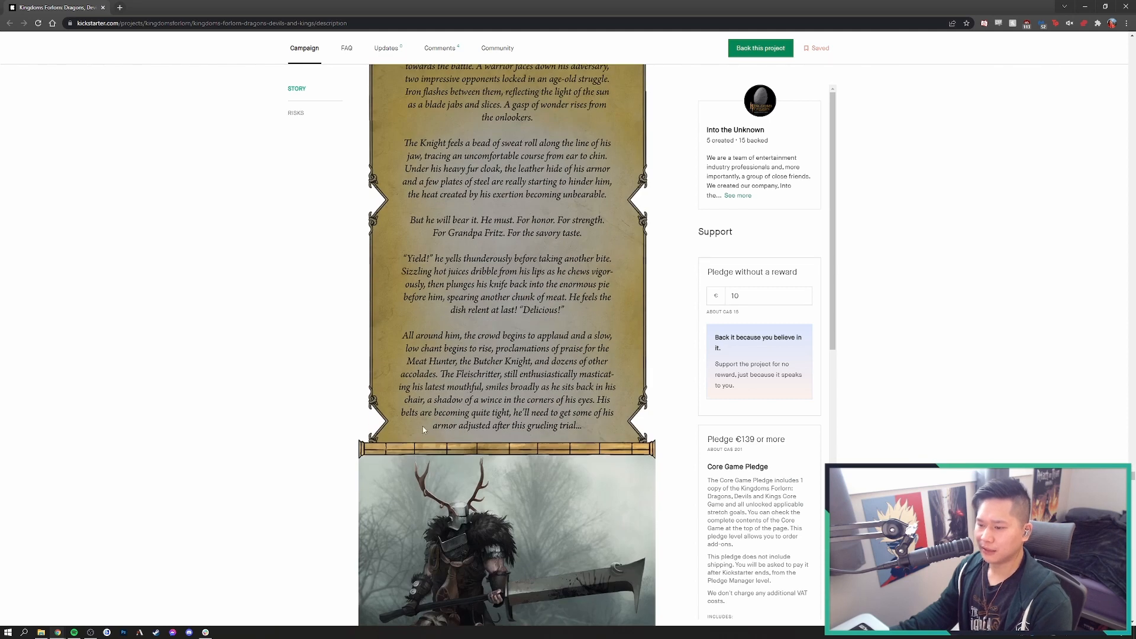
pyautogui.scroll(-3)
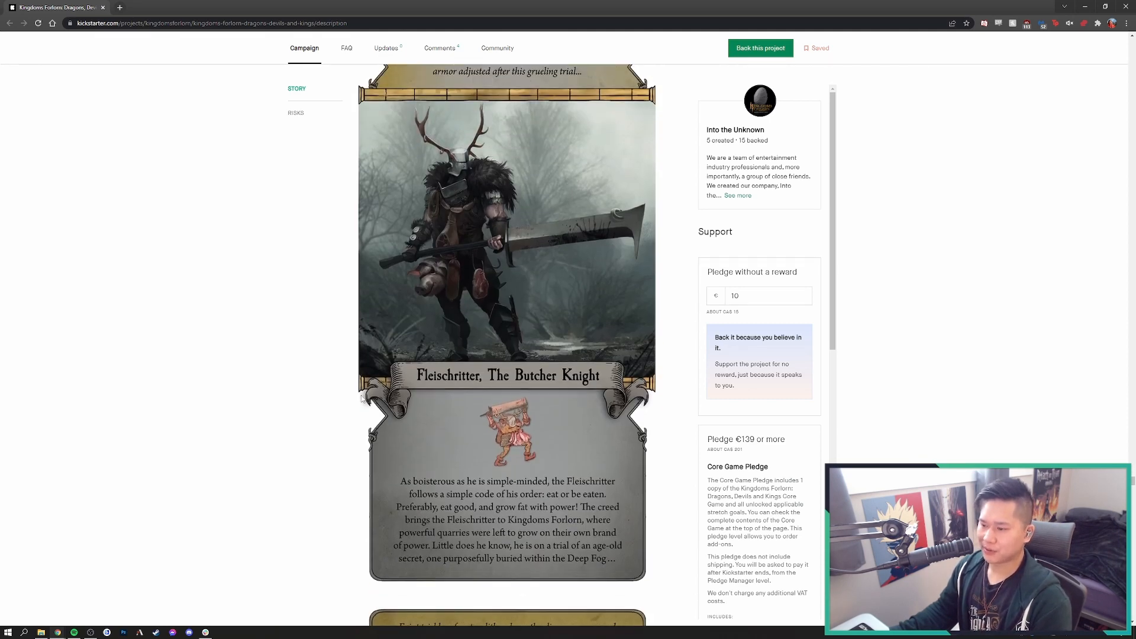
pyautogui.moveTo(326, 395)
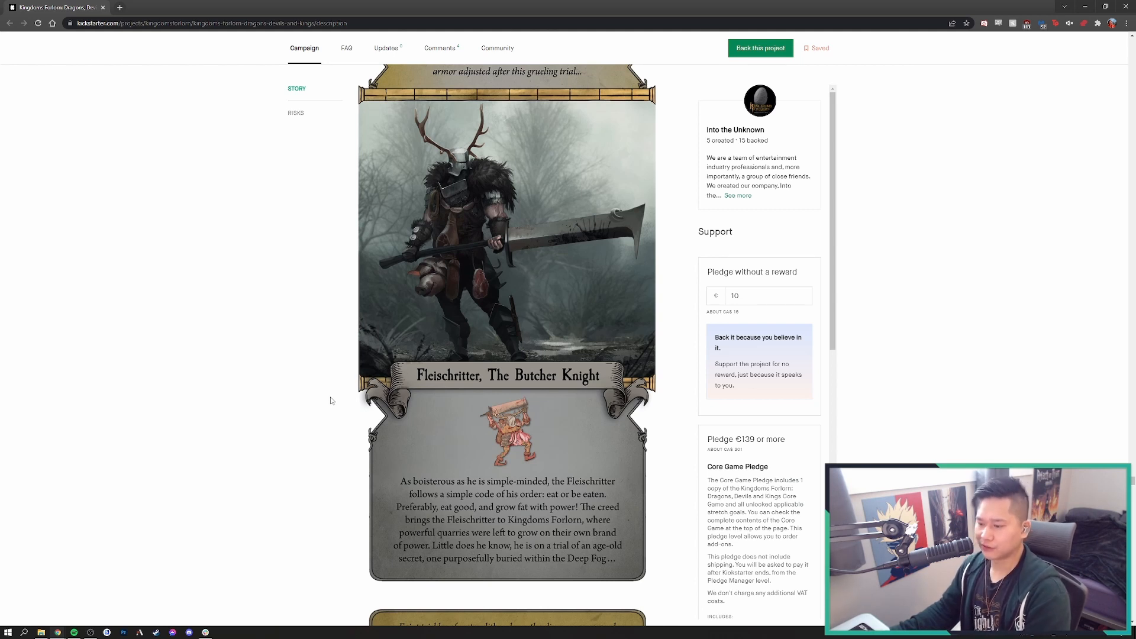
pyautogui.moveTo(409, 466)
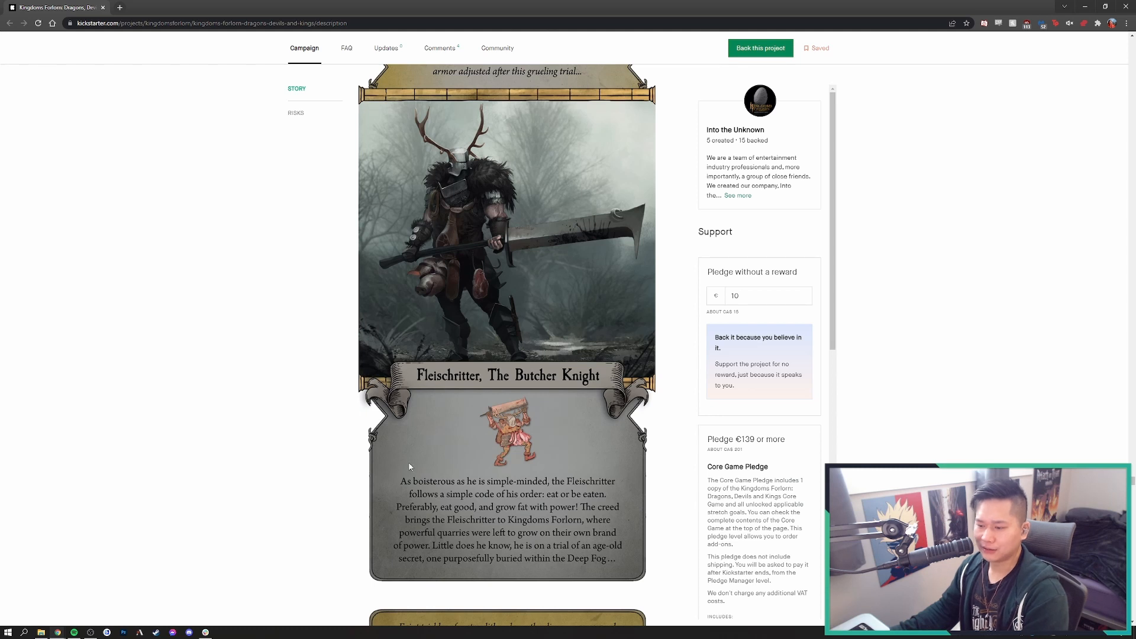
pyautogui.moveTo(378, 458)
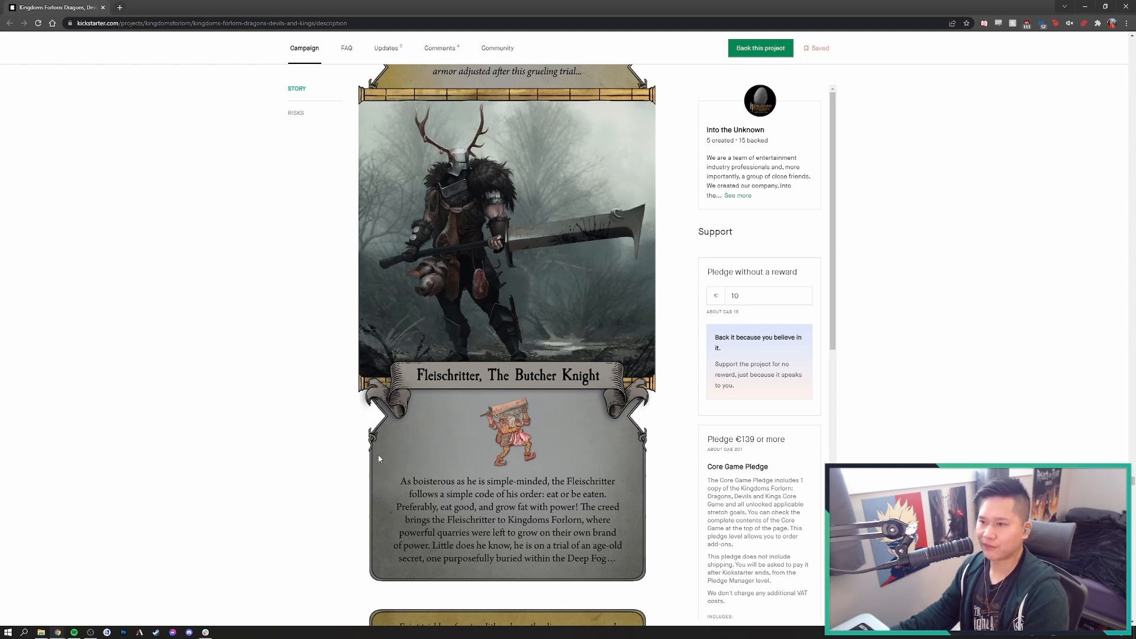
pyautogui.moveTo(392, 282)
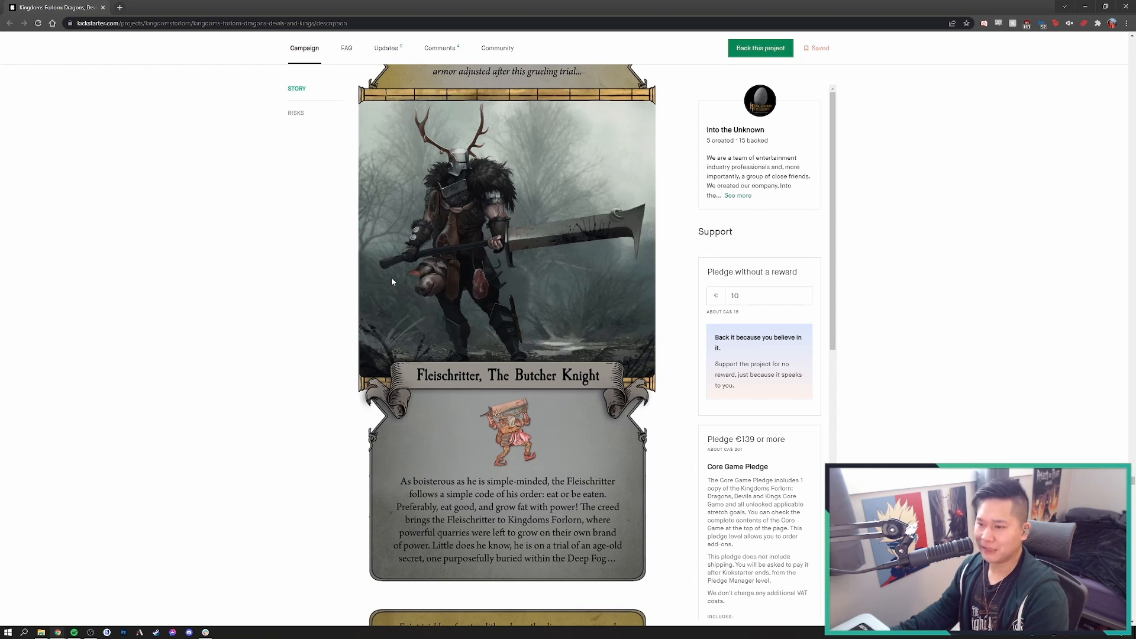
pyautogui.scroll(-3)
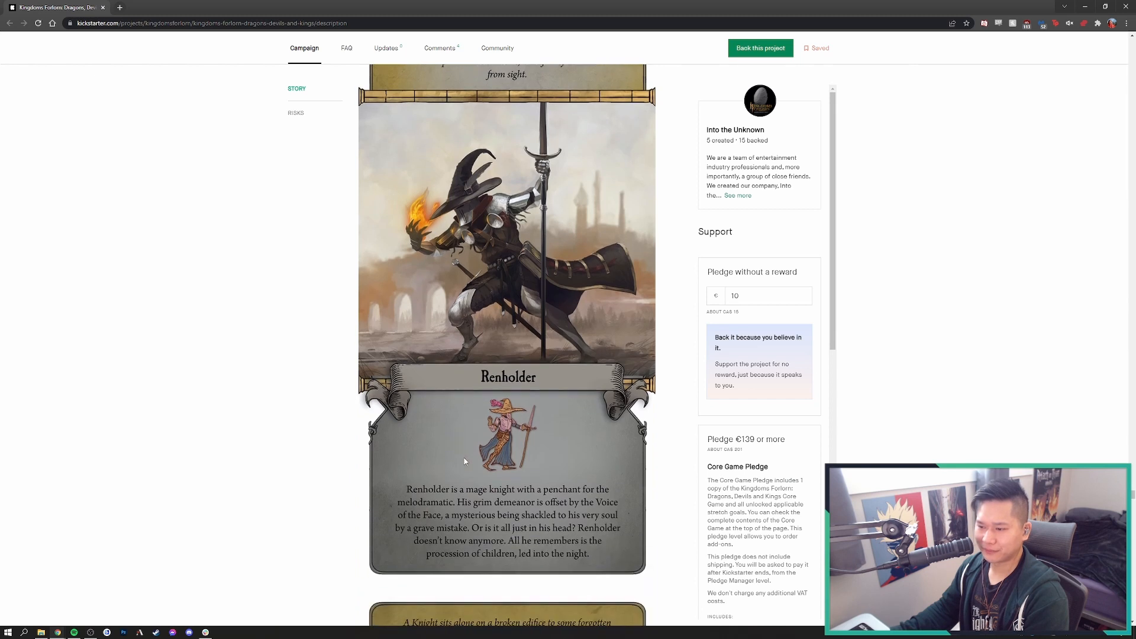
pyautogui.moveTo(418, 465)
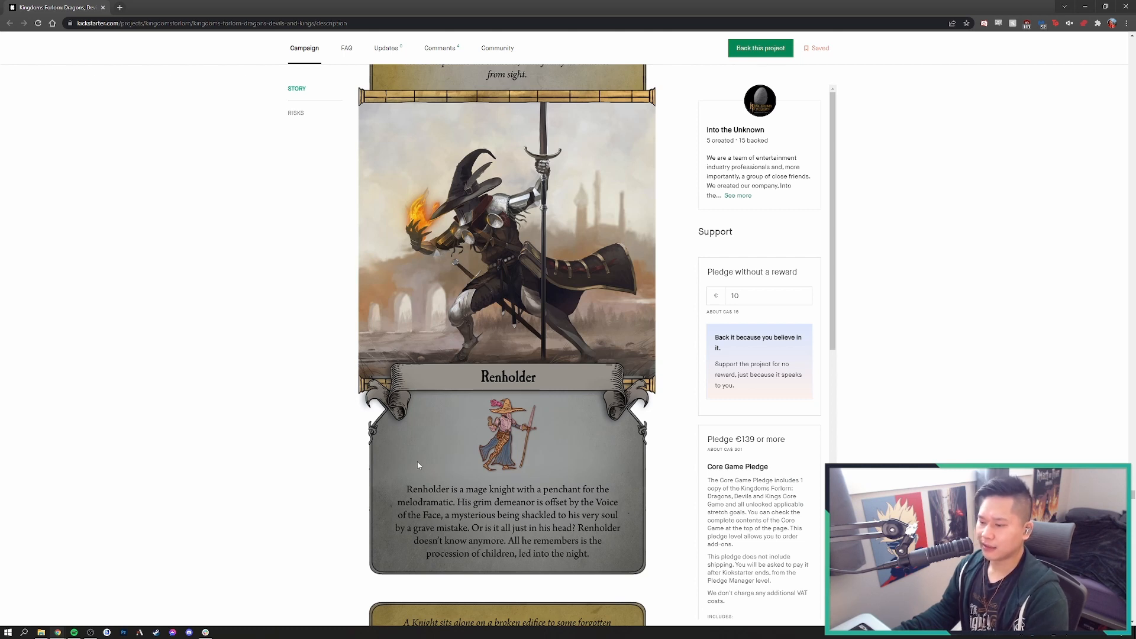
pyautogui.moveTo(418, 460)
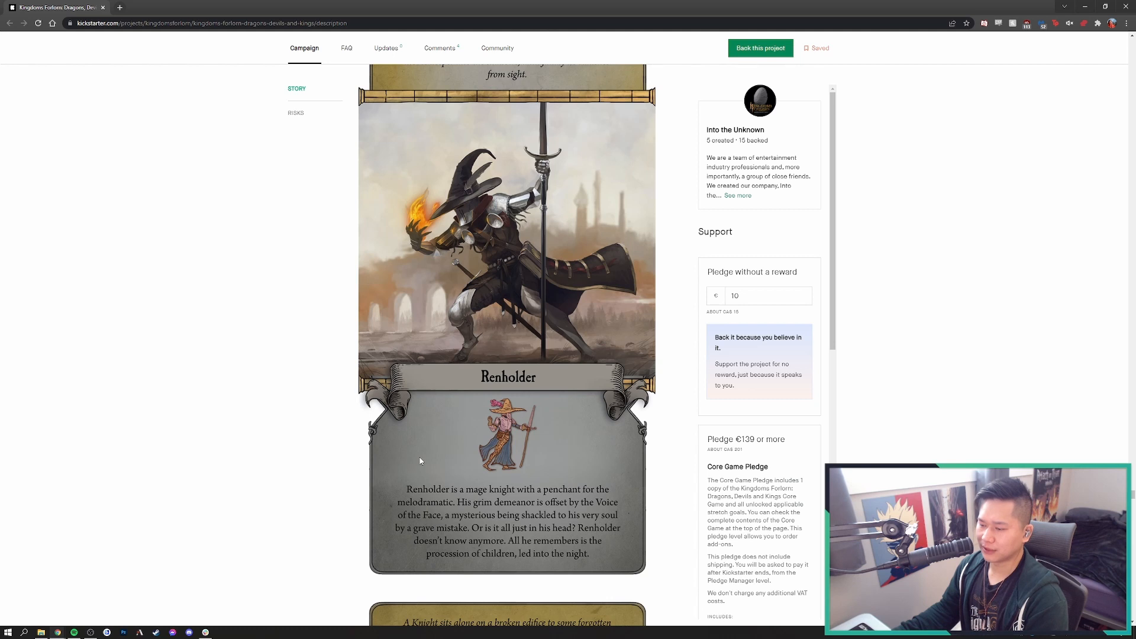
pyautogui.moveTo(507, 285)
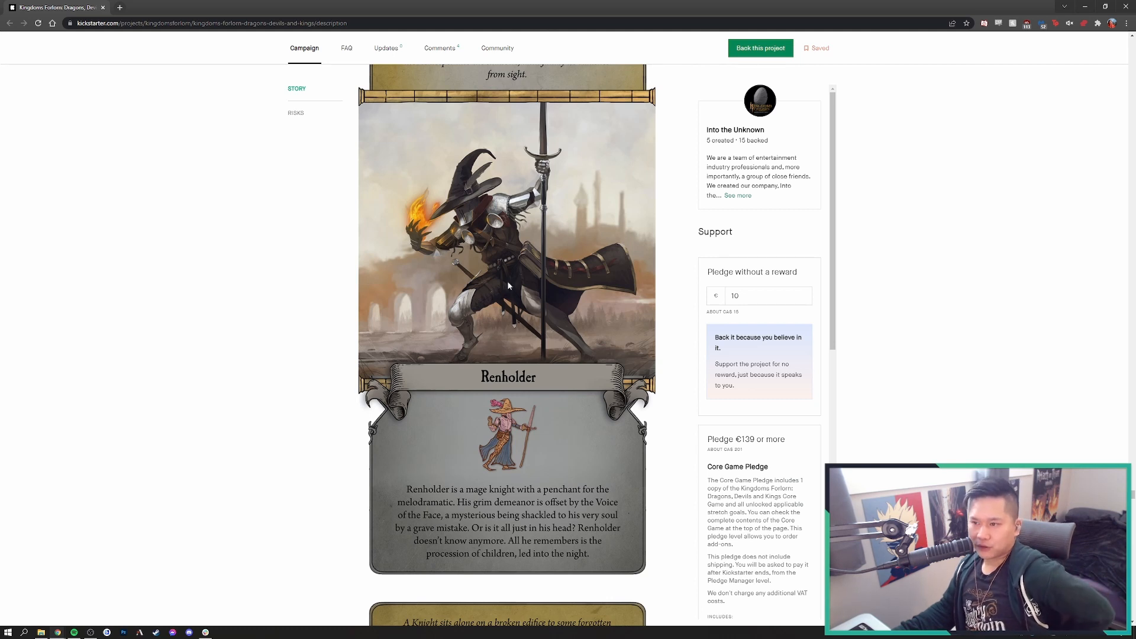
pyautogui.moveTo(498, 306)
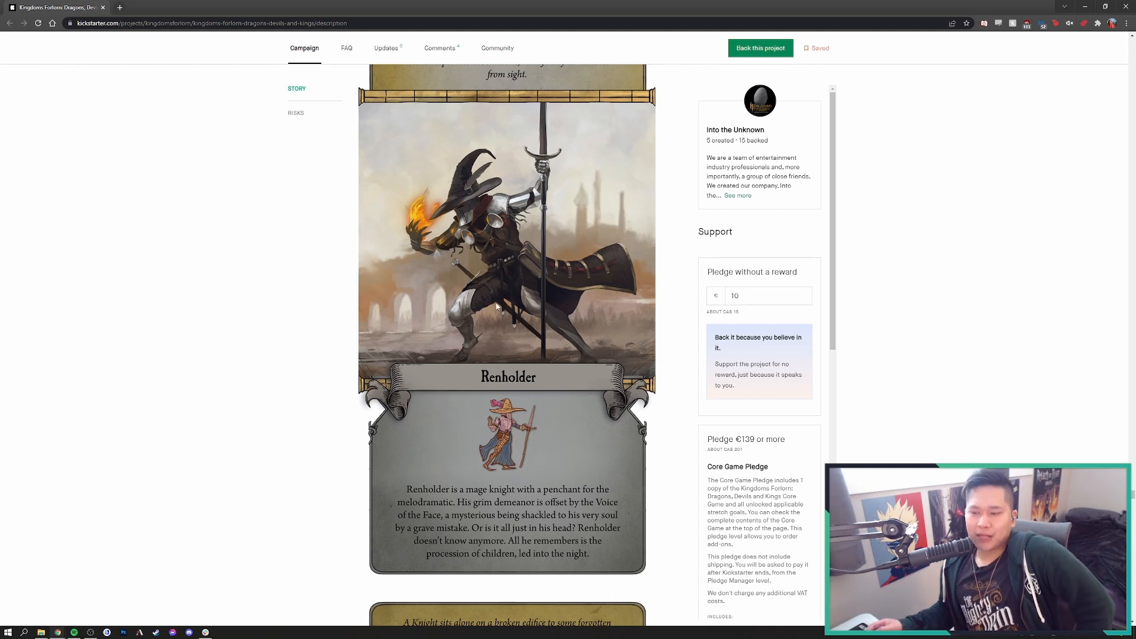
pyautogui.moveTo(543, 312)
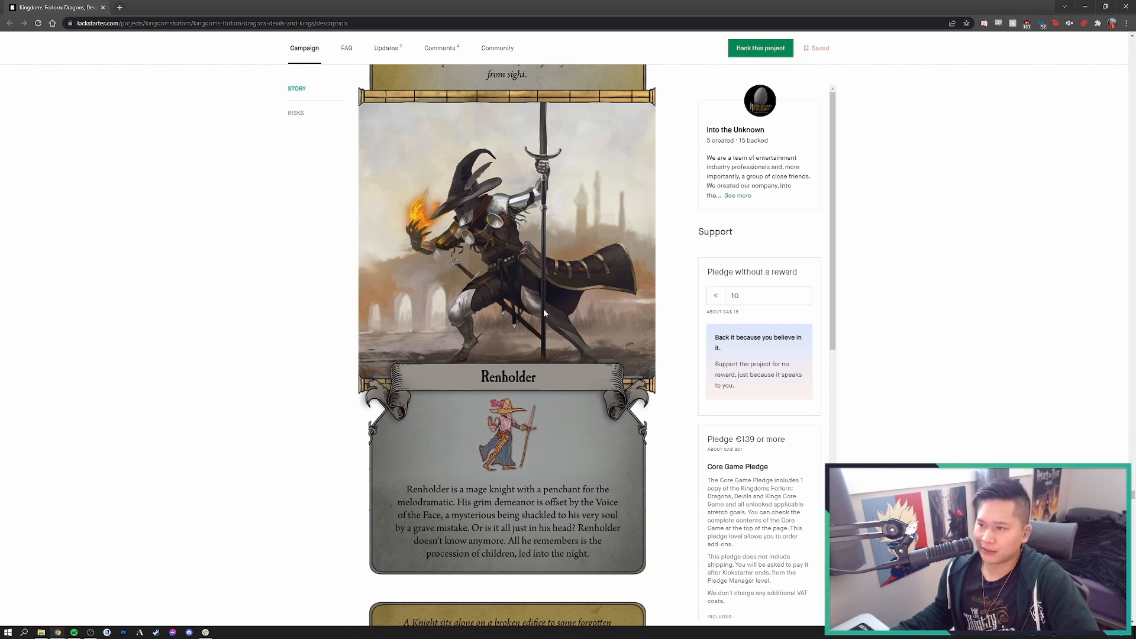
# Scroll down to Stoneface's artwork and curse description, nudging back up to frame it
pyautogui.scroll(-3)
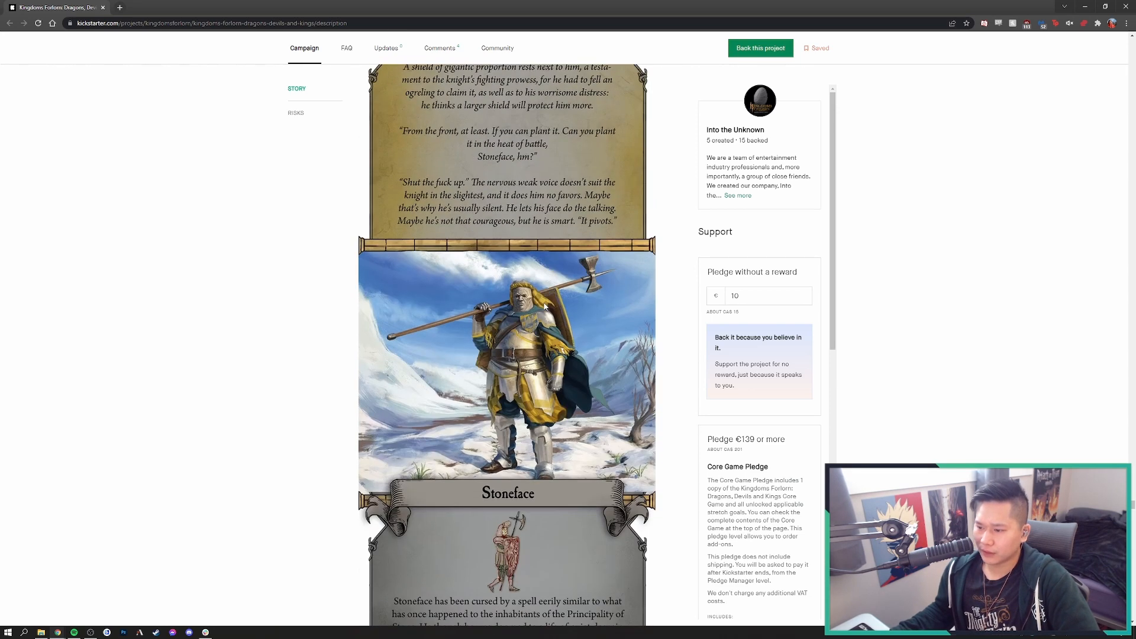
pyautogui.scroll(-3)
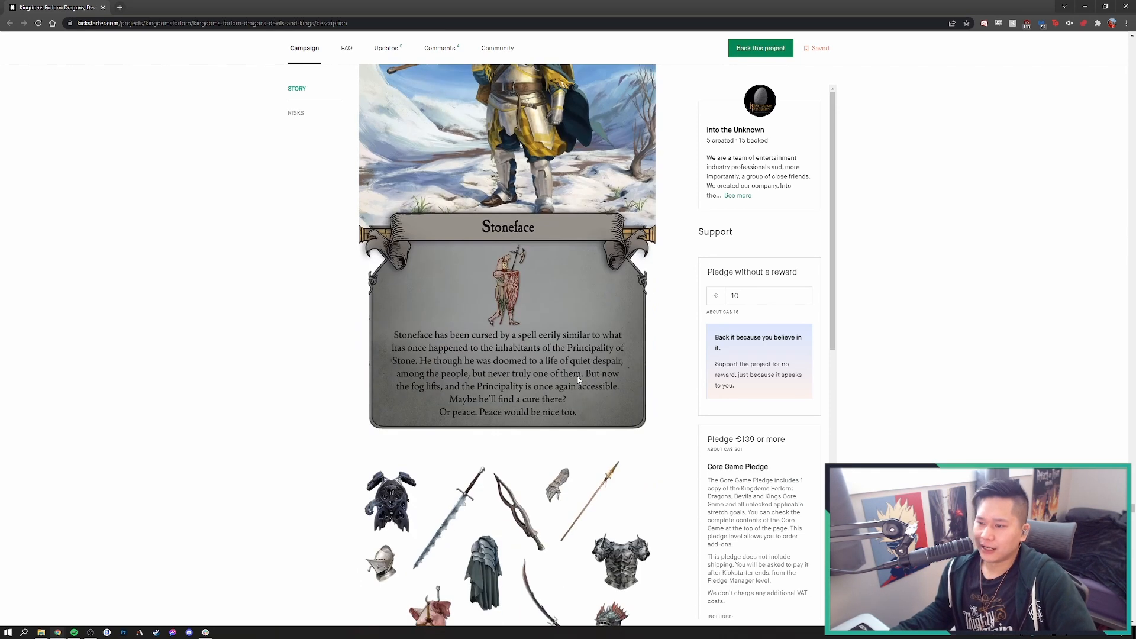
pyautogui.scroll(3)
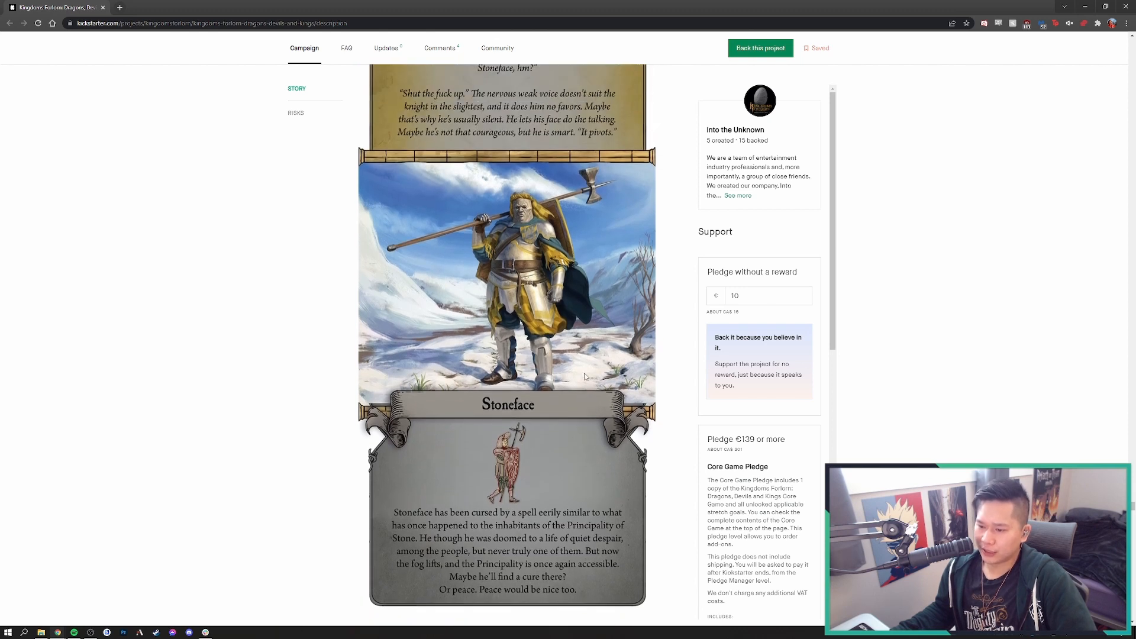
pyautogui.moveTo(410, 499)
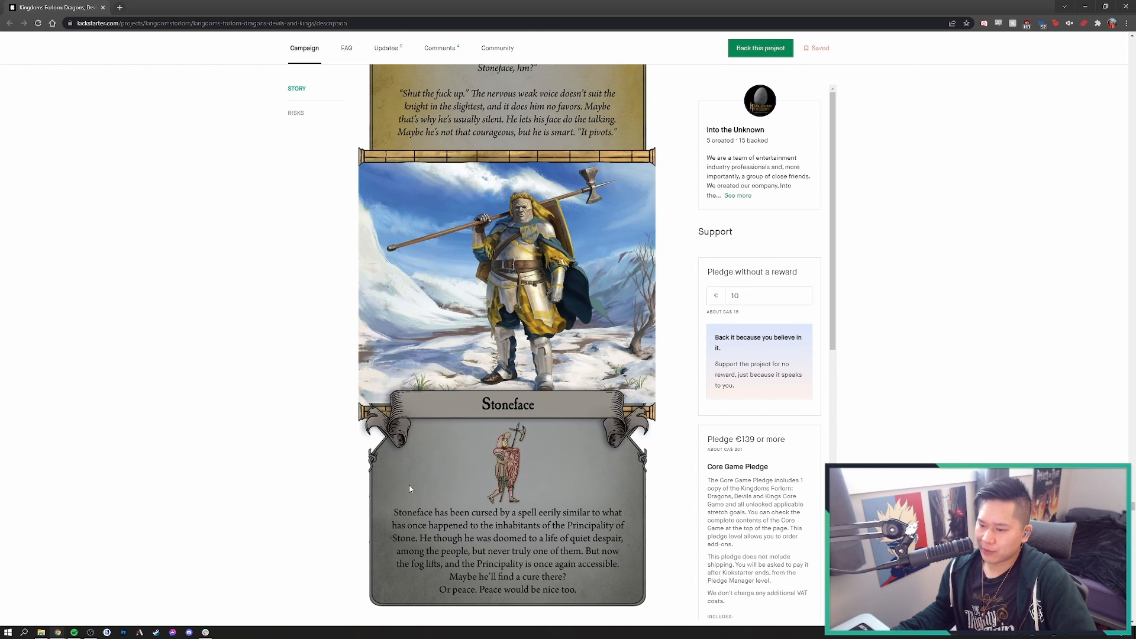
pyautogui.moveTo(410, 473)
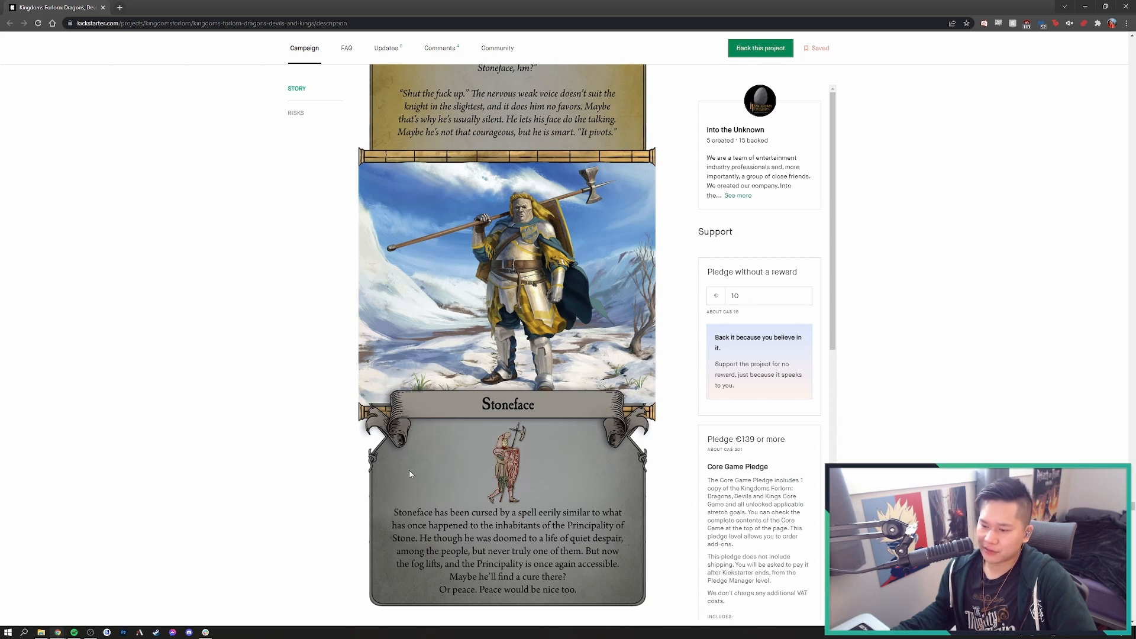
pyautogui.moveTo(458, 509)
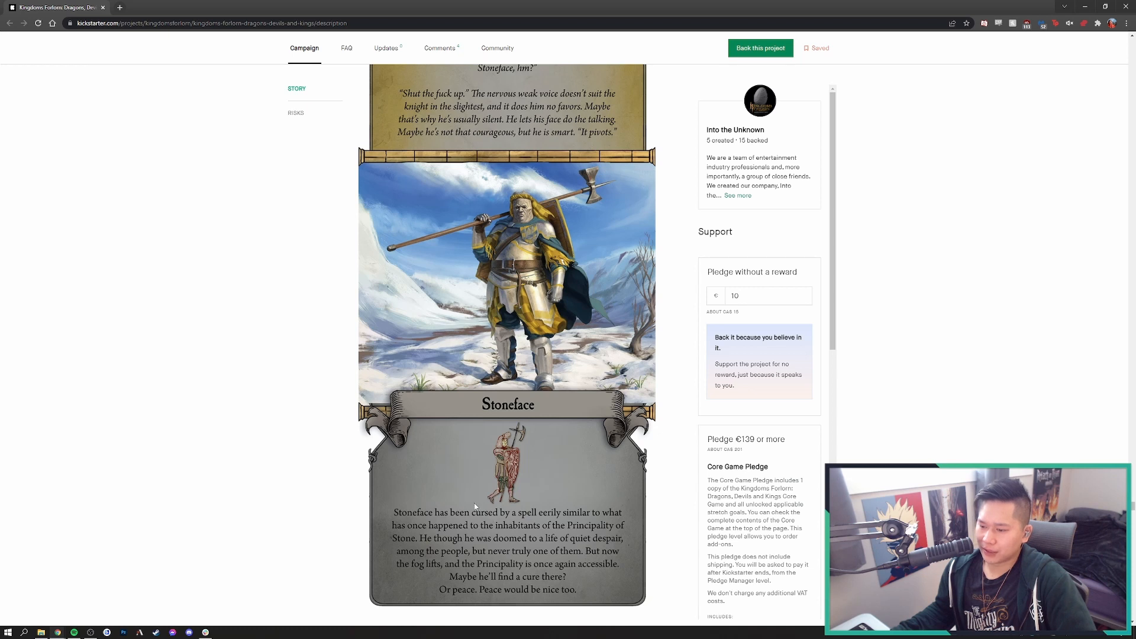
pyautogui.moveTo(450, 495)
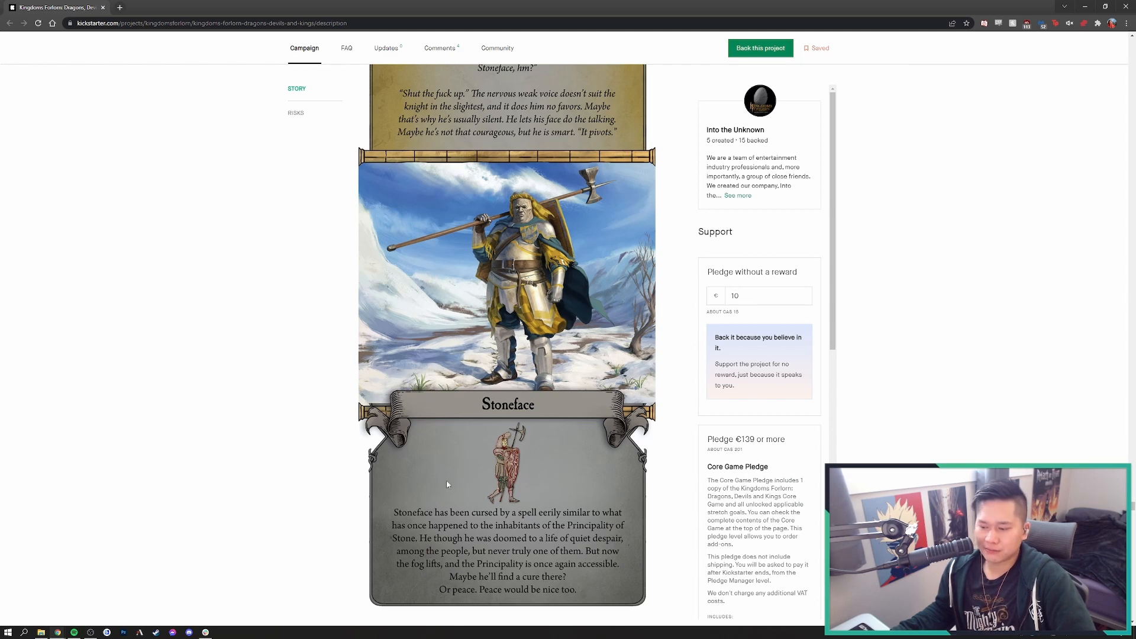
# Scroll down past Stoneface to the Gear cards image and the TTS Demo panel
pyautogui.scroll(-3)
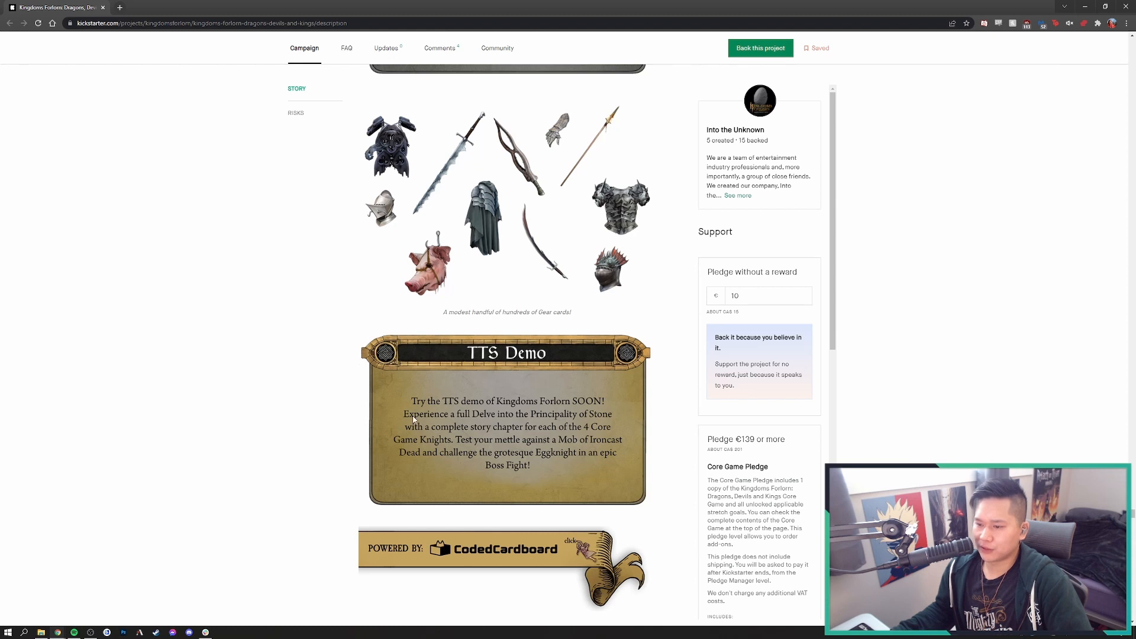
pyautogui.moveTo(463, 426)
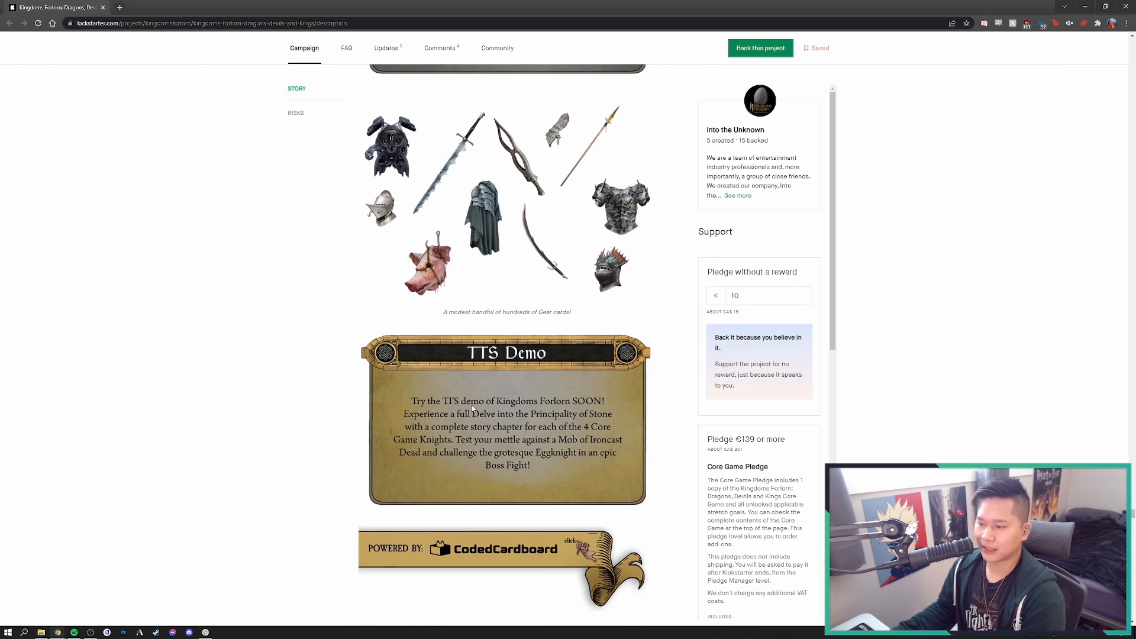
pyautogui.moveTo(409, 470)
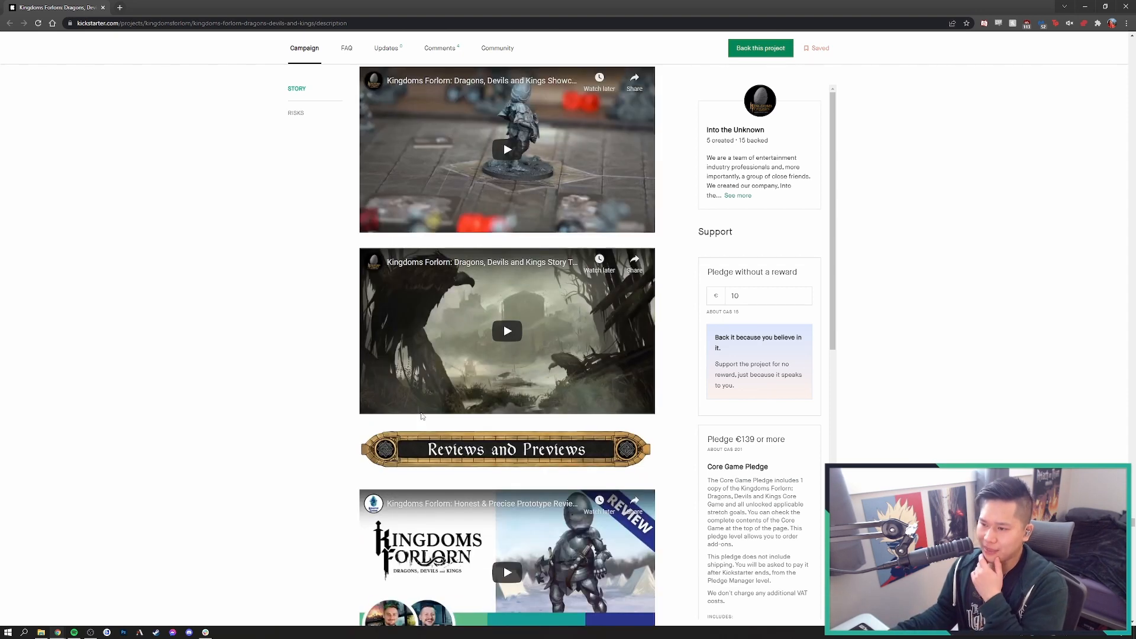
# Scroll through the Highlights and Reviews and Previews videos to the Prototype Vs. Final Game panel
pyautogui.scroll(3)
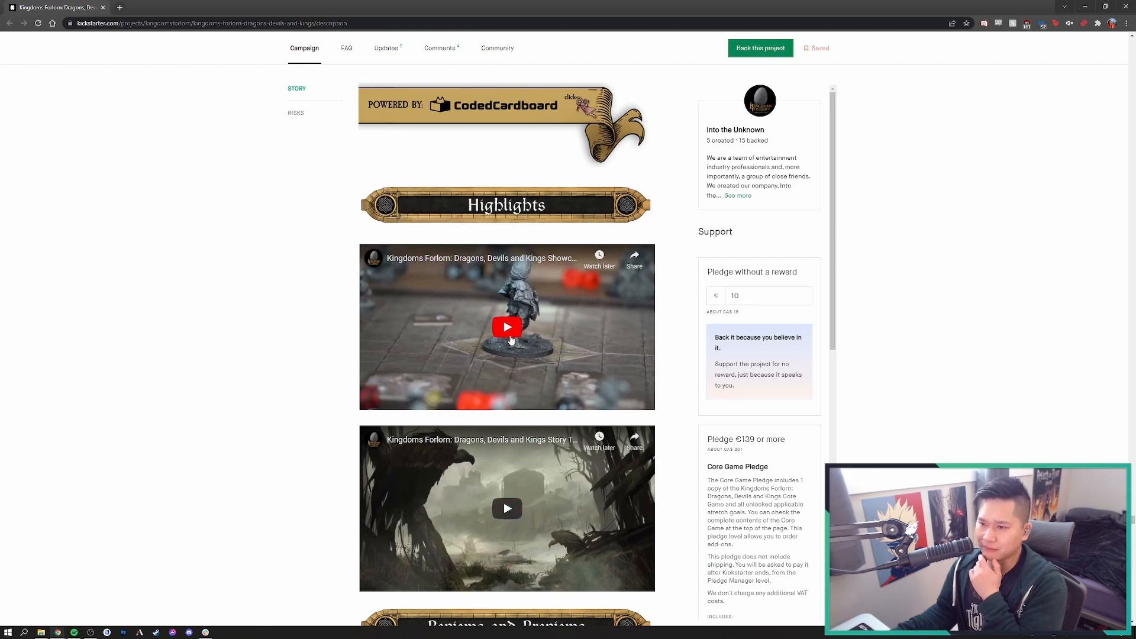
pyautogui.scroll(-3)
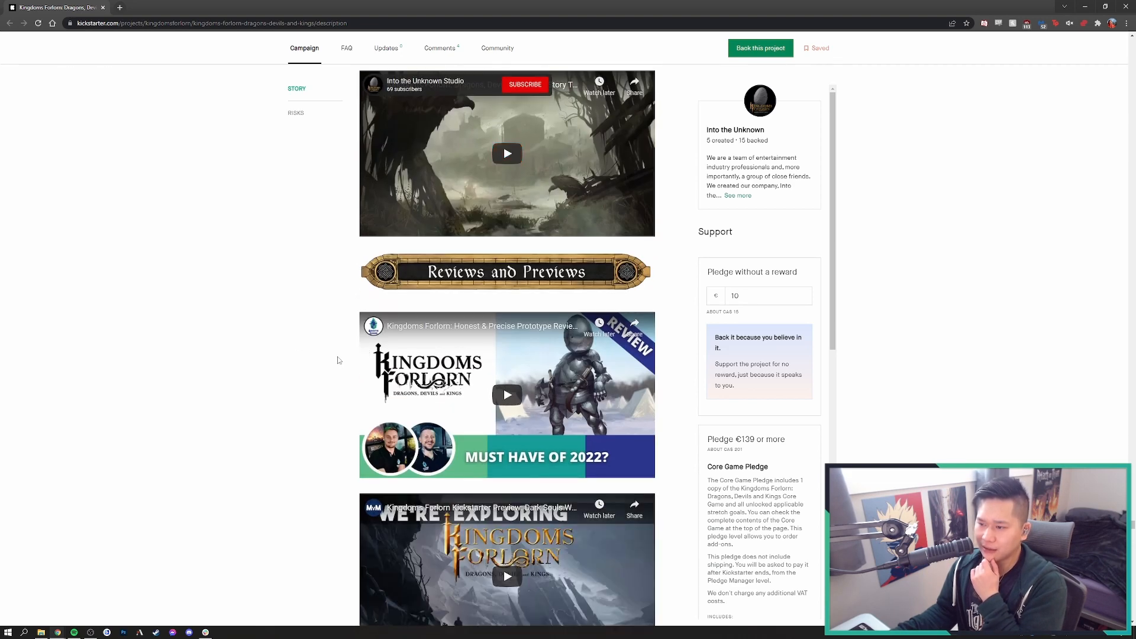
pyautogui.scroll(-3)
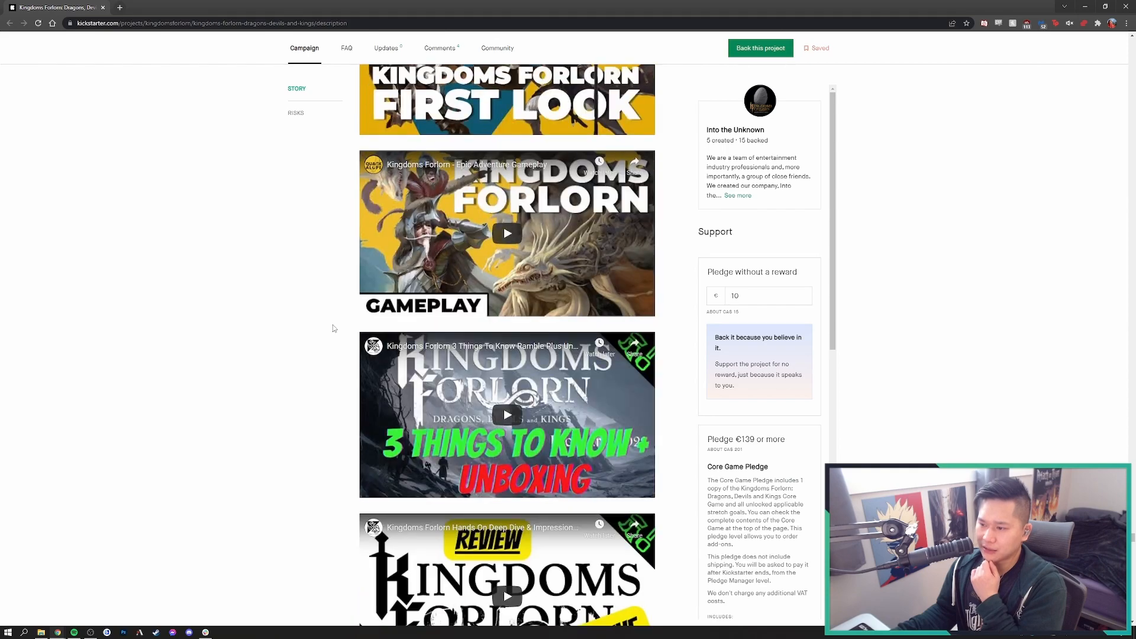
pyautogui.scroll(-3)
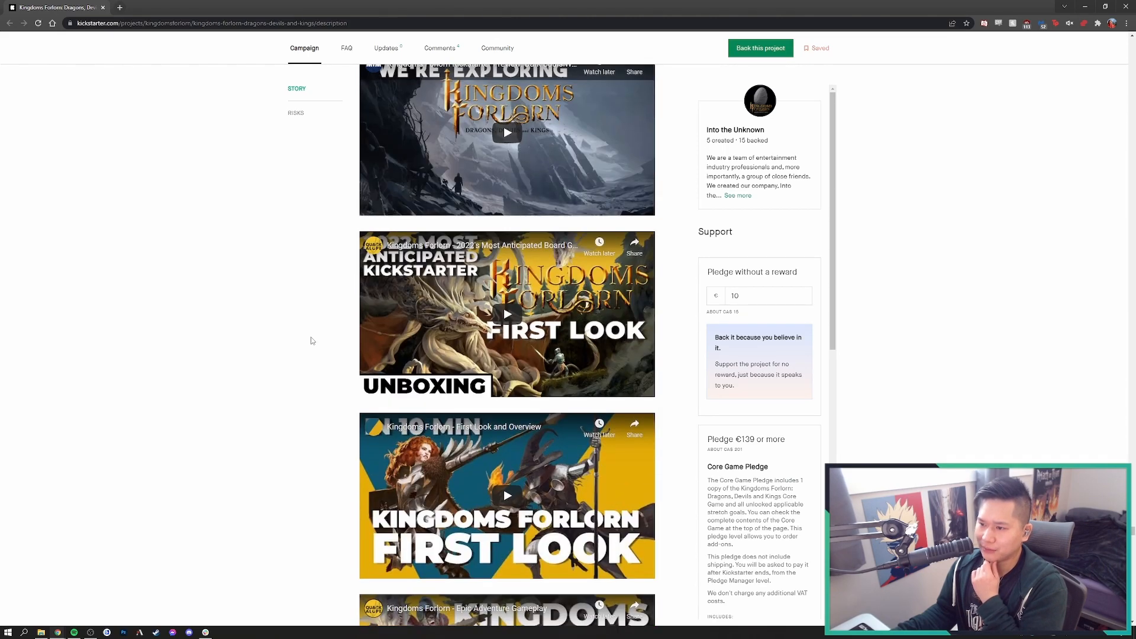
pyautogui.scroll(-3)
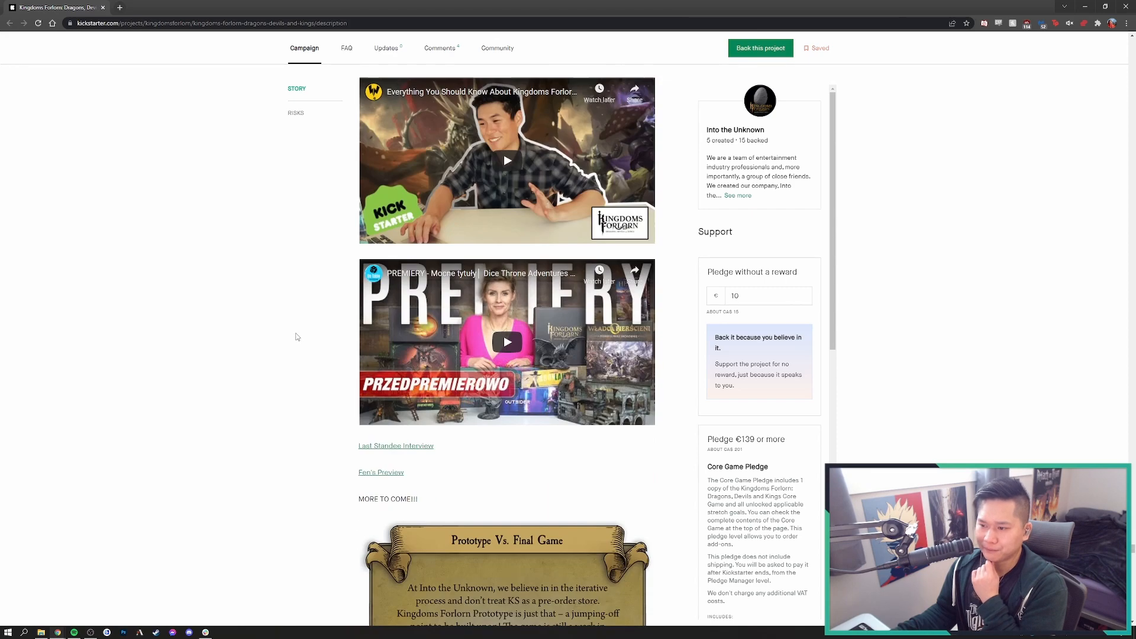
# Scroll through the Prototype Vs. Final Game text to the old-versus-new fonts comparison image
pyautogui.scroll(-3)
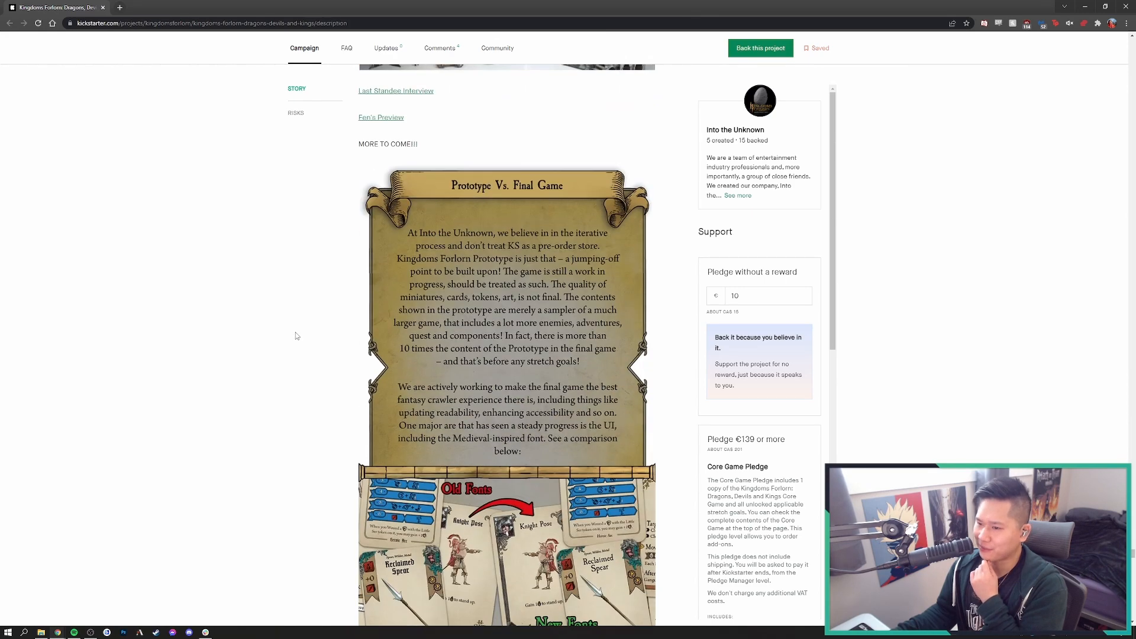
pyautogui.moveTo(504, 273)
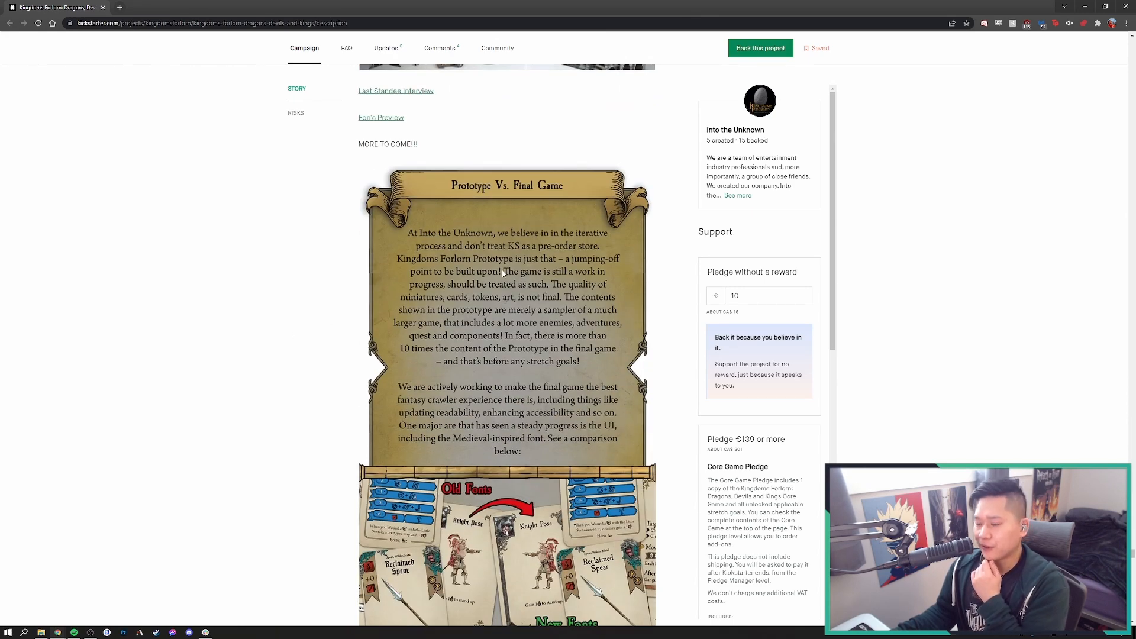
pyautogui.moveTo(433, 200)
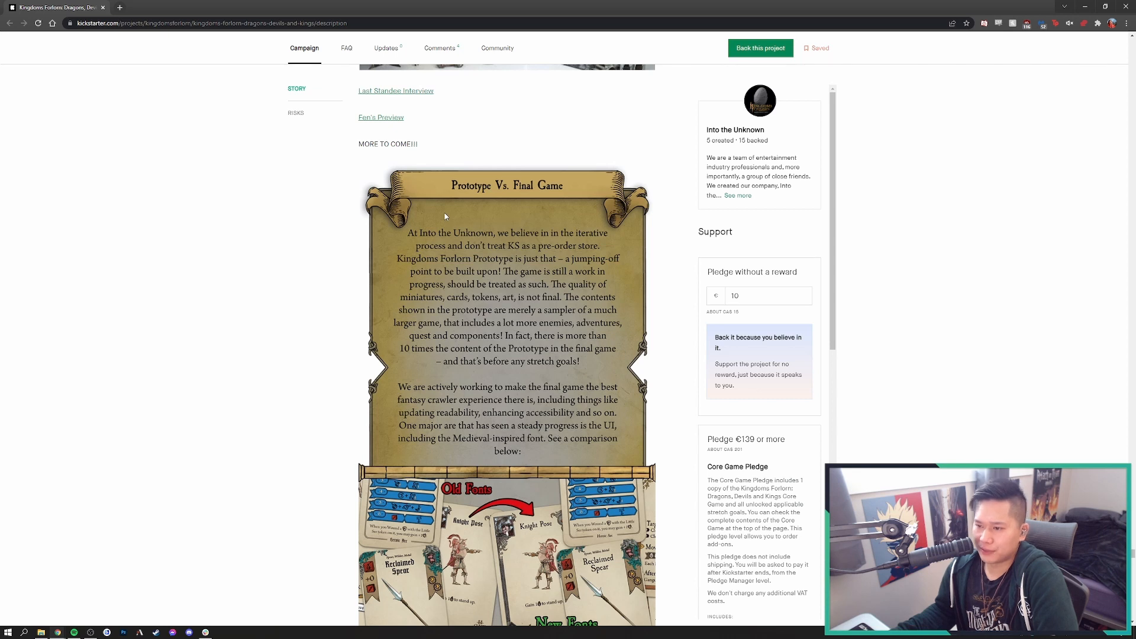
pyautogui.moveTo(445, 210)
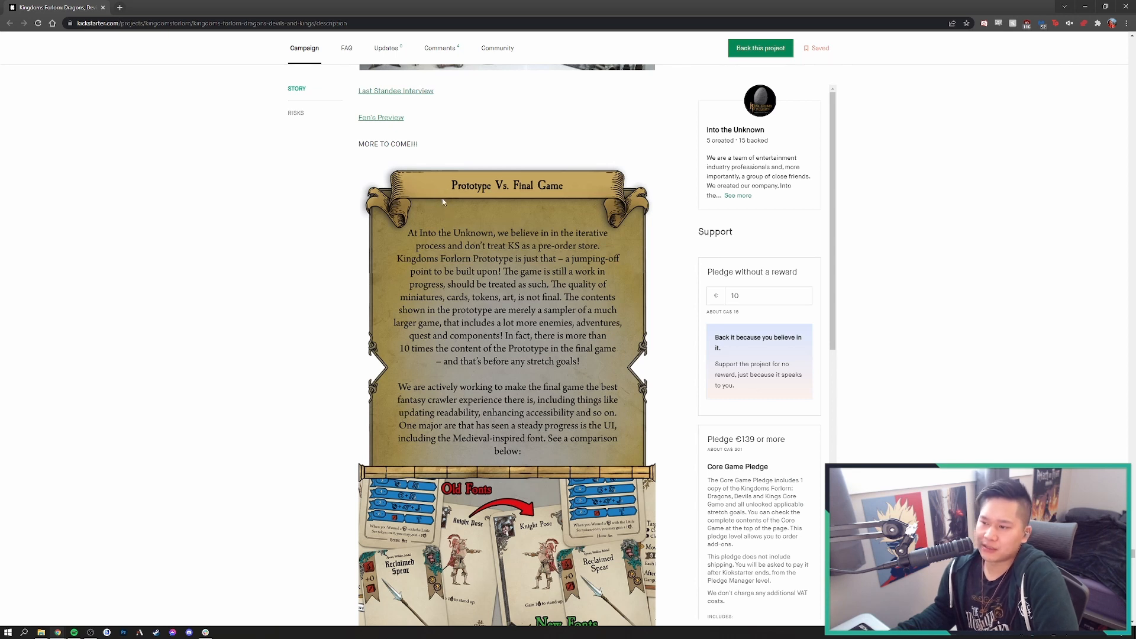
pyautogui.moveTo(449, 211)
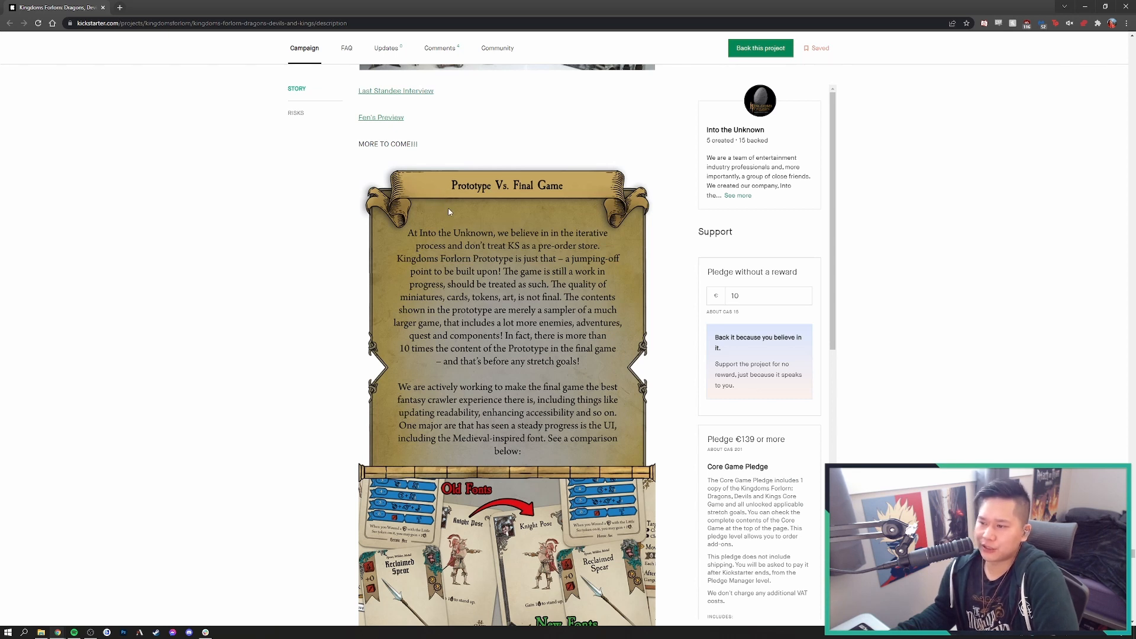
pyautogui.moveTo(457, 205)
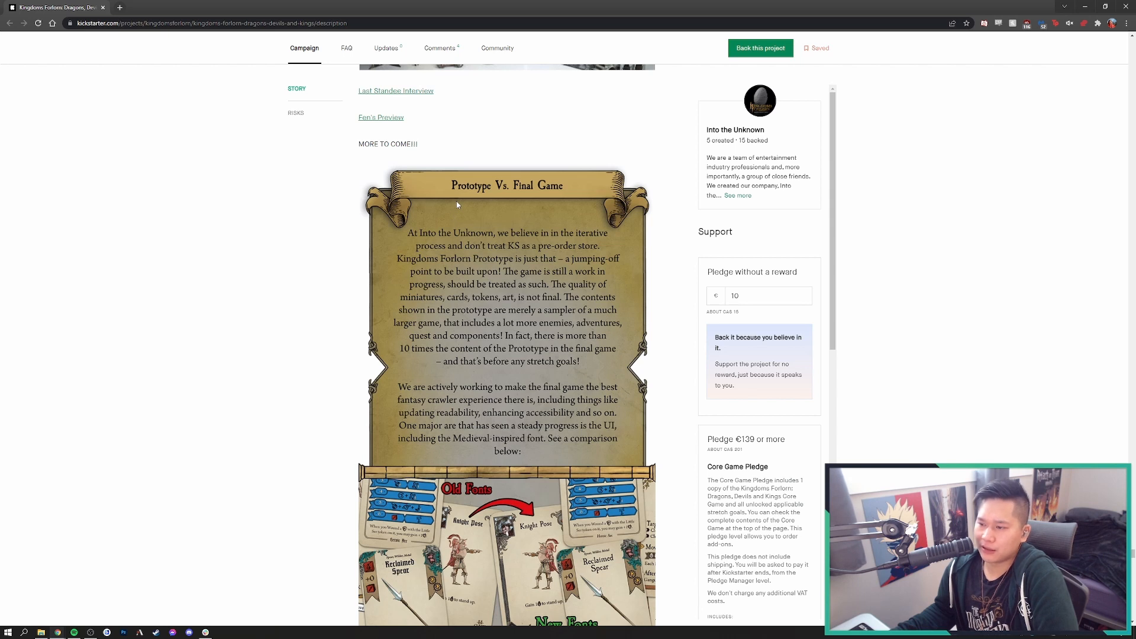
pyautogui.moveTo(457, 213)
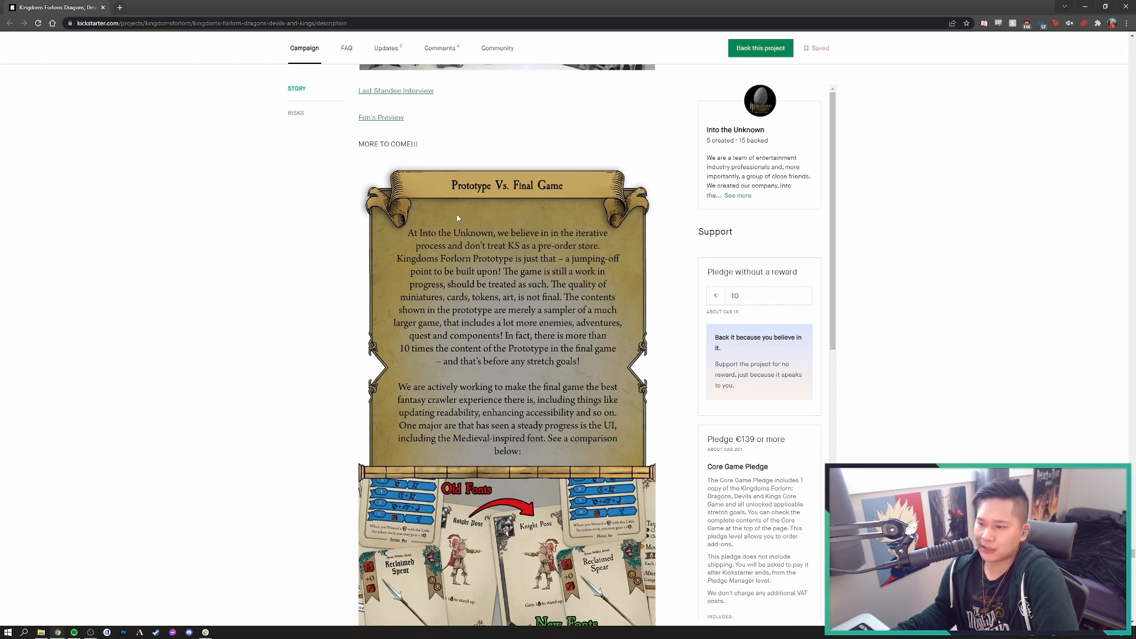
pyautogui.moveTo(458, 221)
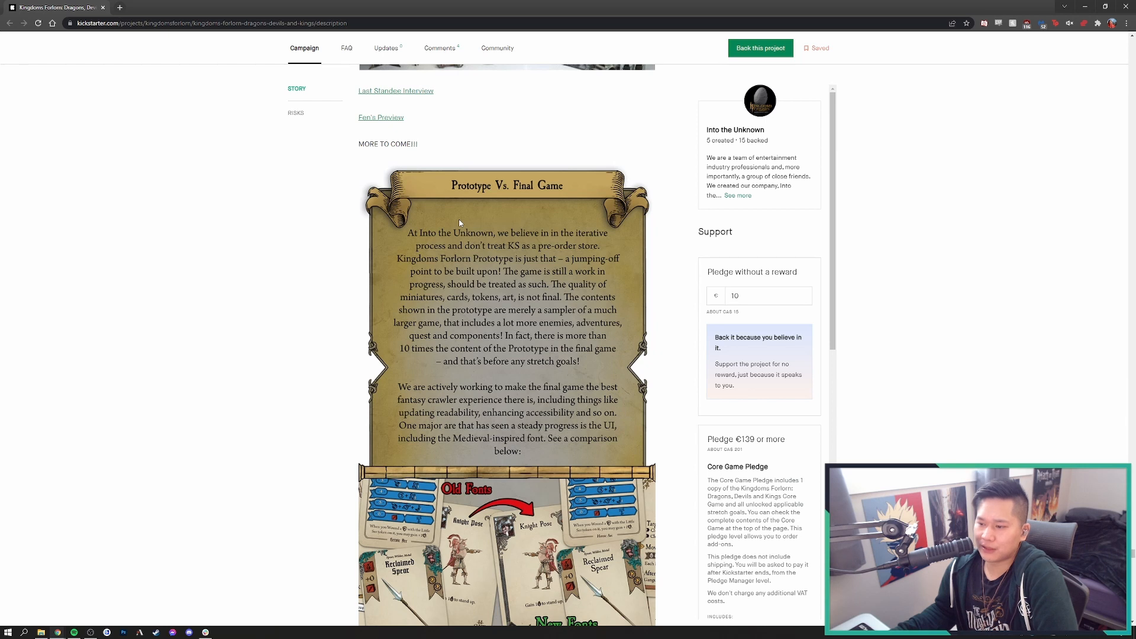
pyautogui.moveTo(458, 217)
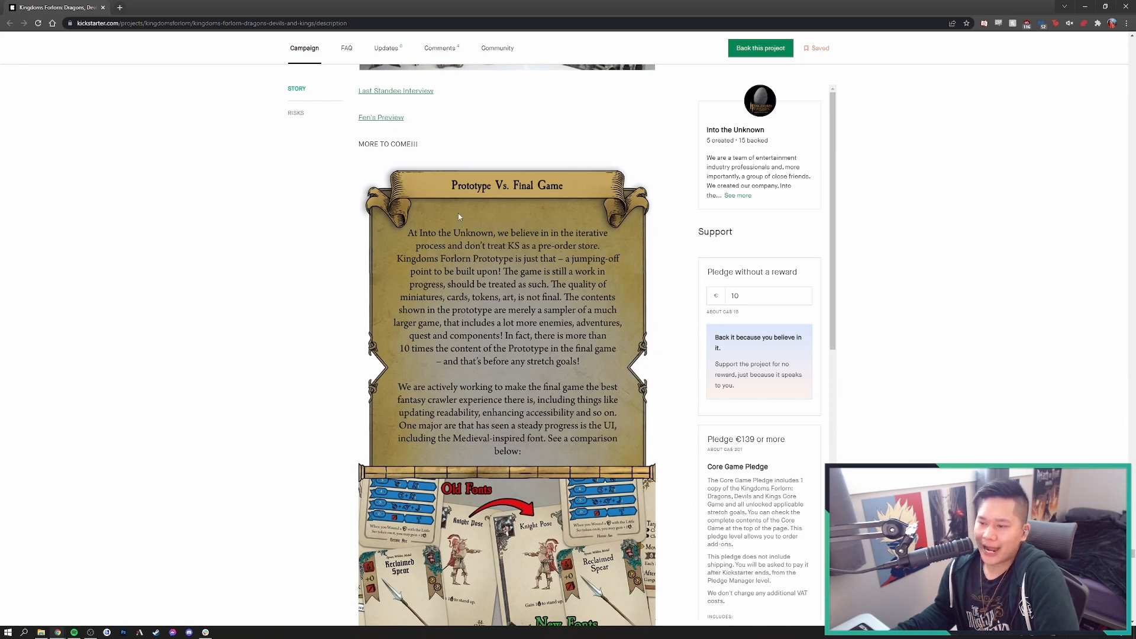
pyautogui.moveTo(459, 222)
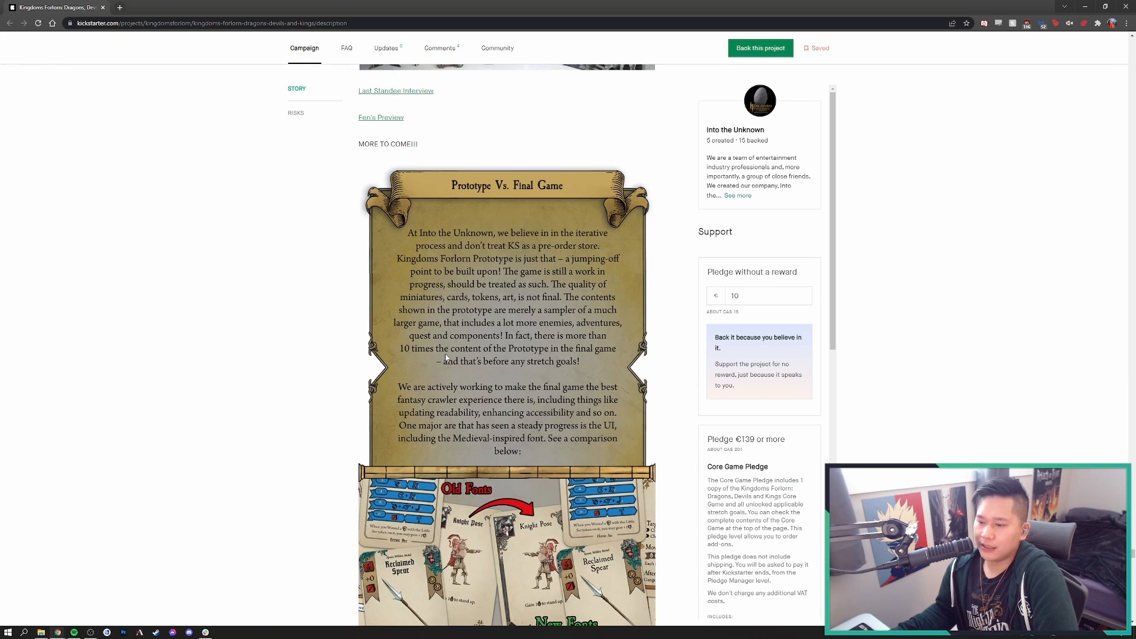
pyautogui.scroll(-3)
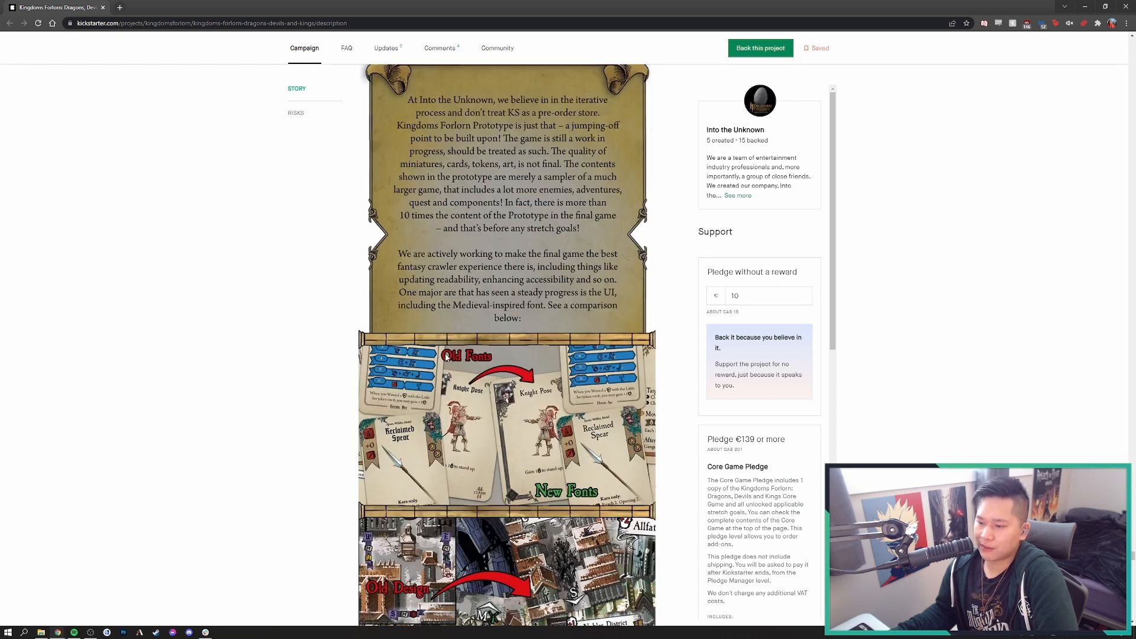
# Scroll past the Old Design/New Design comparison and WIP note to the Prototype Rulebook 'Coming SOON' panel
pyautogui.scroll(-3)
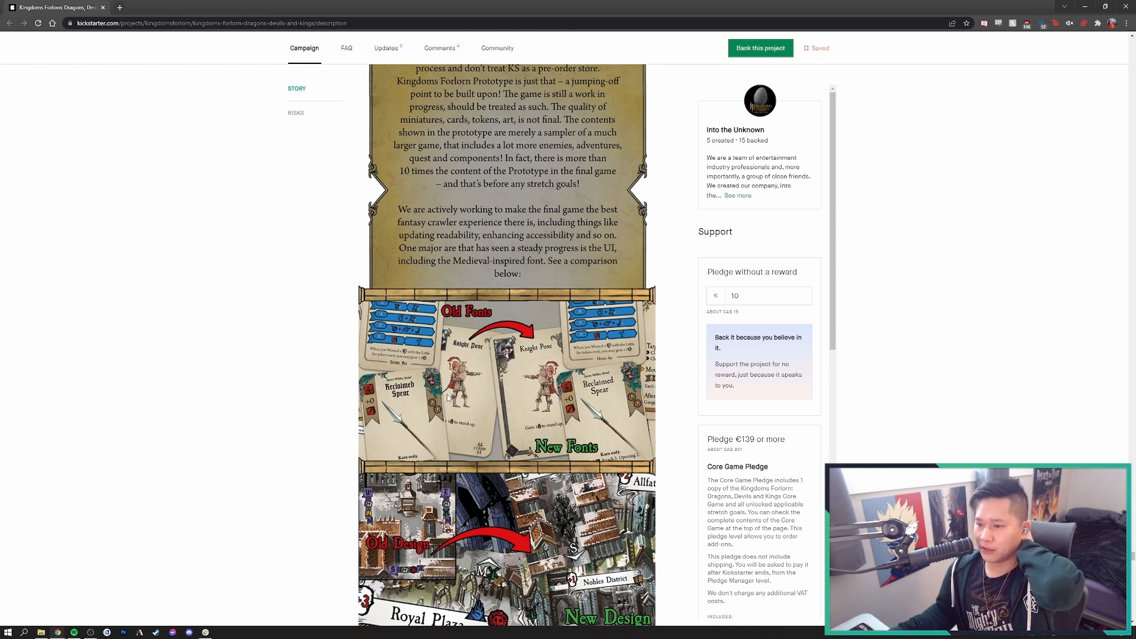
pyautogui.moveTo(481, 413)
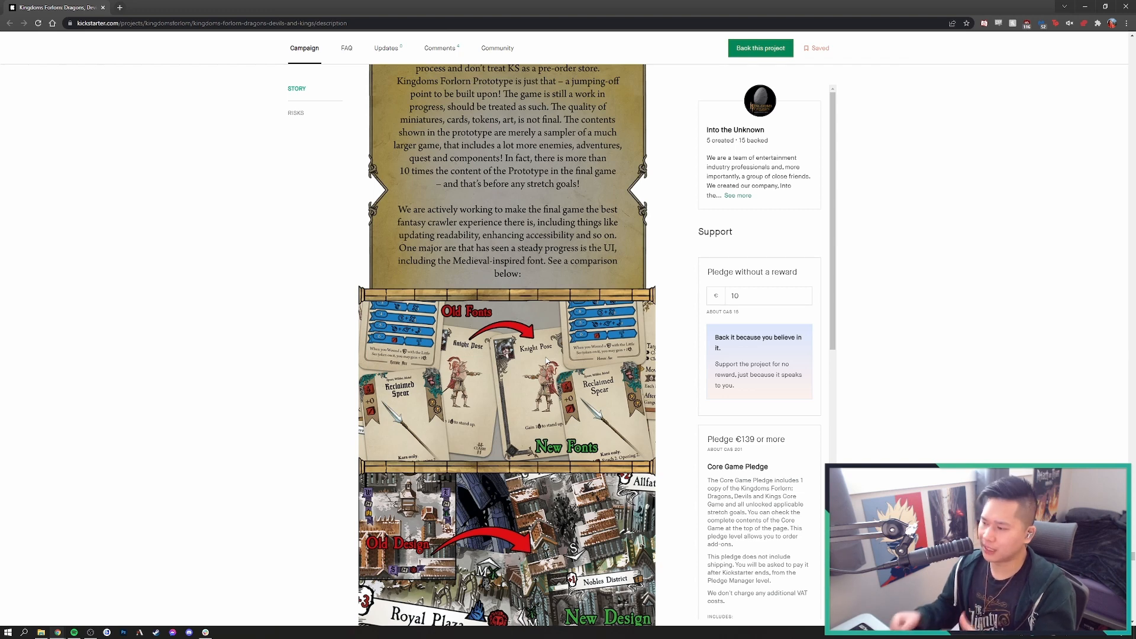
pyautogui.scroll(-3)
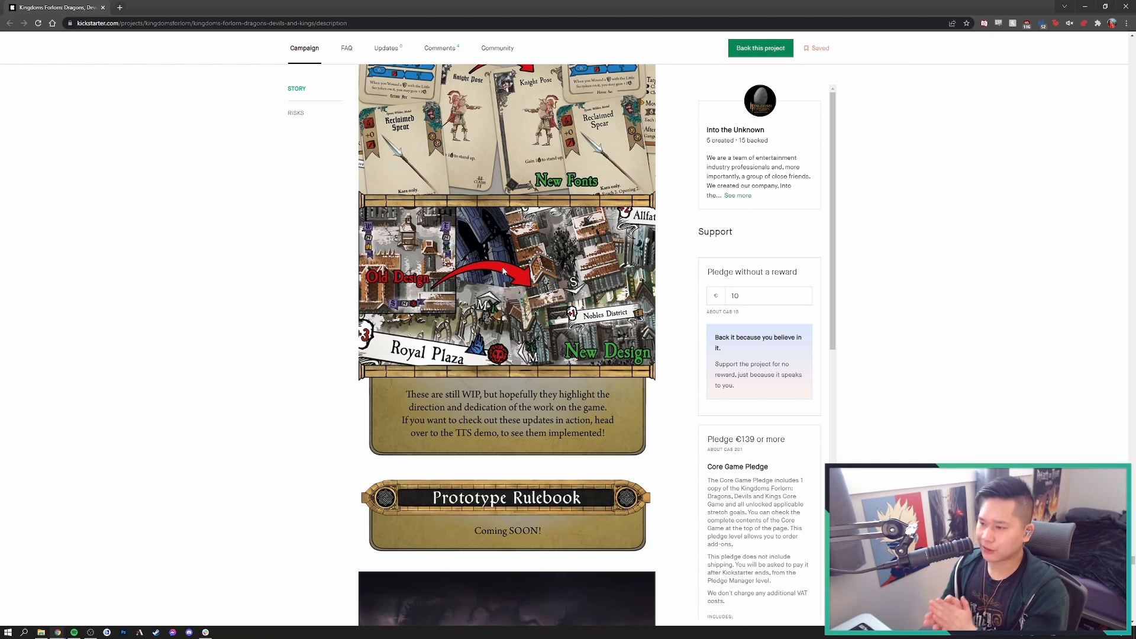
# Scroll past the Prototype Rulebook and Our Philosophy panels to the Shipping panel's import-tax details
pyautogui.scroll(-3)
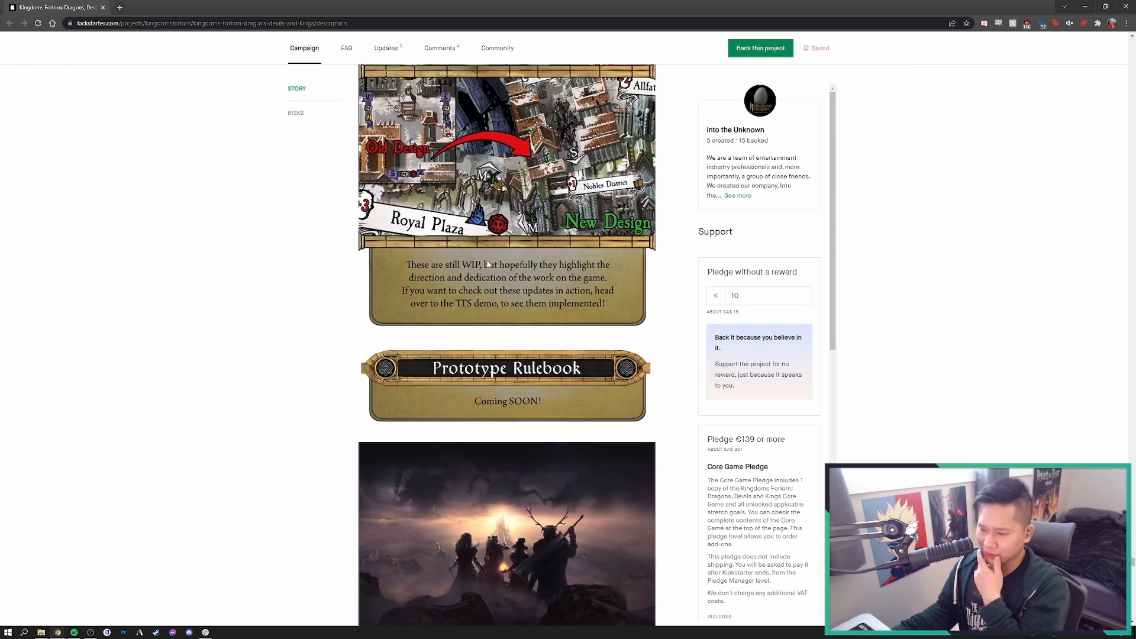
pyautogui.scroll(-3)
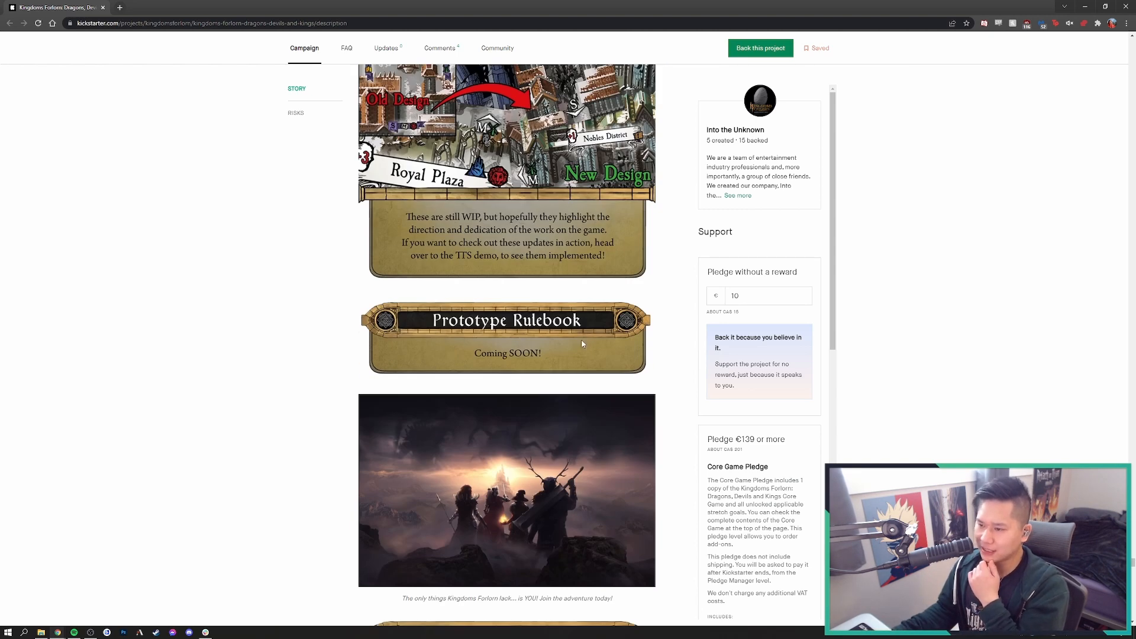
pyautogui.scroll(-3)
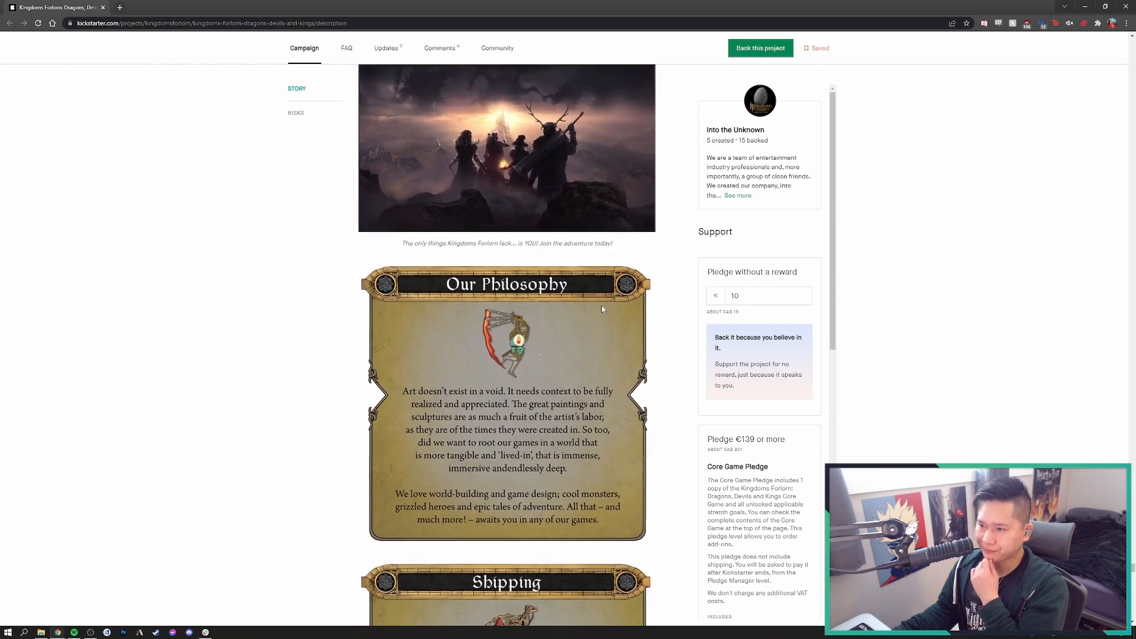
pyautogui.scroll(-3)
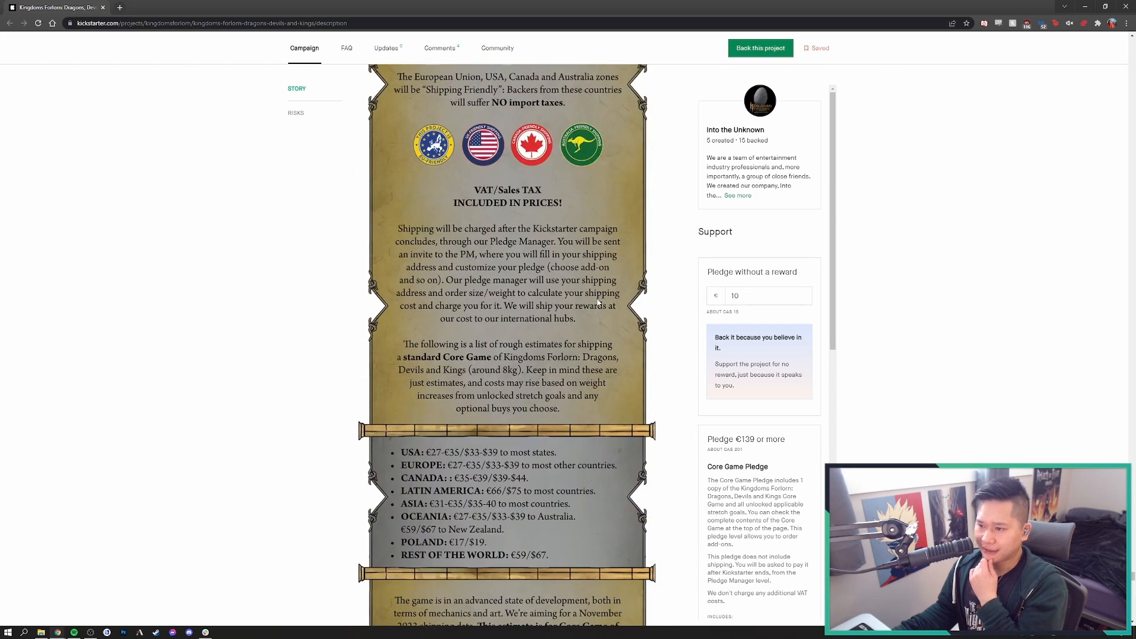
pyautogui.scroll(3)
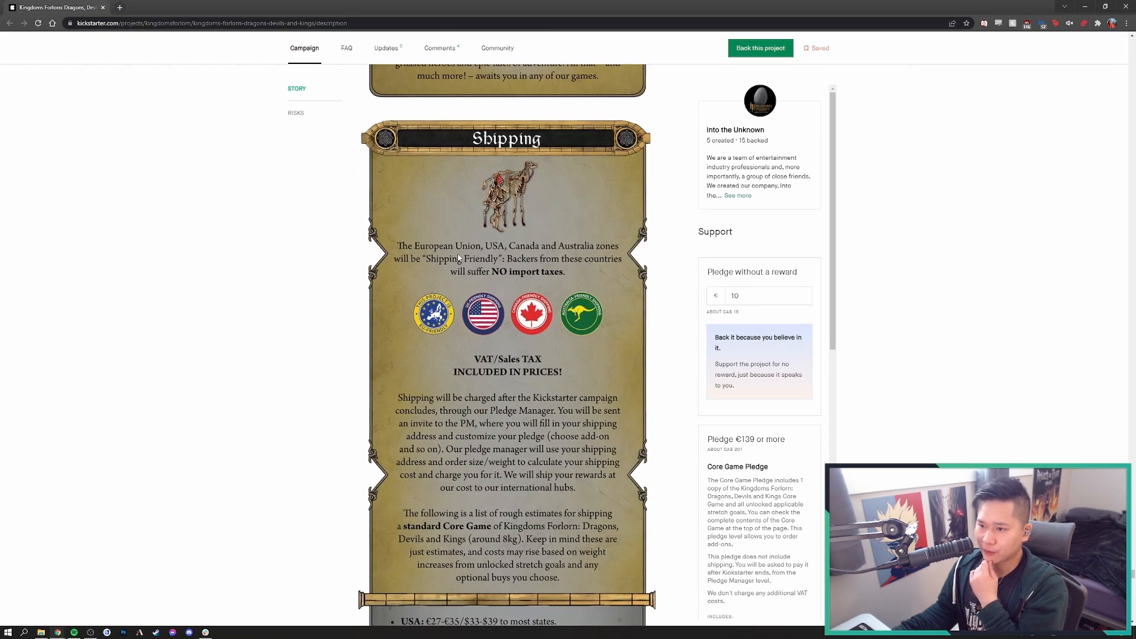
pyautogui.moveTo(487, 259)
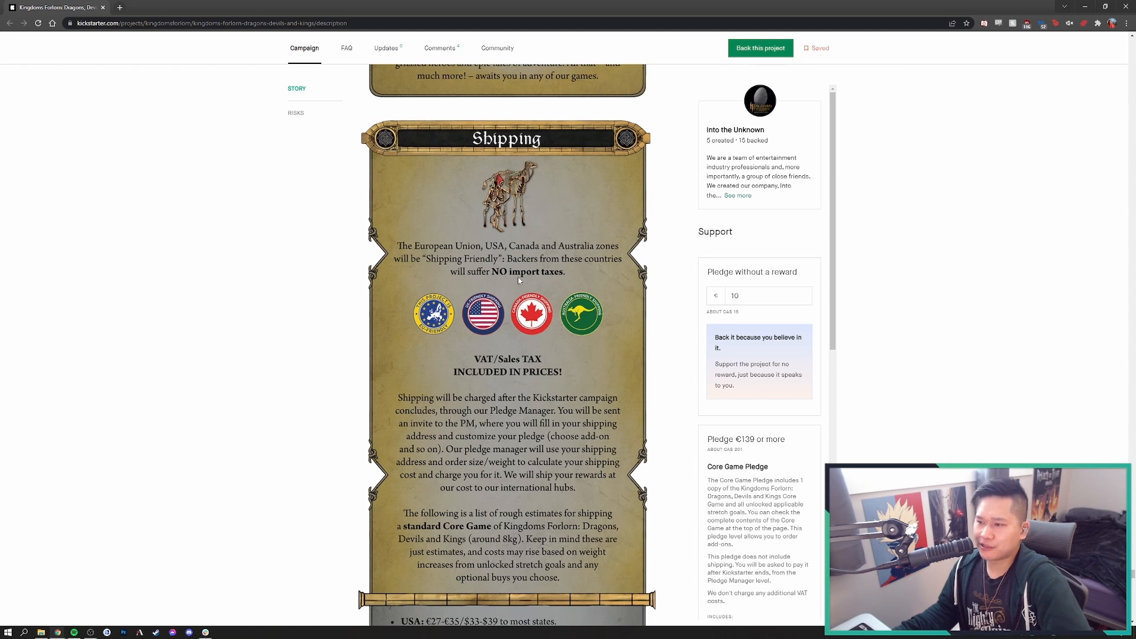
# Scroll through Shipping to the regional cost estimates and the November 2023 delivery note
pyautogui.scroll(-3)
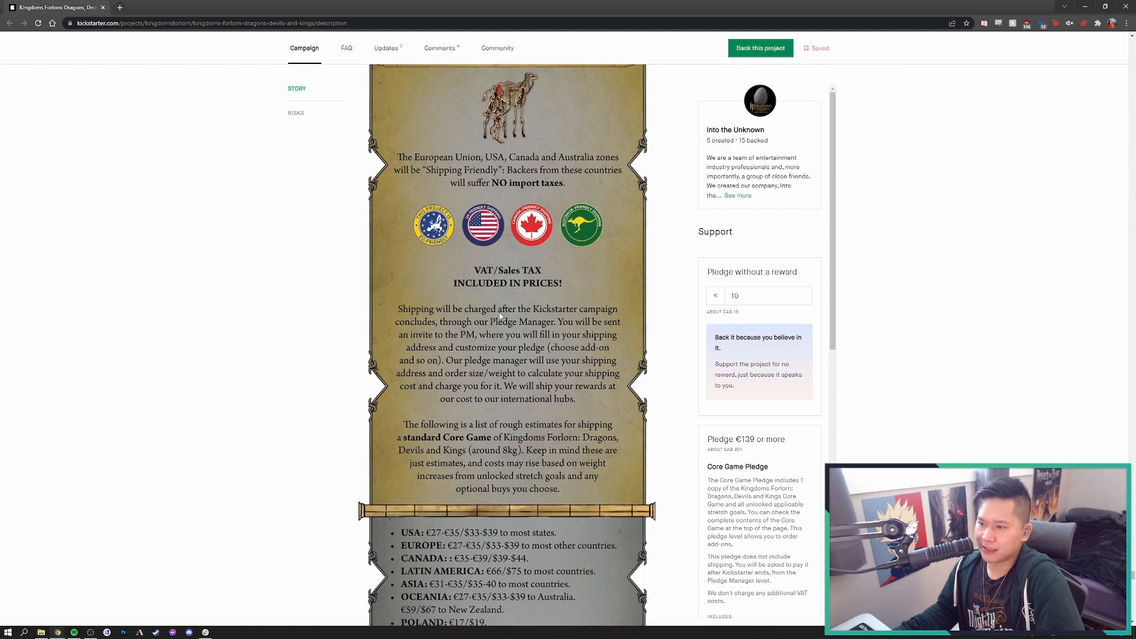
pyautogui.moveTo(499, 293)
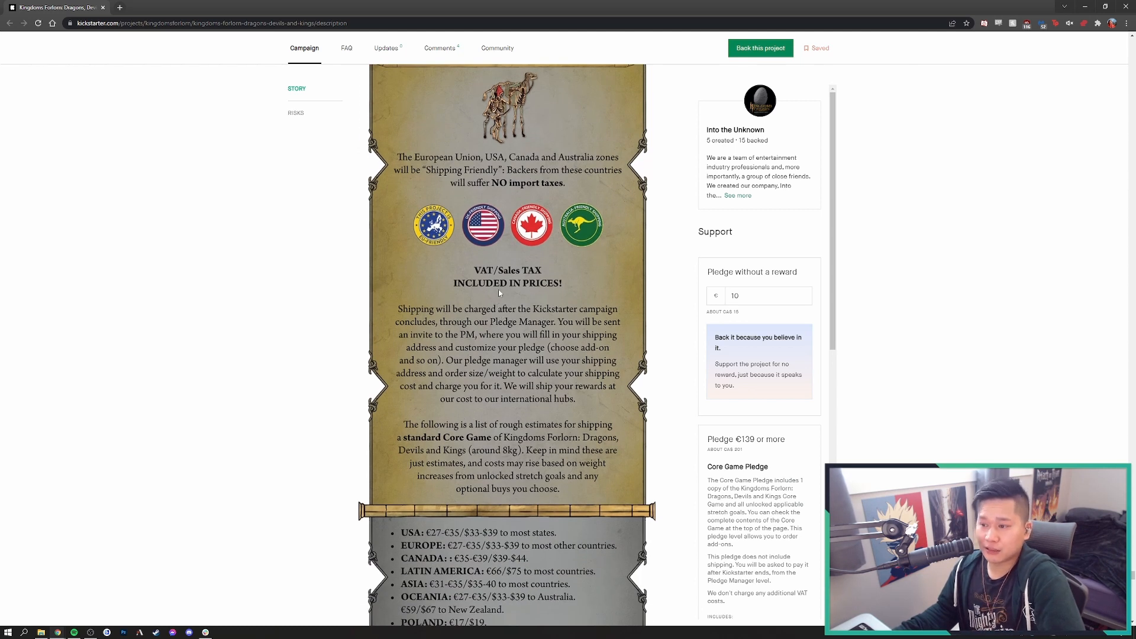
pyautogui.moveTo(426, 322)
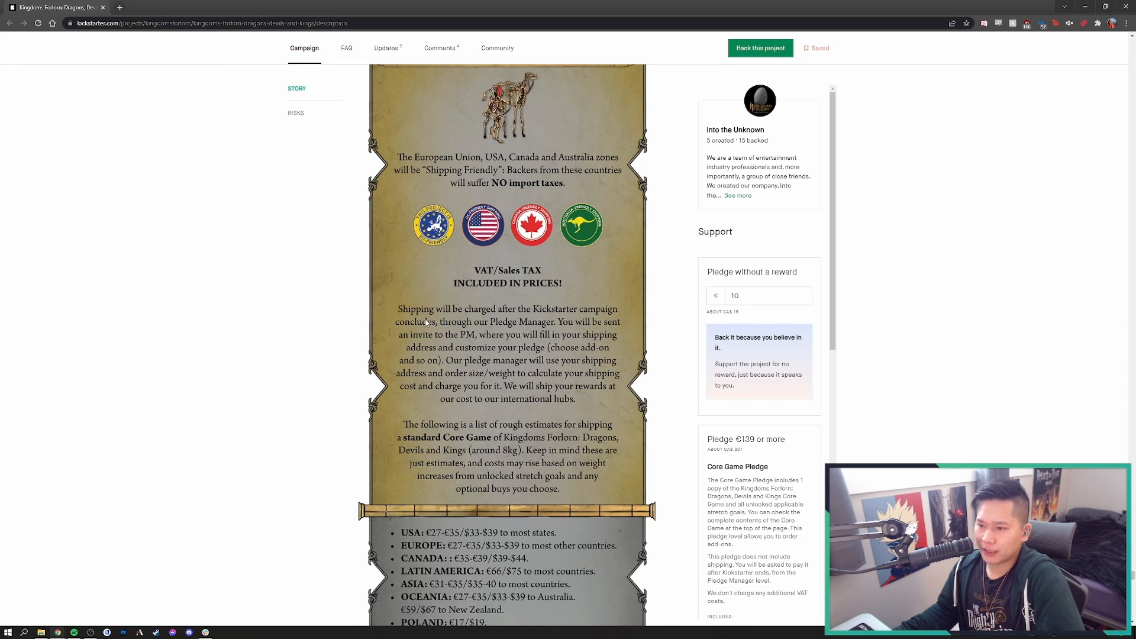
pyautogui.moveTo(498, 318)
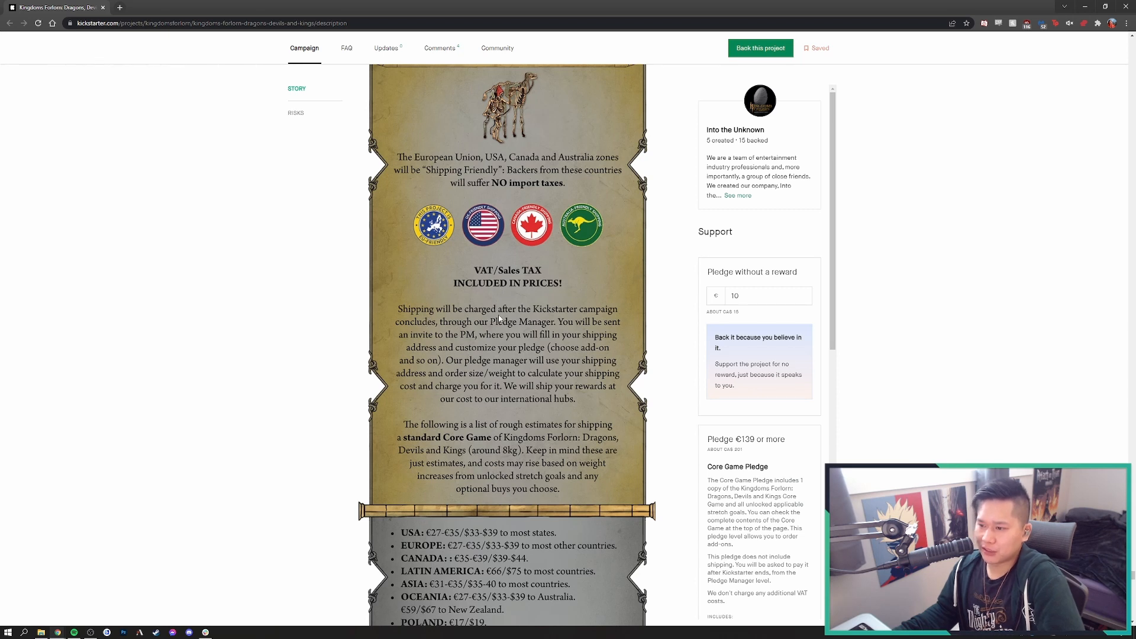
pyautogui.moveTo(453, 353)
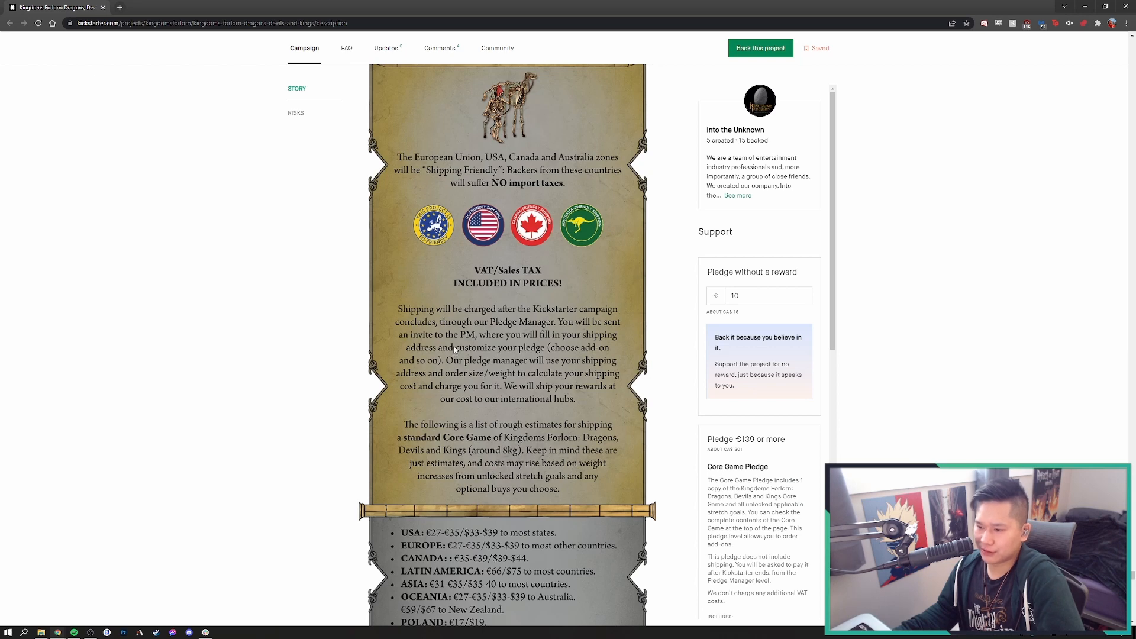
pyautogui.scroll(-3)
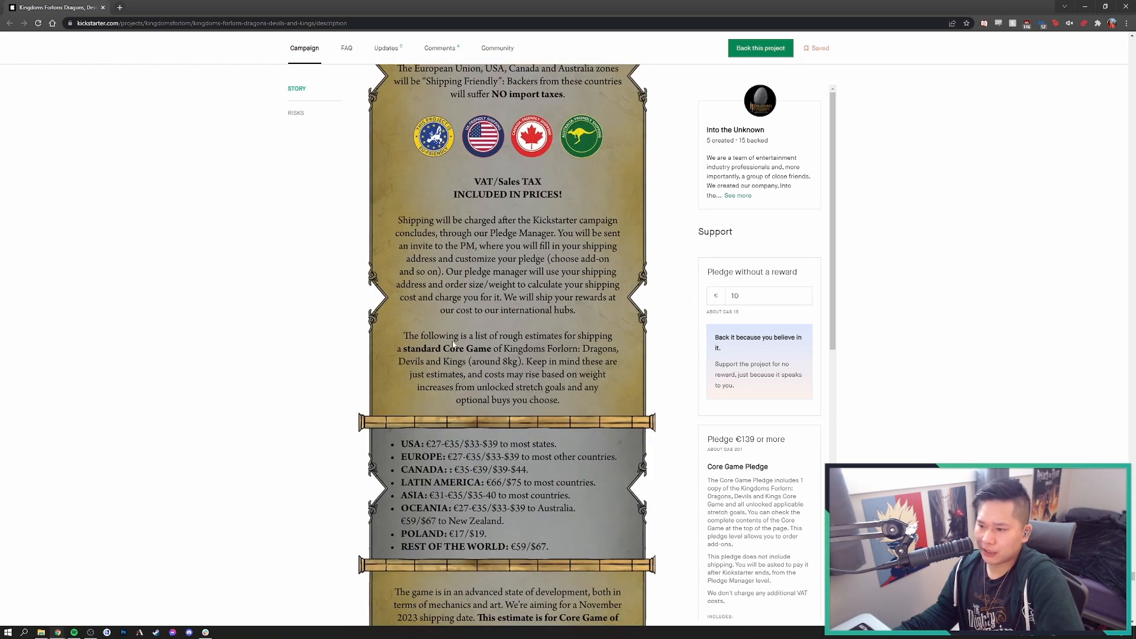
pyautogui.moveTo(508, 299)
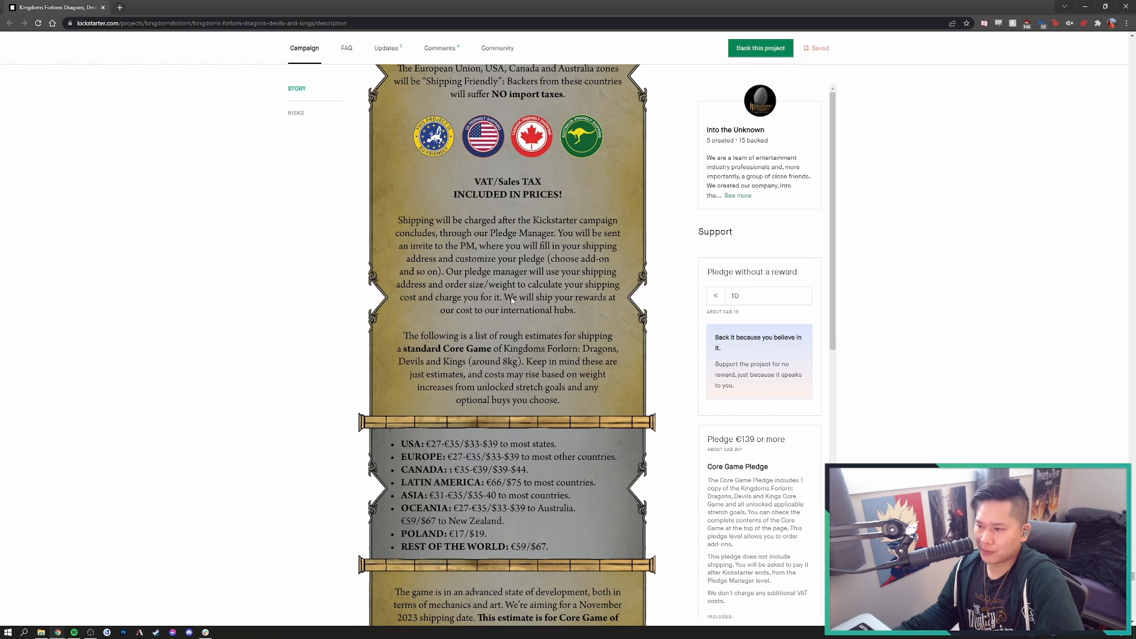
pyautogui.scroll(-3)
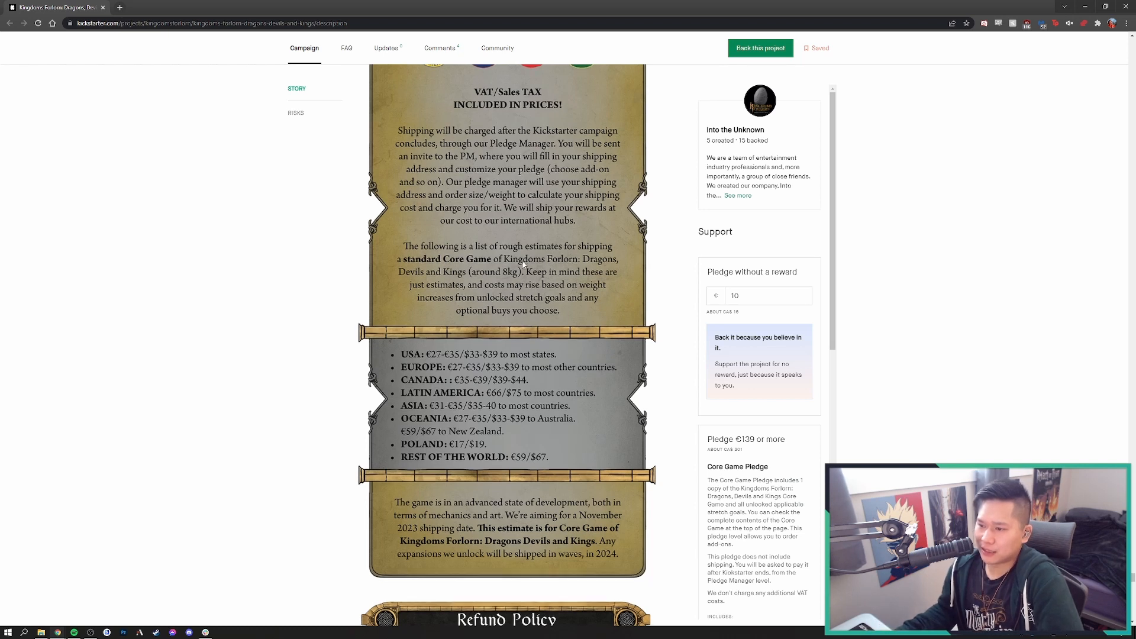
# Scroll down to the Refund Policy panel and its no-questions-asked refund promise
pyautogui.scroll(-3)
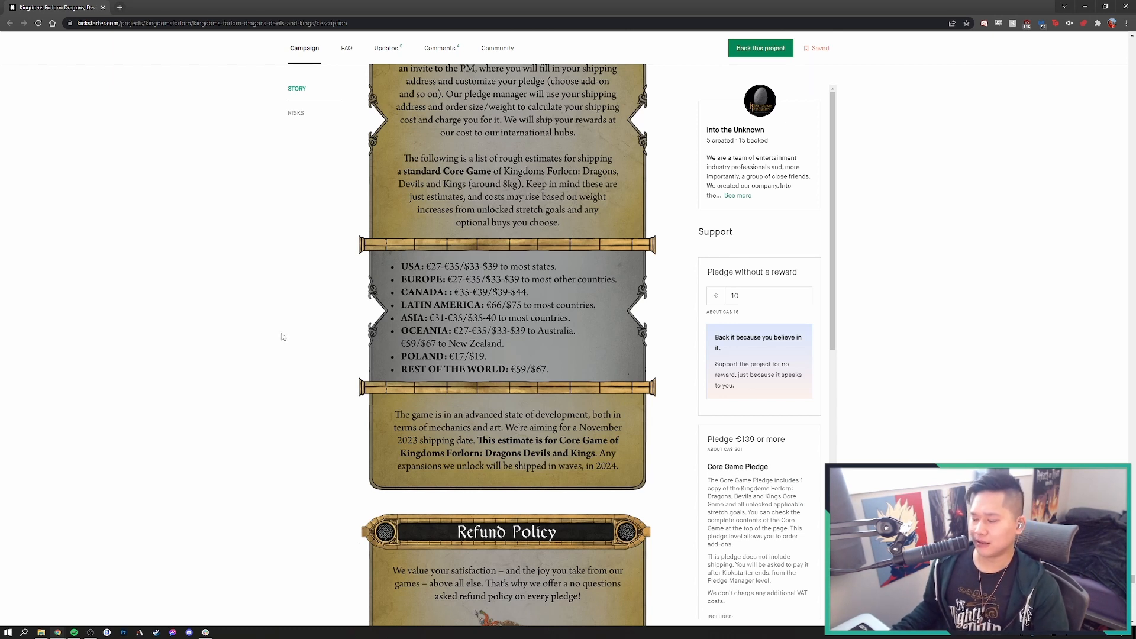
pyautogui.moveTo(256, 334)
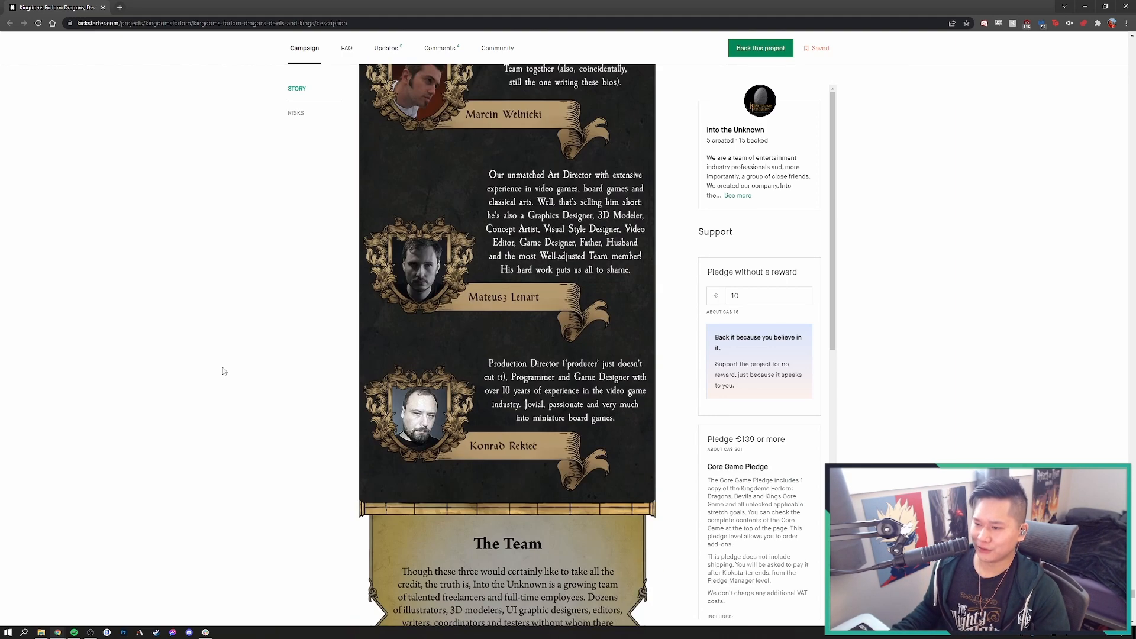
# Scroll to Risks and challenges, then back to the opening taglines beside the €139 and €221 tiers
pyautogui.scroll(-3)
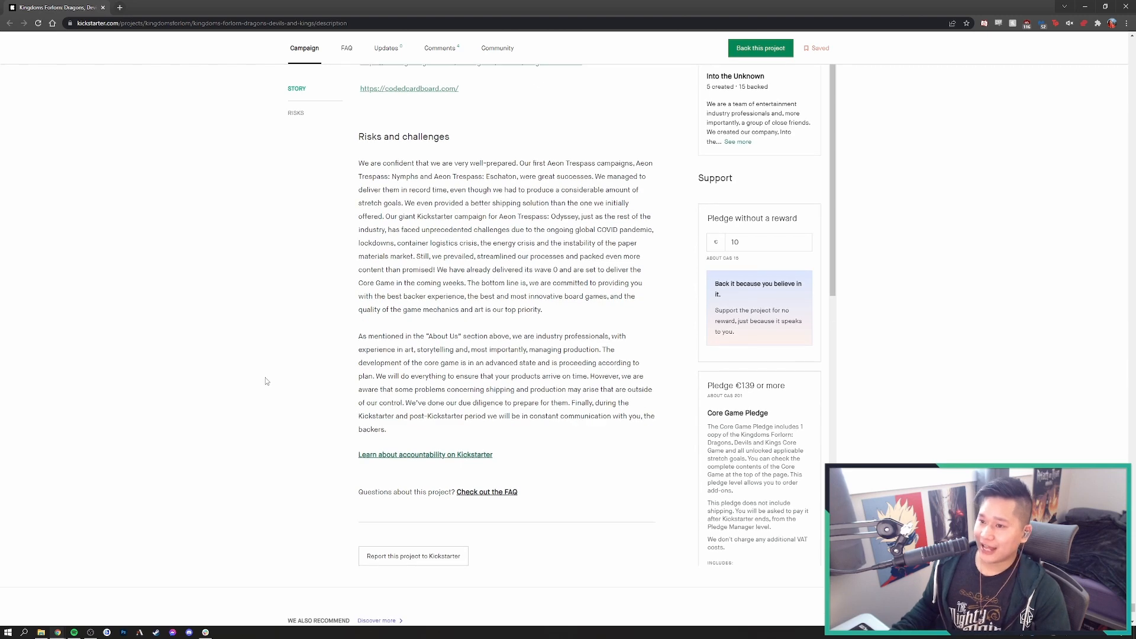
pyautogui.scroll(3)
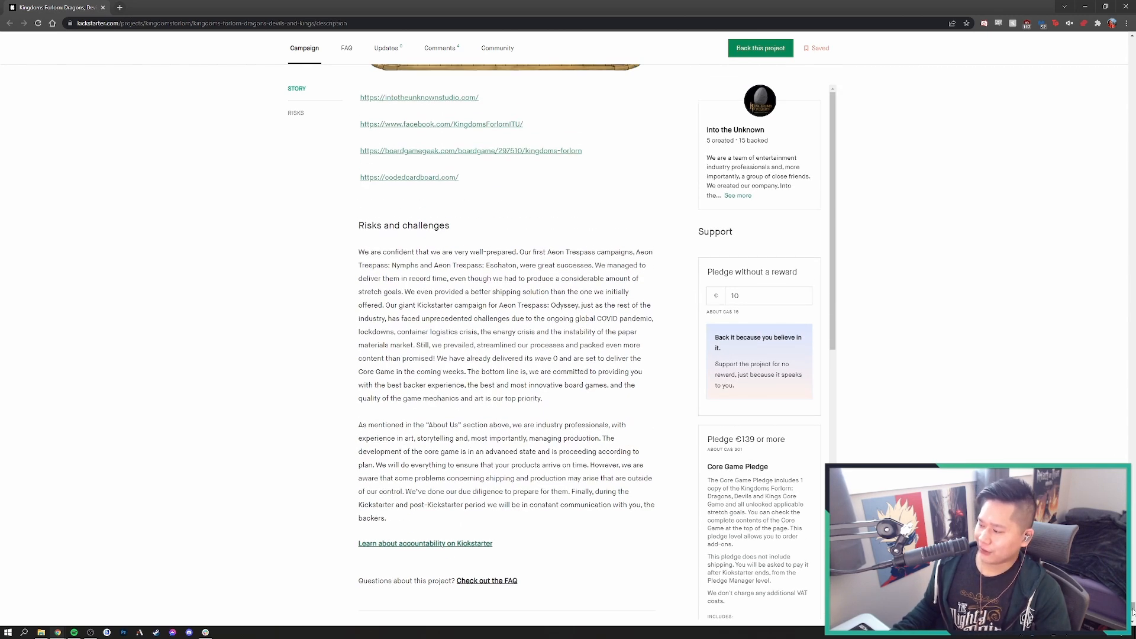
pyautogui.scroll(3)
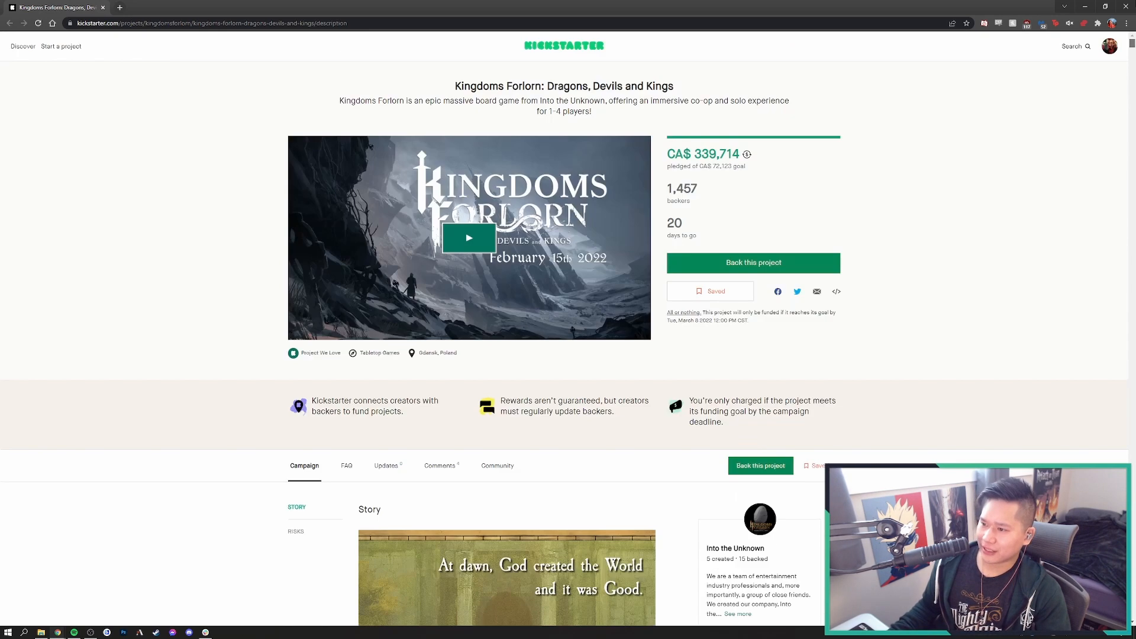
pyautogui.scroll(-3)
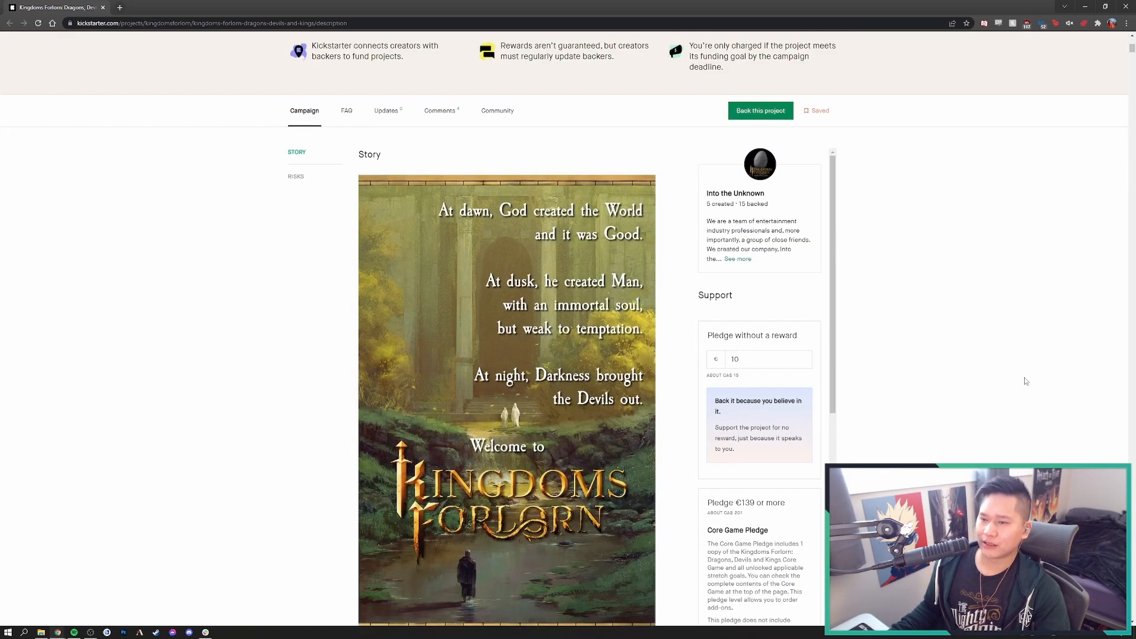
pyautogui.moveTo(1018, 388)
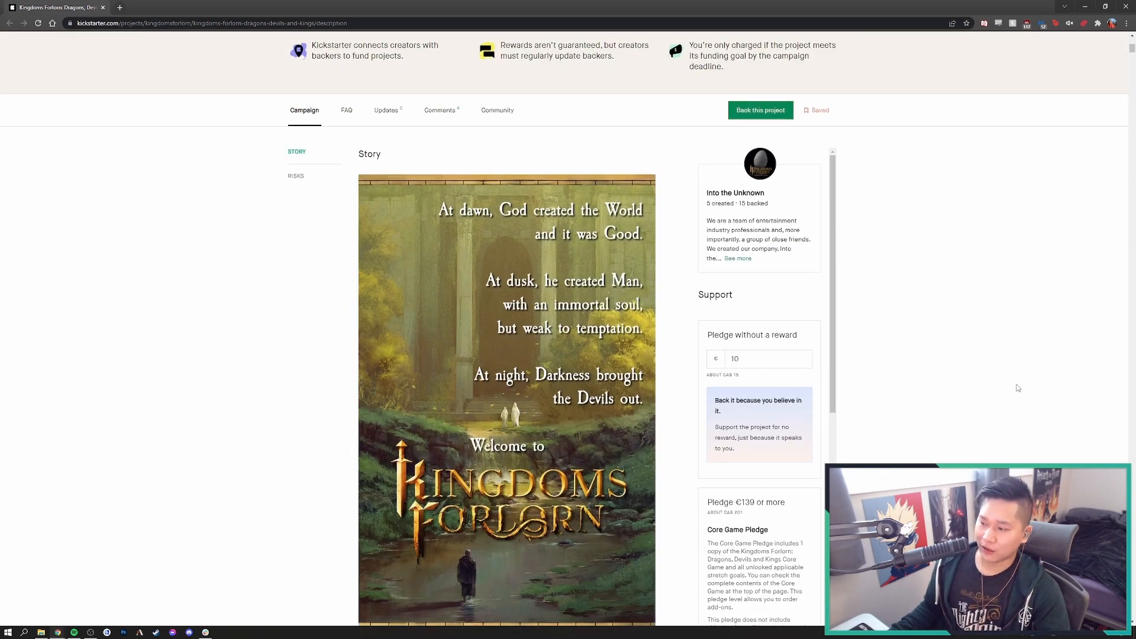
pyautogui.scroll(-3)
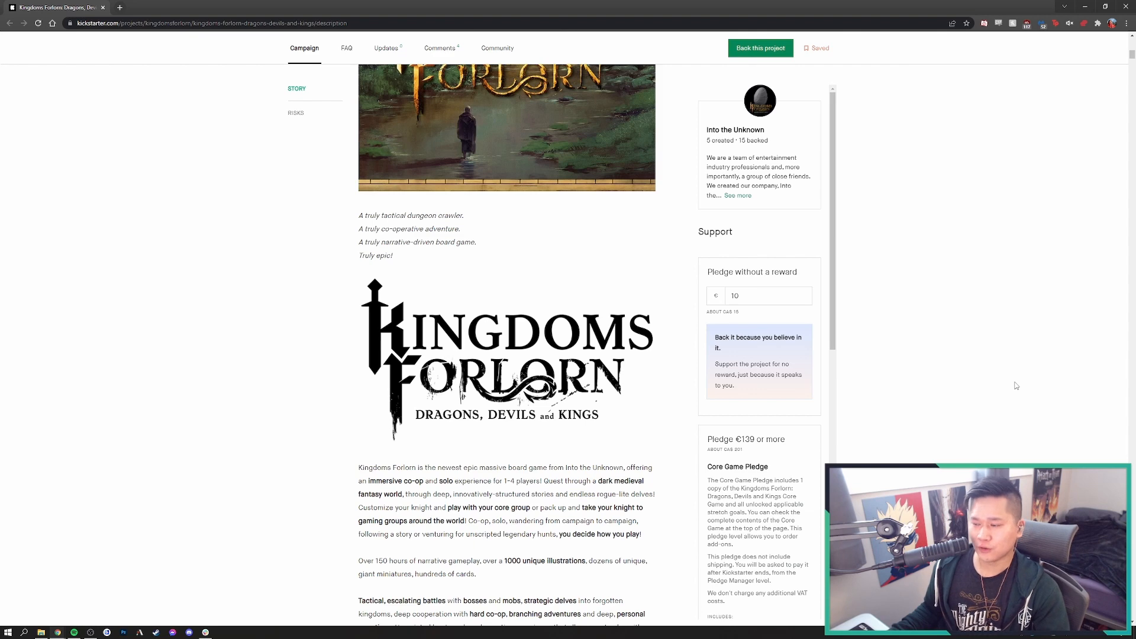
pyautogui.scroll(-3)
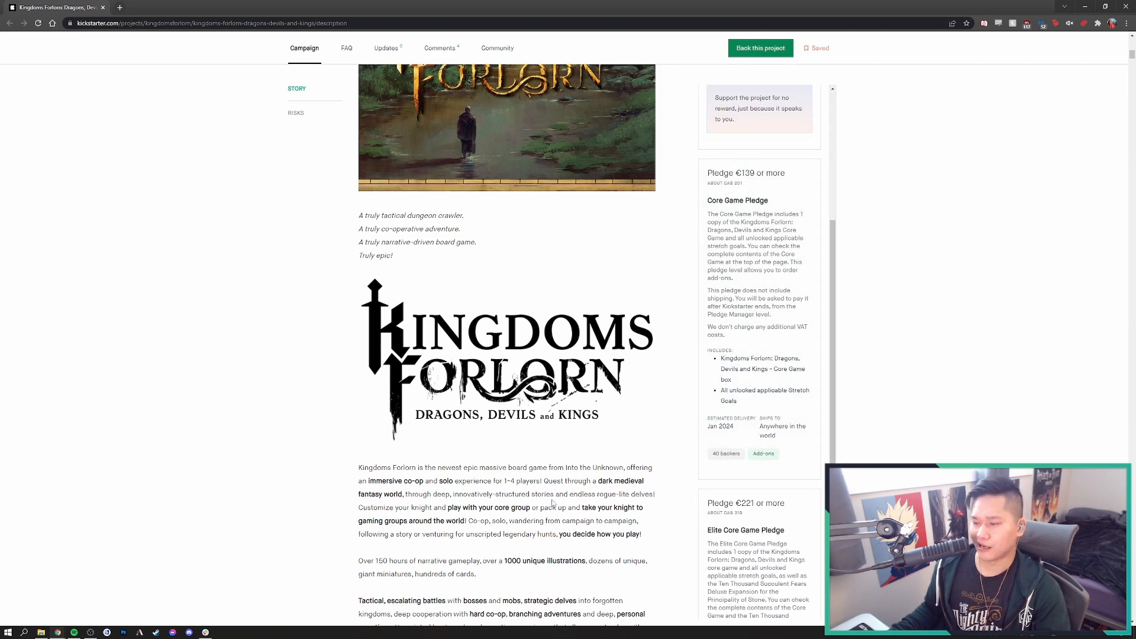